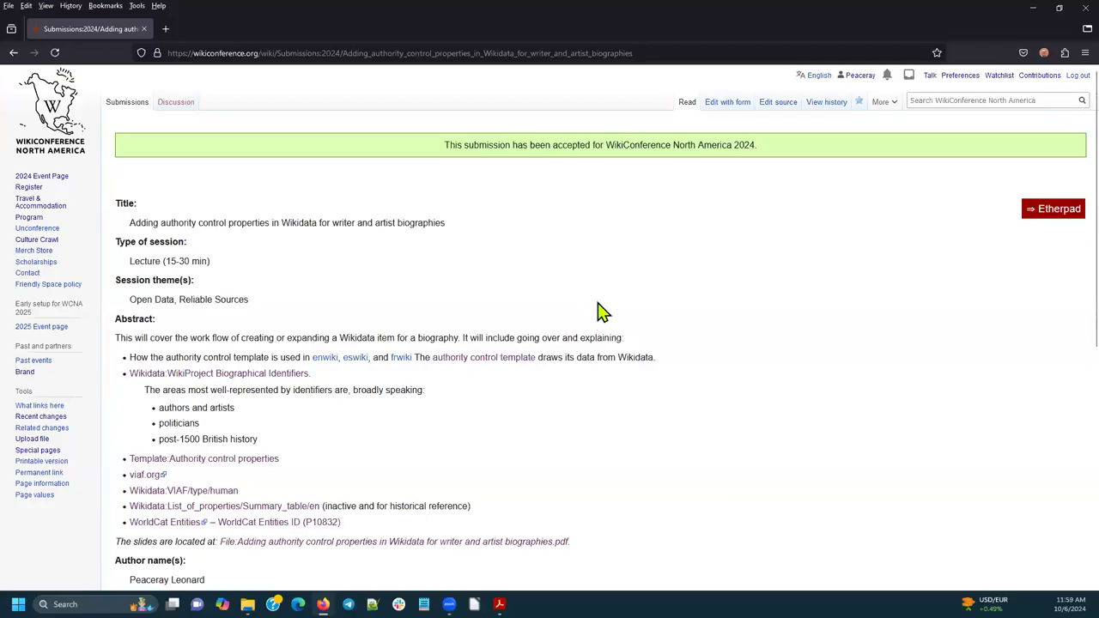
{"action": "mouse_move", "coordinate": [575, 335]}
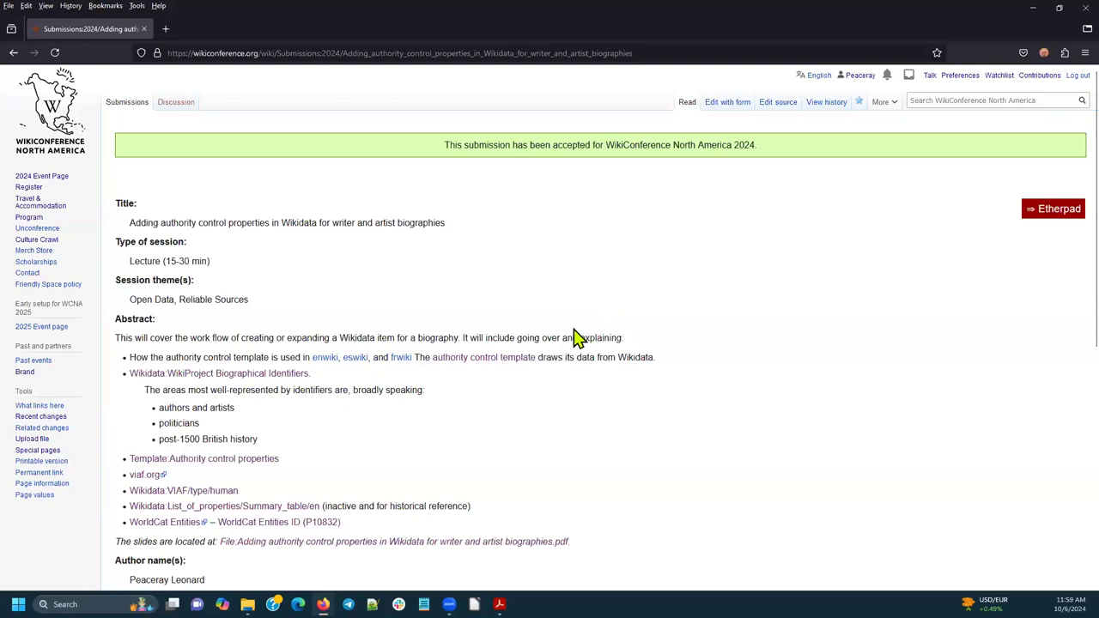
- Open the Commons file page for the 'Adding authority control properties…' slides PDF
{"action": "scroll", "scroll_direction": "down", "scroll_amount": 3}
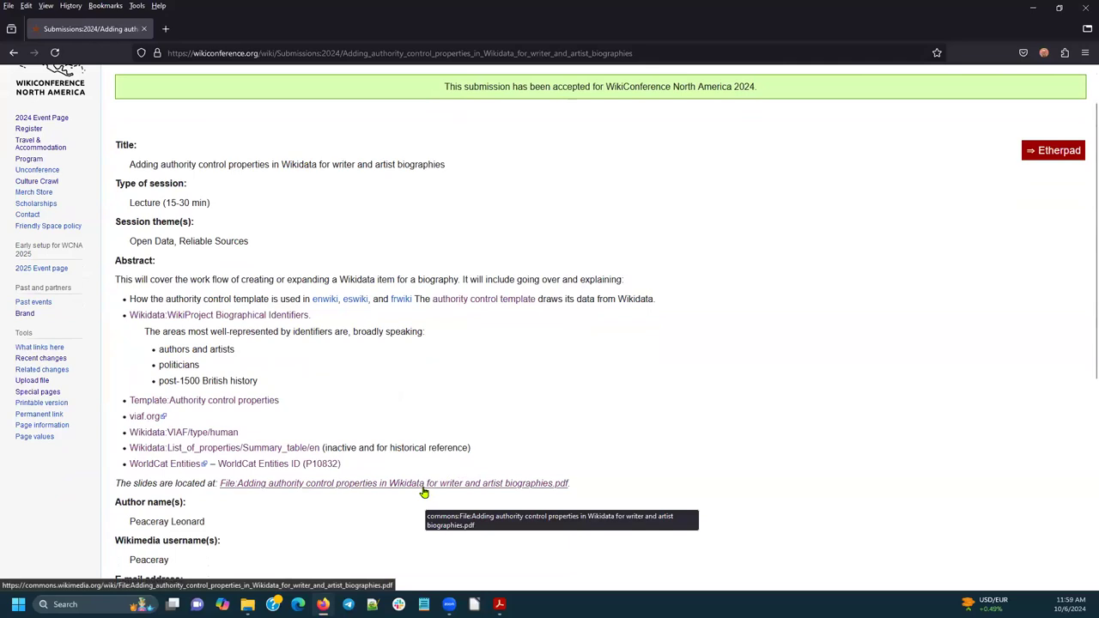
{"action": "left_click", "coordinate": [393, 483]}
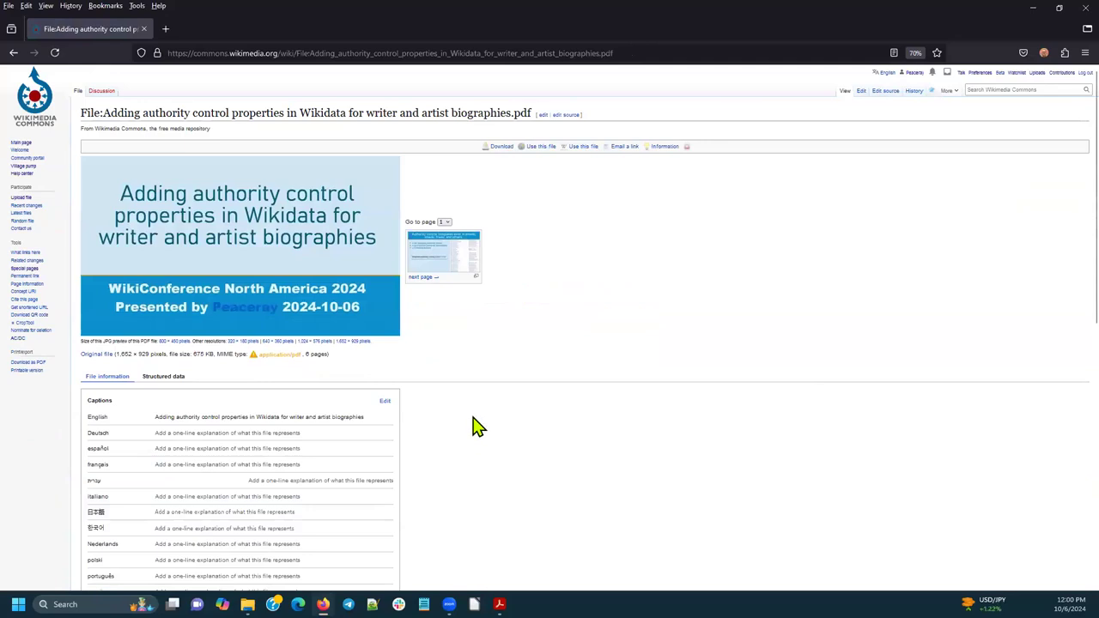
{"action": "mouse_move", "coordinate": [476, 427]}
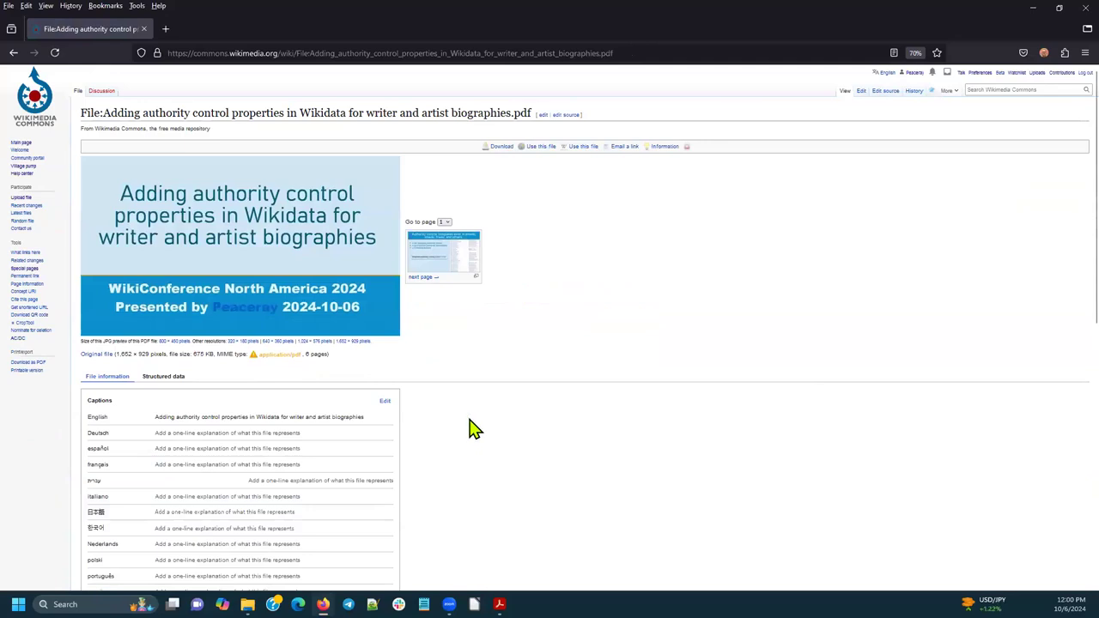
{"action": "mouse_move", "coordinate": [699, 170]}
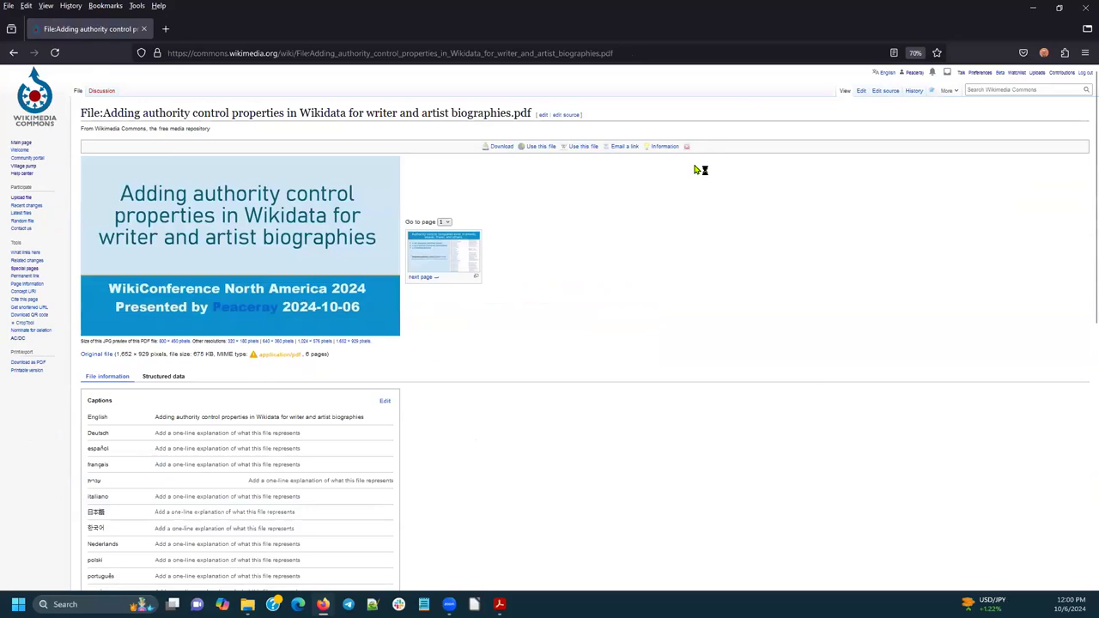
{"action": "mouse_move", "coordinate": [702, 174]}
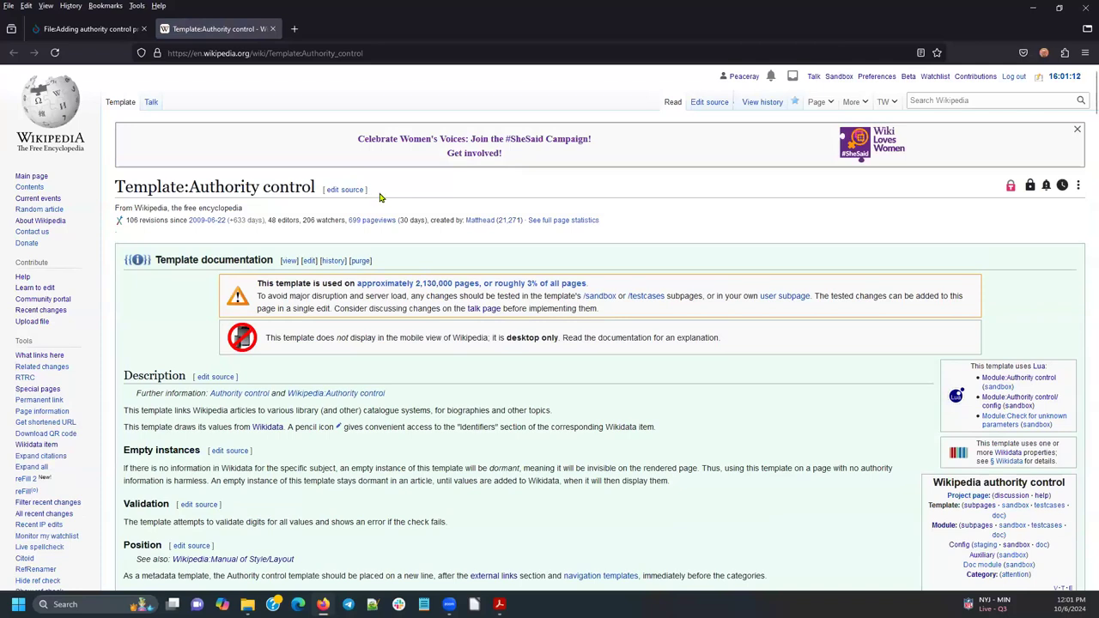
- Scroll through the Template:Authority control documentation on English Wikipedia
{"action": "scroll", "scroll_direction": "down", "scroll_amount": 3}
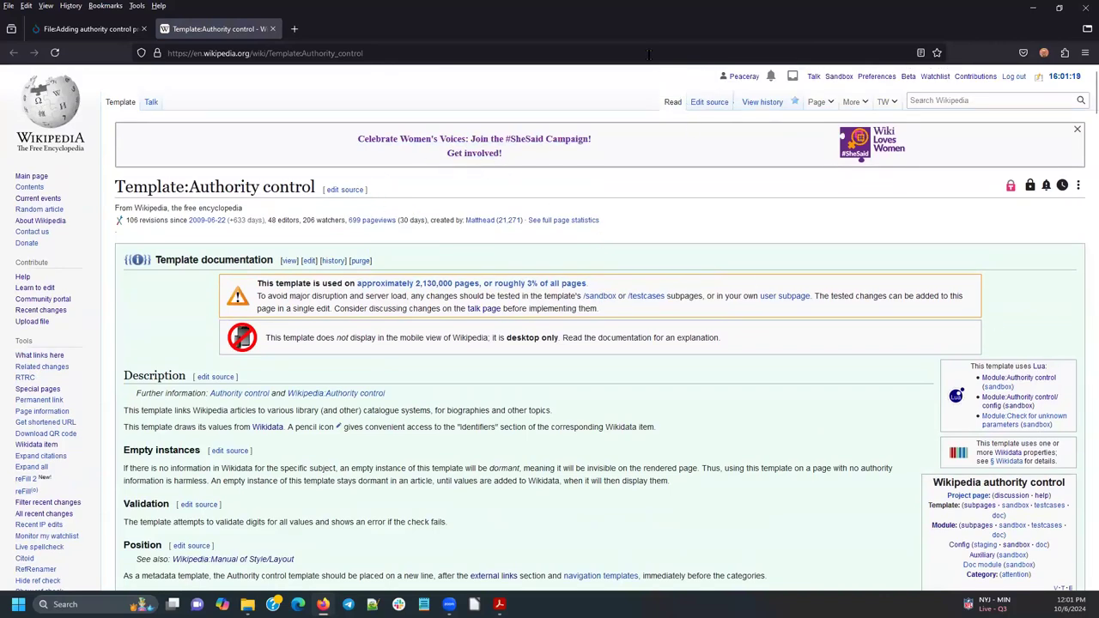
{"action": "mouse_move", "coordinate": [446, 17]}
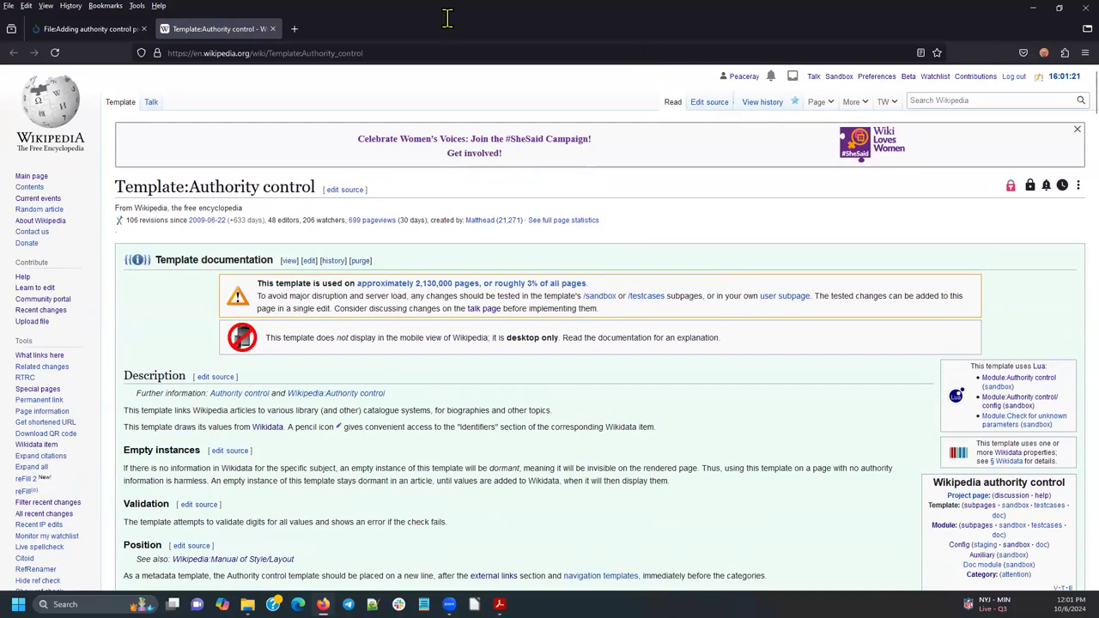
{"action": "mouse_move", "coordinate": [453, 29]}
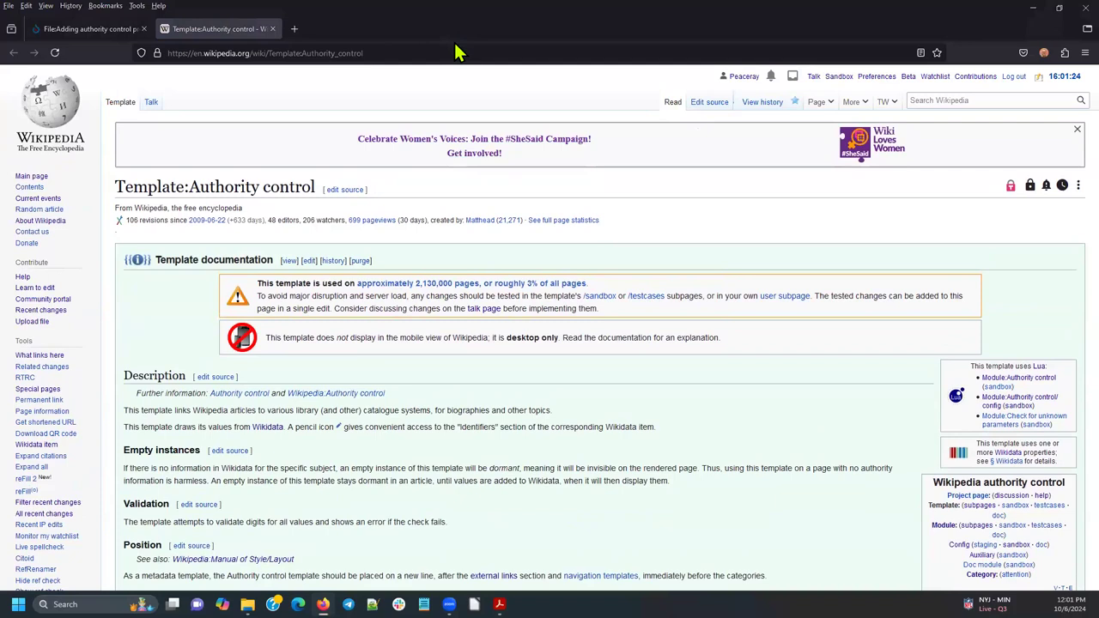
{"action": "mouse_move", "coordinate": [430, 32]}
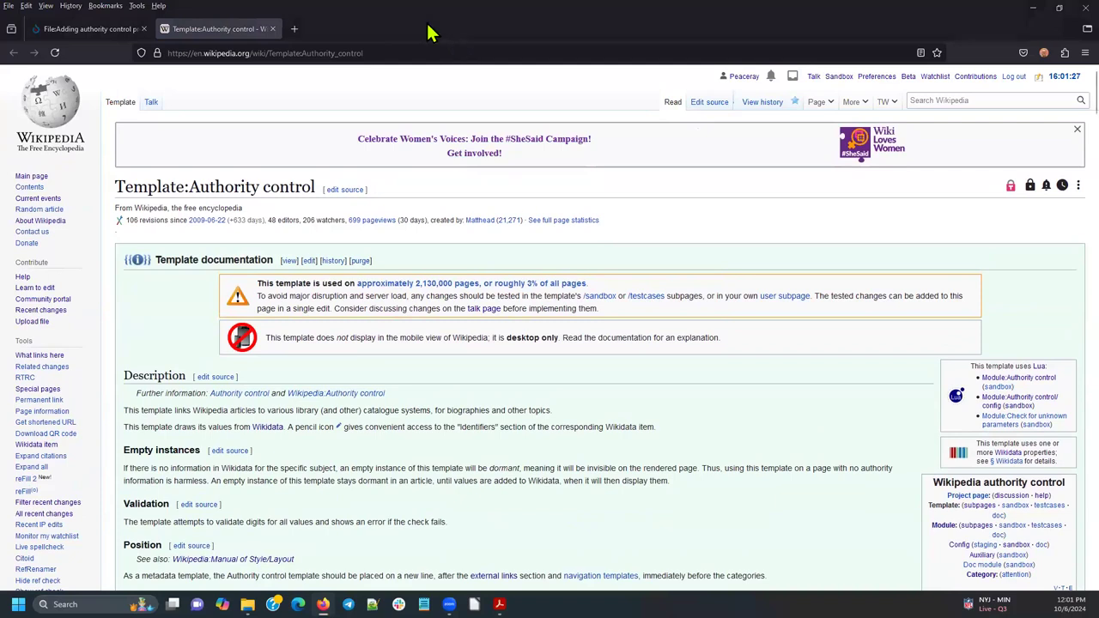
{"action": "mouse_move", "coordinate": [528, 202]}
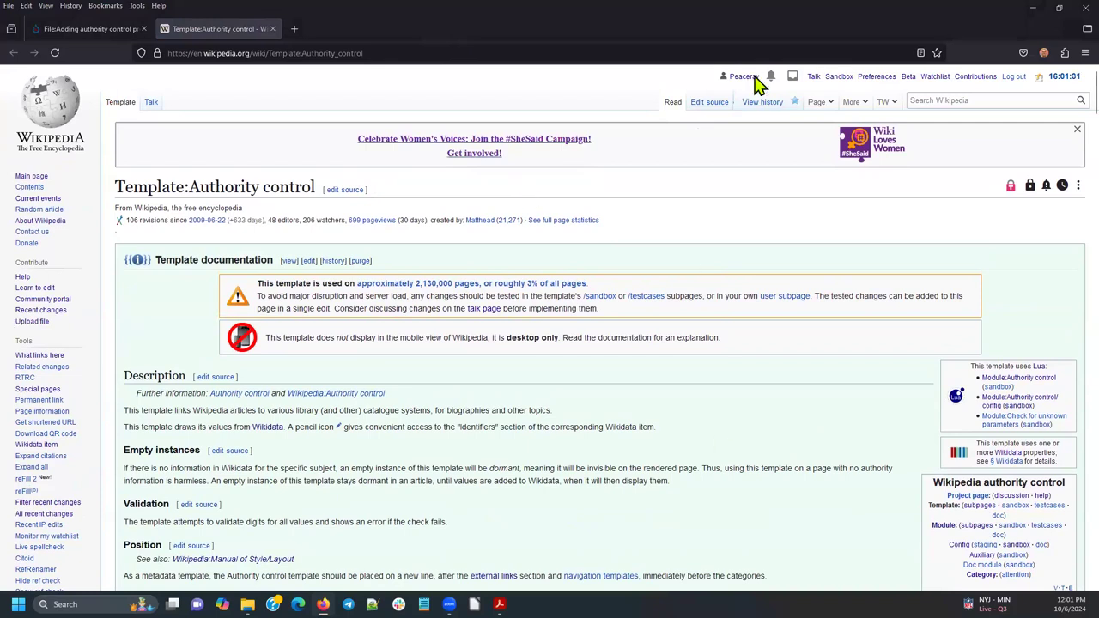
{"action": "mouse_move", "coordinate": [501, 23]}
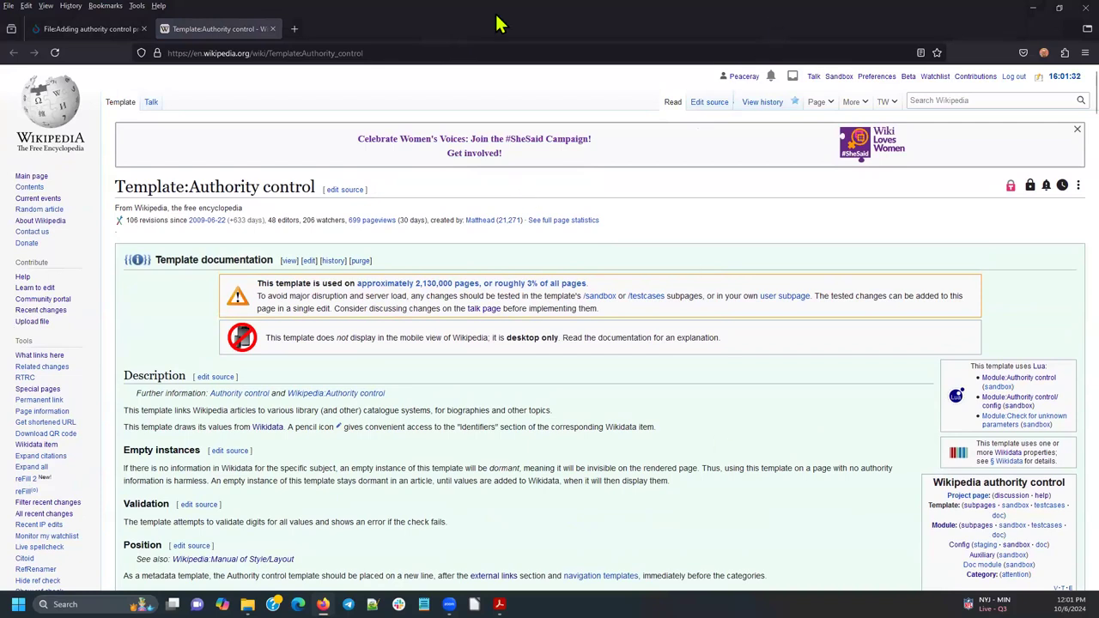
{"action": "mouse_move", "coordinate": [485, 119]}
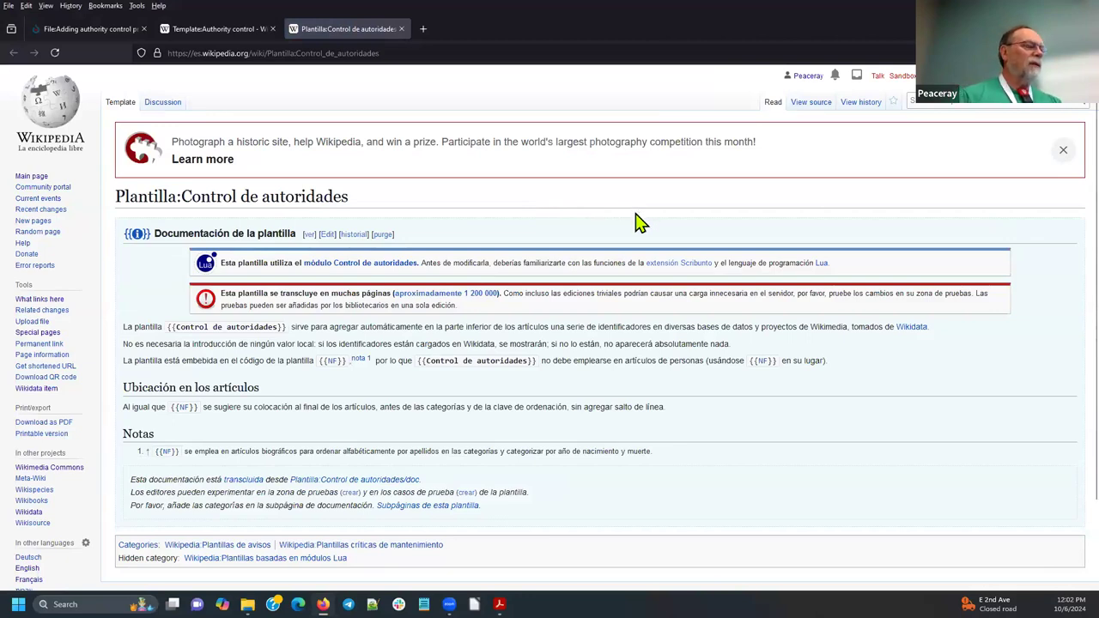
{"action": "mouse_move", "coordinate": [642, 232]}
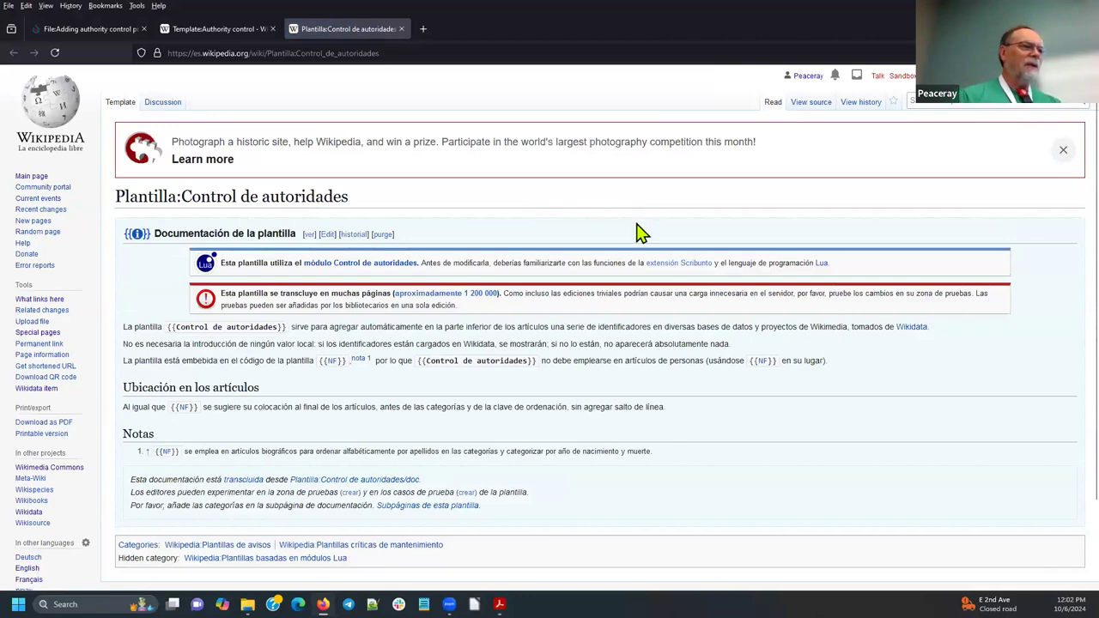
{"action": "mouse_move", "coordinate": [647, 225]}
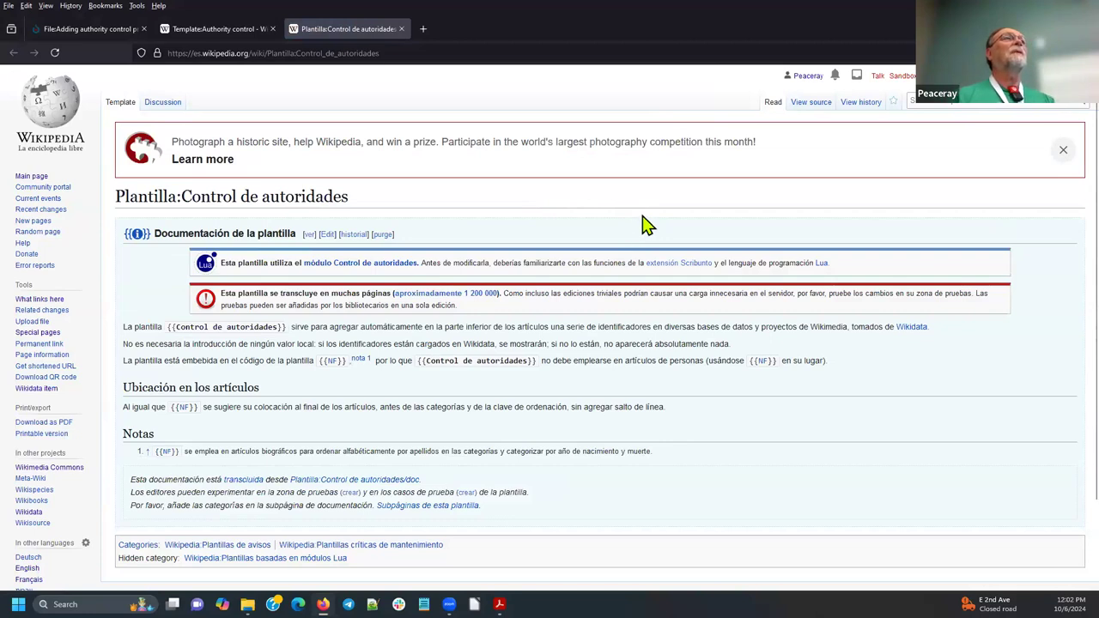
{"action": "mouse_move", "coordinate": [382, 106]}
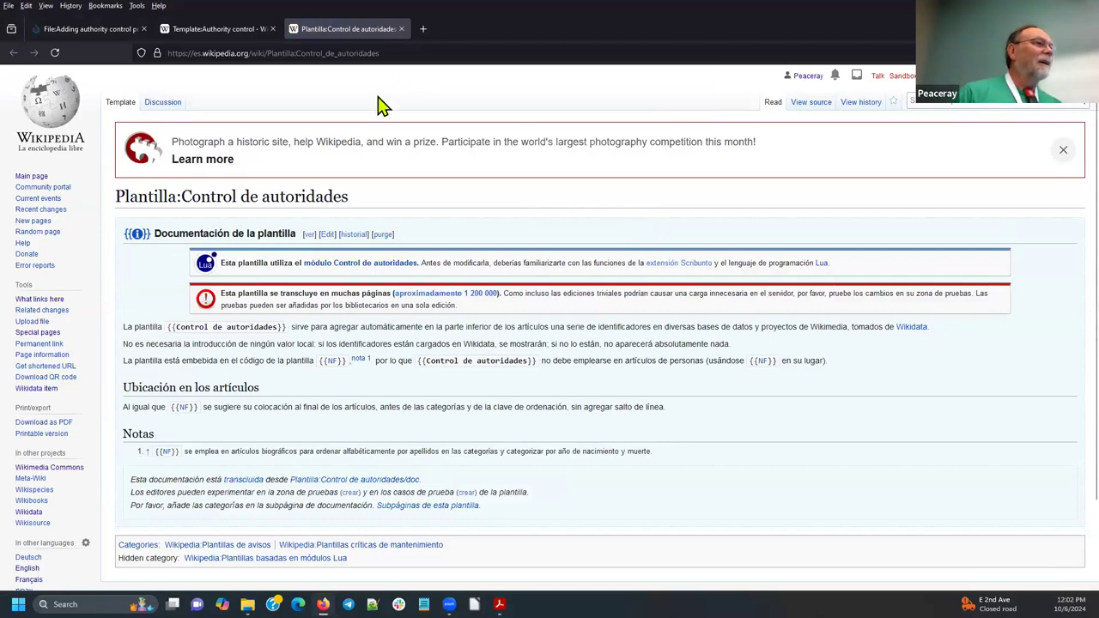
{"action": "mouse_move", "coordinate": [290, 110]}
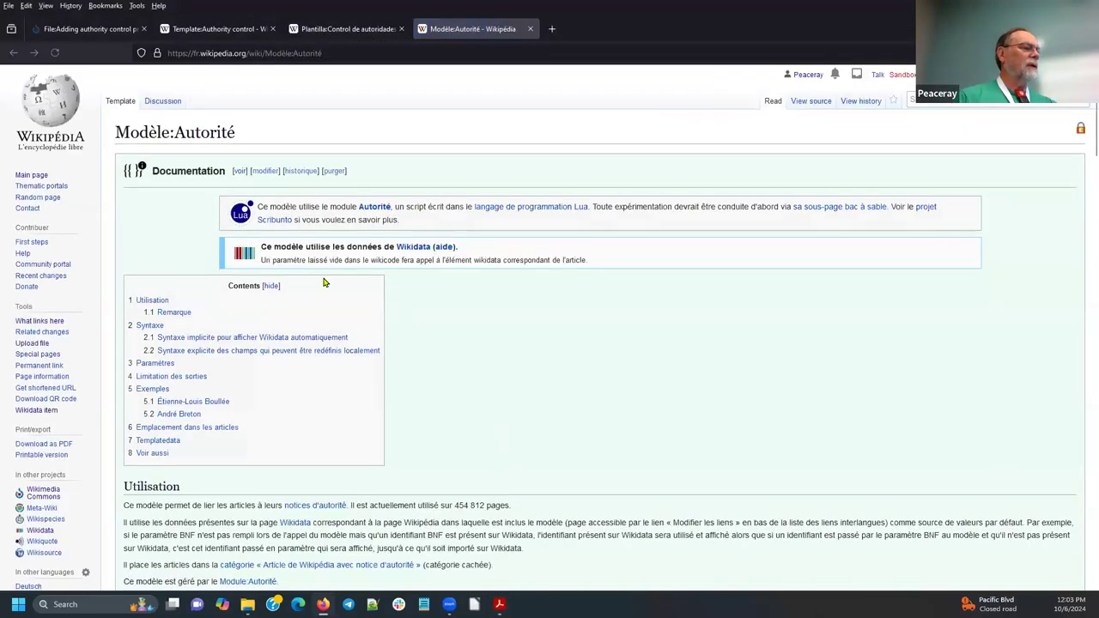
- Read down through the Syntaxe, Paramètres and Exemples sections of Modèle:Autorité
{"action": "scroll", "scroll_direction": "down", "scroll_amount": 3}
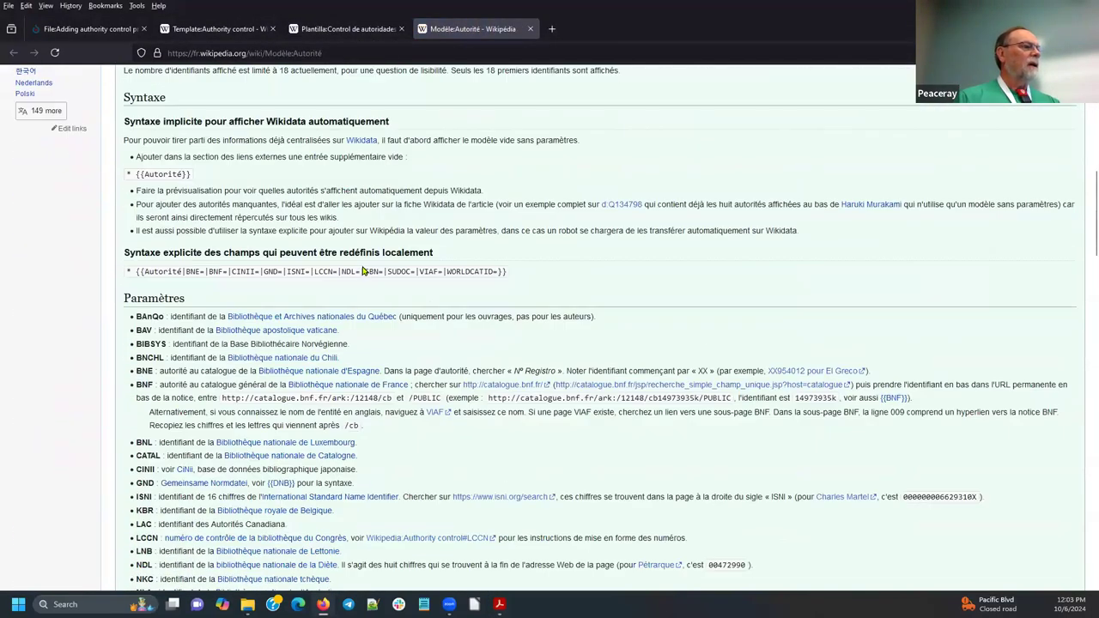
{"action": "scroll", "scroll_direction": "down", "scroll_amount": 3}
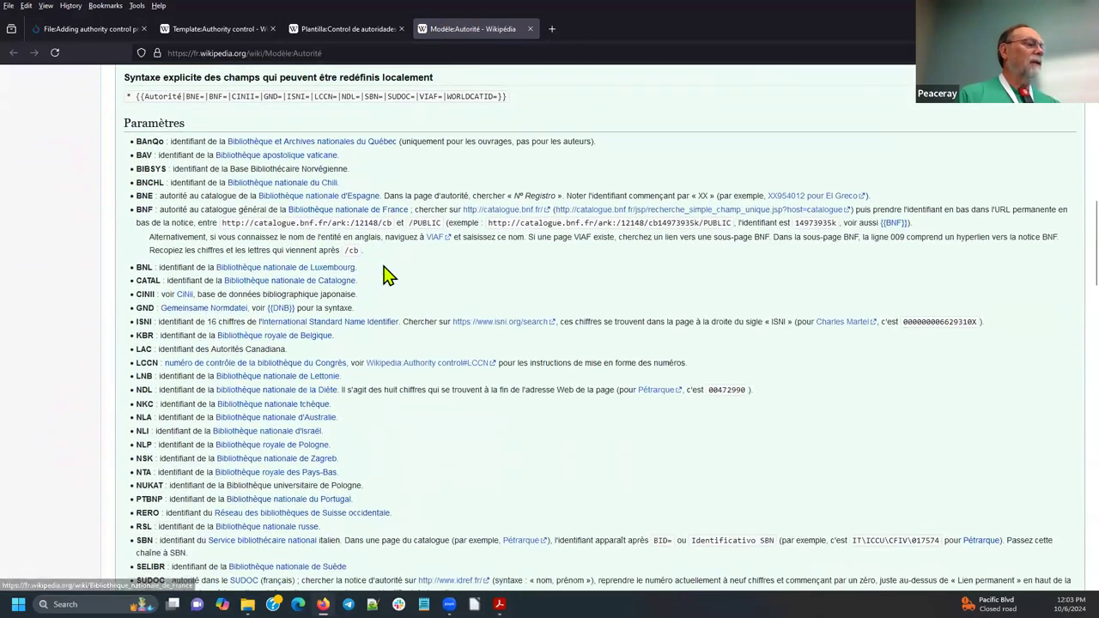
{"action": "scroll", "scroll_direction": "down", "scroll_amount": 3}
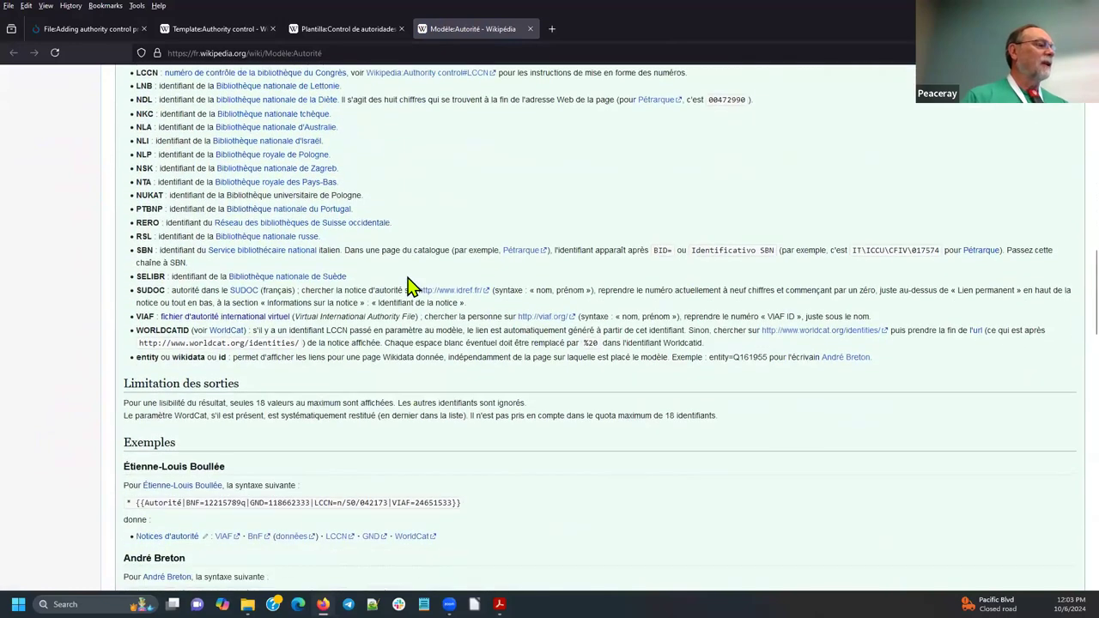
{"action": "scroll", "scroll_direction": "down", "scroll_amount": 3}
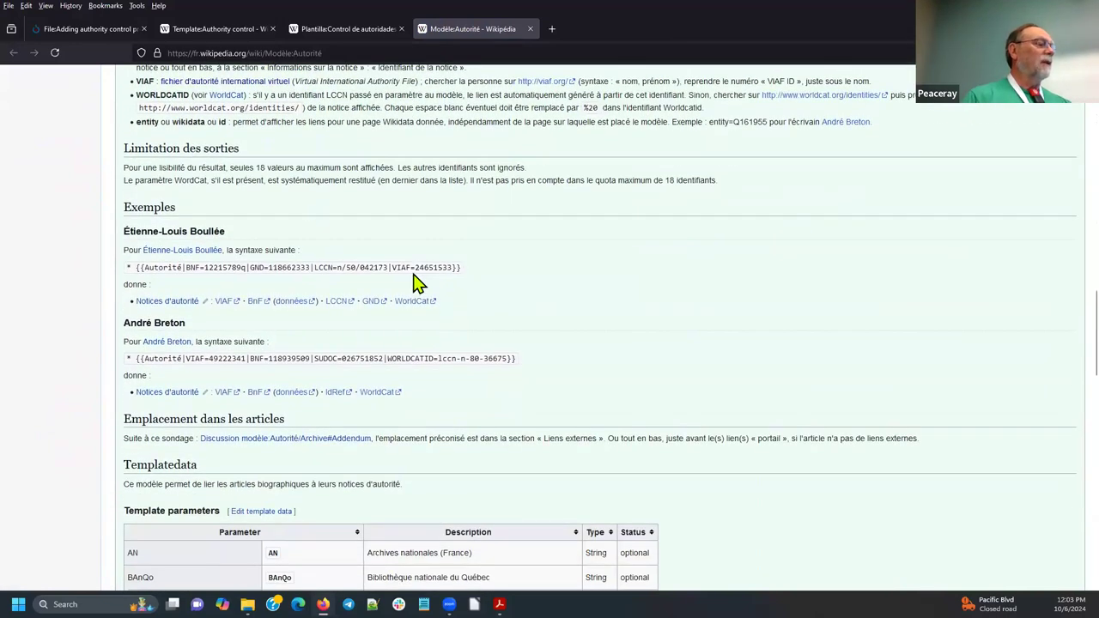
{"action": "scroll", "scroll_direction": "down", "scroll_amount": 3}
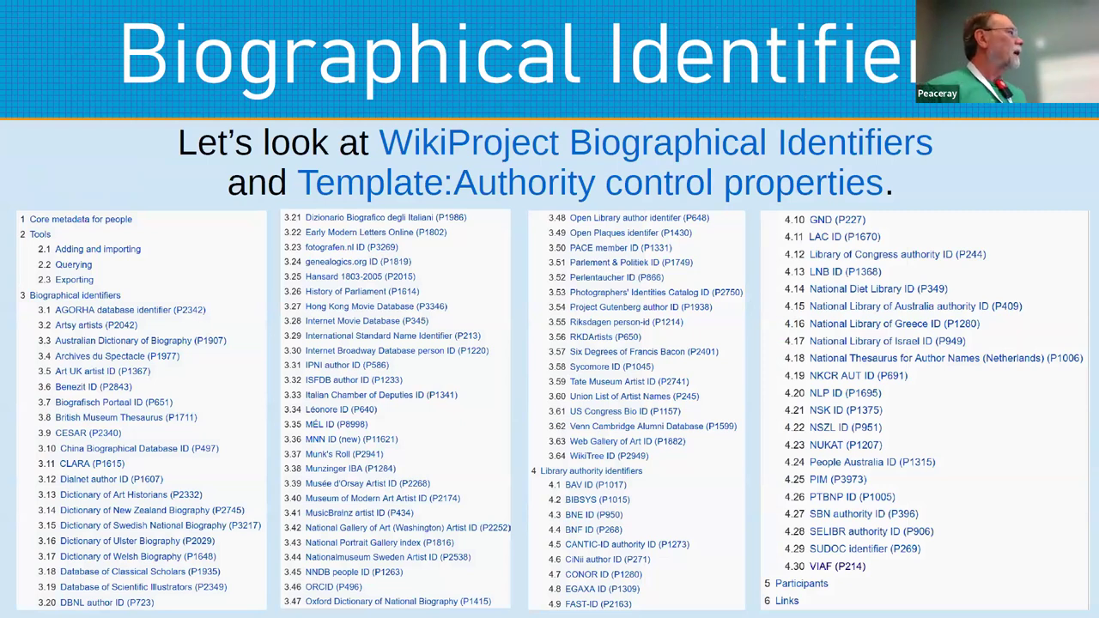
{"action": "mouse_move", "coordinate": [541, 162]}
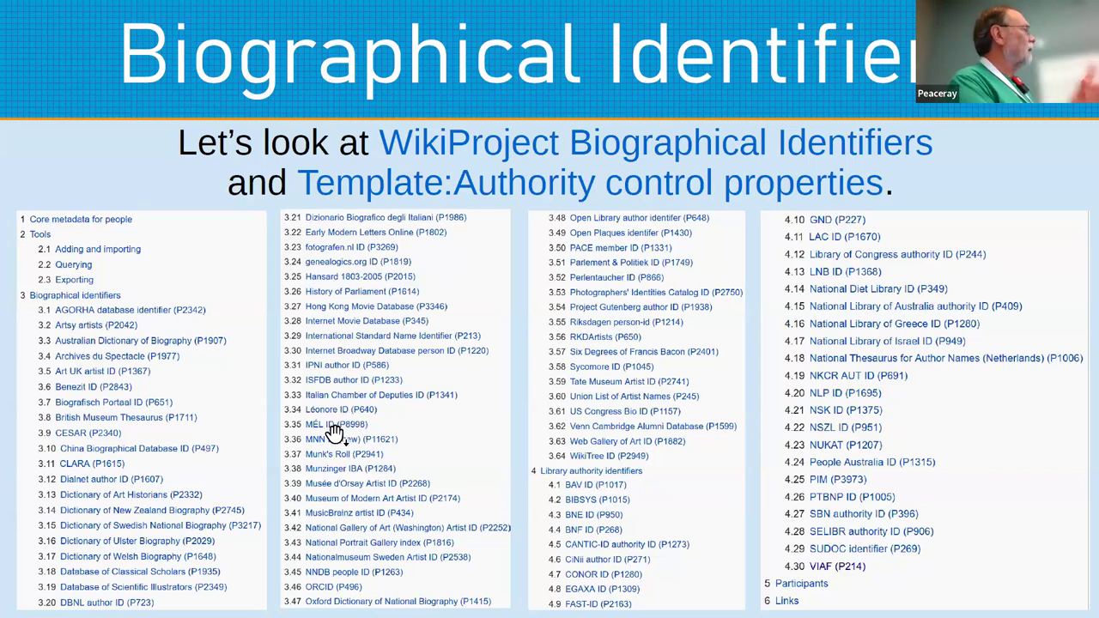
{"action": "mouse_move", "coordinate": [580, 386]}
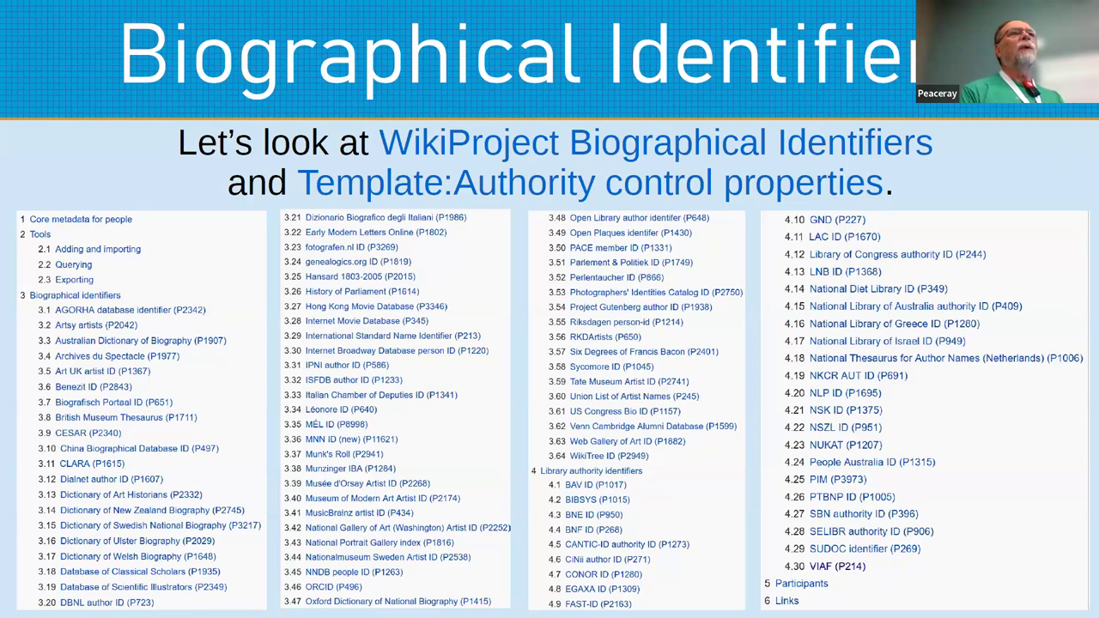
{"action": "key", "text": "Right"}
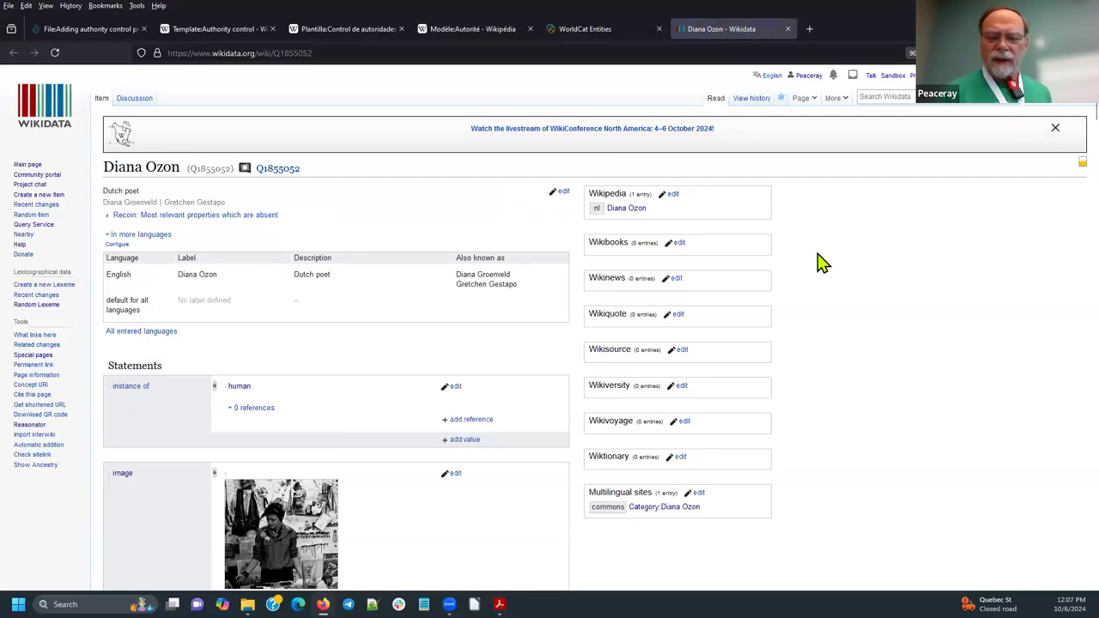
{"action": "scroll", "scroll_direction": "down", "scroll_amount": 3}
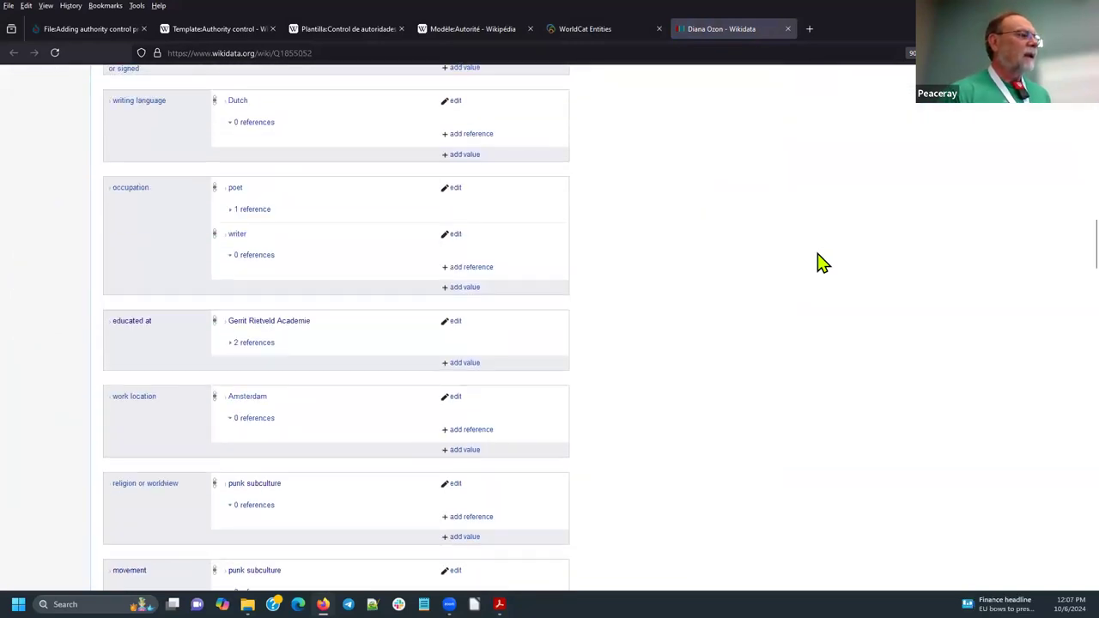
{"action": "scroll", "scroll_direction": "down", "scroll_amount": 3}
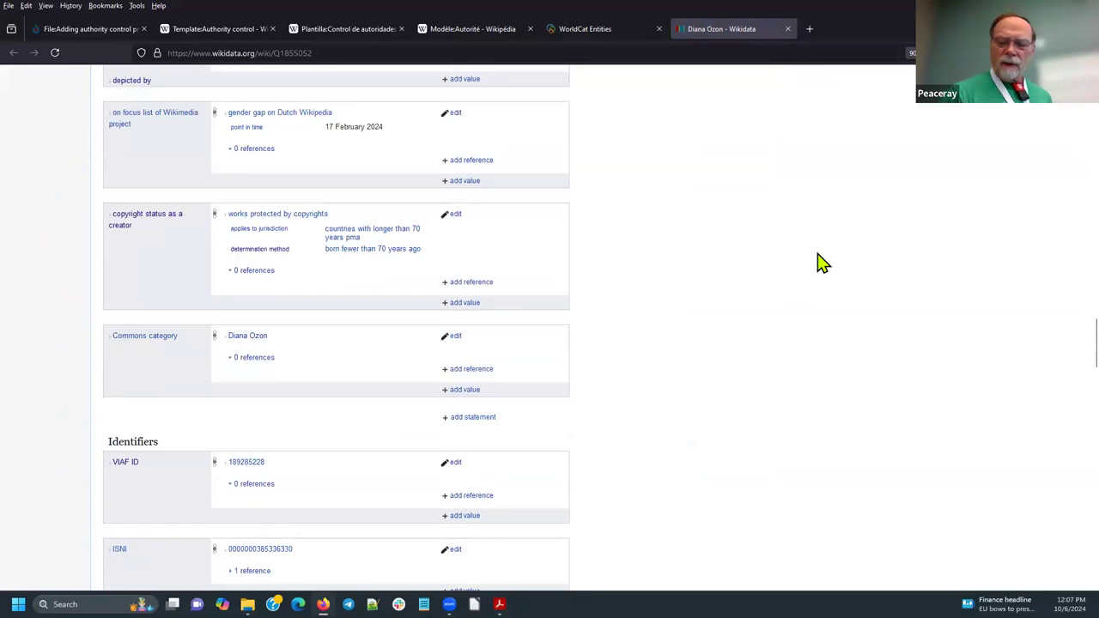
{"action": "scroll", "scroll_direction": "down", "scroll_amount": 3}
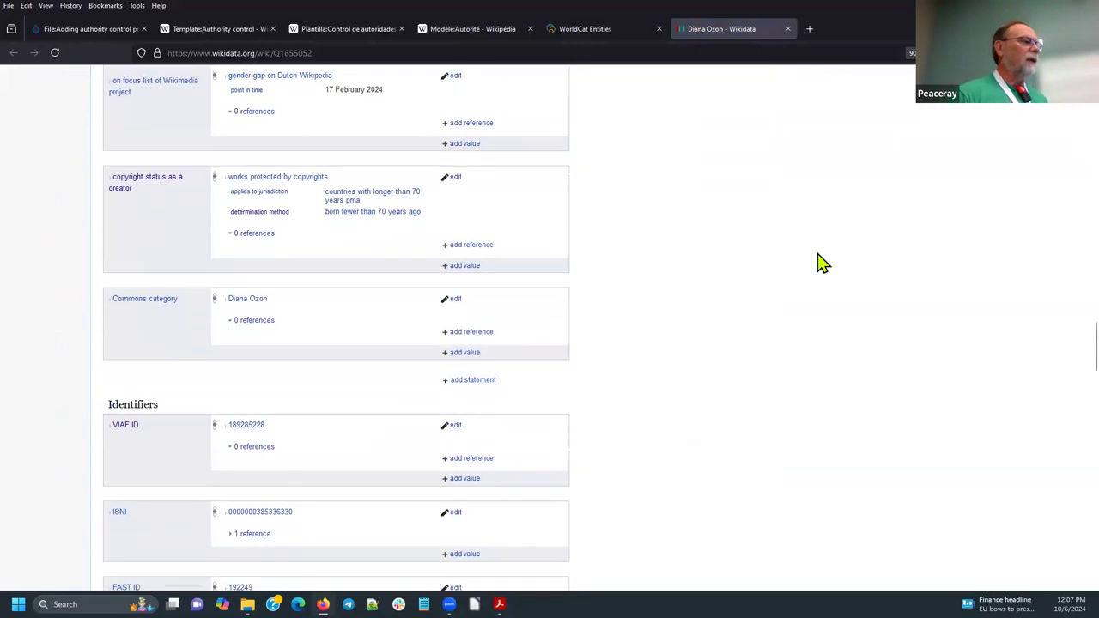
{"action": "scroll", "scroll_direction": "down", "scroll_amount": 3}
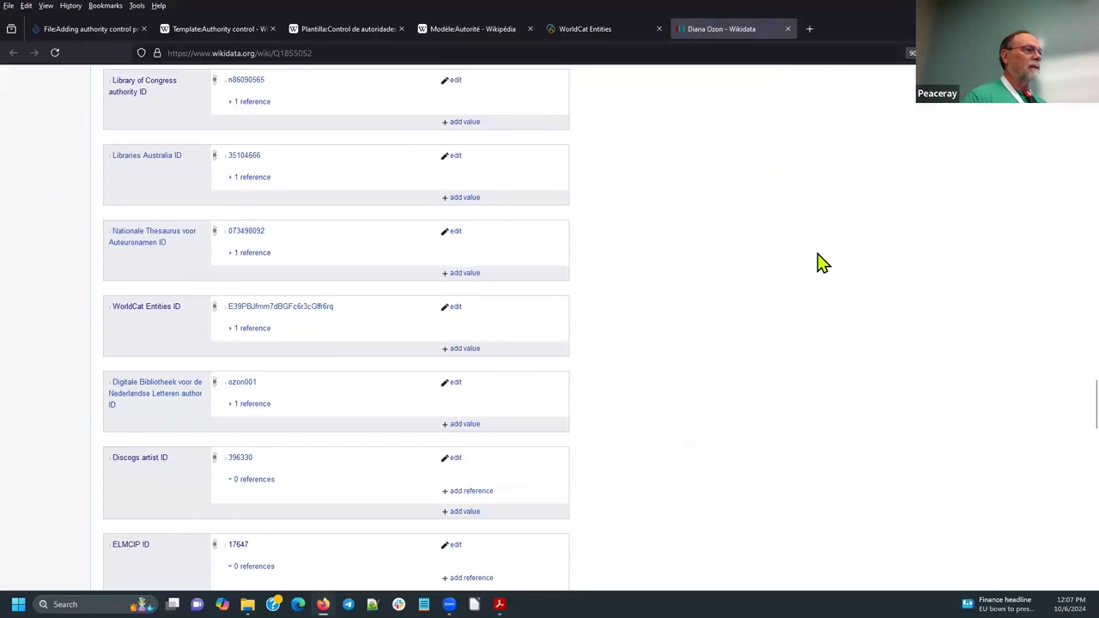
{"action": "scroll", "scroll_direction": "up", "scroll_amount": 3}
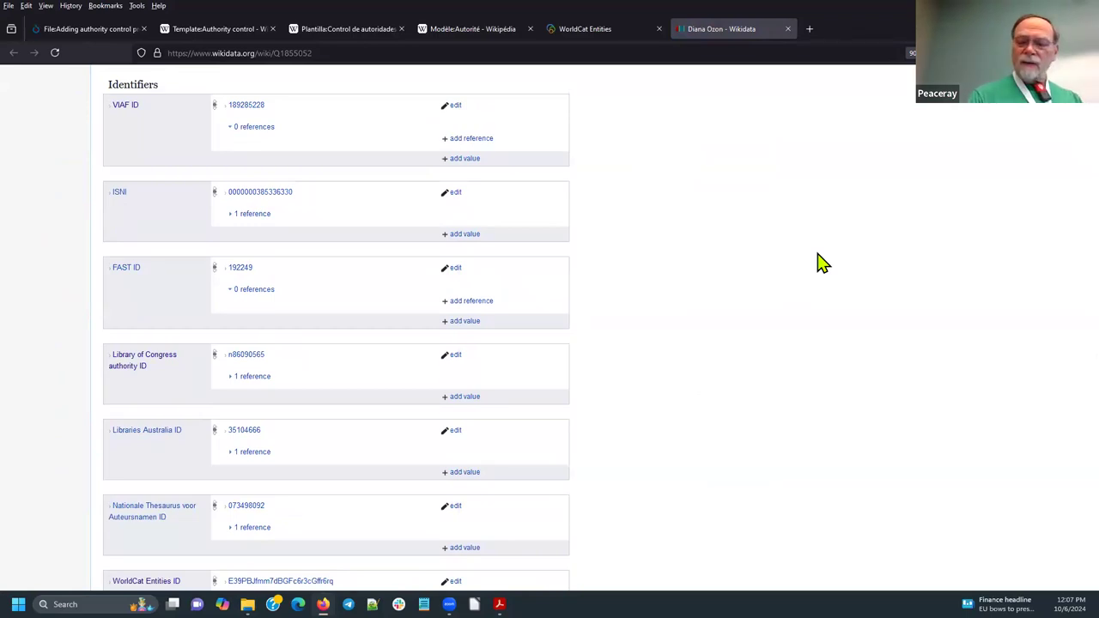
{"action": "scroll", "scroll_direction": "down", "scroll_amount": 3}
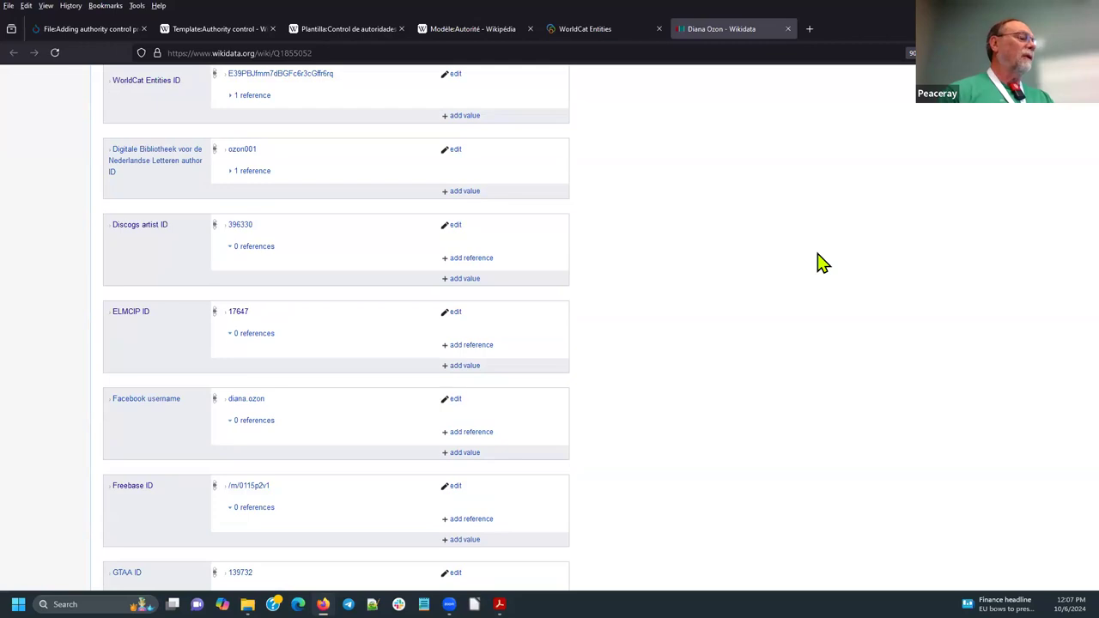
{"action": "scroll", "scroll_direction": "down", "scroll_amount": 3}
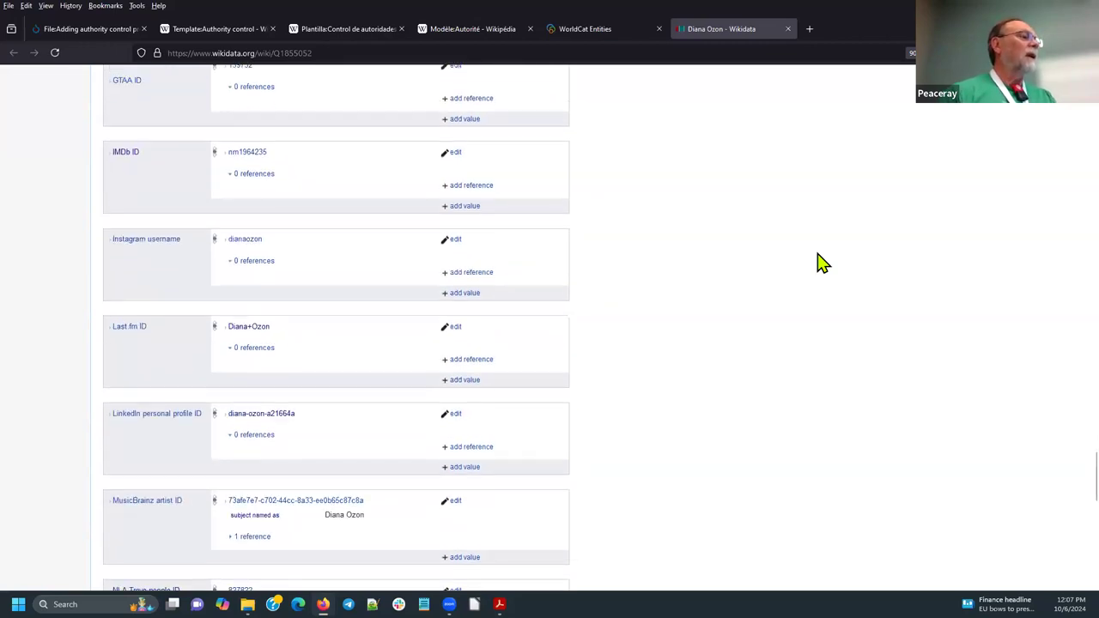
{"action": "scroll", "scroll_direction": "down", "scroll_amount": 3}
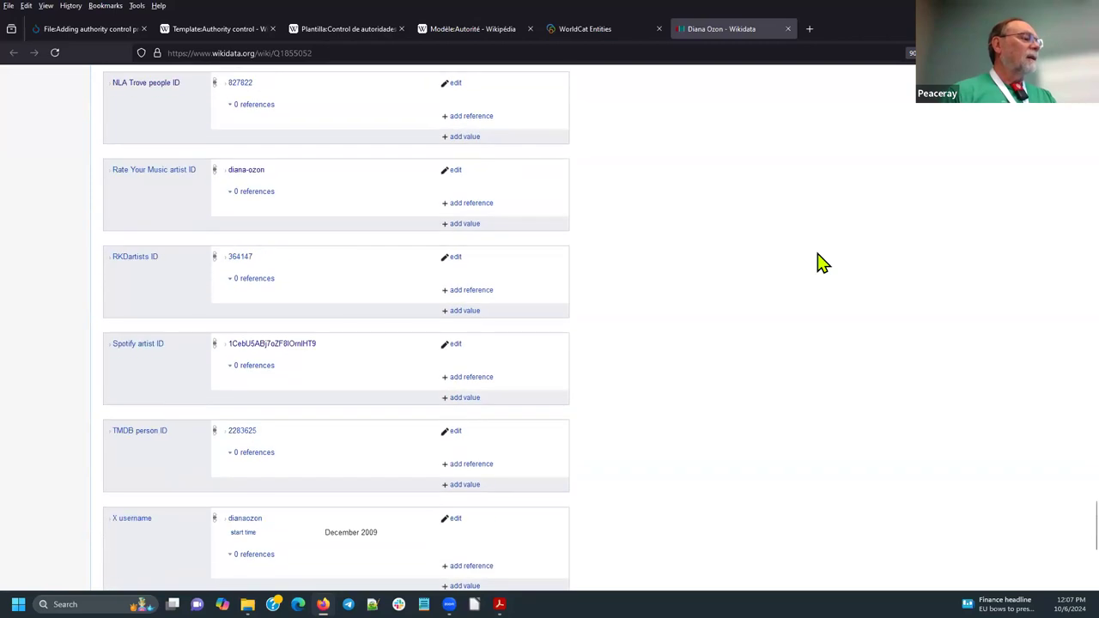
{"action": "mouse_move", "coordinate": [822, 234]}
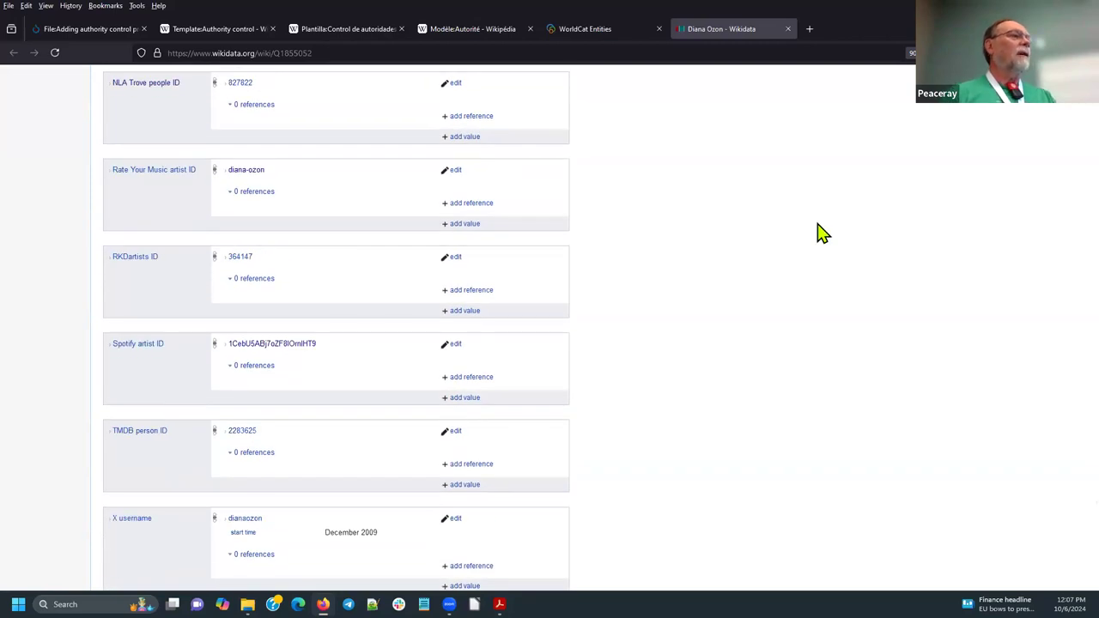
{"action": "mouse_move", "coordinate": [571, 154]}
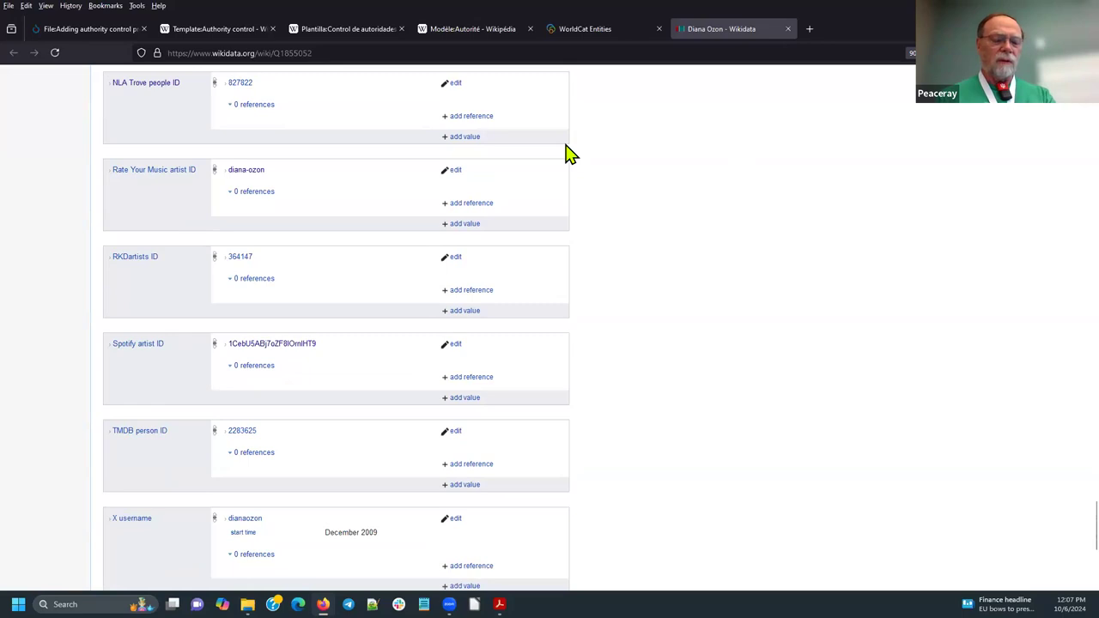
{"action": "mouse_move", "coordinate": [466, 310]}
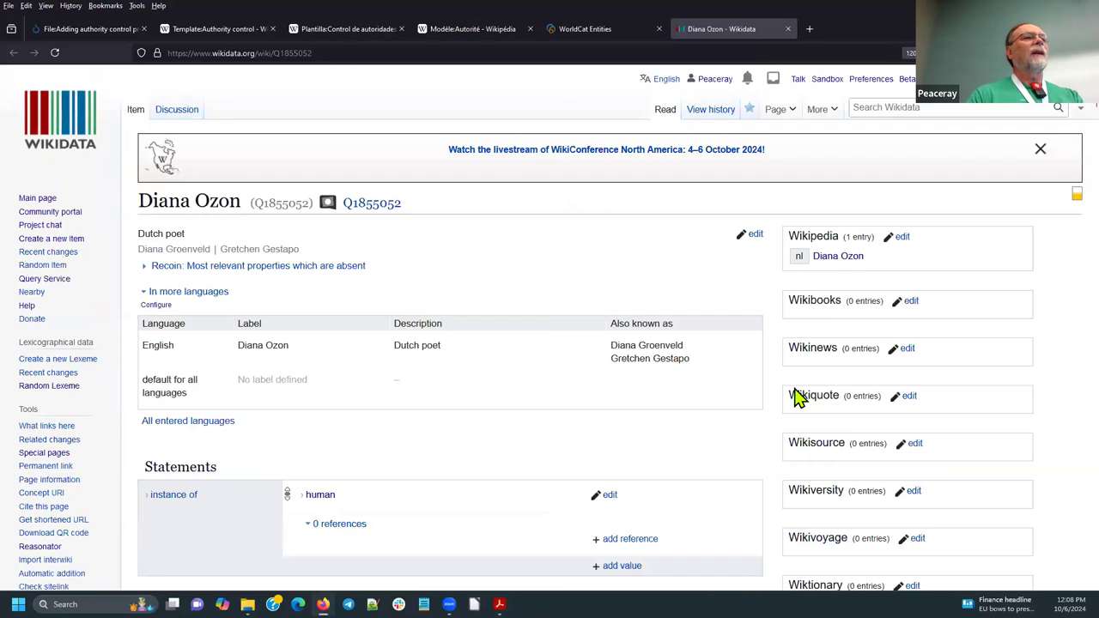
{"action": "mouse_move", "coordinate": [801, 399]}
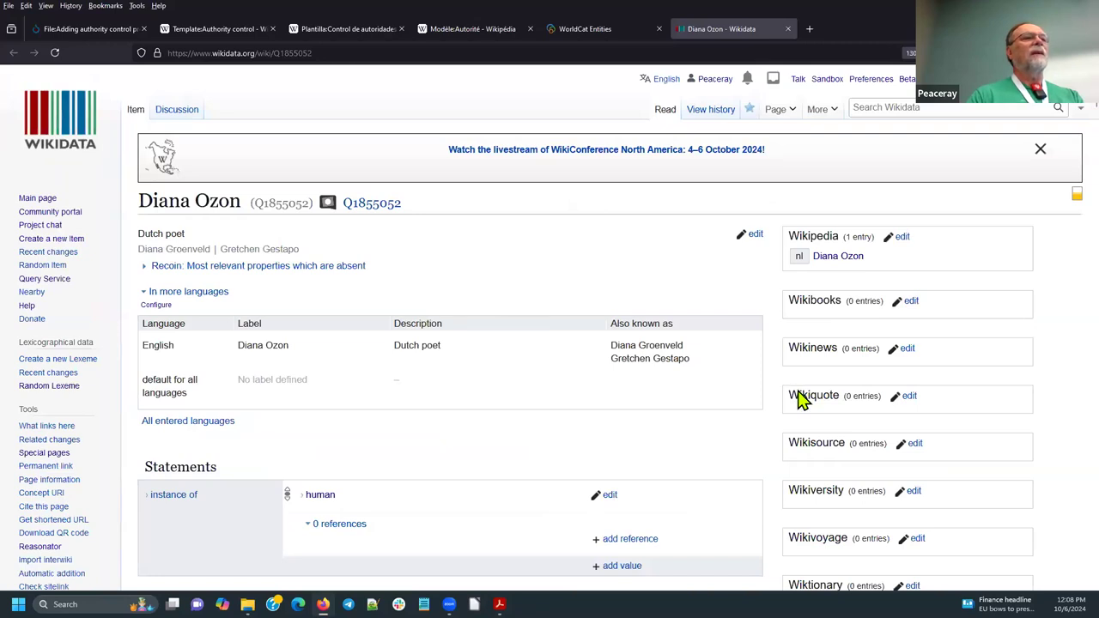
{"action": "mouse_move", "coordinate": [797, 394]}
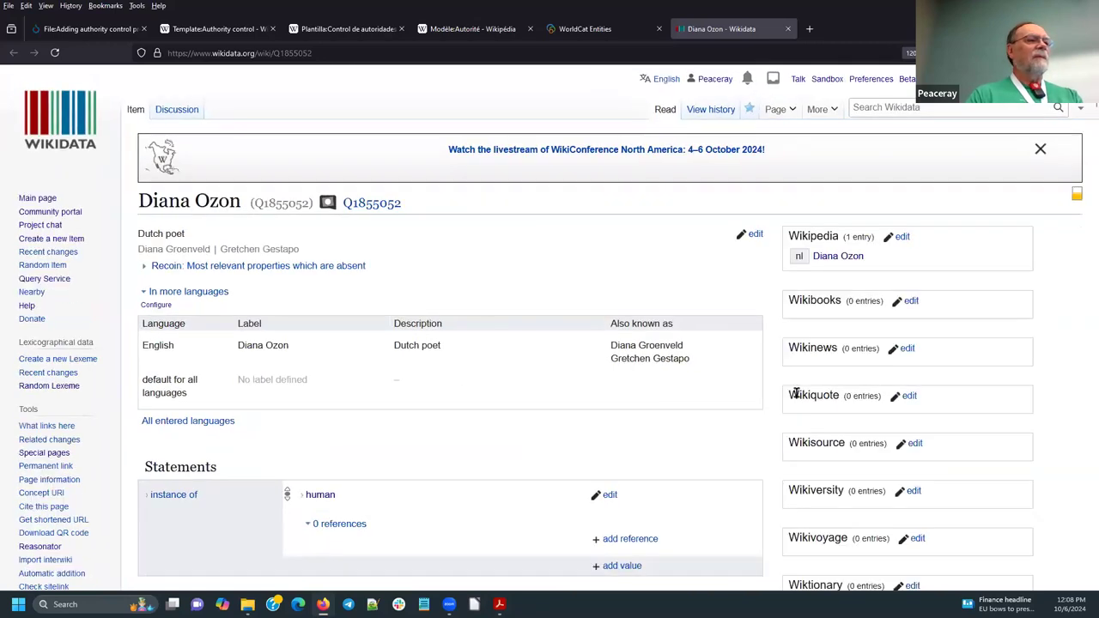
{"action": "mouse_move", "coordinate": [719, 396]}
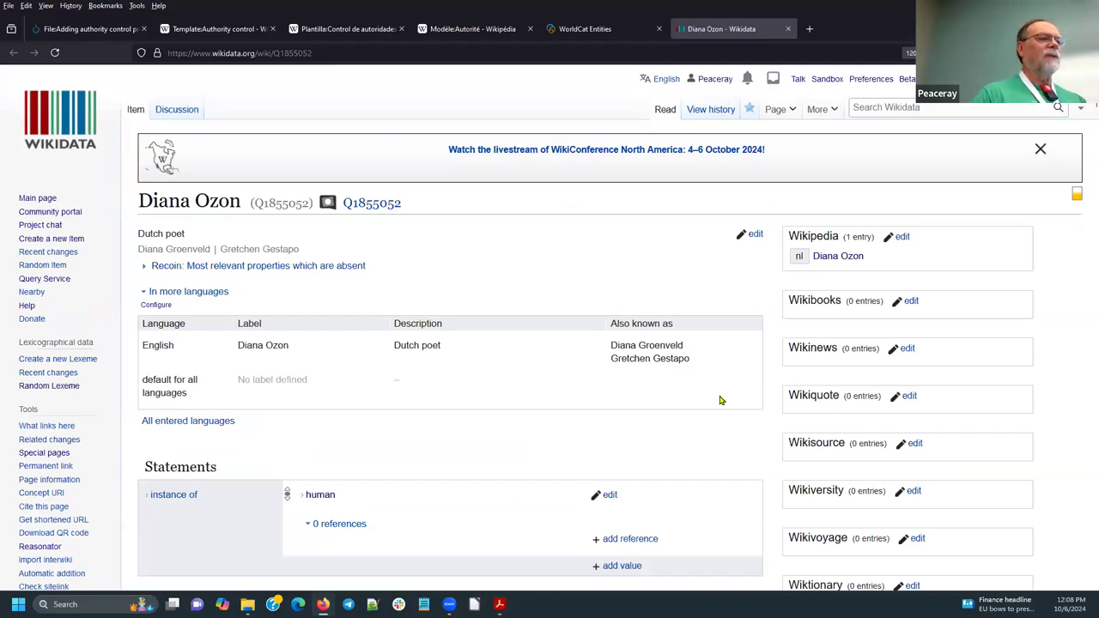
{"action": "scroll", "scroll_direction": "down", "scroll_amount": 3}
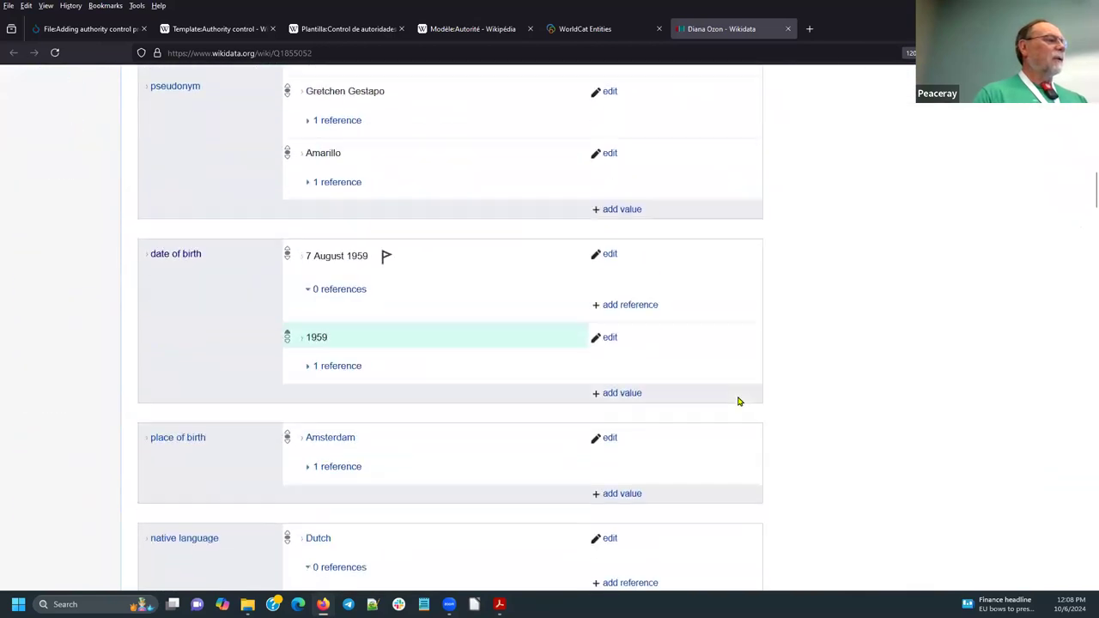
{"action": "scroll", "scroll_direction": "down", "scroll_amount": 3}
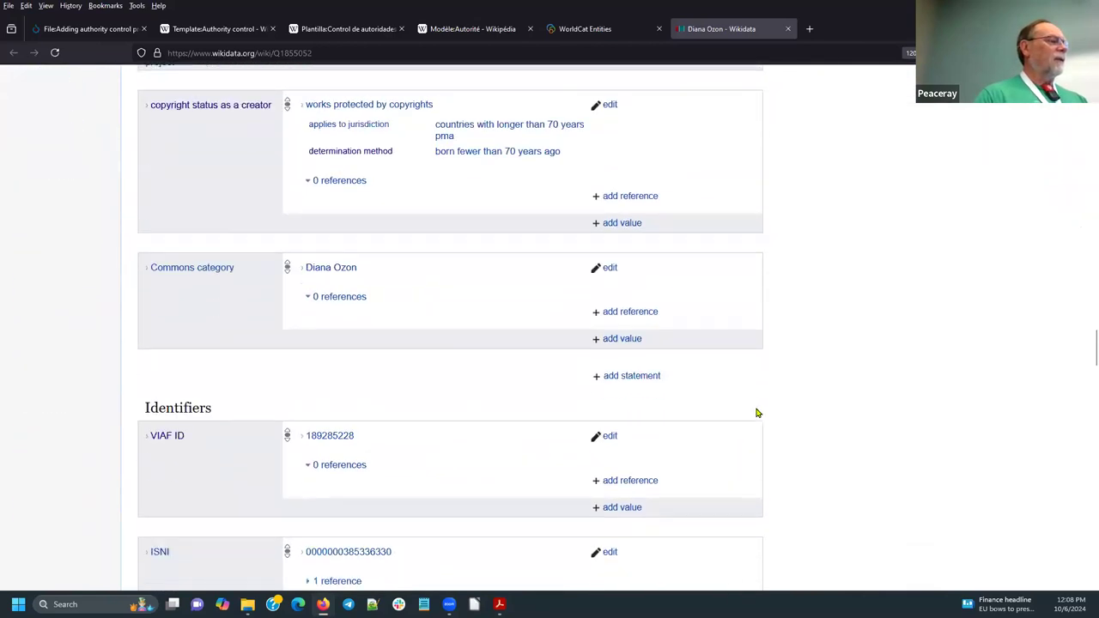
{"action": "scroll", "scroll_direction": "down", "scroll_amount": 3}
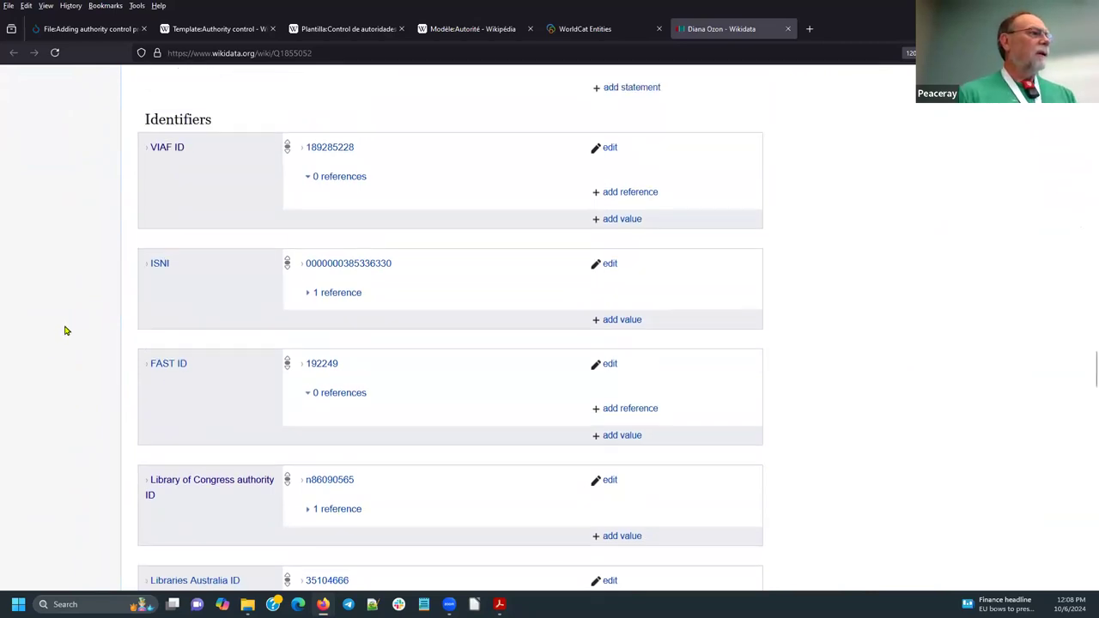
{"action": "scroll", "scroll_direction": "up", "scroll_amount": 3}
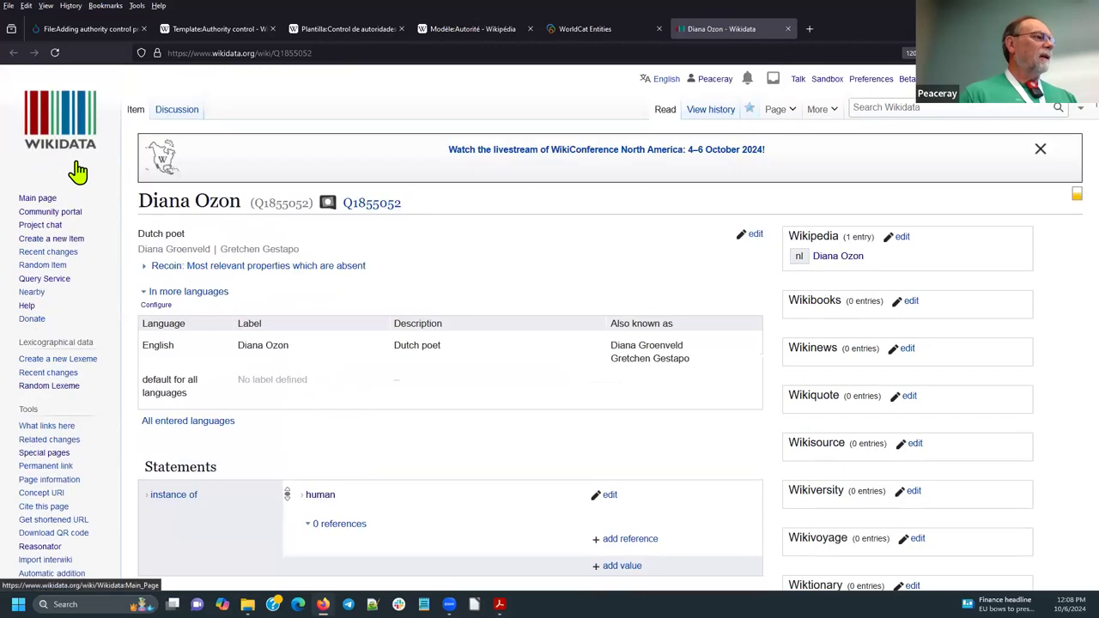
{"action": "mouse_move", "coordinate": [78, 176]}
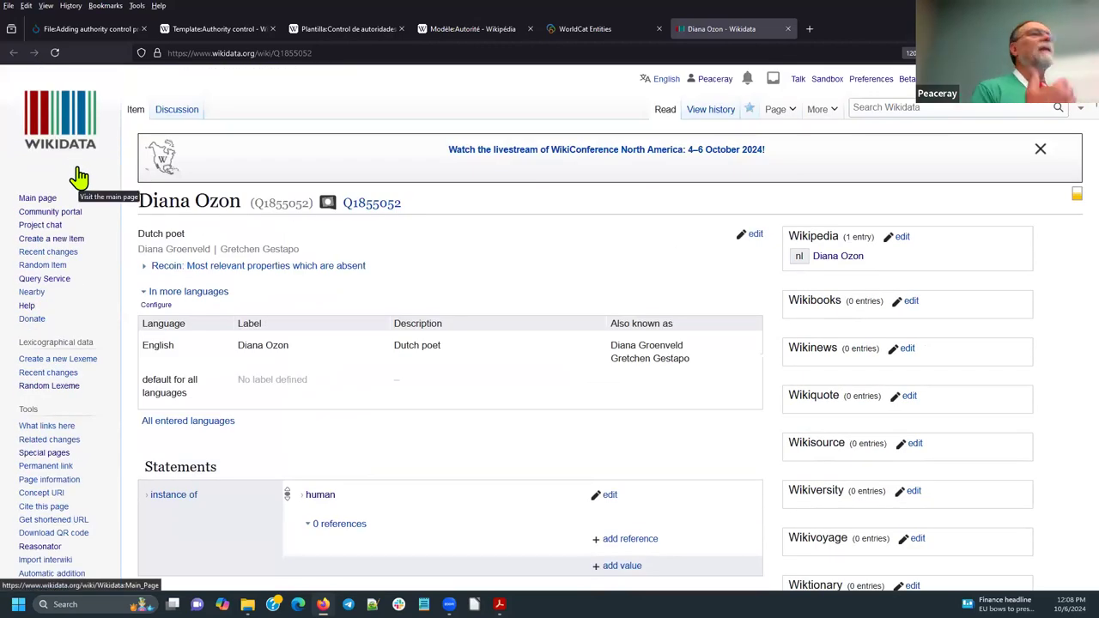
{"action": "mouse_move", "coordinate": [71, 208]}
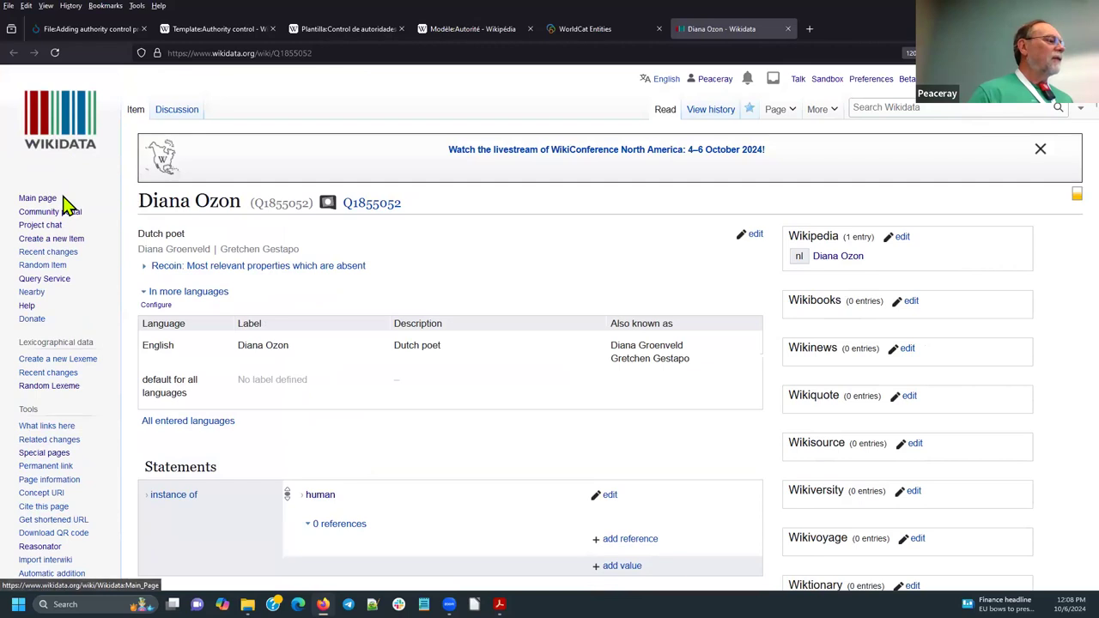
{"action": "scroll", "scroll_direction": "down", "scroll_amount": 3}
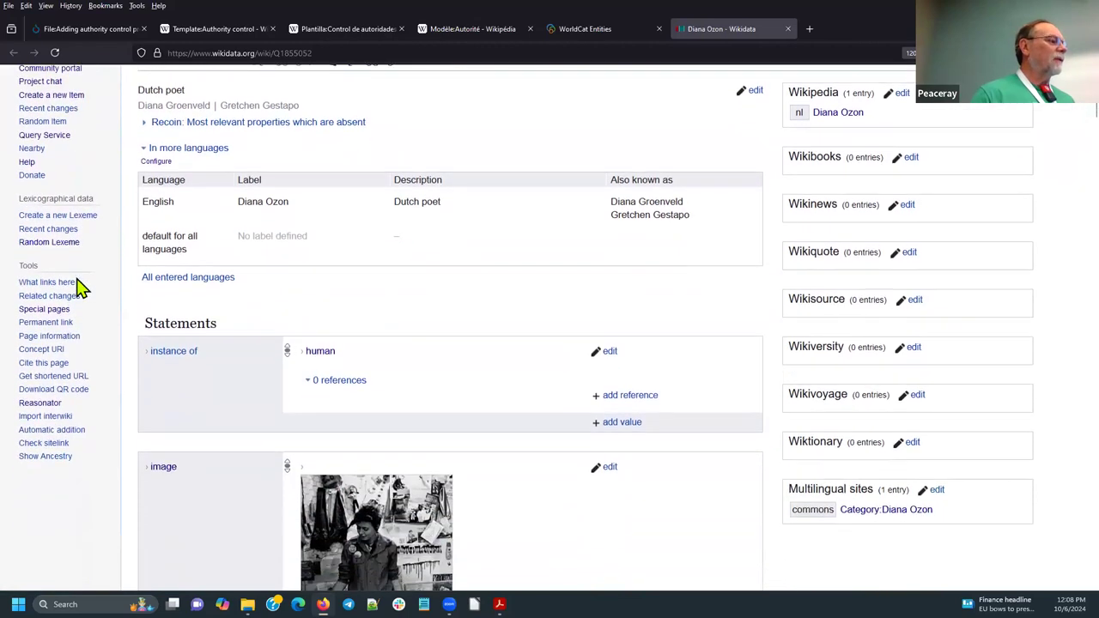
- Open Diana Ozon in Reasonator and review her summary, properties and external sources
{"action": "left_click", "coordinate": [40, 402]}
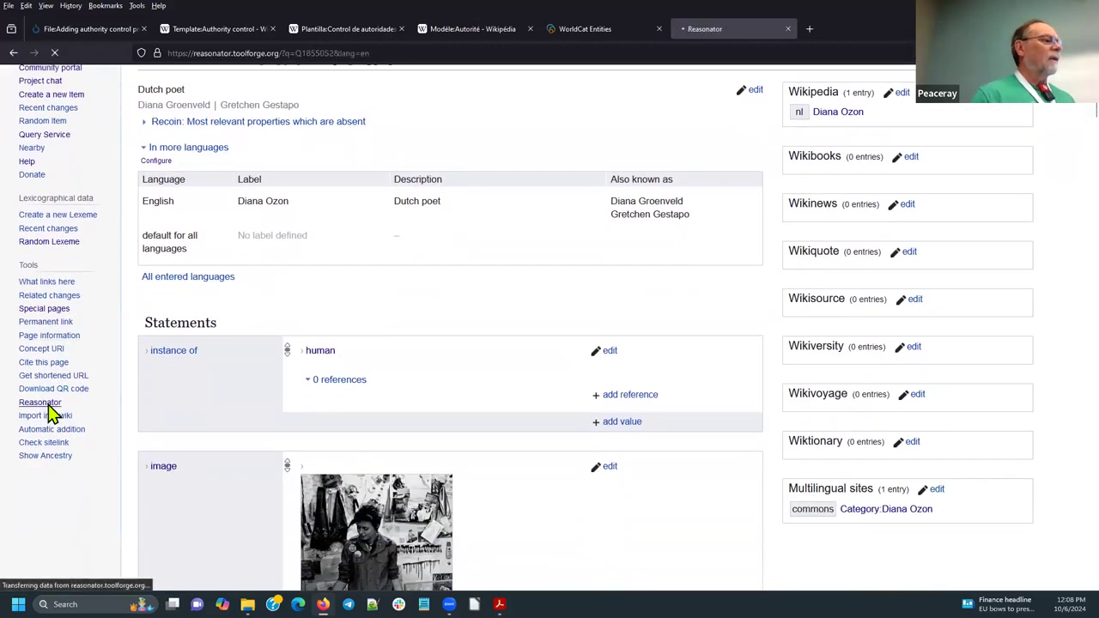
{"action": "left_click", "coordinate": [40, 402]}
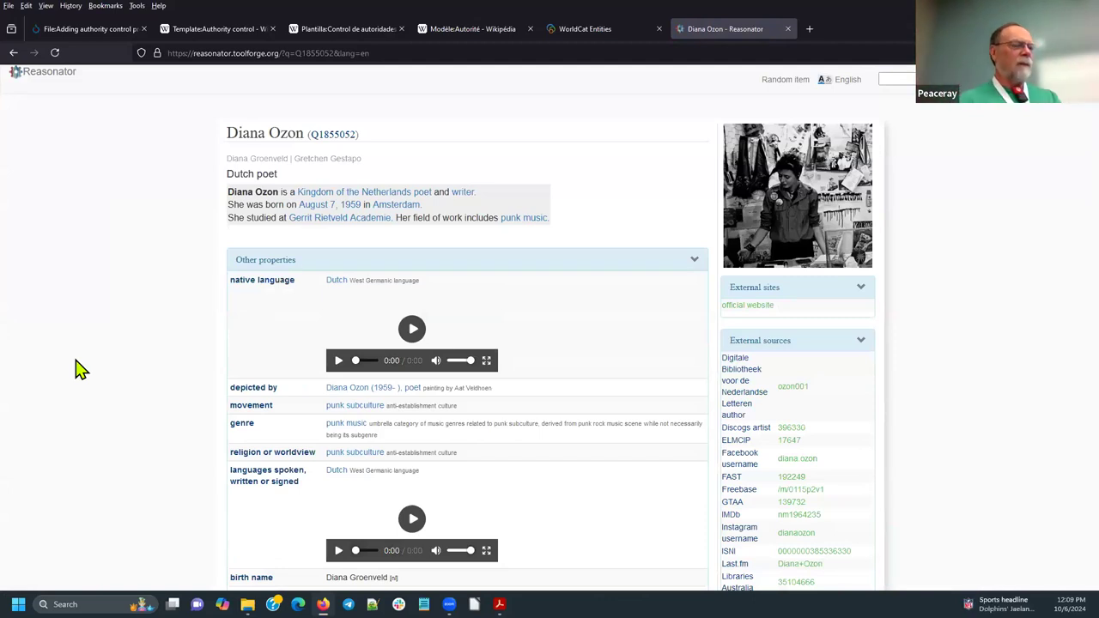
{"action": "mouse_move", "coordinate": [107, 386]}
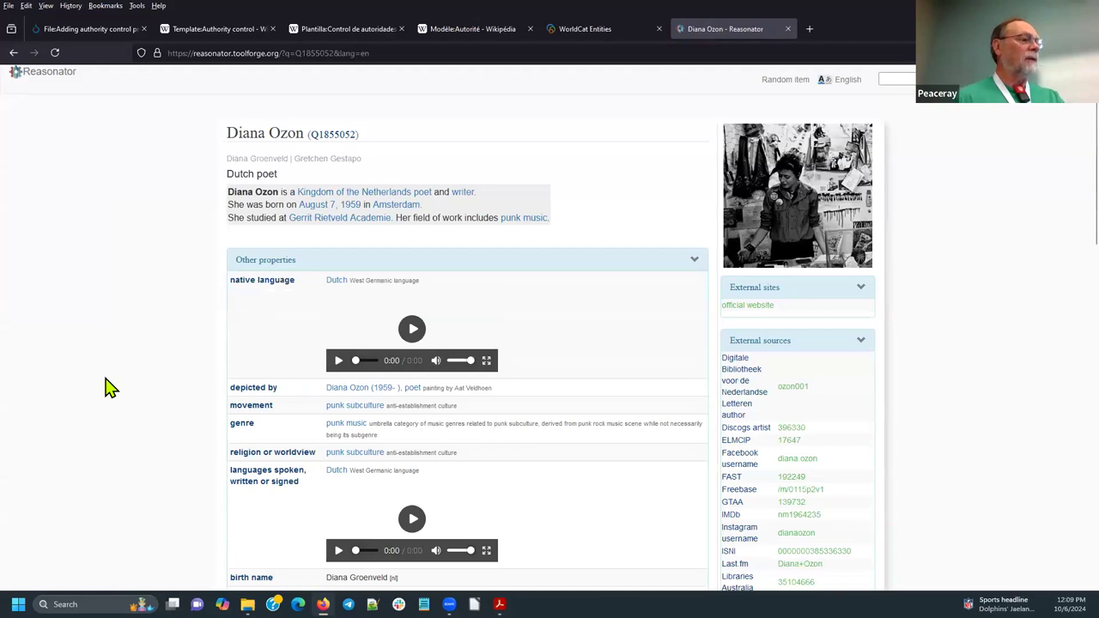
{"action": "scroll", "scroll_direction": "down", "scroll_amount": 3}
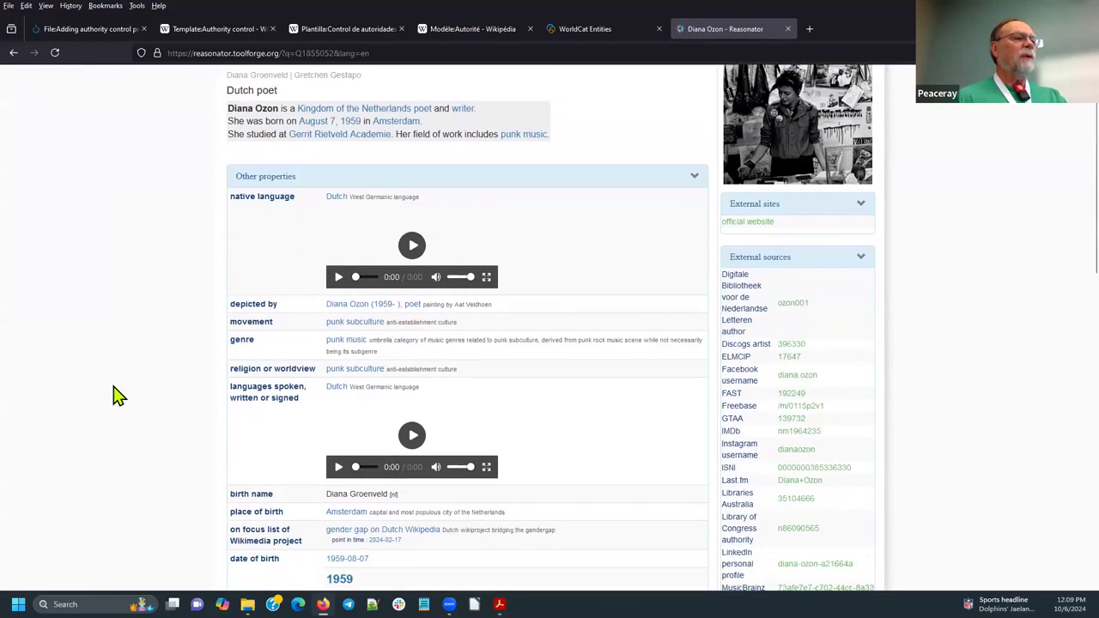
{"action": "scroll", "scroll_direction": "down", "scroll_amount": 3}
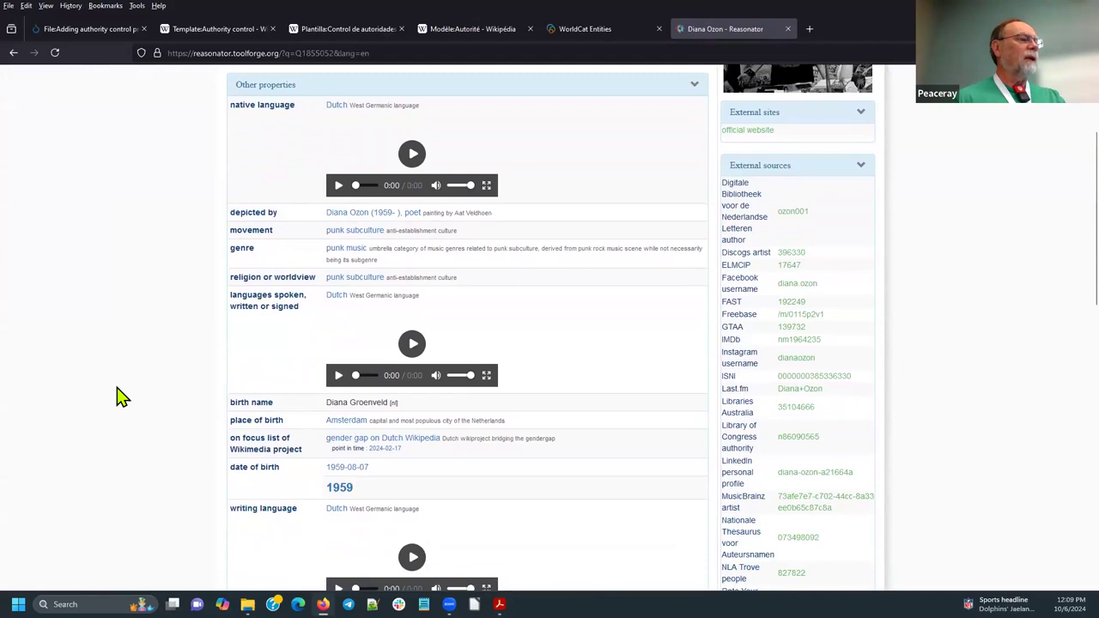
{"action": "scroll", "scroll_direction": "down", "scroll_amount": 3}
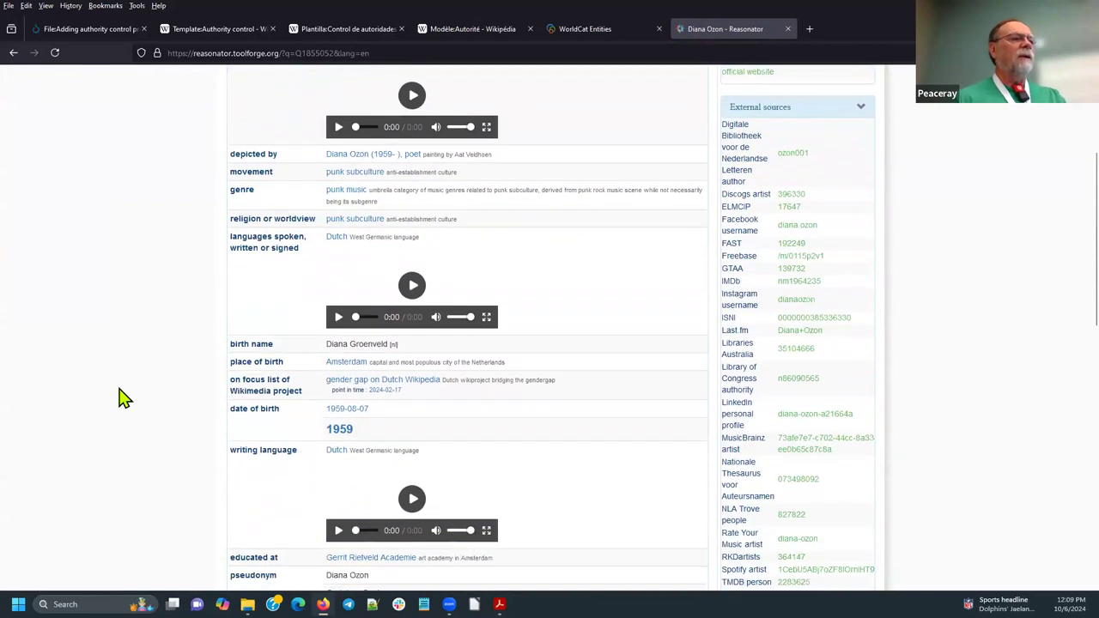
{"action": "scroll", "scroll_direction": "down", "scroll_amount": 3}
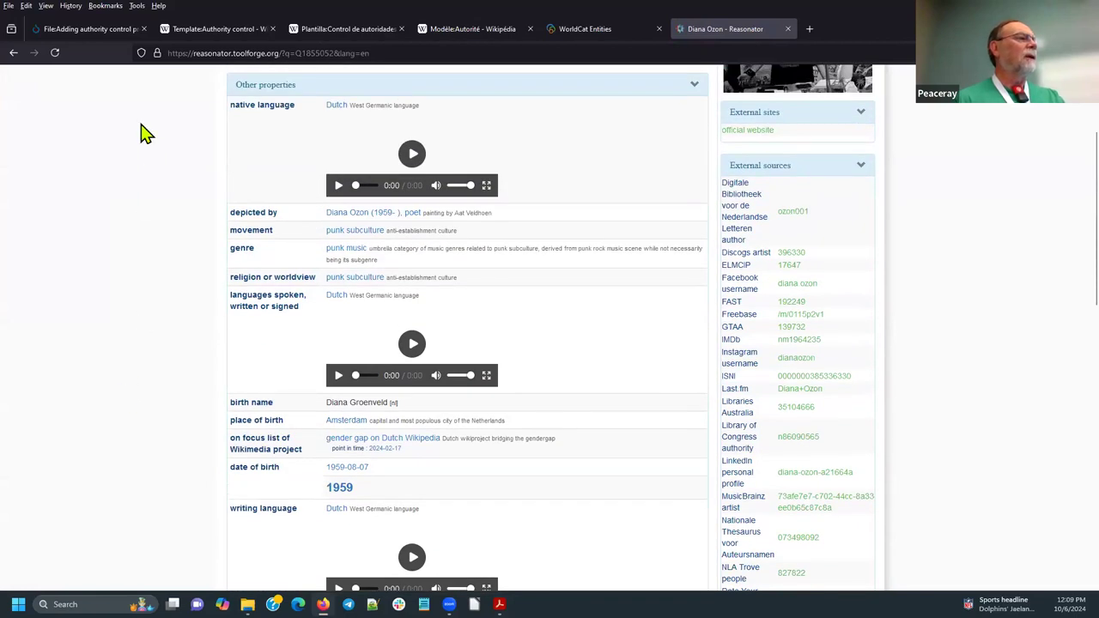
{"action": "mouse_move", "coordinate": [159, 77]}
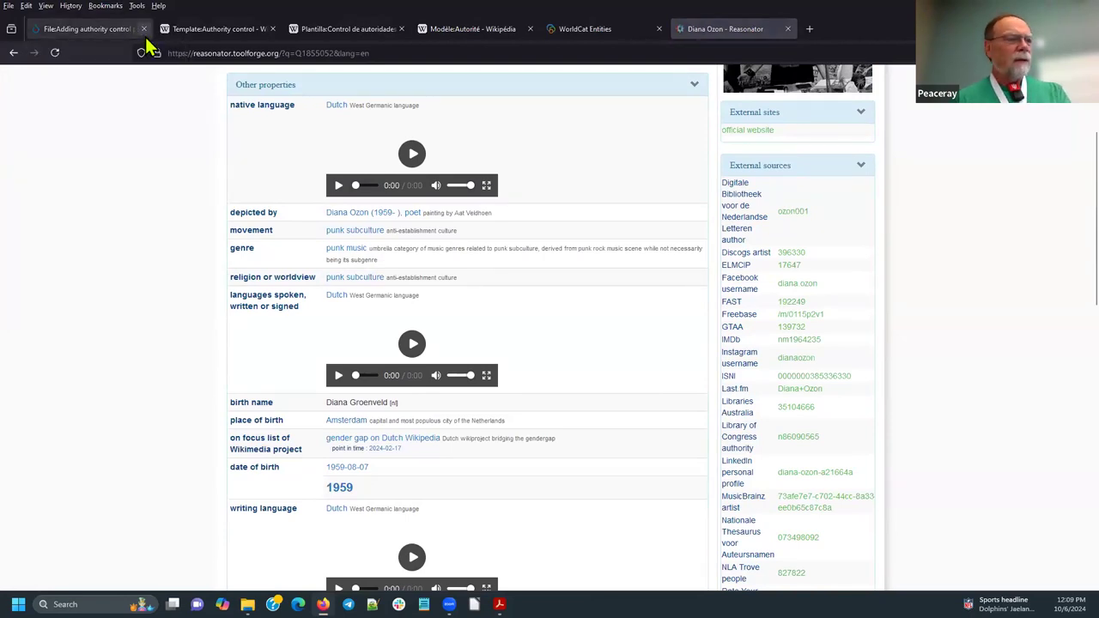
- Expand the Bibliografische informatie box on Diana Ozon's Dutch article to show VIAF, ISNI, WorldCat
{"action": "left_click", "coordinate": [850, 29]}
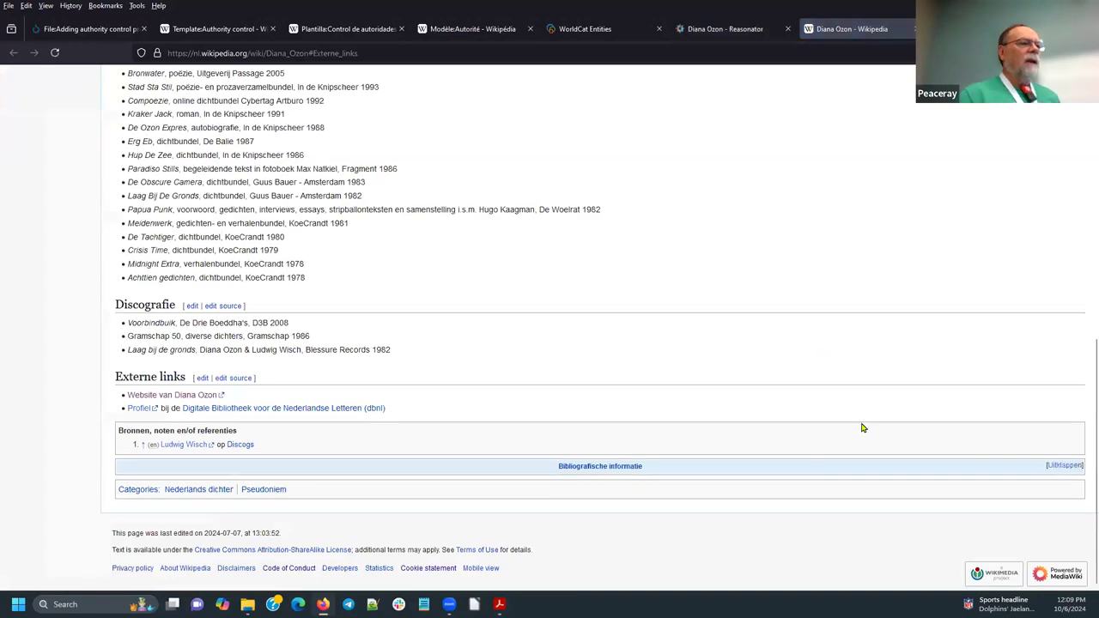
{"action": "mouse_move", "coordinate": [1072, 478]}
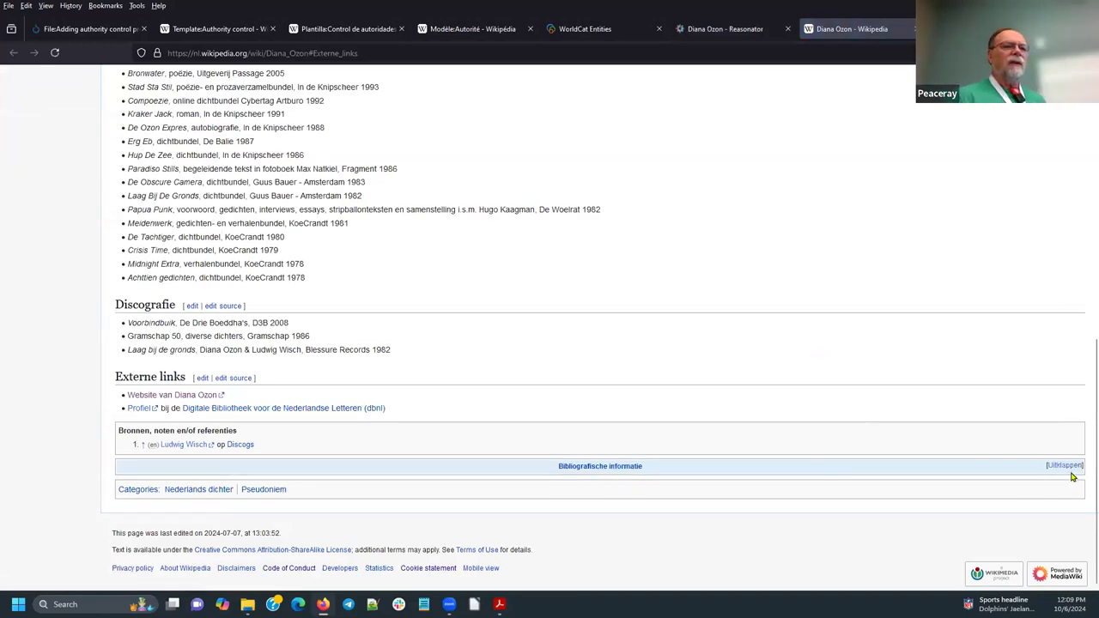
{"action": "left_click", "coordinate": [1065, 464]}
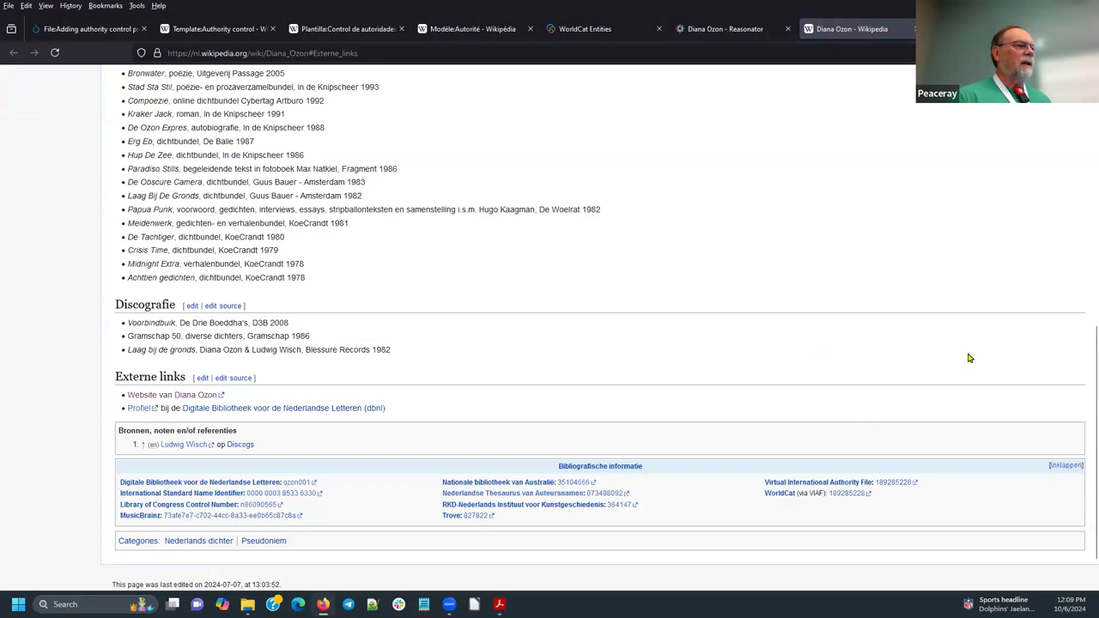
{"action": "mouse_move", "coordinate": [412, 556]}
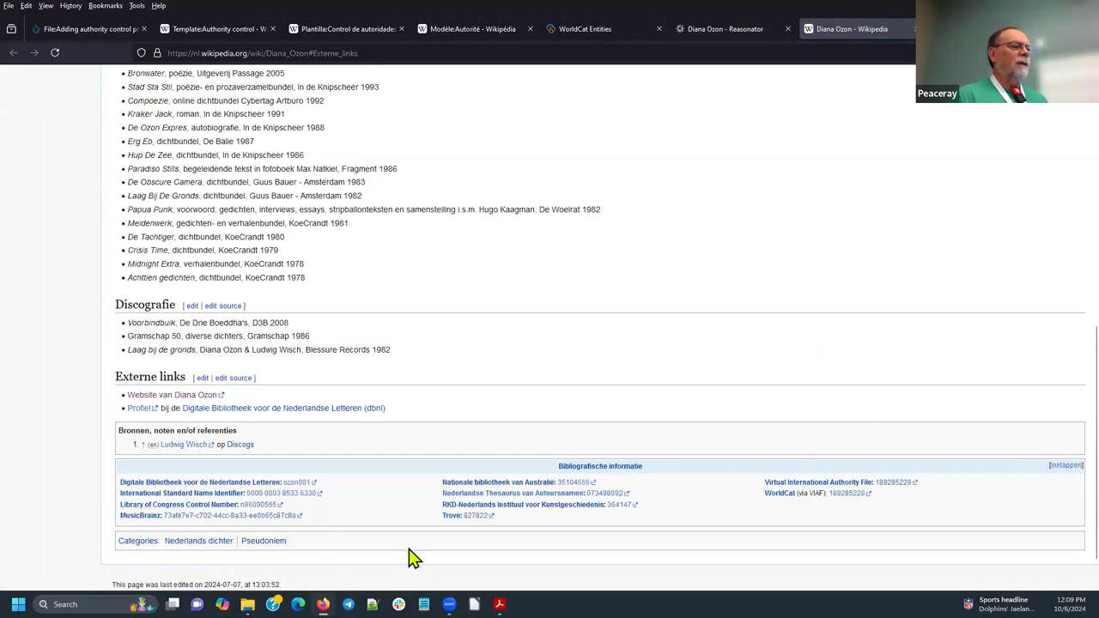
{"action": "mouse_move", "coordinate": [582, 533]}
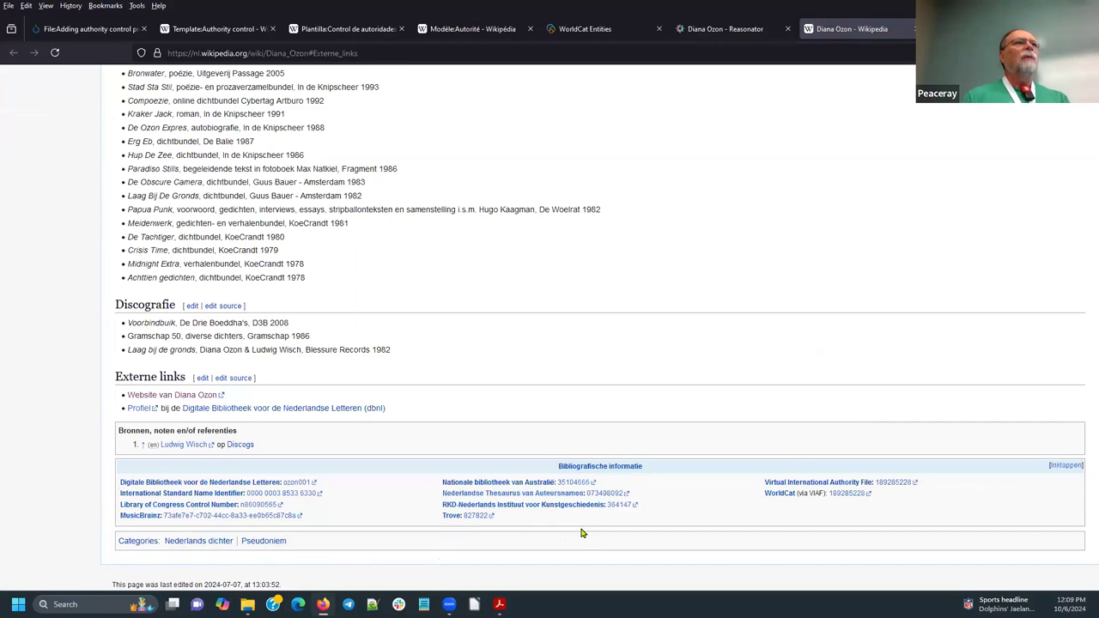
{"action": "mouse_move", "coordinate": [824, 414]}
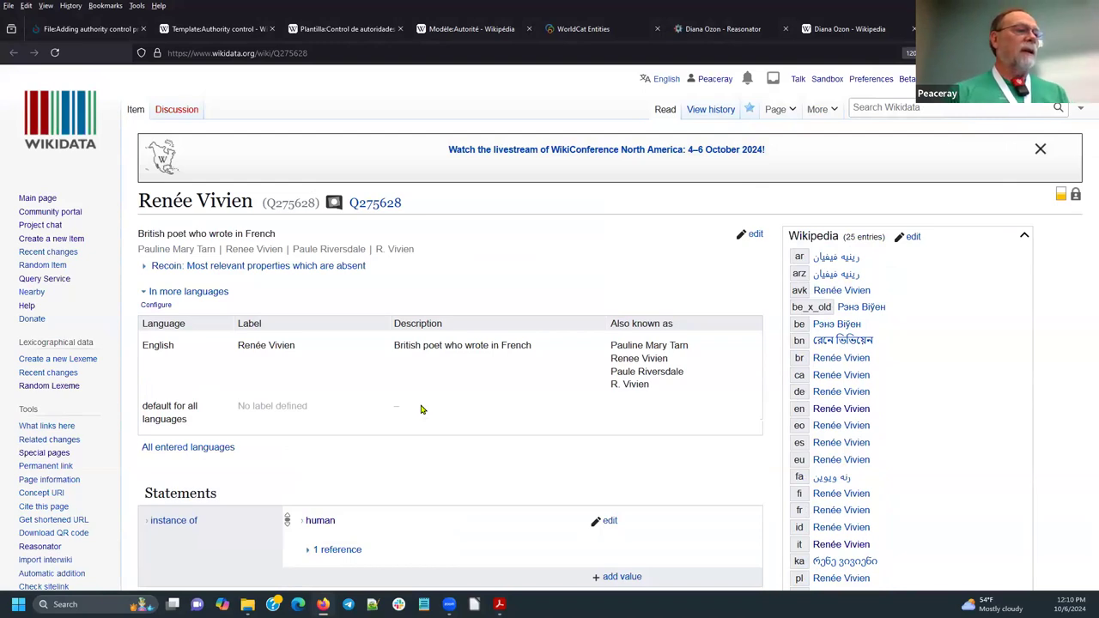
{"action": "scroll", "scroll_direction": "down", "scroll_amount": 3}
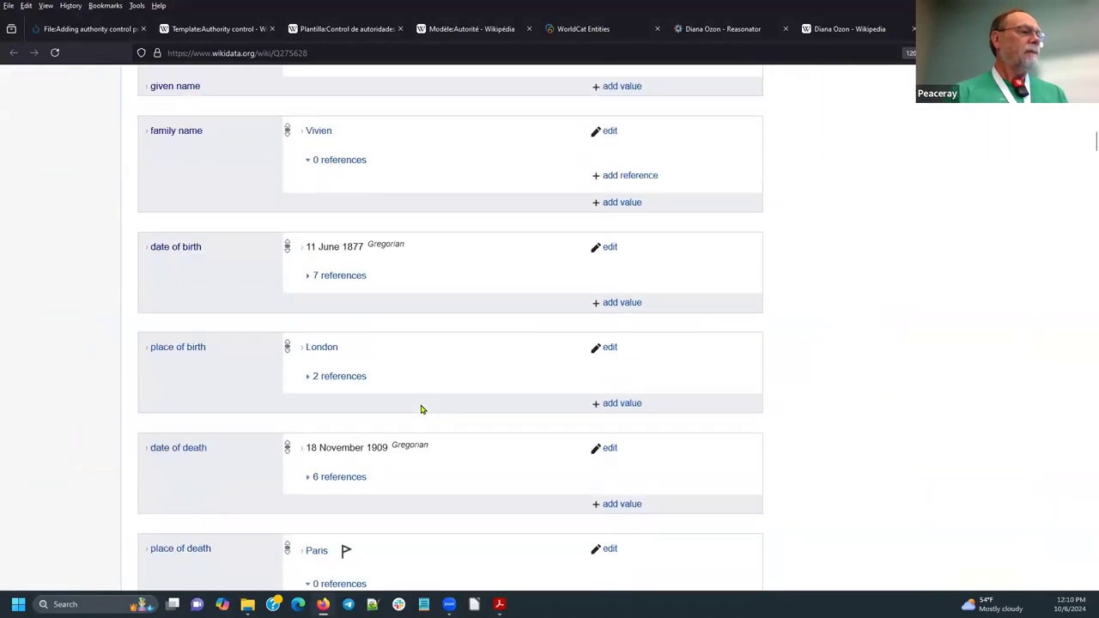
{"action": "scroll", "scroll_direction": "down", "scroll_amount": 3}
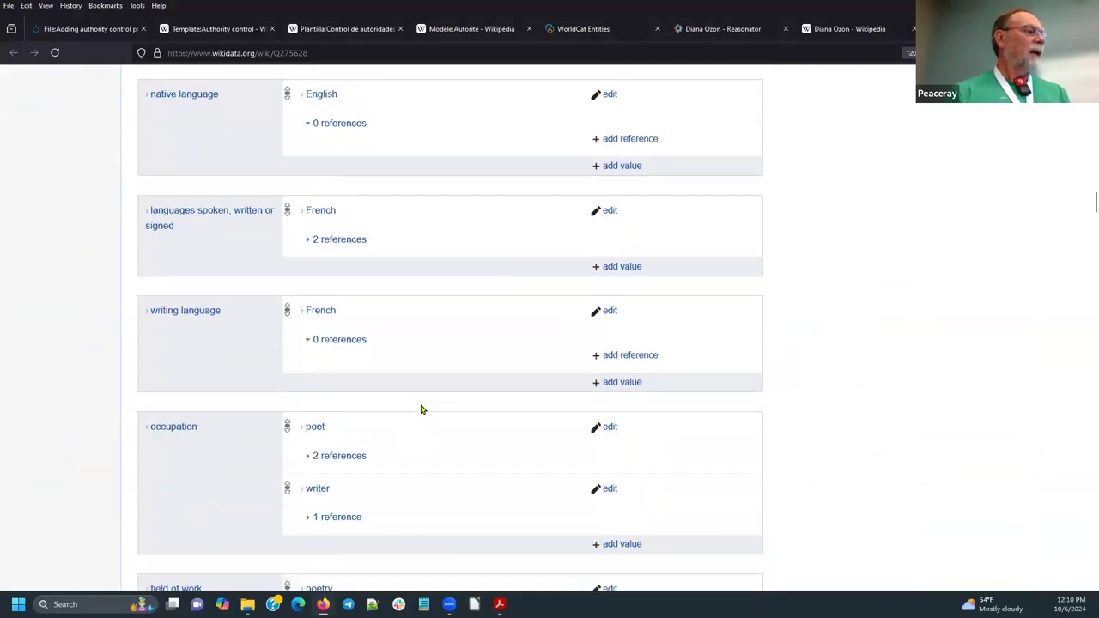
{"action": "scroll", "scroll_direction": "down", "scroll_amount": 3}
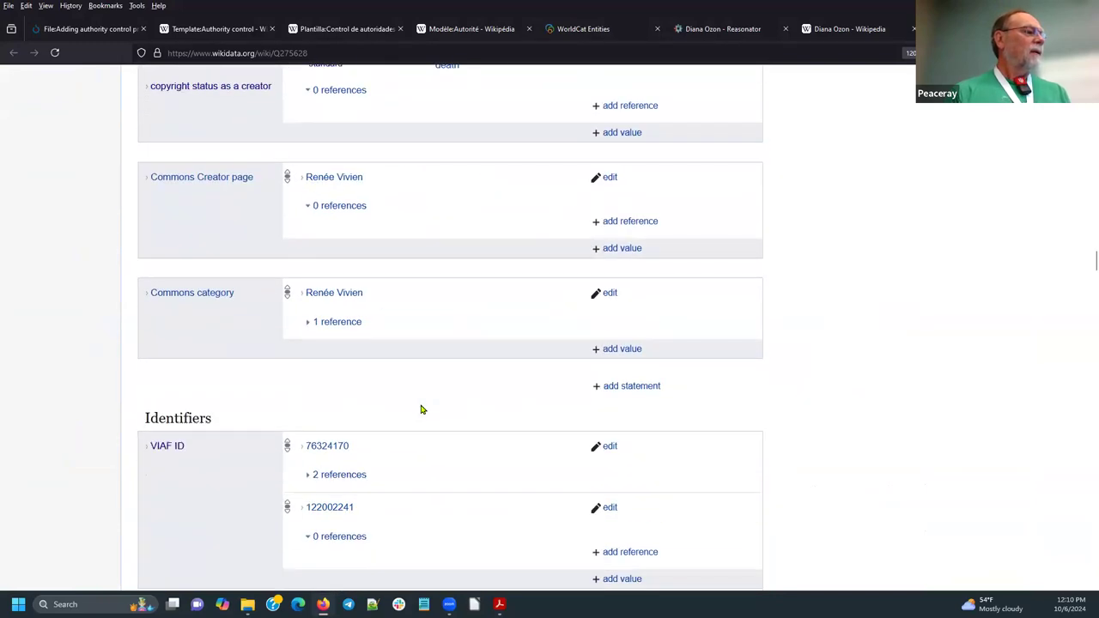
{"action": "scroll", "scroll_direction": "down", "scroll_amount": 3}
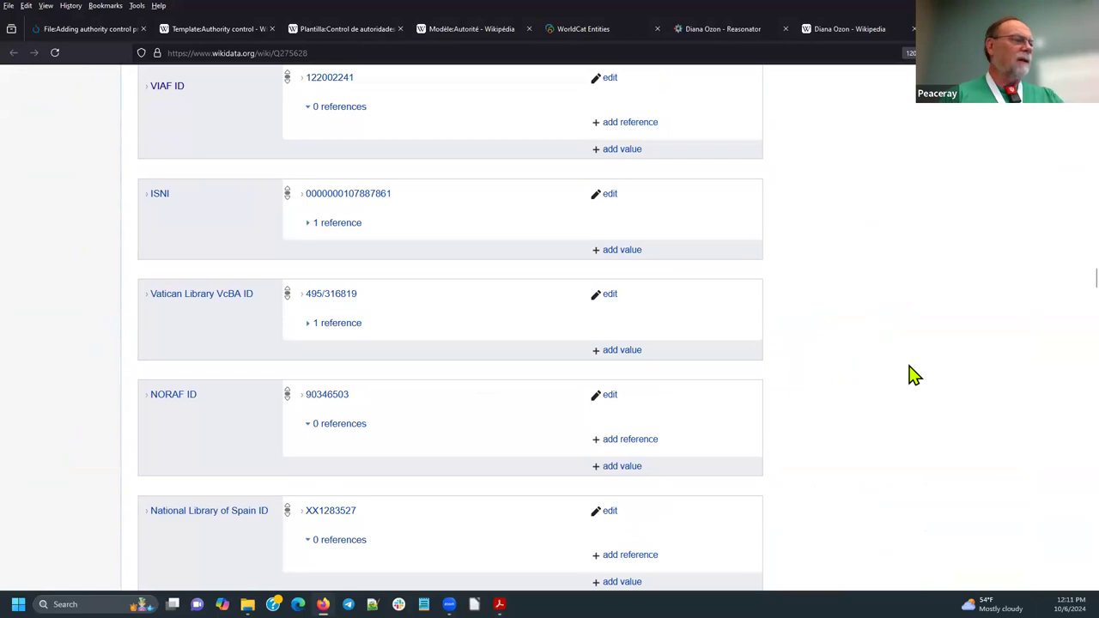
{"action": "scroll", "scroll_direction": "down", "scroll_amount": 3}
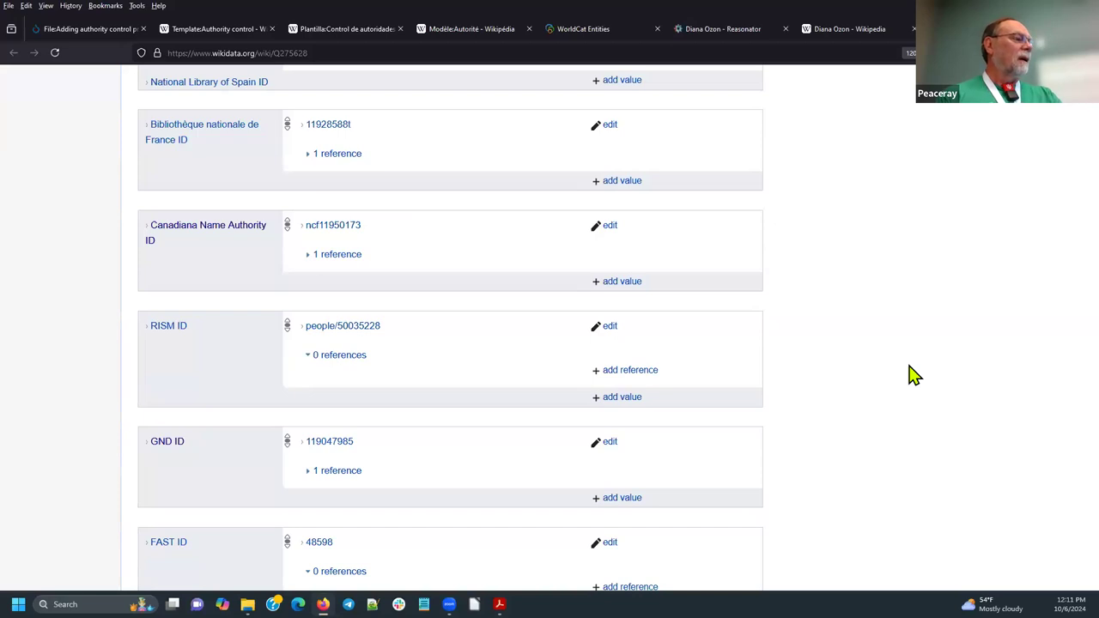
{"action": "scroll", "scroll_direction": "down", "scroll_amount": 3}
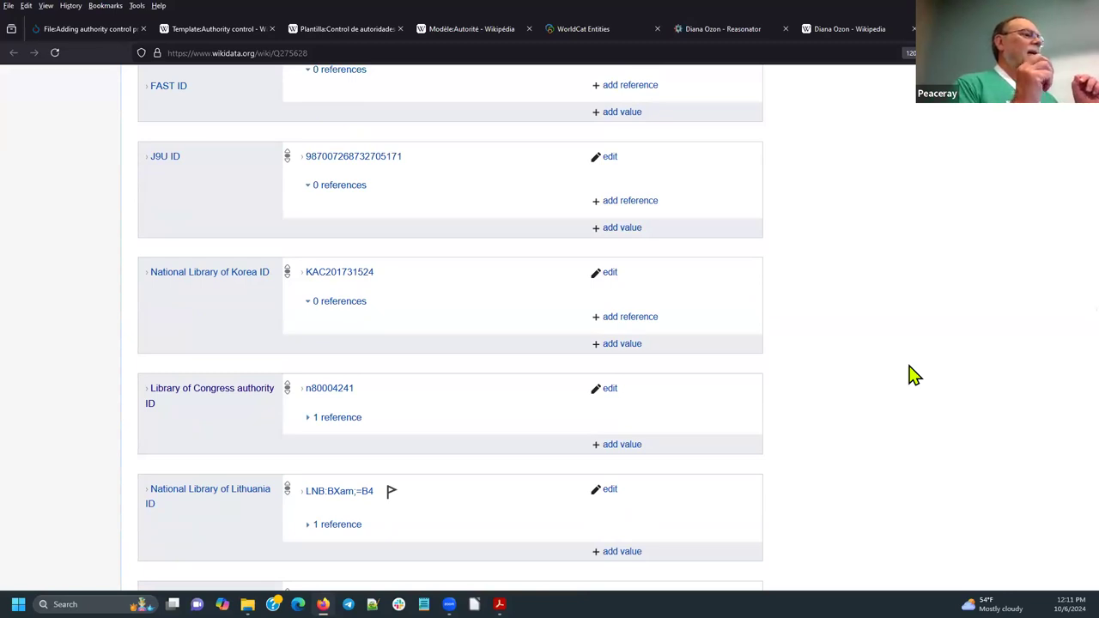
{"action": "mouse_move", "coordinate": [298, 464]}
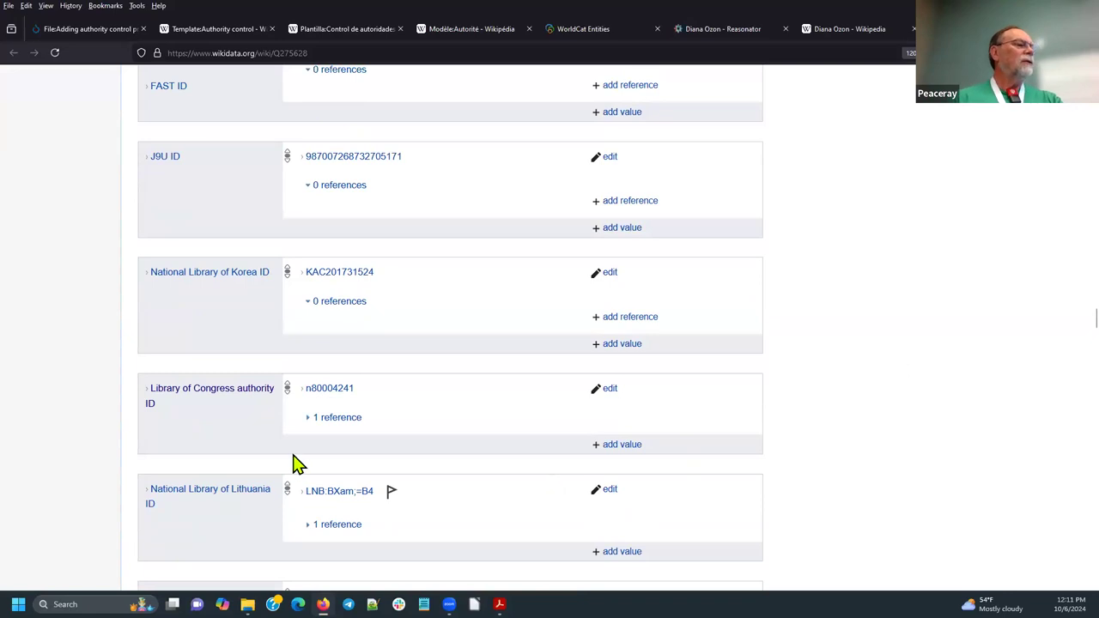
- Expand the Library of Congress ID reference, showing it was imported from German Wikipedia
{"action": "left_click", "coordinate": [338, 417]}
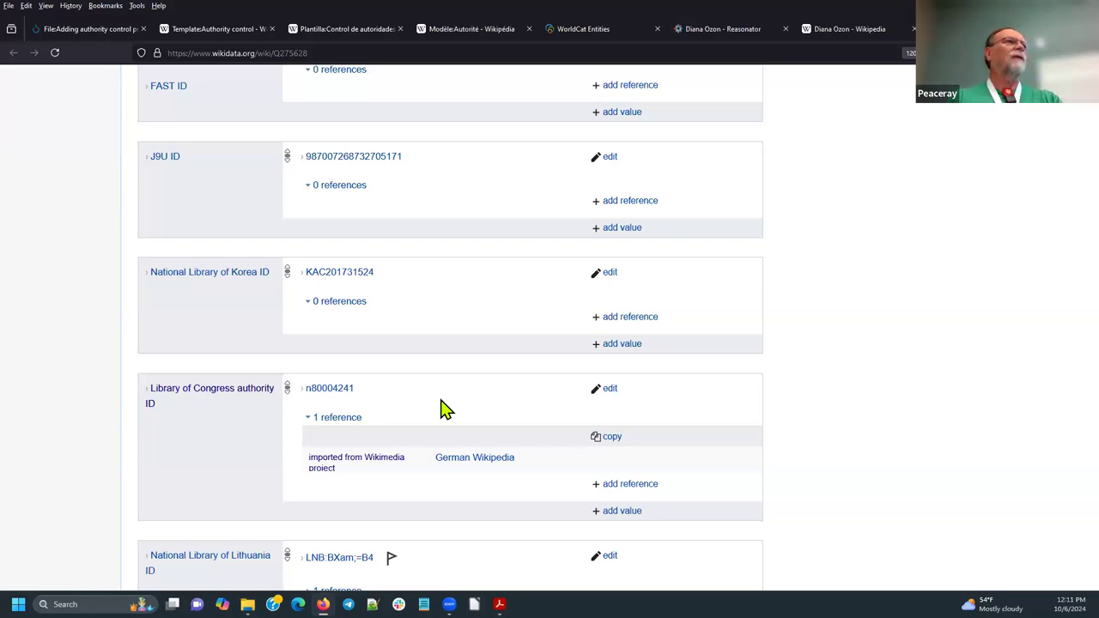
{"action": "mouse_move", "coordinate": [501, 419]}
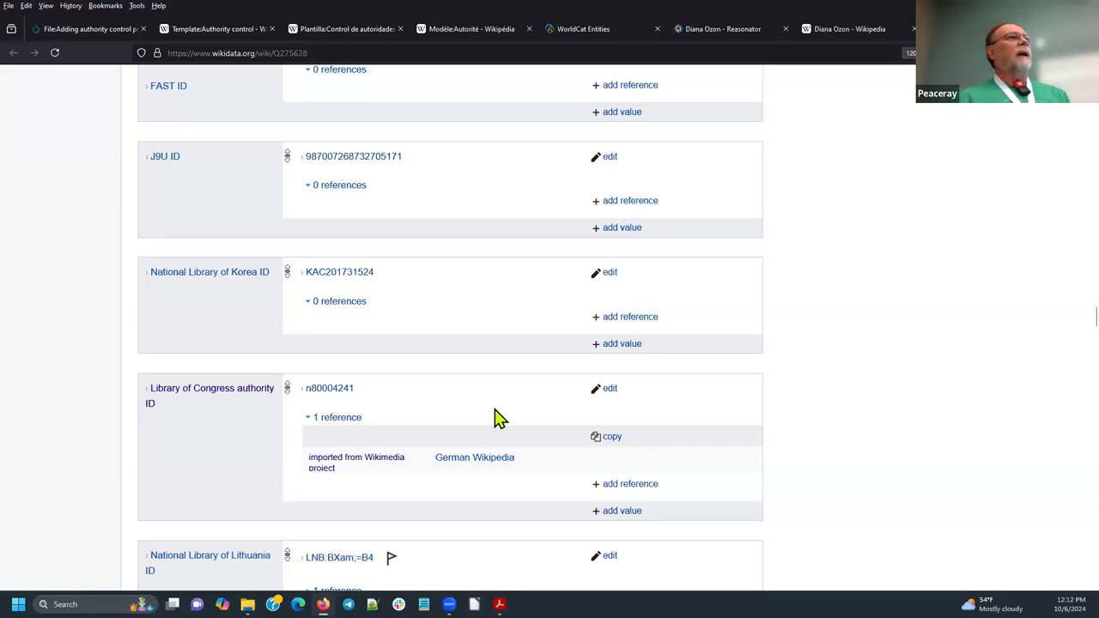
{"action": "mouse_move", "coordinate": [566, 393]}
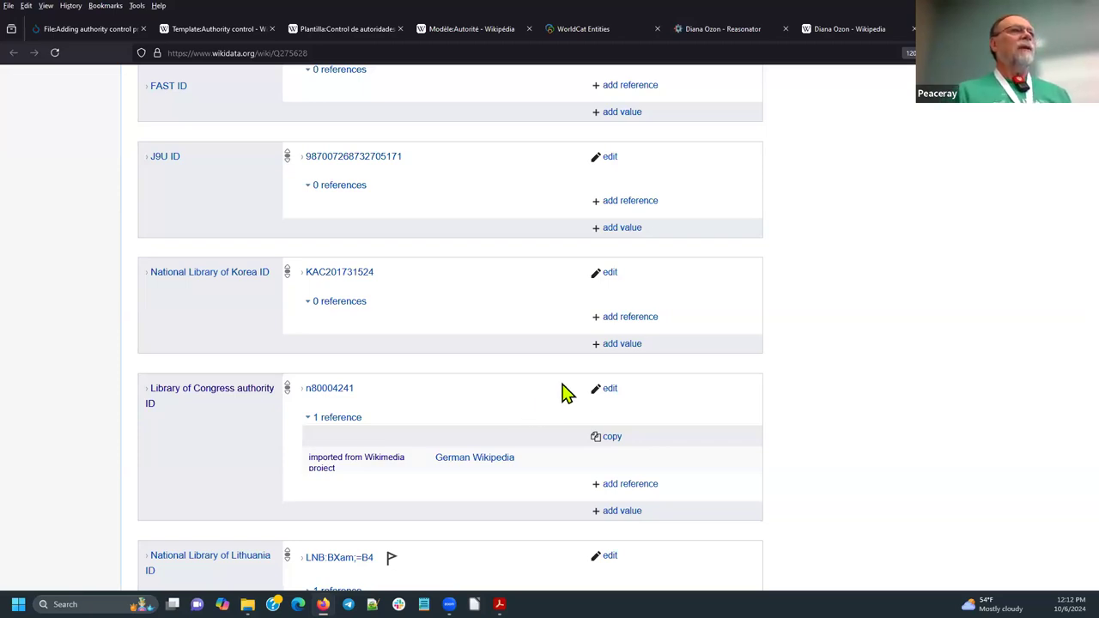
{"action": "mouse_move", "coordinate": [706, 401]}
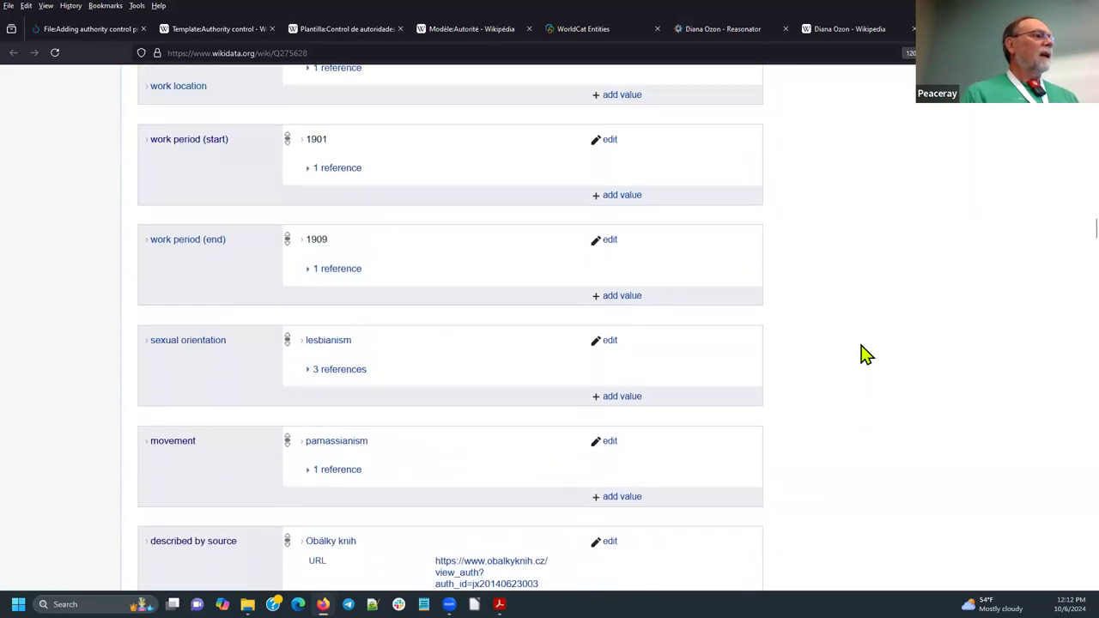
{"action": "mouse_move", "coordinate": [347, 280]}
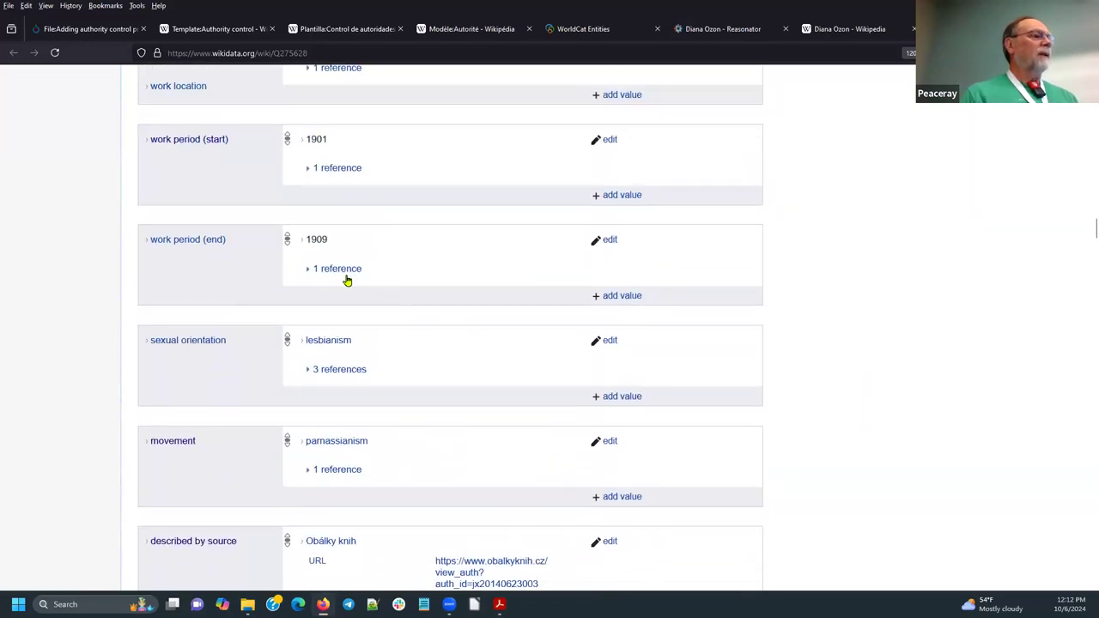
- Expand references for work period end, place of birth (two sources) and date of birth (seven)
{"action": "left_click", "coordinate": [336, 268]}
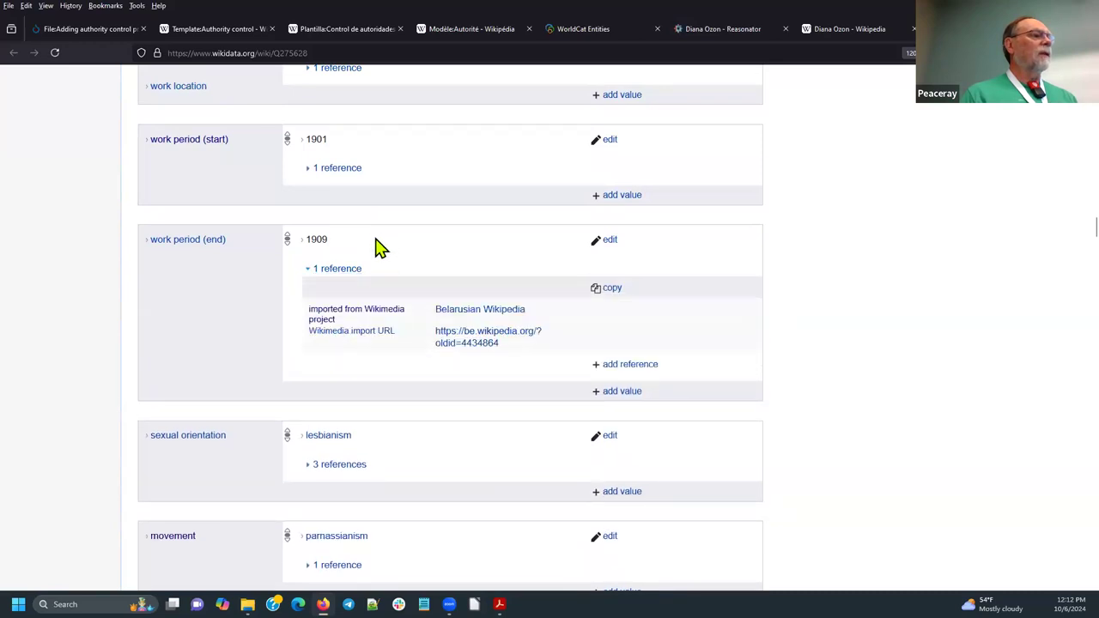
{"action": "mouse_move", "coordinate": [338, 168]}
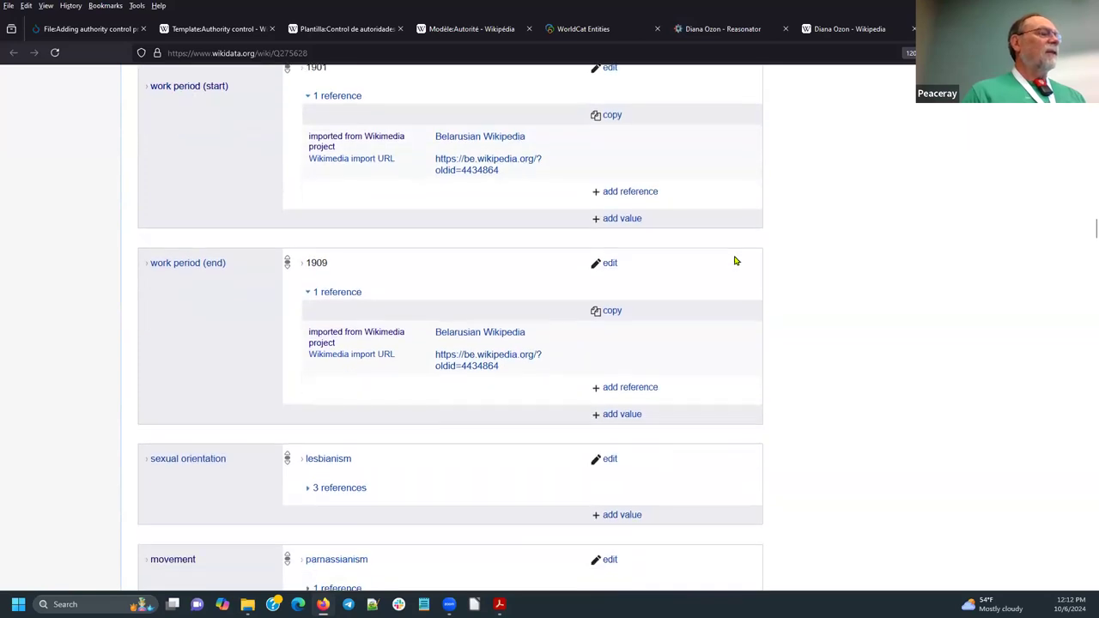
{"action": "mouse_move", "coordinate": [741, 267]}
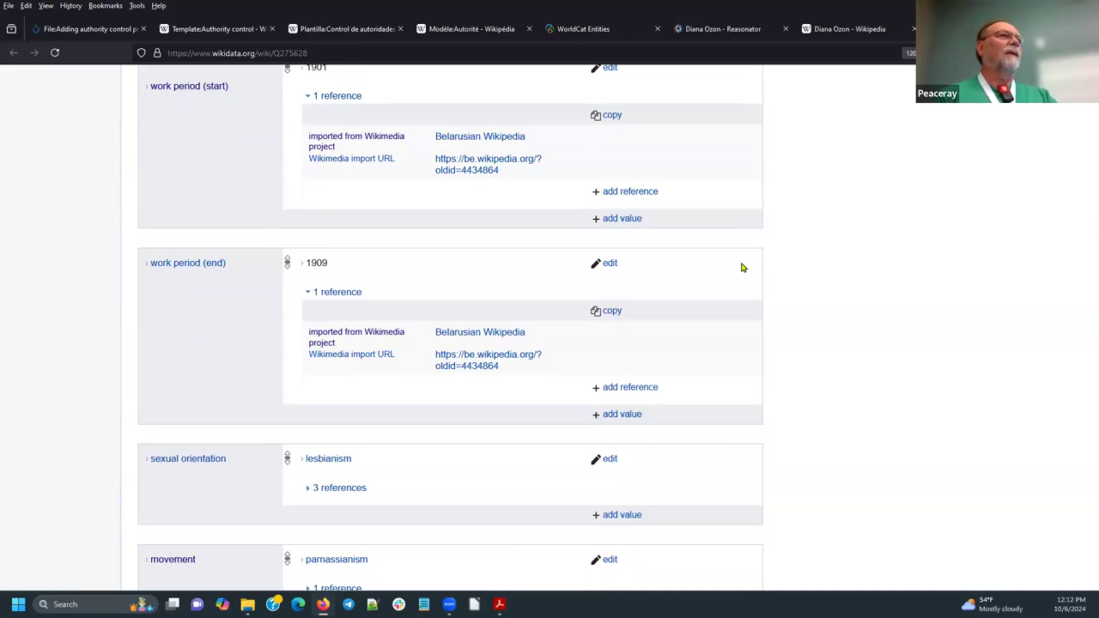
{"action": "mouse_move", "coordinate": [629, 310]}
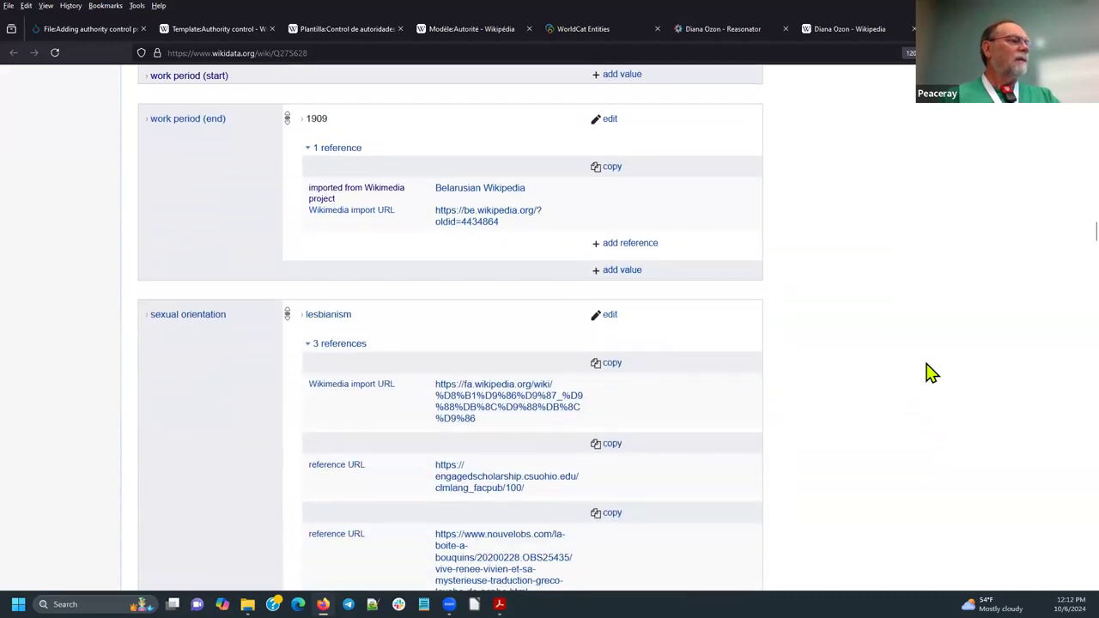
{"action": "scroll", "scroll_direction": "down", "scroll_amount": 3}
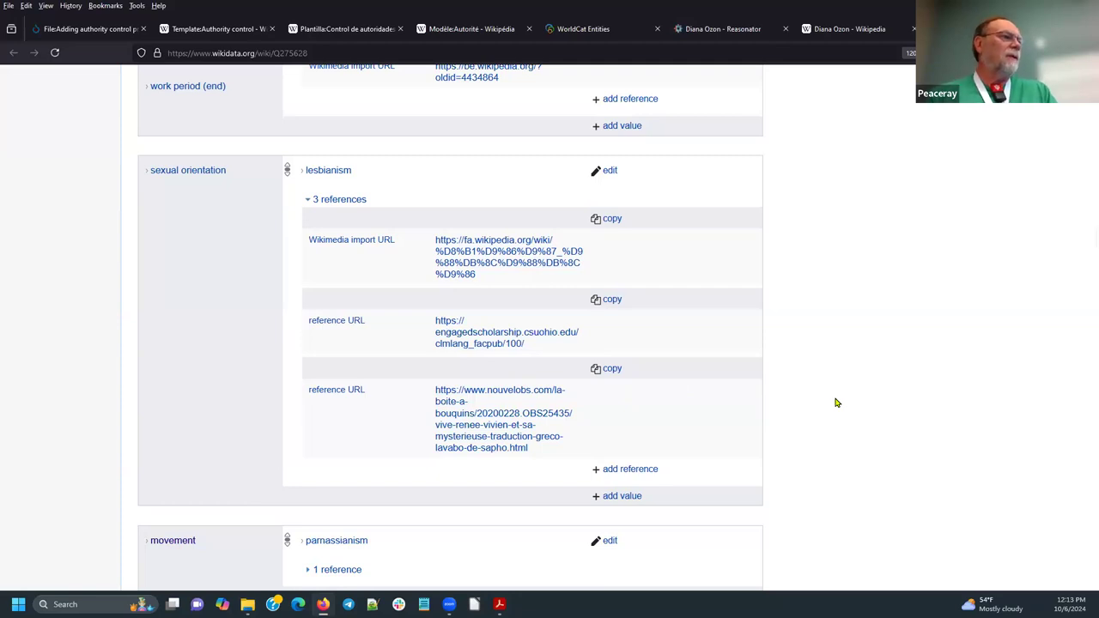
{"action": "mouse_move", "coordinate": [852, 403]}
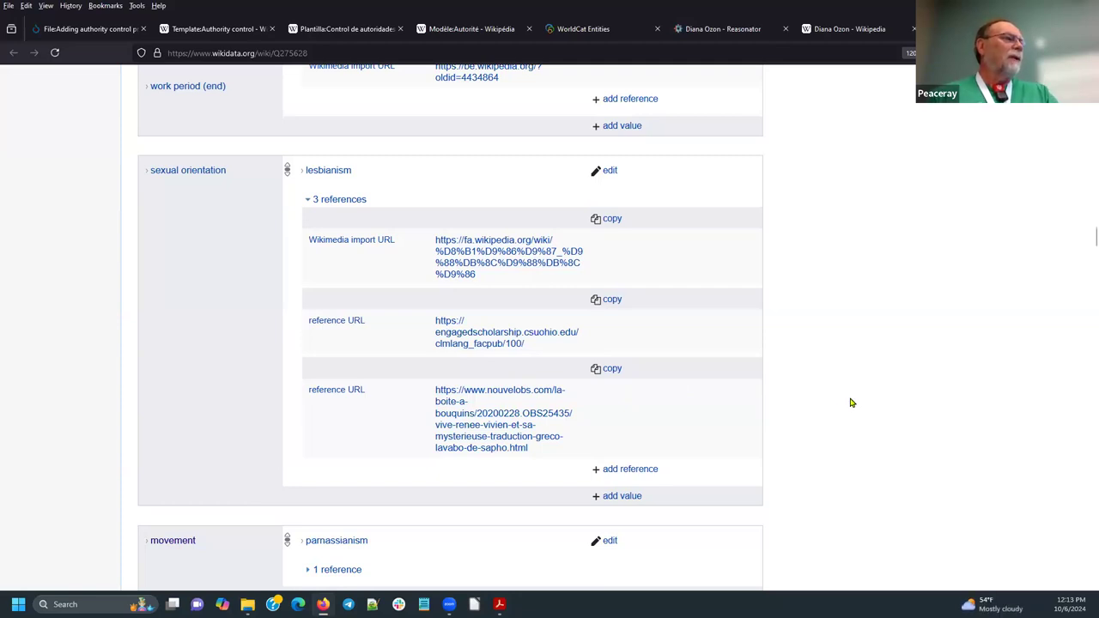
{"action": "scroll", "scroll_direction": "up", "scroll_amount": 3}
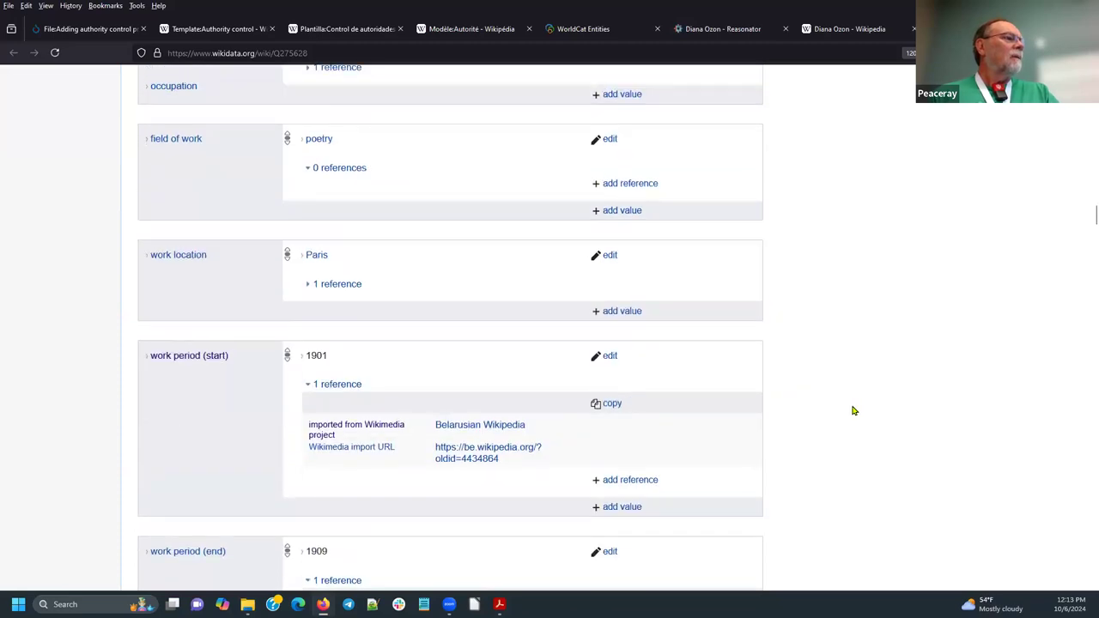
{"action": "scroll", "scroll_direction": "up", "scroll_amount": 3}
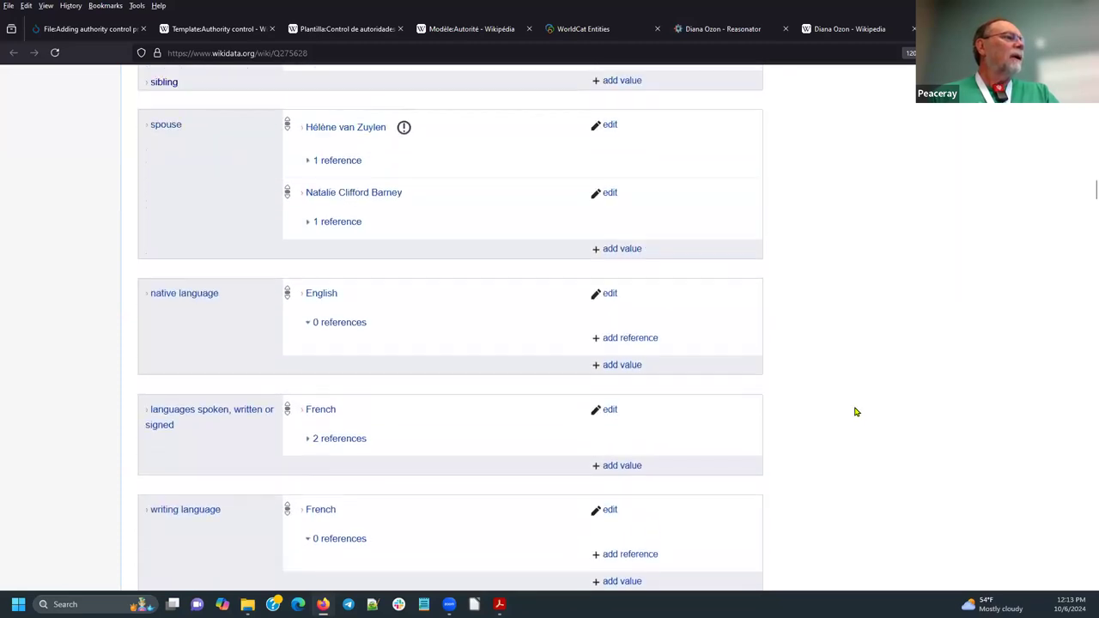
{"action": "scroll", "scroll_direction": "down", "scroll_amount": 3}
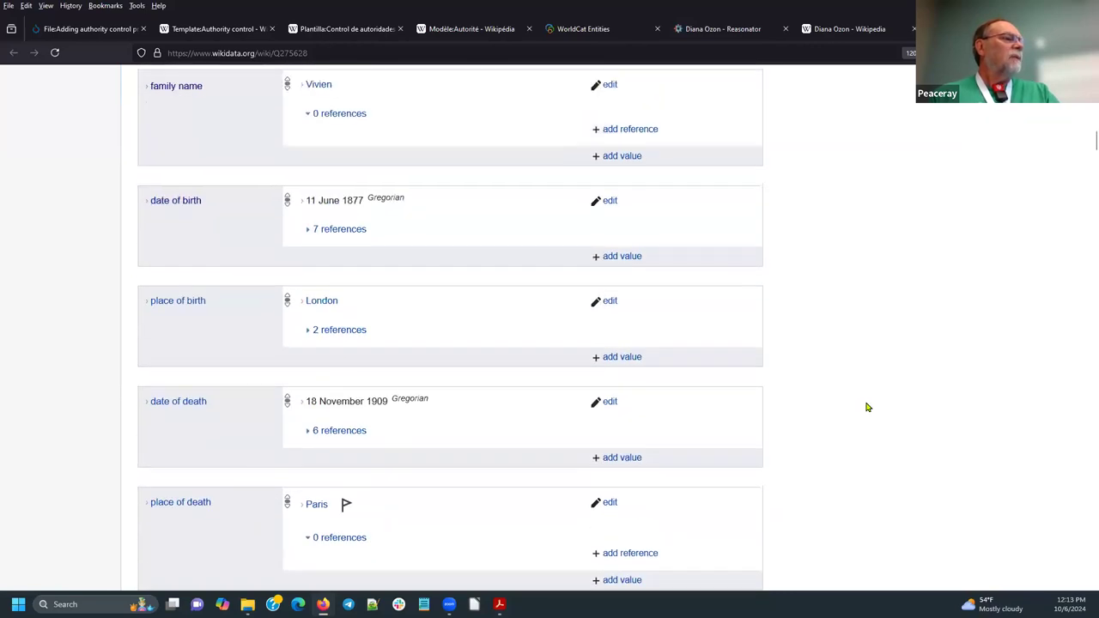
{"action": "left_click", "coordinate": [340, 330]}
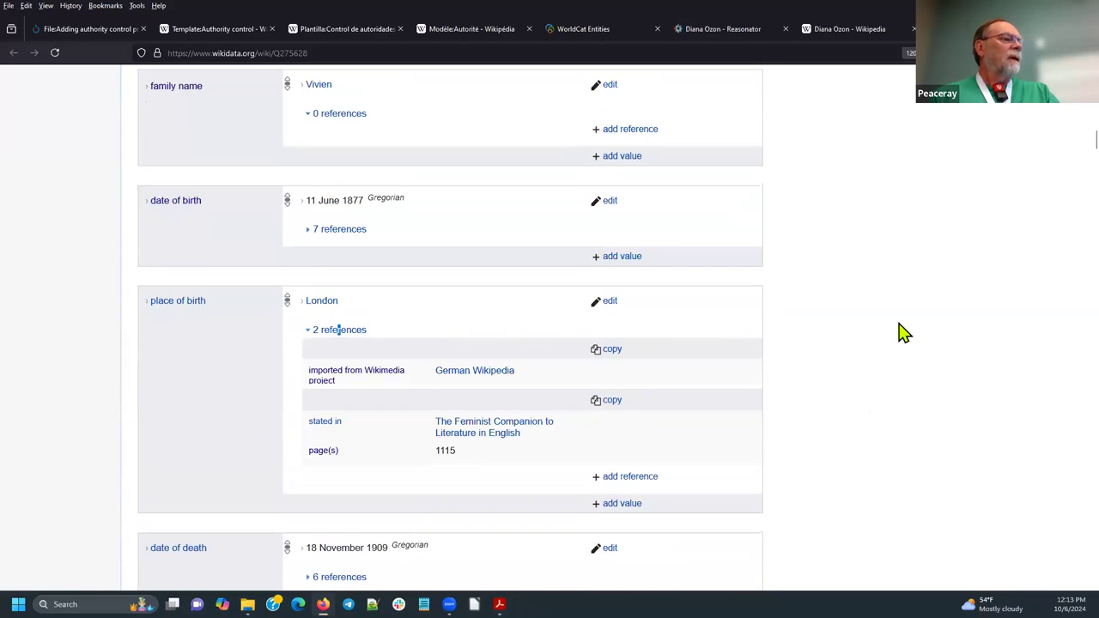
{"action": "mouse_move", "coordinate": [350, 262]}
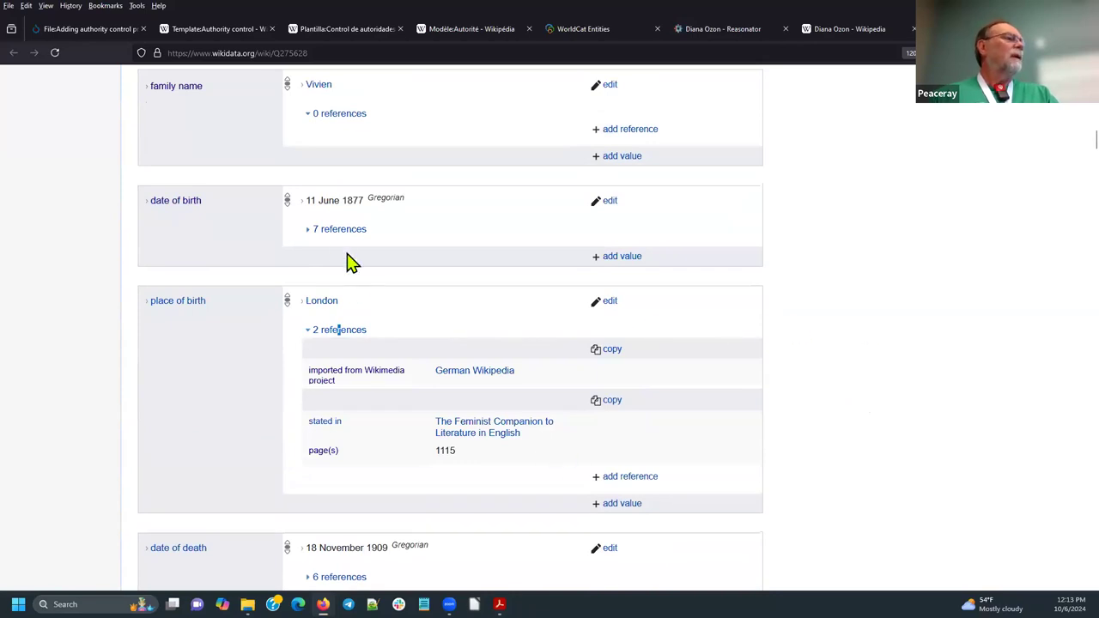
{"action": "left_click", "coordinate": [339, 228]}
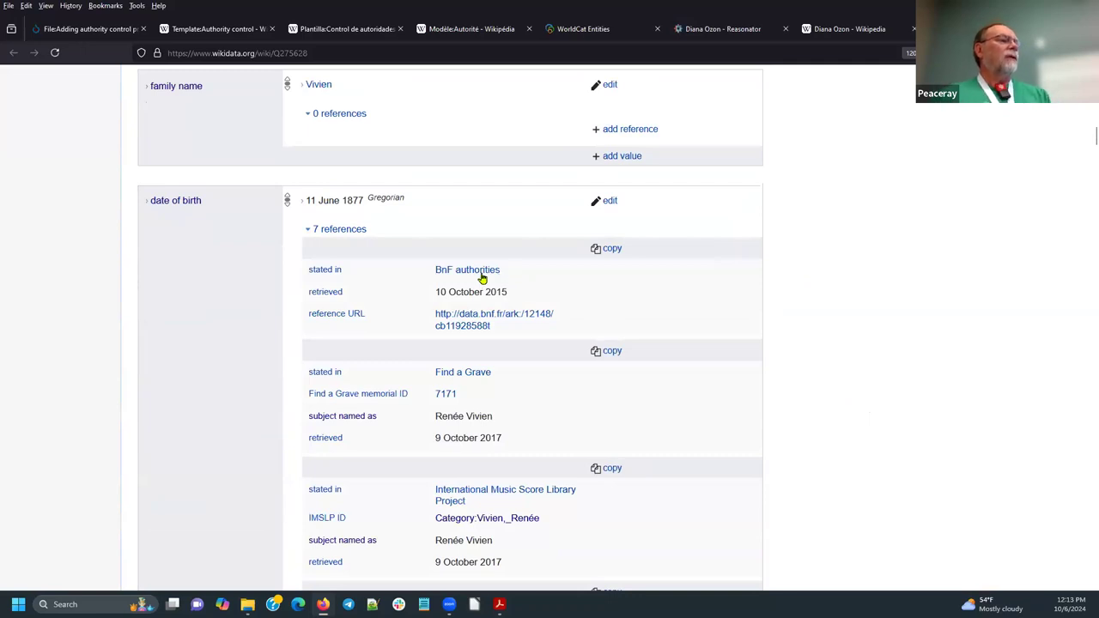
{"action": "mouse_move", "coordinate": [468, 270]}
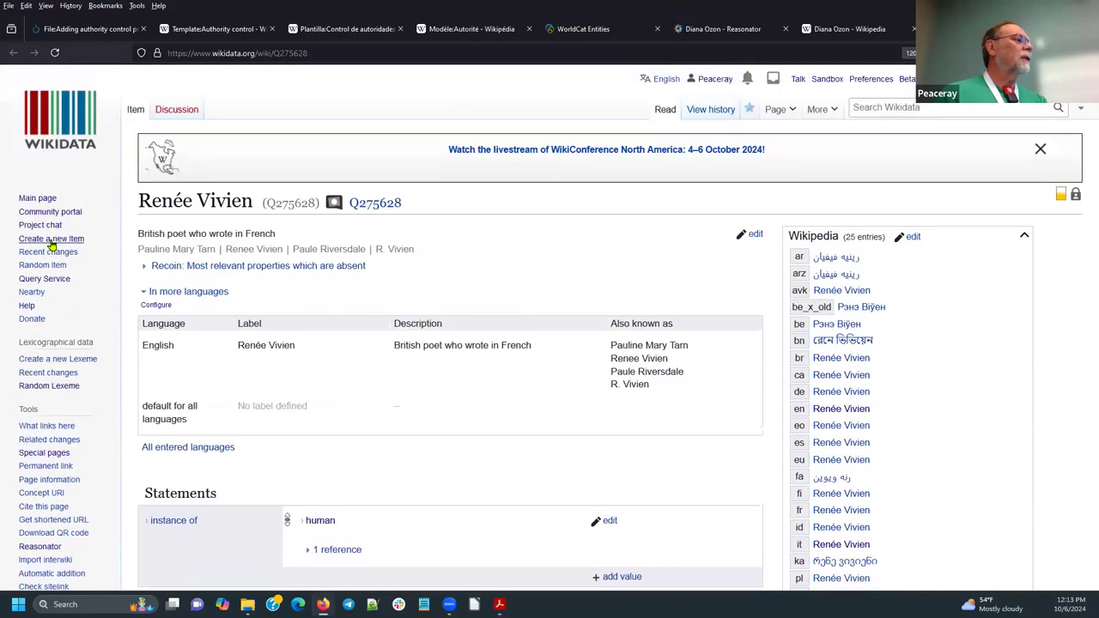
{"action": "mouse_move", "coordinate": [73, 307]}
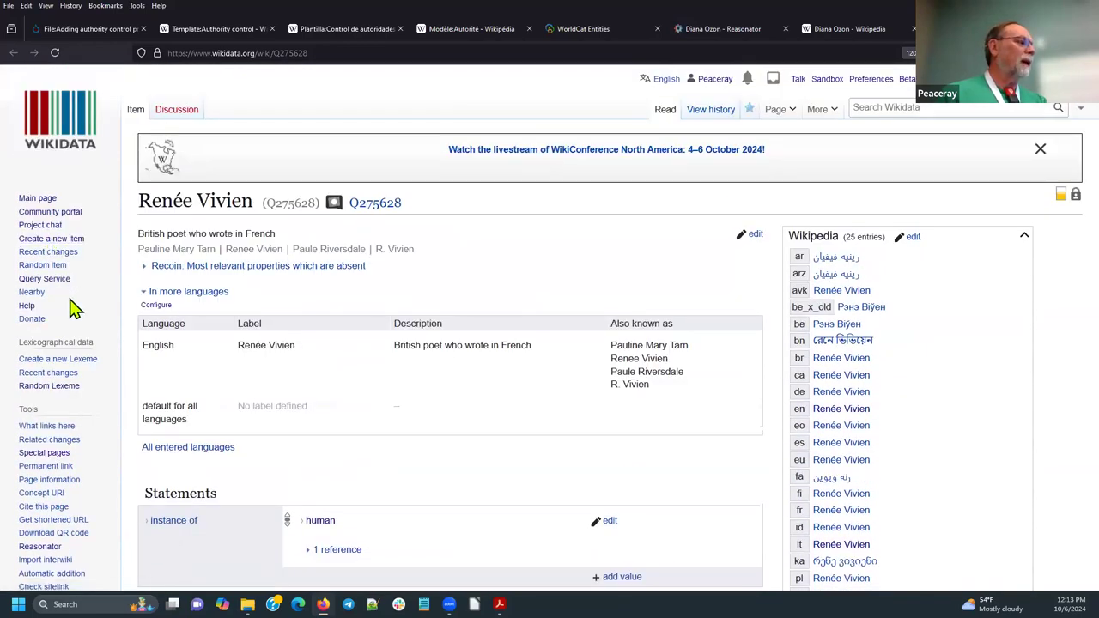
- Open Renée Vivien in Reasonator and scroll through relatives, properties, timeline and external sources
{"action": "scroll", "scroll_direction": "down", "scroll_amount": 3}
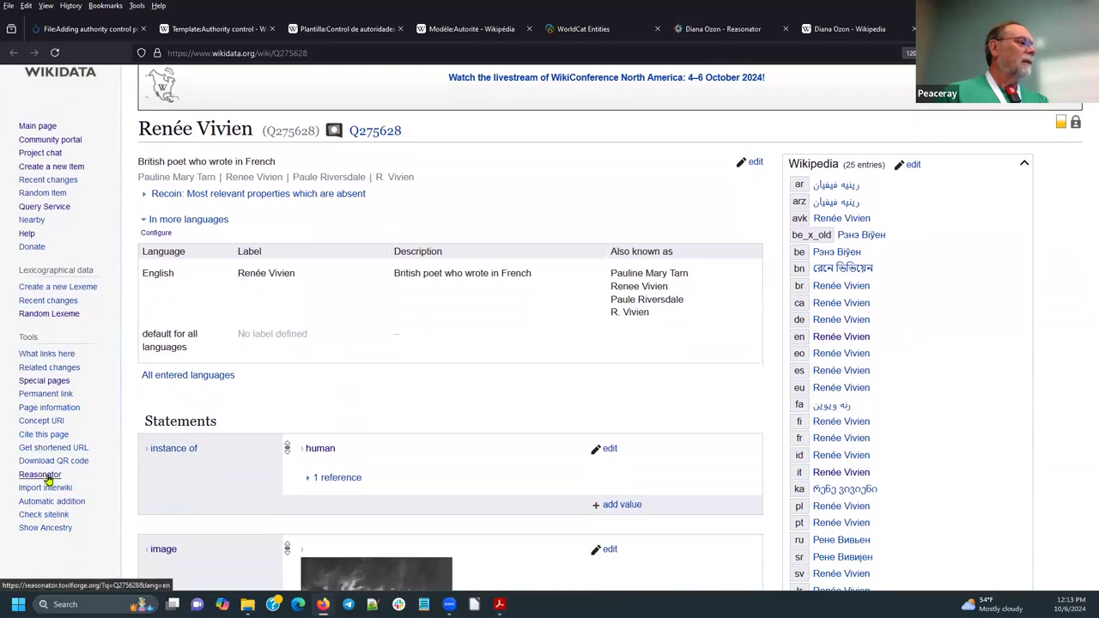
{"action": "left_click", "coordinate": [40, 475]}
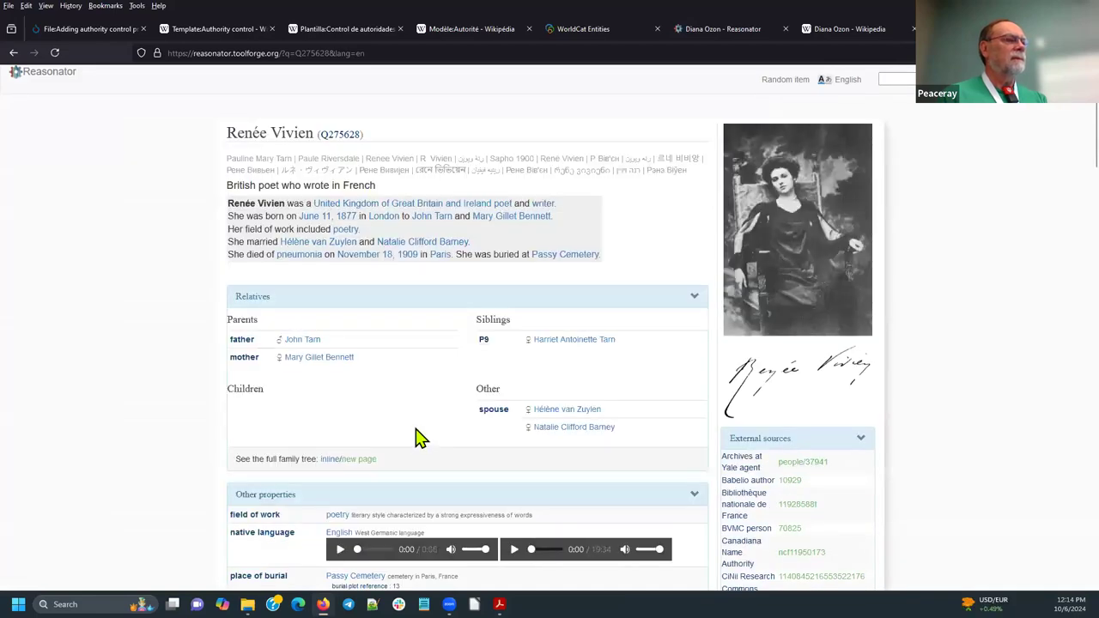
{"action": "scroll", "scroll_direction": "down", "scroll_amount": 3}
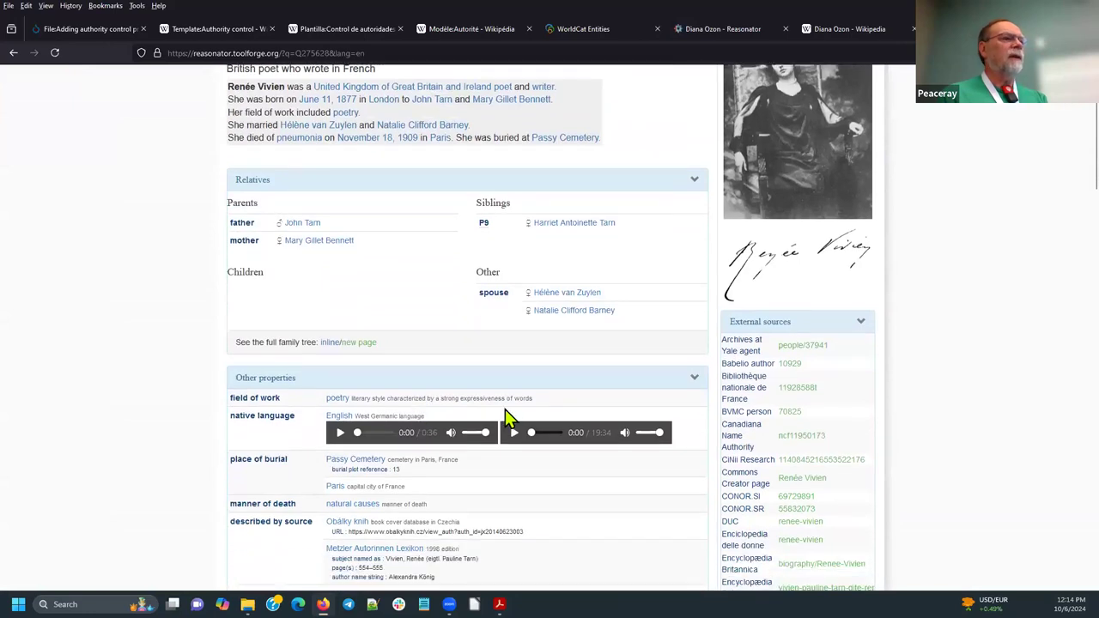
{"action": "scroll", "scroll_direction": "down", "scroll_amount": 3}
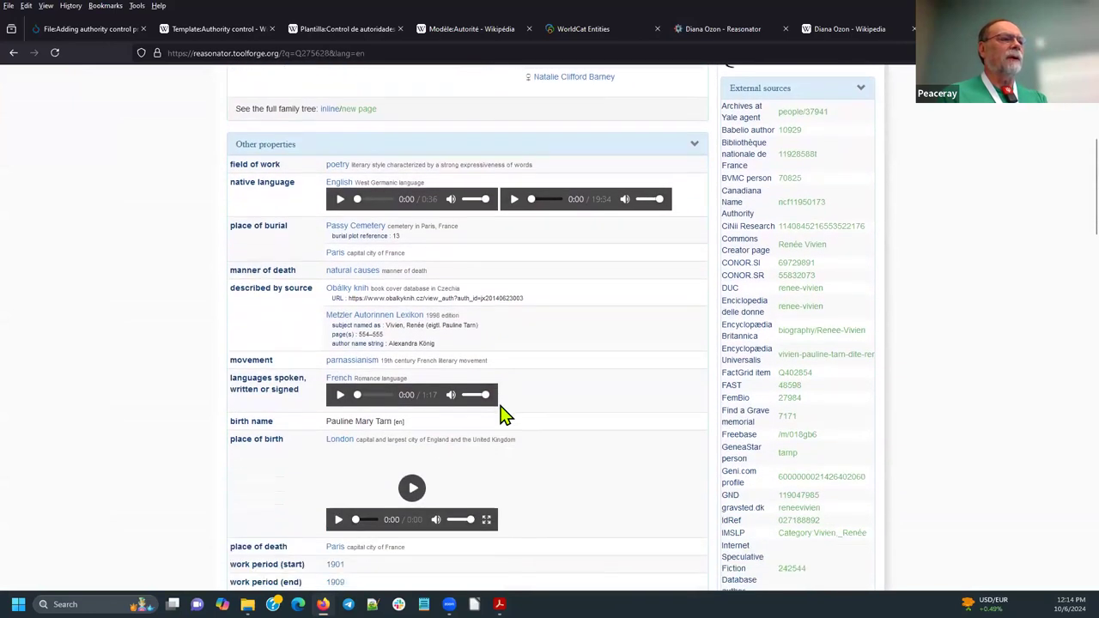
{"action": "scroll", "scroll_direction": "down", "scroll_amount": 3}
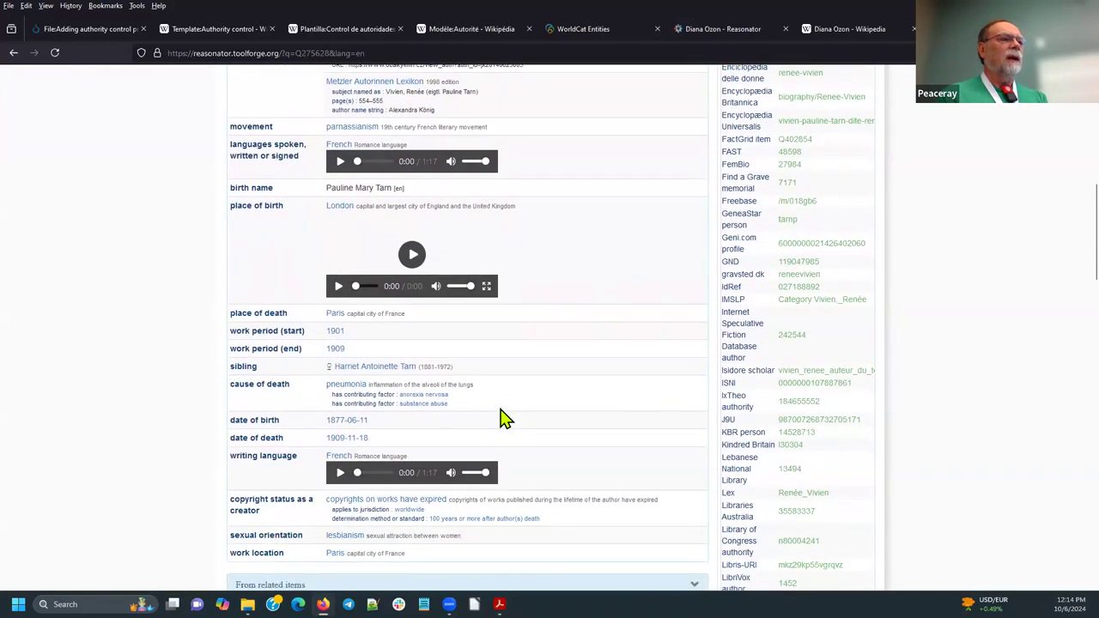
{"action": "scroll", "scroll_direction": "down", "scroll_amount": 3}
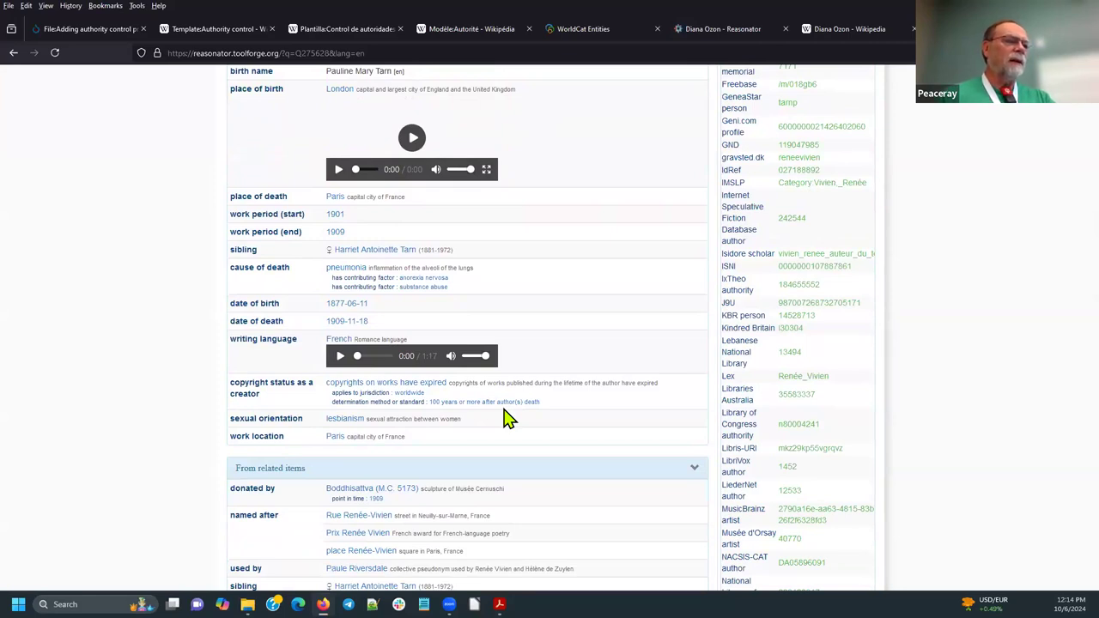
{"action": "scroll", "scroll_direction": "down", "scroll_amount": 3}
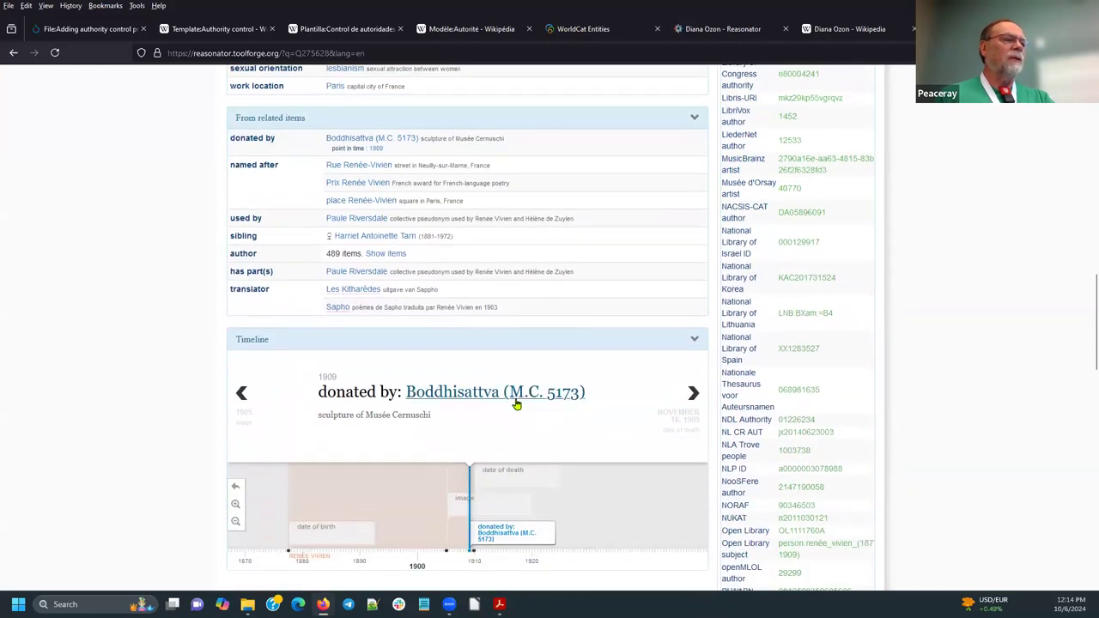
{"action": "scroll", "scroll_direction": "down", "scroll_amount": 3}
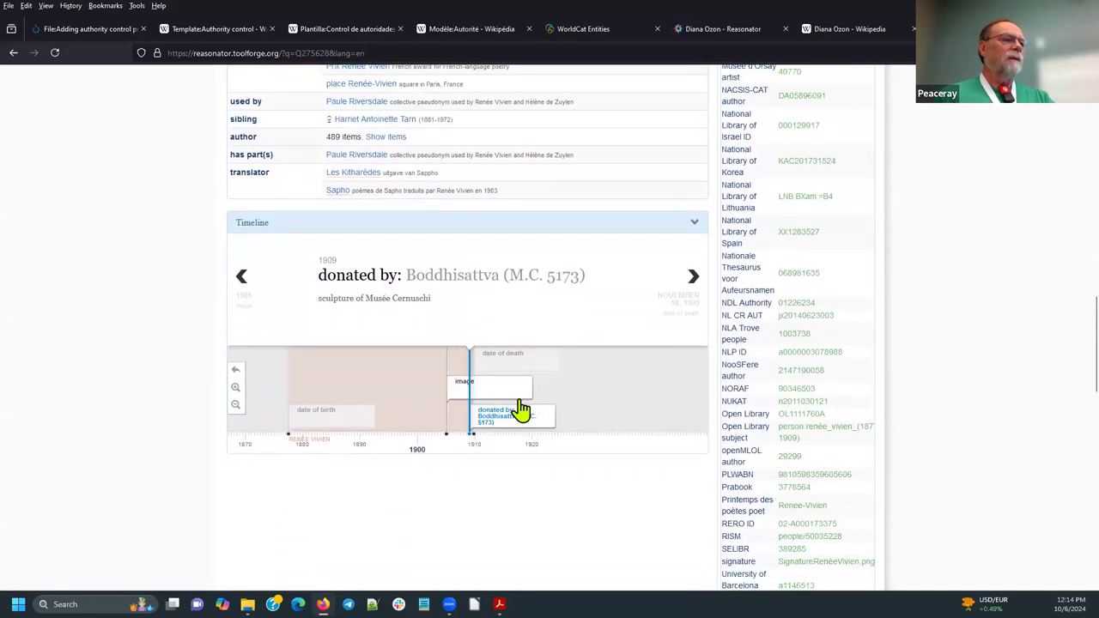
{"action": "scroll", "scroll_direction": "down", "scroll_amount": 3}
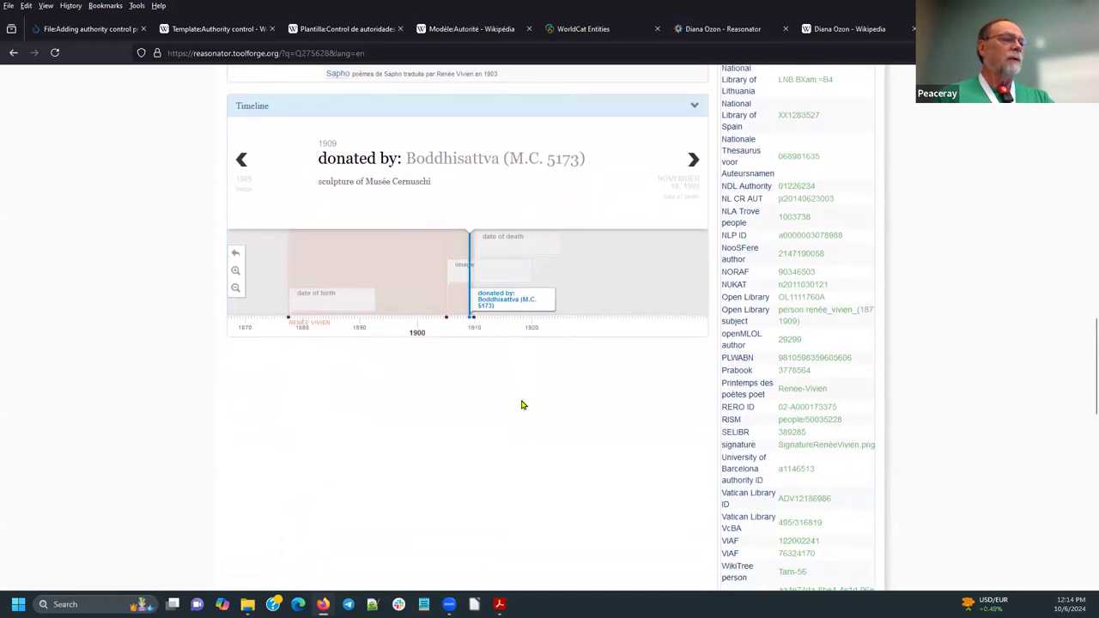
{"action": "mouse_move", "coordinate": [467, 363]}
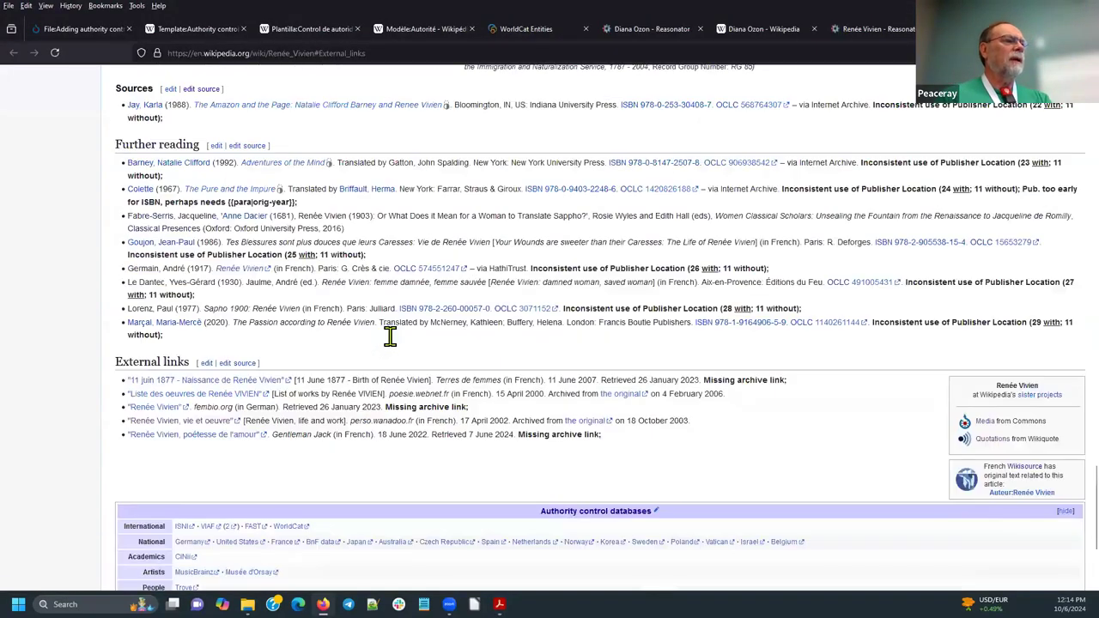
{"action": "scroll", "scroll_direction": "down", "scroll_amount": 3}
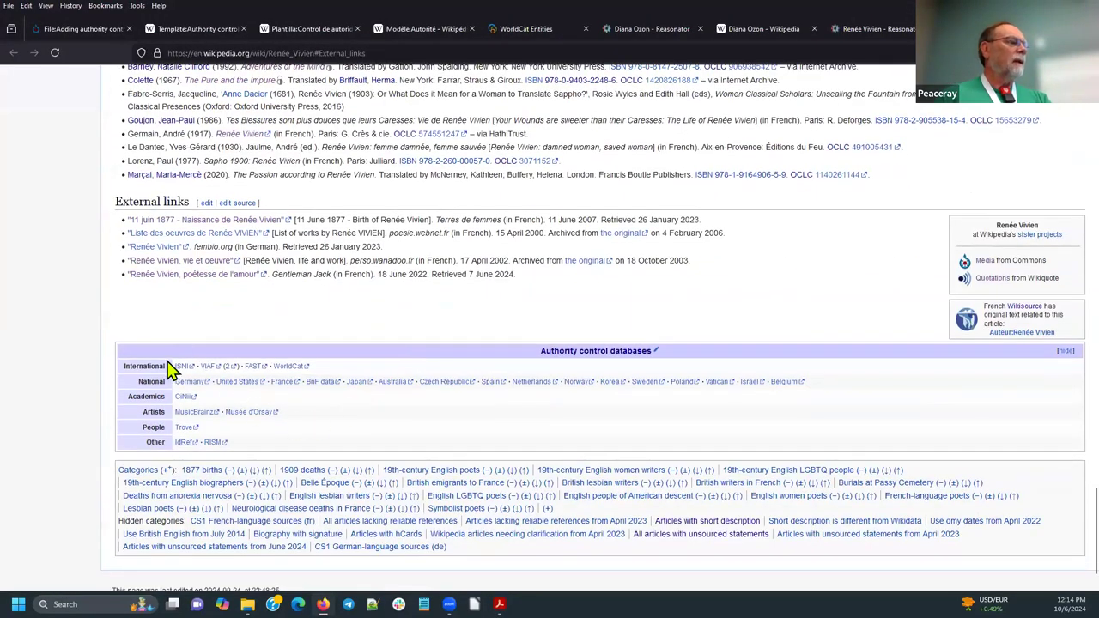
{"action": "mouse_move", "coordinate": [874, 442]}
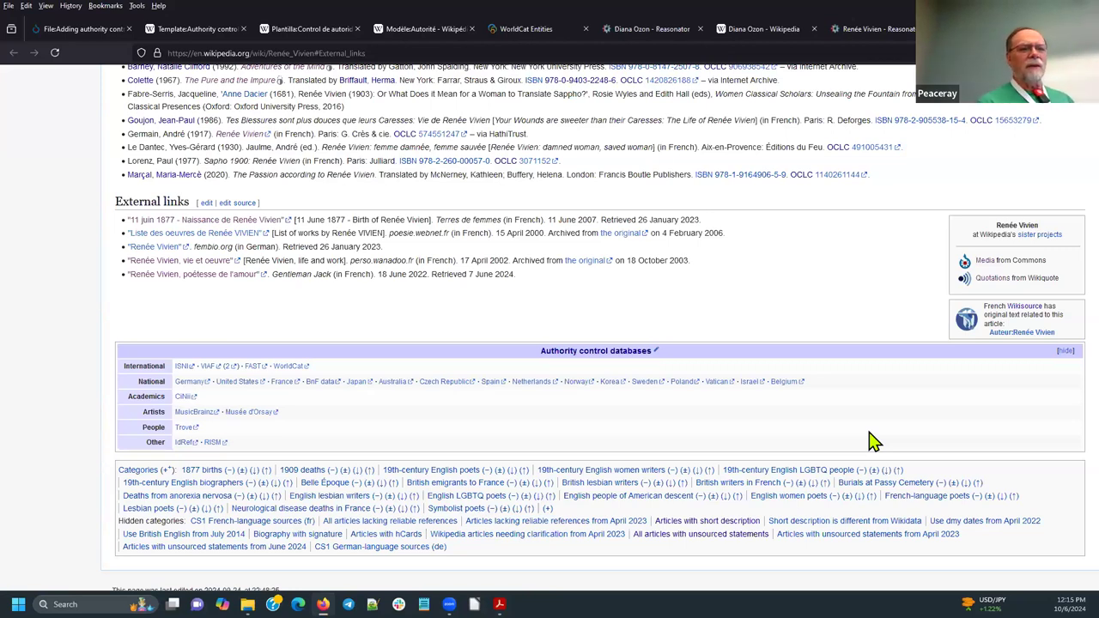
{"action": "mouse_move", "coordinate": [100, 307]}
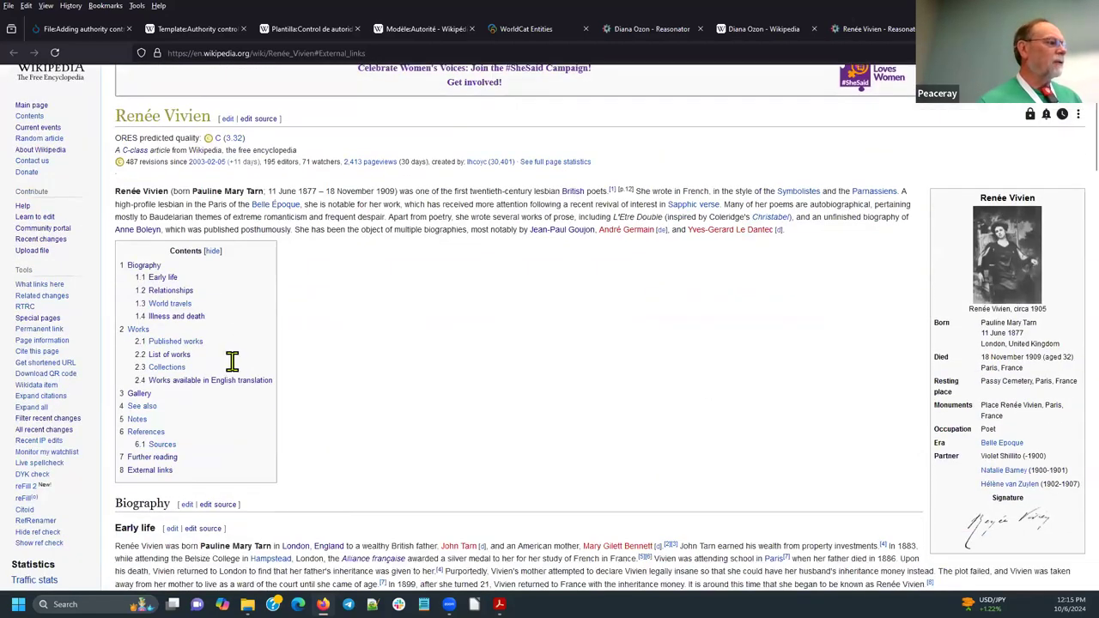
- Scroll the French Renée Vivien article down to Notes et références and back up
{"action": "scroll", "scroll_direction": "down", "scroll_amount": 3}
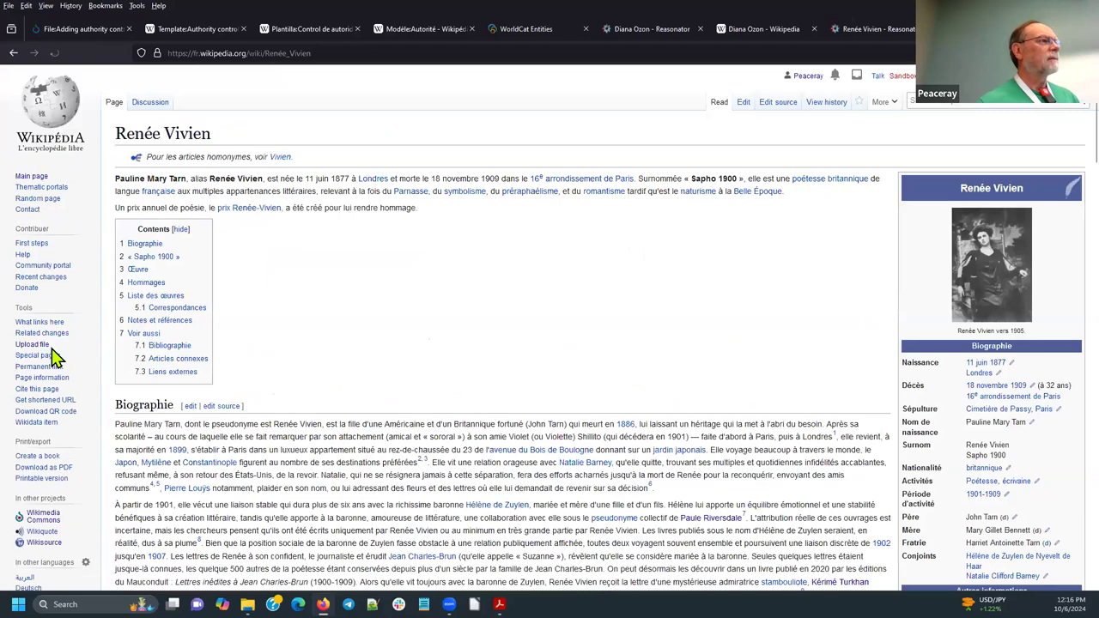
{"action": "scroll", "scroll_direction": "down", "scroll_amount": 3}
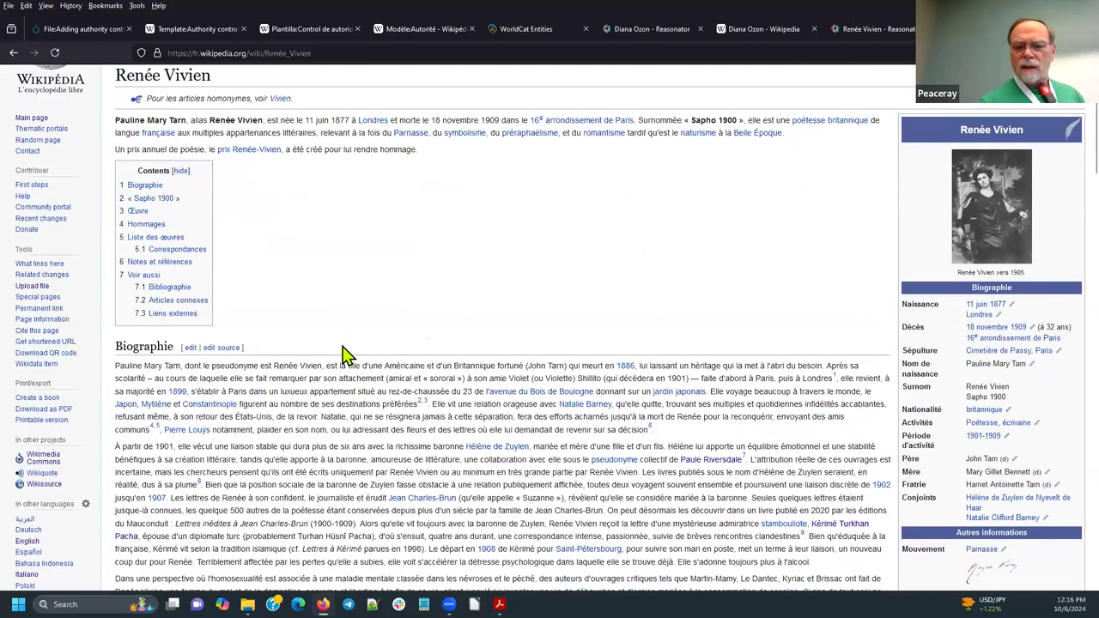
{"action": "scroll", "scroll_direction": "down", "scroll_amount": 3}
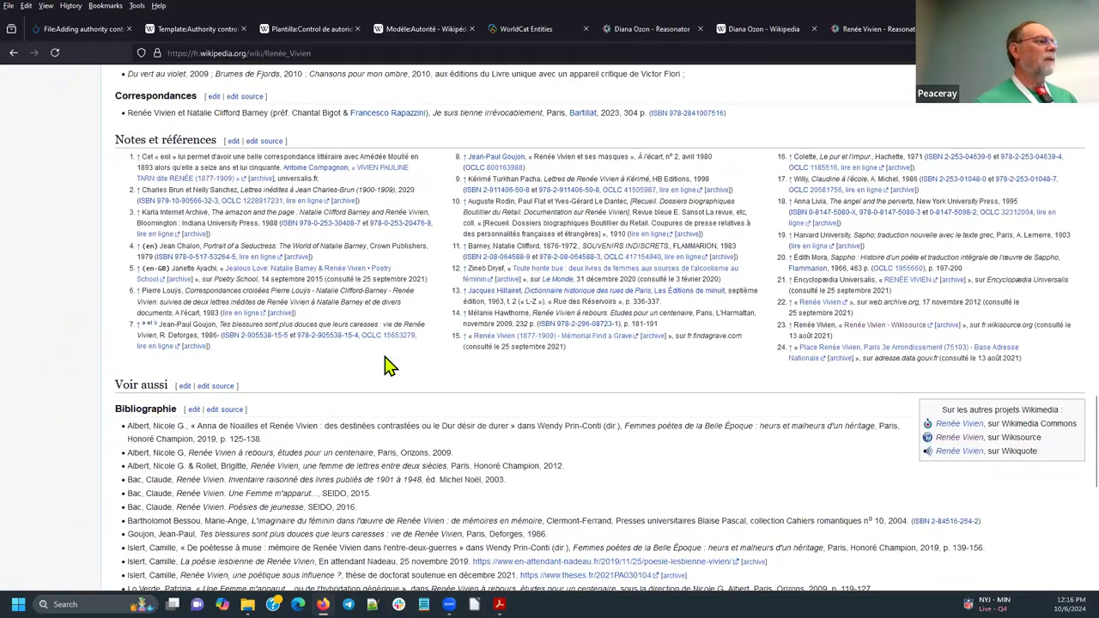
{"action": "scroll", "scroll_direction": "up", "scroll_amount": 3}
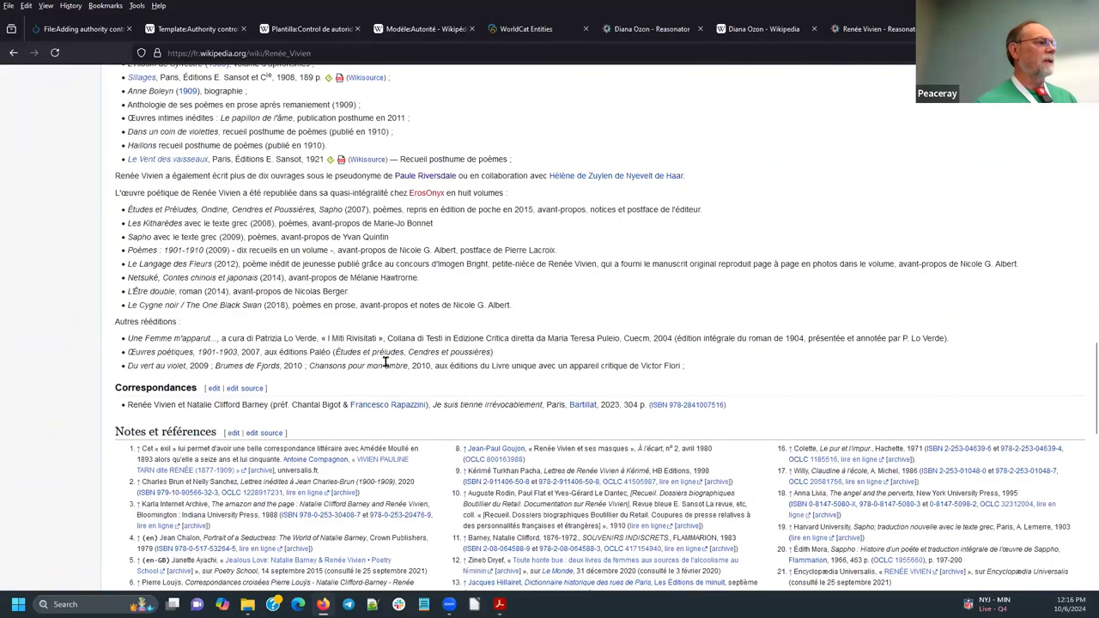
{"action": "scroll", "scroll_direction": "up", "scroll_amount": 3}
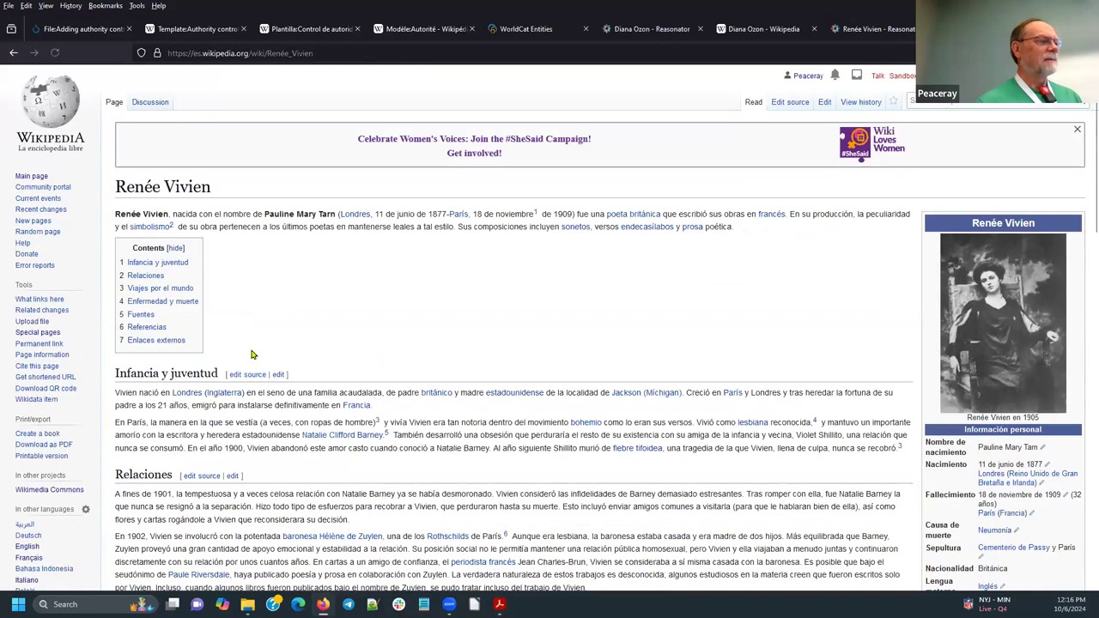
{"action": "mouse_move", "coordinate": [355, 317]}
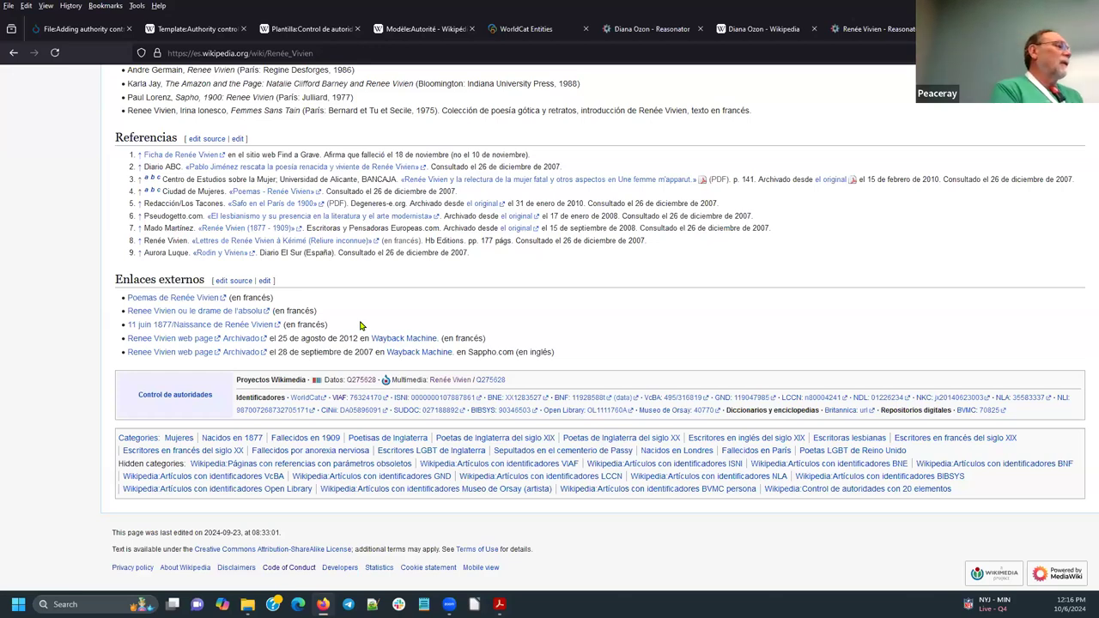
- Expand the '15 more' language list in the Spanish Renée Vivien article's sidebar
{"action": "scroll", "scroll_direction": "up", "scroll_amount": 3}
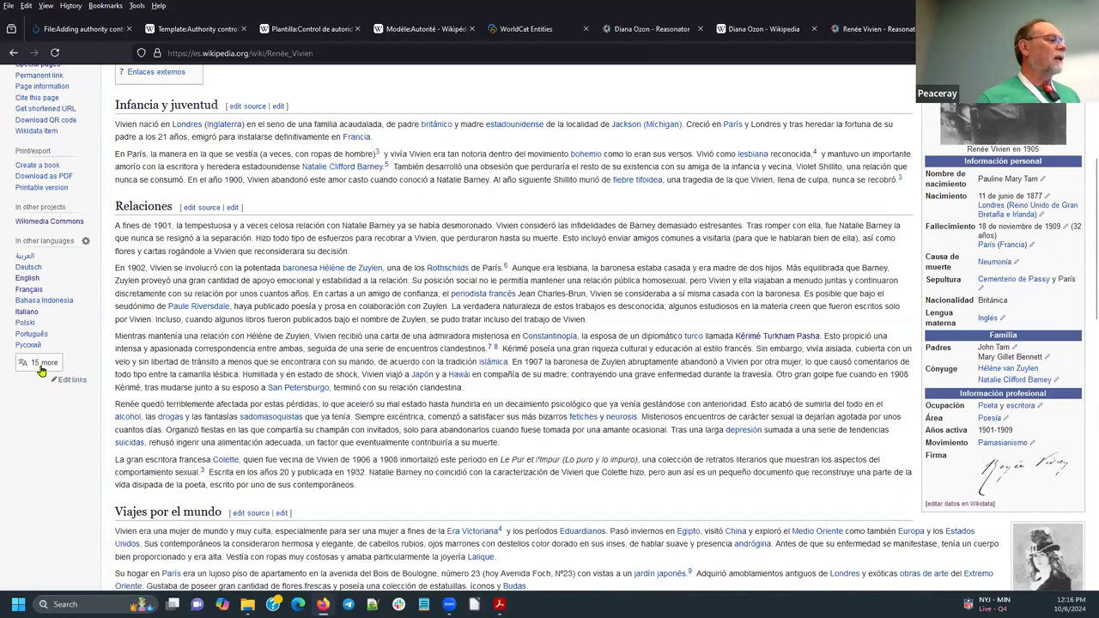
{"action": "left_click", "coordinate": [39, 361]}
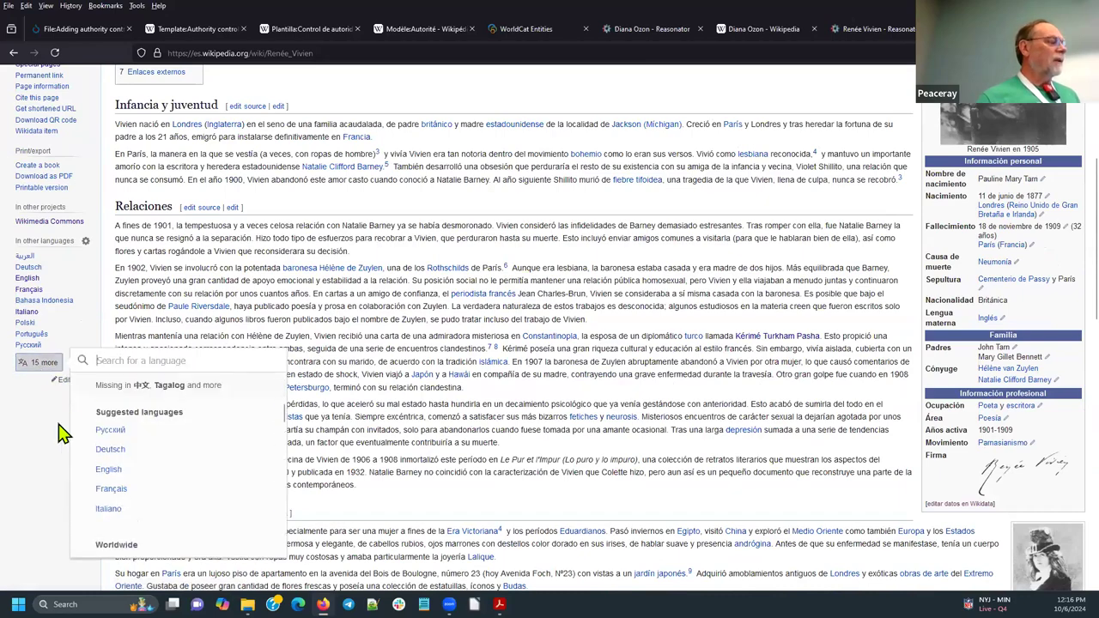
{"action": "scroll", "scroll_direction": "down", "scroll_amount": 3}
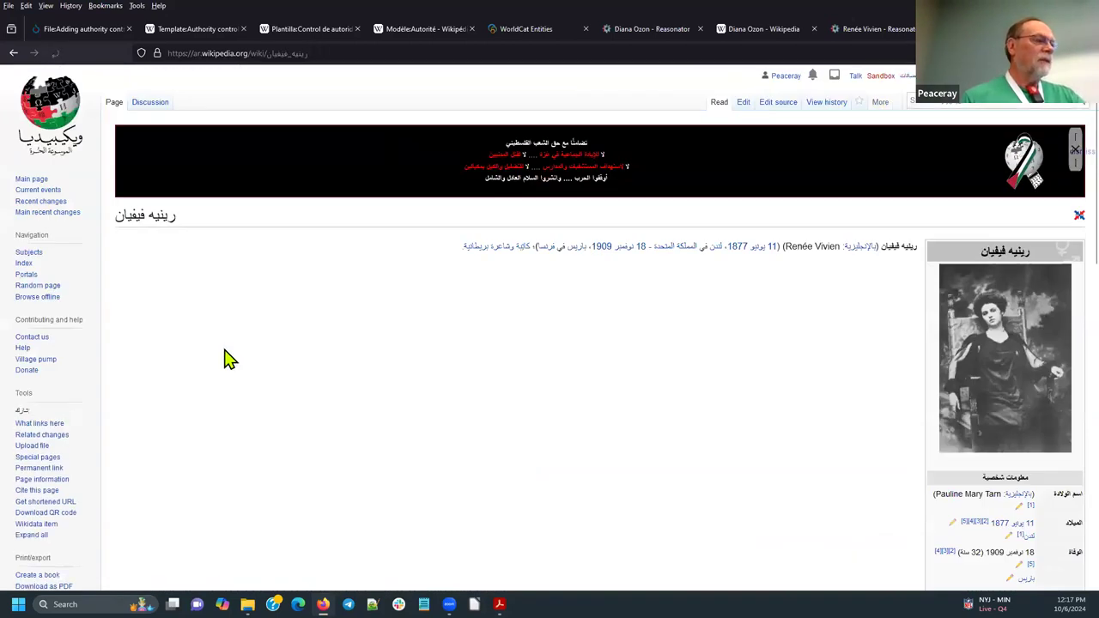
- Scroll Renée Vivien's Arabic article down to its references and authority control identifiers
{"action": "scroll", "scroll_direction": "down", "scroll_amount": 3}
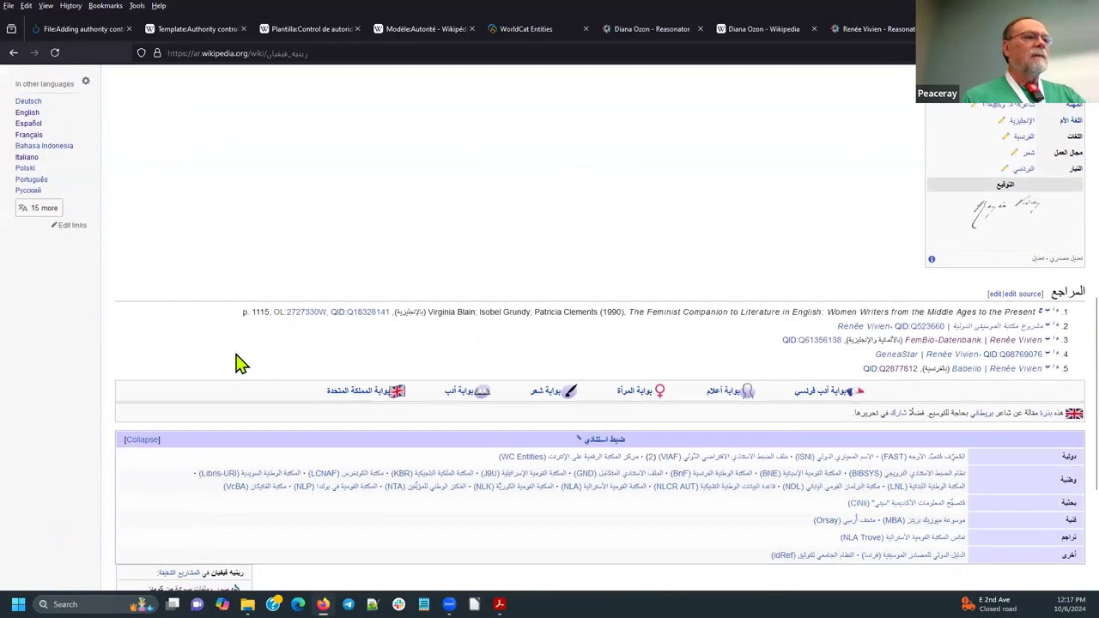
{"action": "scroll", "scroll_direction": "down", "scroll_amount": 3}
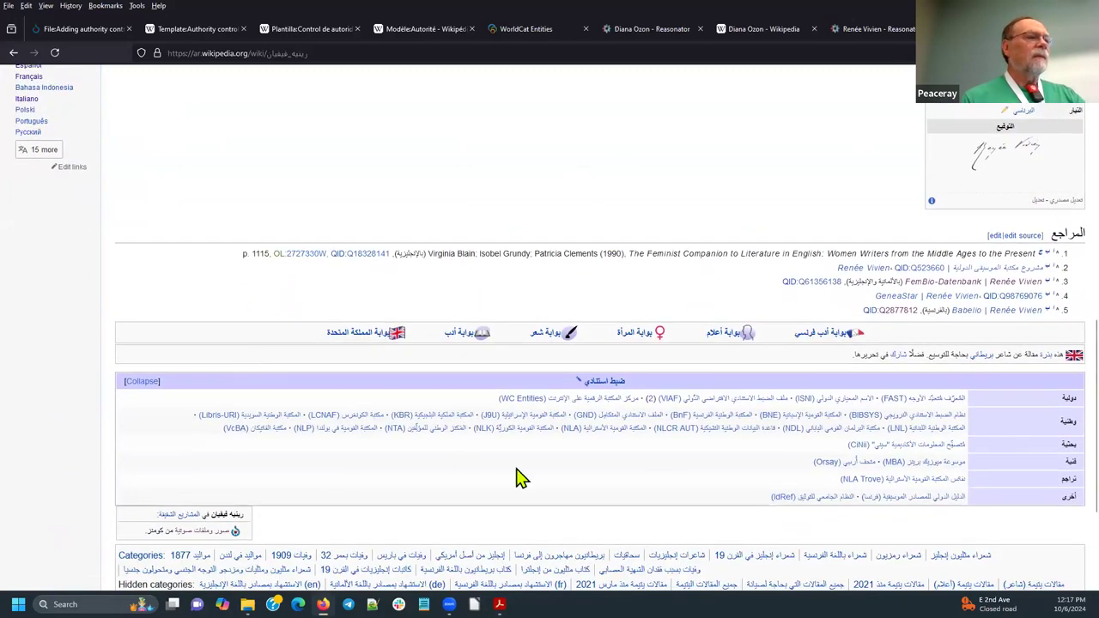
{"action": "mouse_move", "coordinate": [667, 399]}
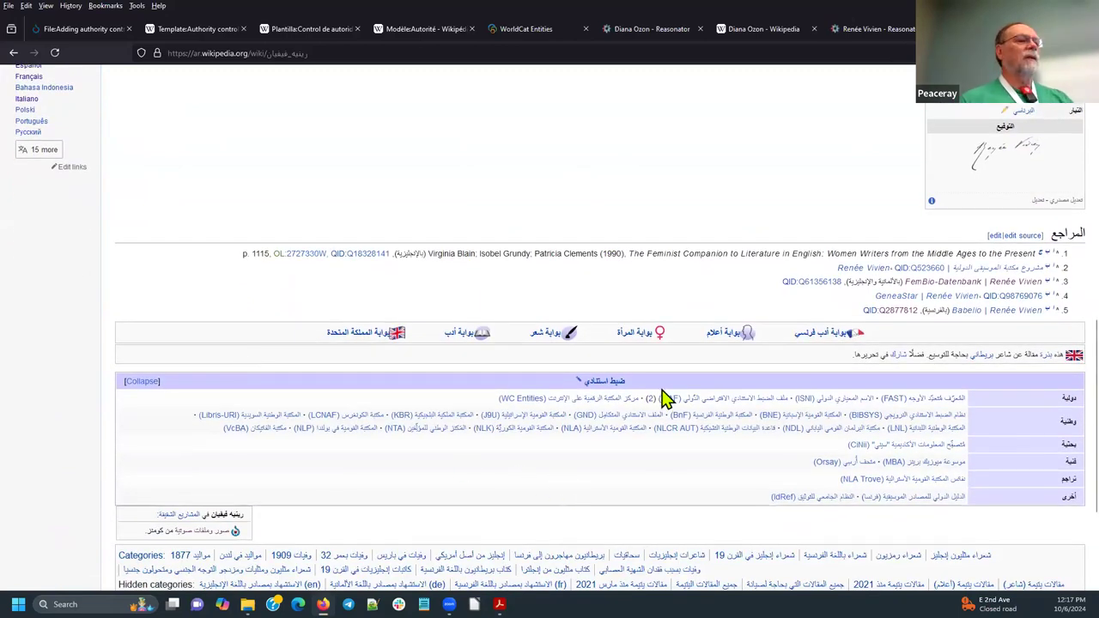
{"action": "mouse_move", "coordinate": [672, 395]}
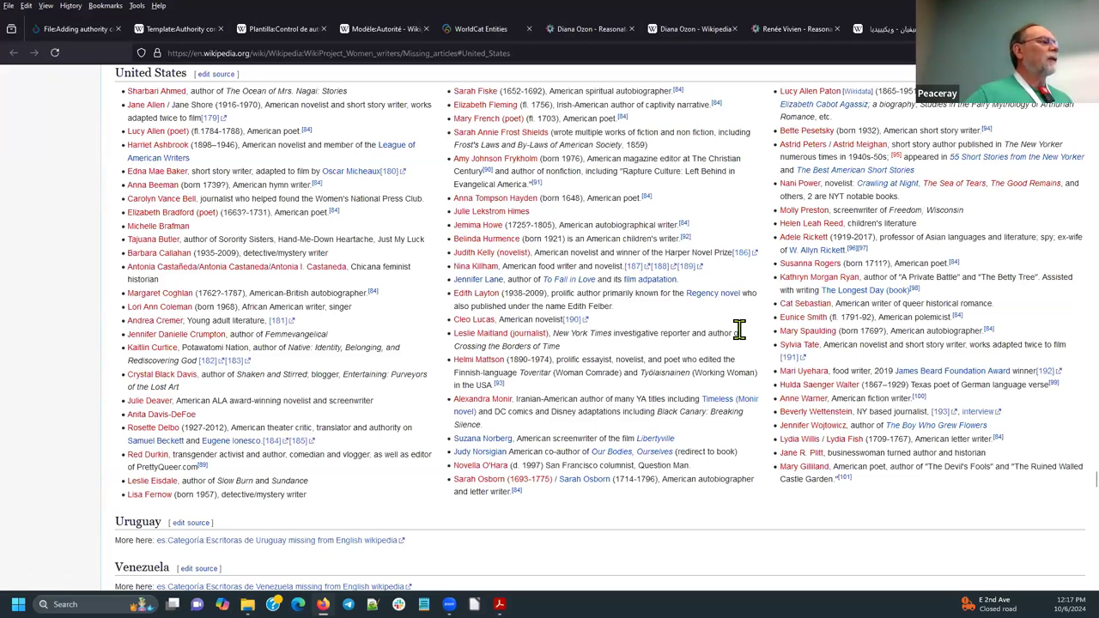
{"action": "mouse_move", "coordinate": [232, 281]}
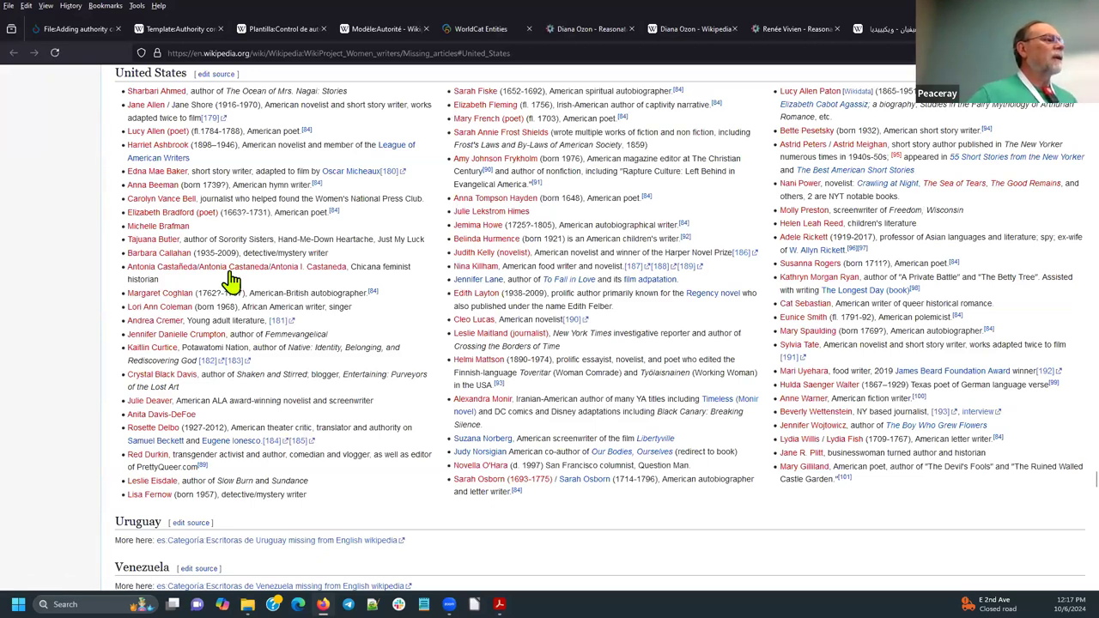
{"action": "mouse_move", "coordinate": [342, 270]}
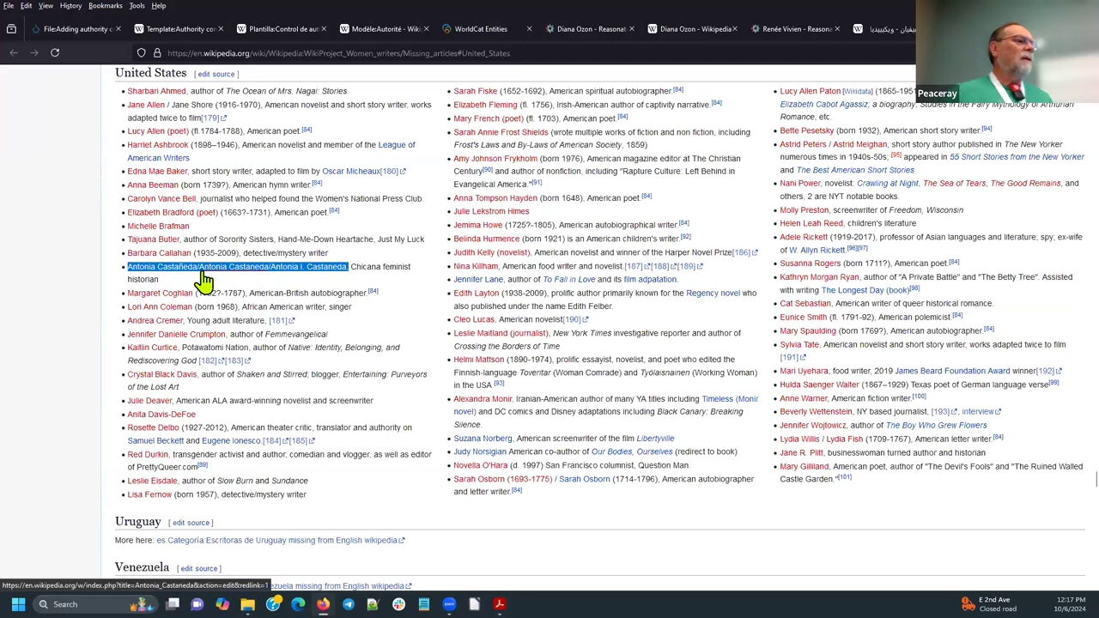
{"action": "mouse_move", "coordinate": [206, 279]}
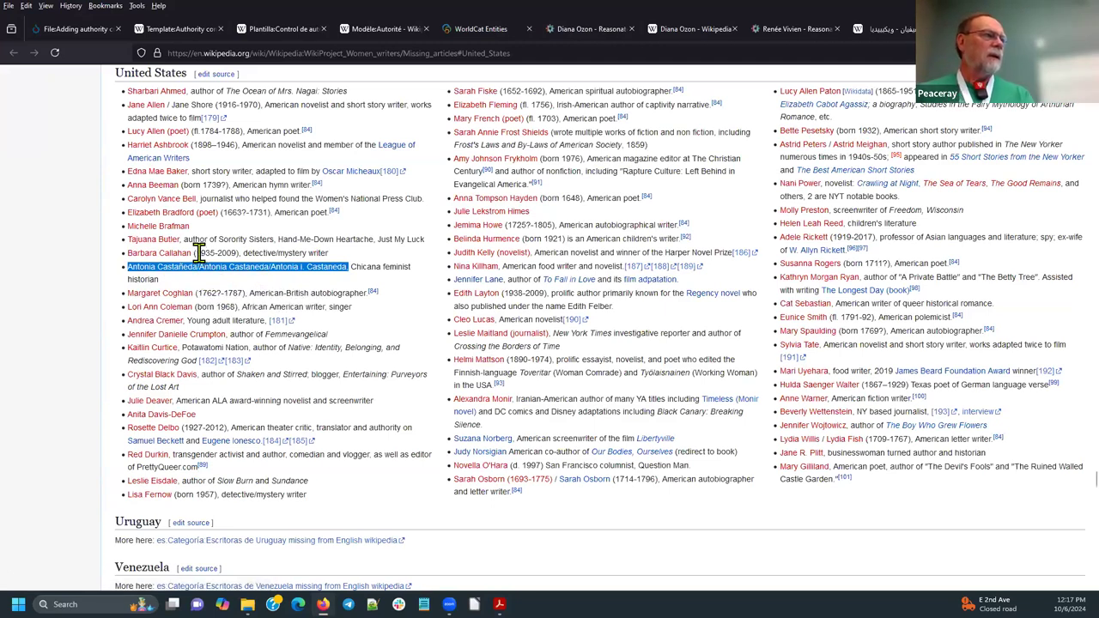
- Select the Antonia Castañeda entry in the United States missing-articles list
{"action": "left_click", "coordinate": [240, 266]}
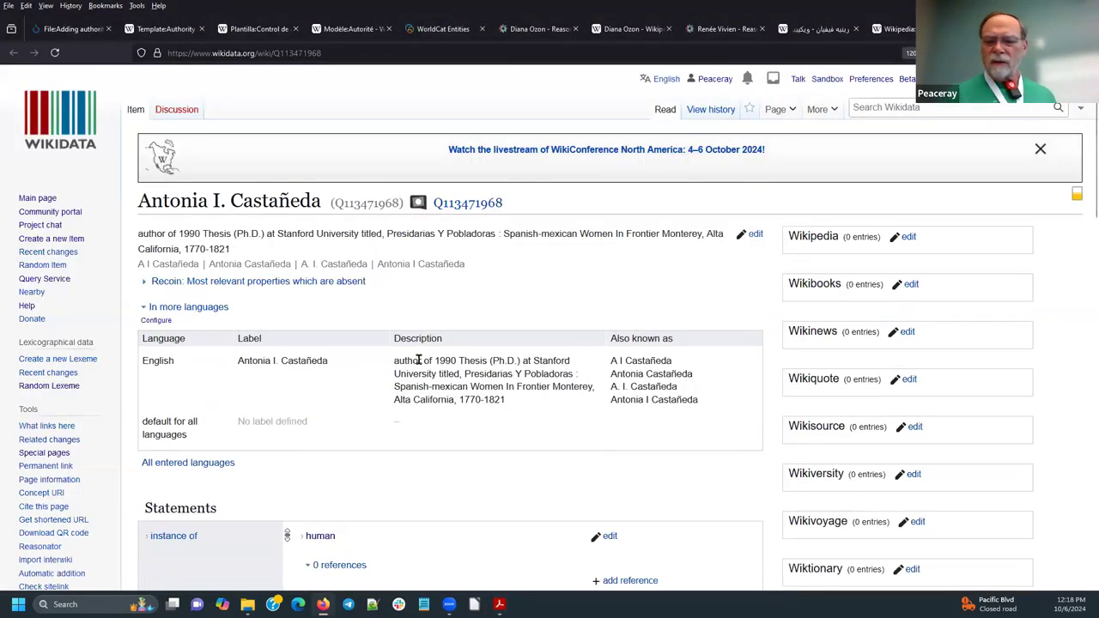
- Scroll the Castañeda item to doctoral advisor Albert Camarillo and the StanfordThesisProject statement
{"action": "scroll", "scroll_direction": "down", "scroll_amount": 3}
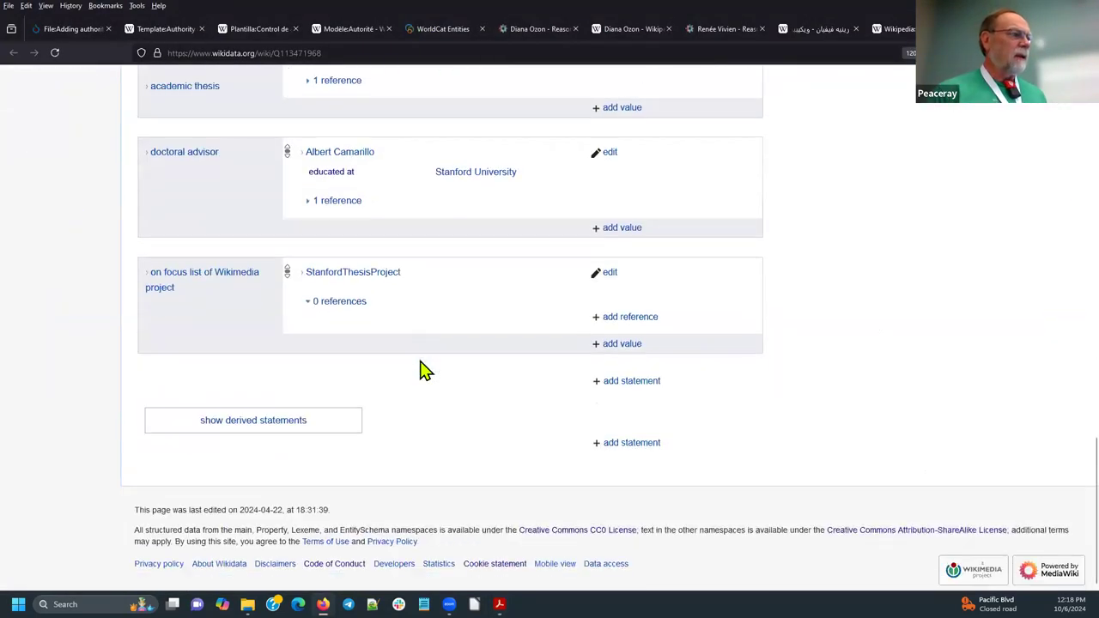
{"action": "mouse_move", "coordinate": [433, 347]}
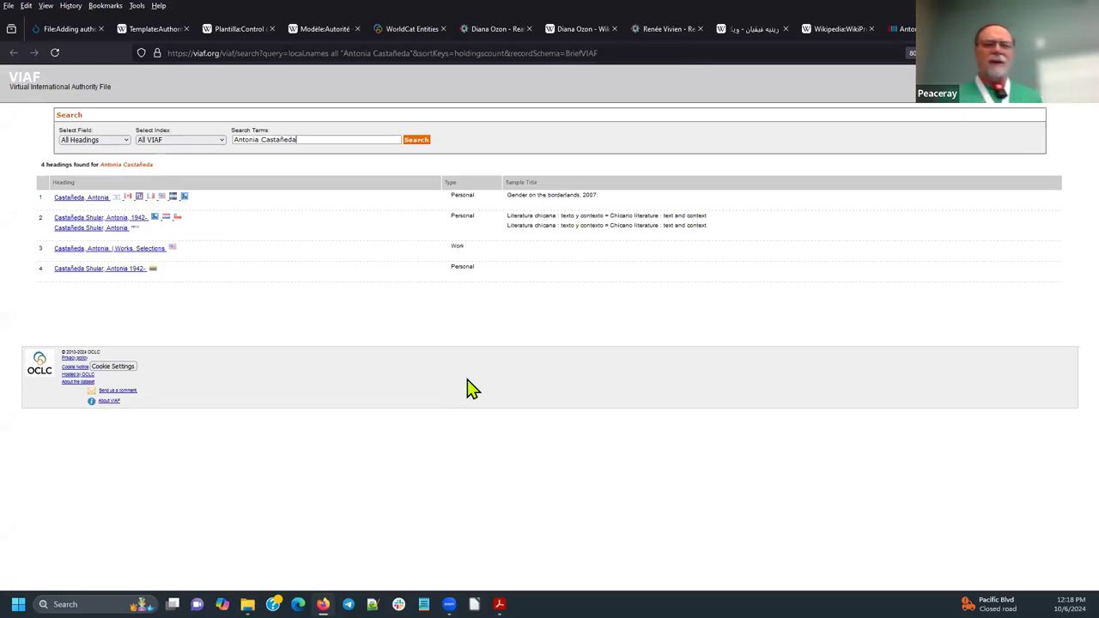
{"action": "mouse_move", "coordinate": [468, 386]}
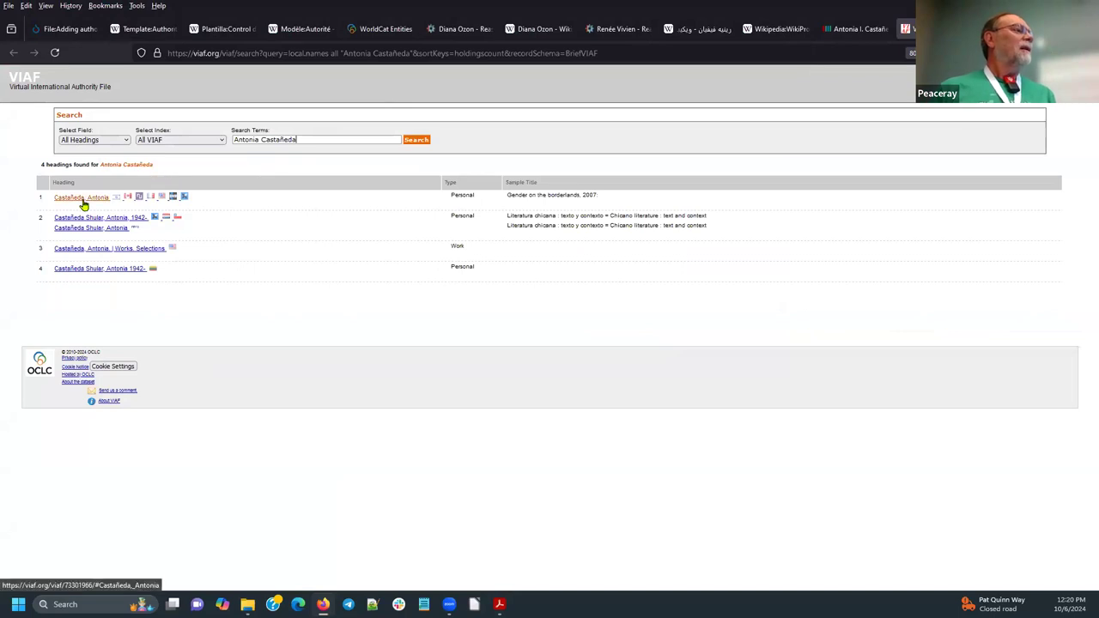
- Open the 'Castañeda, Antonia' VIAF cluster page, record 73301966
{"action": "left_click", "coordinate": [81, 198]}
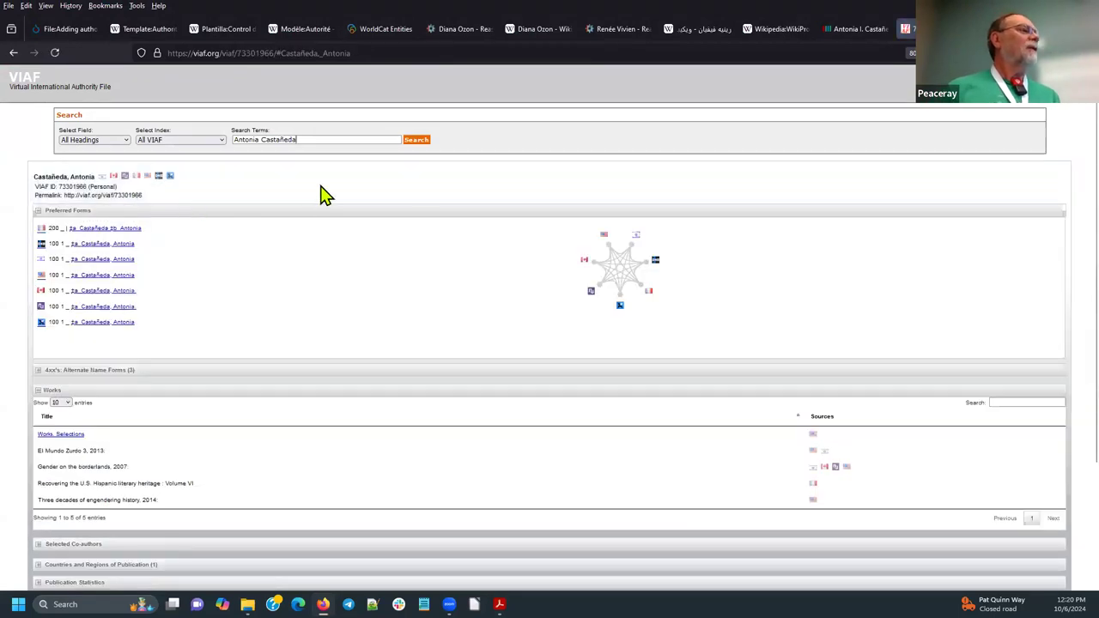
{"action": "mouse_move", "coordinate": [617, 200]}
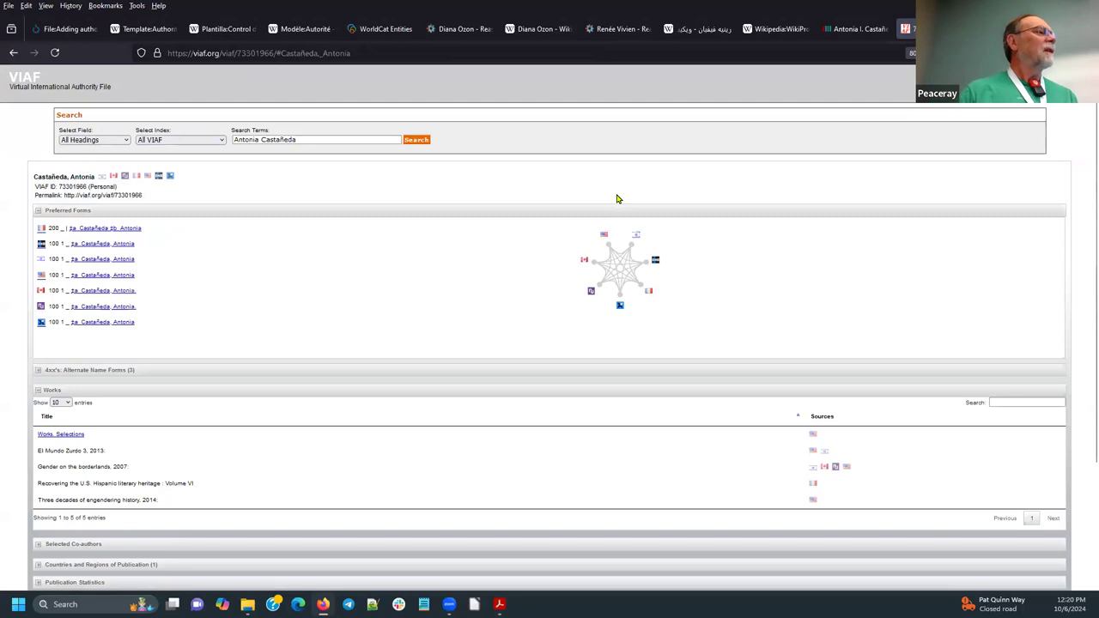
{"action": "mouse_move", "coordinate": [133, 315]}
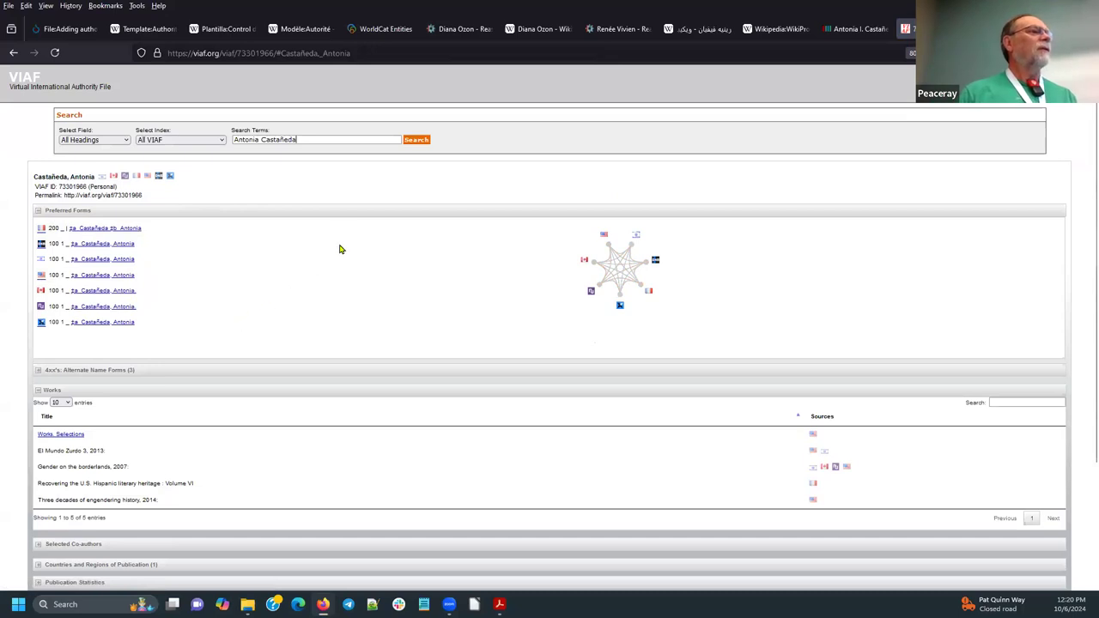
{"action": "mouse_move", "coordinate": [325, 126]}
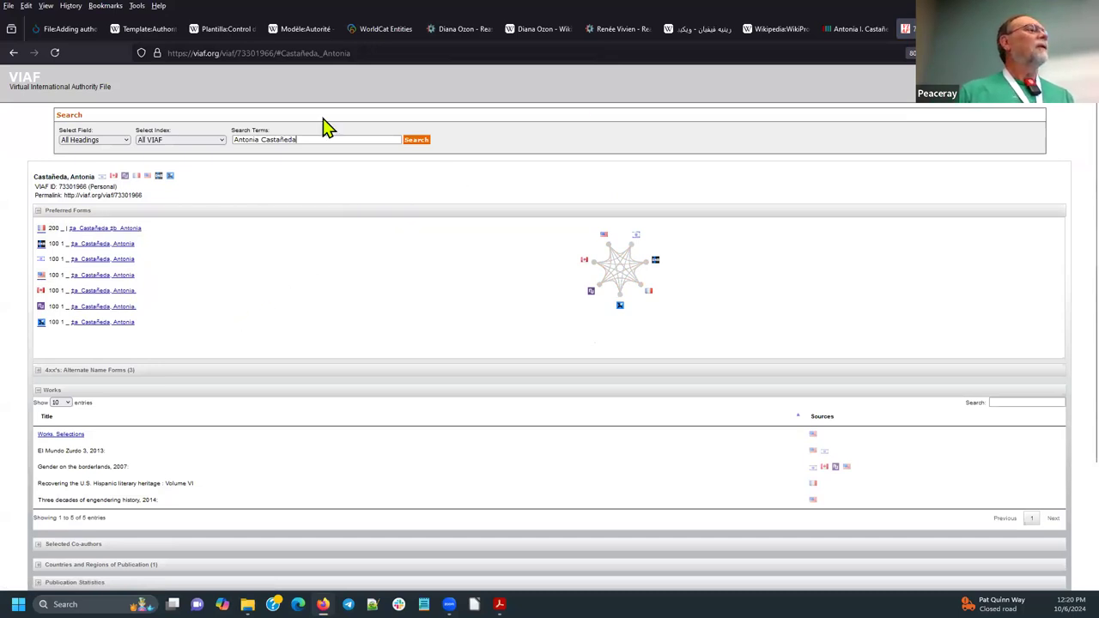
- Publish a VIAF ID statement 73301966 on Antonia I. Castañeda's Wikidata item
{"action": "left_click", "coordinate": [257, 53]}
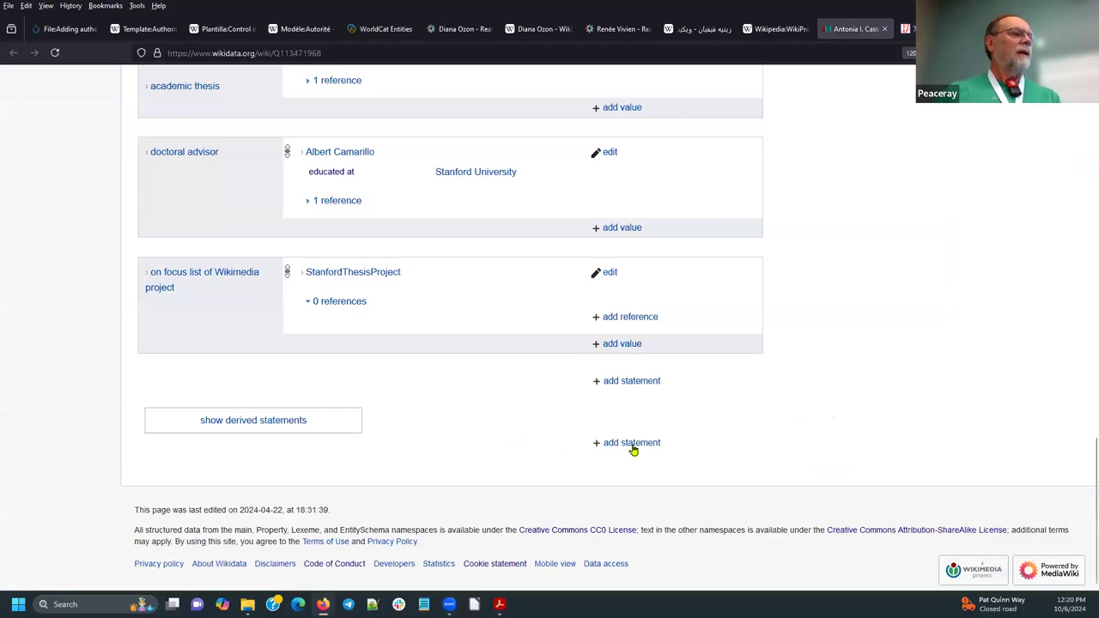
{"action": "left_click", "coordinate": [631, 442]}
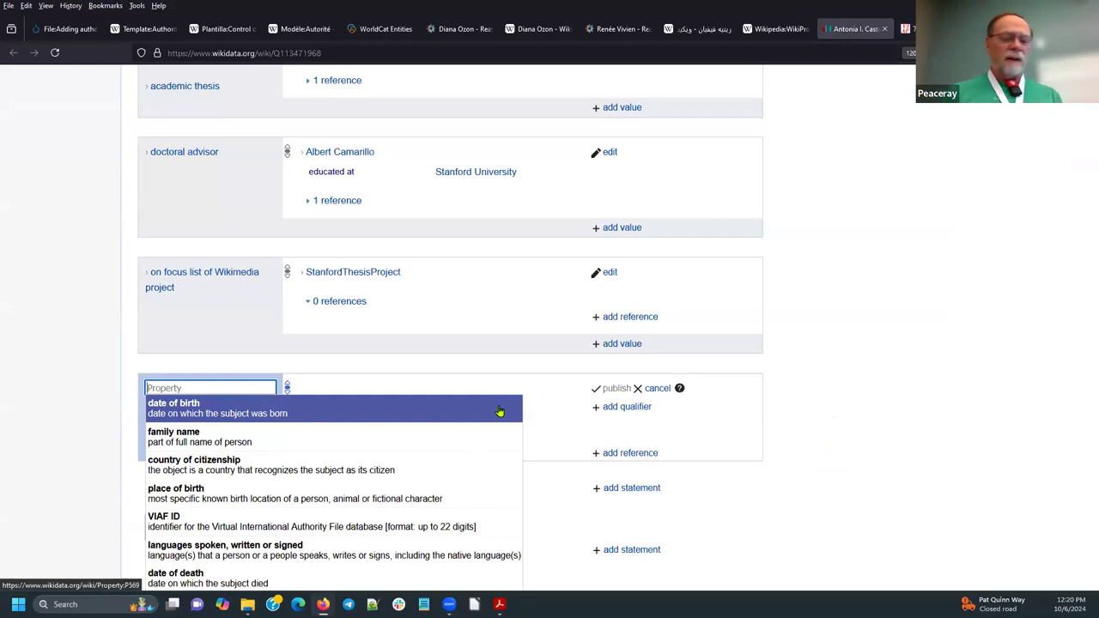
{"action": "type", "text": "viaf"}
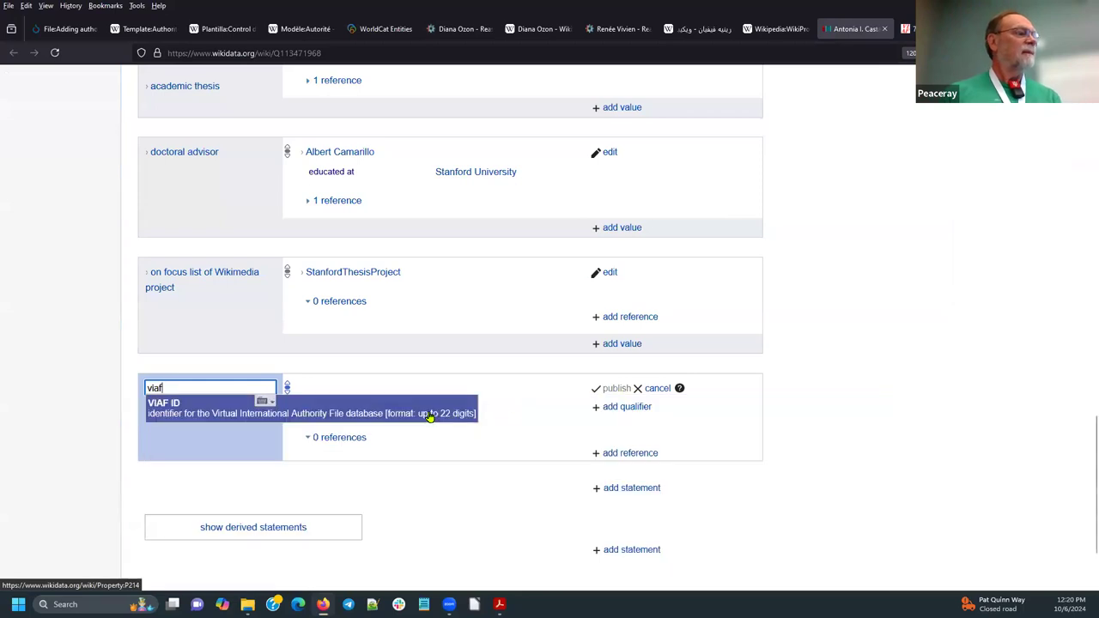
{"action": "left_click", "coordinate": [163, 402]}
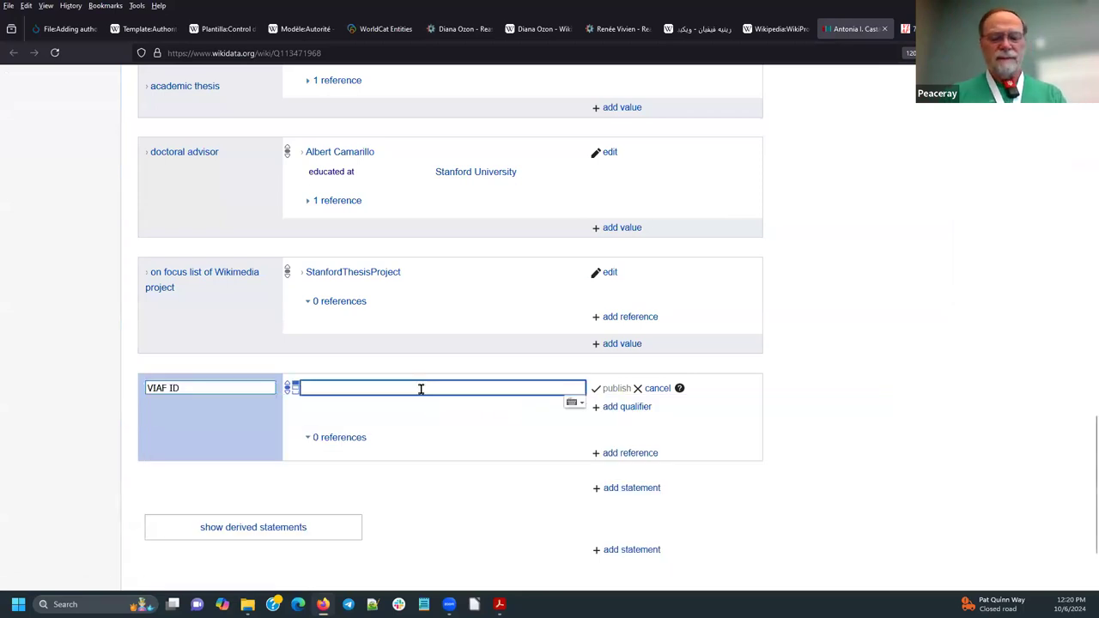
{"action": "type", "text": "73301966"}
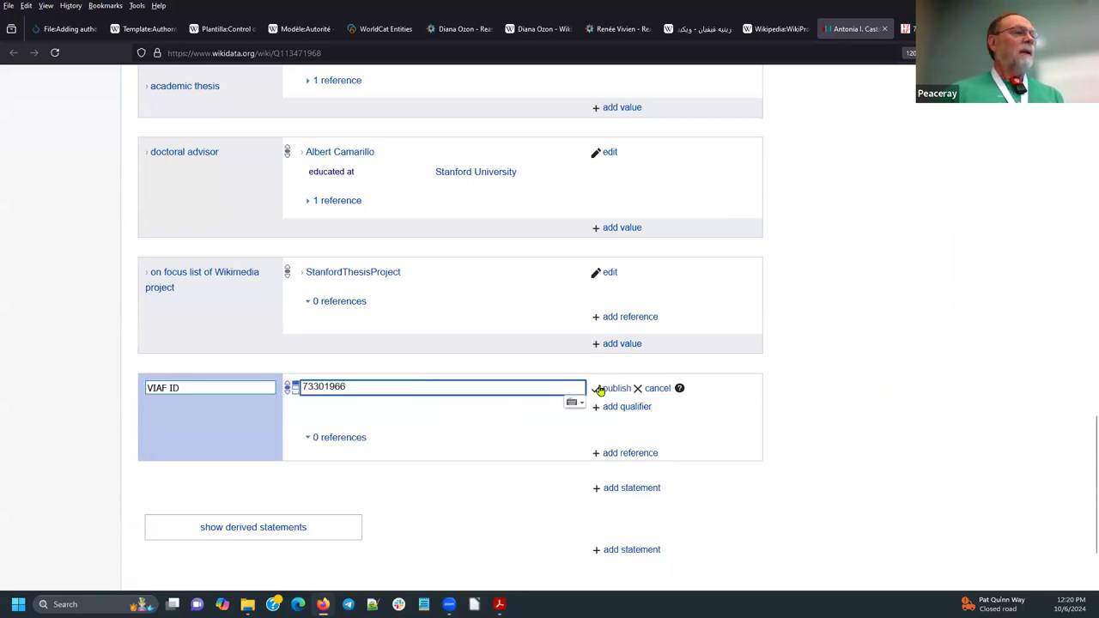
{"action": "left_click", "coordinate": [616, 388]}
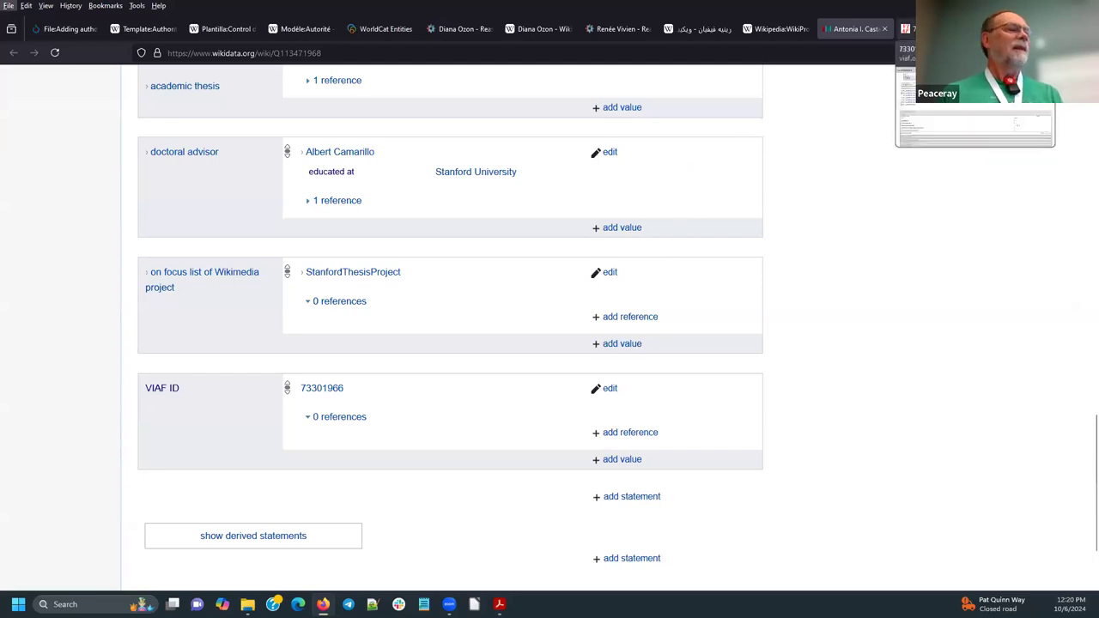
{"action": "left_click", "coordinate": [322, 389]}
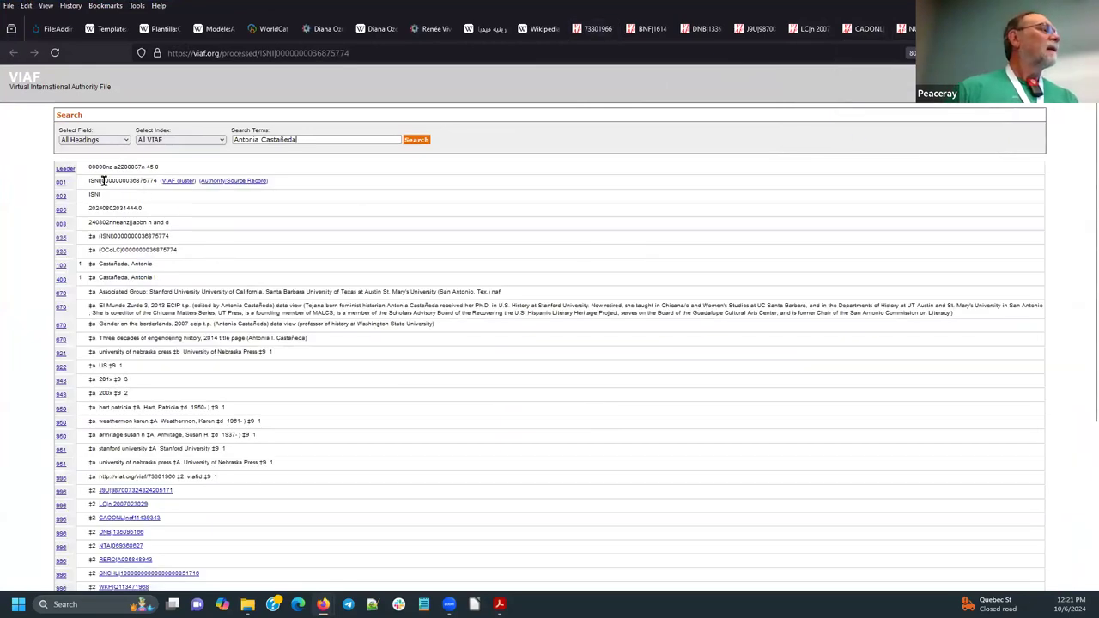
{"action": "double_click", "coordinate": [108, 181]}
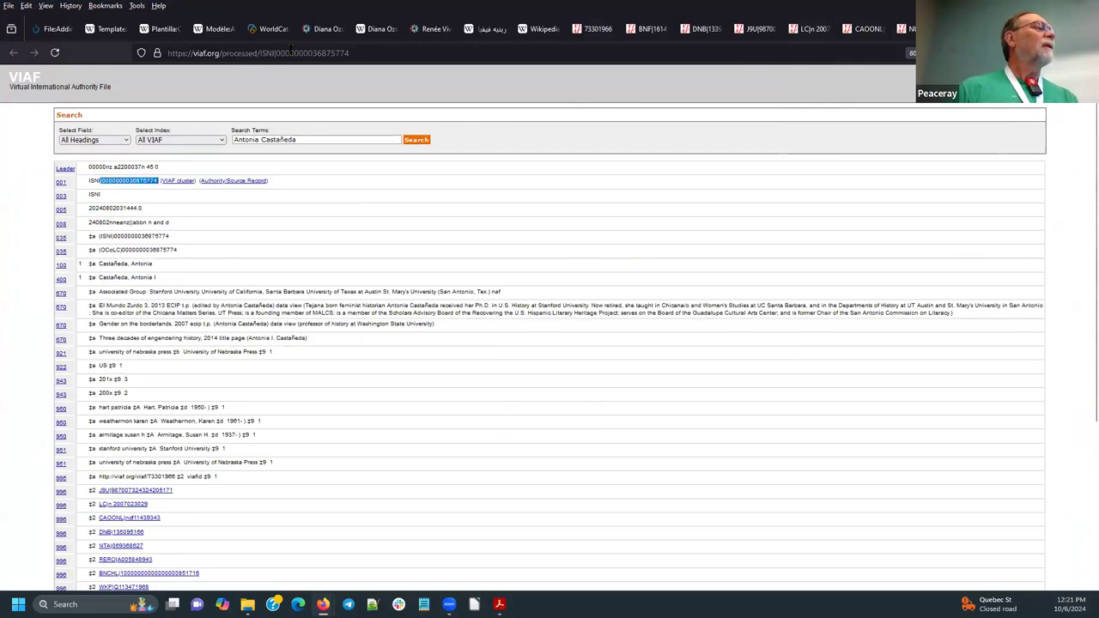
{"action": "left_click", "coordinate": [258, 53]}
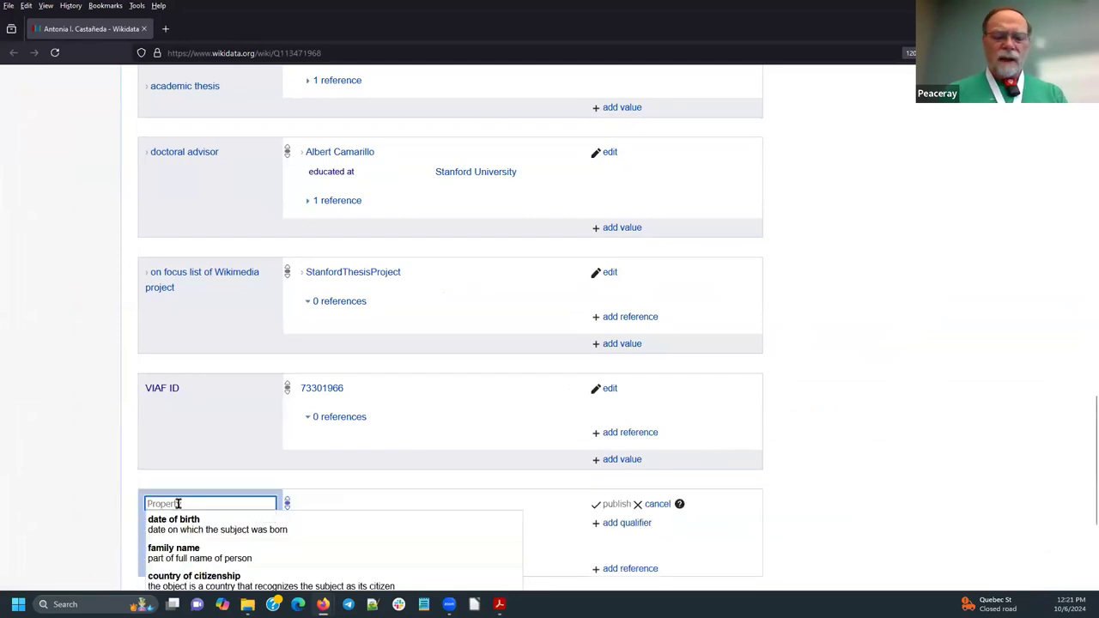
{"action": "type", "text": "isni"}
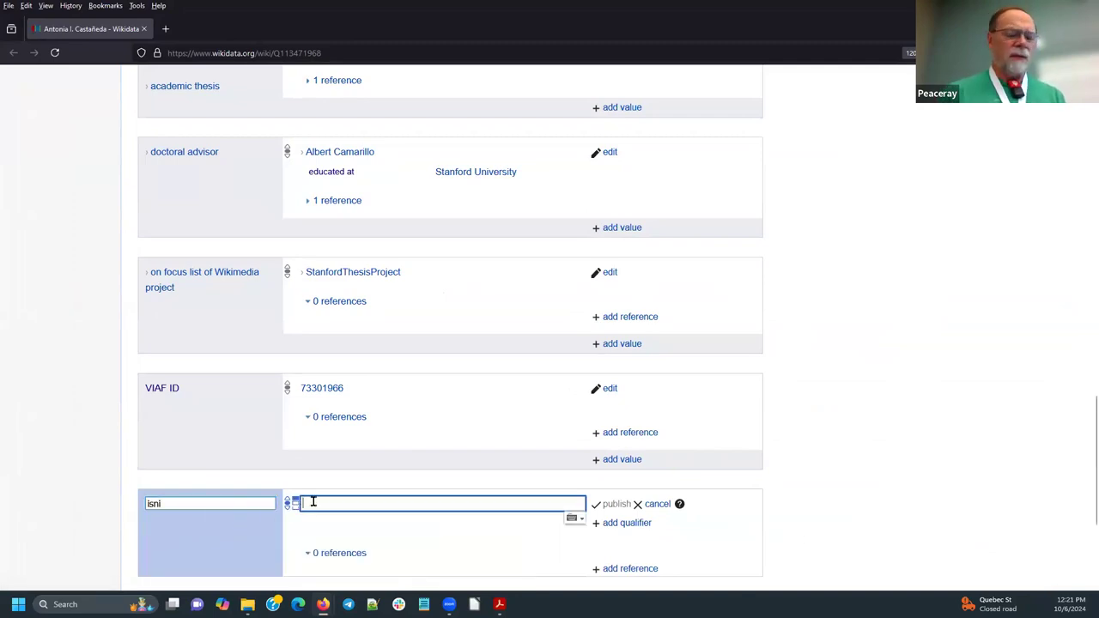
{"action": "type", "text": "0000000036875774"}
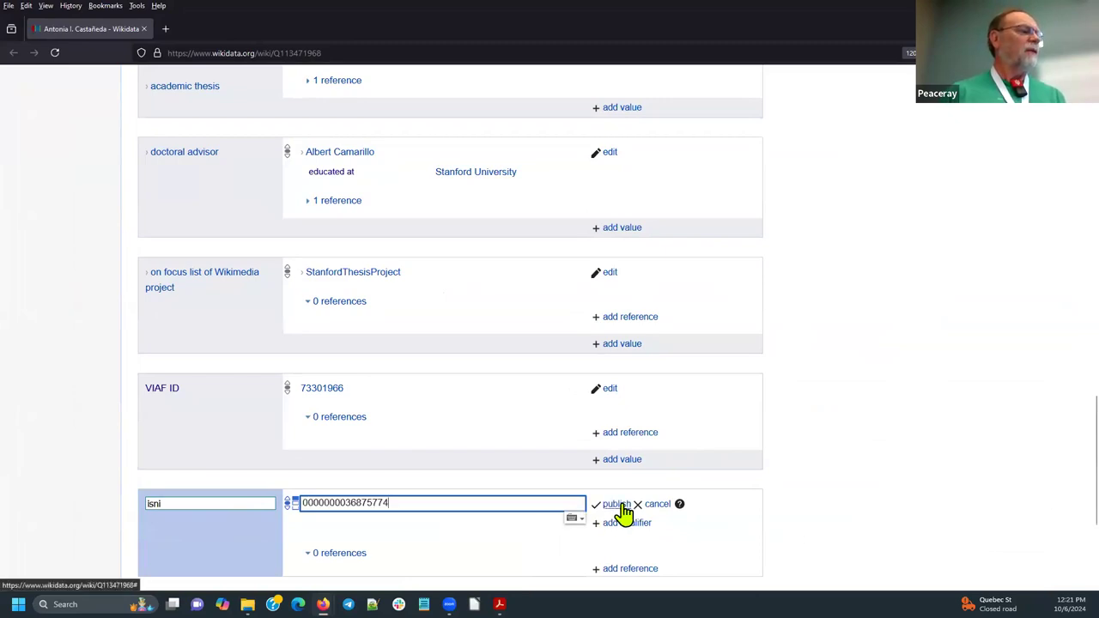
{"action": "left_click", "coordinate": [616, 504]}
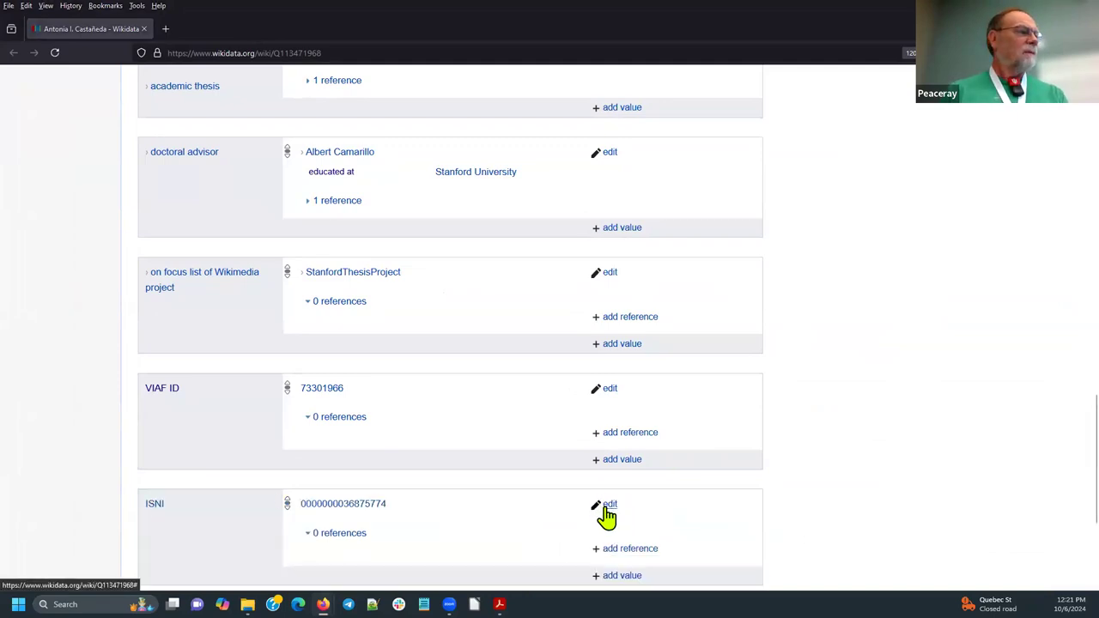
{"action": "left_click", "coordinate": [343, 503]}
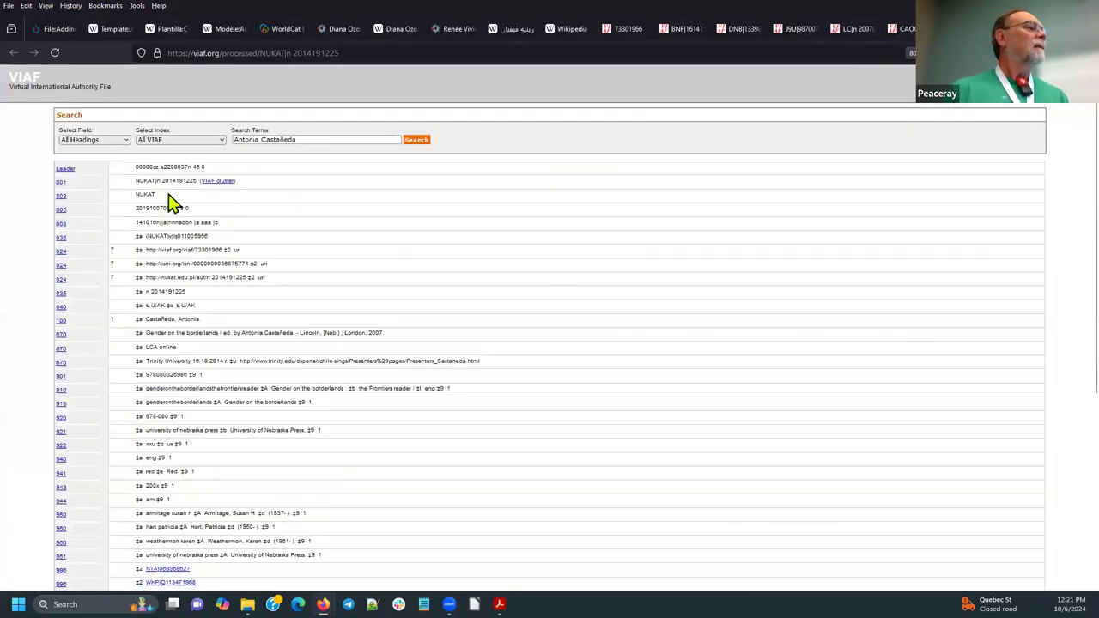
{"action": "left_click", "coordinate": [316, 139]}
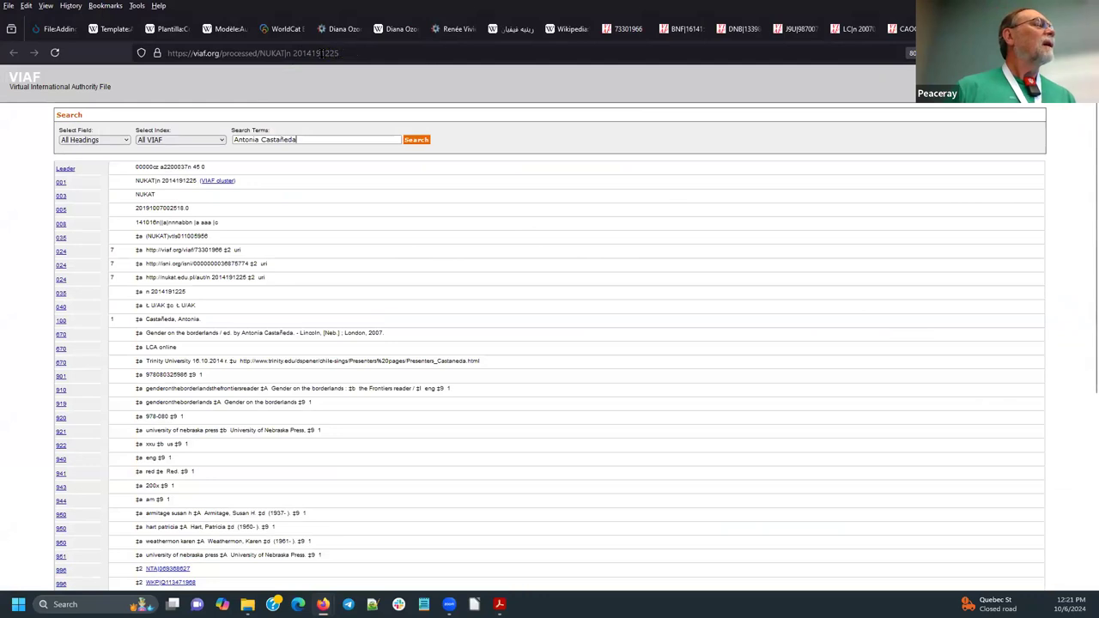
{"action": "left_click", "coordinate": [258, 53]}
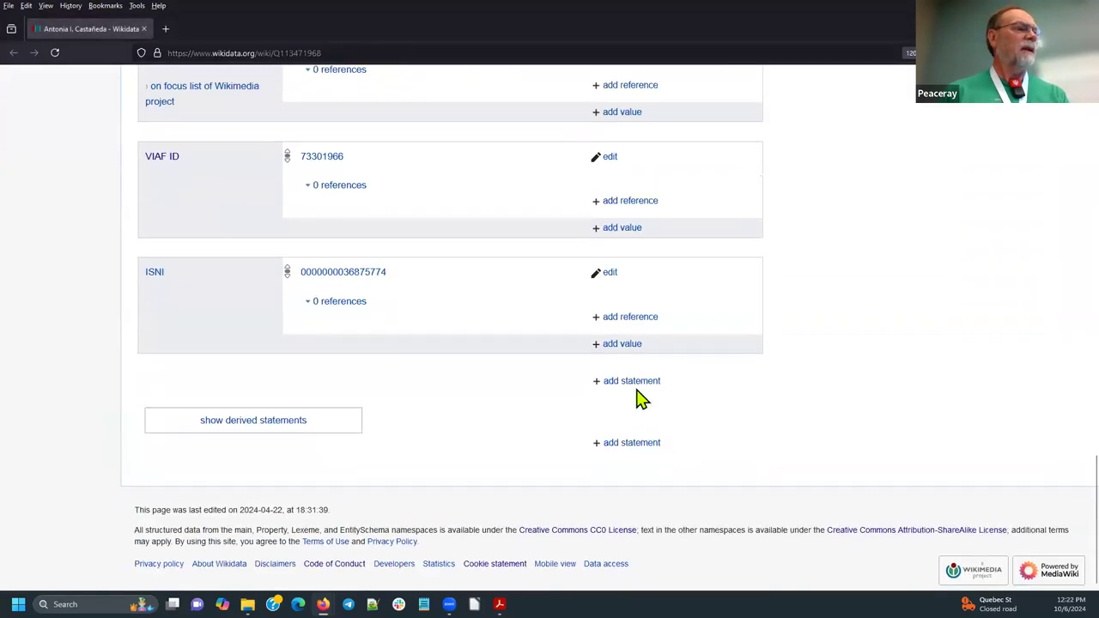
{"action": "left_click", "coordinate": [631, 381]}
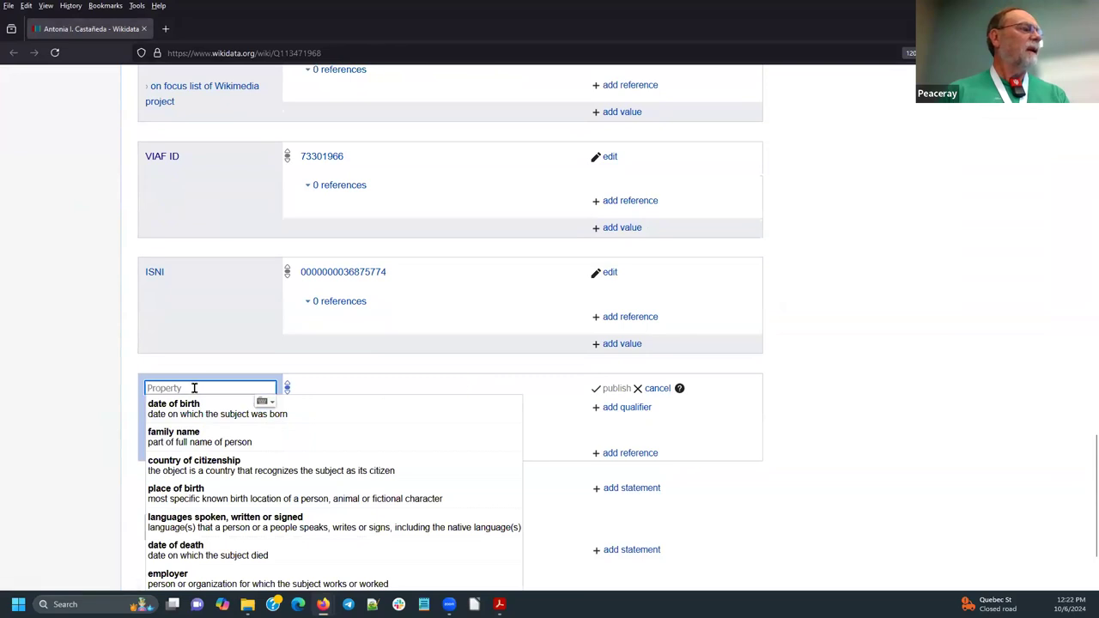
{"action": "mouse_move", "coordinate": [852, 137]}
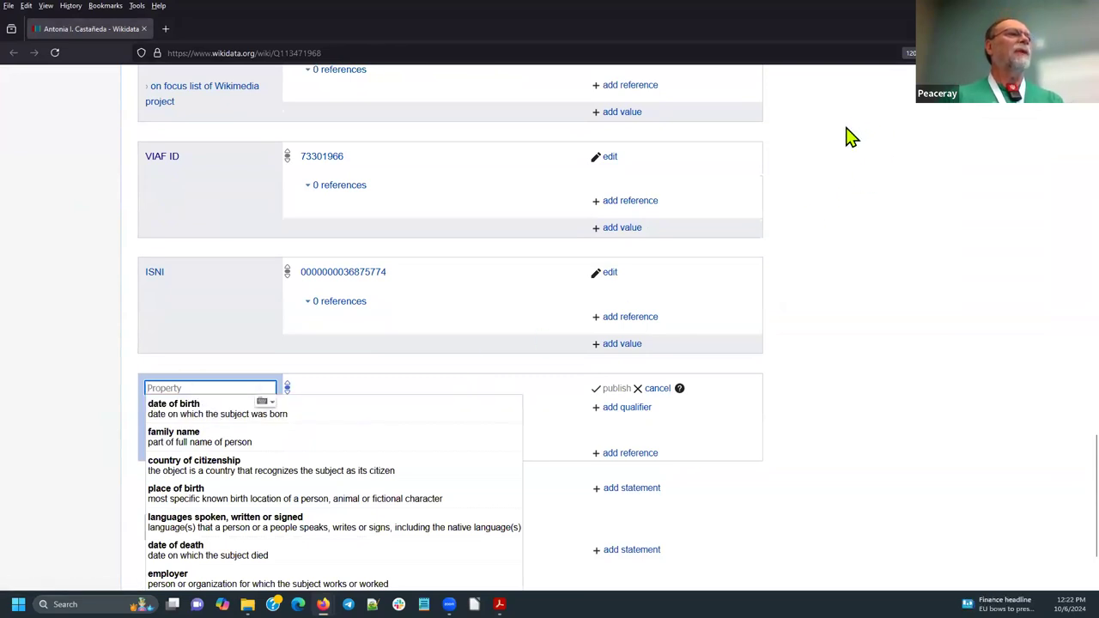
{"action": "mouse_move", "coordinate": [768, 197]}
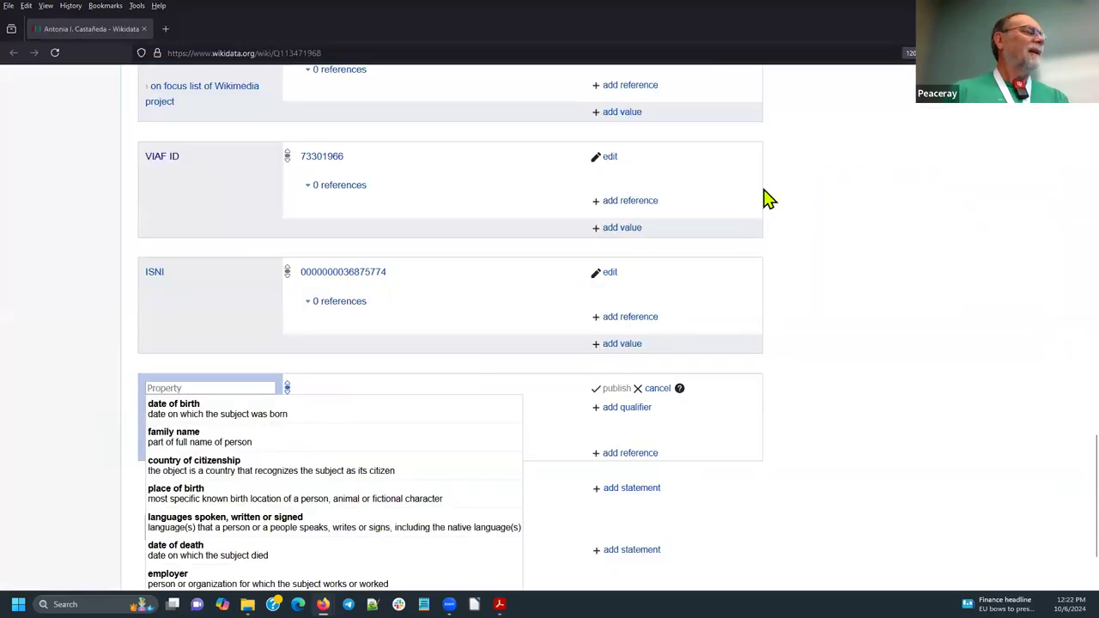
{"action": "left_click", "coordinate": [210, 388]}
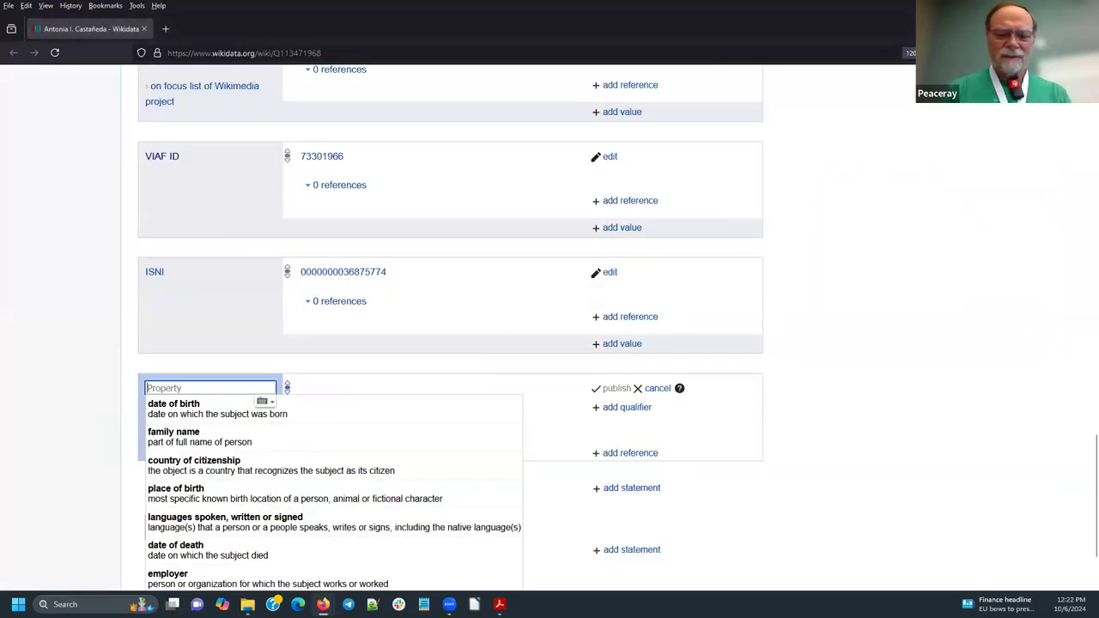
{"action": "type", "text": "nukat"}
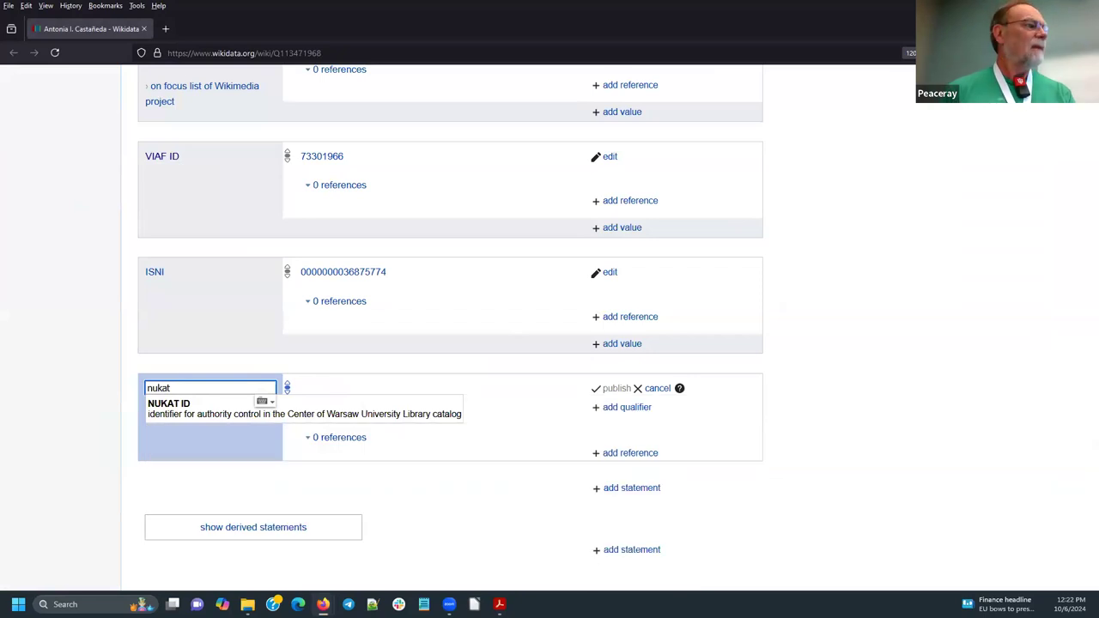
{"action": "left_click", "coordinate": [168, 403]}
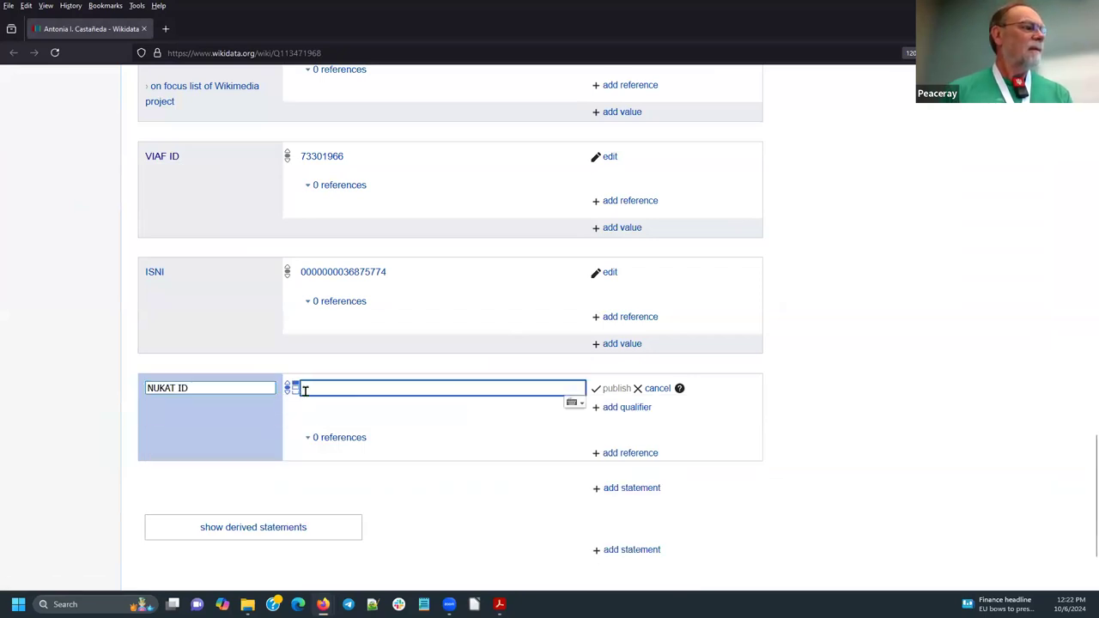
{"action": "type", "text": "0000000036875774"}
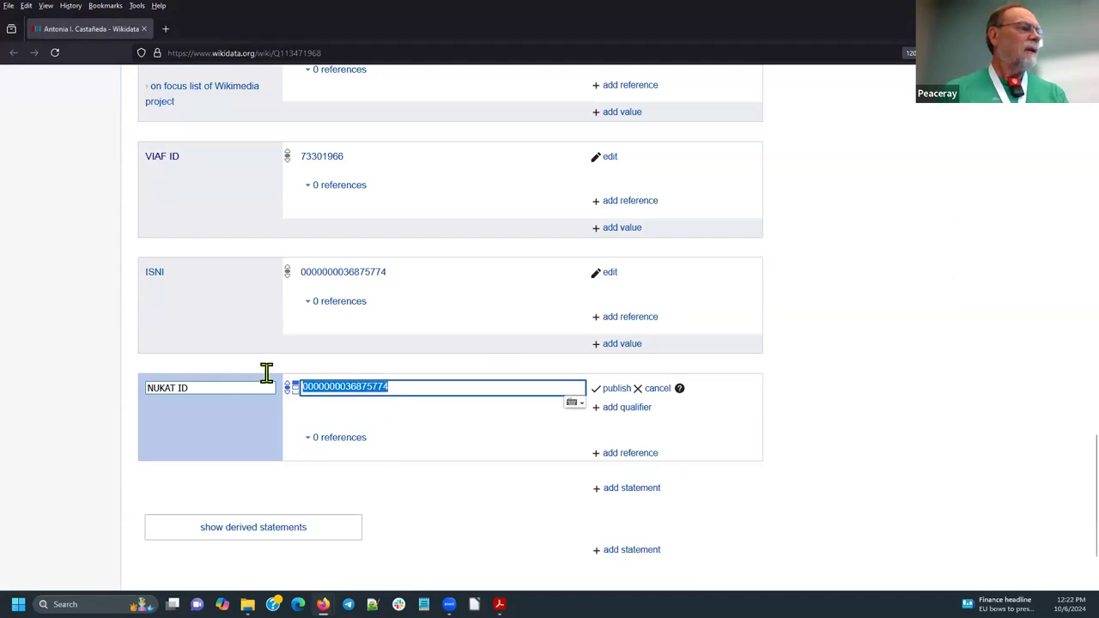
{"action": "type", "text": "2014191225"}
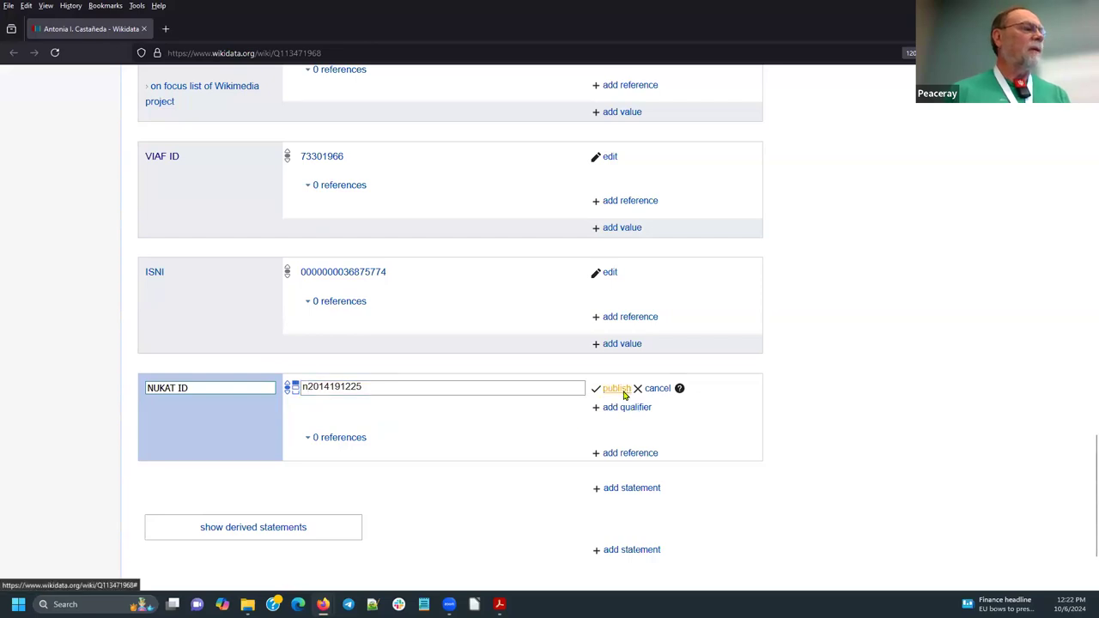
{"action": "left_click", "coordinate": [616, 388]}
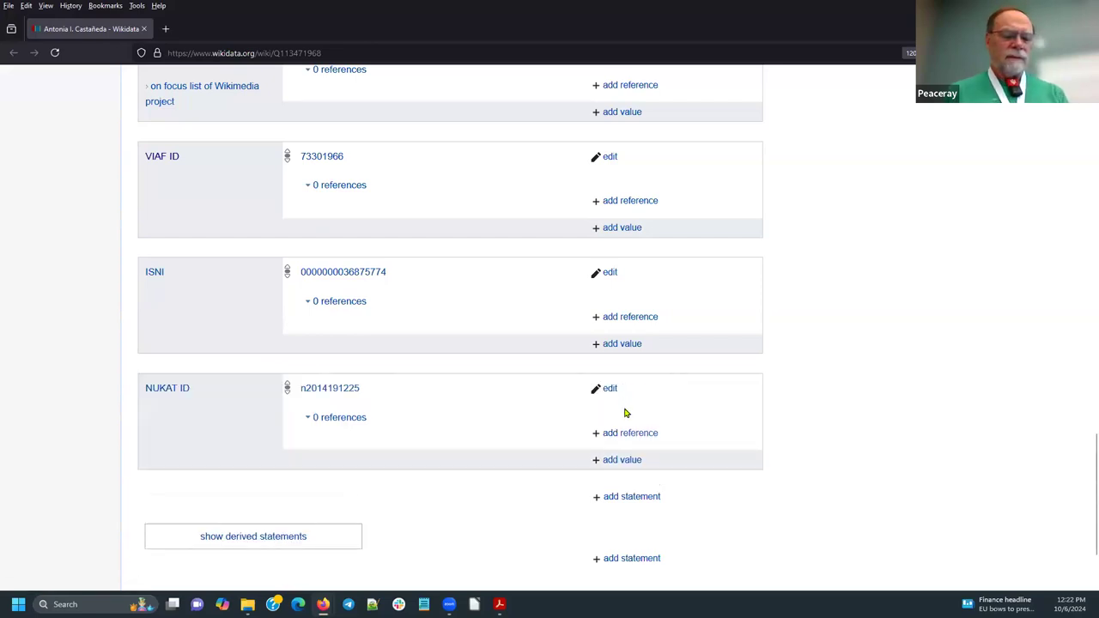
{"action": "left_click", "coordinate": [329, 388]}
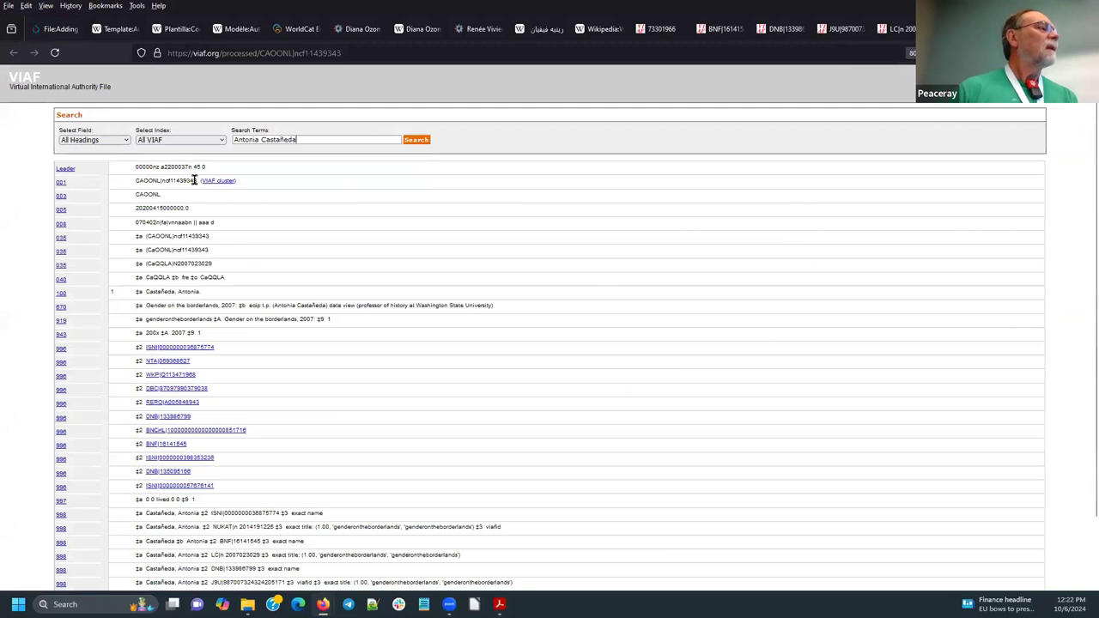
- Select the Canadiana identifier ncf11439343 in VIAF's CAOONL record
{"action": "double_click", "coordinate": [176, 180]}
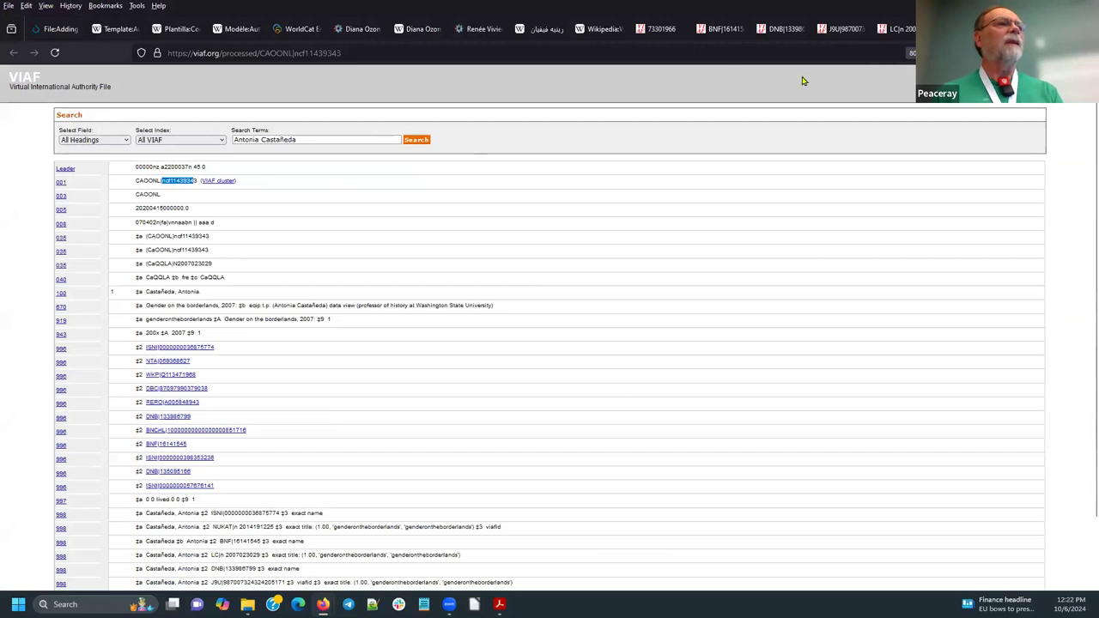
{"action": "mouse_move", "coordinate": [902, 28]}
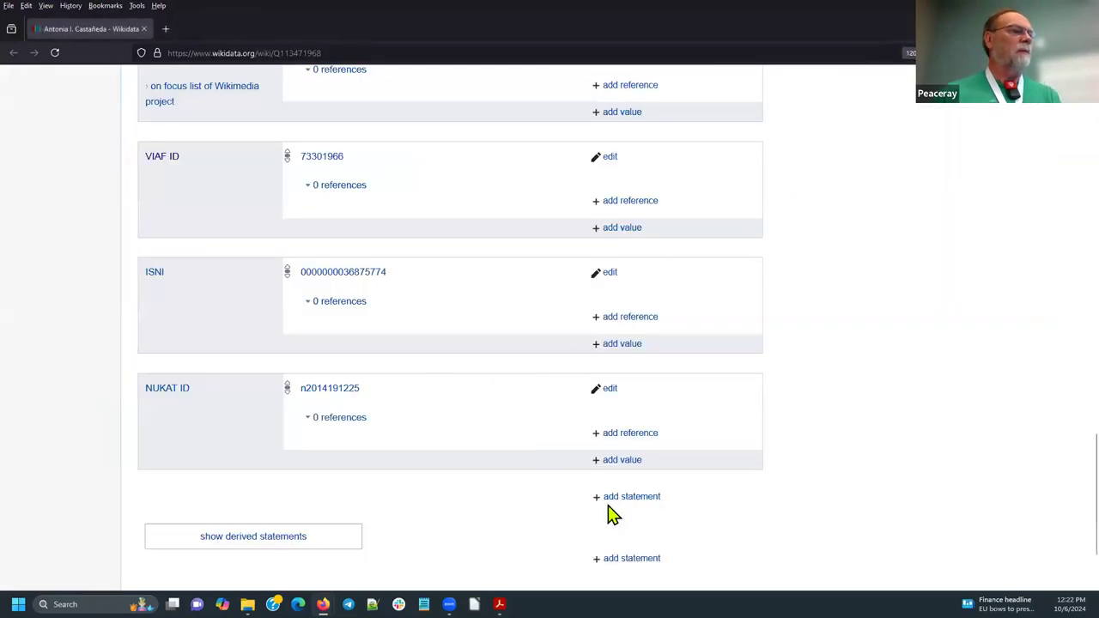
- Add a Canadiana Name Authority ID statement, correcting its value to ncf11439343
{"action": "left_click", "coordinate": [631, 496]}
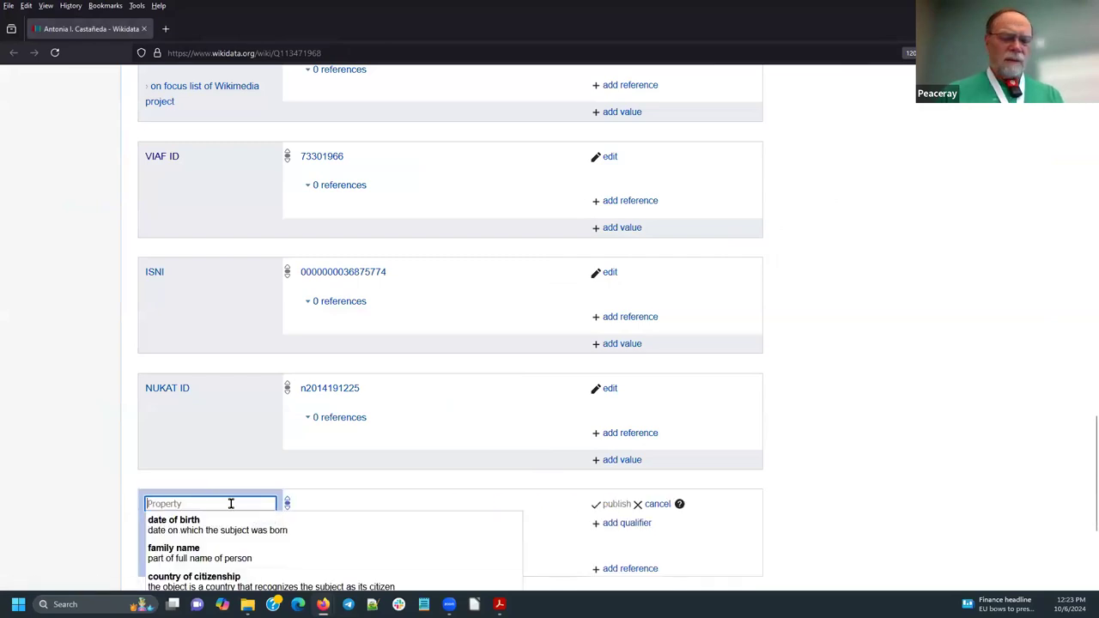
{"action": "type", "text": "c"}
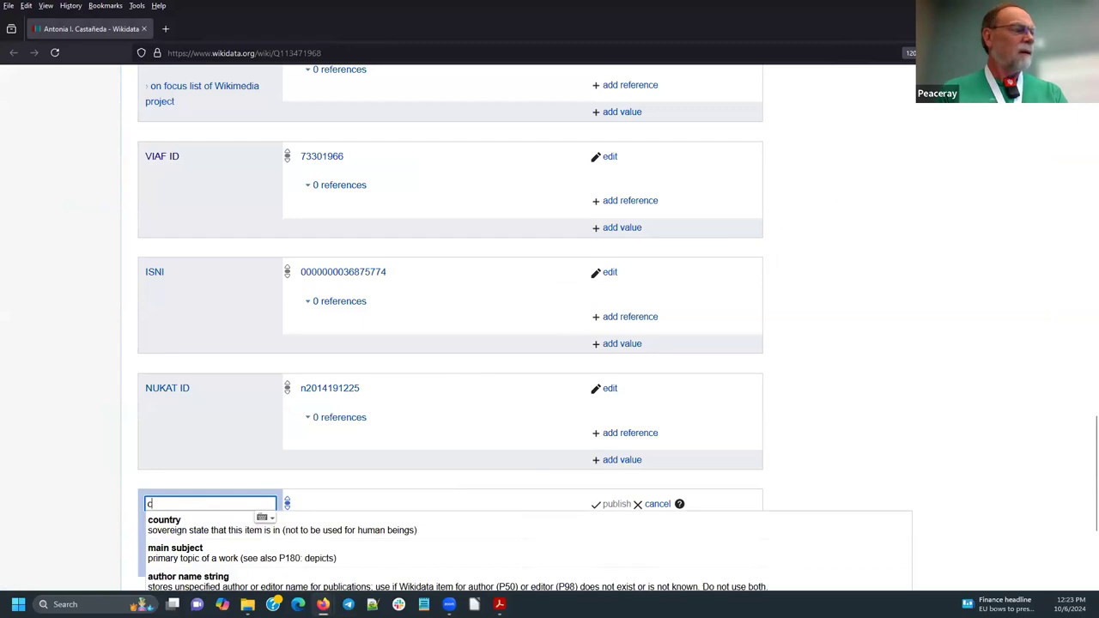
{"action": "type", "text": "r"}
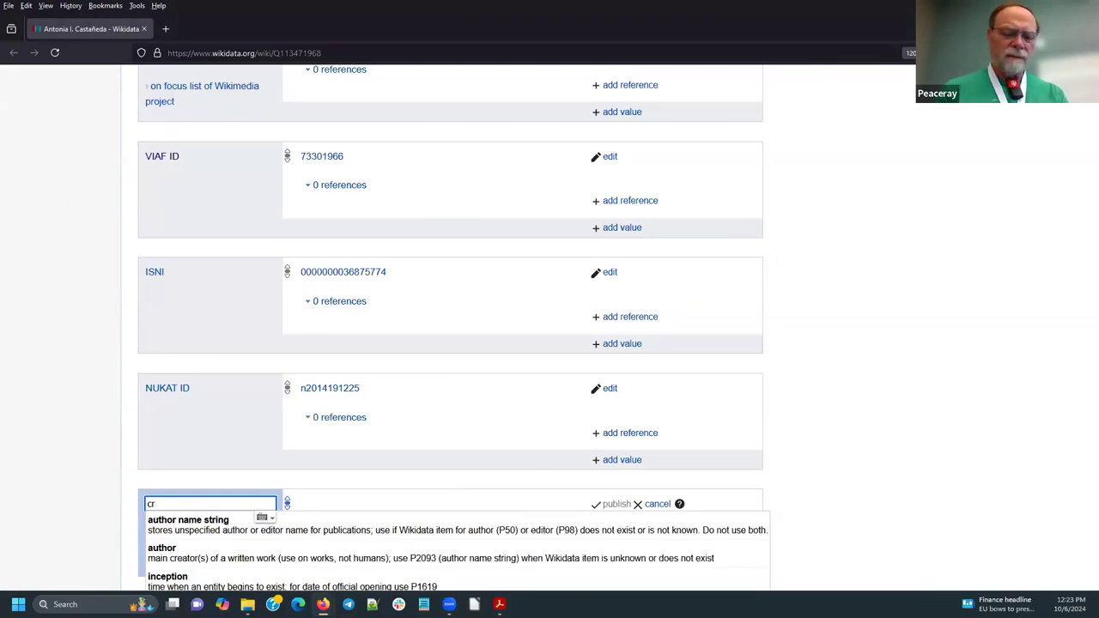
{"action": "type", "text": "aroo"}
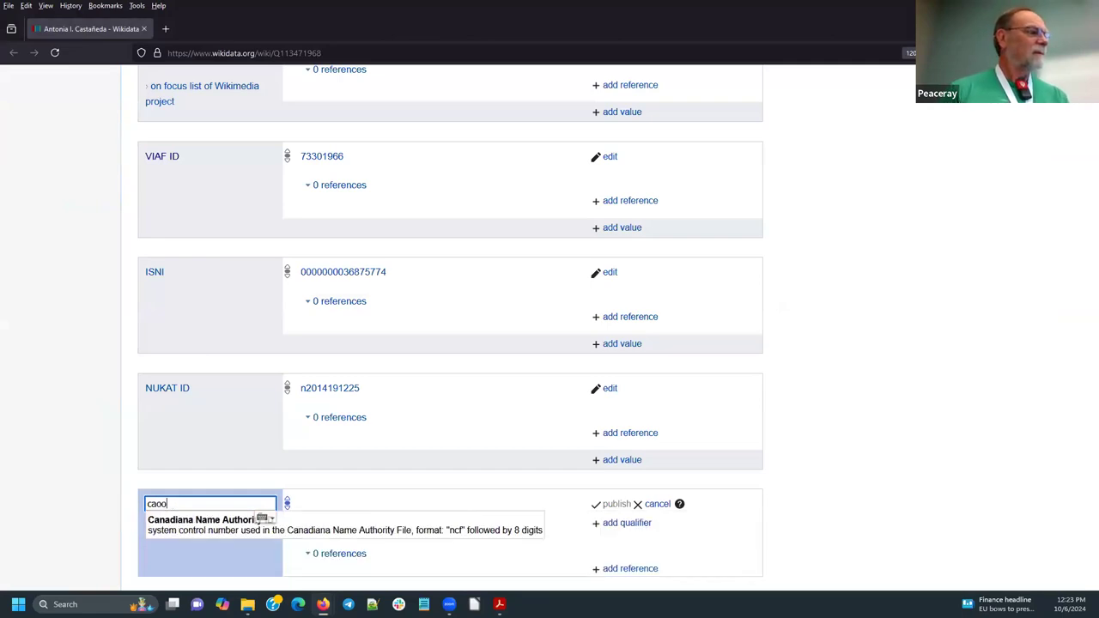
{"action": "left_click", "coordinate": [201, 520]}
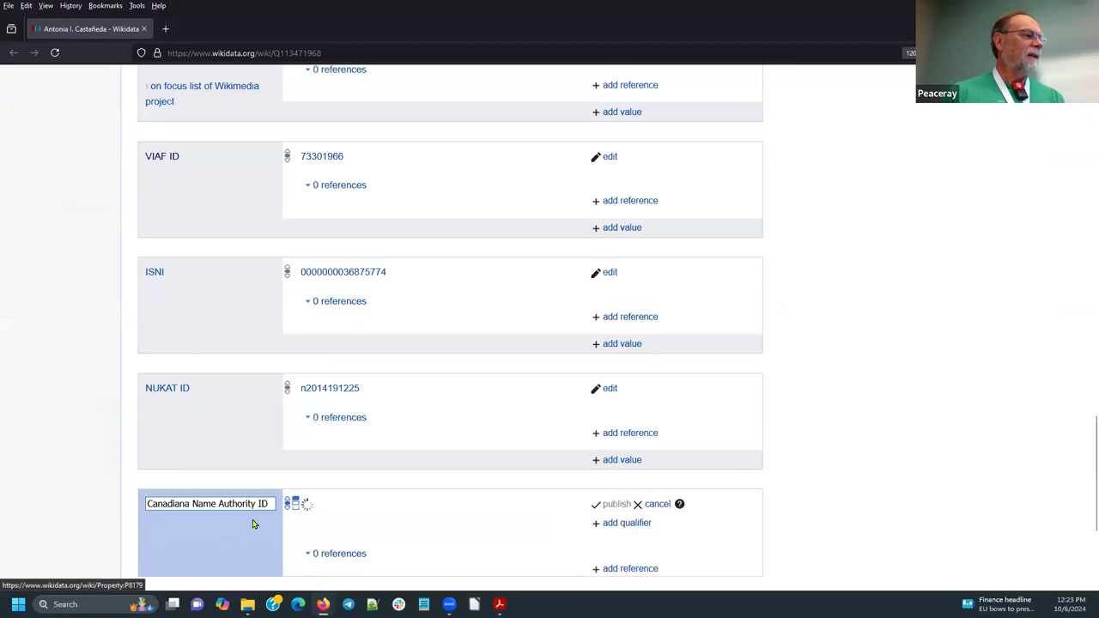
{"action": "left_click", "coordinate": [440, 503]}
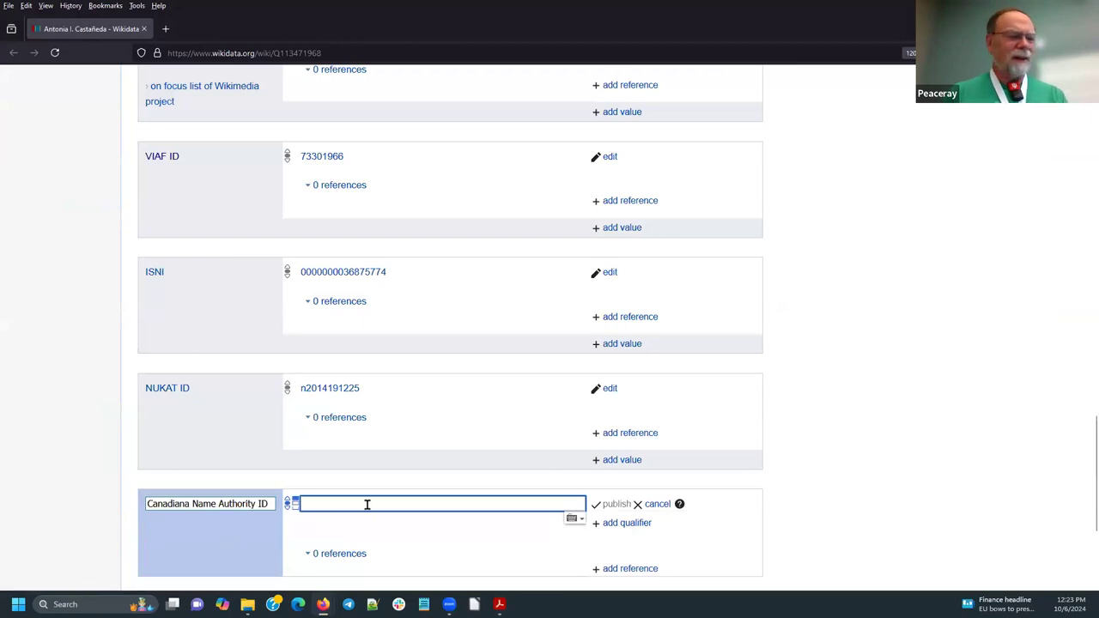
{"action": "type", "text": "ncf1143934"}
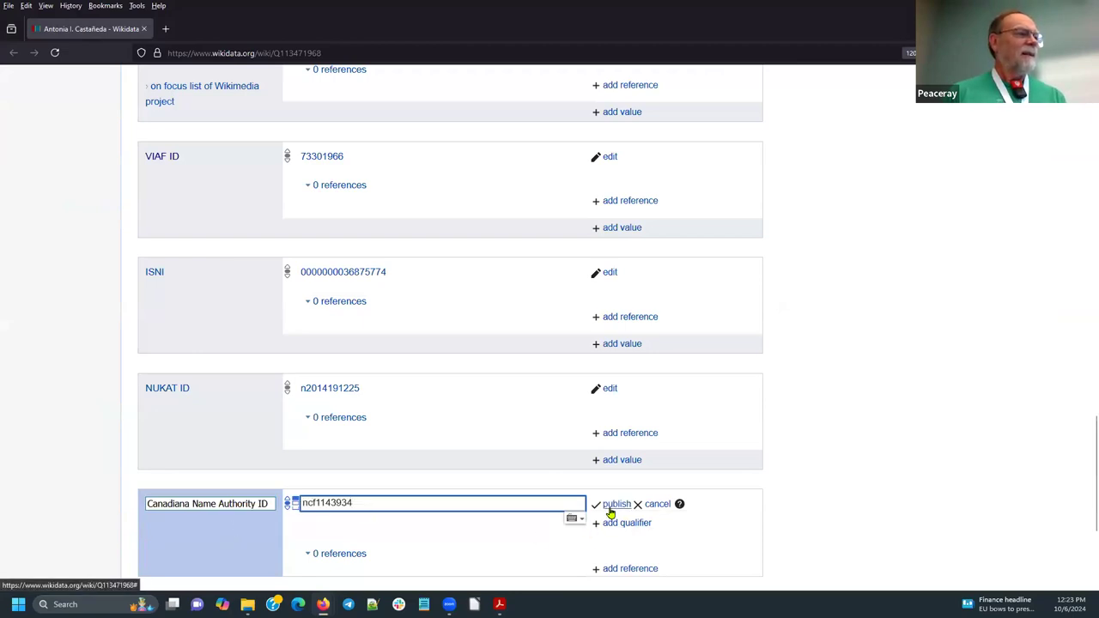
{"action": "left_click", "coordinate": [616, 504]}
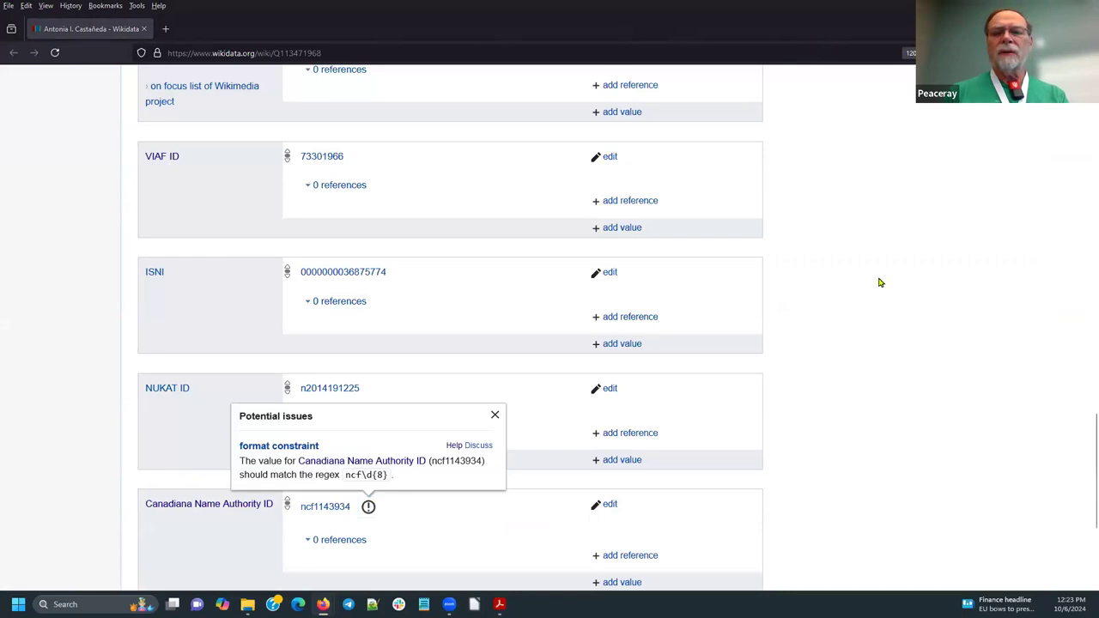
{"action": "mouse_move", "coordinate": [1082, 552]}
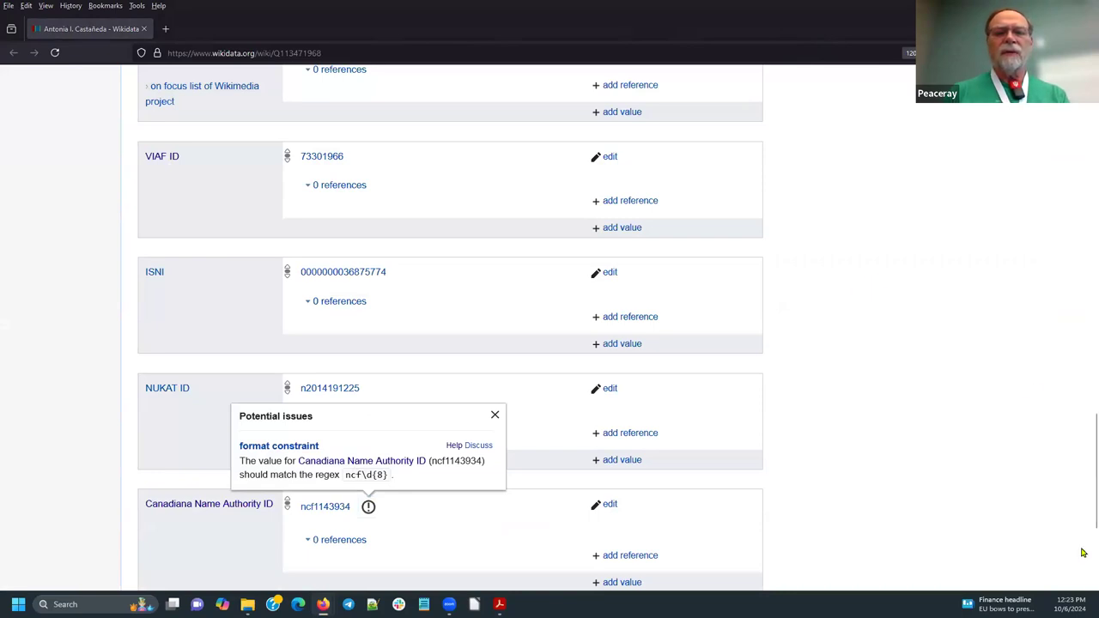
{"action": "mouse_move", "coordinate": [867, 568]}
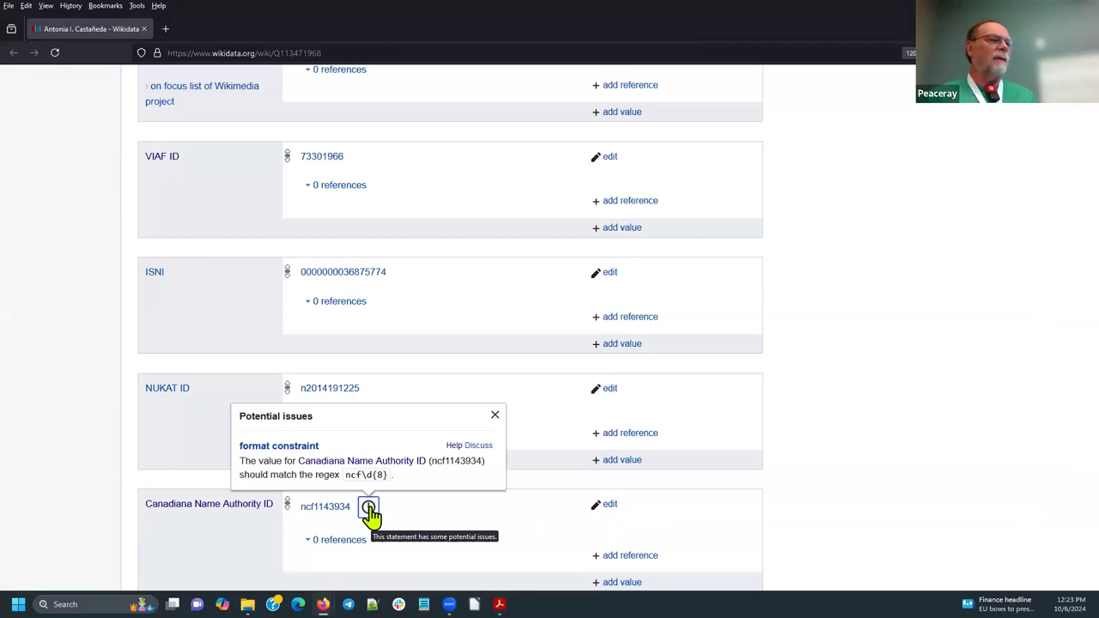
{"action": "left_click", "coordinate": [608, 504]}
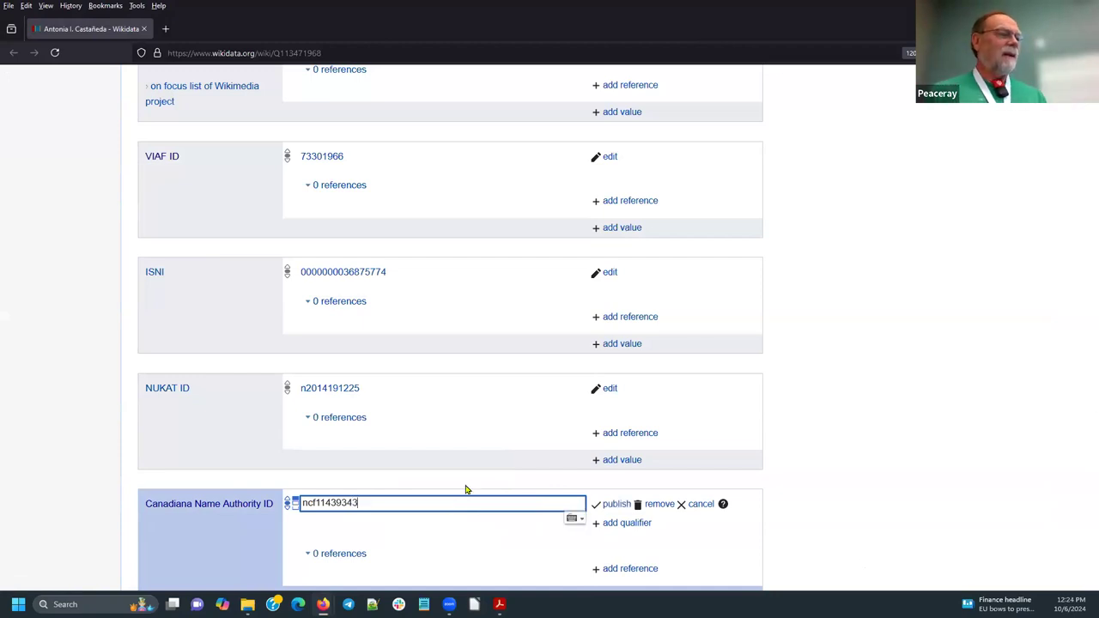
{"action": "left_click", "coordinate": [616, 504]}
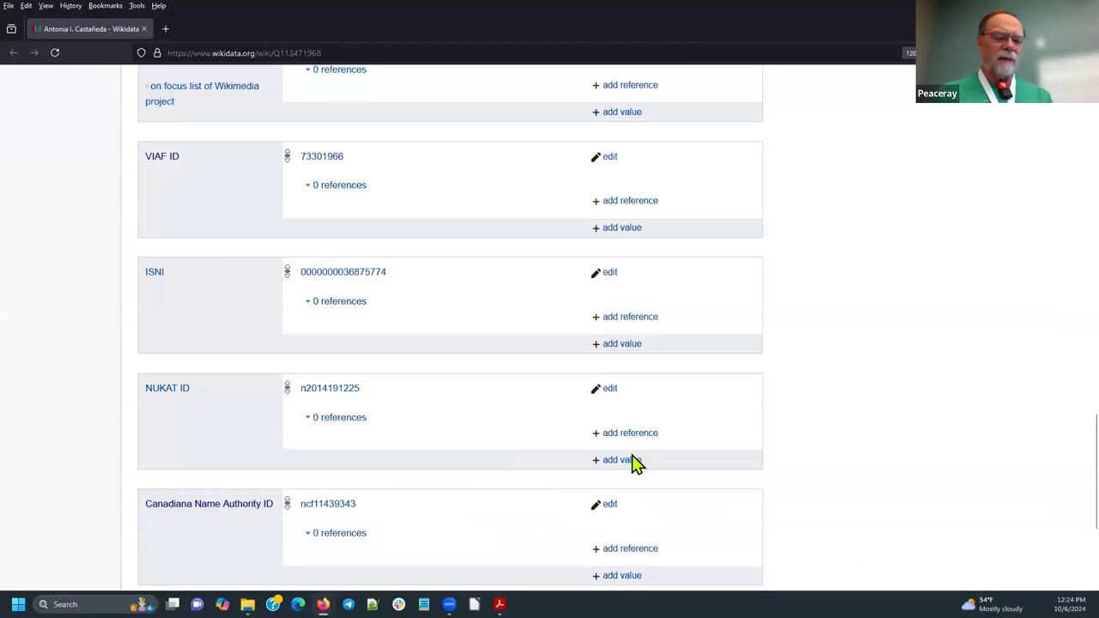
{"action": "mouse_move", "coordinate": [627, 451]}
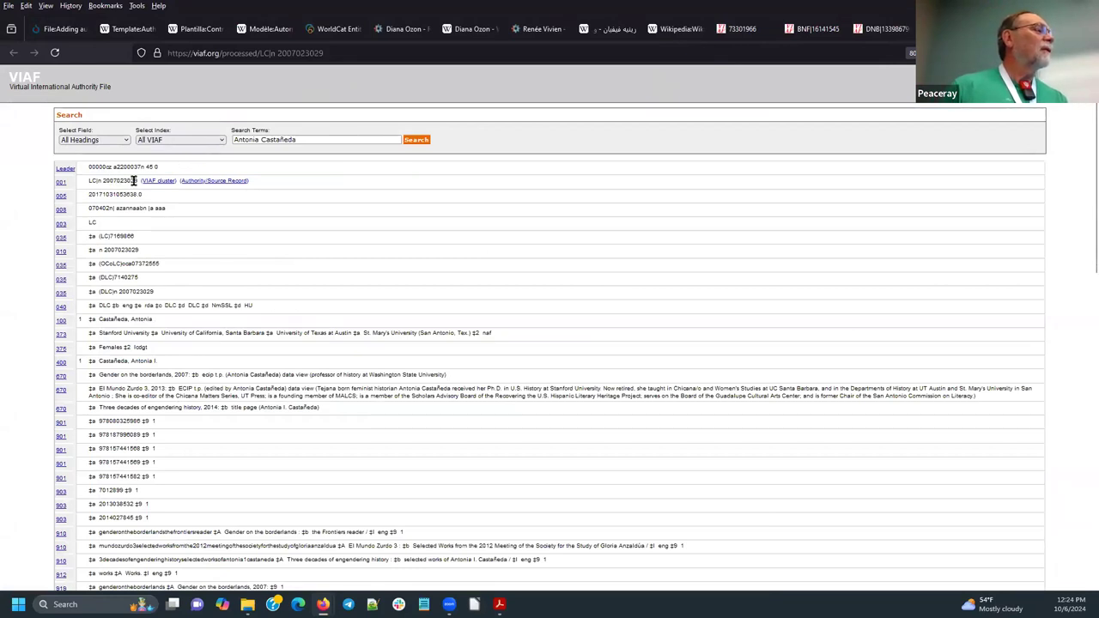
{"action": "double_click", "coordinate": [116, 180]}
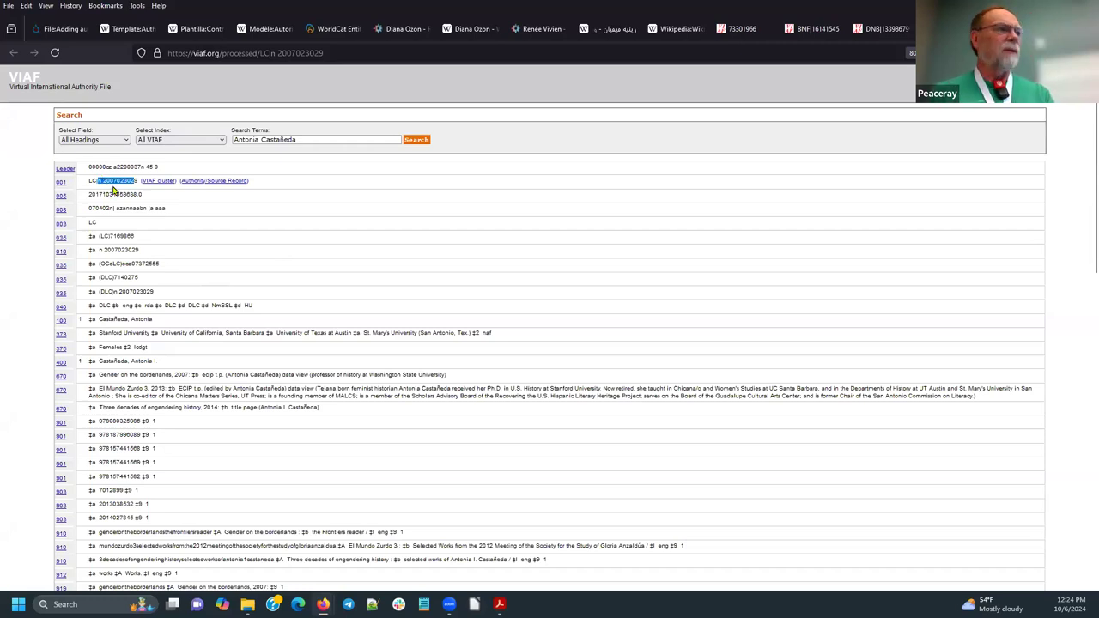
{"action": "mouse_move", "coordinate": [812, 29]}
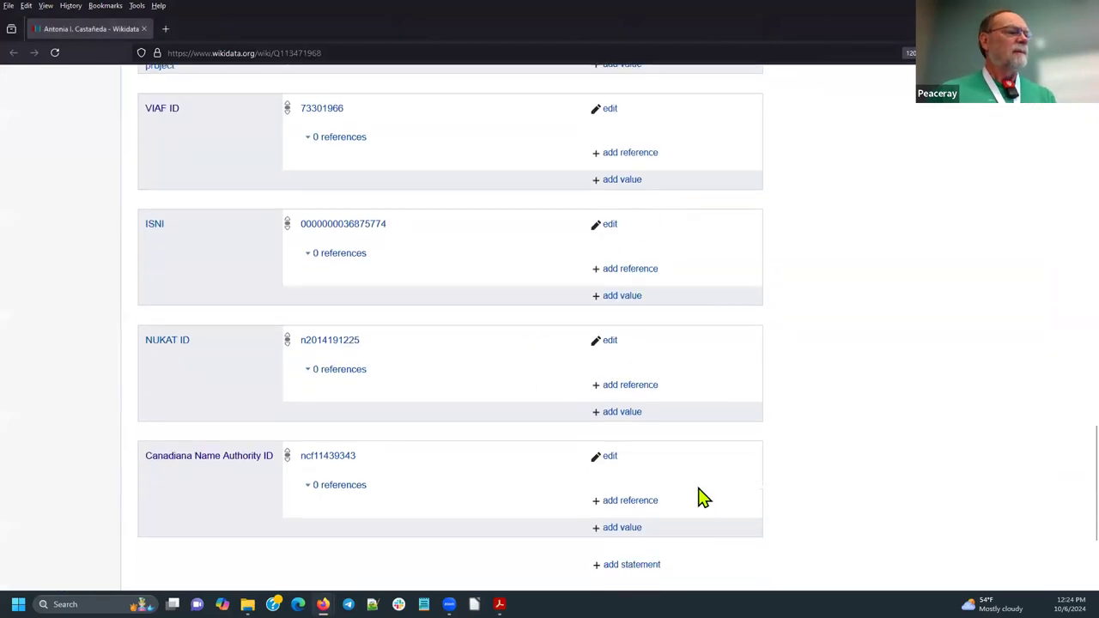
- Add a Library of Congress authority ID statement n200702302 and view its format warning
{"action": "left_click", "coordinate": [631, 564]}
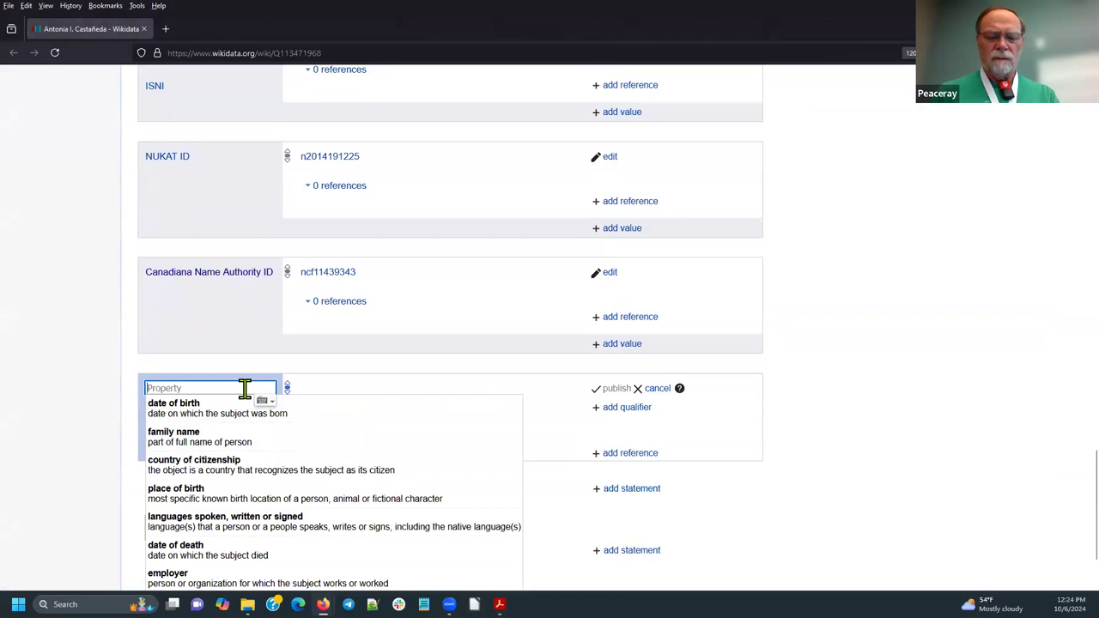
{"action": "type", "text": "libr"}
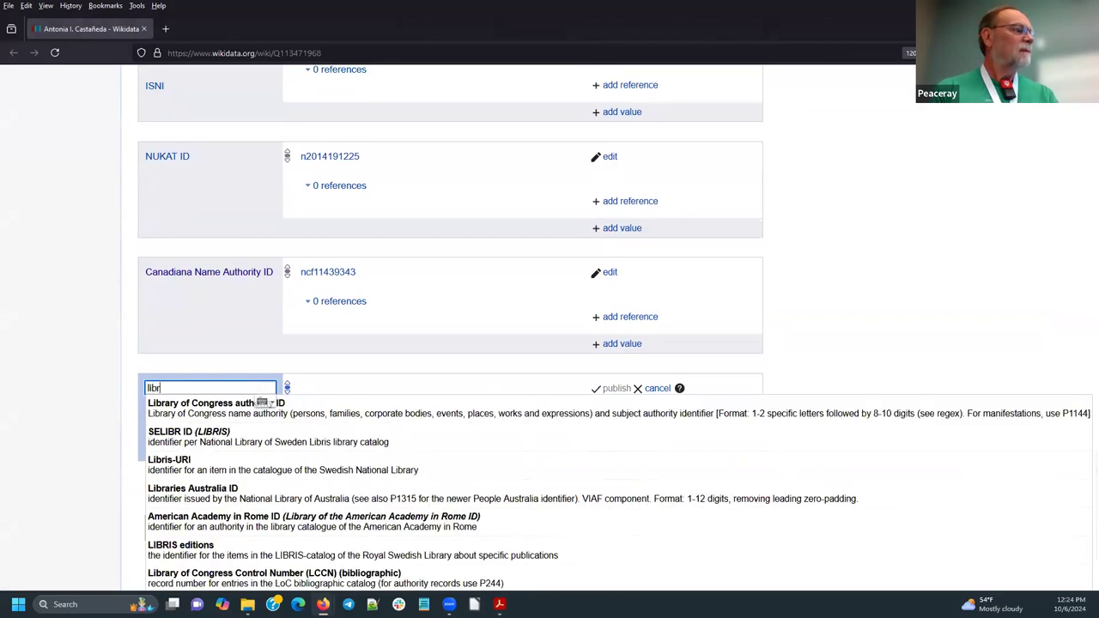
{"action": "left_click", "coordinate": [215, 403]}
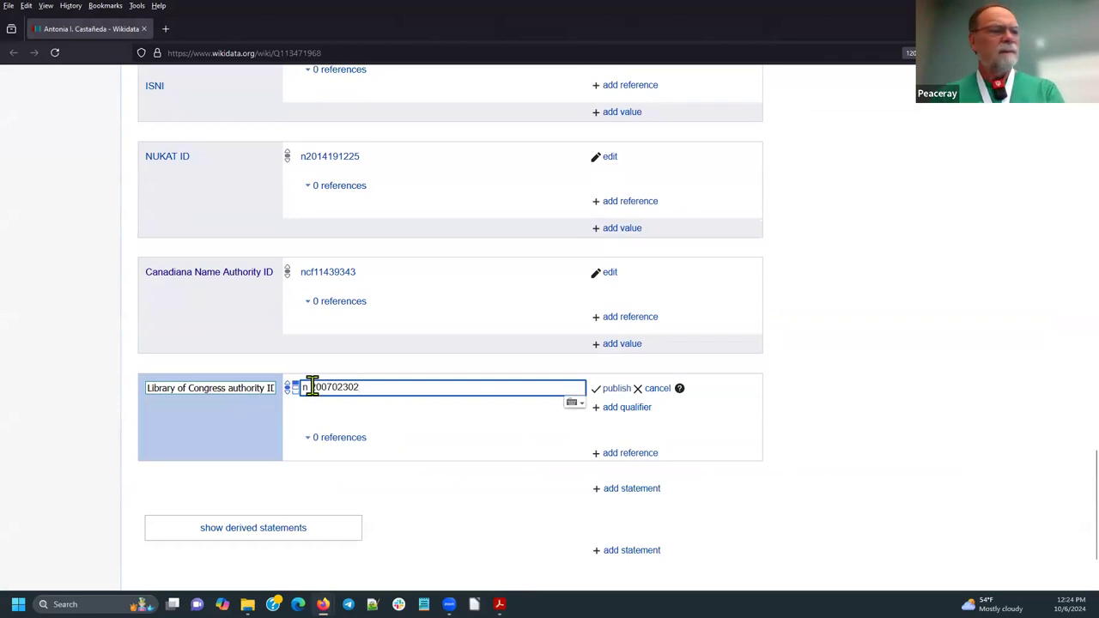
{"action": "left_click", "coordinate": [616, 389]}
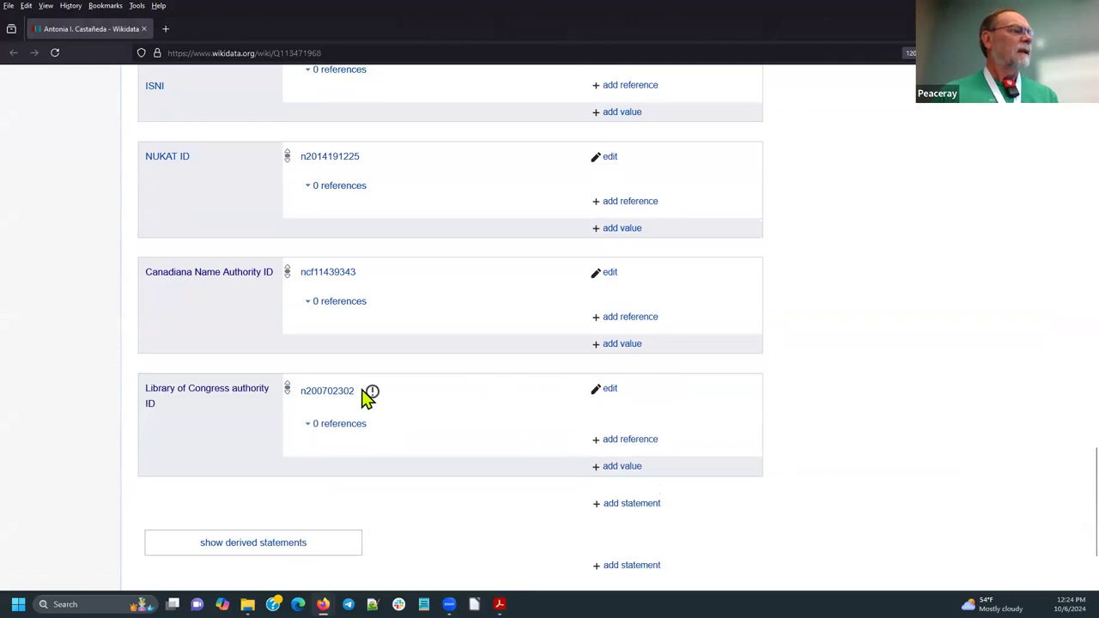
{"action": "left_click", "coordinate": [371, 390]}
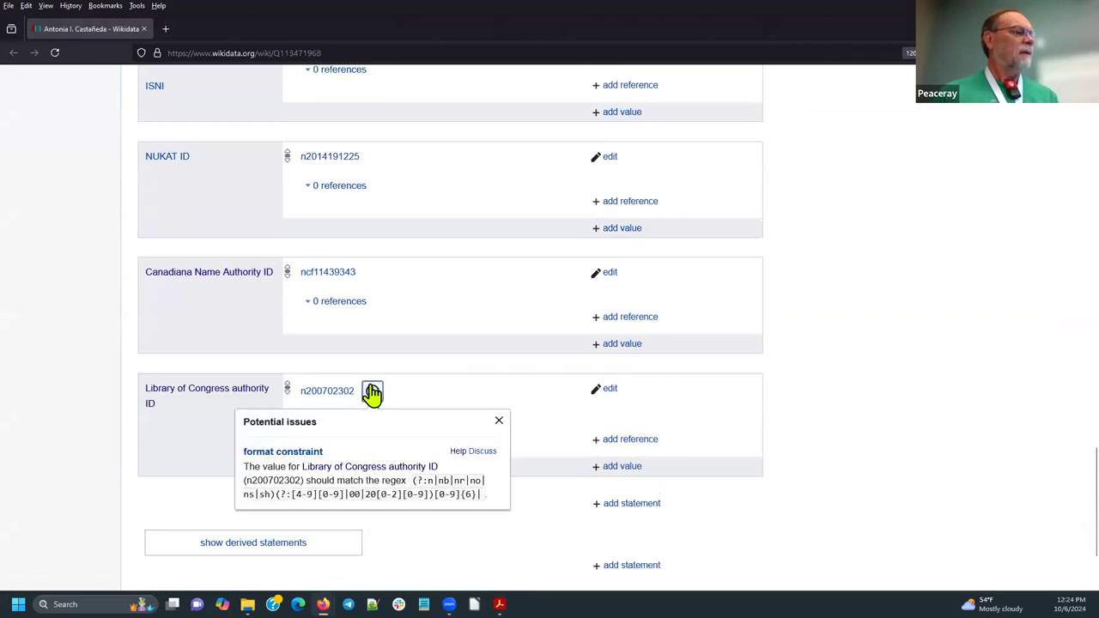
{"action": "mouse_move", "coordinate": [372, 391]}
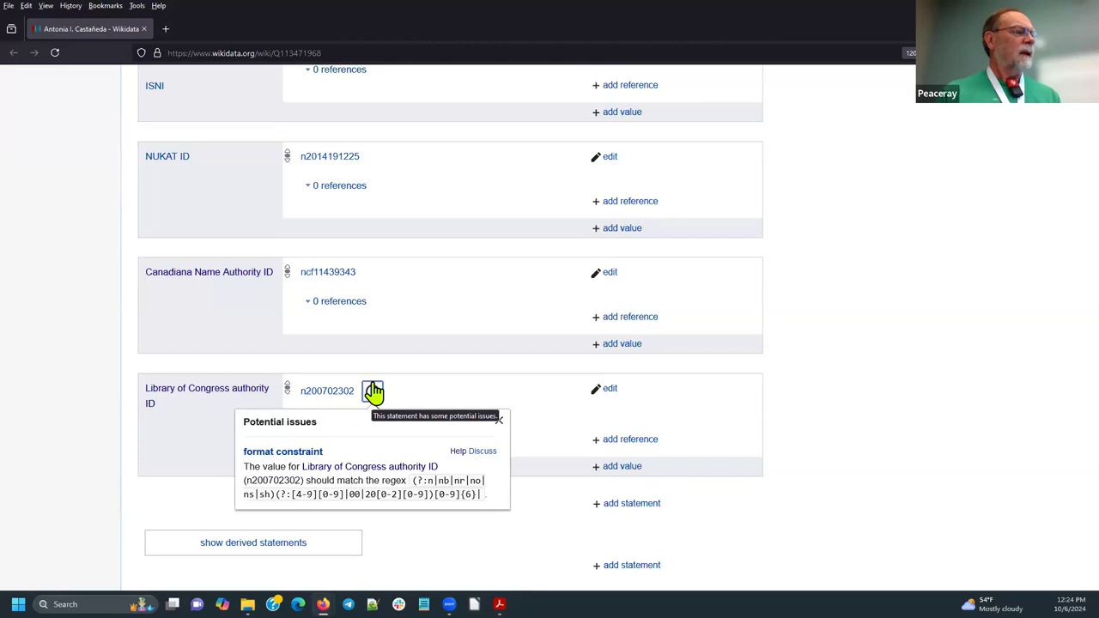
{"action": "mouse_move", "coordinate": [339, 426]}
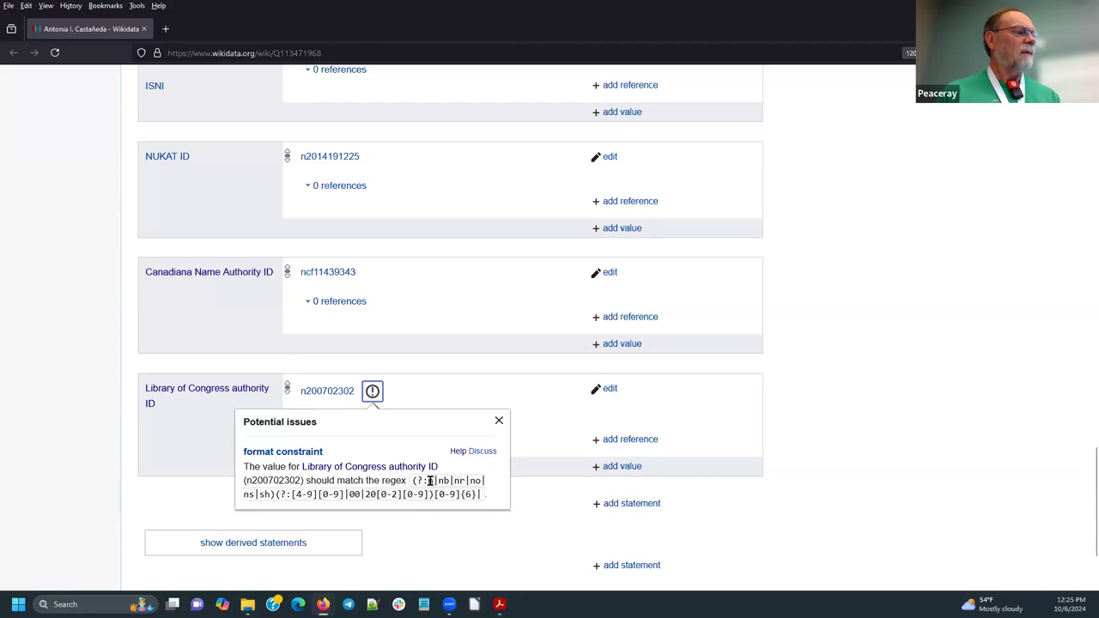
{"action": "mouse_move", "coordinate": [515, 455]}
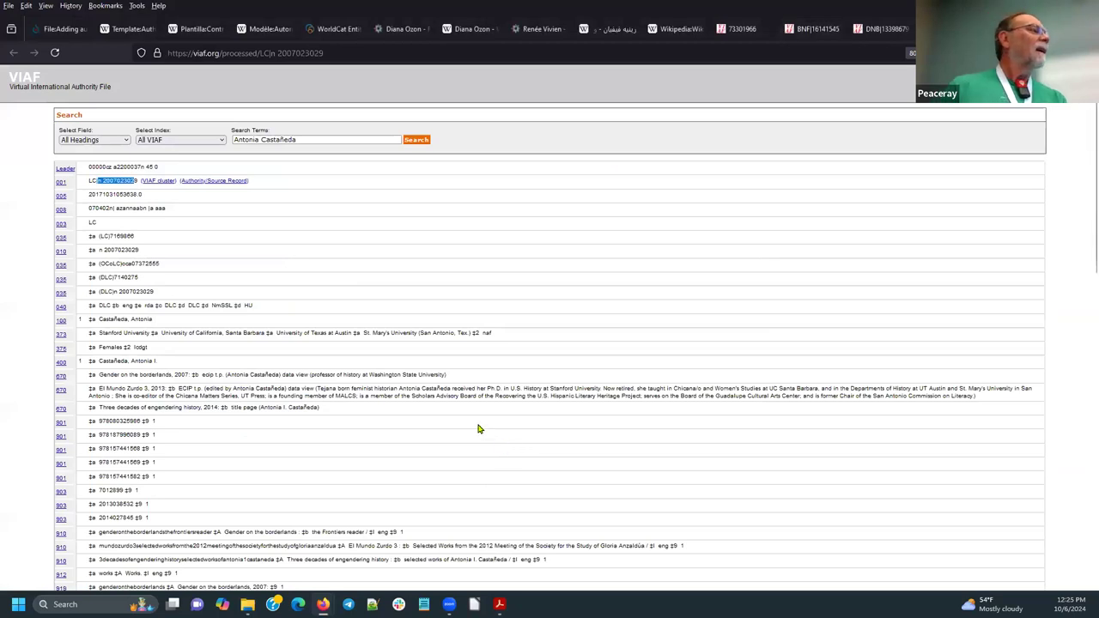
{"action": "left_click", "coordinate": [372, 390]}
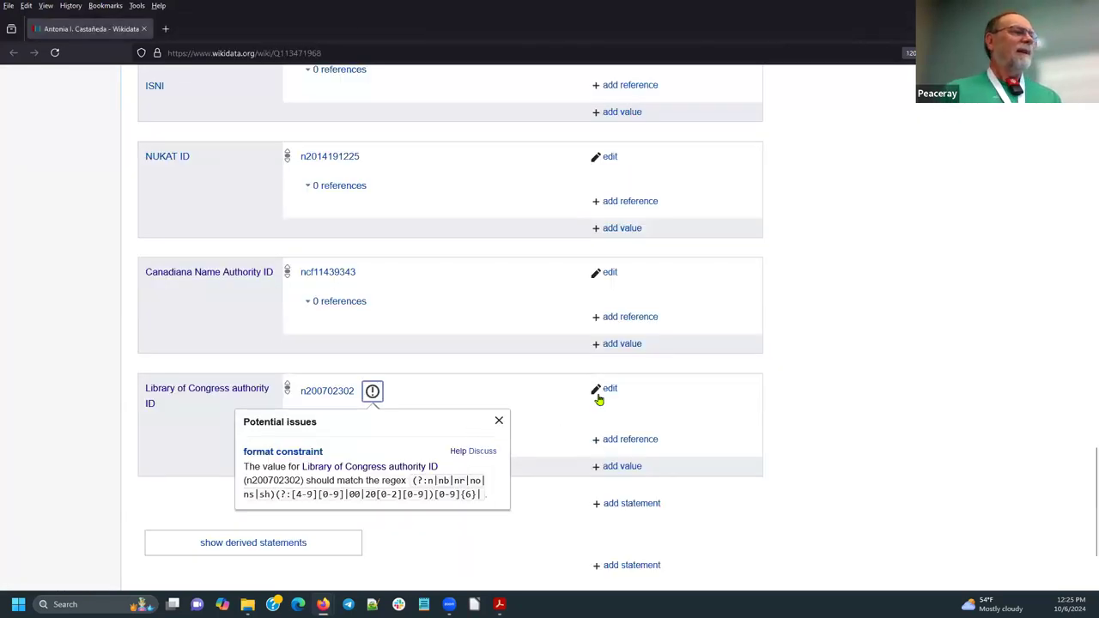
{"action": "left_click", "coordinate": [610, 389]}
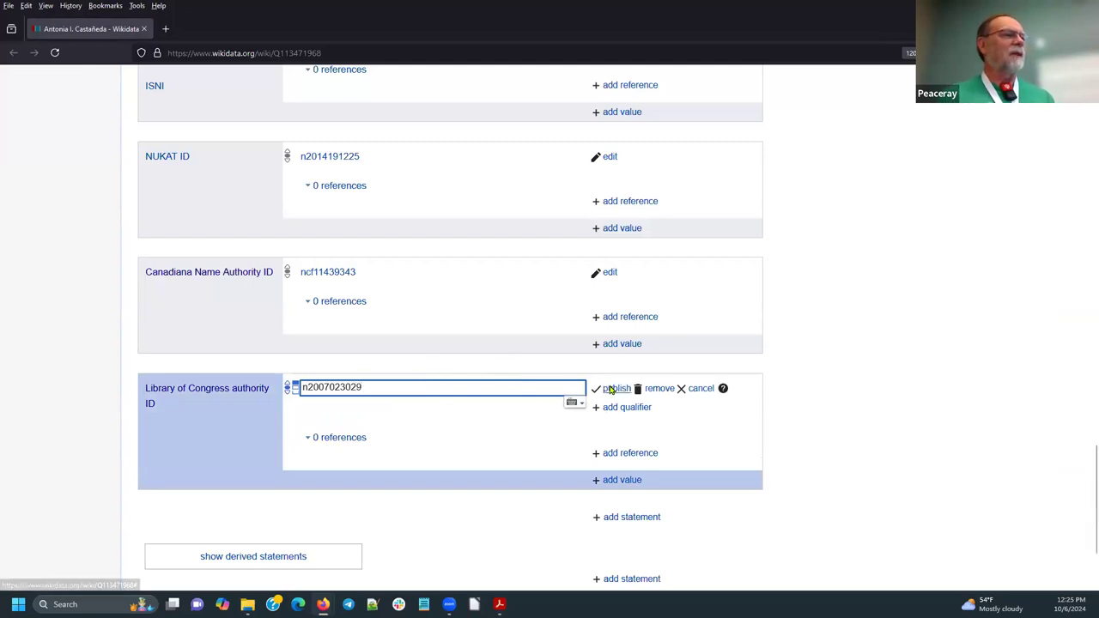
{"action": "left_click", "coordinate": [617, 388]}
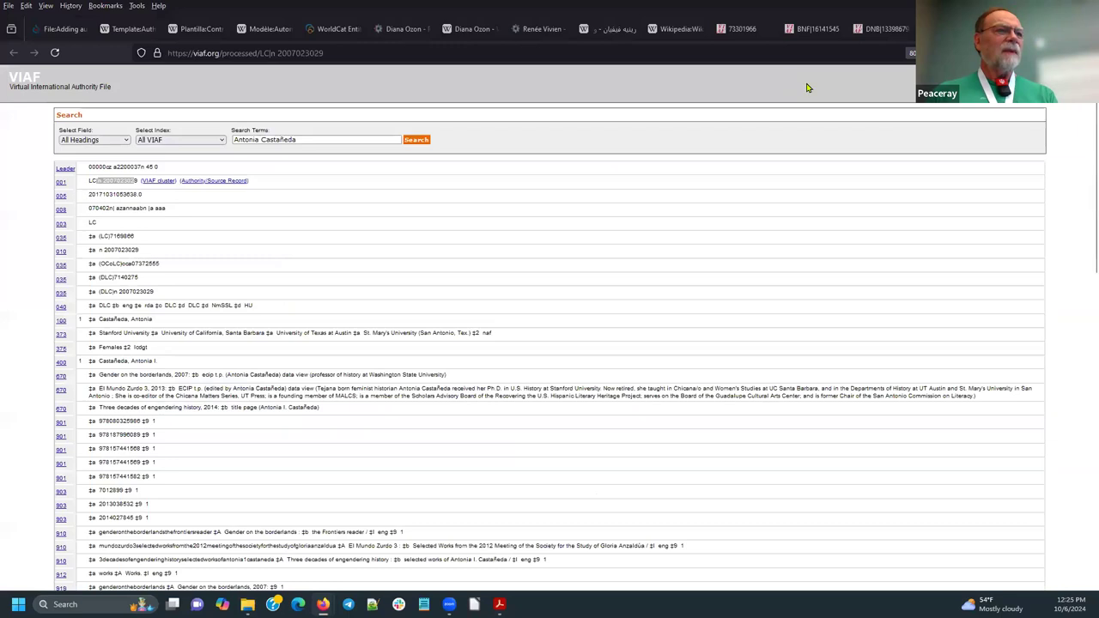
{"action": "double_click", "coordinate": [114, 180]}
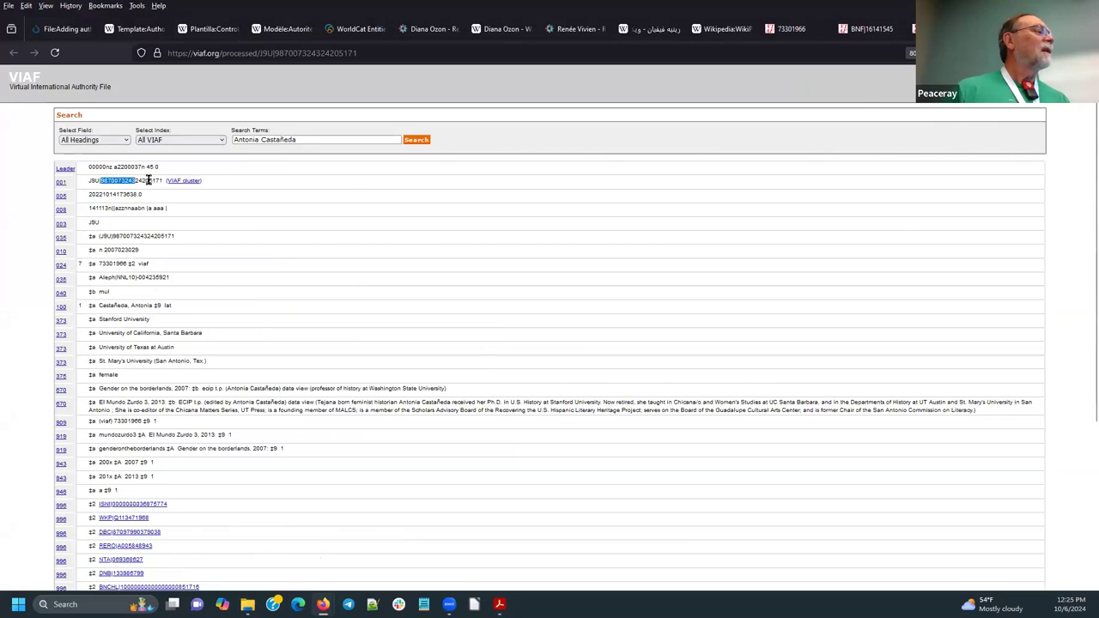
{"action": "left_click_drag", "start_coordinate": [102, 180], "coordinate": [161, 180]}
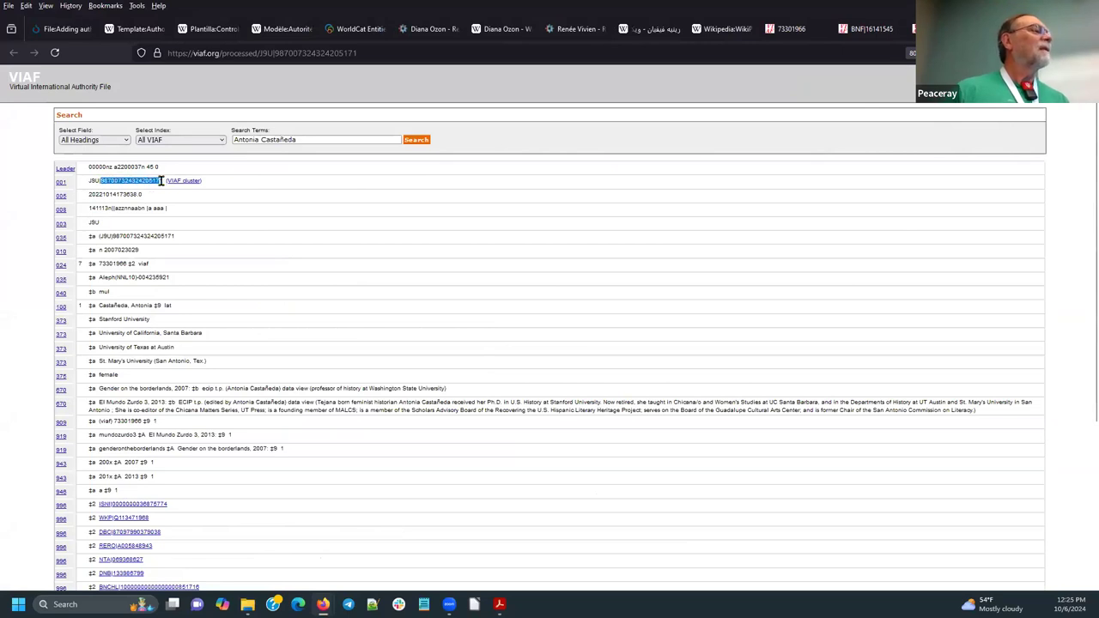
{"action": "left_click", "coordinate": [262, 53]}
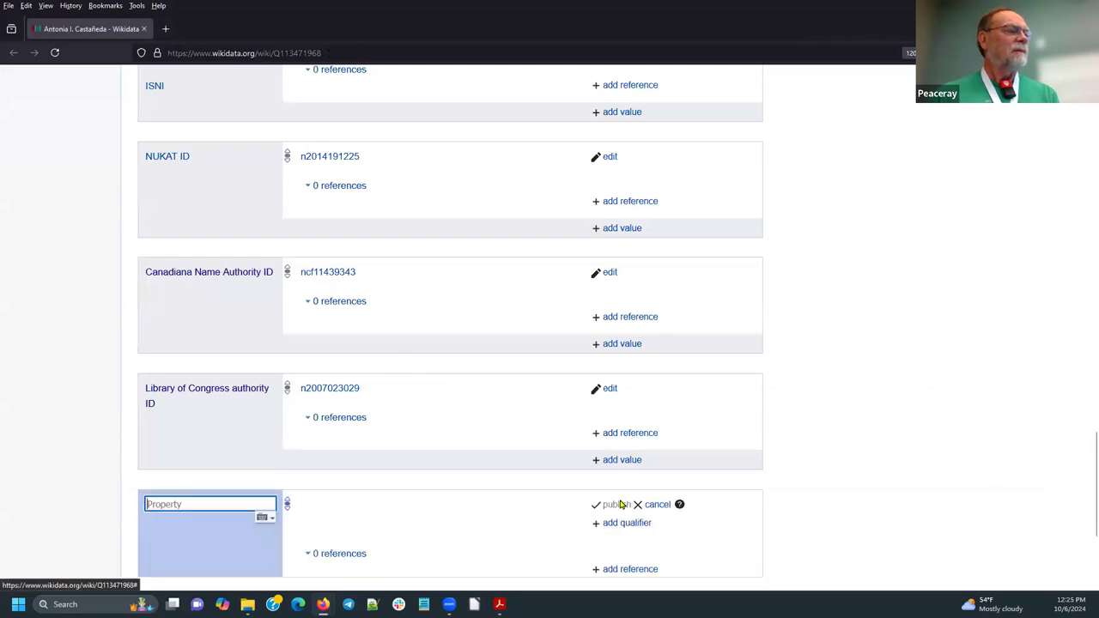
{"action": "left_click", "coordinate": [210, 504]}
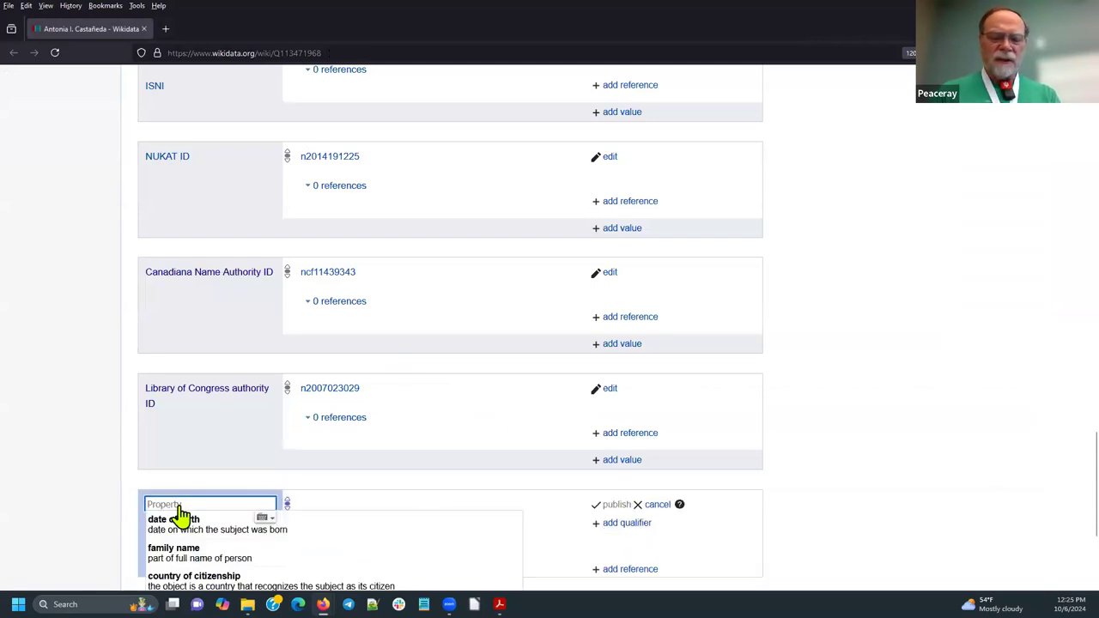
{"action": "type", "text": "j9u"}
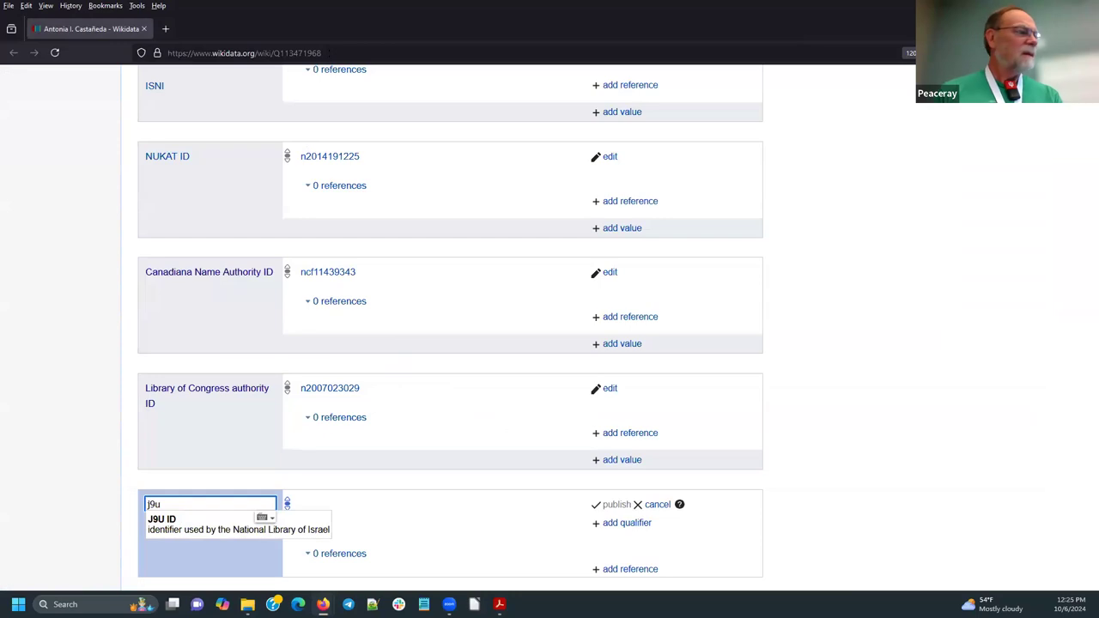
{"action": "left_click", "coordinate": [161, 518]}
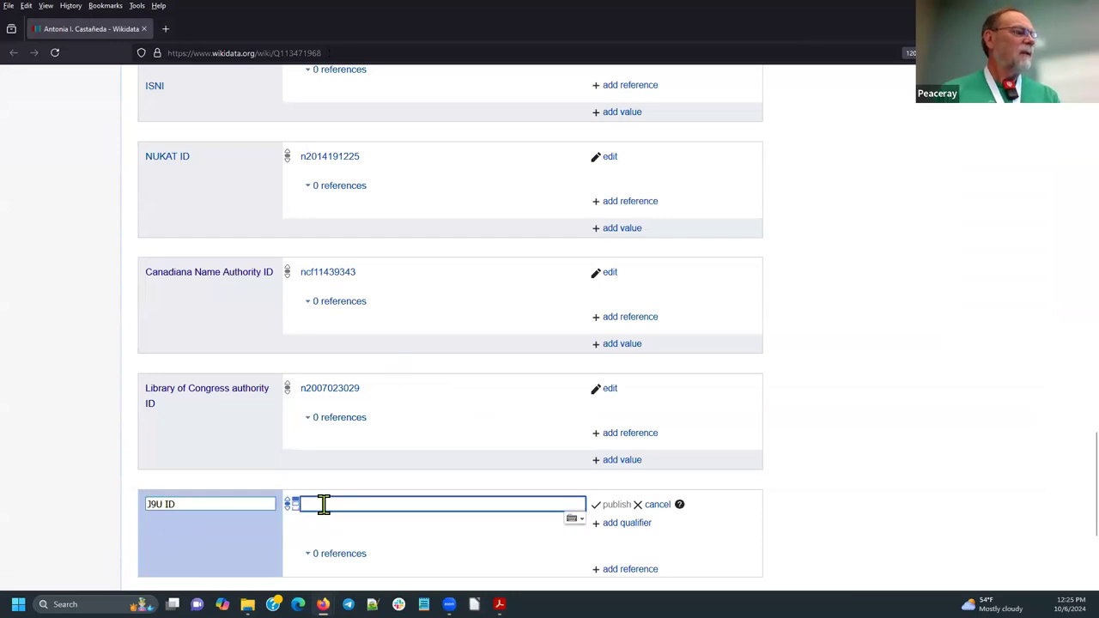
{"action": "type", "text": "987007324324205171"}
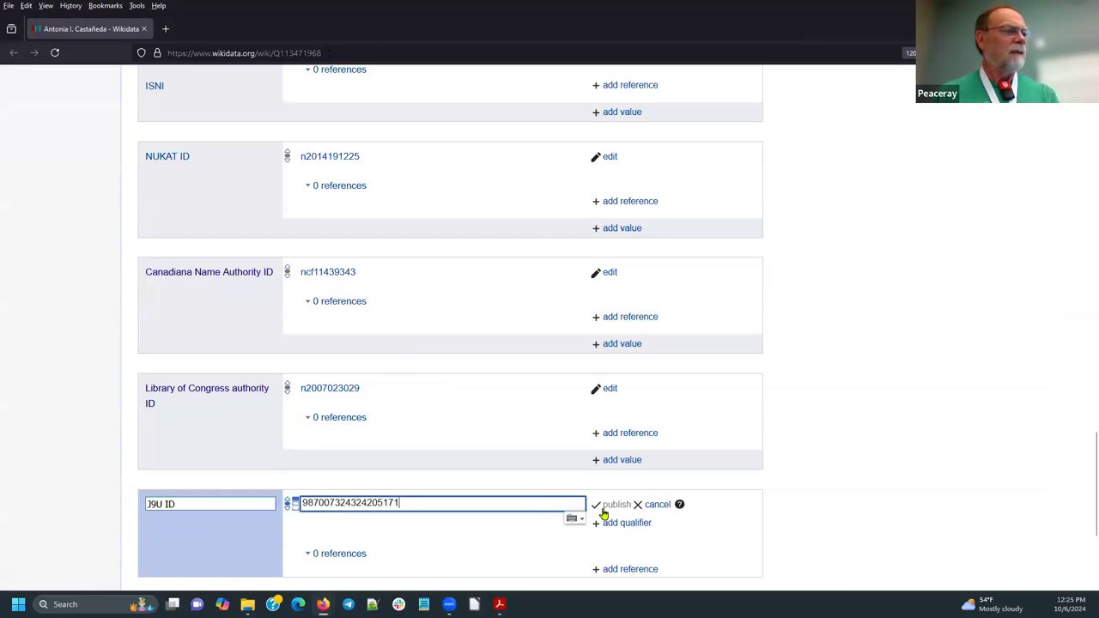
{"action": "left_click", "coordinate": [616, 504]}
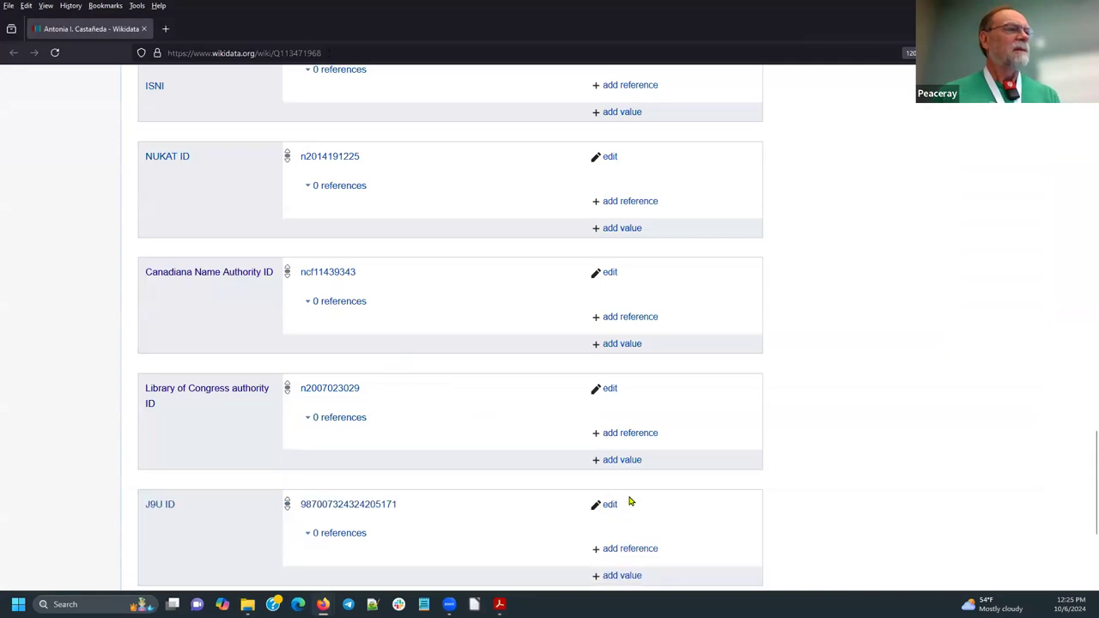
{"action": "mouse_move", "coordinate": [737, 300]}
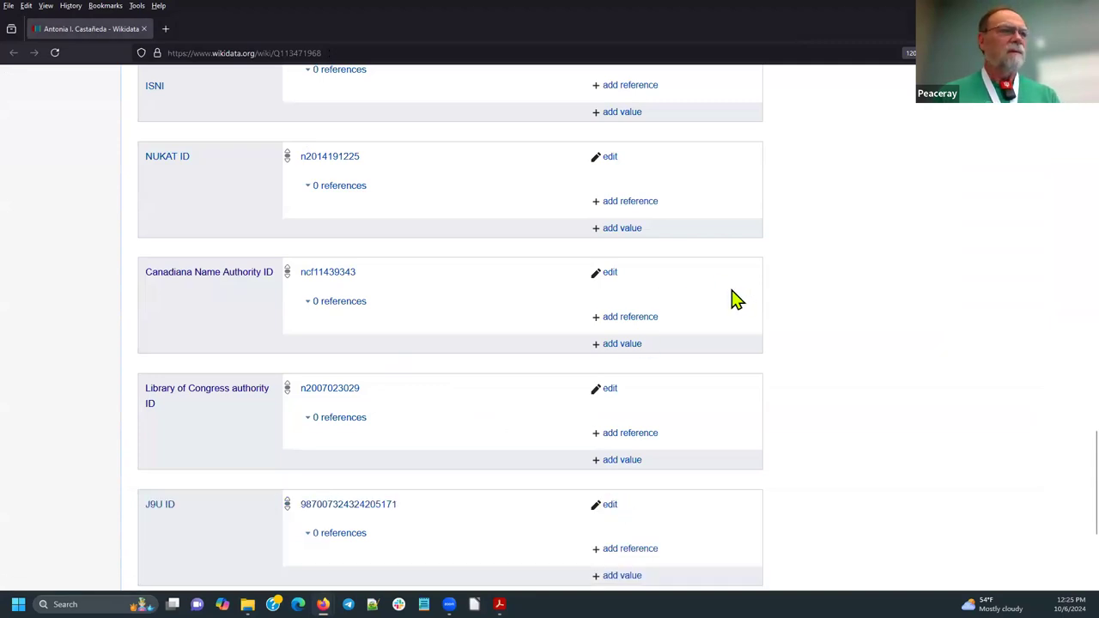
{"action": "left_click", "coordinate": [349, 504]}
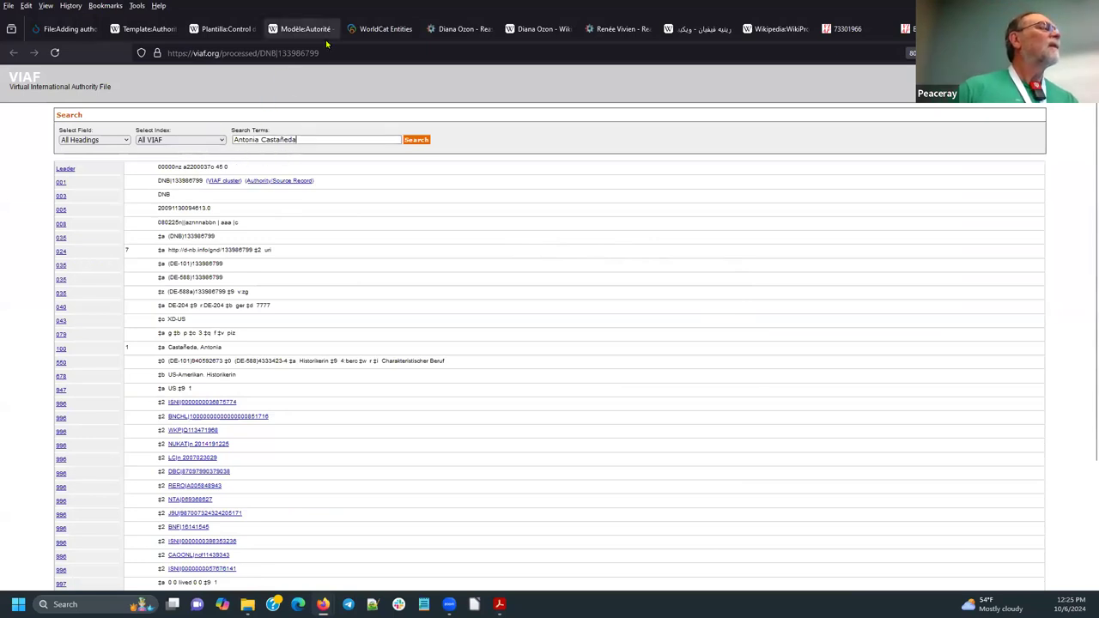
{"action": "left_click", "coordinate": [243, 52]}
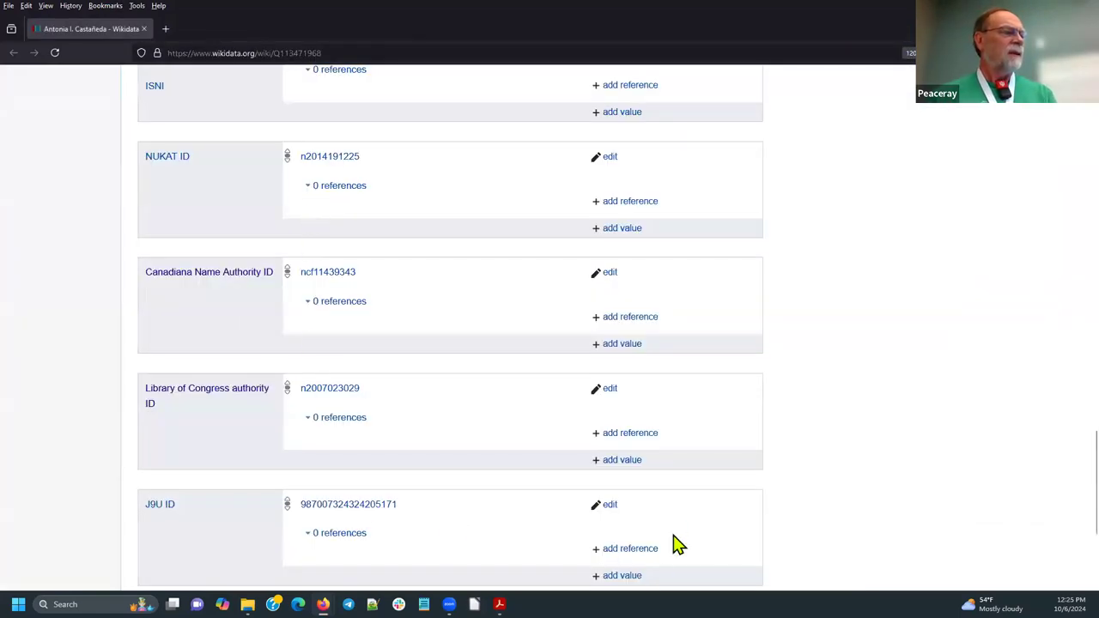
{"action": "scroll", "scroll_direction": "down", "scroll_amount": 3}
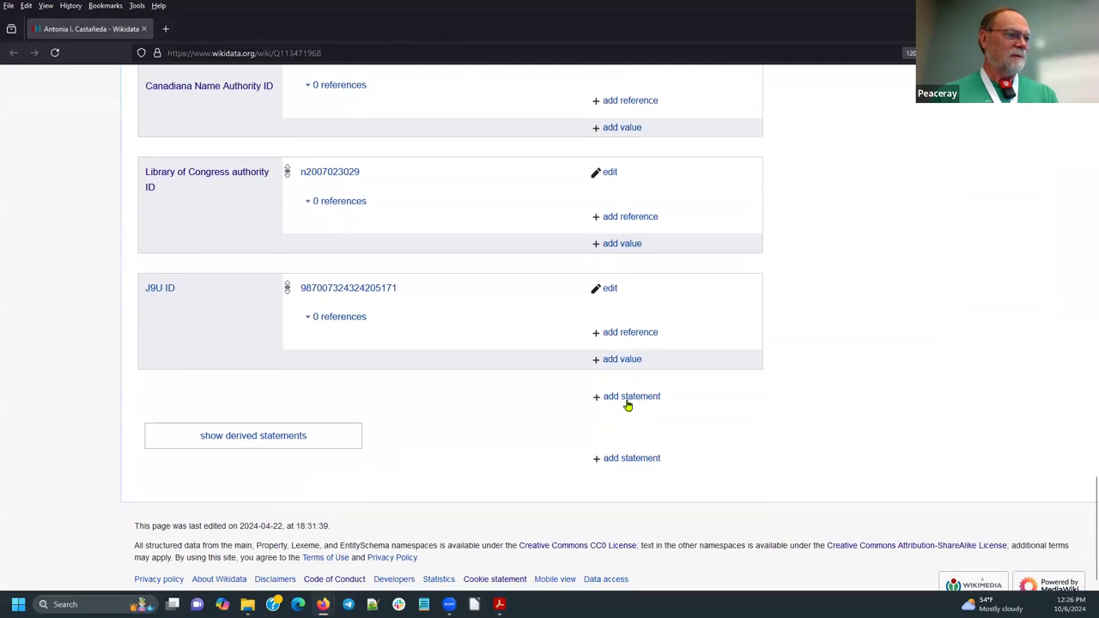
{"action": "left_click", "coordinate": [631, 396]}
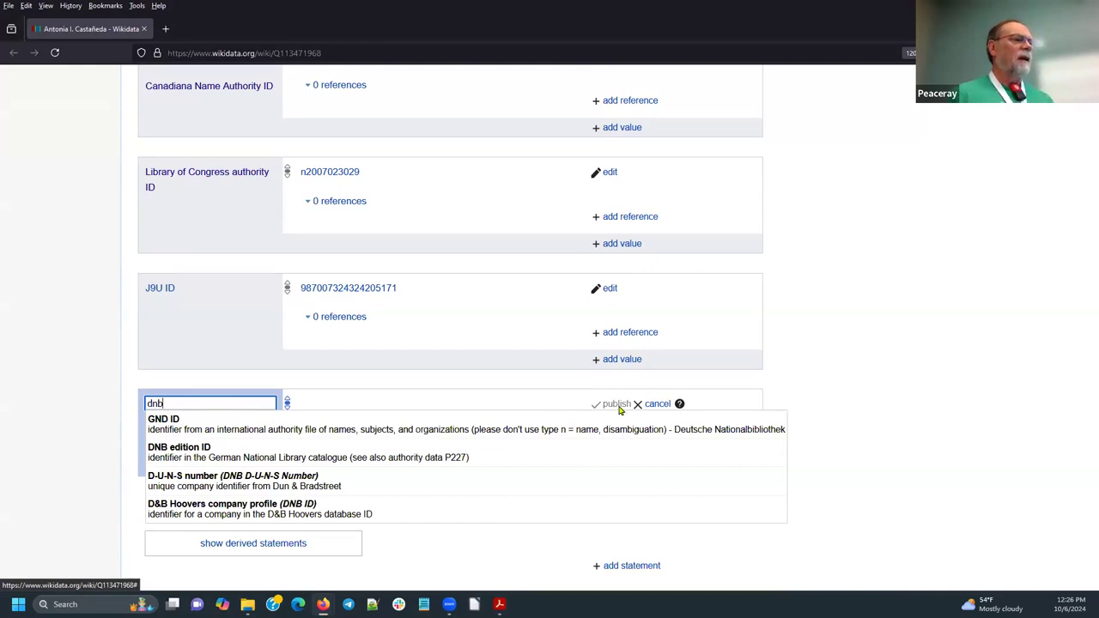
{"action": "left_click", "coordinate": [163, 419]}
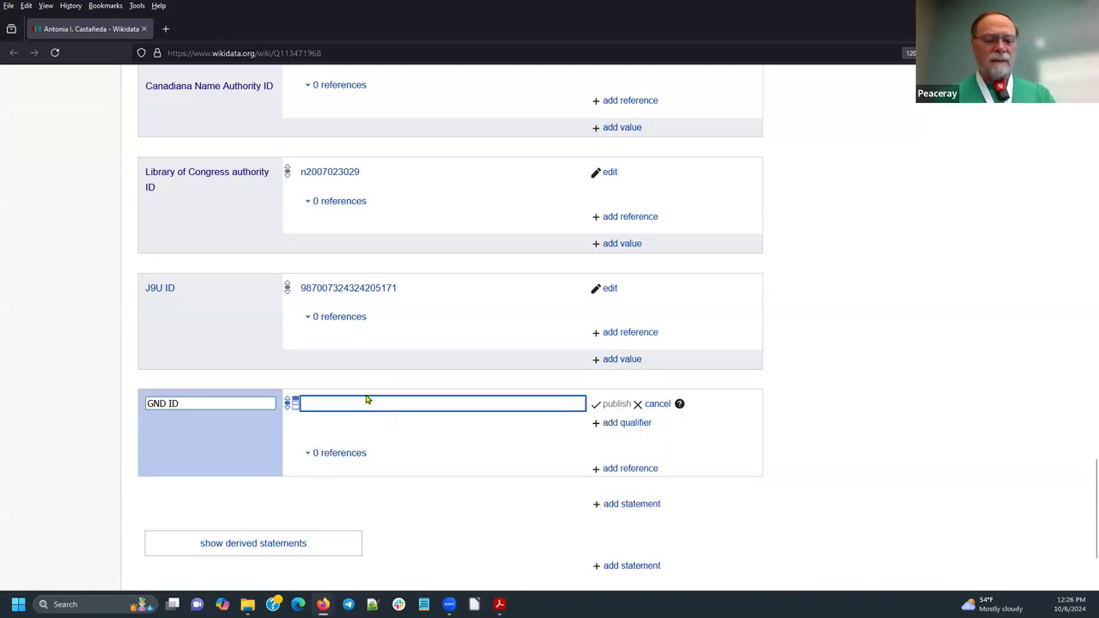
{"action": "type", "text": "133986799"}
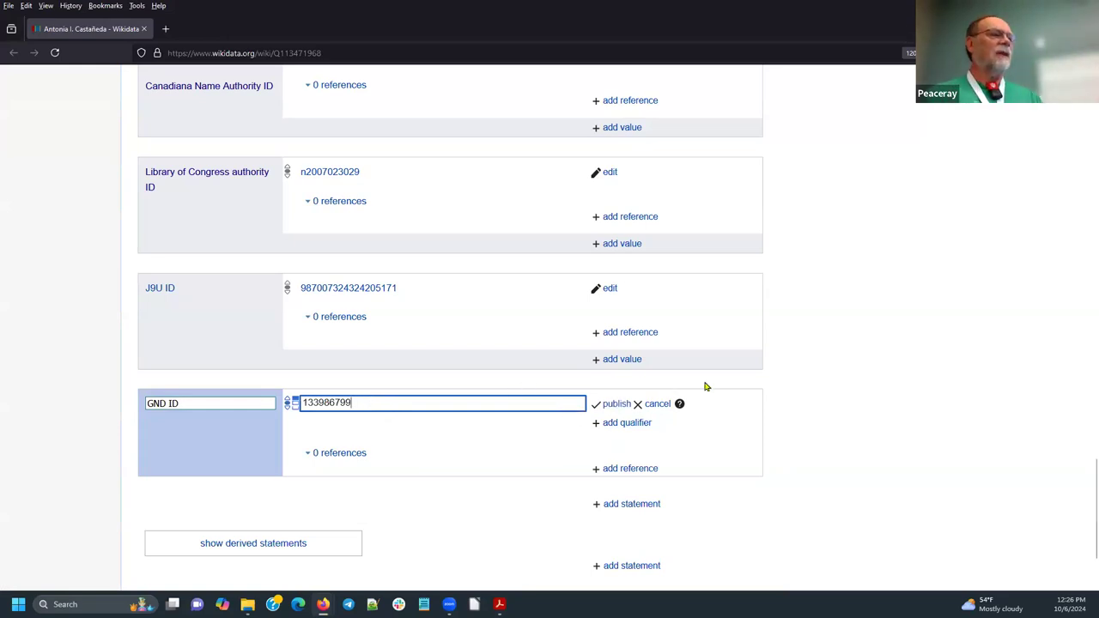
{"action": "left_click", "coordinate": [616, 404]}
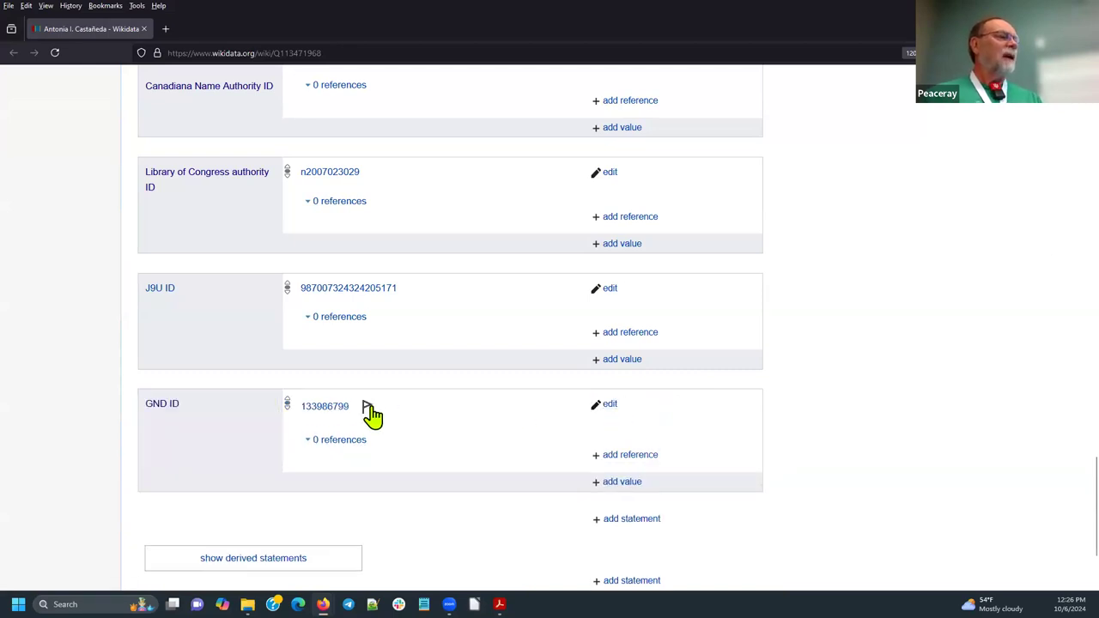
{"action": "left_click", "coordinate": [367, 406]}
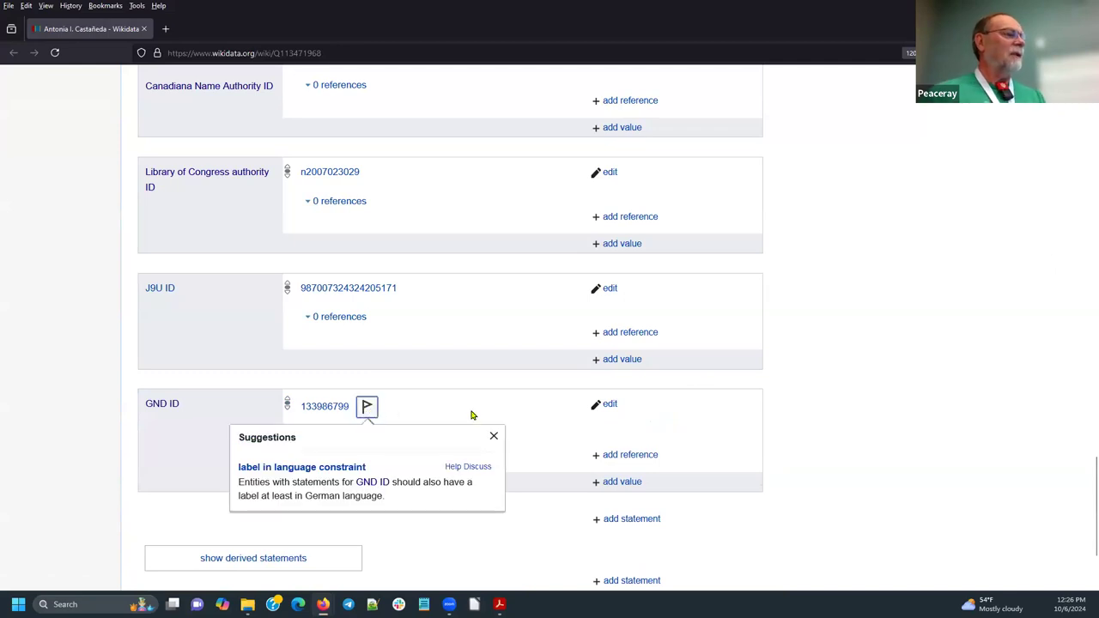
{"action": "mouse_move", "coordinate": [932, 324]}
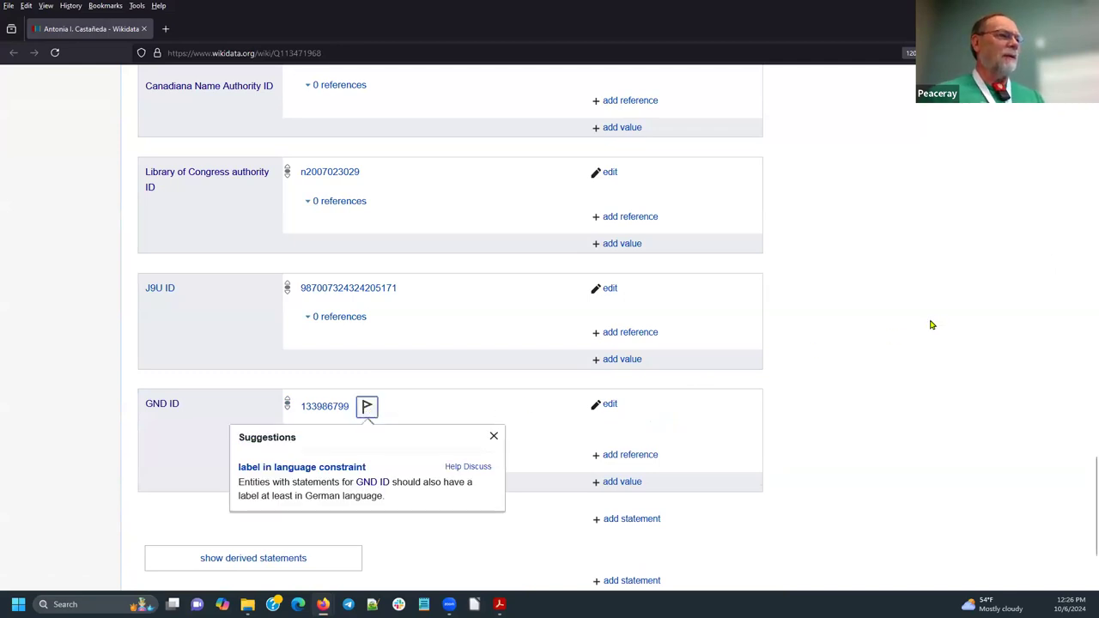
{"action": "left_click", "coordinate": [493, 436]}
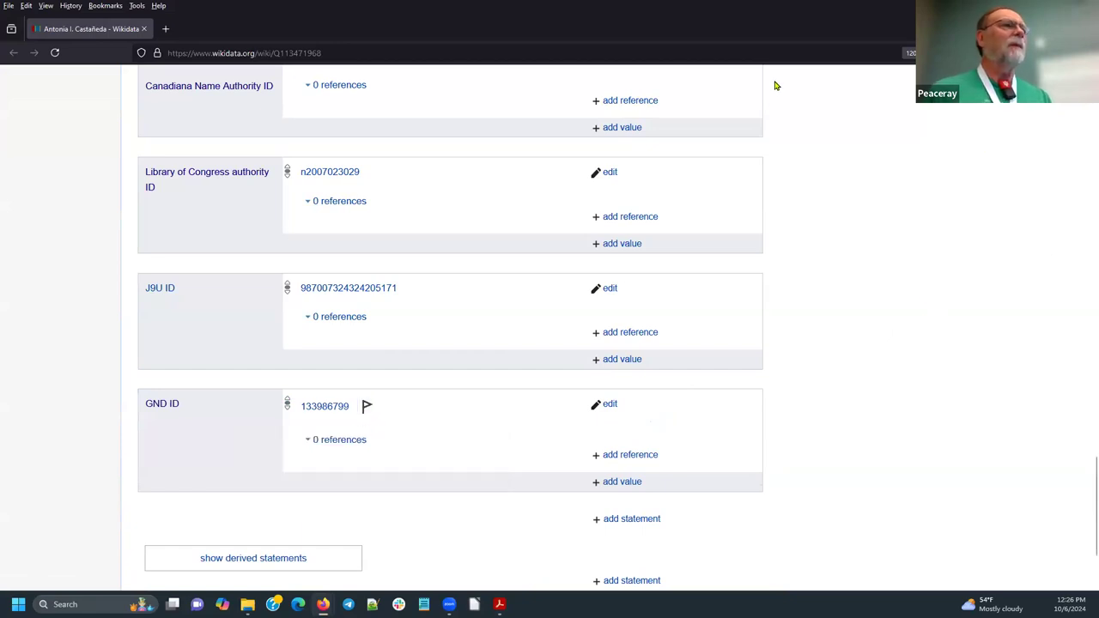
{"action": "mouse_move", "coordinate": [782, 110]}
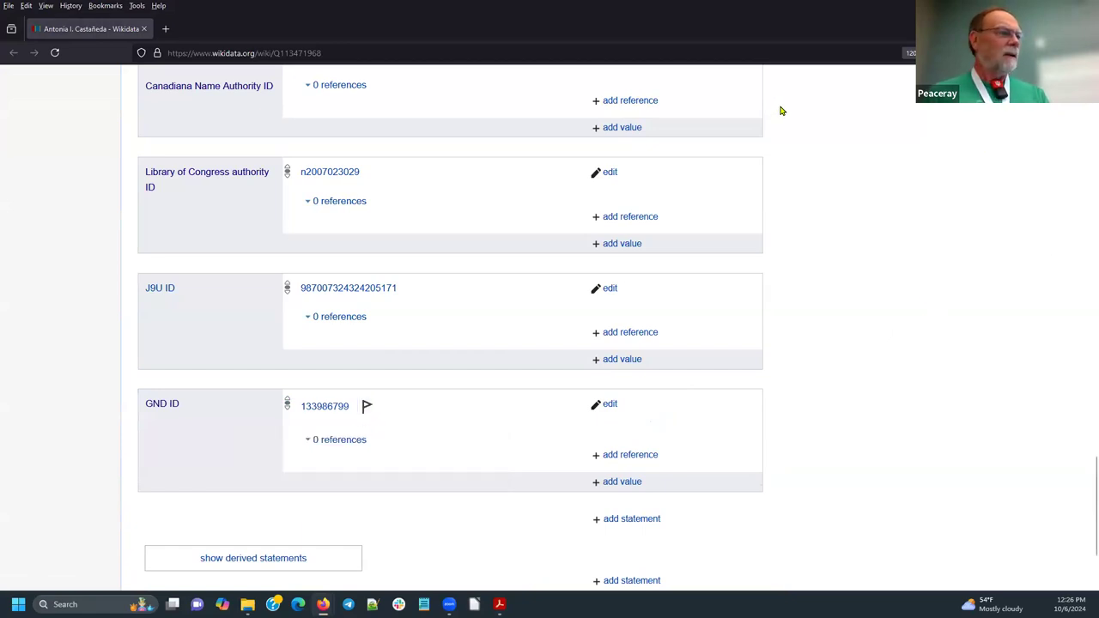
- Check BnF record 16141545 in VIAF, then pick the Bibliothèque nationale de France ID property
{"action": "left_click", "coordinate": [325, 406]}
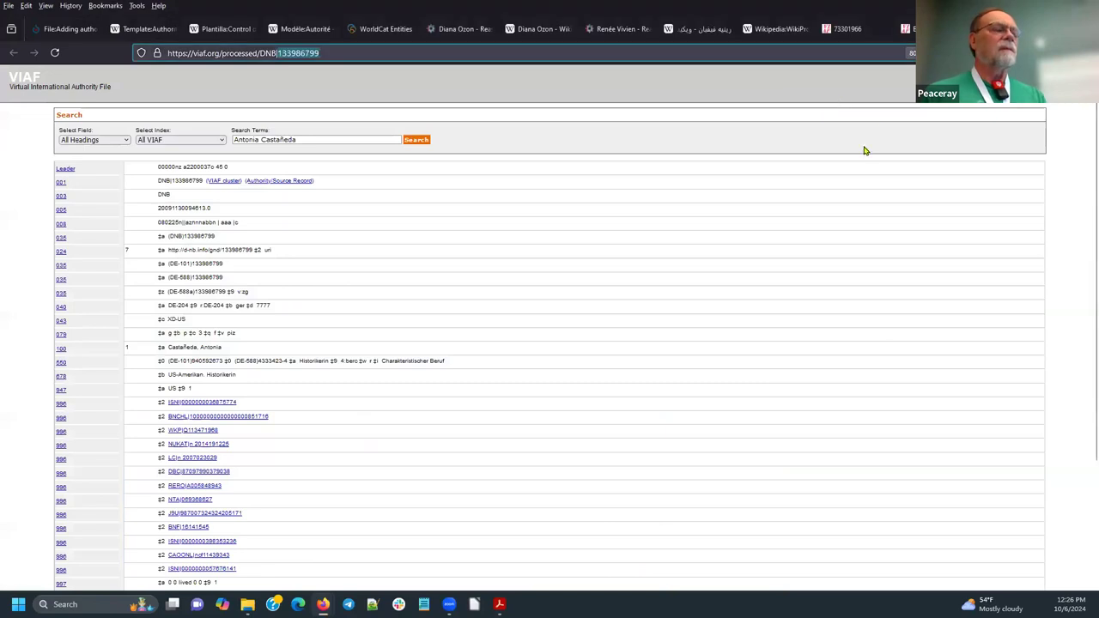
{"action": "mouse_move", "coordinate": [872, 180]}
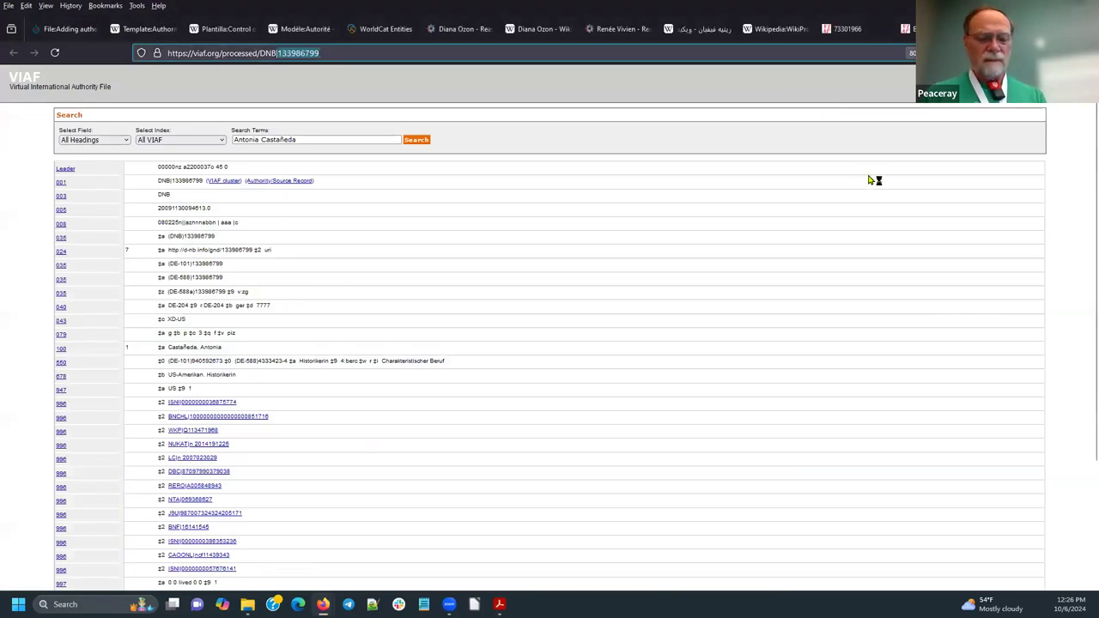
{"action": "left_click", "coordinate": [189, 526]}
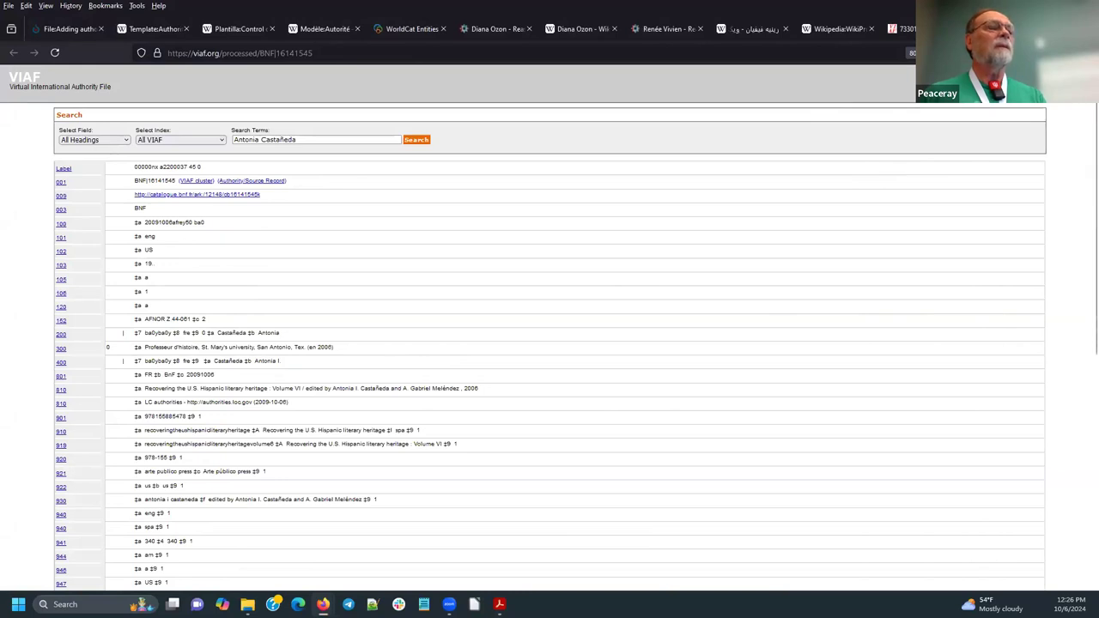
{"action": "mouse_move", "coordinate": [332, 225]}
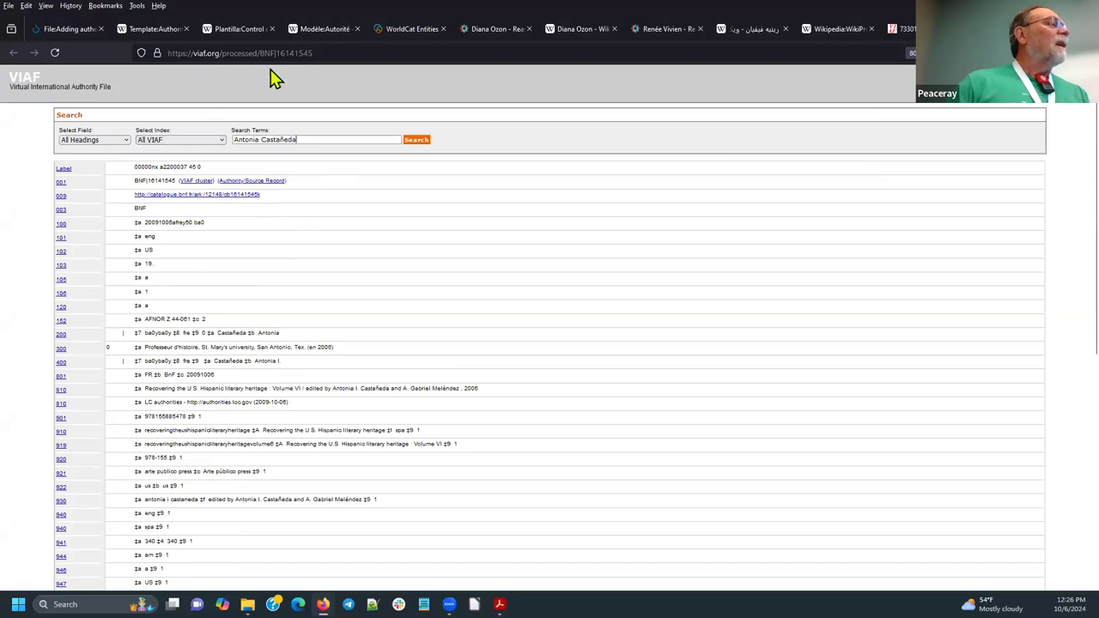
{"action": "left_click", "coordinate": [258, 53]}
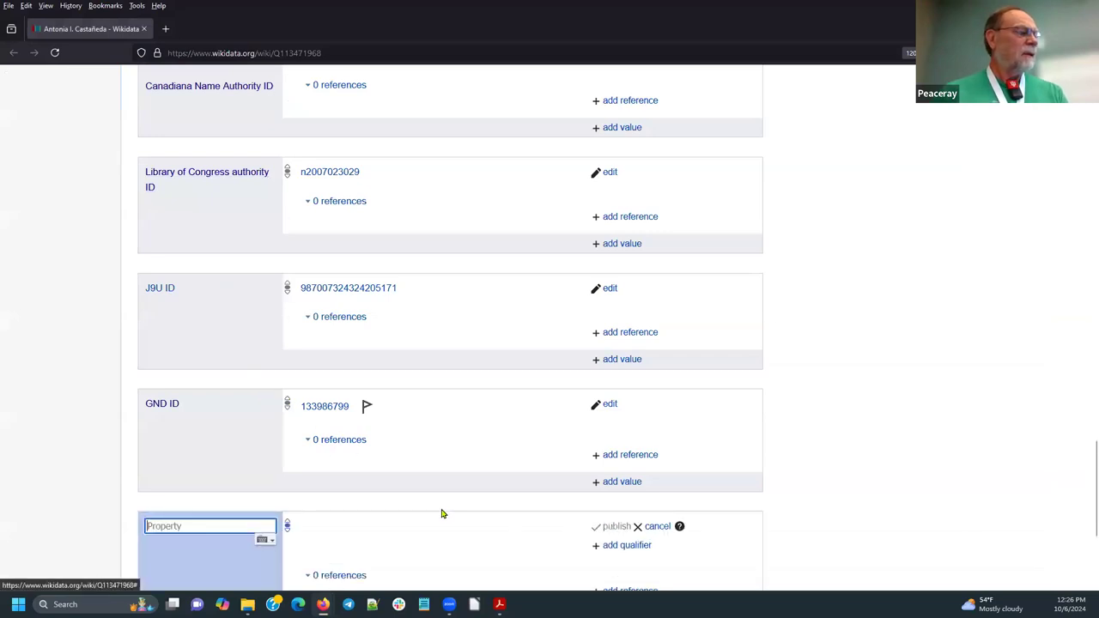
{"action": "left_click", "coordinate": [210, 526]}
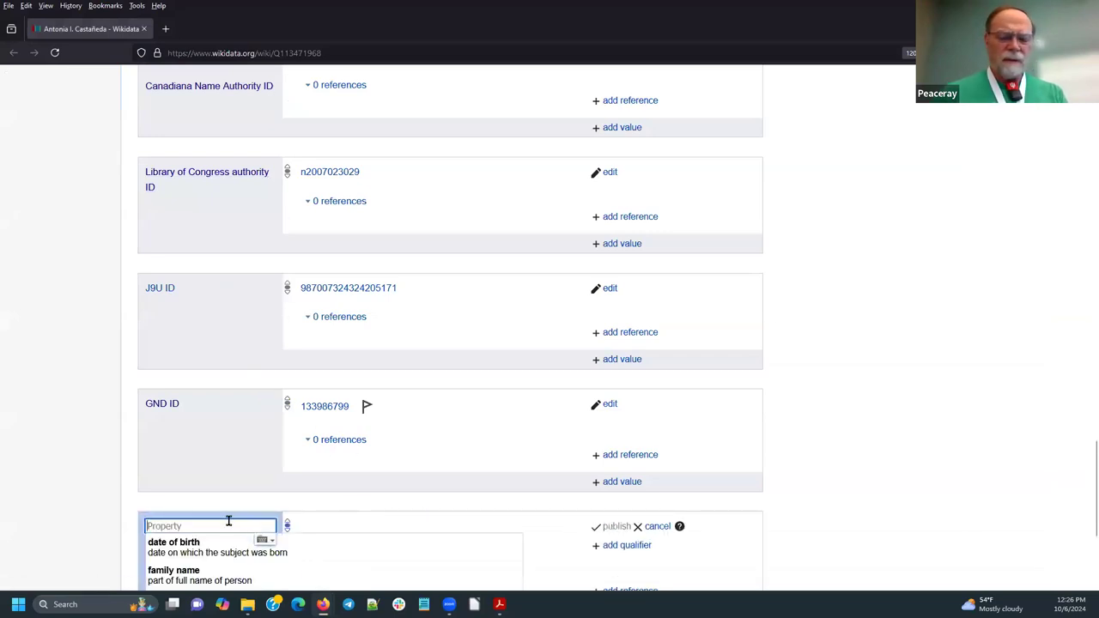
{"action": "type", "text": "bnf"}
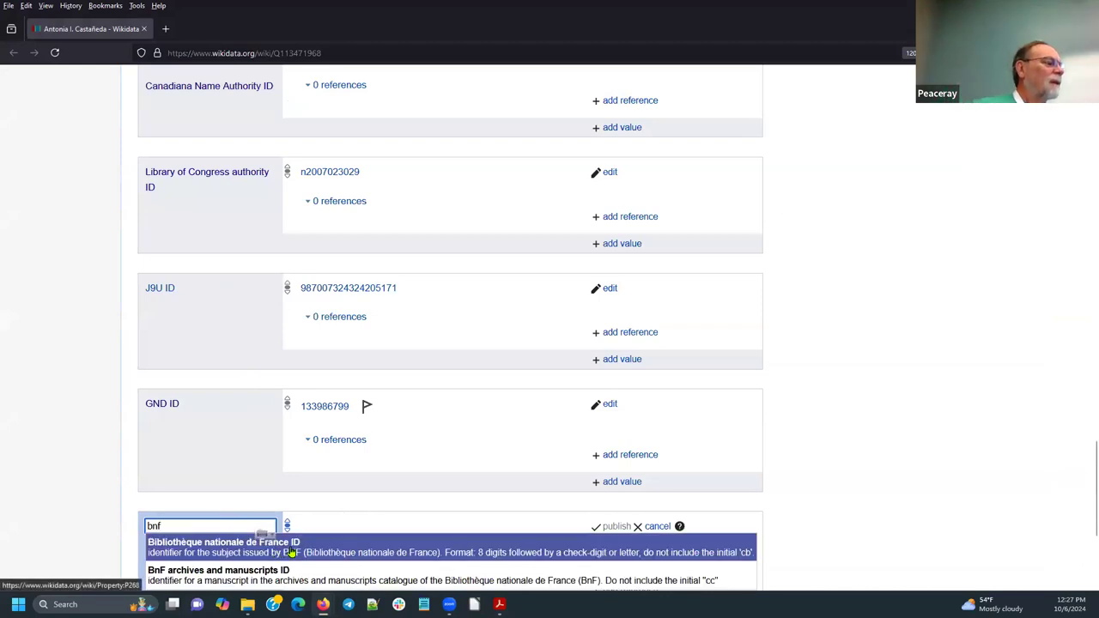
{"action": "left_click", "coordinate": [223, 542]}
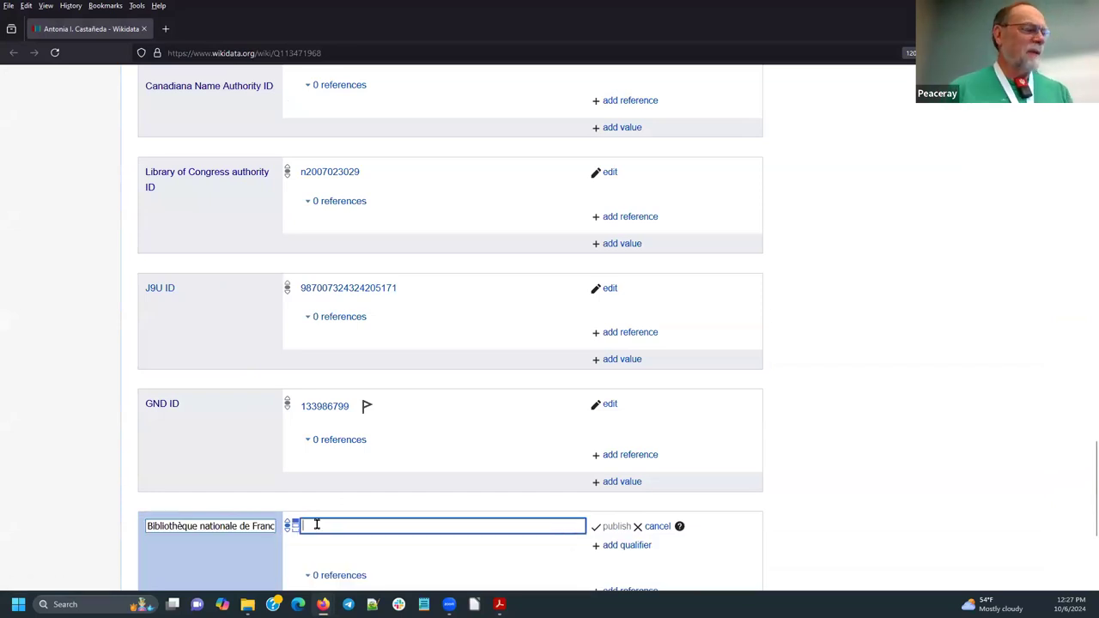
- Publish BnF ID 16141545, review its format-constraint warning, and reopen it for editing
{"action": "type", "text": "16141545"}
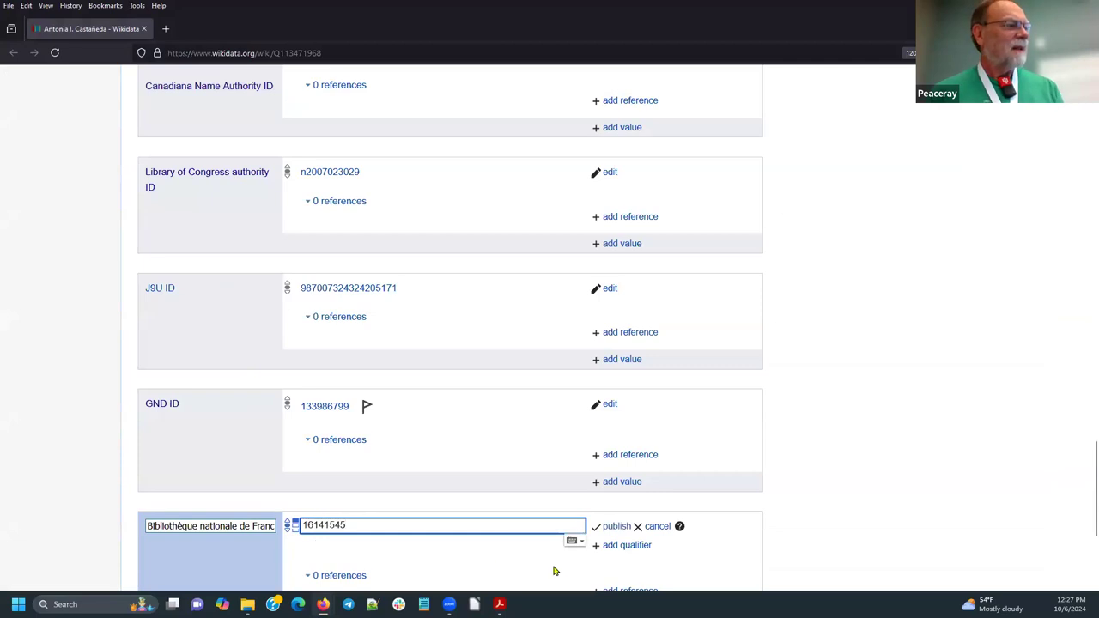
{"action": "left_click", "coordinate": [615, 525]}
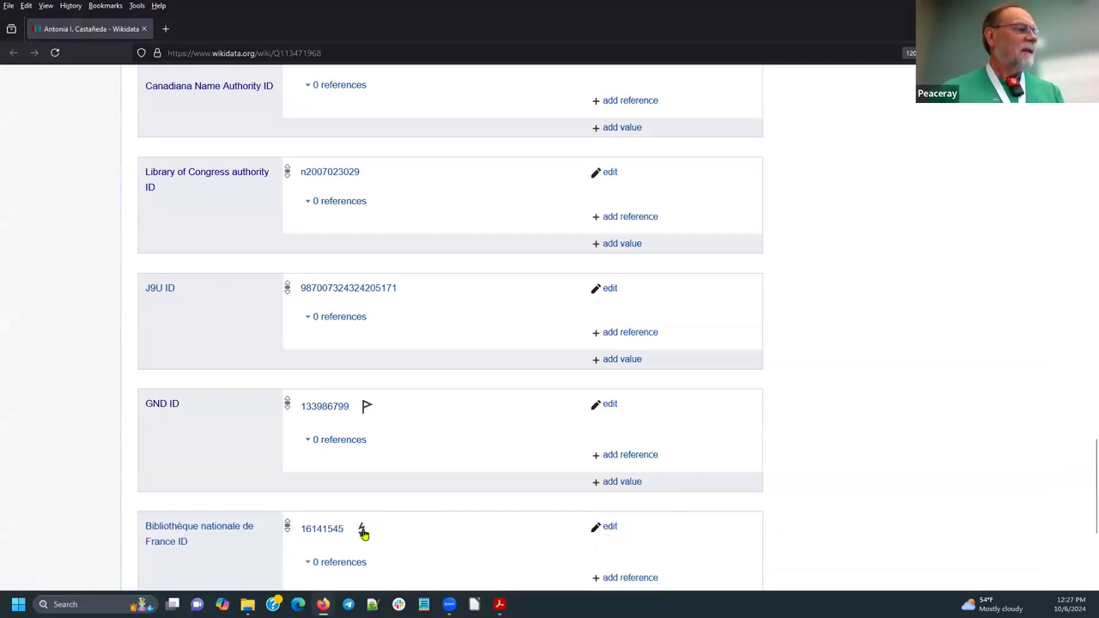
{"action": "left_click", "coordinate": [361, 529]}
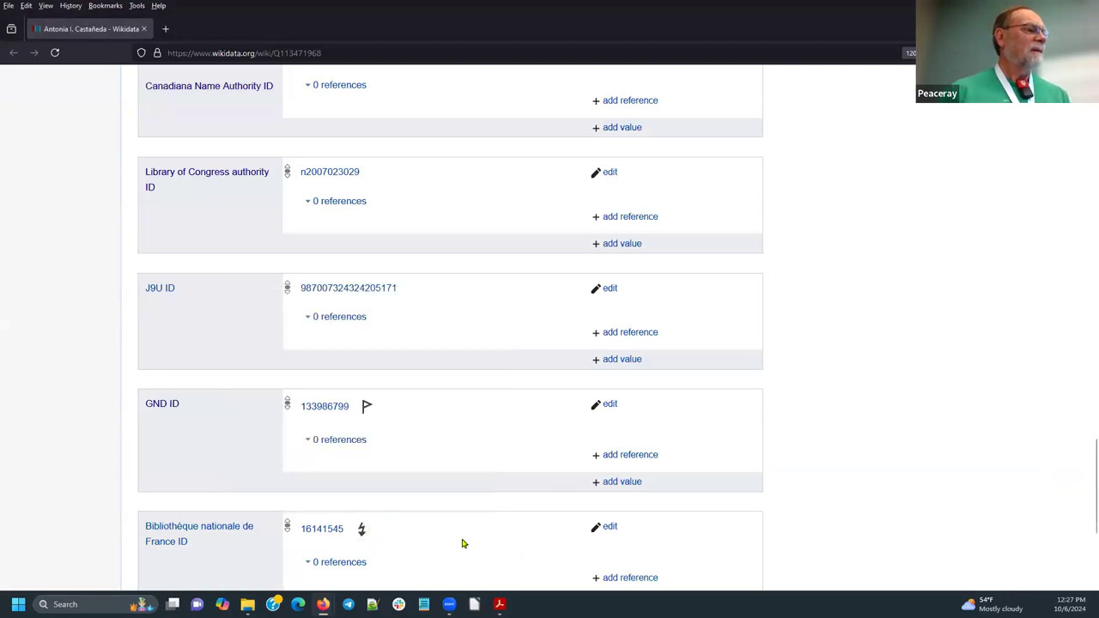
{"action": "mouse_move", "coordinate": [393, 545]}
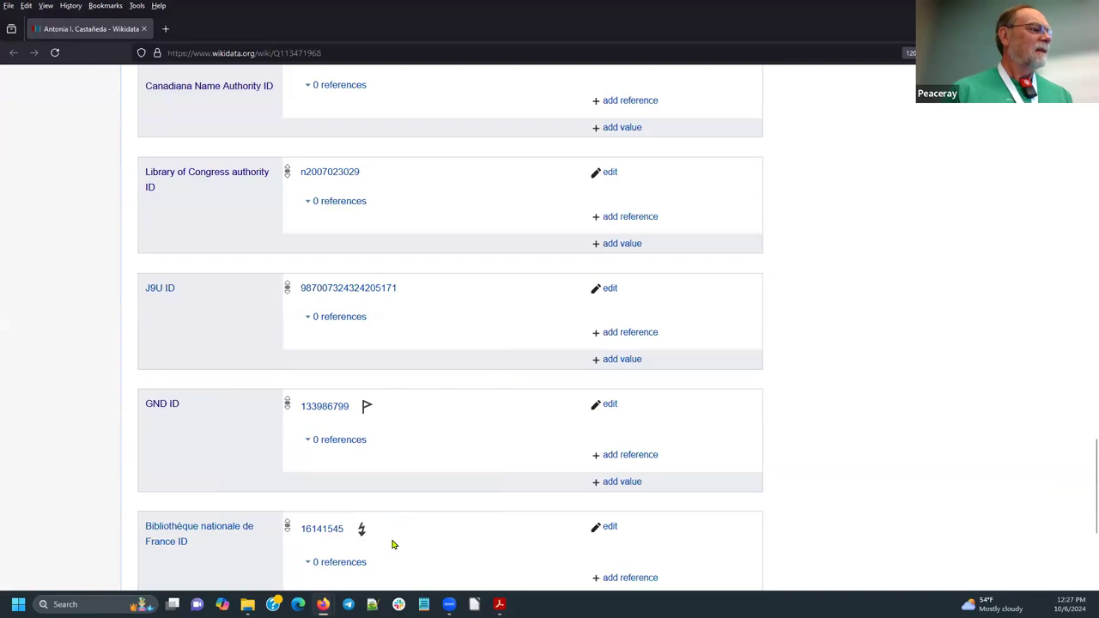
{"action": "mouse_move", "coordinate": [324, 539]}
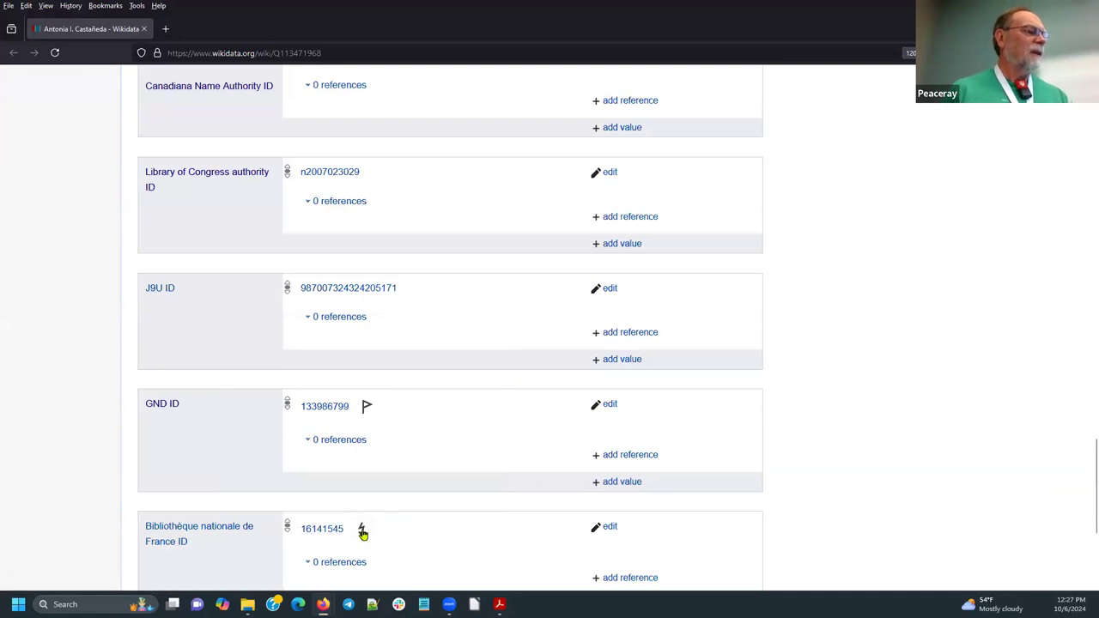
{"action": "left_click", "coordinate": [361, 528]}
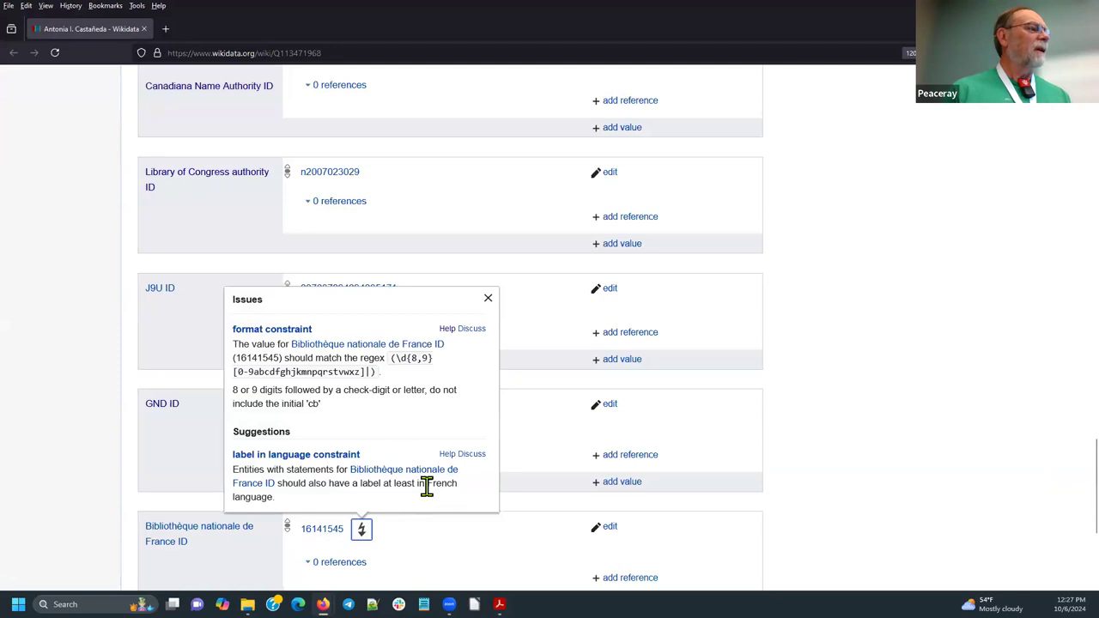
{"action": "mouse_move", "coordinate": [412, 393]}
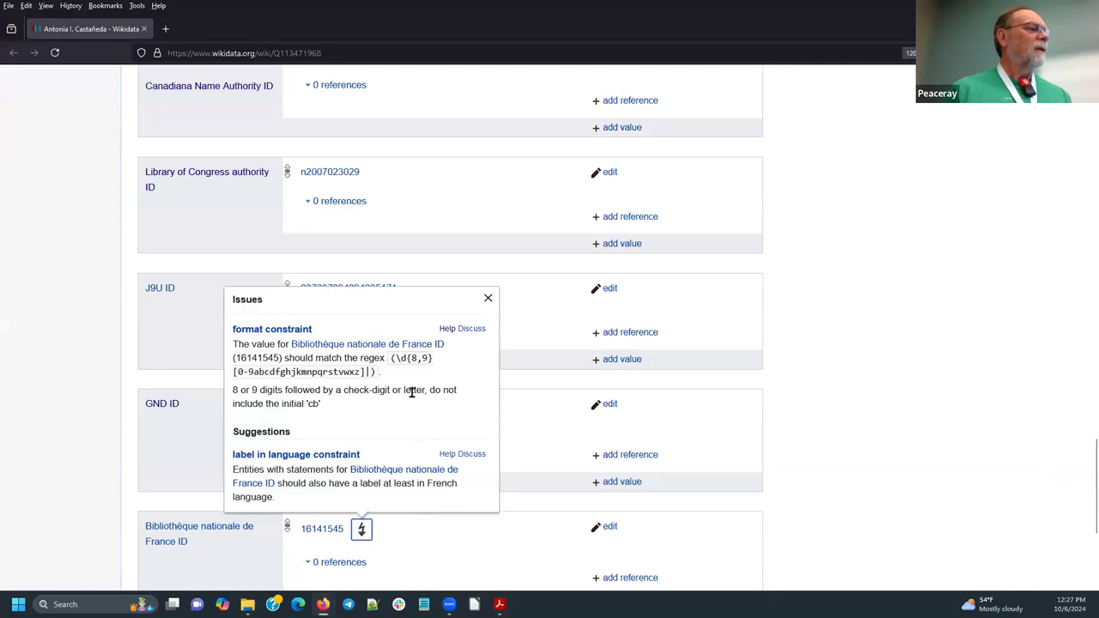
{"action": "mouse_move", "coordinate": [416, 404]}
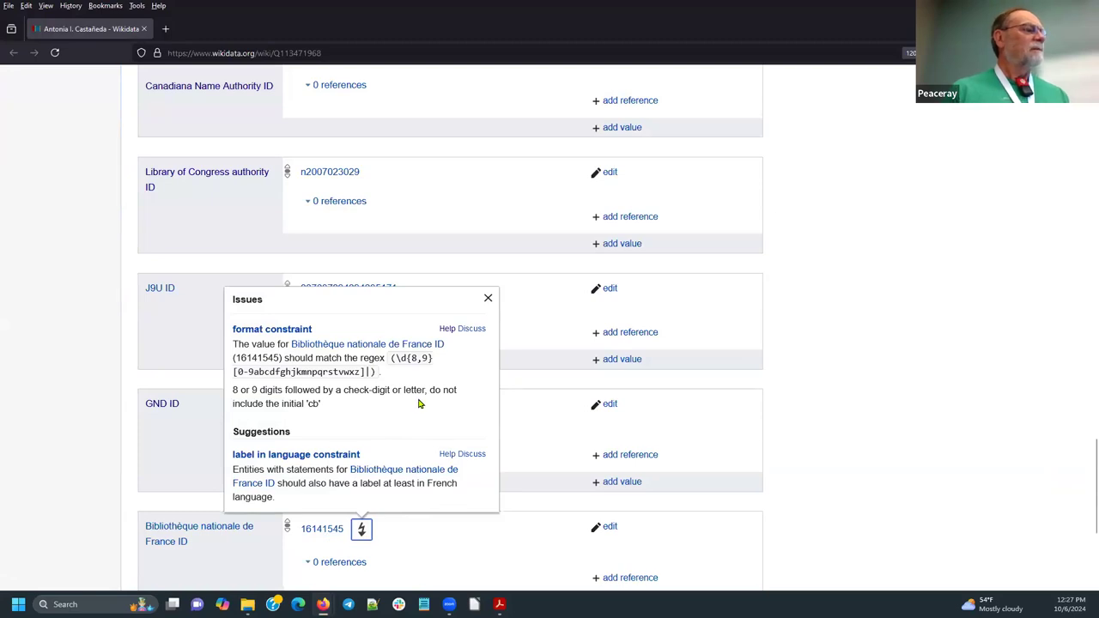
{"action": "mouse_move", "coordinate": [417, 416]}
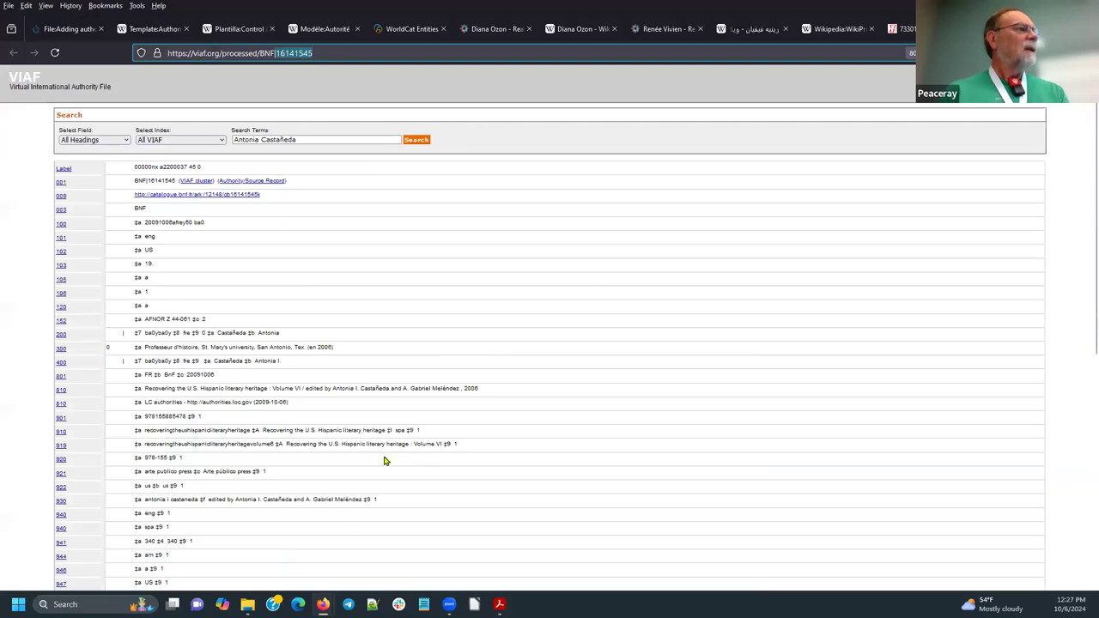
{"action": "mouse_move", "coordinate": [397, 464]}
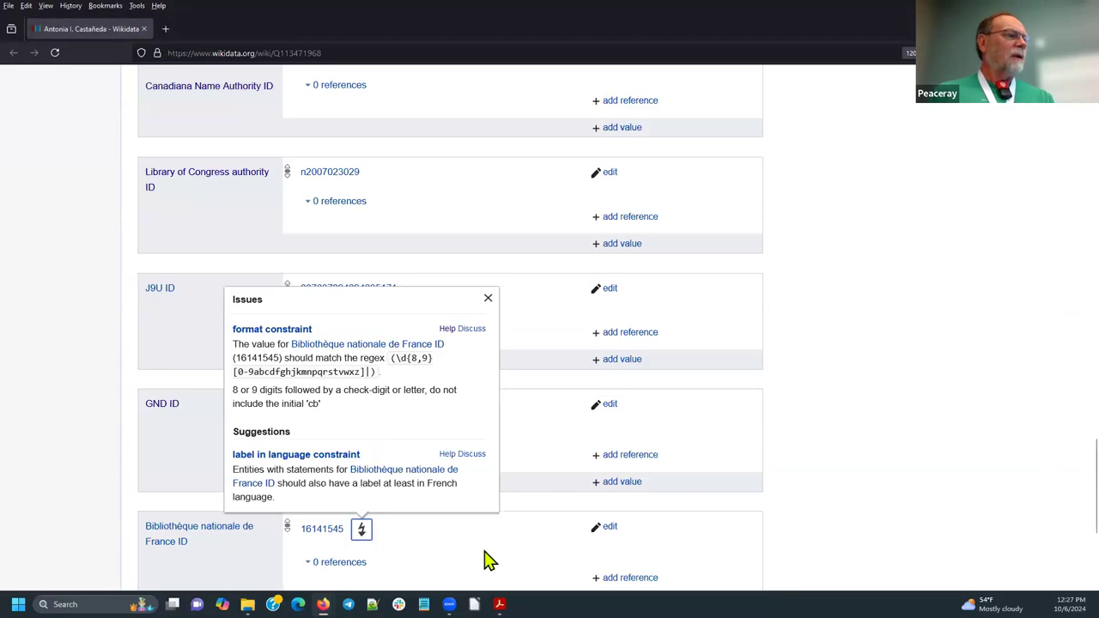
{"action": "left_click", "coordinate": [360, 528]}
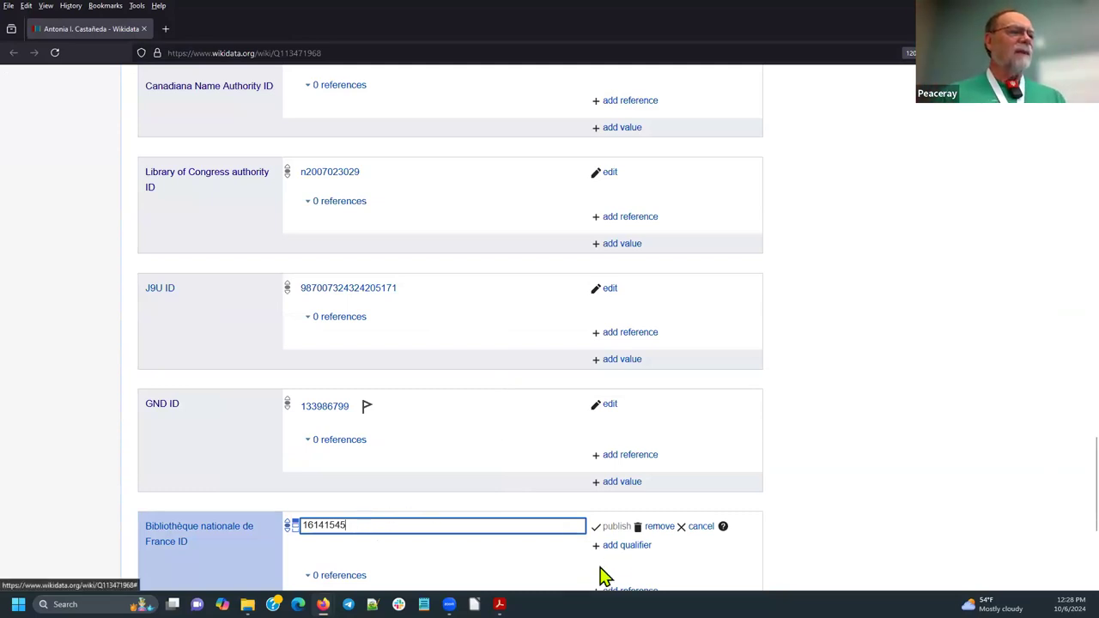
- Remove the Bibliothèque nationale de France ID statement 16141545
{"action": "left_click", "coordinate": [616, 526]}
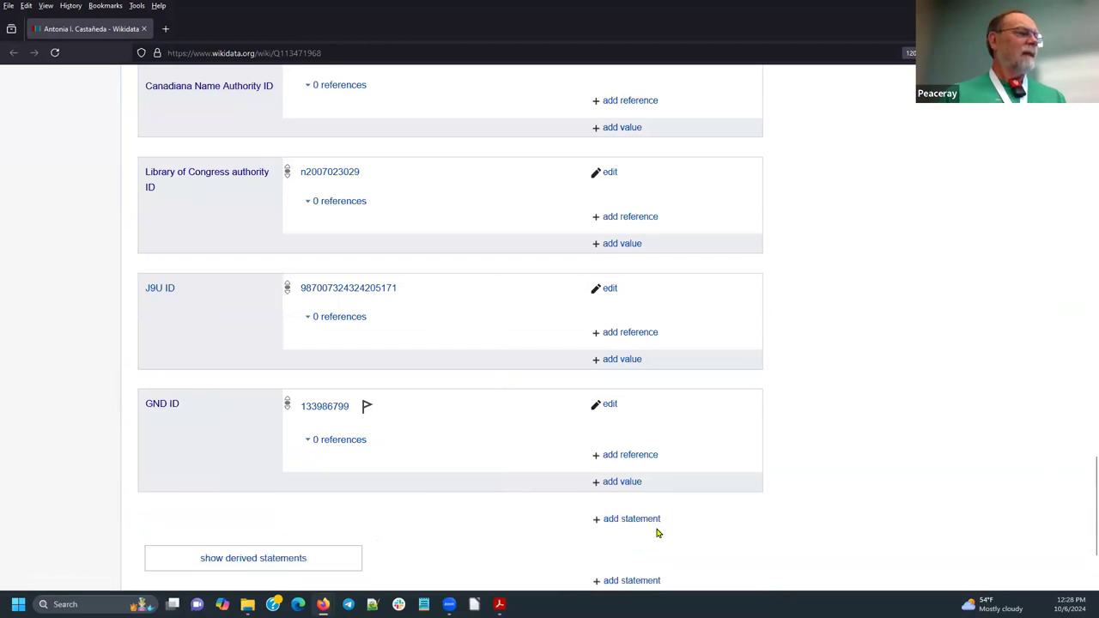
{"action": "mouse_move", "coordinate": [726, 558]}
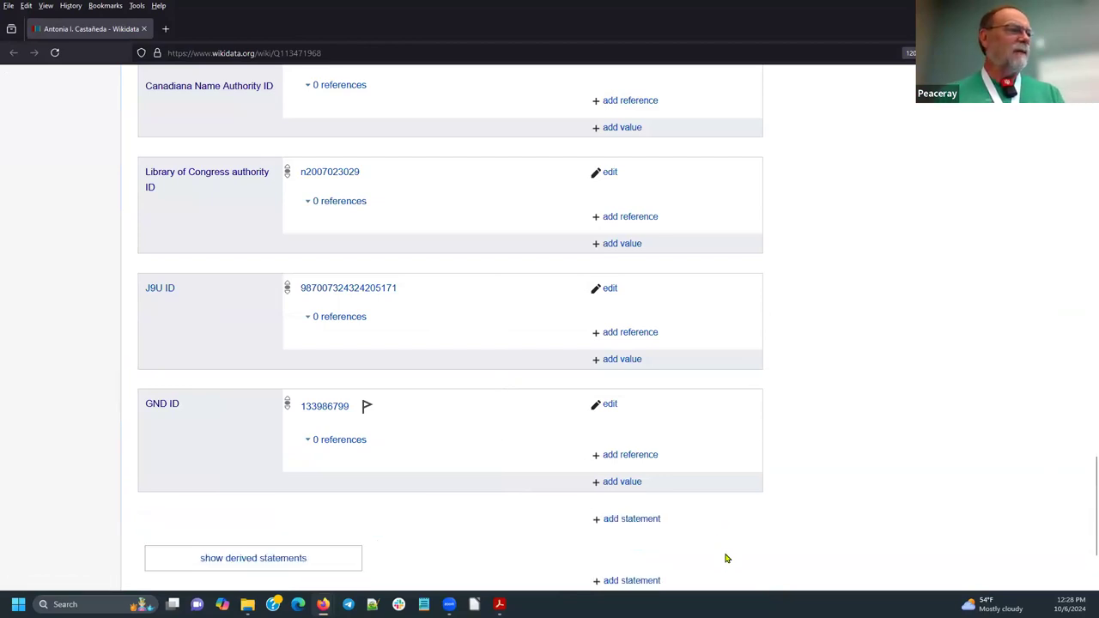
{"action": "mouse_move", "coordinate": [827, 75]}
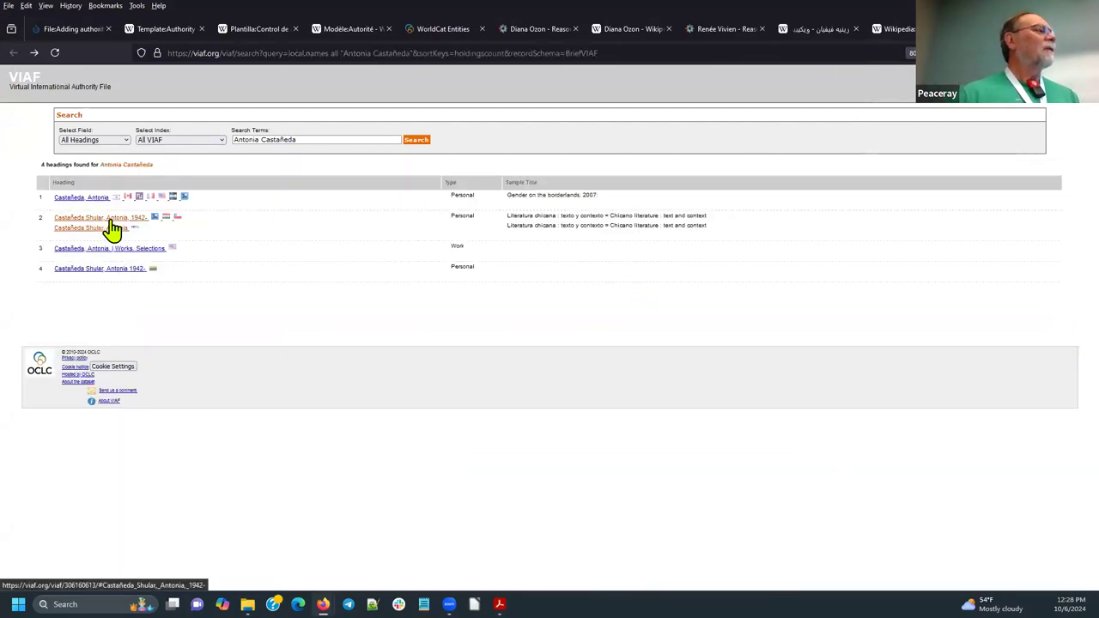
- Open the second VIAF heading's BNCHL record and select its identifier in the address bar
{"action": "left_click", "coordinate": [101, 217]}
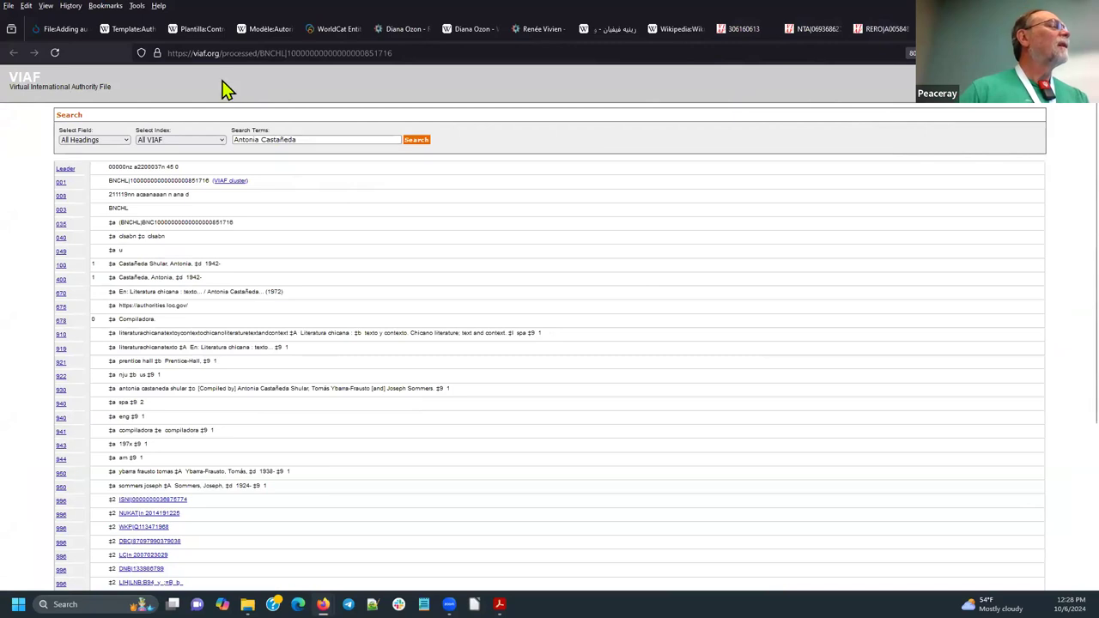
{"action": "left_click", "coordinate": [279, 52]}
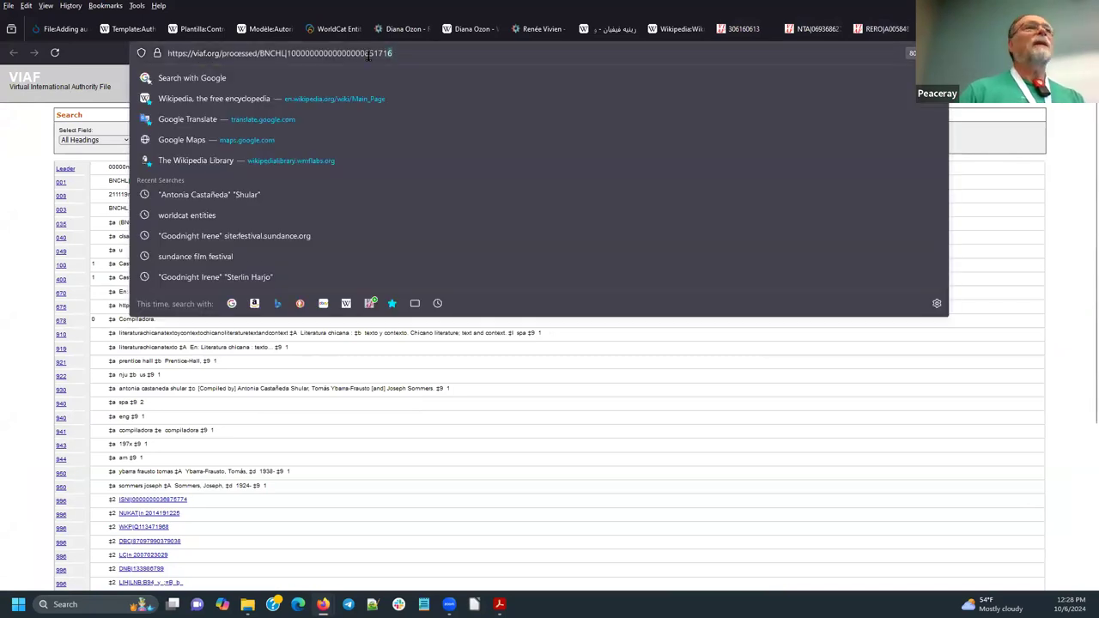
{"action": "double_click", "coordinate": [326, 52]}
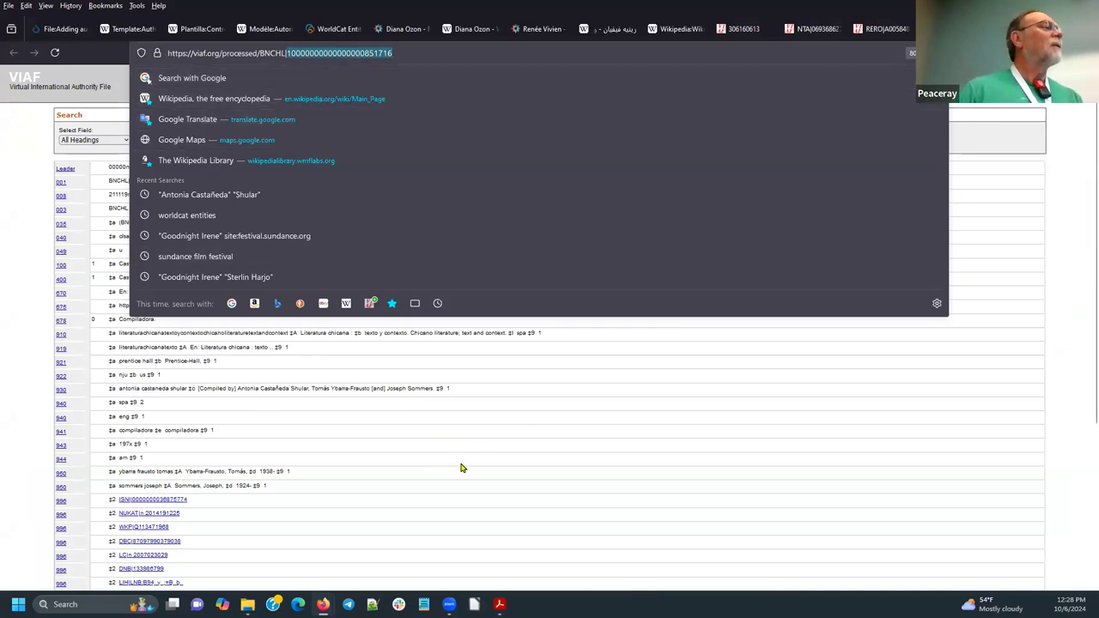
{"action": "mouse_move", "coordinate": [434, 456]}
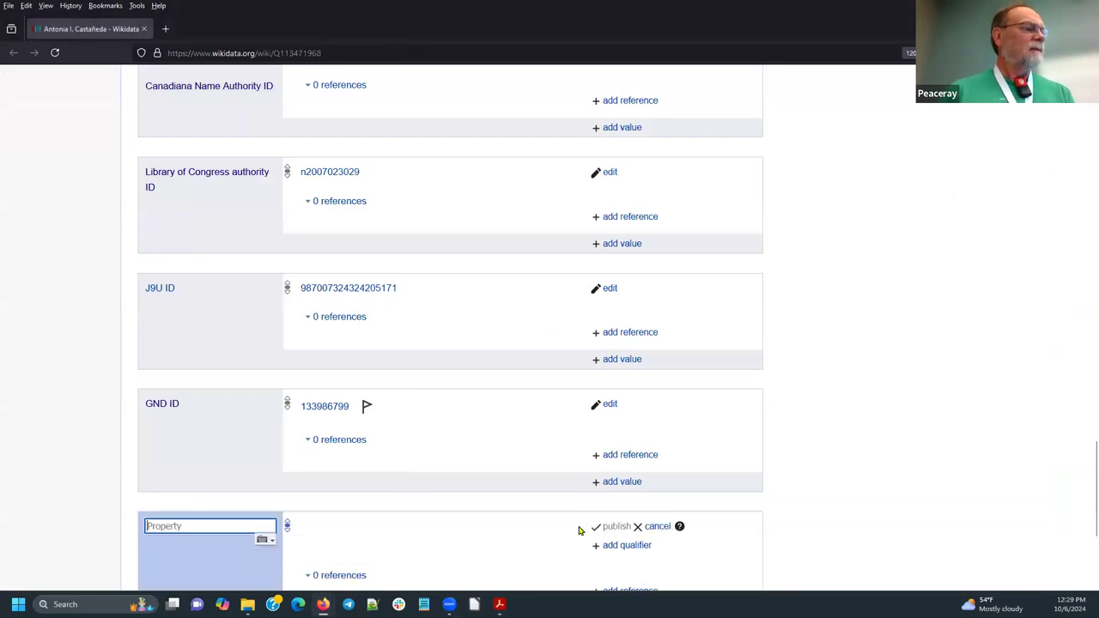
{"action": "type", "text": "b"}
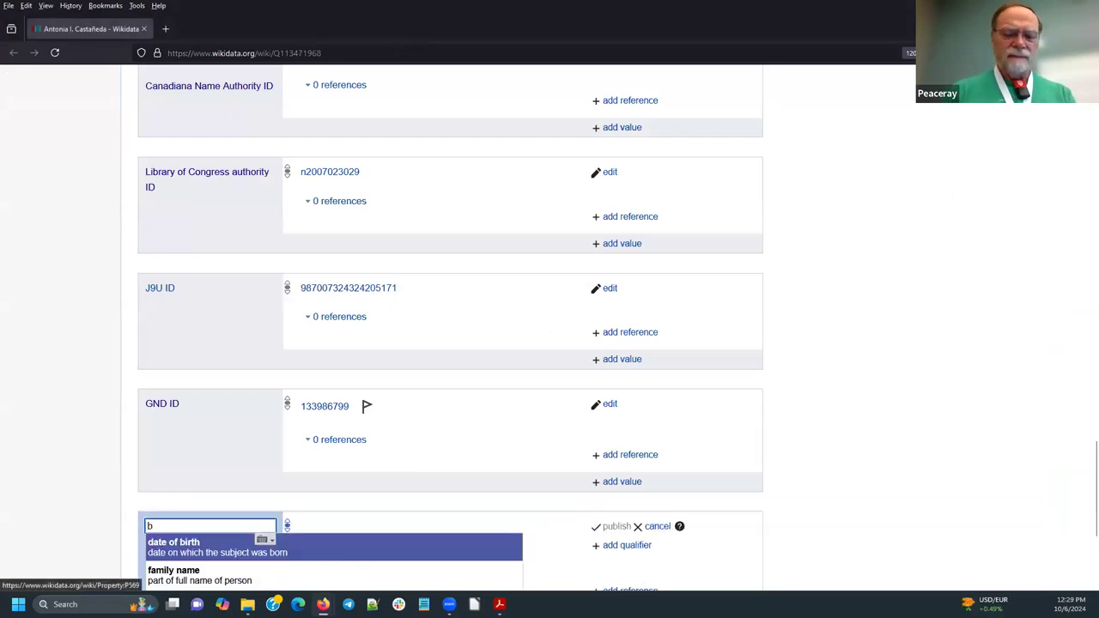
{"action": "type", "text": "nchl"}
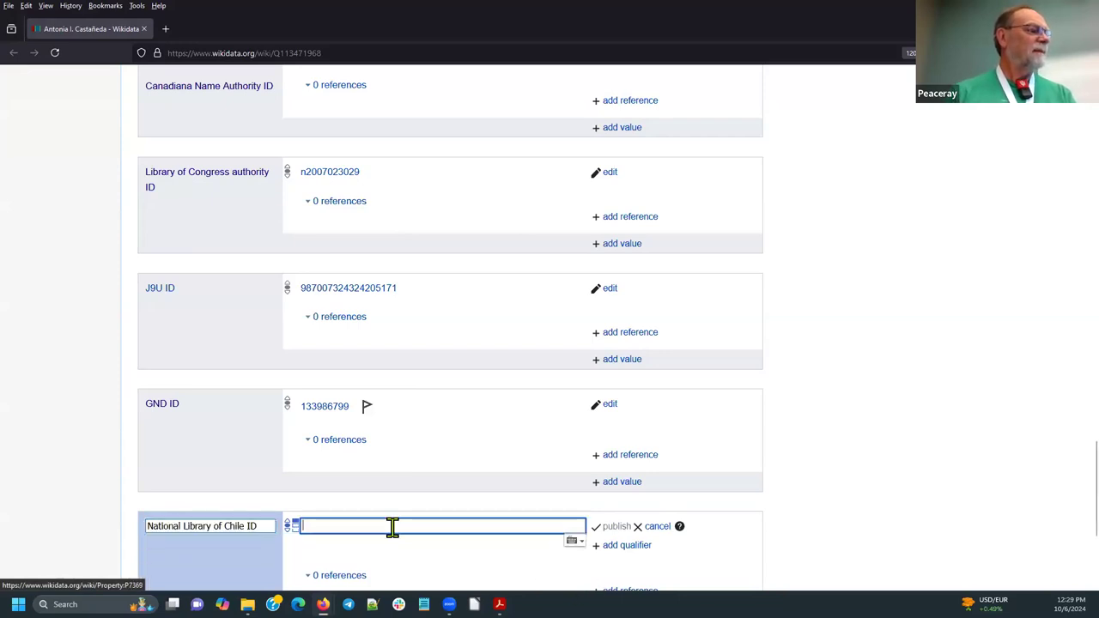
{"action": "type", "text": "10000000000000000851716"}
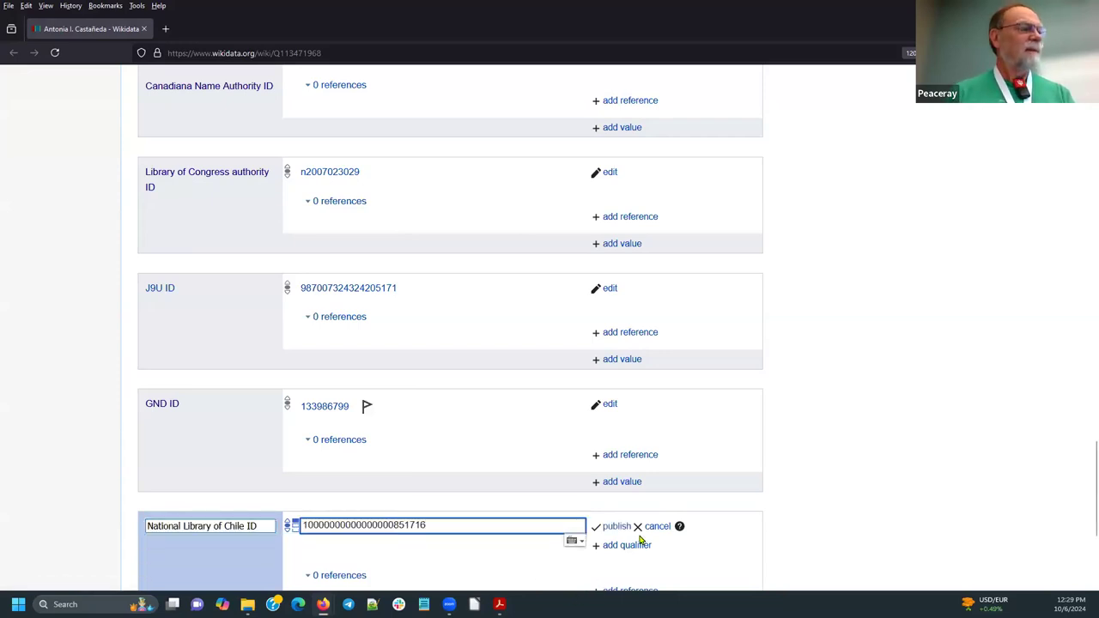
{"action": "left_click", "coordinate": [615, 525]}
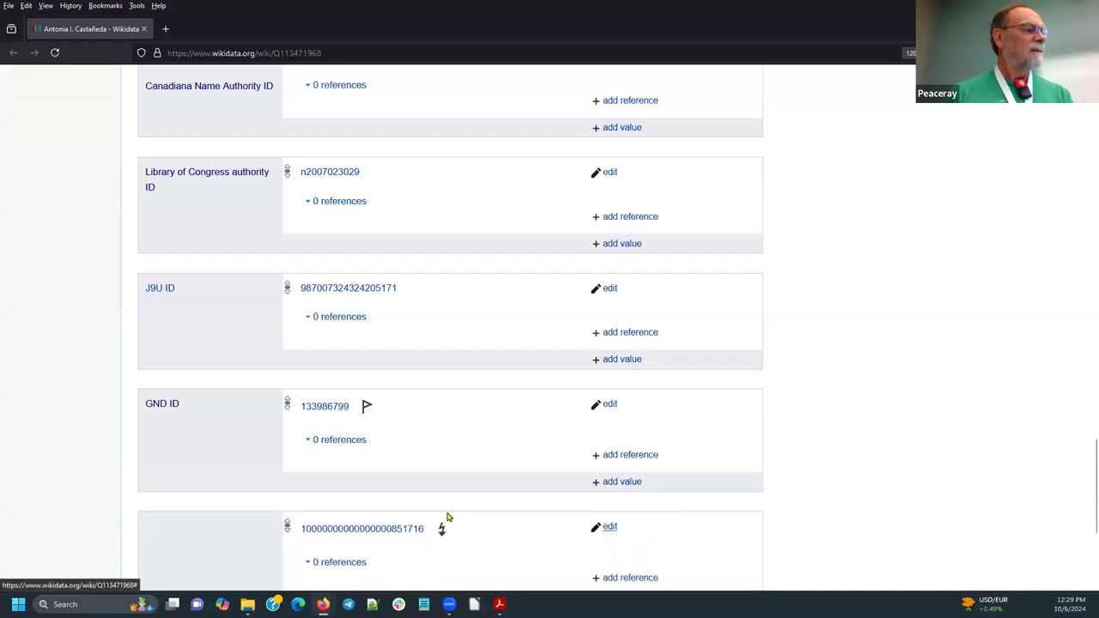
{"action": "left_click", "coordinate": [442, 528]}
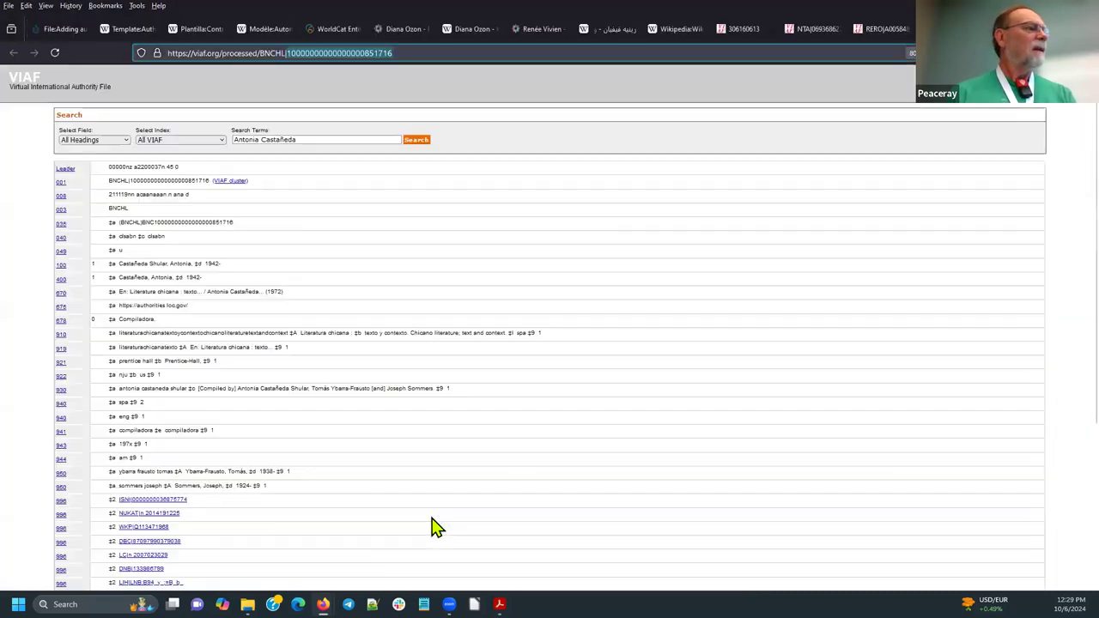
{"action": "mouse_move", "coordinate": [286, 230]}
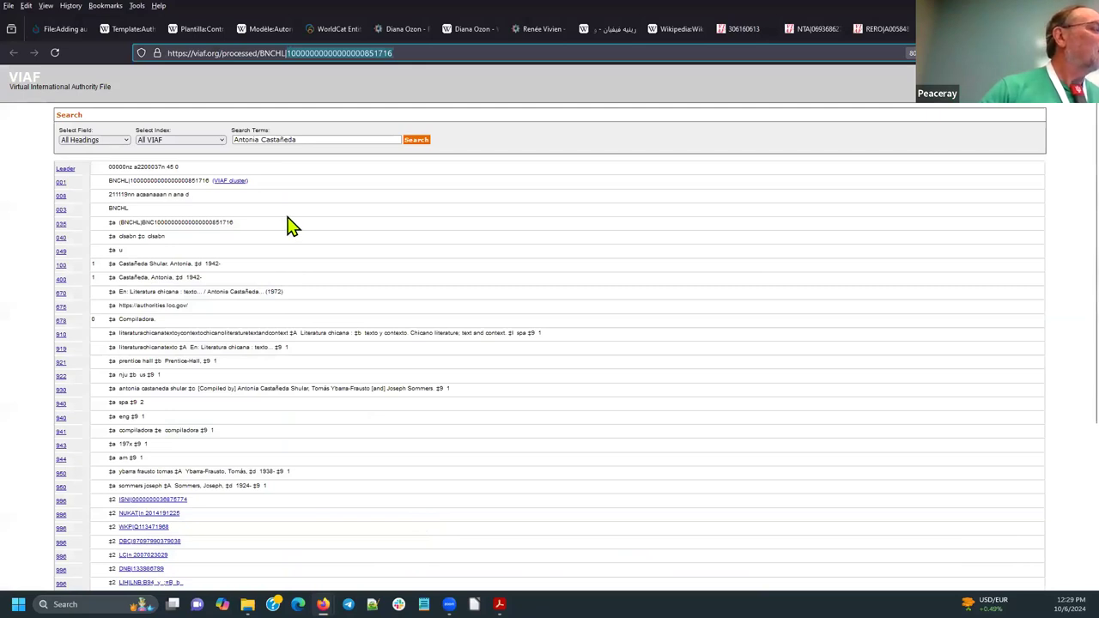
{"action": "mouse_move", "coordinate": [385, 298]}
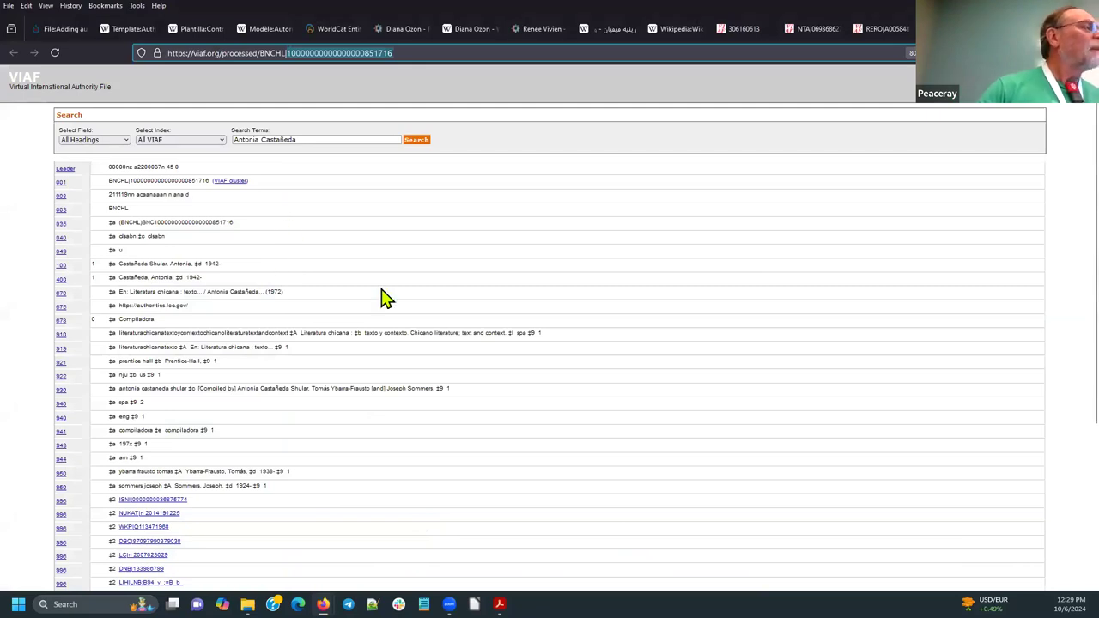
{"action": "mouse_move", "coordinate": [385, 328]}
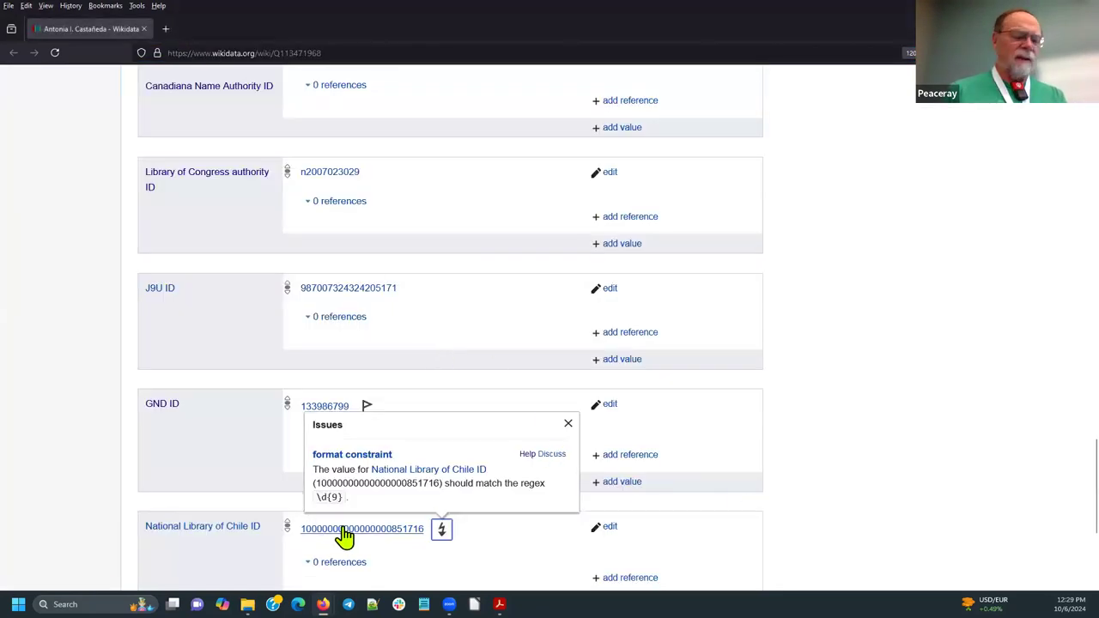
- Follow the National Library of Chile ID link to a not-found page, then remove that ID statement
{"action": "left_click", "coordinate": [362, 528]}
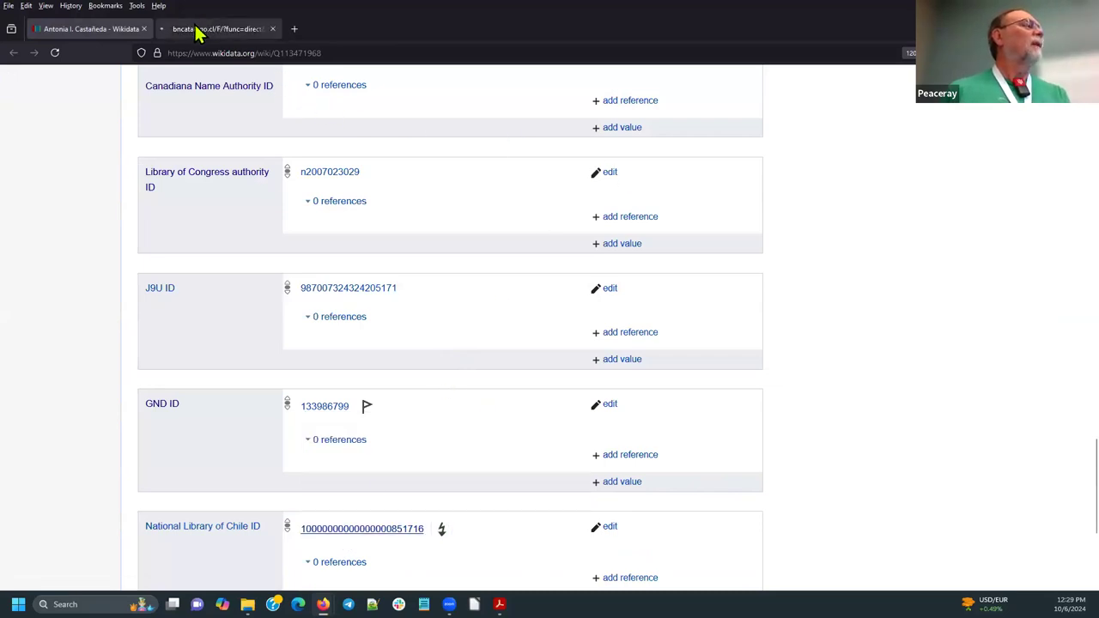
{"action": "left_click", "coordinate": [362, 529]}
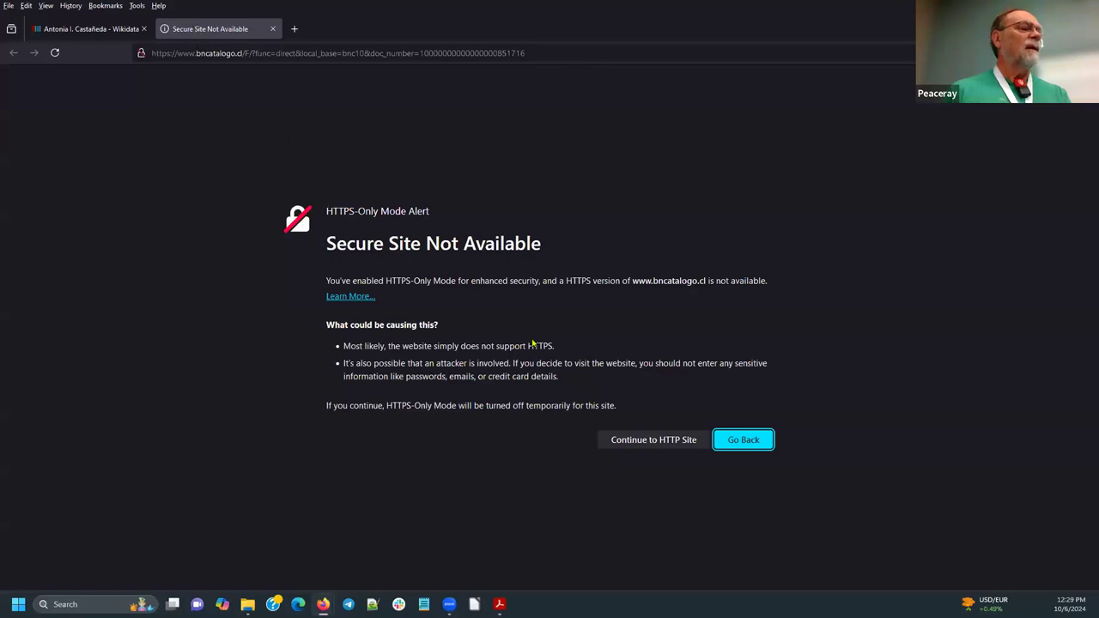
{"action": "left_click", "coordinate": [653, 440]}
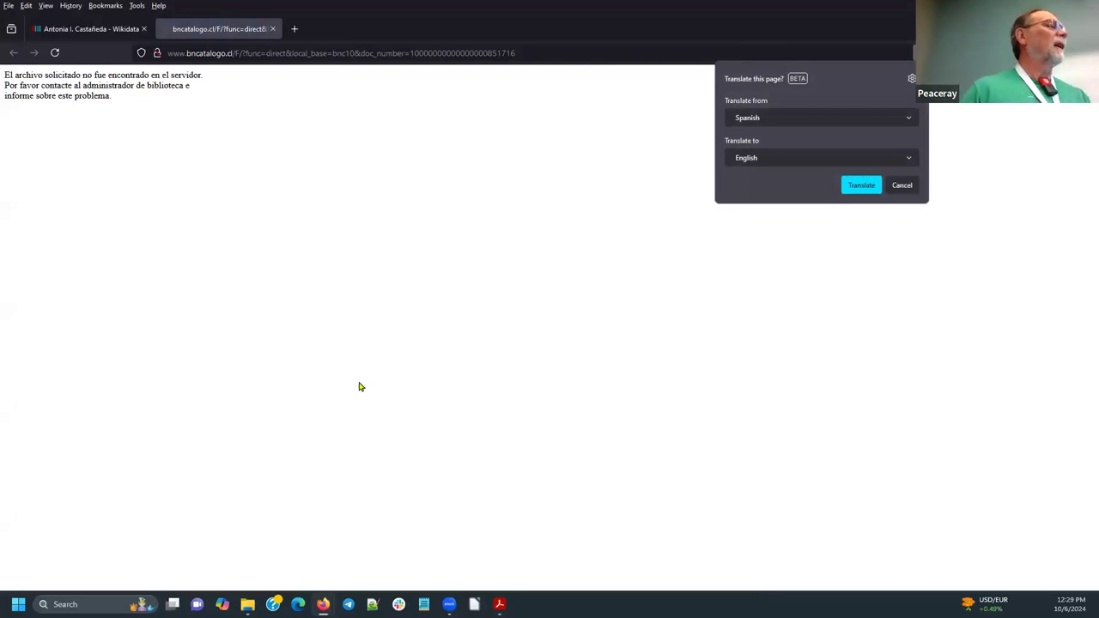
{"action": "mouse_move", "coordinate": [325, 360]}
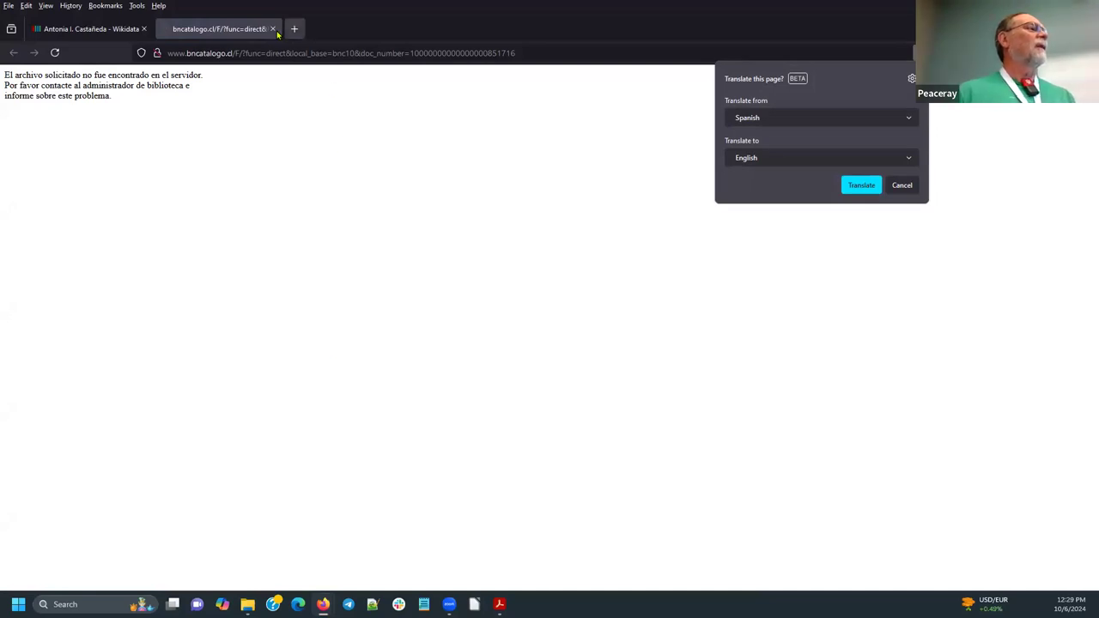
{"action": "left_click", "coordinate": [272, 28]}
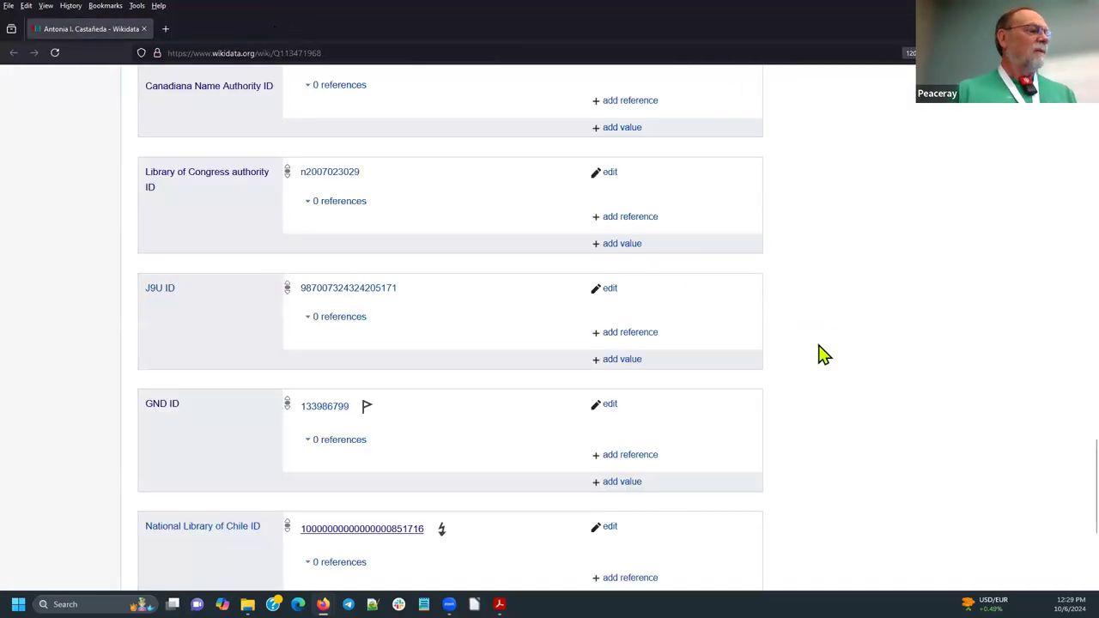
{"action": "left_click", "coordinate": [610, 527]}
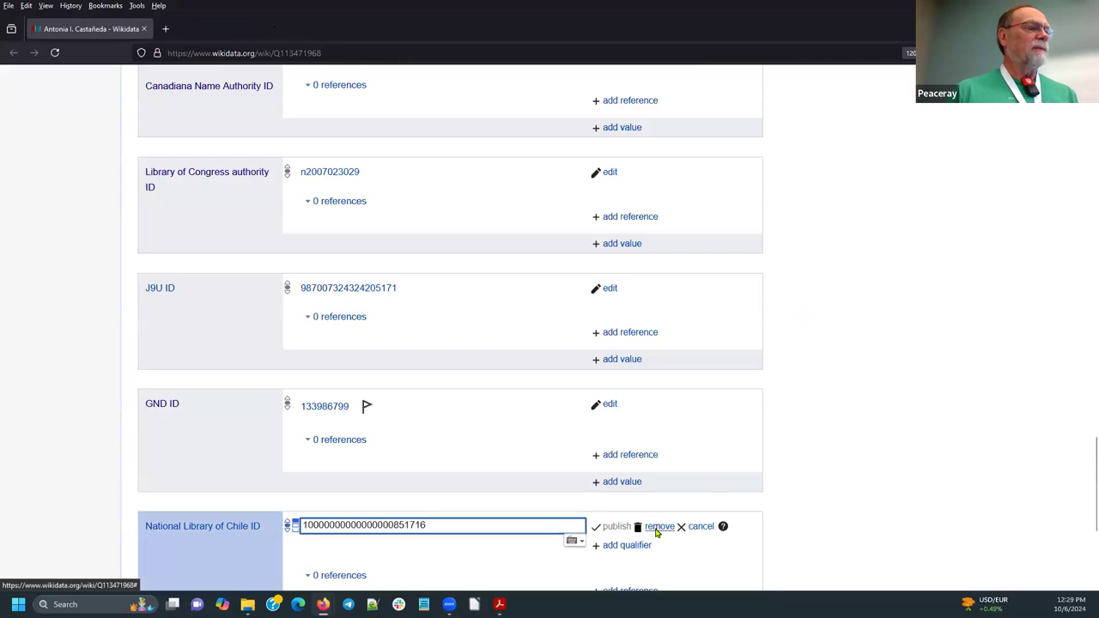
{"action": "left_click", "coordinate": [658, 526]}
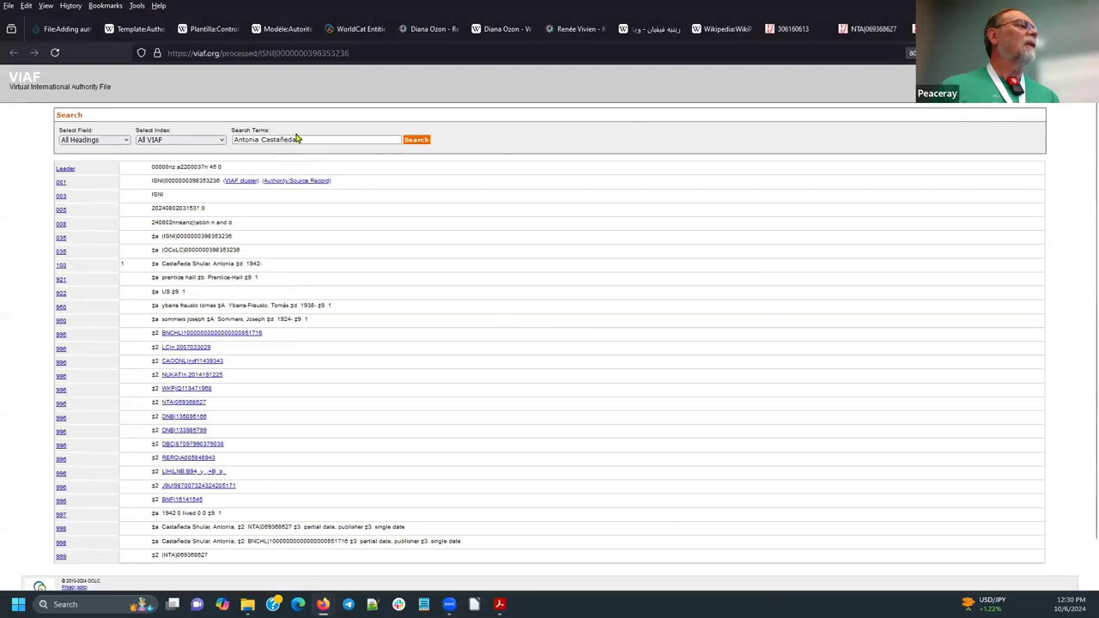
{"action": "left_click", "coordinate": [258, 52]}
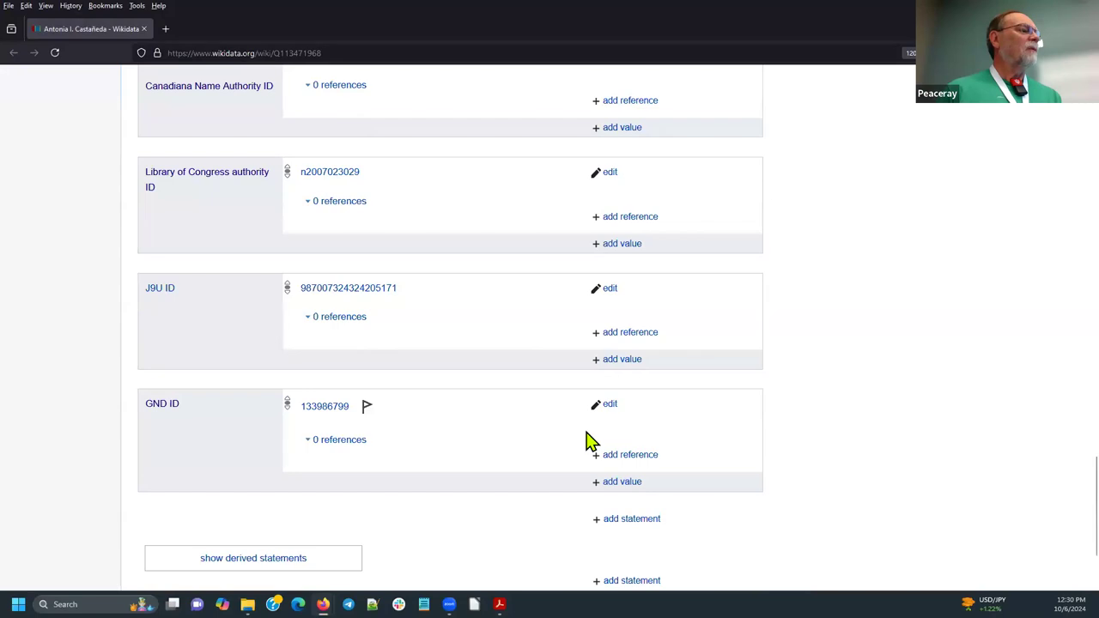
{"action": "scroll", "scroll_direction": "up", "scroll_amount": 3}
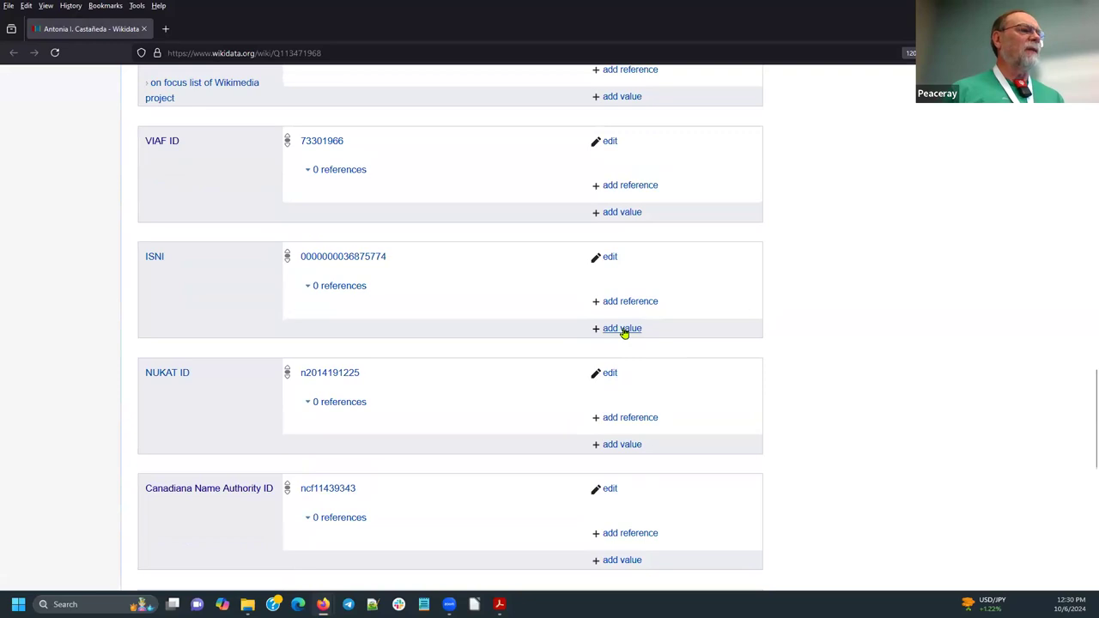
{"action": "left_click", "coordinate": [622, 328]}
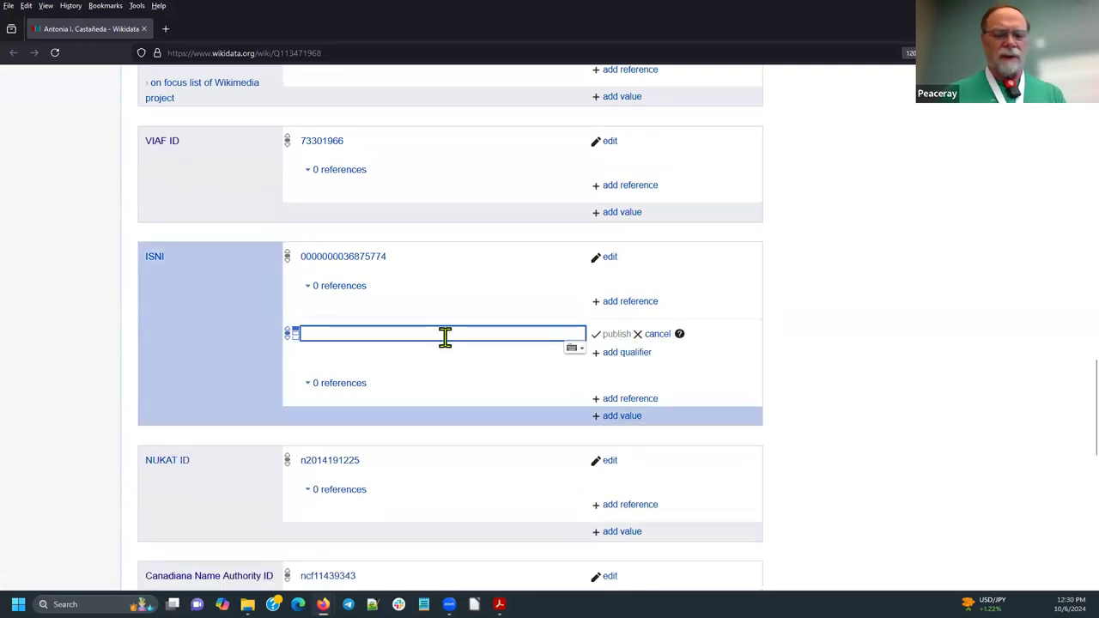
{"action": "type", "text": "0000000398353236"}
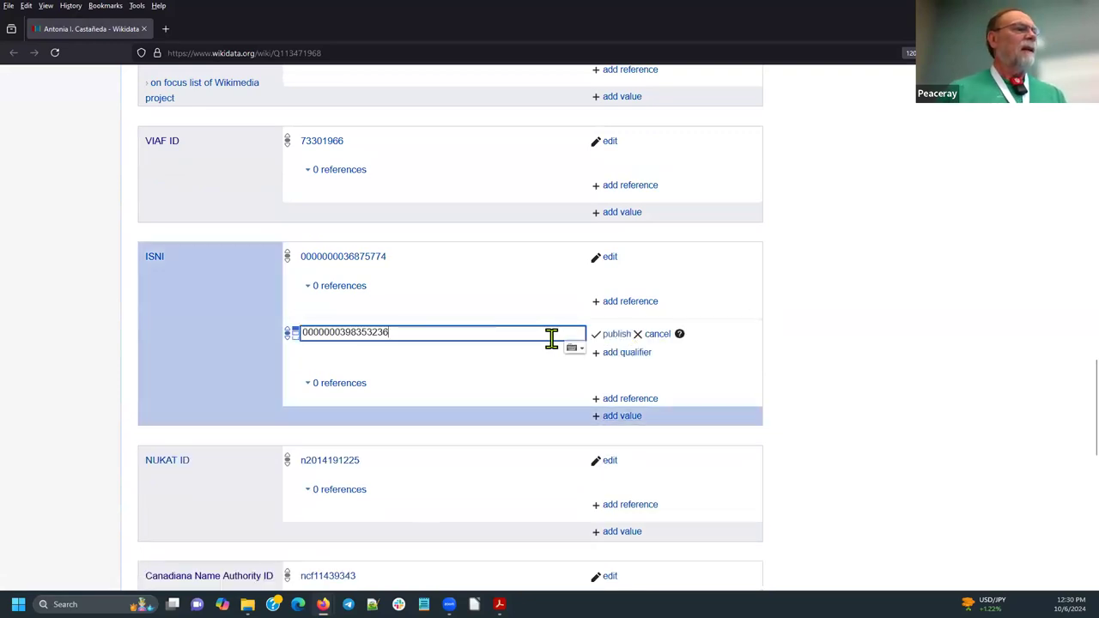
{"action": "left_click", "coordinate": [615, 334]}
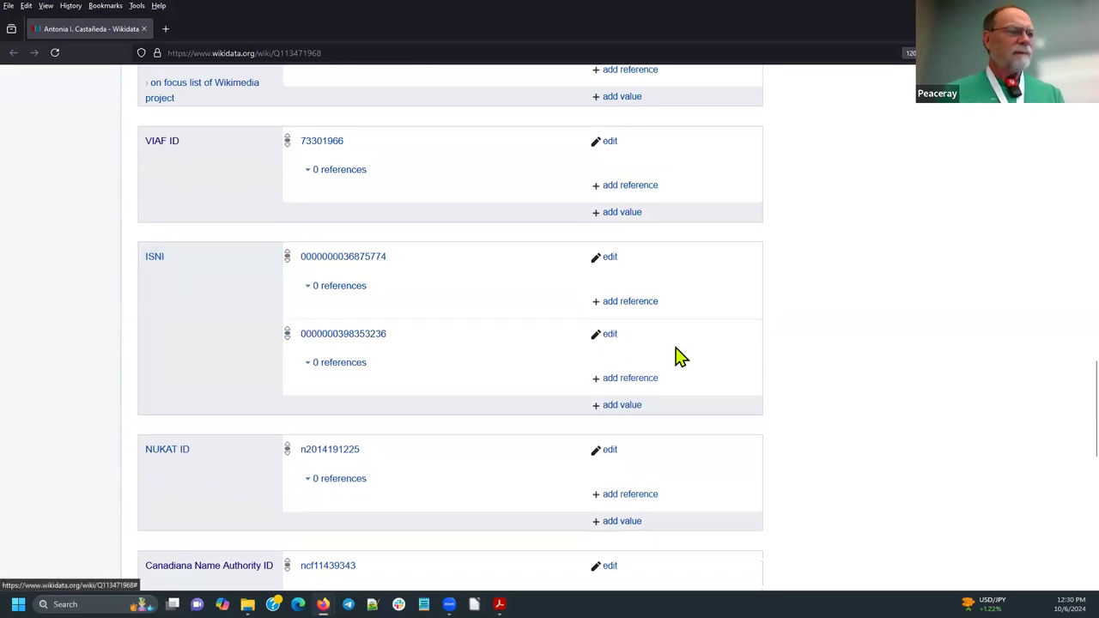
- Add RERO ID (obsolete) A005848943 taken from the VIAF URL and view its format warning
{"action": "scroll", "scroll_direction": "down", "scroll_amount": 3}
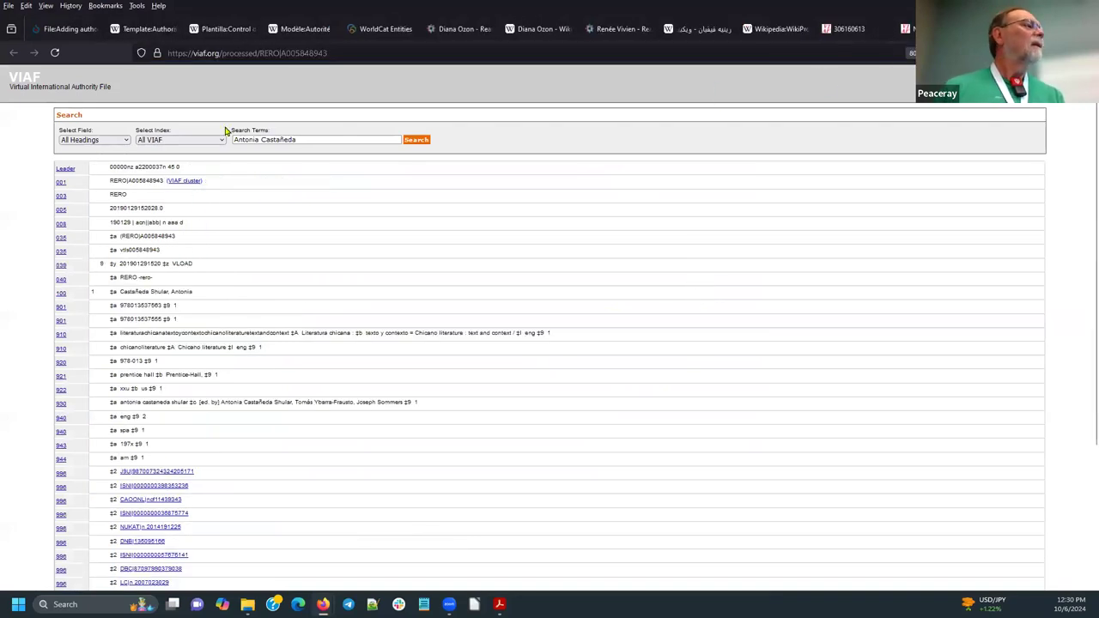
{"action": "left_click", "coordinate": [248, 52]}
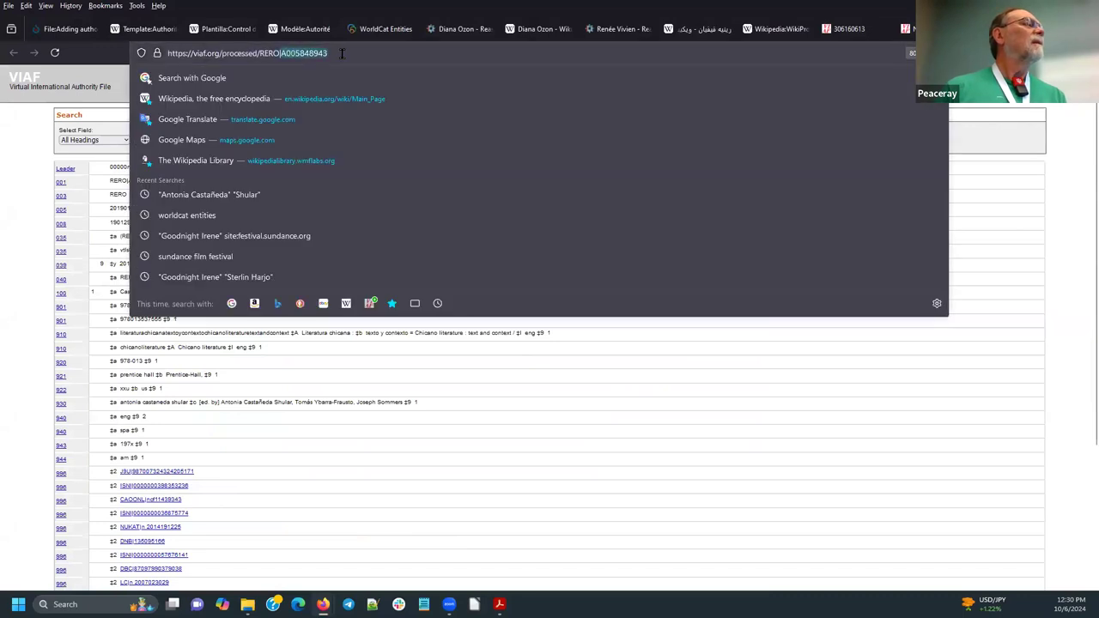
{"action": "left_click", "coordinate": [324, 86]}
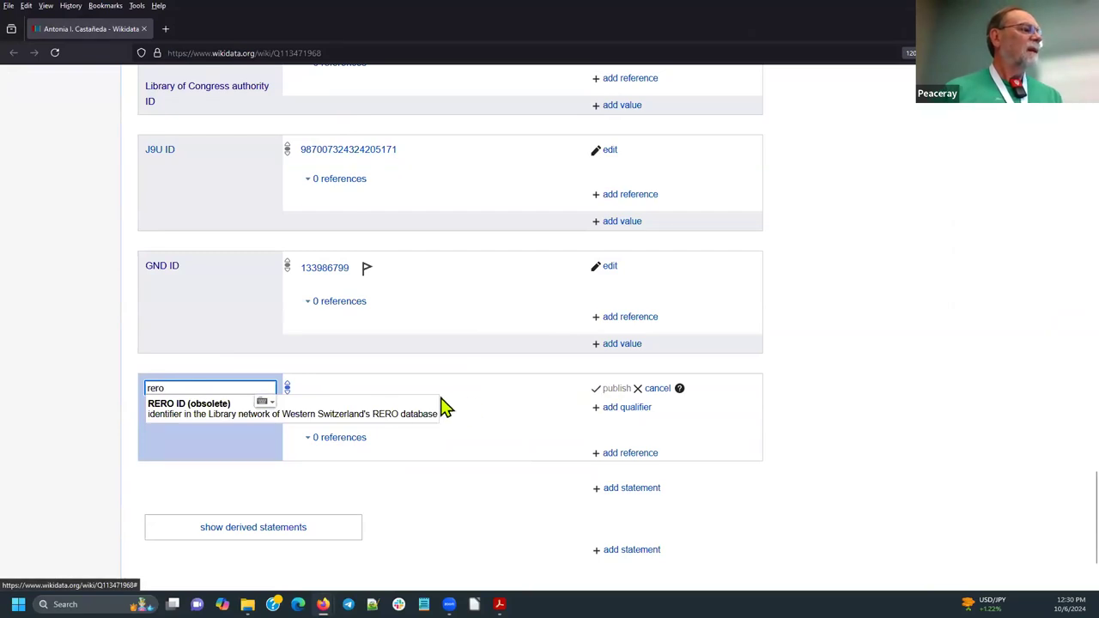
{"action": "left_click", "coordinate": [188, 403]}
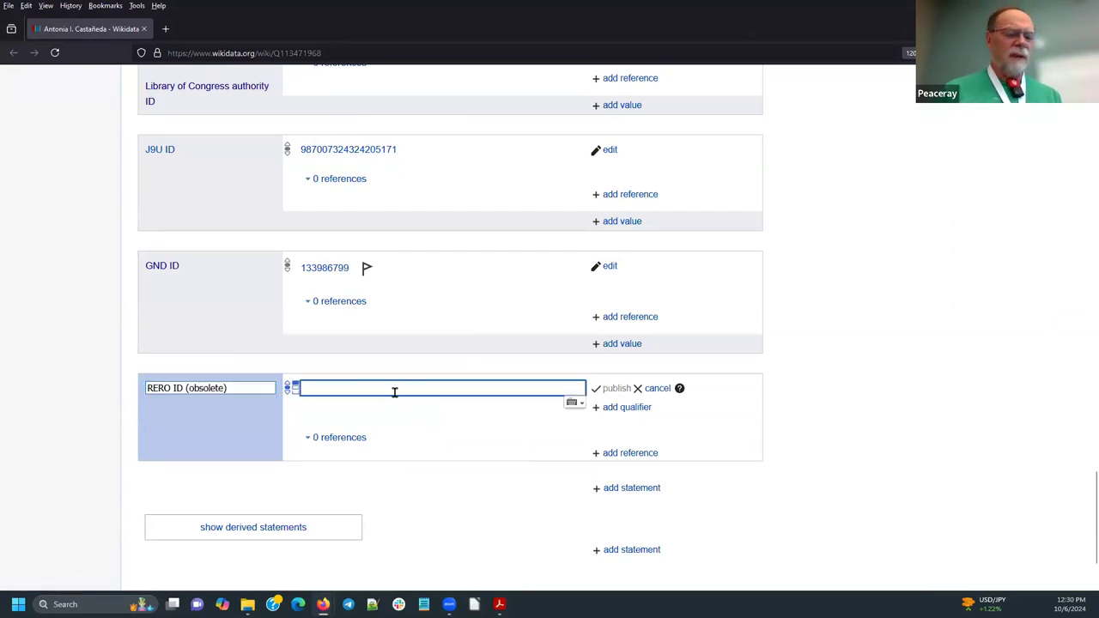
{"action": "type", "text": "A005848943"}
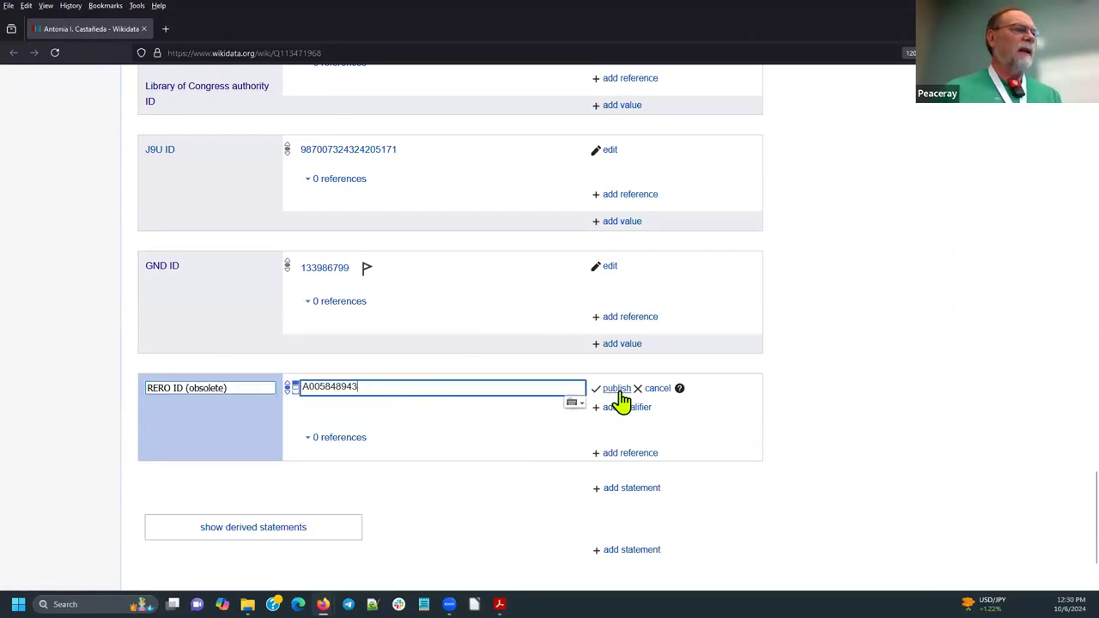
{"action": "left_click", "coordinate": [616, 388]}
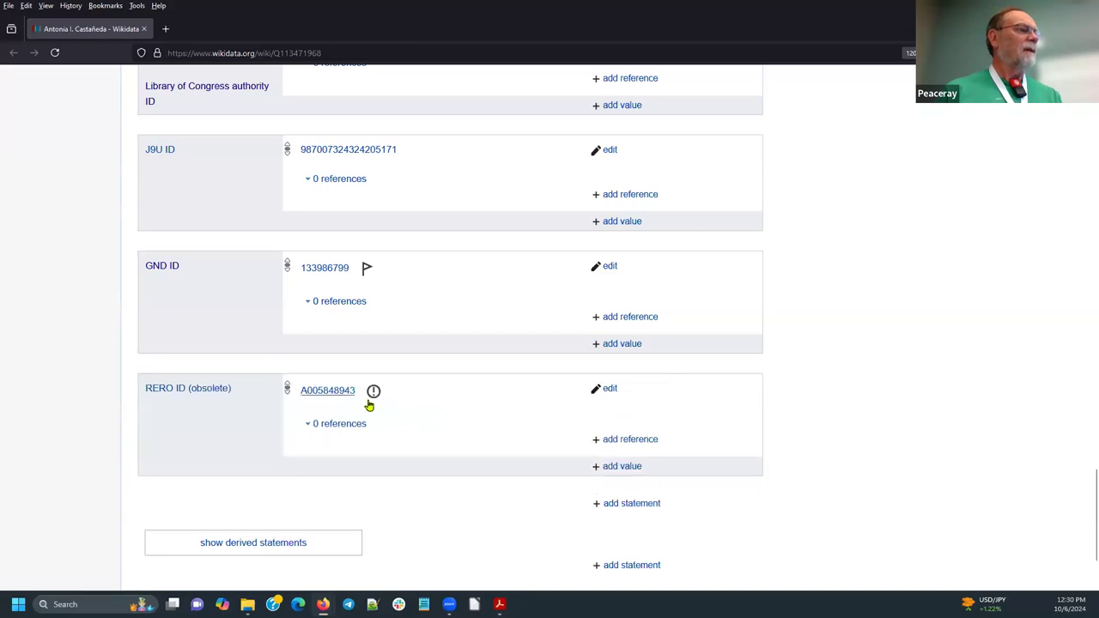
{"action": "left_click", "coordinate": [373, 392]}
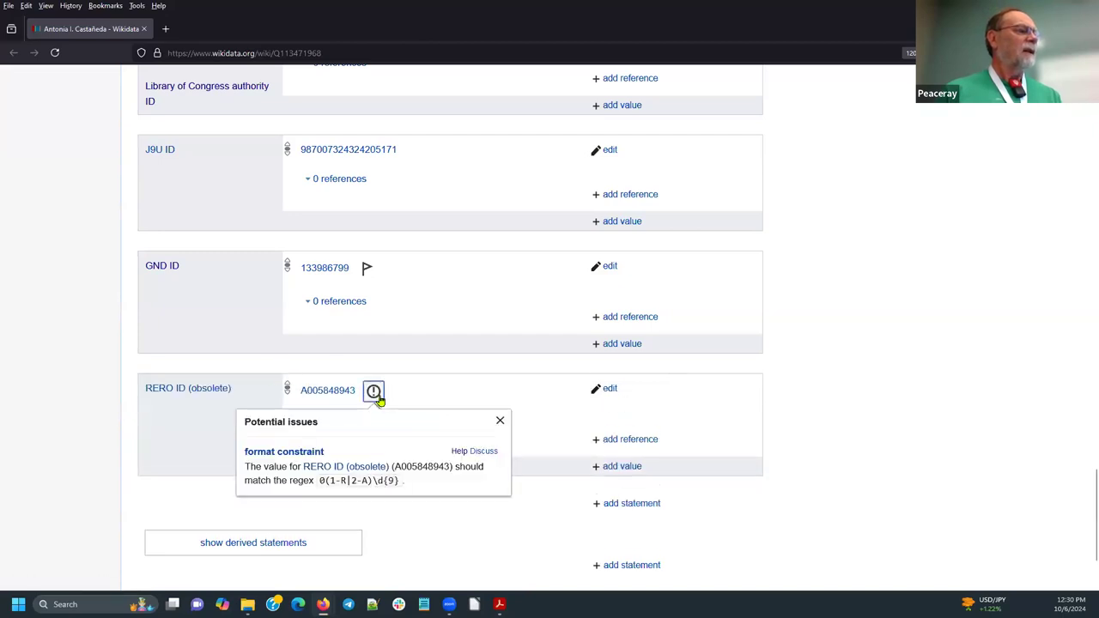
{"action": "mouse_move", "coordinate": [373, 391]}
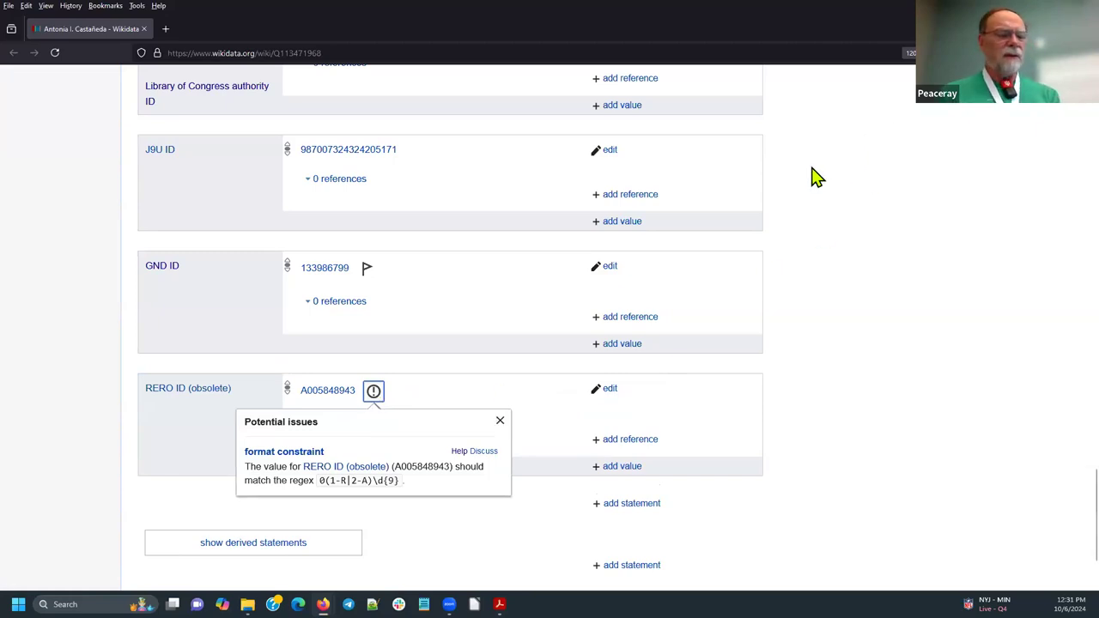
{"action": "mouse_move", "coordinate": [300, 410]}
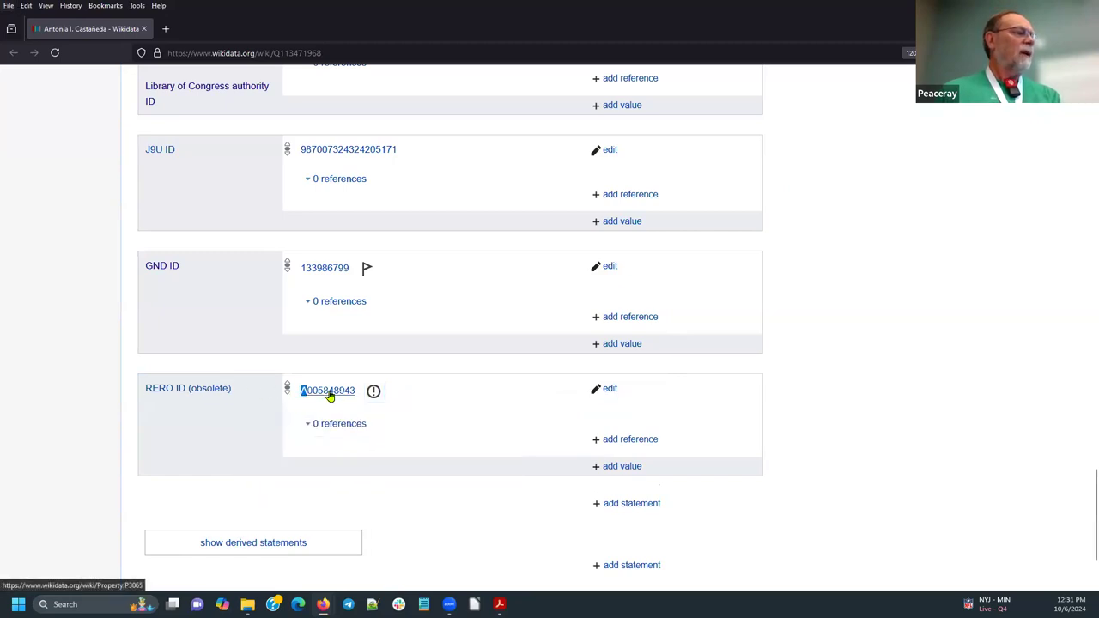
- Follow the RERO ID link to the Wayback Machine, which reports data.rero.ch/A005848943 never archived
{"action": "left_click", "coordinate": [327, 391]}
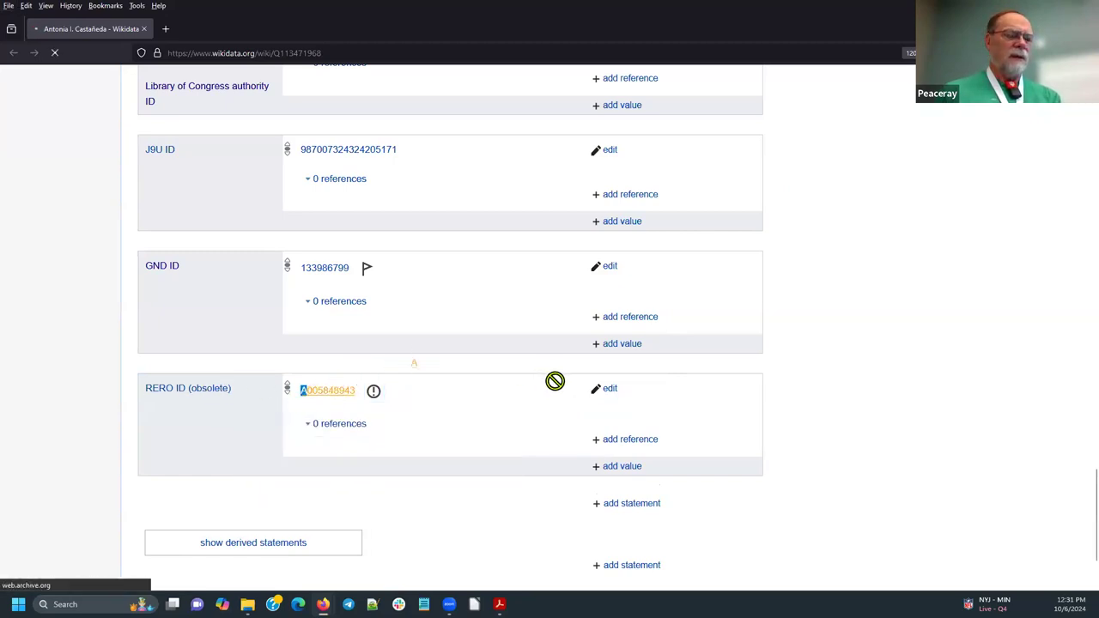
{"action": "mouse_move", "coordinate": [331, 395]}
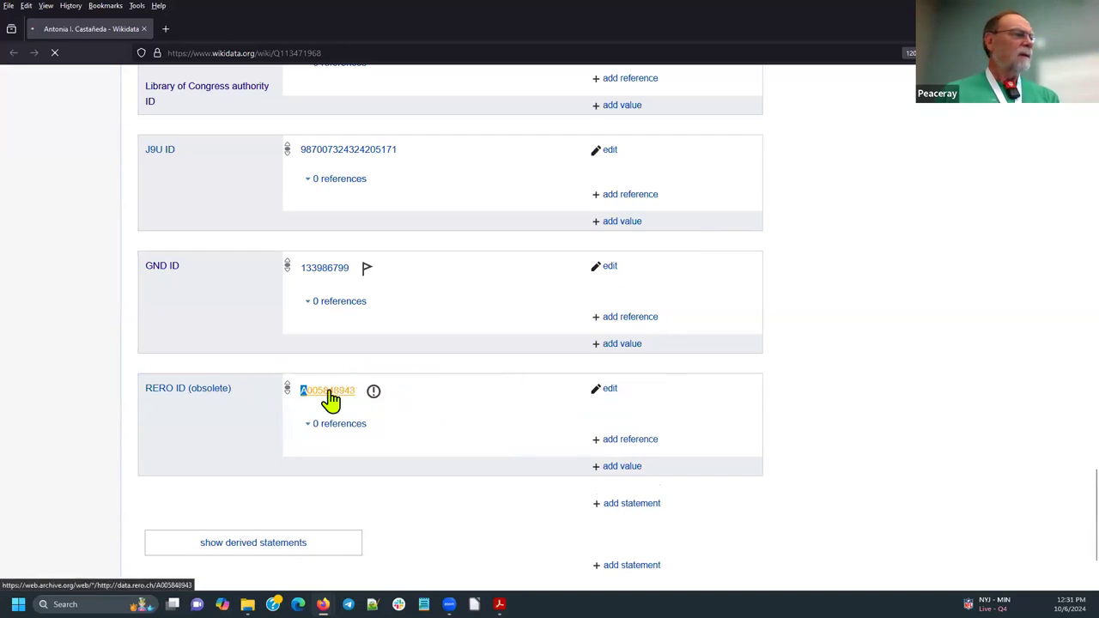
{"action": "left_click", "coordinate": [327, 391]}
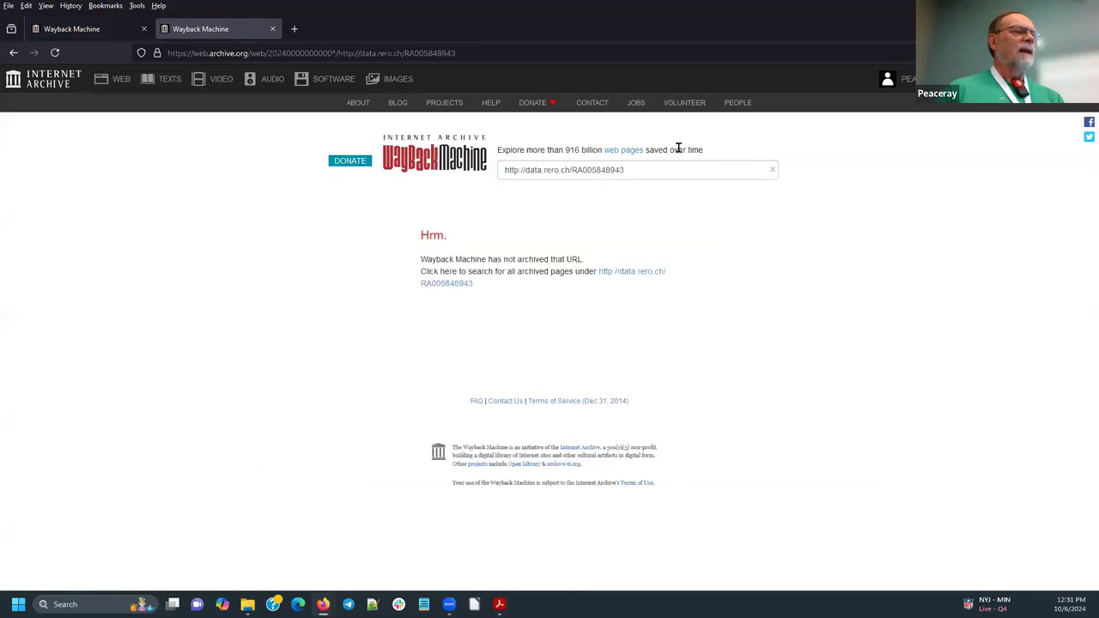
{"action": "mouse_move", "coordinate": [284, 41]}
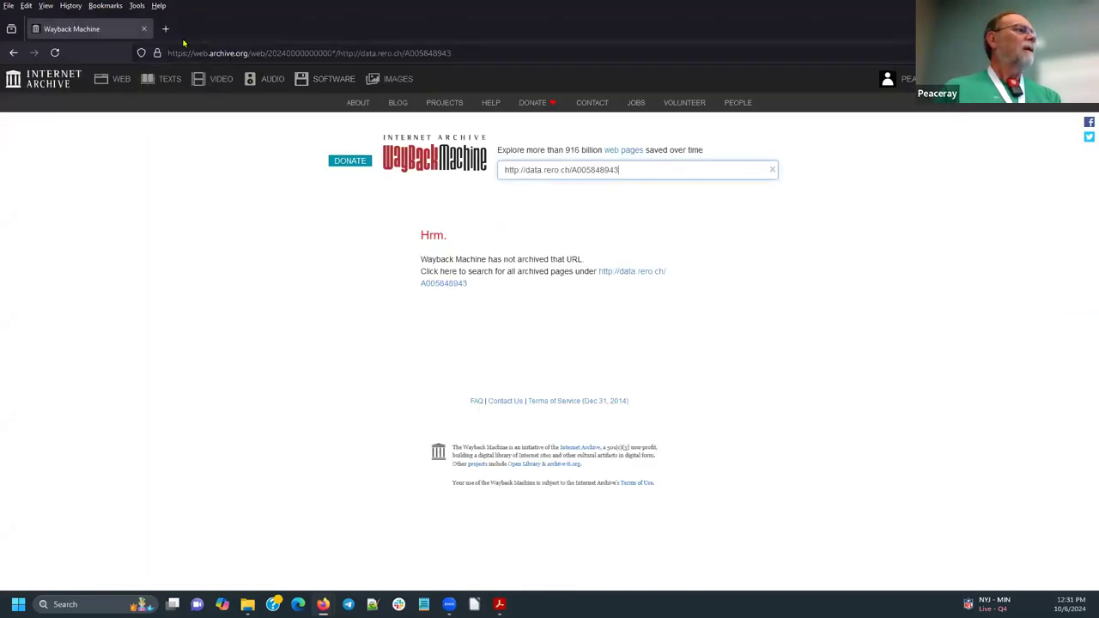
{"action": "mouse_move", "coordinate": [195, 37]}
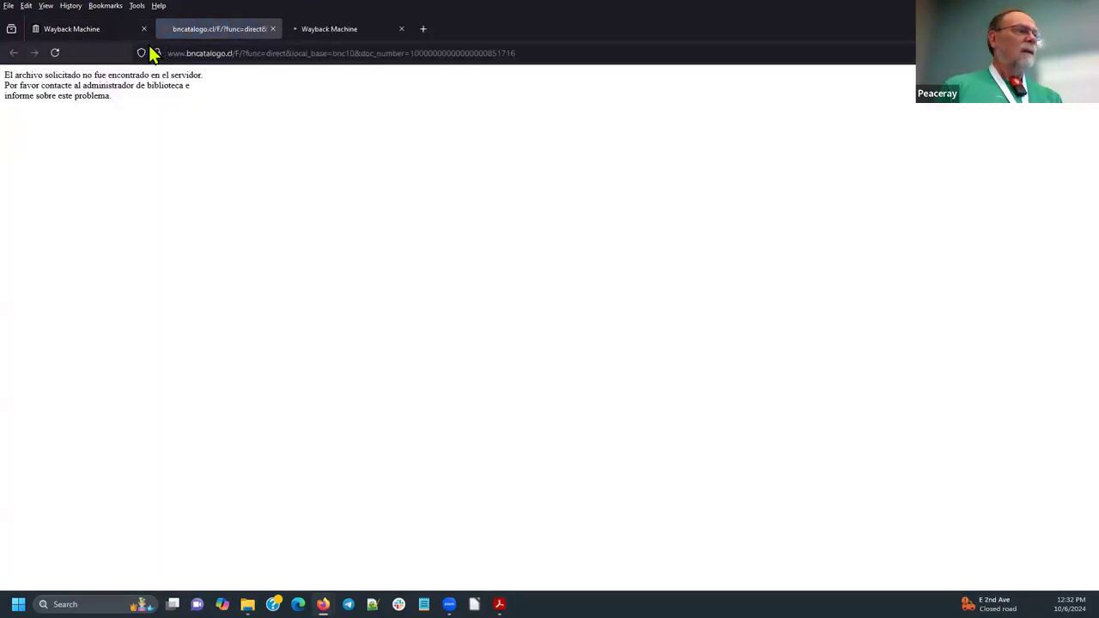
{"action": "left_click", "coordinate": [71, 28]}
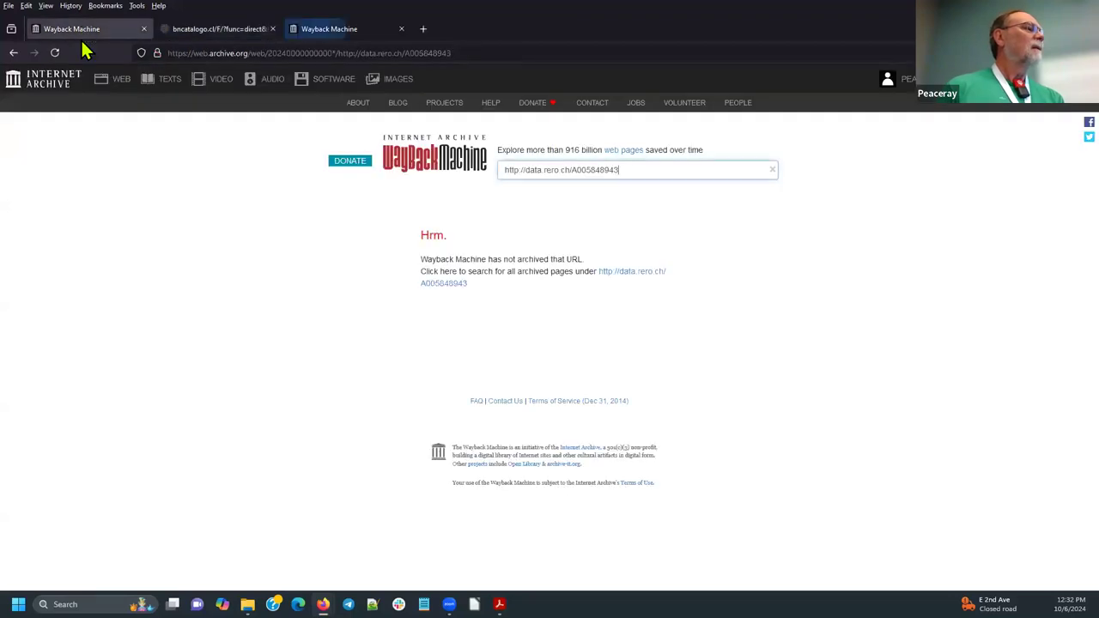
{"action": "mouse_move", "coordinate": [13, 53]}
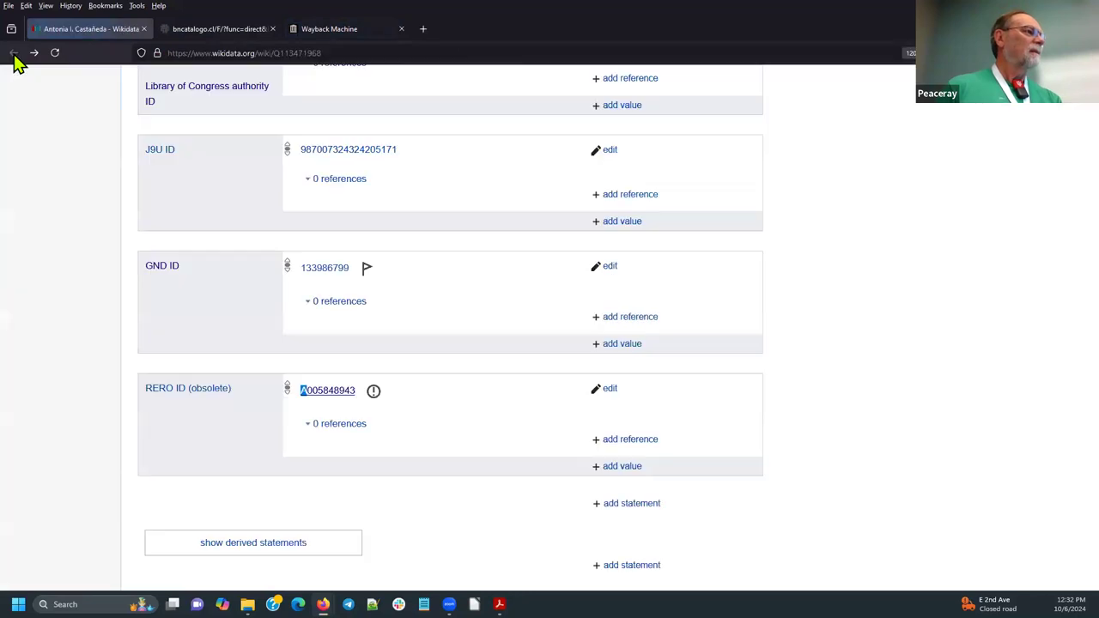
{"action": "mouse_move", "coordinate": [610, 391]}
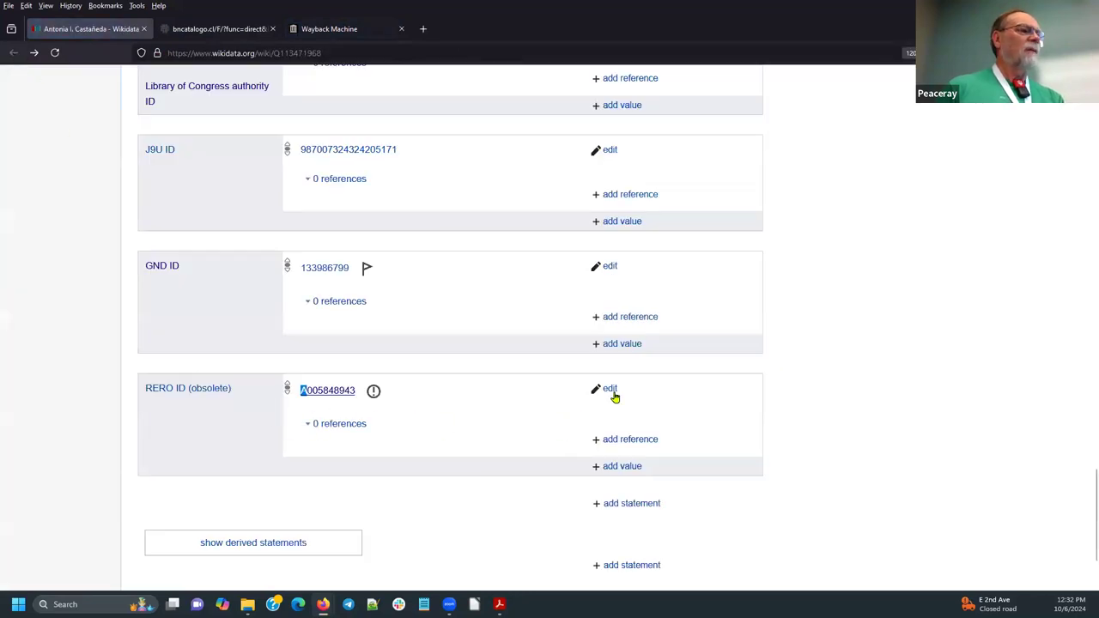
- Delete the flagged RERO ID (obsolete) A005848943 statement and return to the Castañeda item
{"action": "left_click", "coordinate": [610, 388]}
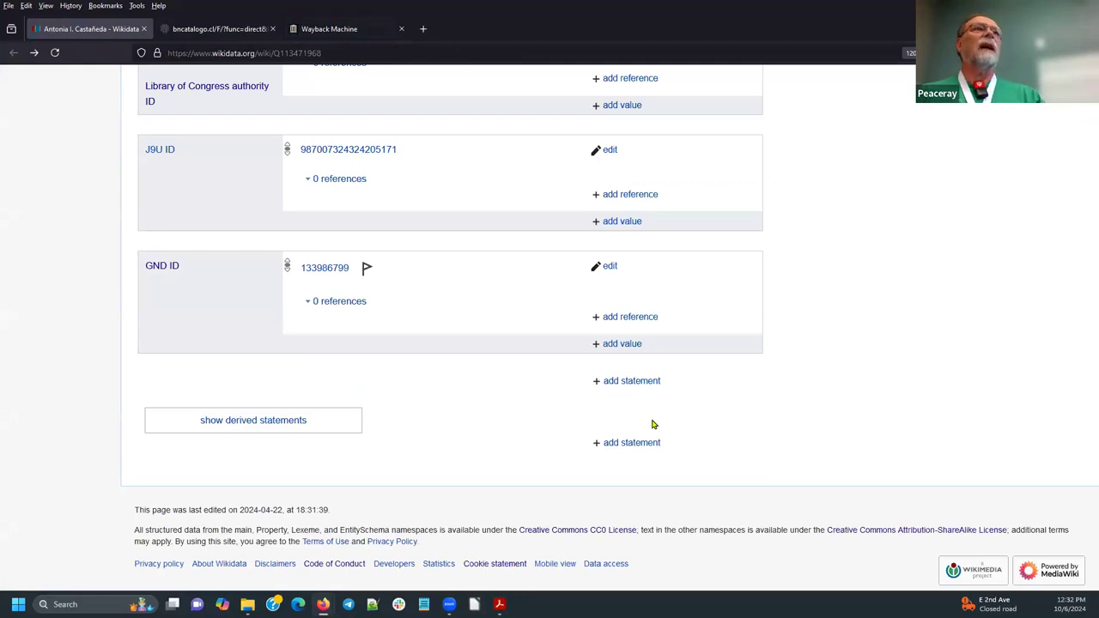
{"action": "mouse_move", "coordinate": [656, 339]}
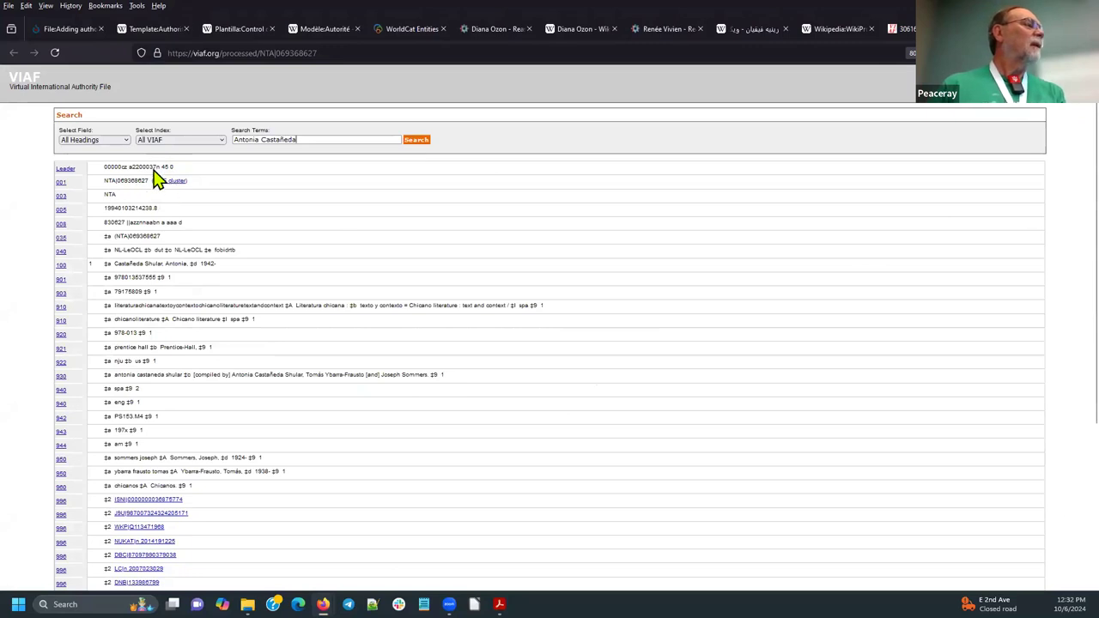
{"action": "left_click", "coordinate": [241, 53]}
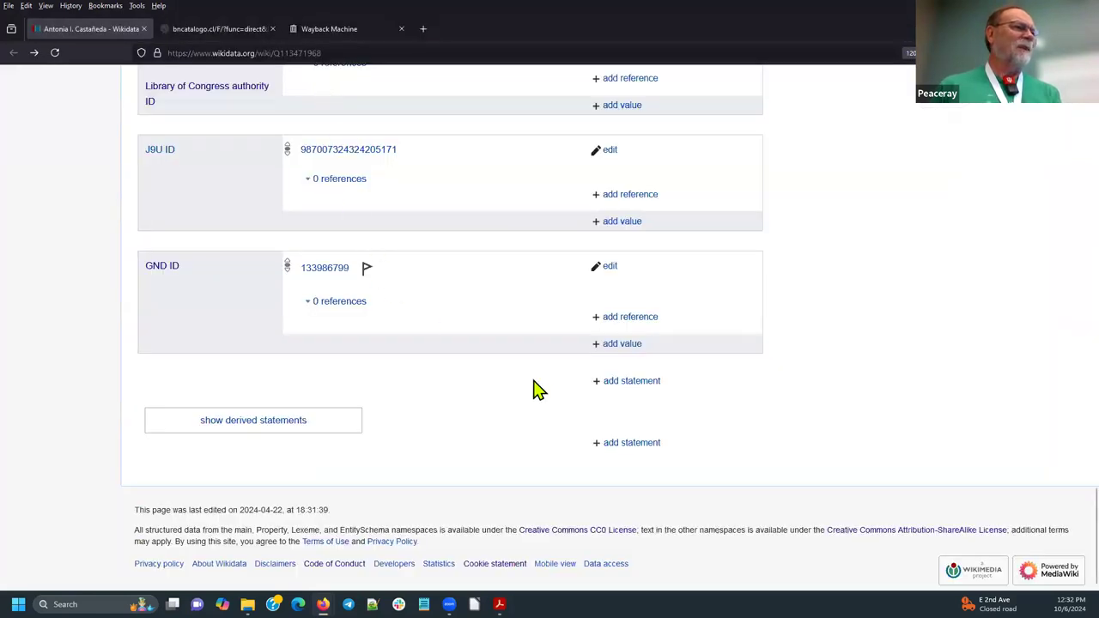
- Add Nationale Thesaurus voor Auteursnamen ID 069368627 via 'nta' and check its constraint flag
{"action": "left_click", "coordinate": [631, 380]}
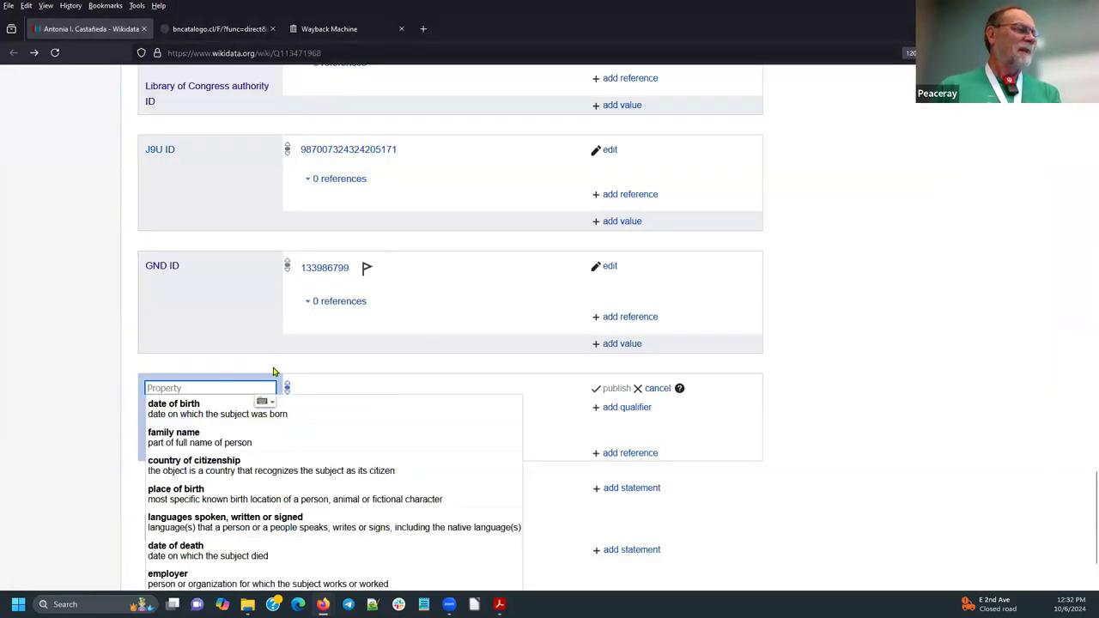
{"action": "type", "text": "nta"}
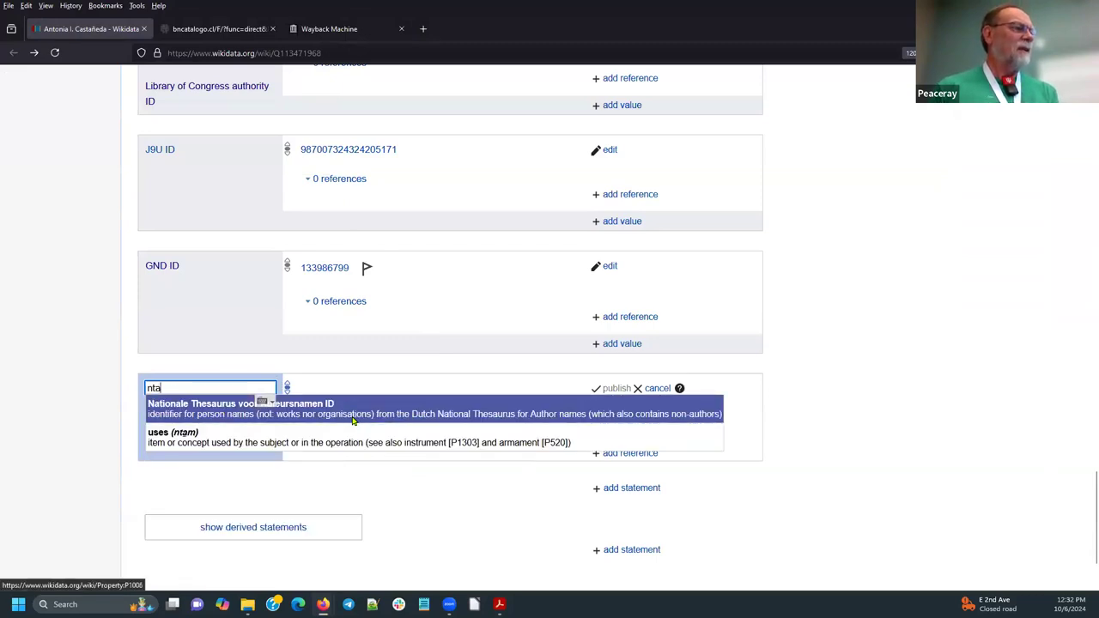
{"action": "left_click", "coordinate": [241, 408]}
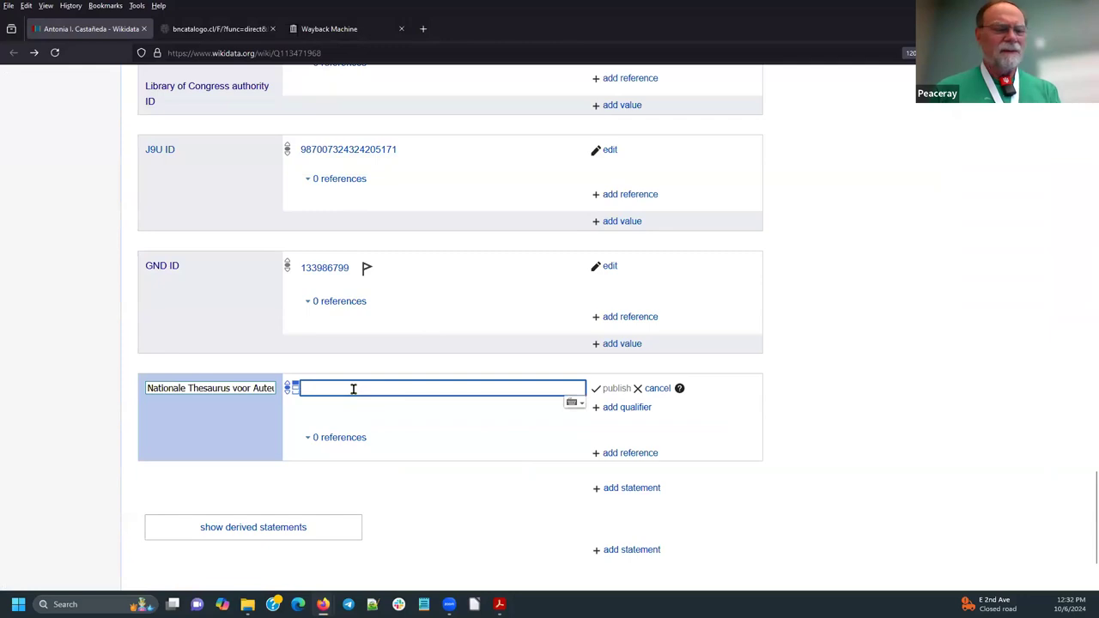
{"action": "left_click", "coordinate": [616, 388]}
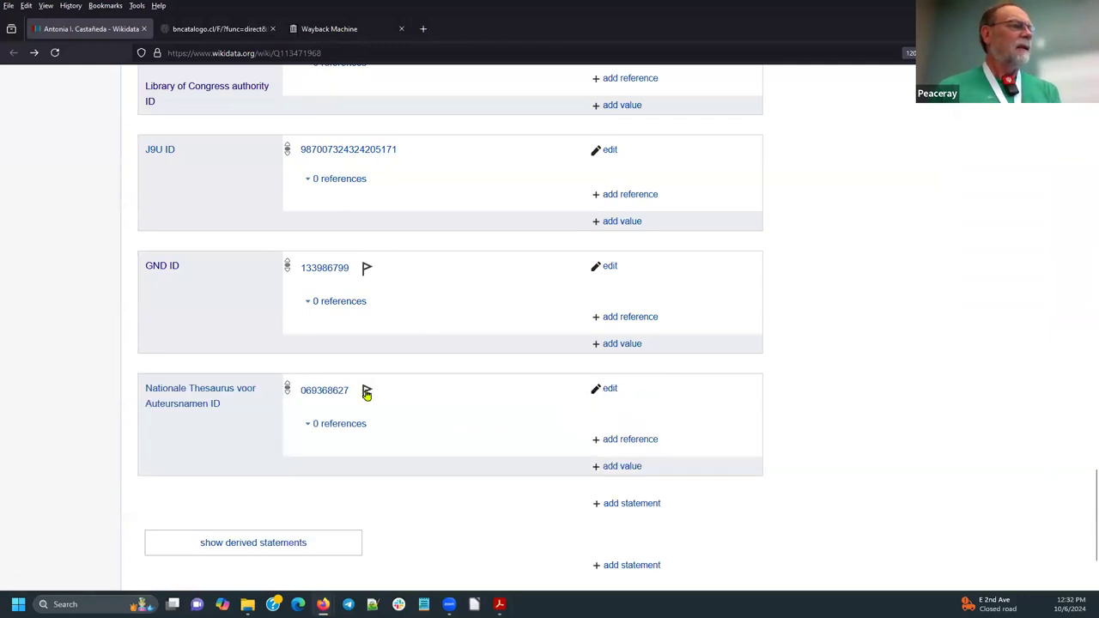
{"action": "left_click", "coordinate": [367, 390]}
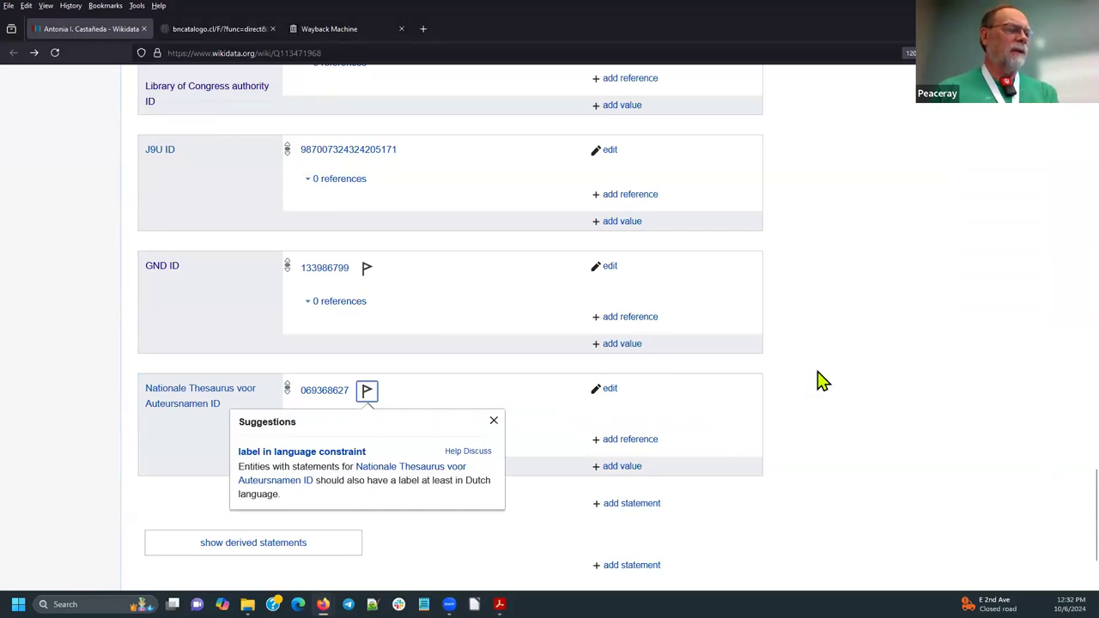
{"action": "mouse_move", "coordinate": [861, 376]}
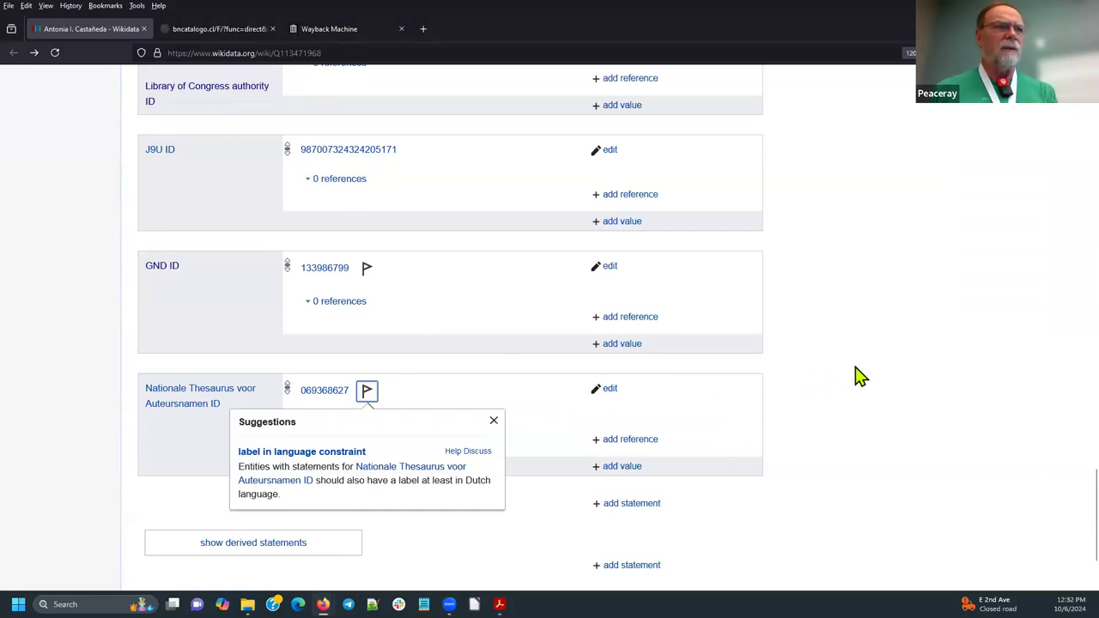
{"action": "mouse_move", "coordinate": [873, 362]}
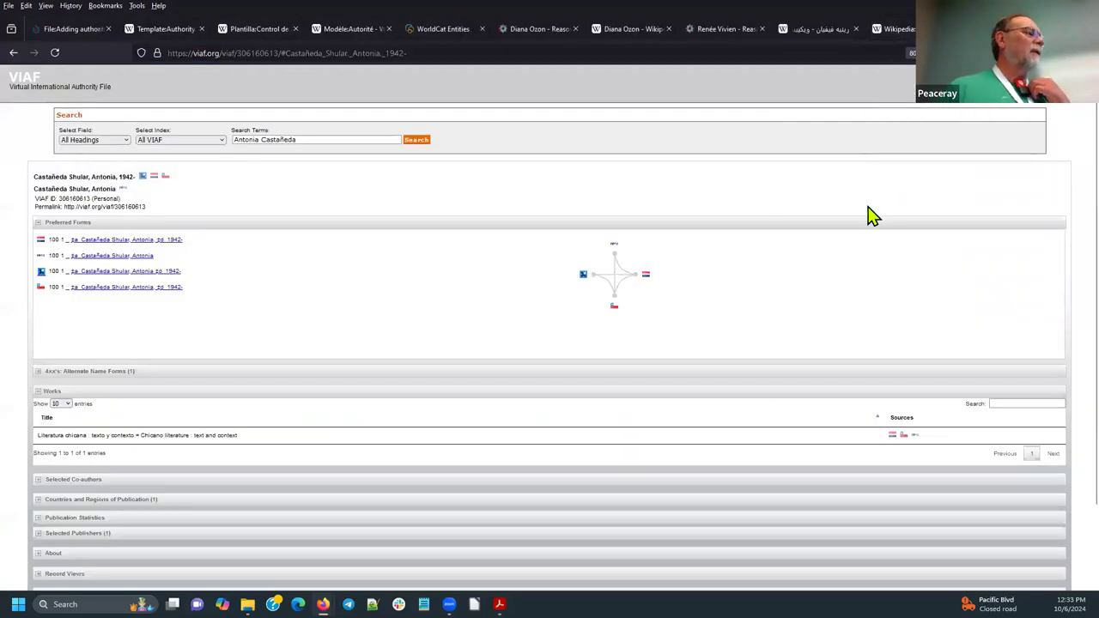
- Open the fourth Castañeda Shular, Antonia, 1942- VIAF heading and its National Library of Lithuania record
{"action": "left_click", "coordinate": [13, 53]}
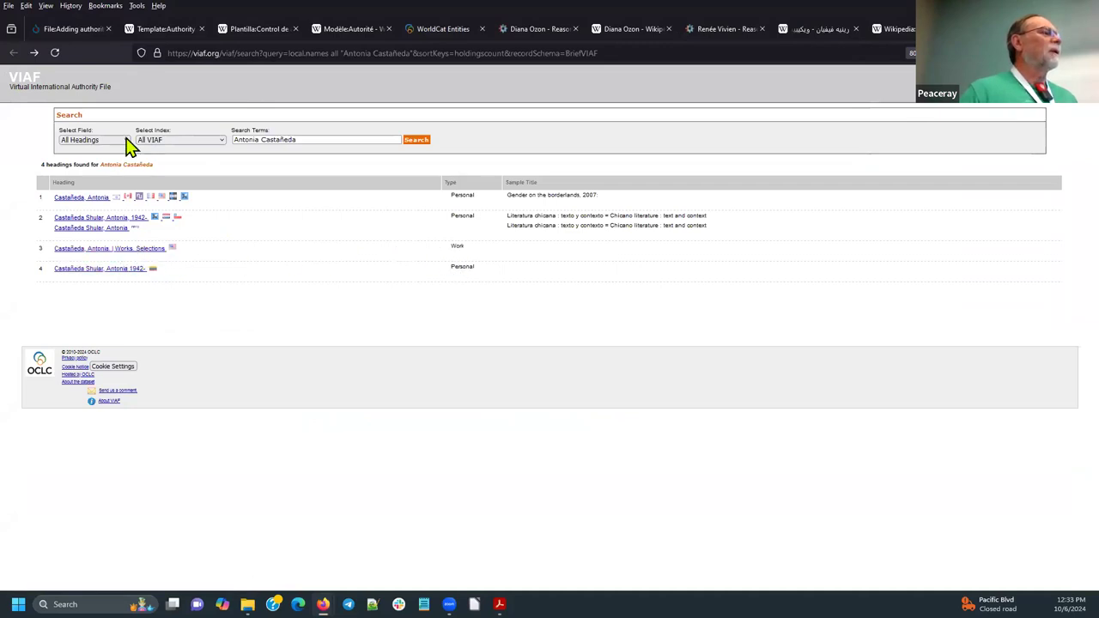
{"action": "left_click", "coordinate": [98, 268]}
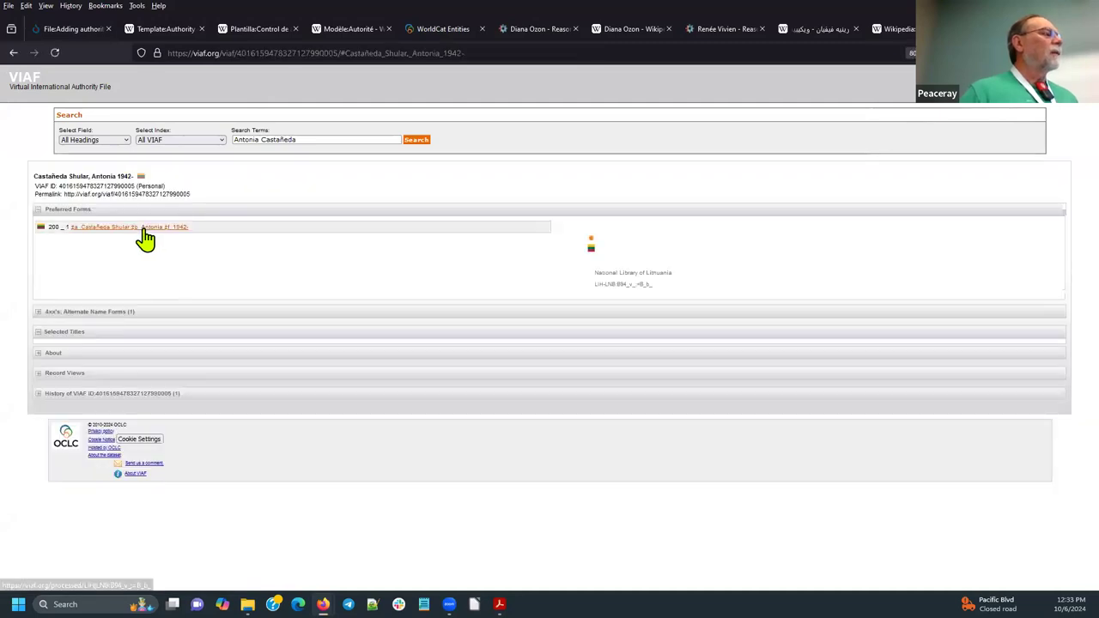
{"action": "left_click", "coordinate": [128, 226]}
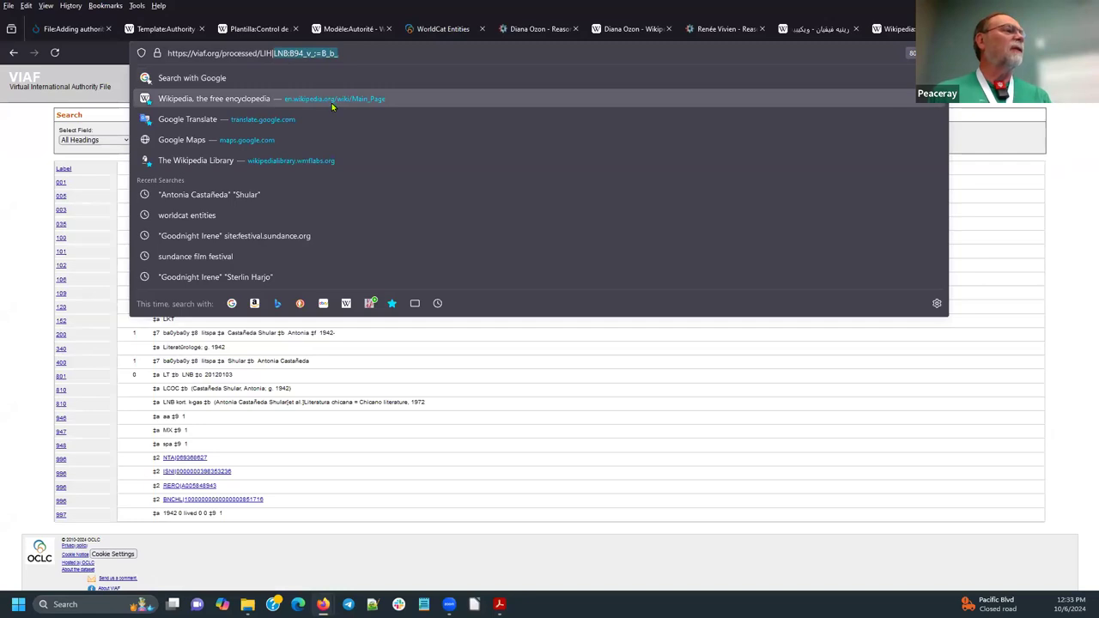
{"action": "mouse_move", "coordinate": [442, 161]}
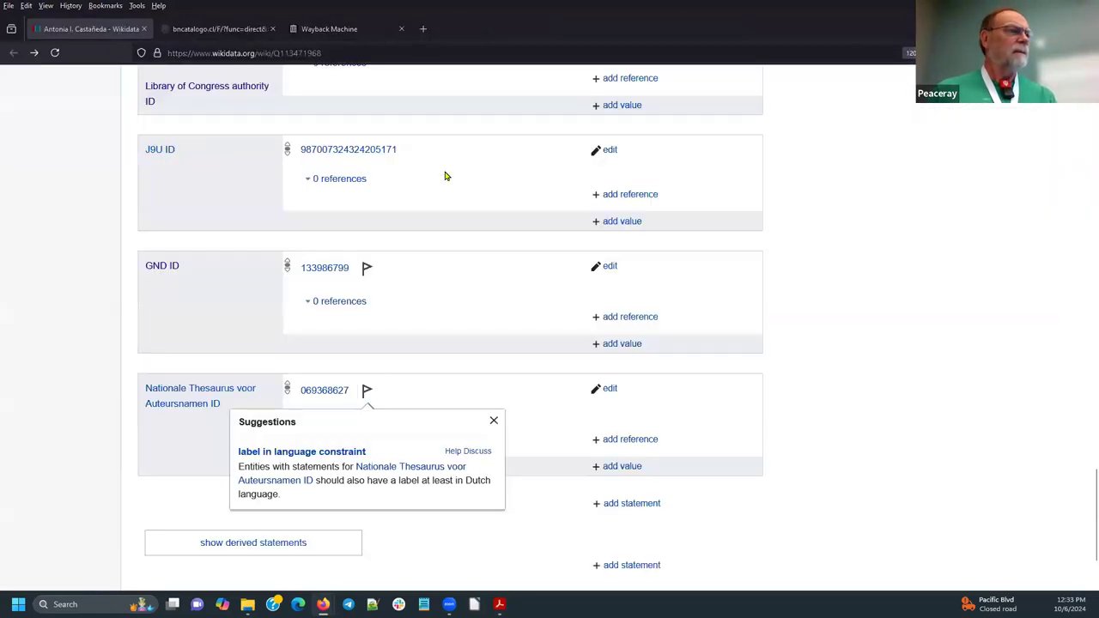
- Publish National Library of Lithuania ID LNB:B94_v_:=B_b_ and open its external link
{"action": "left_click", "coordinate": [493, 420]}
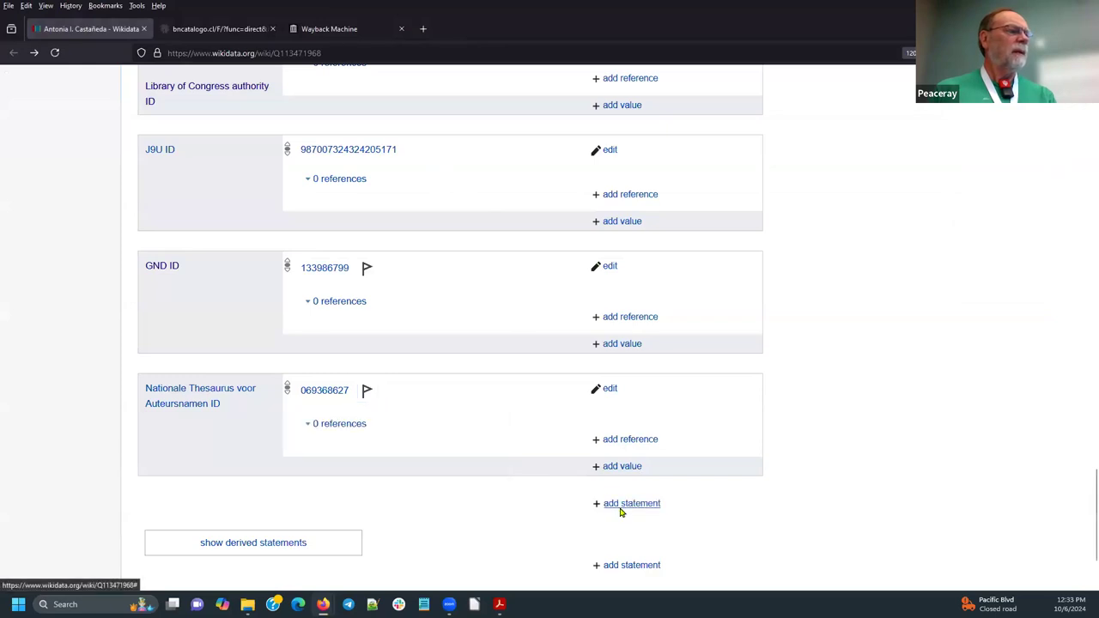
{"action": "left_click", "coordinate": [632, 503]}
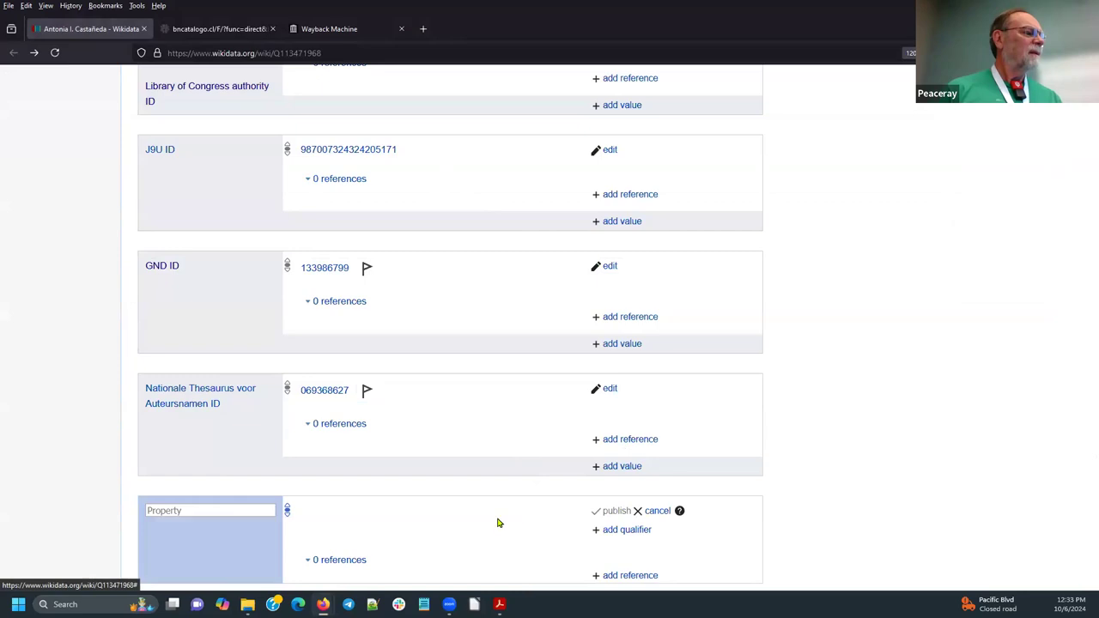
{"action": "left_click", "coordinate": [211, 510]}
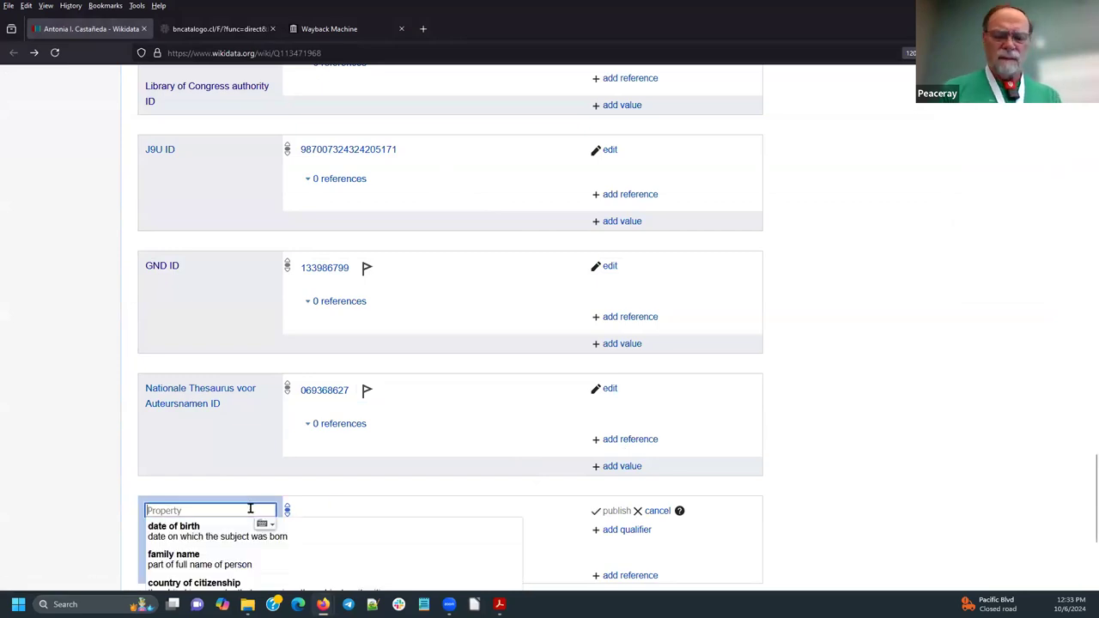
{"action": "type", "text": "LIH"}
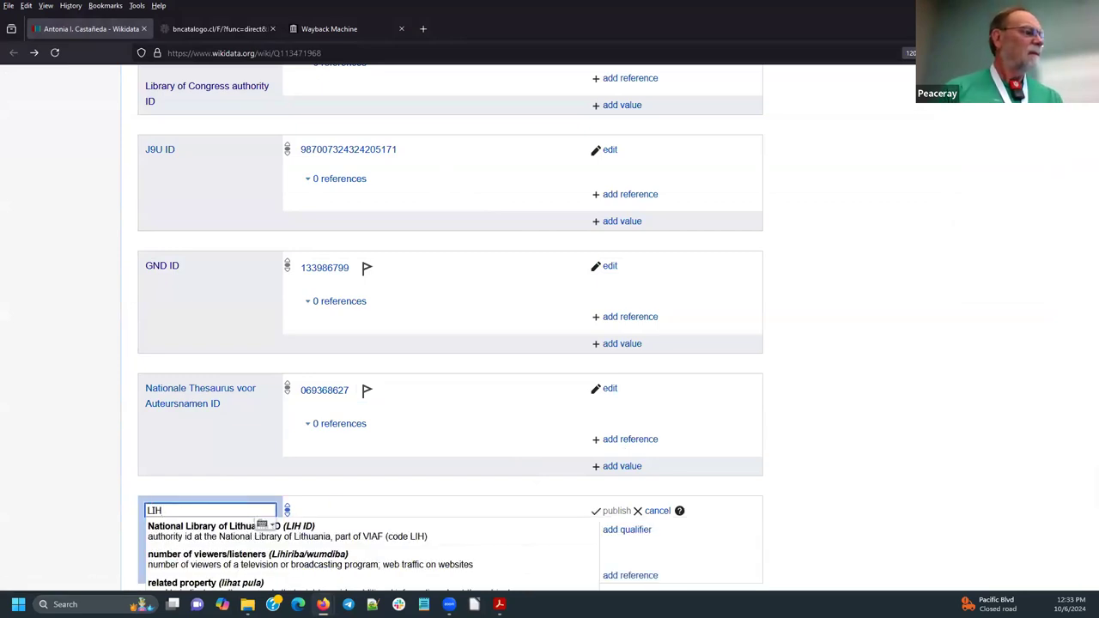
{"action": "mouse_move", "coordinate": [373, 532]}
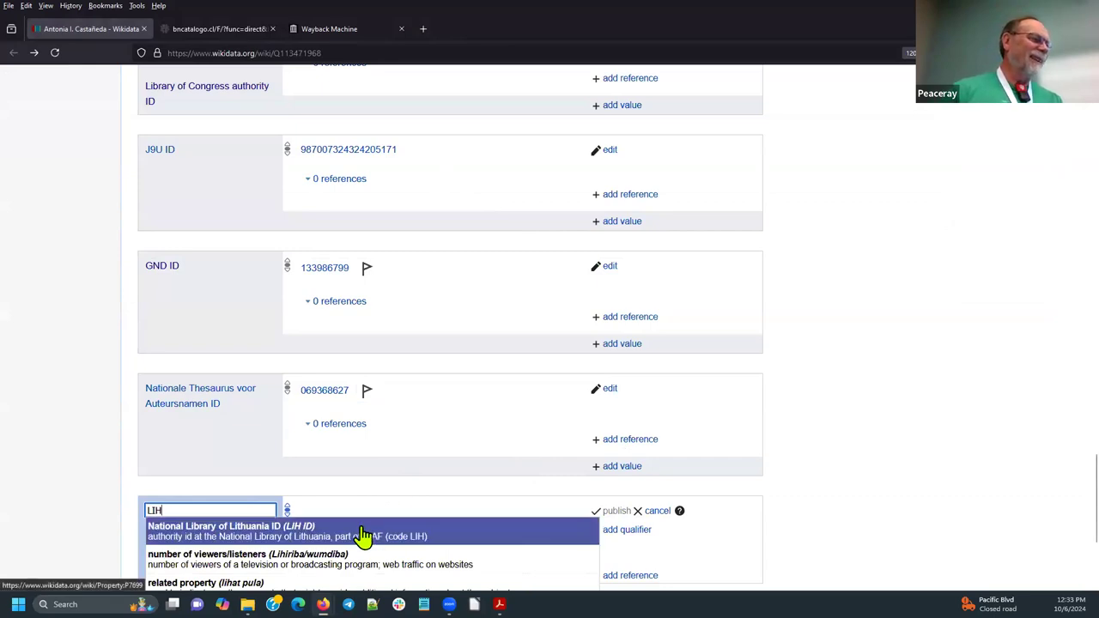
{"action": "left_click", "coordinate": [230, 526]}
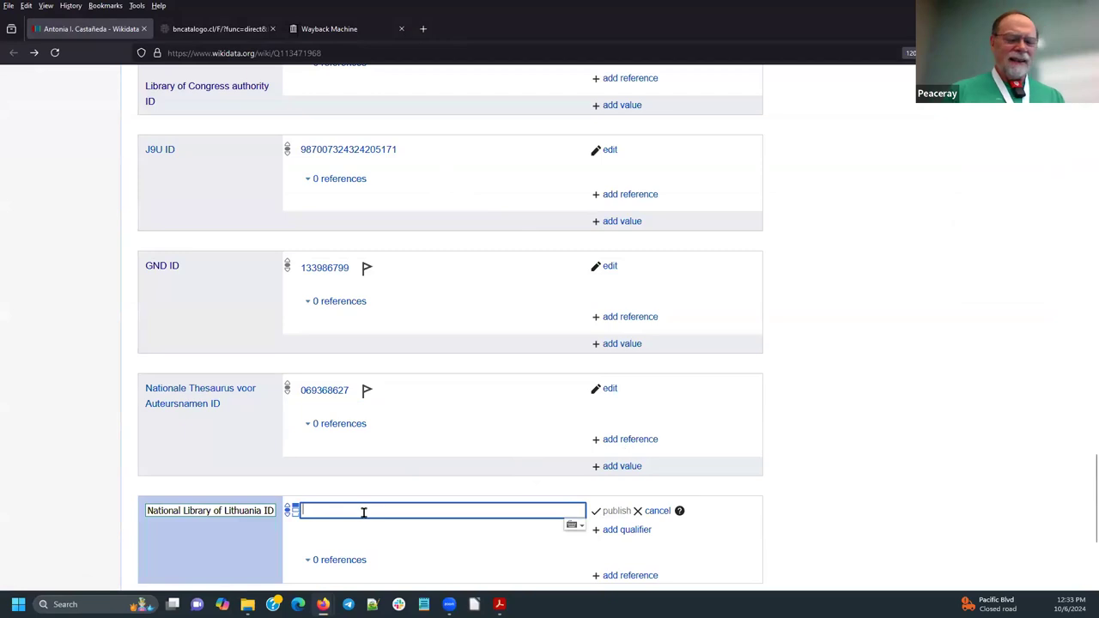
{"action": "type", "text": "LNB:B94_v_:=B_b_"}
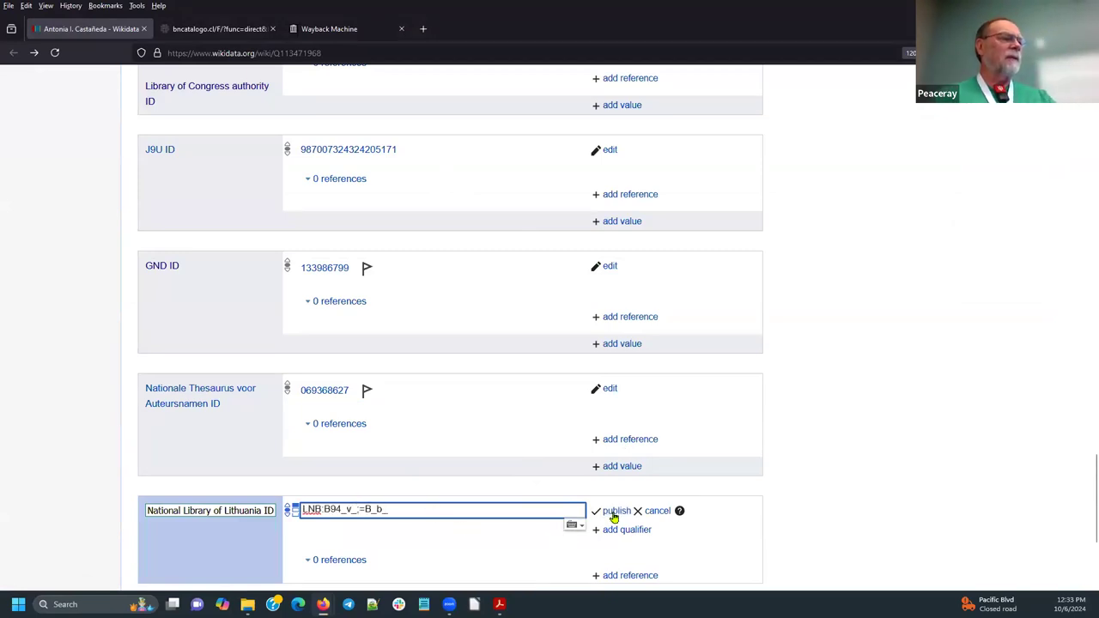
{"action": "left_click", "coordinate": [616, 510]}
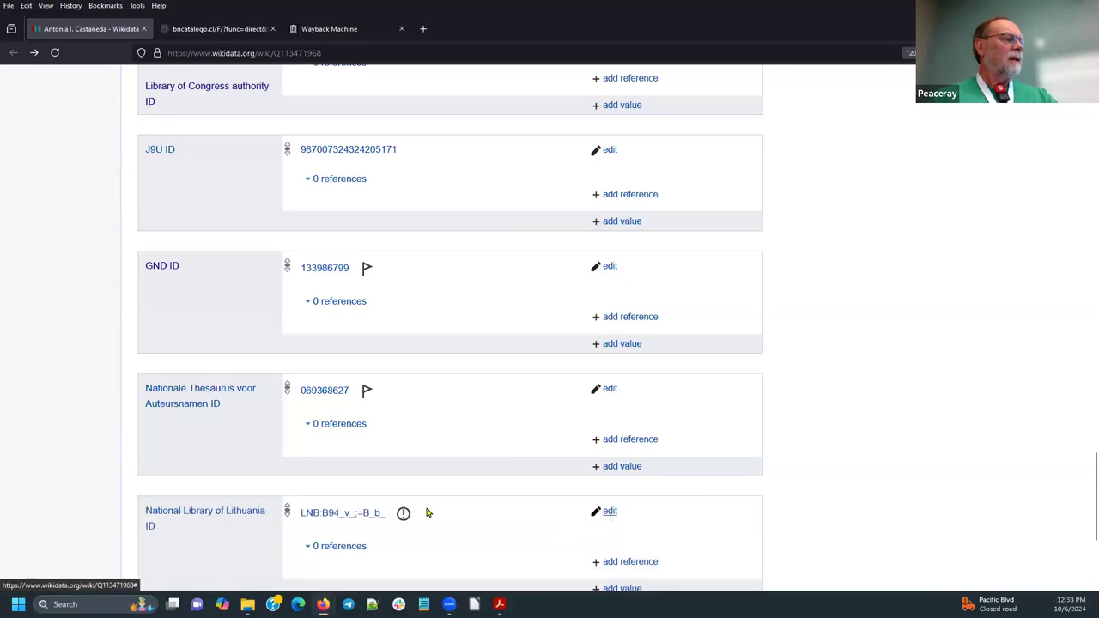
{"action": "left_click", "coordinate": [403, 513]}
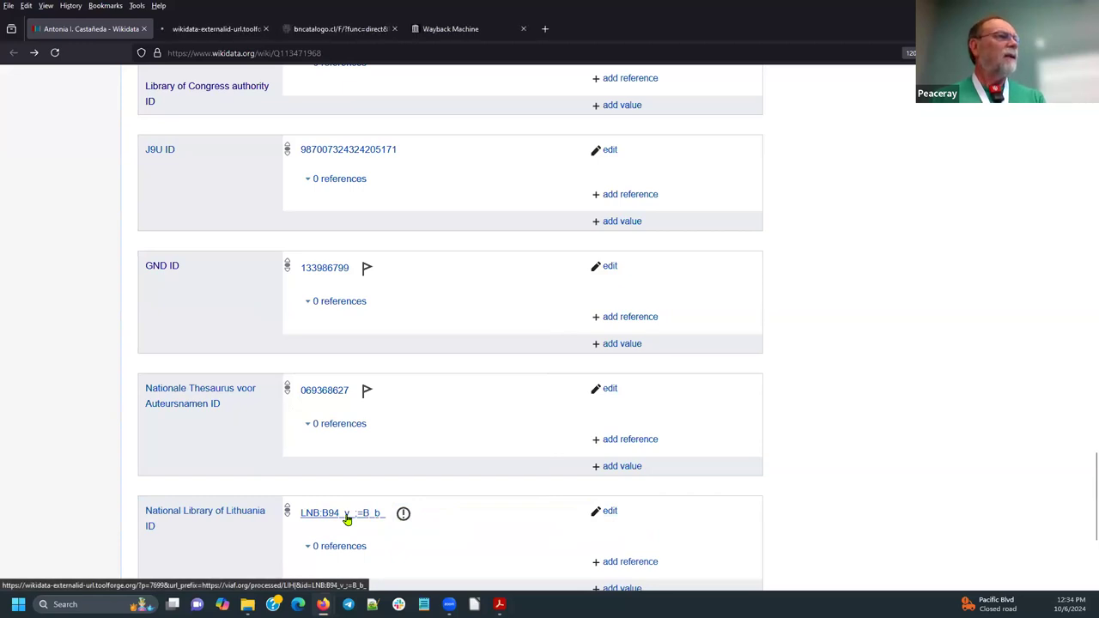
- Review the item's external sources in Reasonator, then bring up the WorldCat Entities search results
{"action": "left_click", "coordinate": [320, 512]}
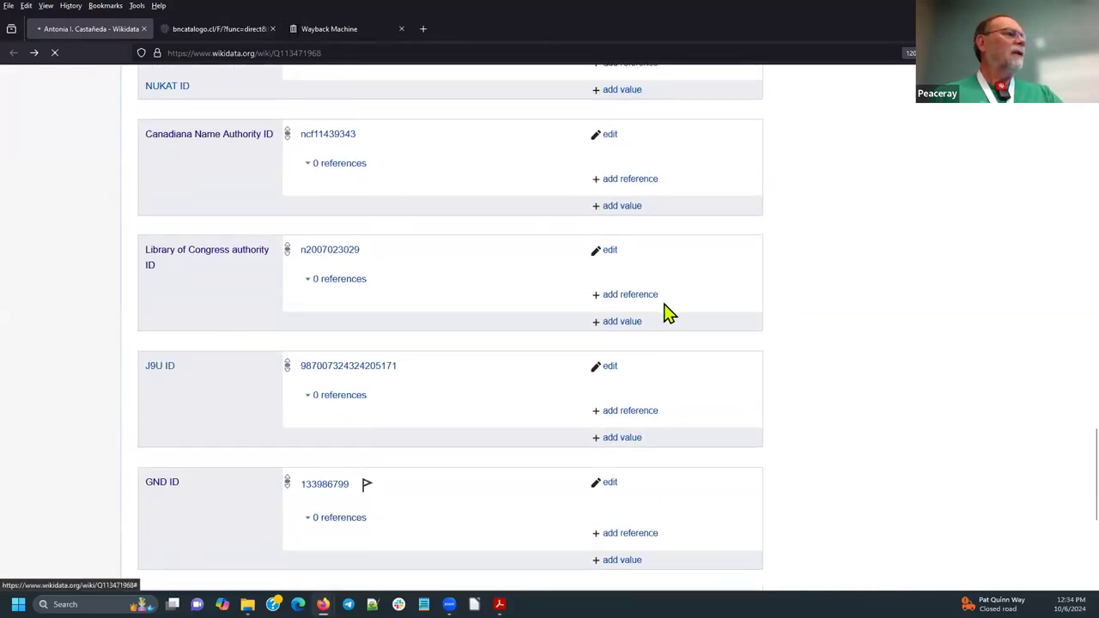
{"action": "scroll", "scroll_direction": "up", "scroll_amount": 3}
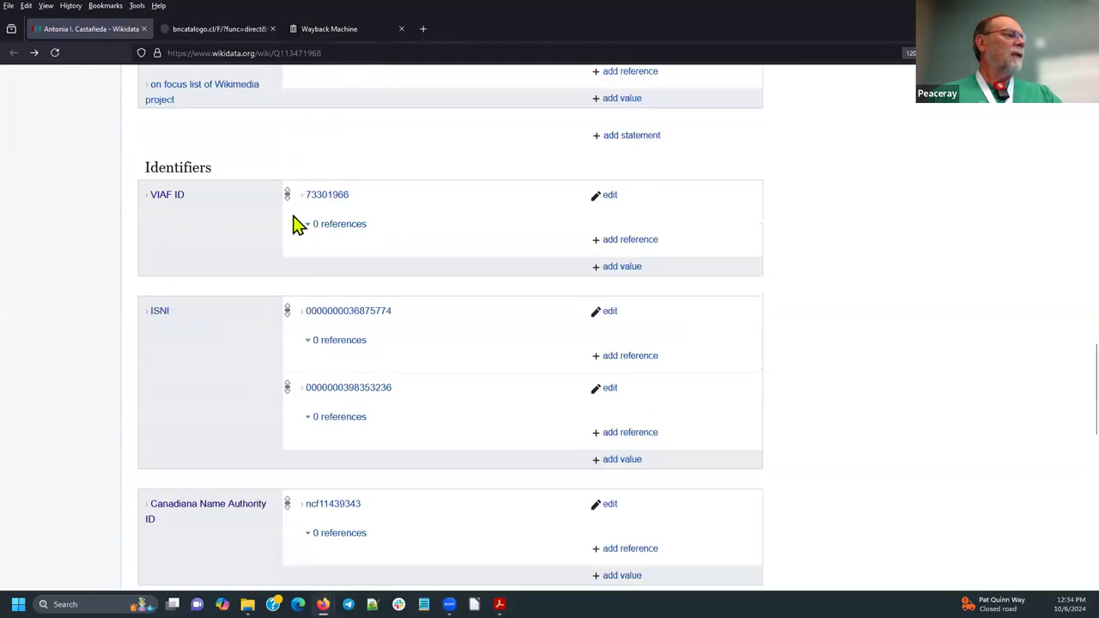
{"action": "scroll", "scroll_direction": "down", "scroll_amount": 3}
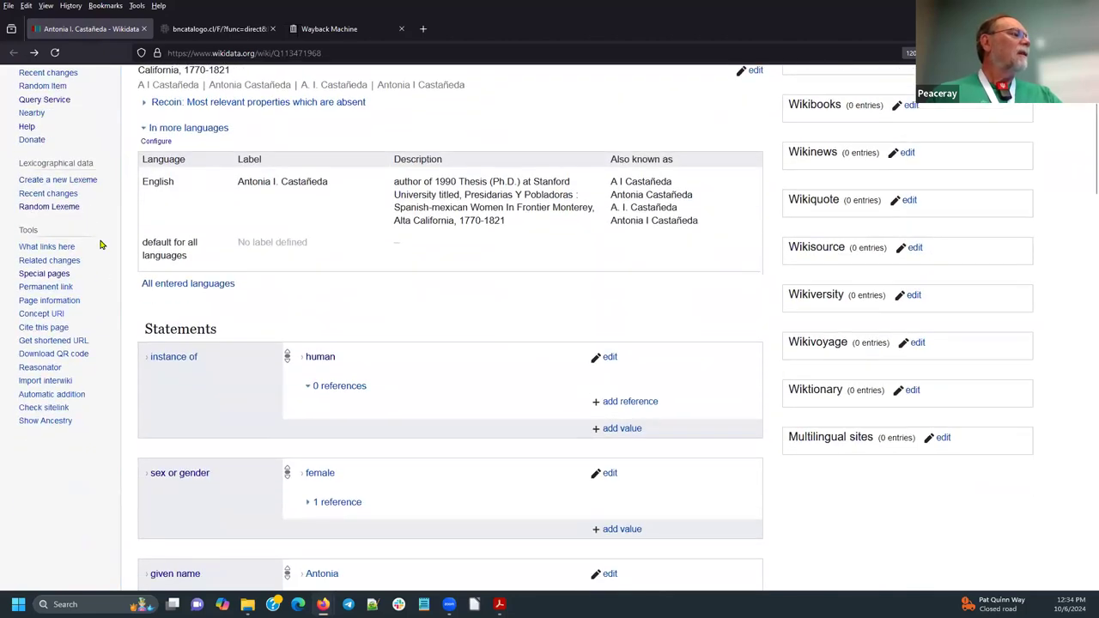
{"action": "mouse_move", "coordinate": [71, 361]}
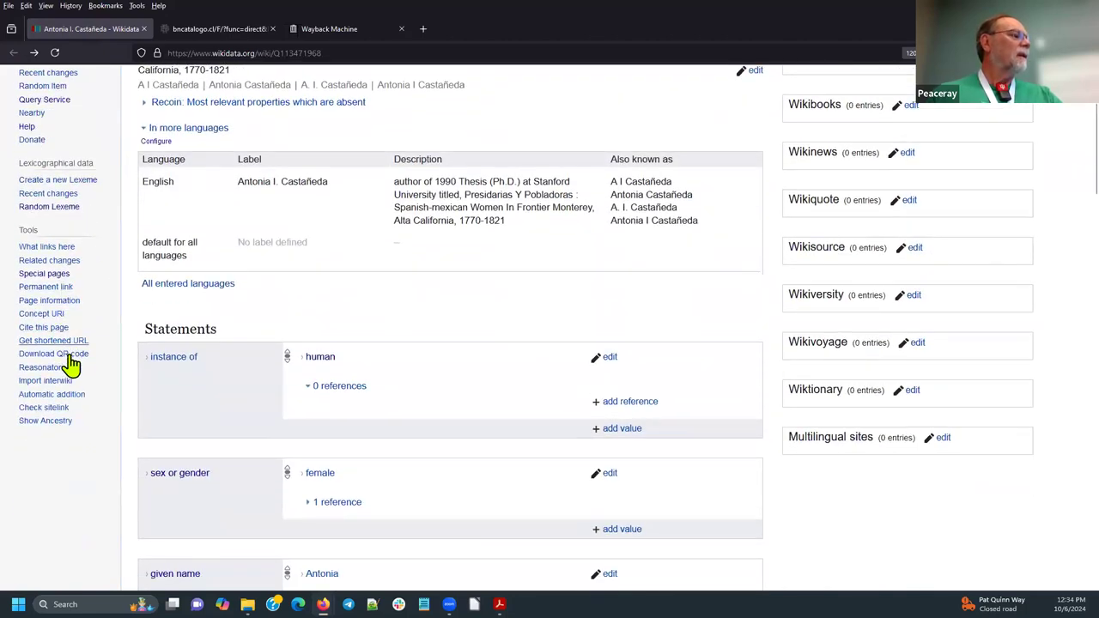
{"action": "left_click", "coordinate": [39, 366]}
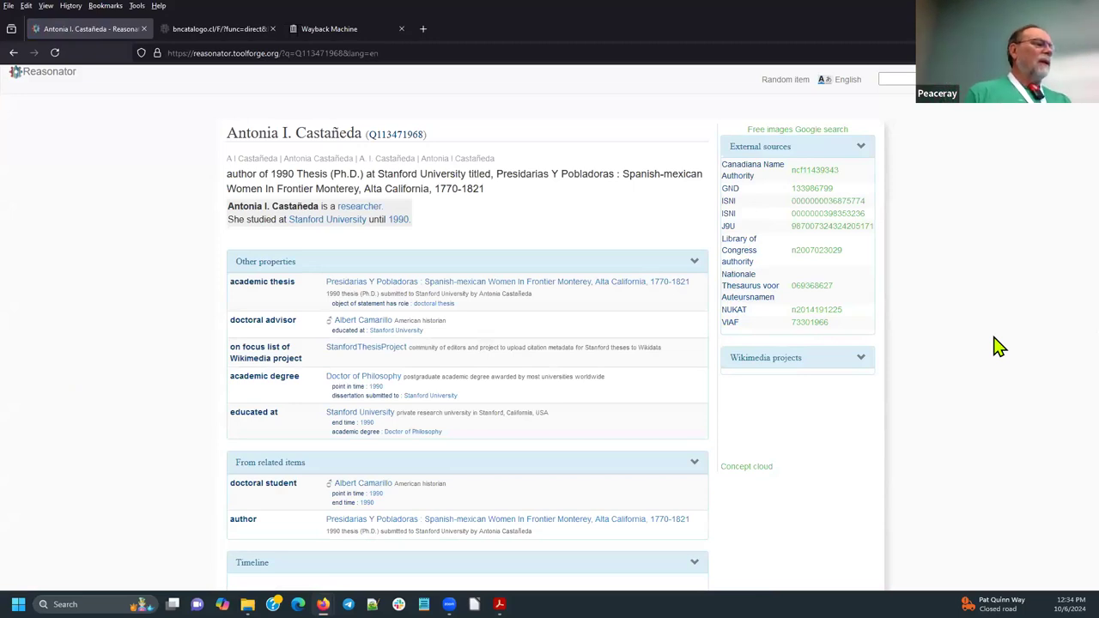
{"action": "mouse_move", "coordinate": [986, 292]}
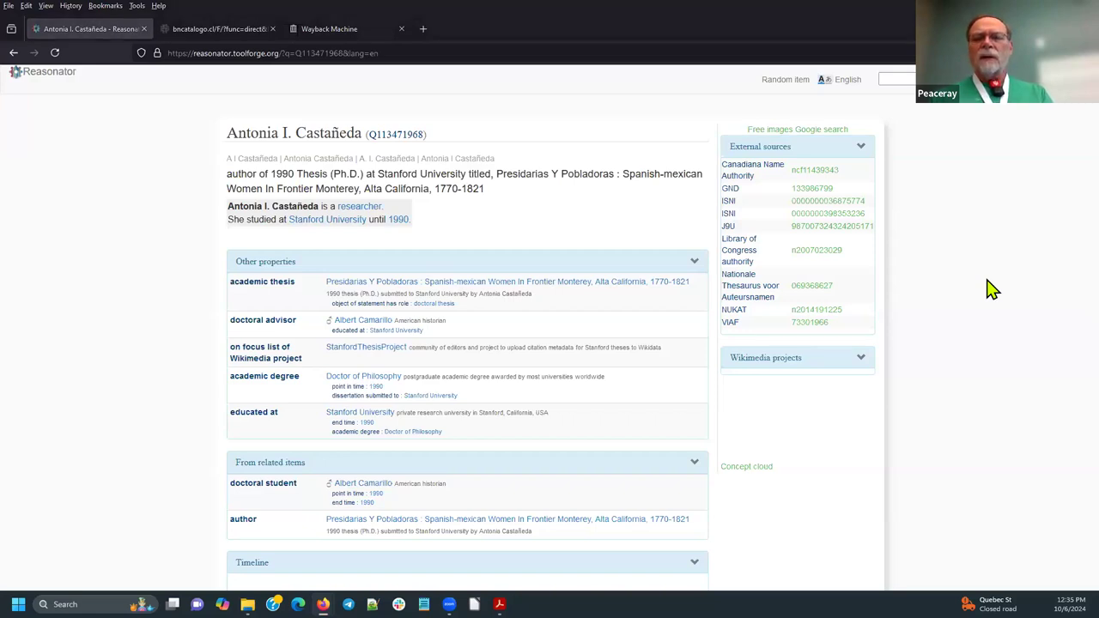
{"action": "left_click", "coordinate": [477, 28]}
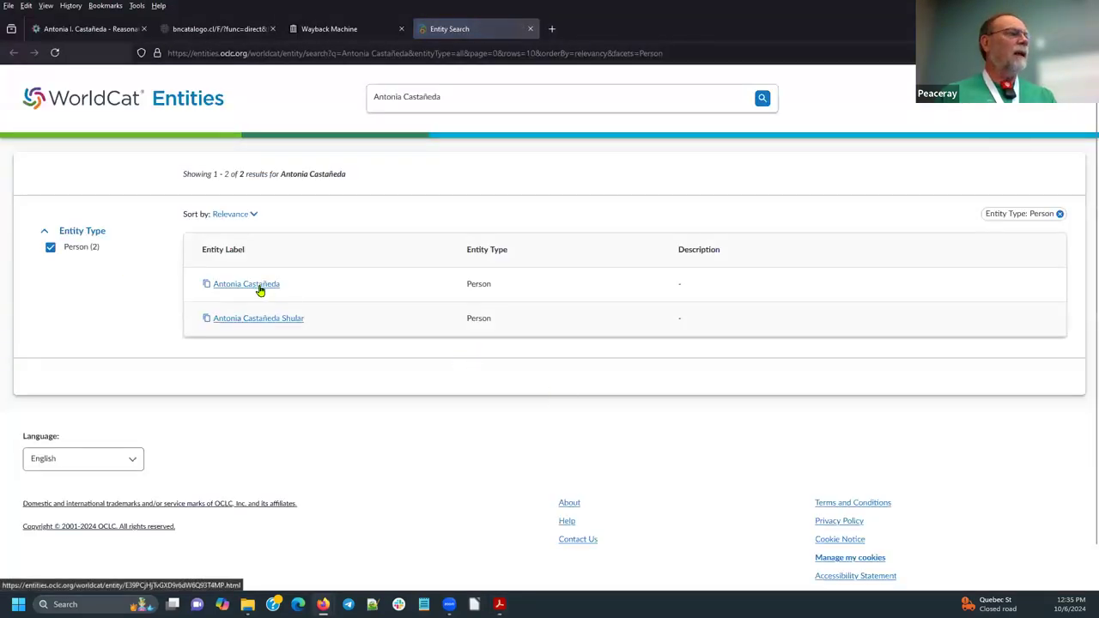
- Open Antonia Castañeda's WorldCat person entity, close the extra tab, and select its URI identifier
{"action": "left_click", "coordinate": [246, 283]}
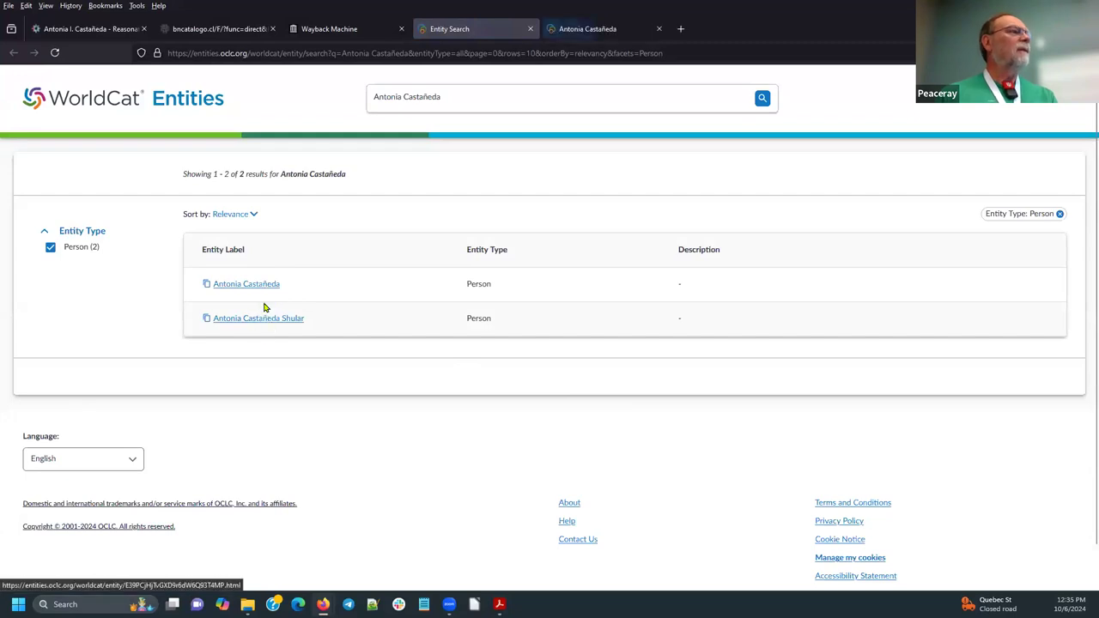
{"action": "mouse_move", "coordinate": [253, 285]}
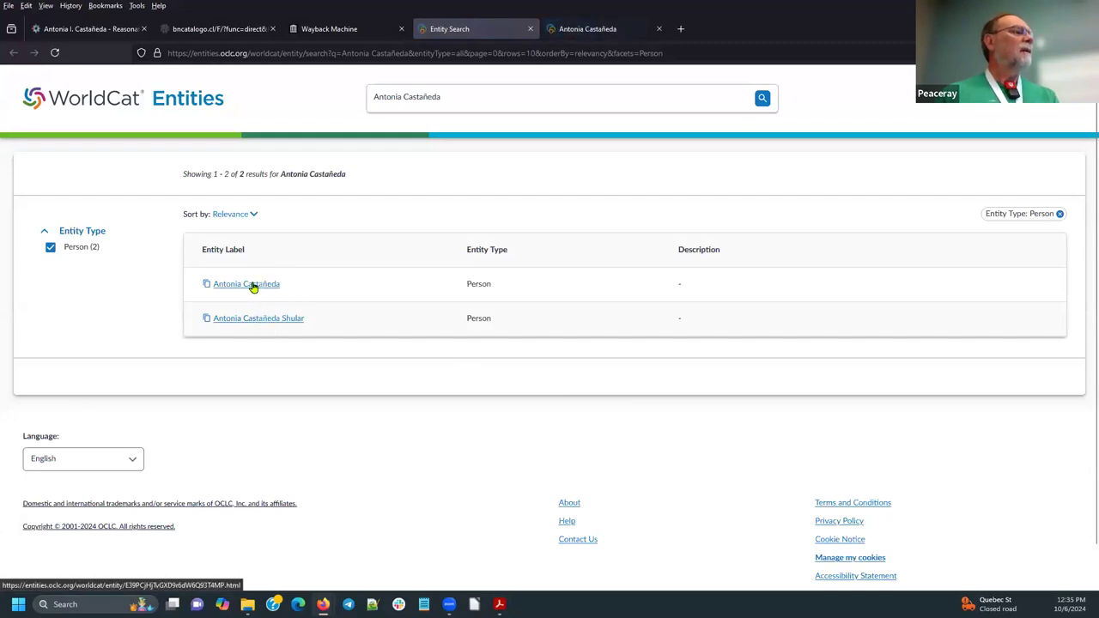
{"action": "left_click", "coordinate": [246, 284]}
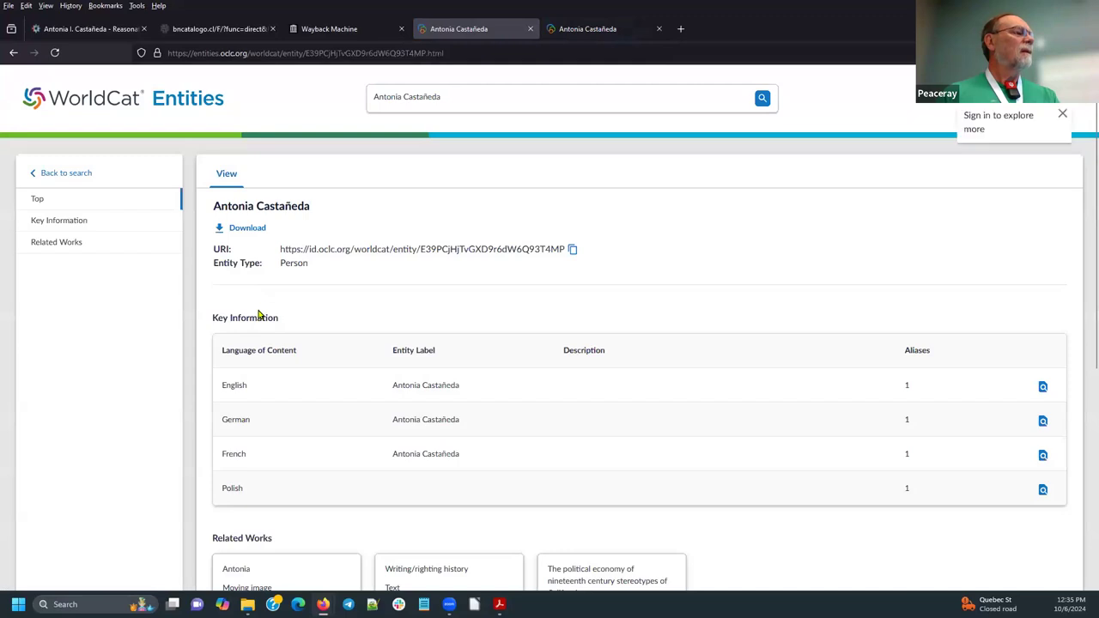
{"action": "mouse_move", "coordinate": [292, 304]}
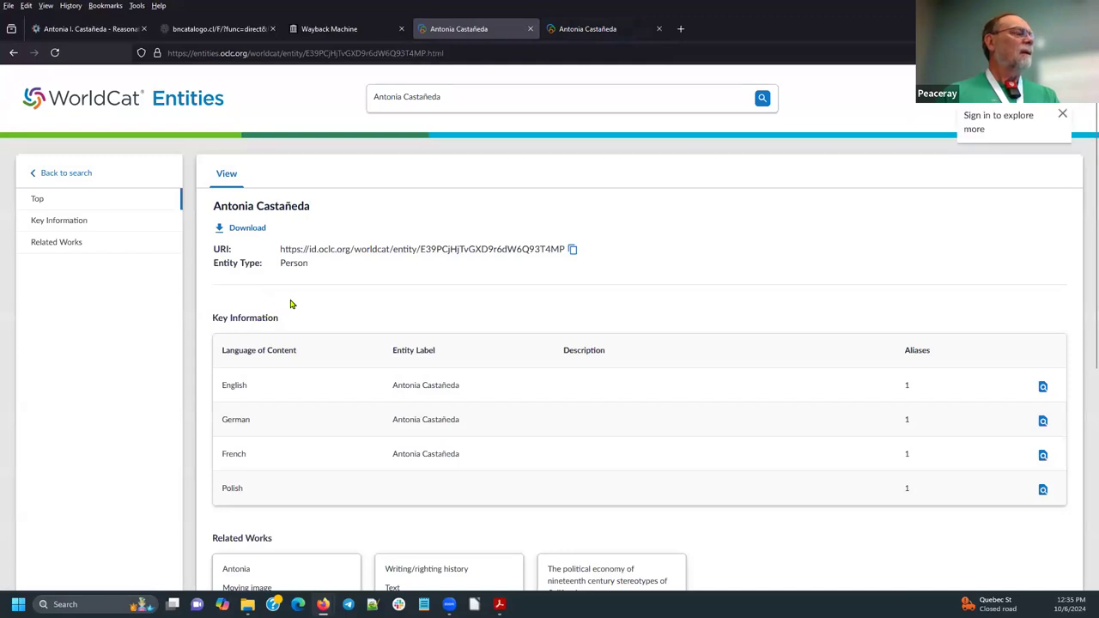
{"action": "left_click", "coordinate": [86, 29]}
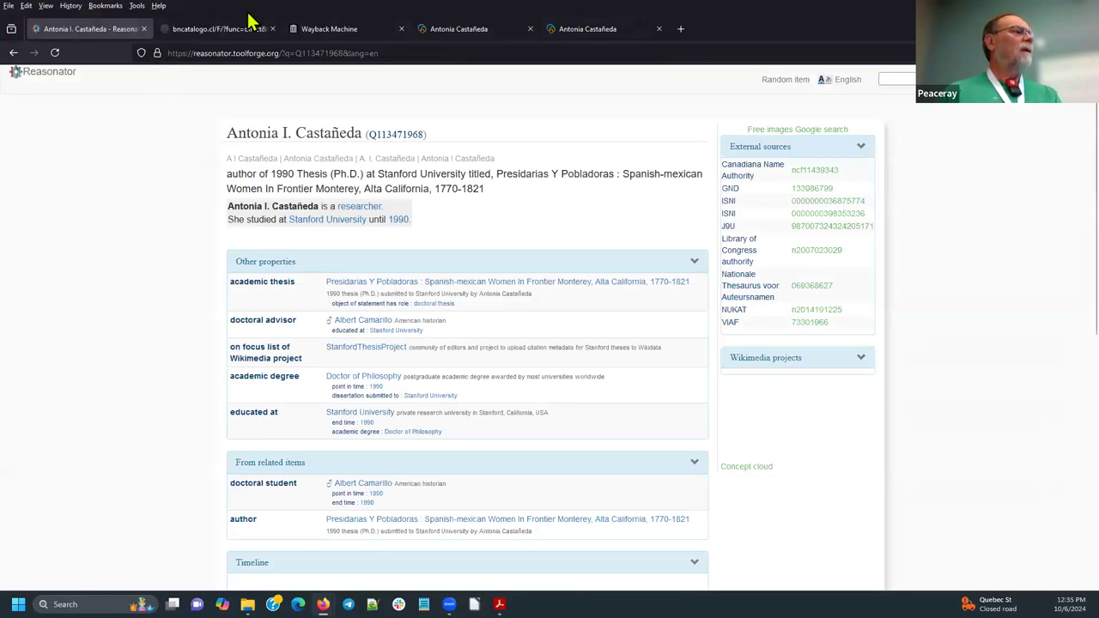
{"action": "left_click", "coordinate": [214, 28]}
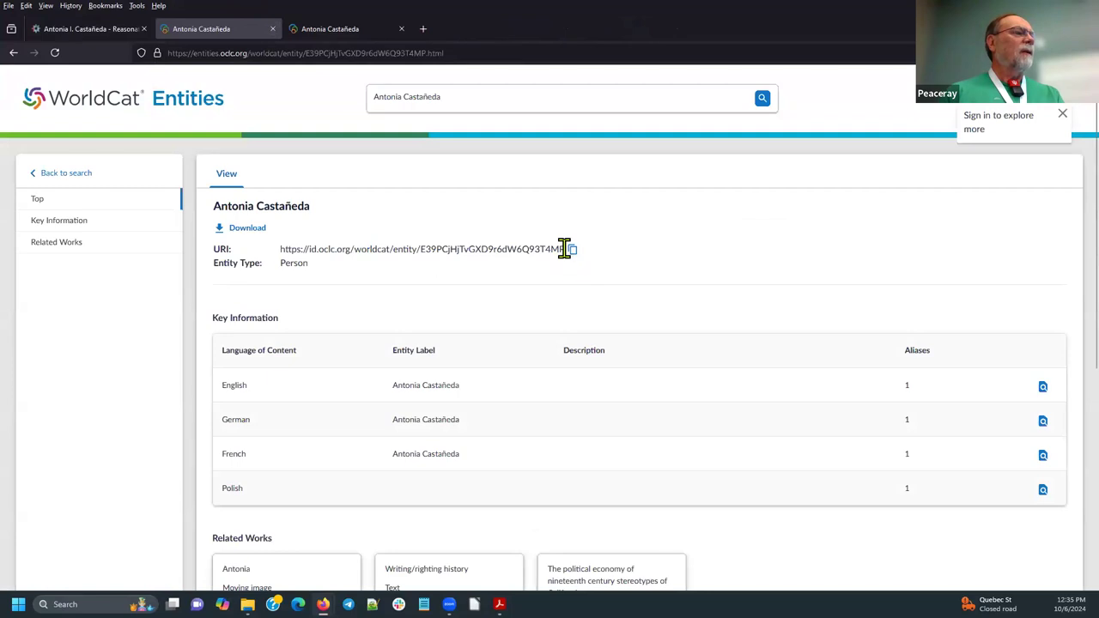
{"action": "left_click", "coordinate": [572, 249]}
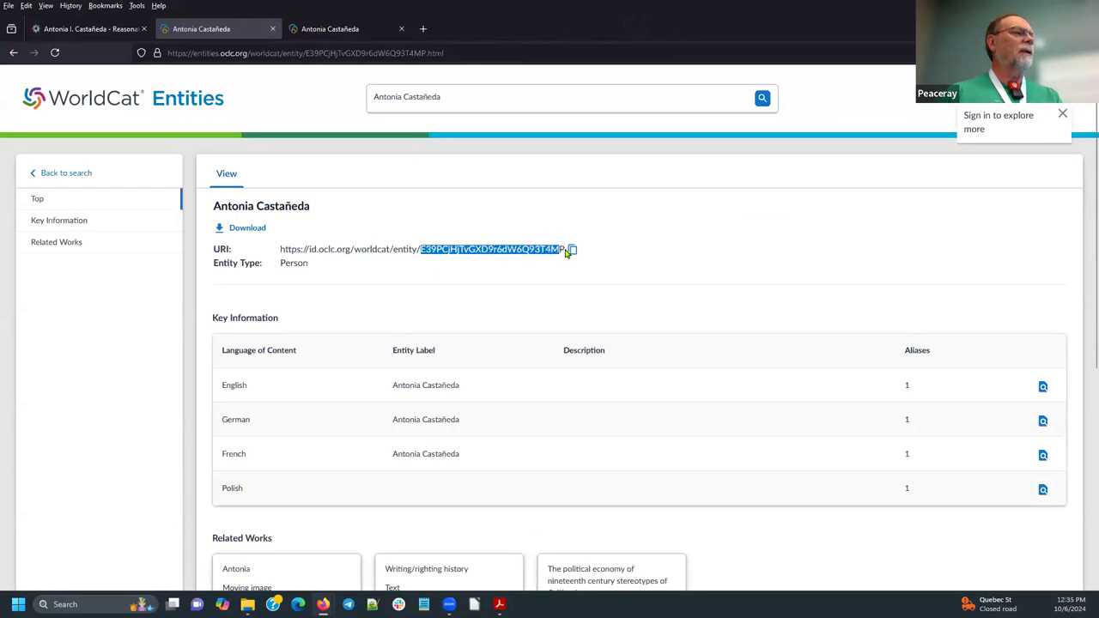
{"action": "mouse_move", "coordinate": [572, 249]}
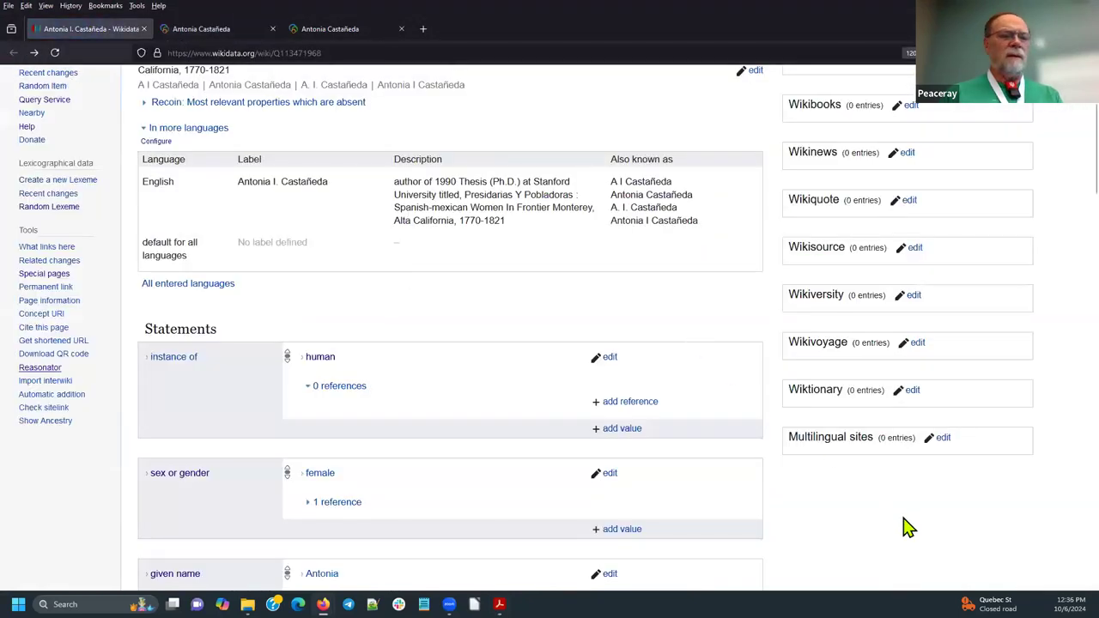
- Publish a new WorldCat Entities ID statement with value E39PCjHjTvGXD9r6dW6Q93T4MP
{"action": "scroll", "scroll_direction": "down", "scroll_amount": 3}
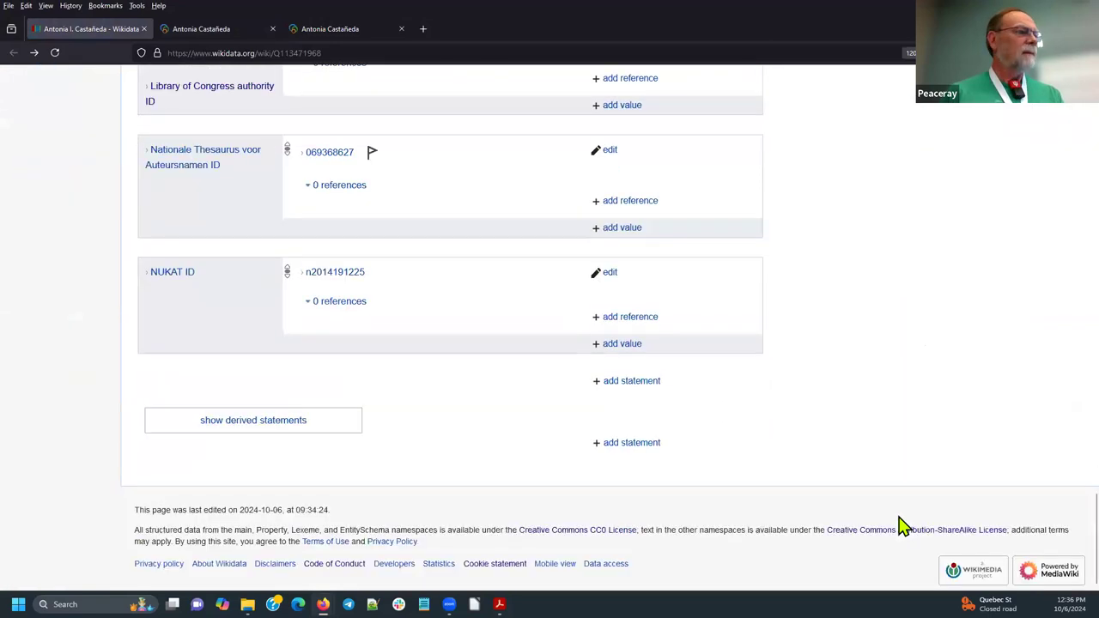
{"action": "left_click", "coordinate": [631, 381]}
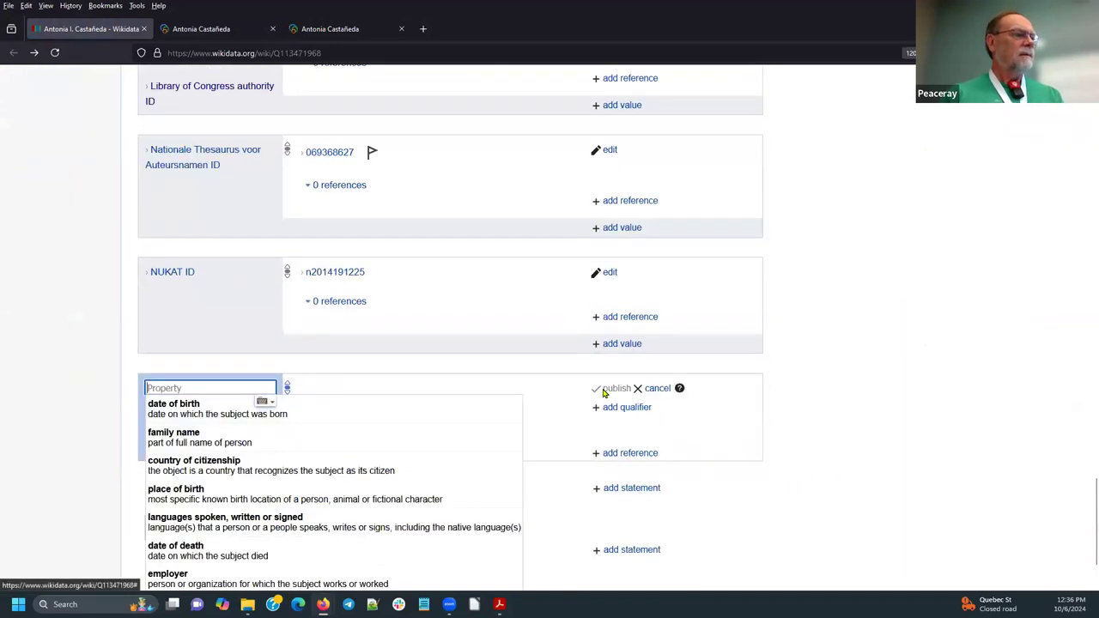
{"action": "type", "text": "world"}
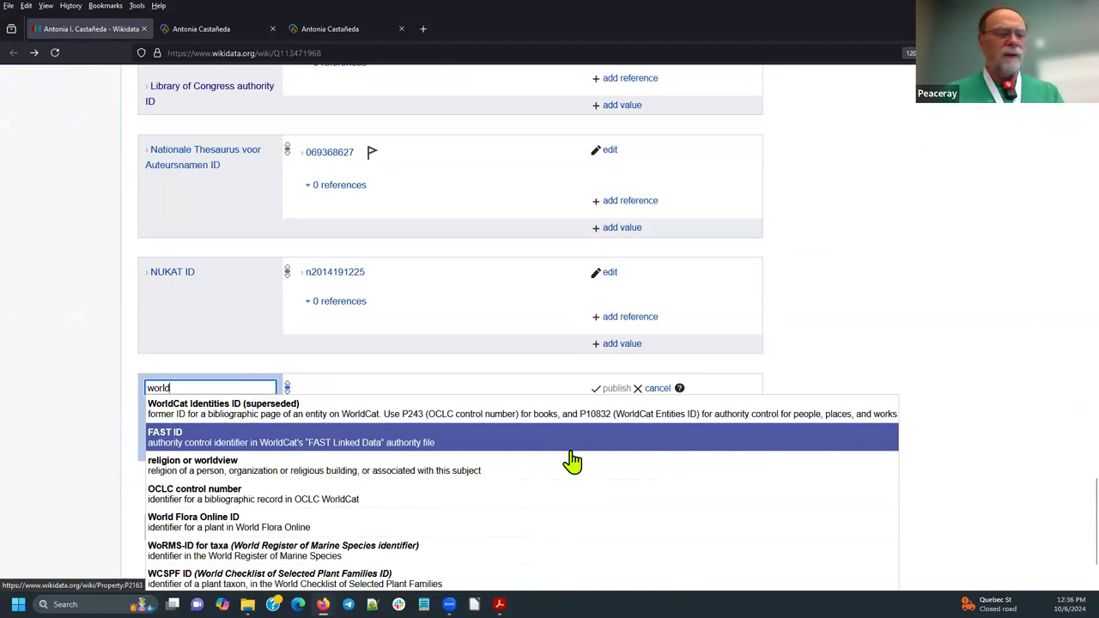
{"action": "type", "text": "cat"}
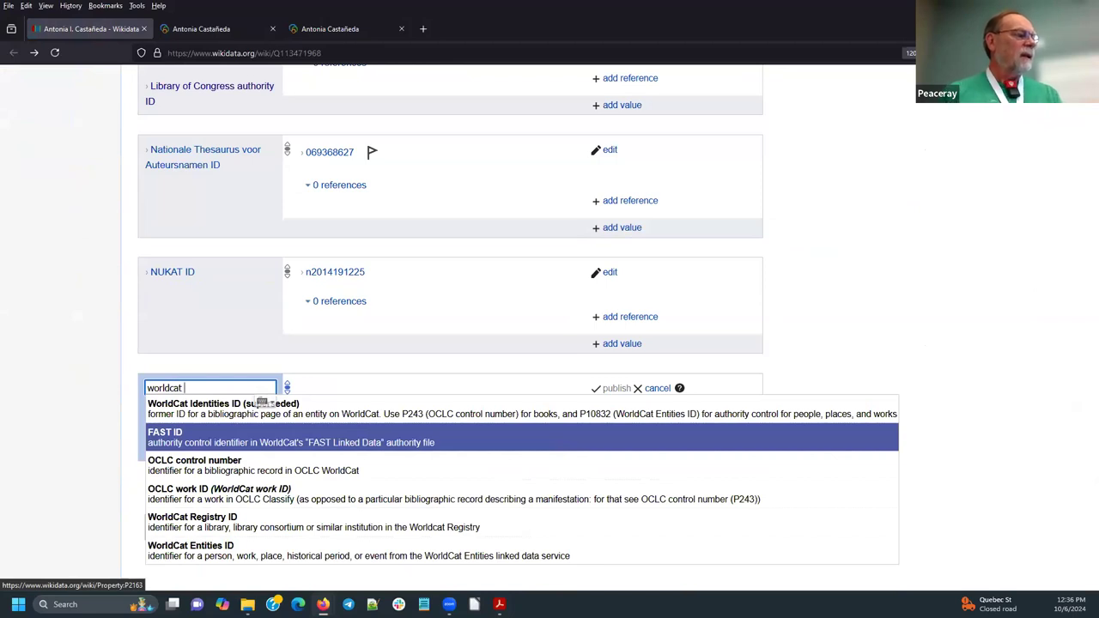
{"action": "left_click", "coordinate": [190, 545]}
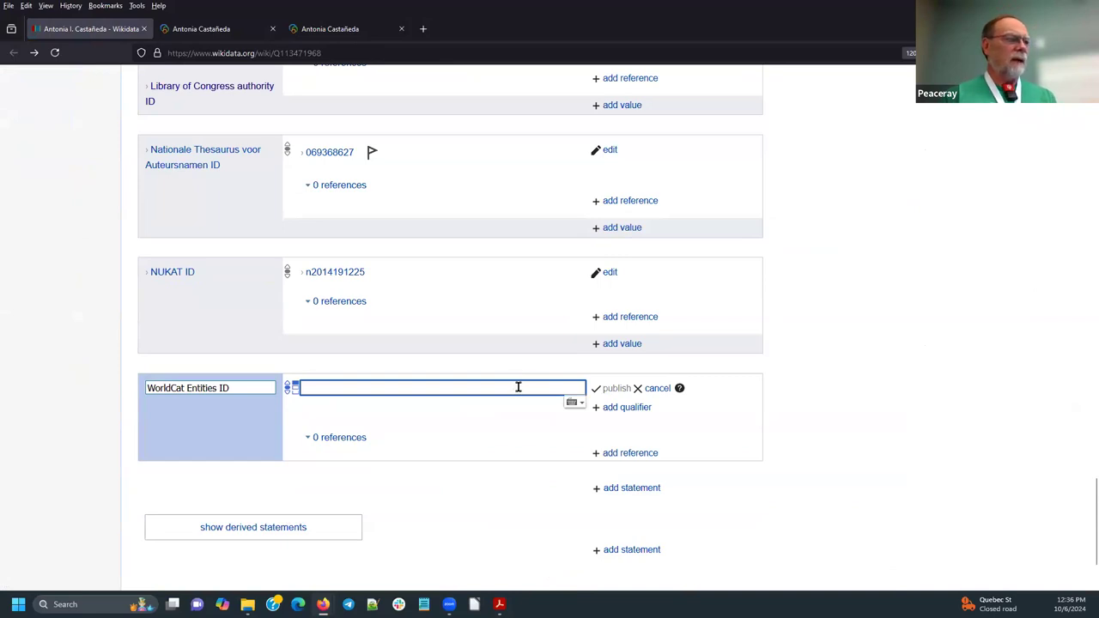
{"action": "type", "text": "E39PCjHjTvGXD9r6dW6Q93T4MP"}
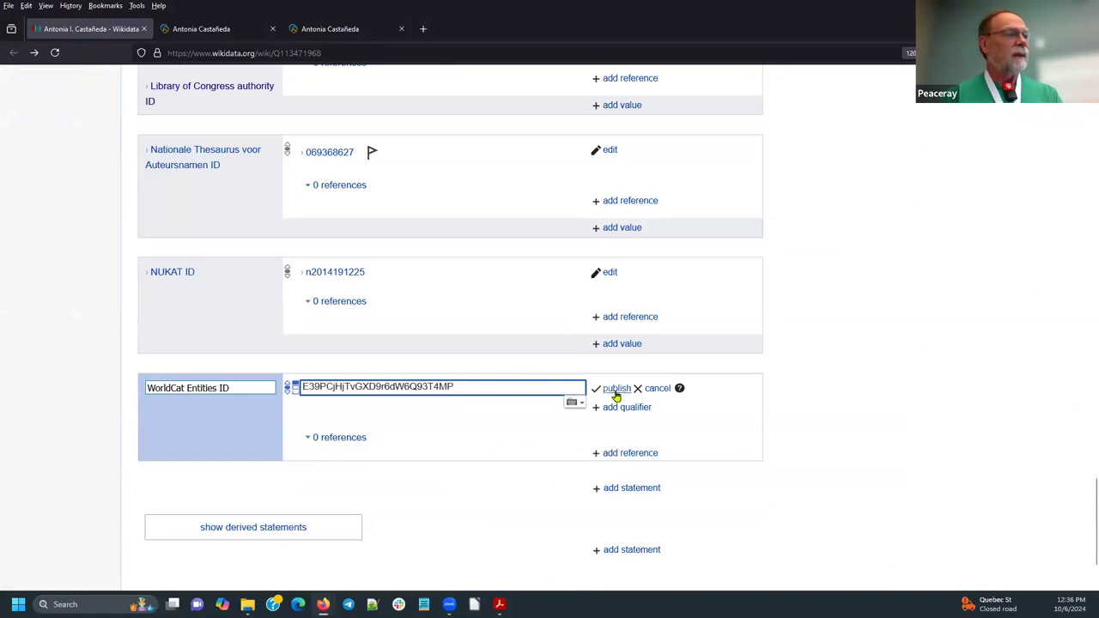
{"action": "left_click", "coordinate": [616, 388]}
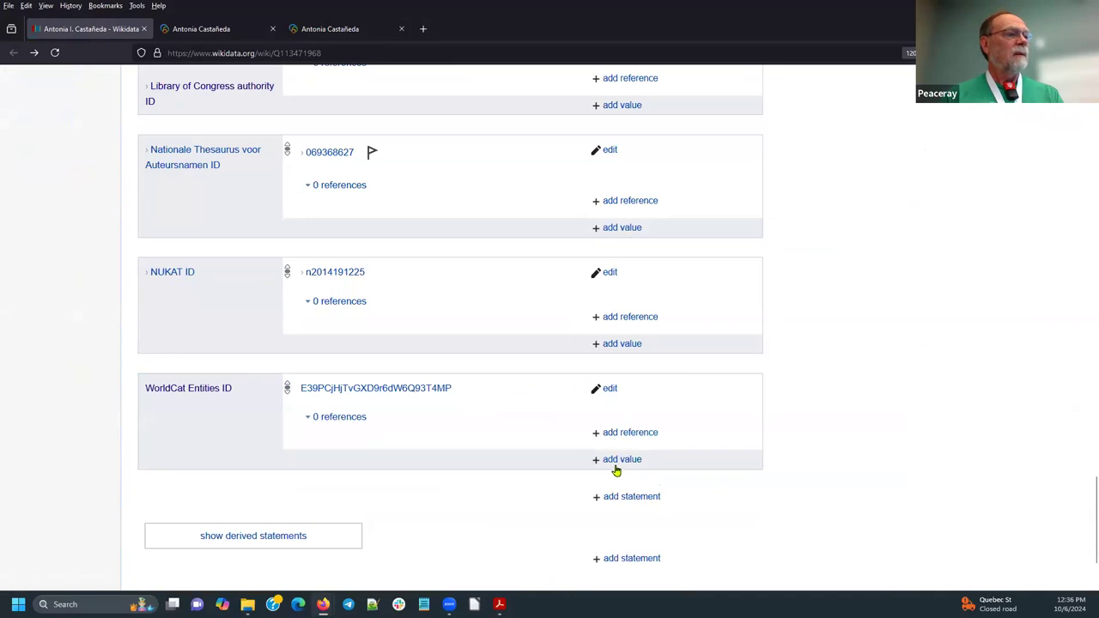
- Copy the Castañeda Shular ID from WorldCat and publish E39PCjHg9tvYpGCmrKJfrqQ9wy as another value
{"action": "left_click", "coordinate": [621, 458]}
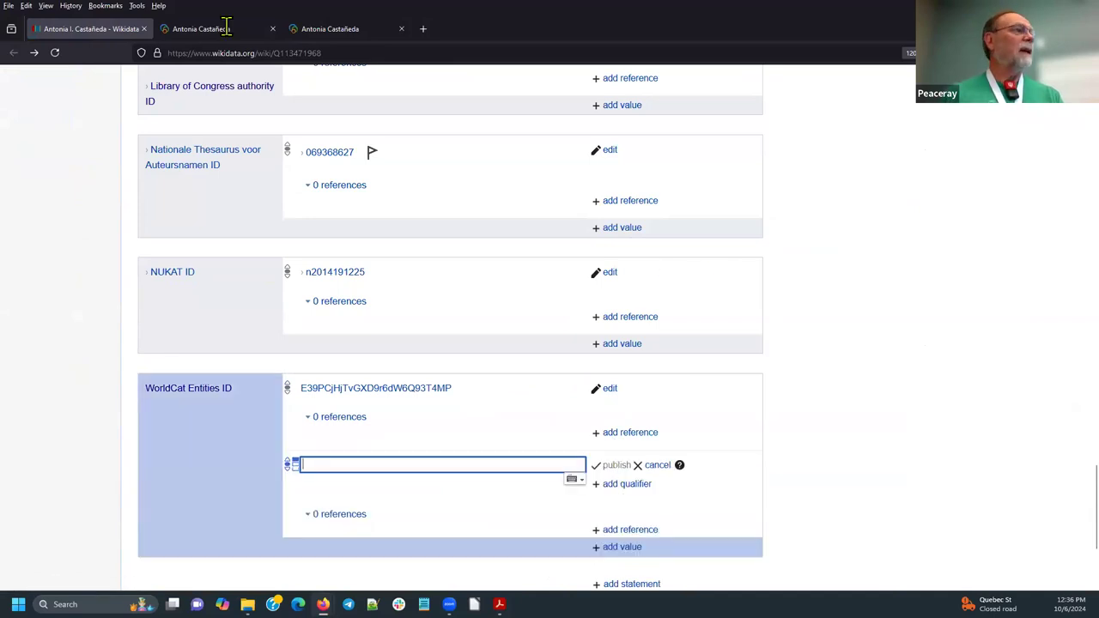
{"action": "left_click", "coordinate": [218, 28]}
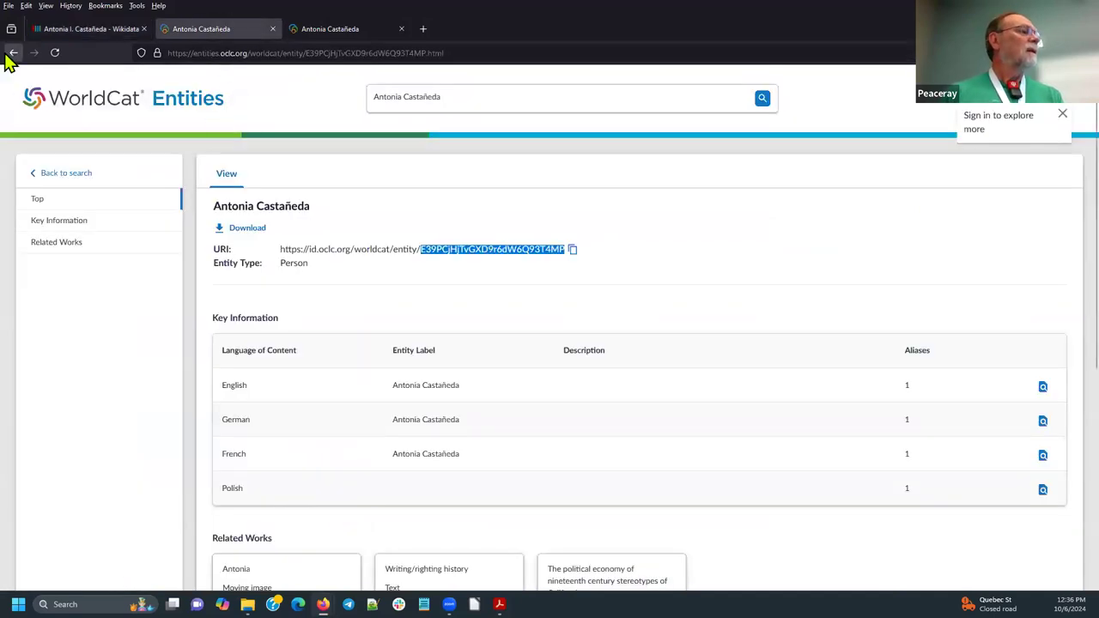
{"action": "left_click", "coordinate": [12, 53]}
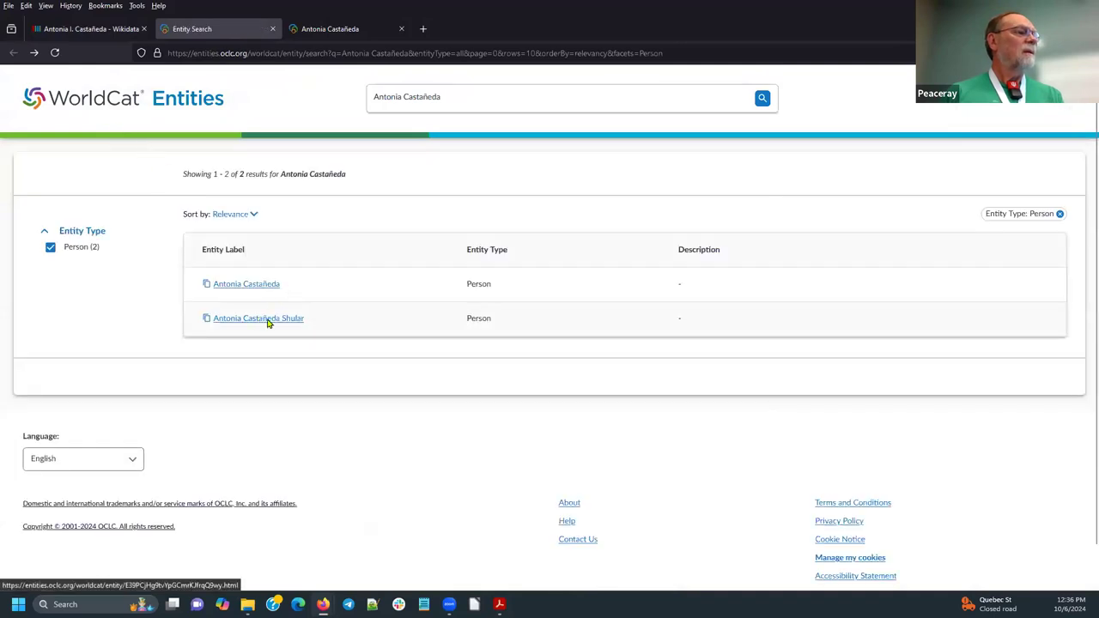
{"action": "left_click", "coordinate": [258, 317]}
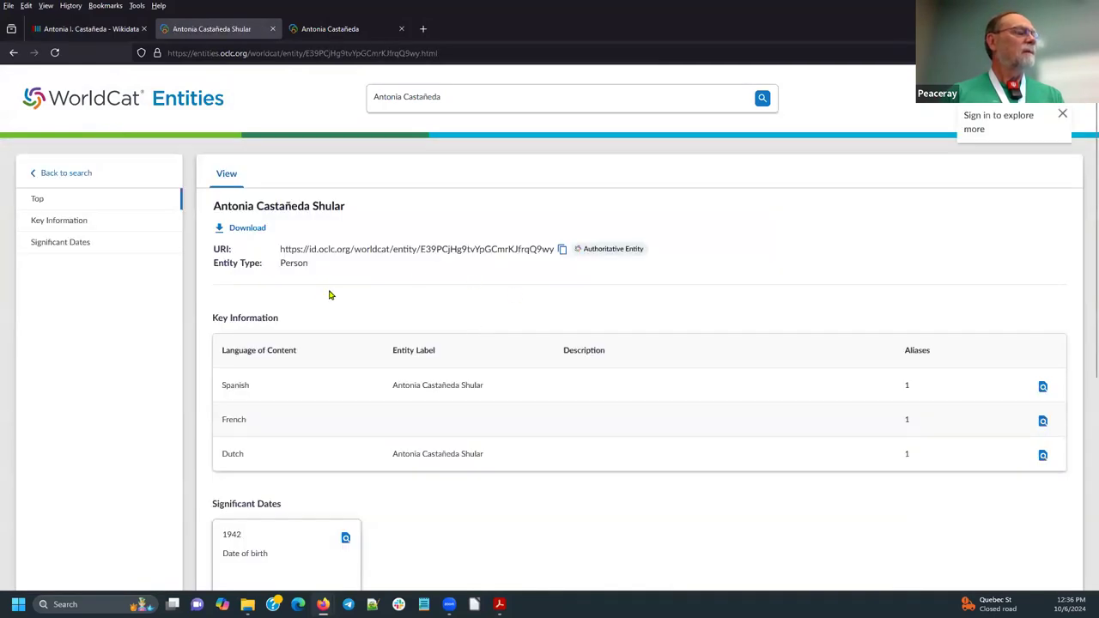
{"action": "mouse_move", "coordinate": [417, 249]}
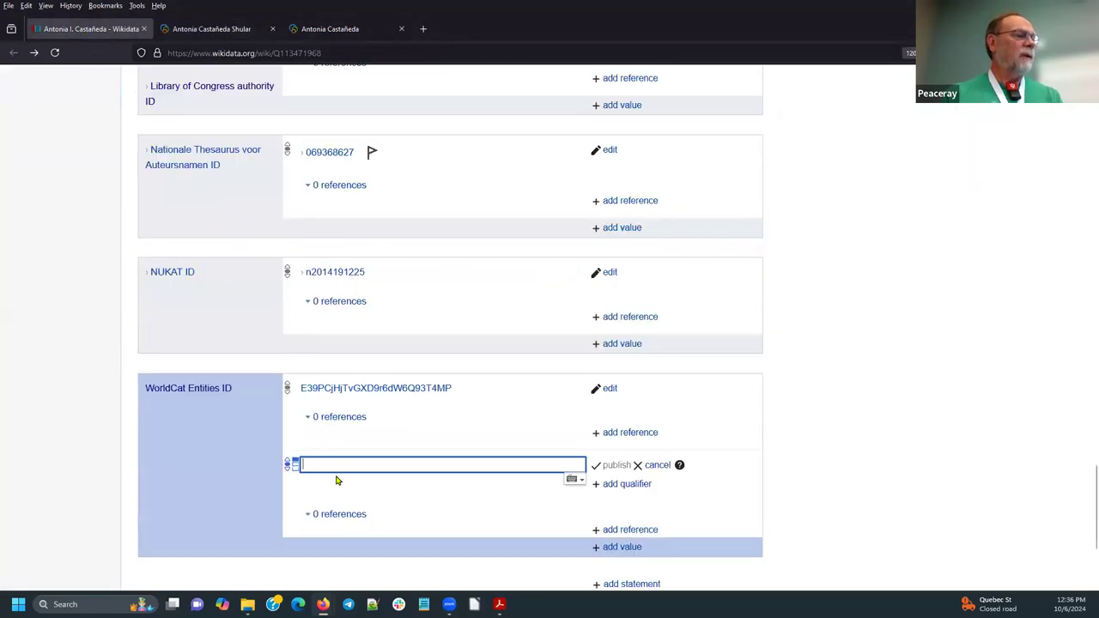
{"action": "type", "text": "E39PCjHg9tvYpGCmrKJfrqQ9wy"}
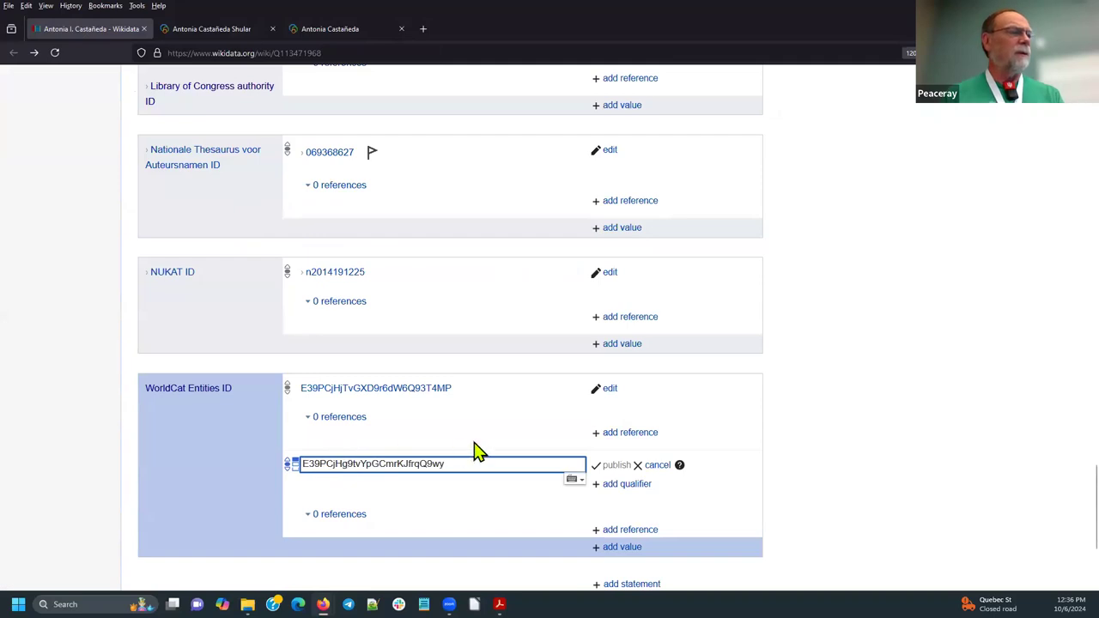
{"action": "left_click", "coordinate": [617, 464]}
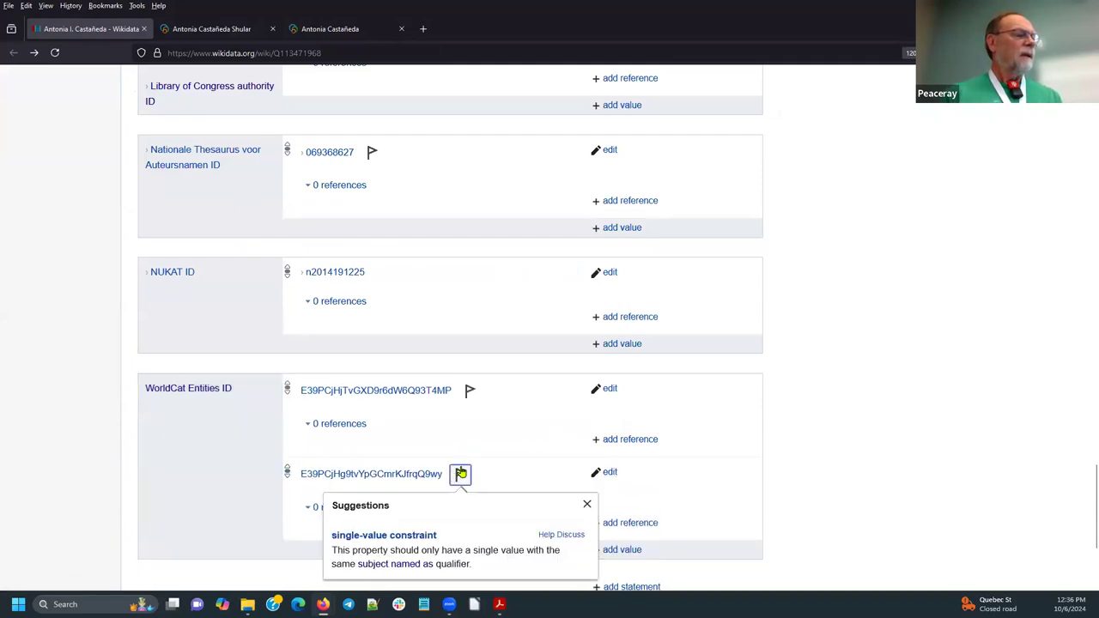
{"action": "mouse_move", "coordinate": [460, 474]}
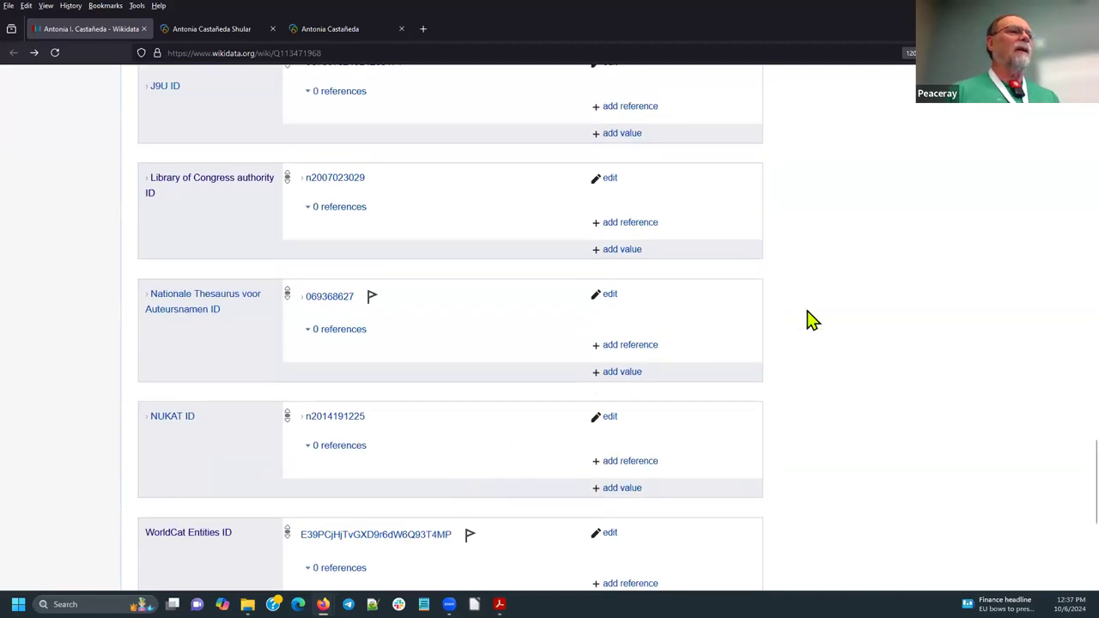
- Check that Reasonator's external sources list both WorldCat Entities IDs, then return to Wikidata
{"action": "scroll", "scroll_direction": "up", "scroll_amount": 3}
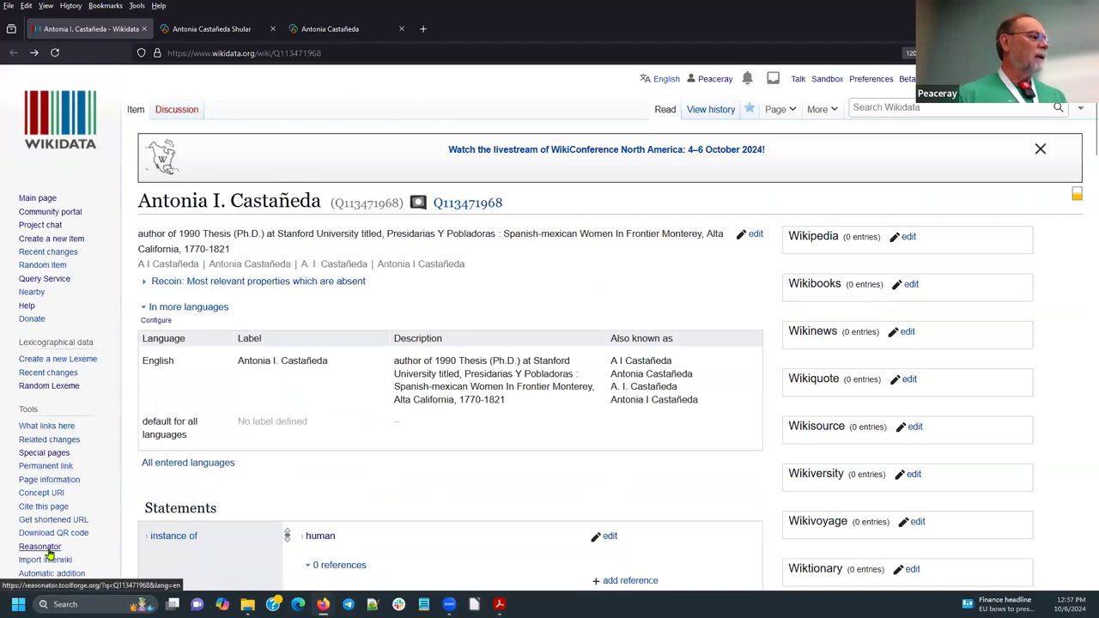
{"action": "left_click", "coordinate": [39, 547]}
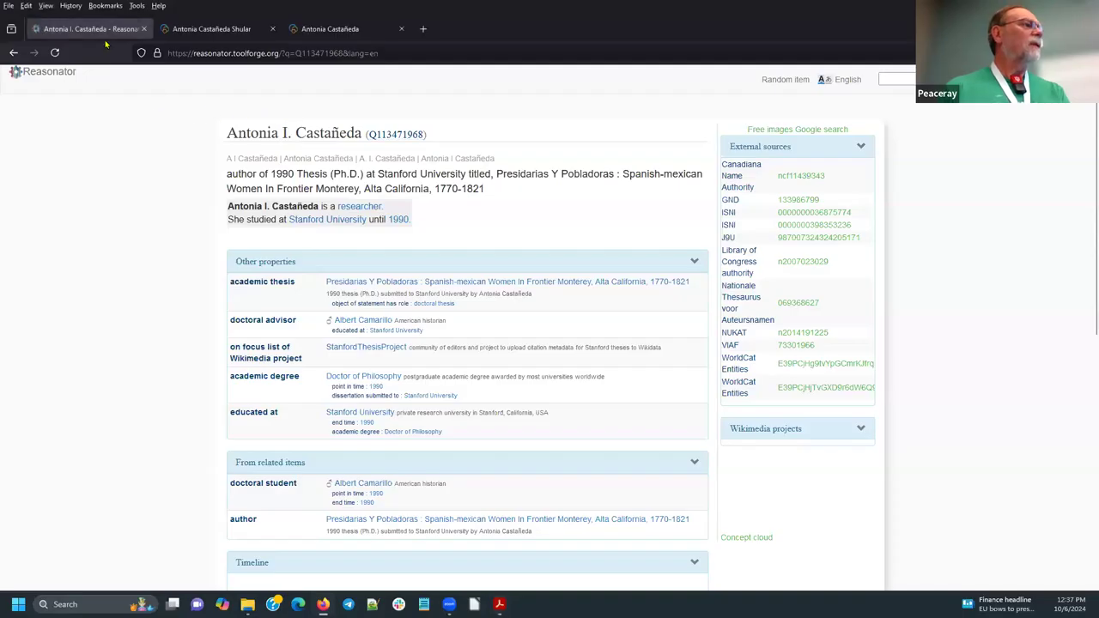
{"action": "left_click", "coordinate": [388, 134]}
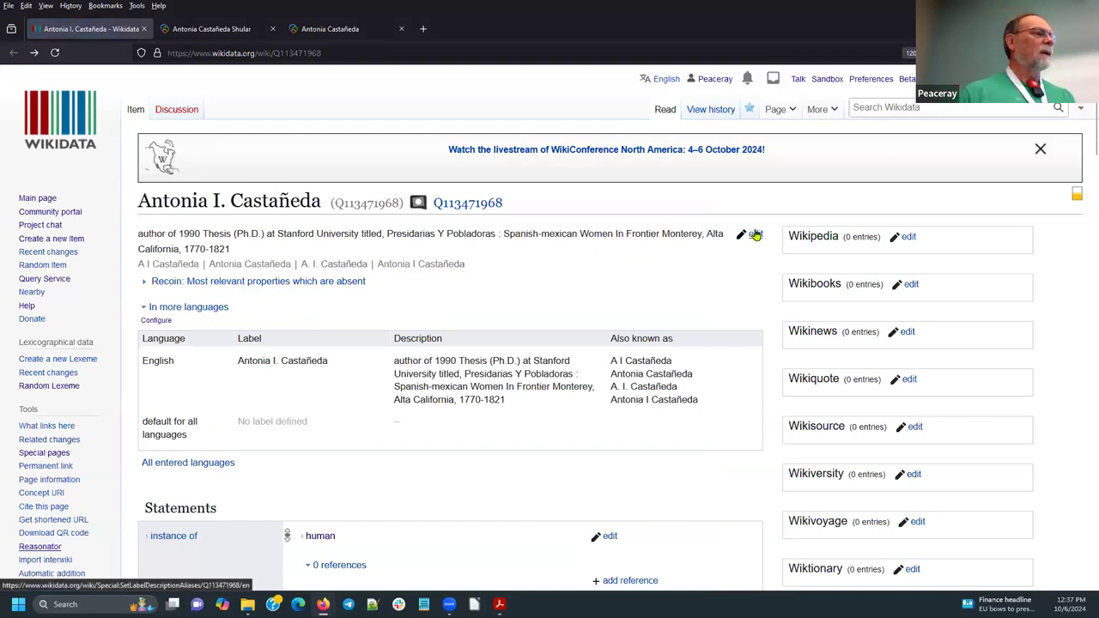
- Enter Antonia I. Castañeda as a label in the item's label table
{"action": "left_click", "coordinate": [741, 233]}
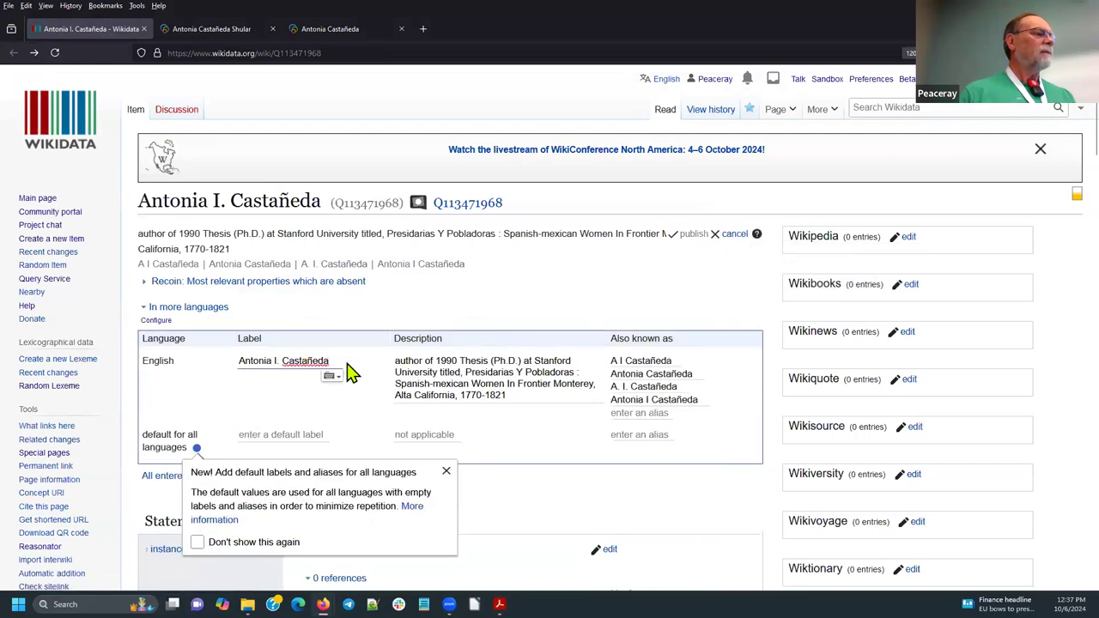
{"action": "double_click", "coordinate": [283, 360]}
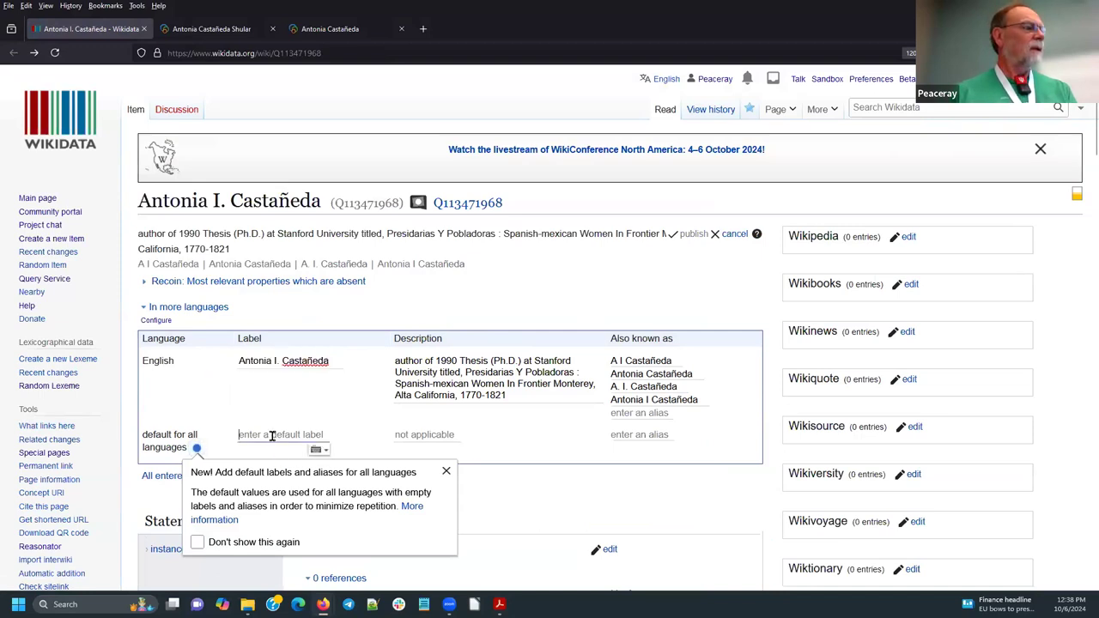
{"action": "type", "text": "Antonia I. Castañeda"}
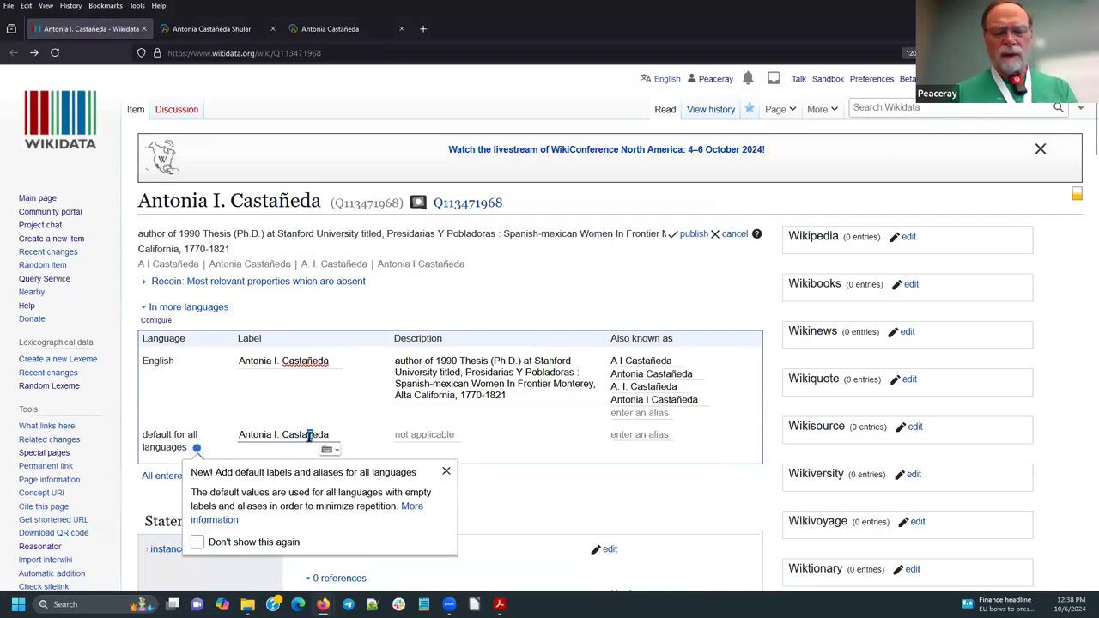
{"action": "mouse_move", "coordinate": [496, 428]}
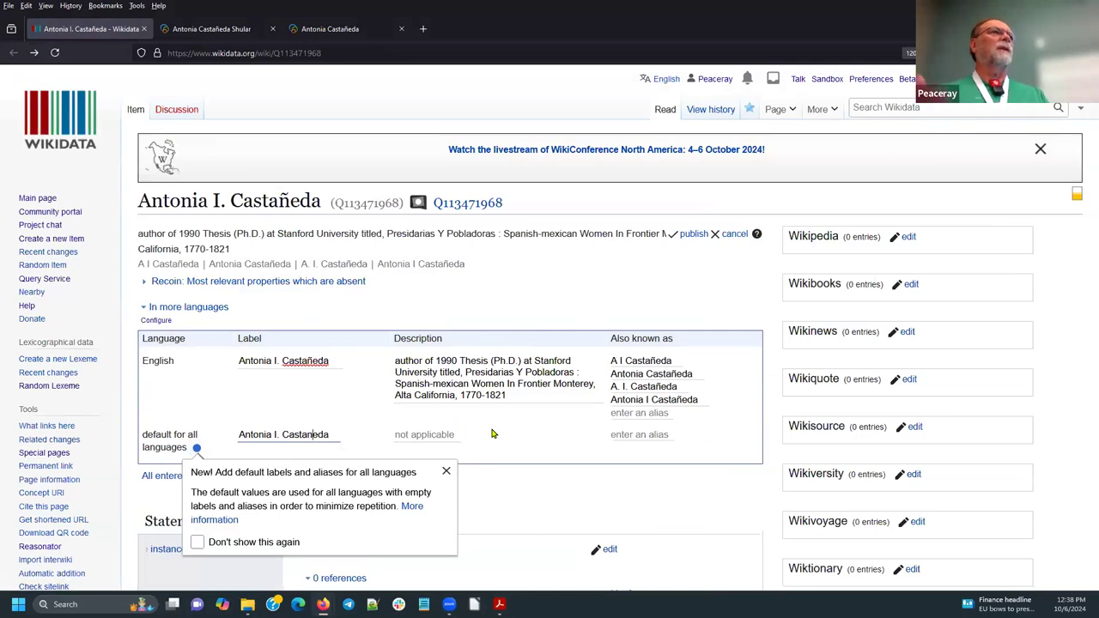
{"action": "mouse_move", "coordinate": [553, 416]}
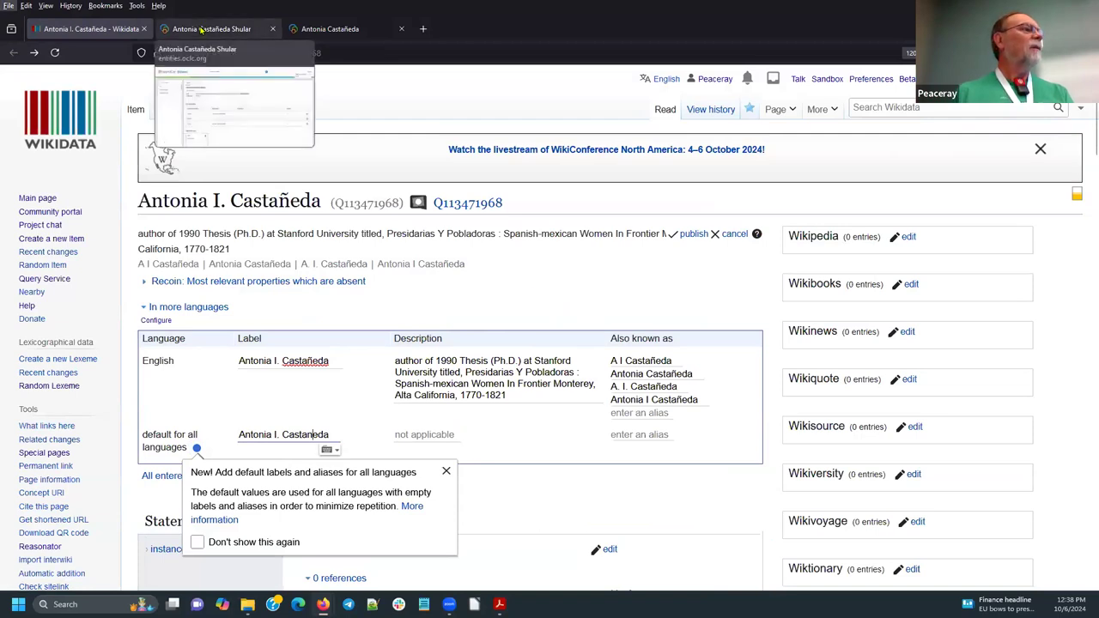
- Add the alias Antonia Castañeda Shular, copied from WorldCat, and publish the edits
{"action": "left_click", "coordinate": [215, 28]}
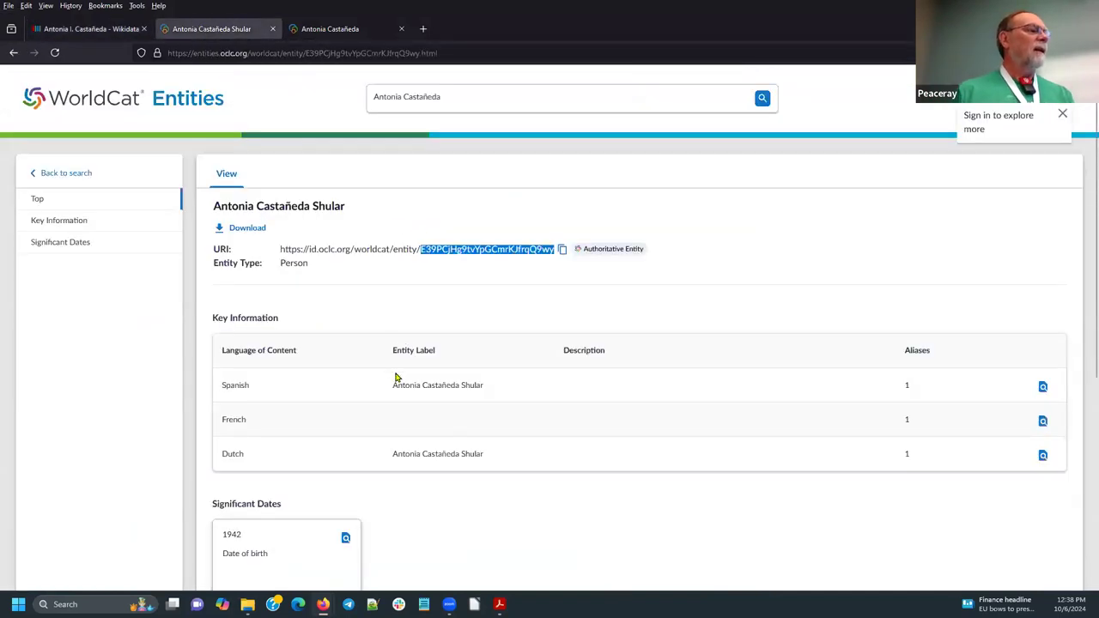
{"action": "double_click", "coordinate": [437, 385]}
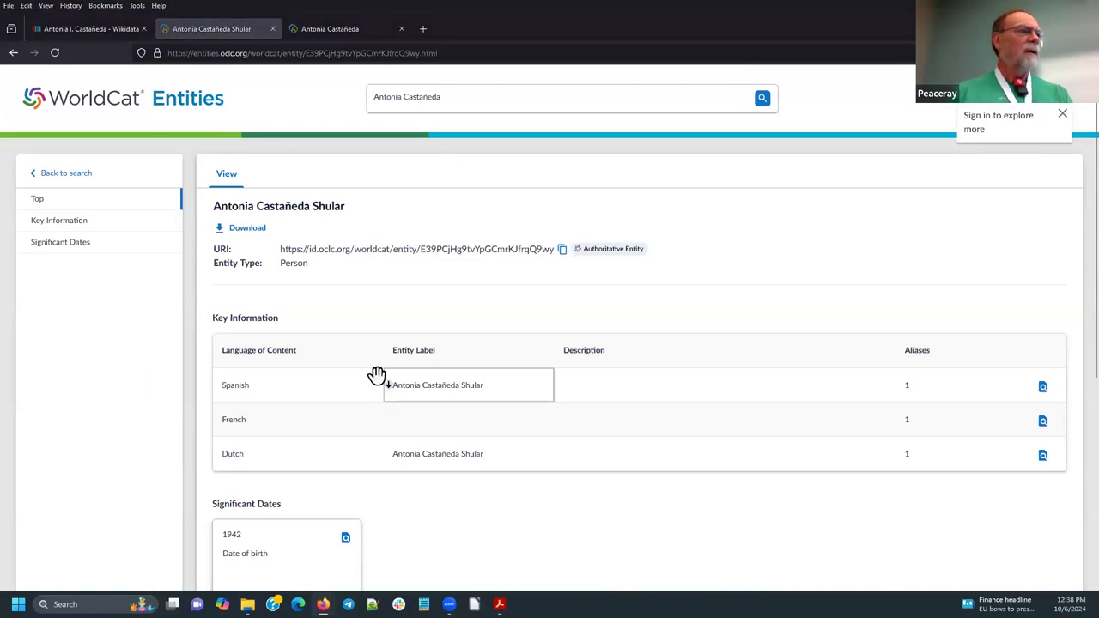
{"action": "left_click", "coordinate": [86, 29]}
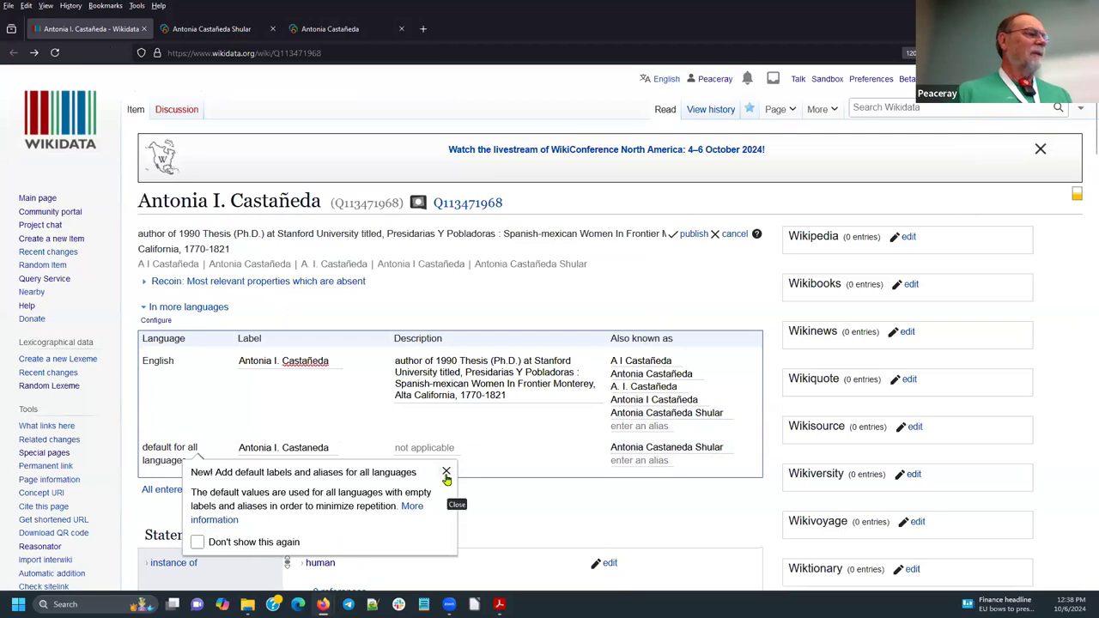
{"action": "left_click", "coordinate": [446, 472]}
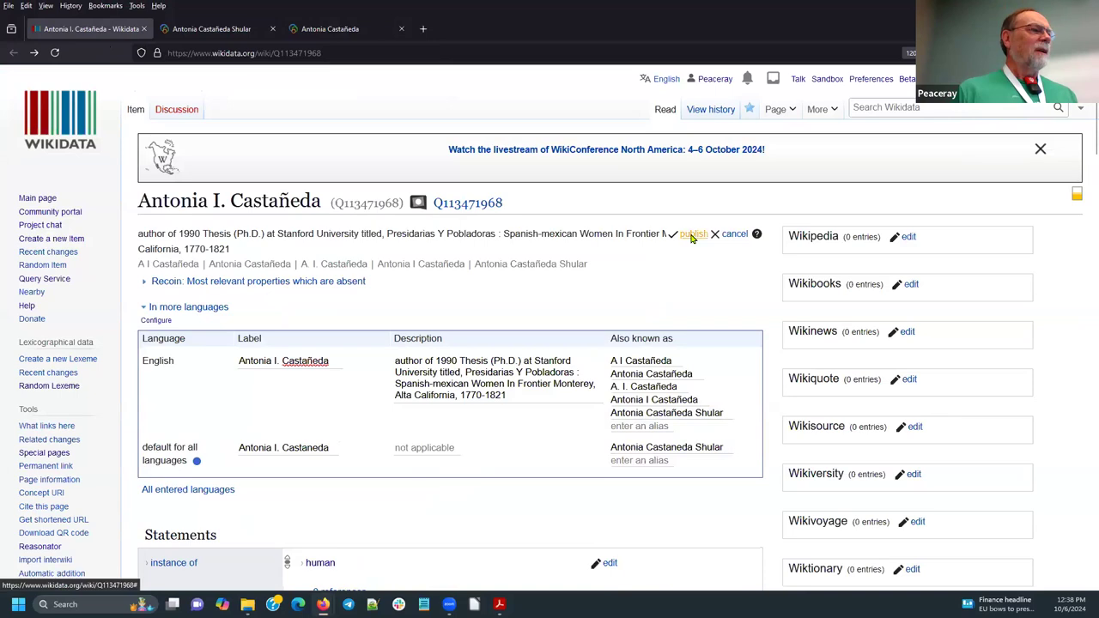
{"action": "left_click", "coordinate": [693, 234]}
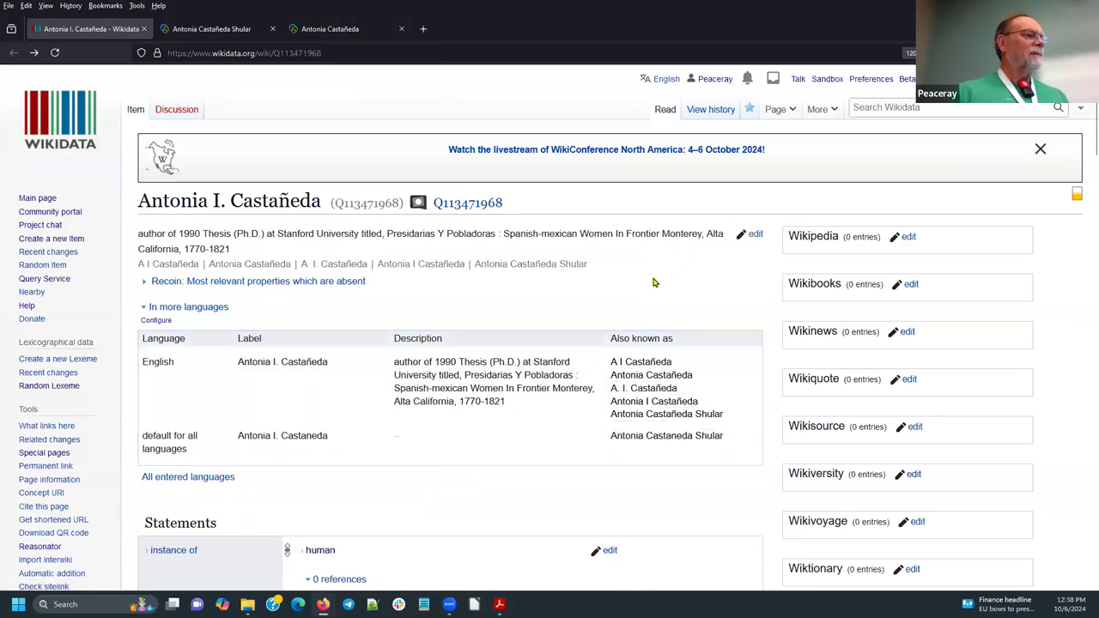
{"action": "scroll", "scroll_direction": "down", "scroll_amount": 3}
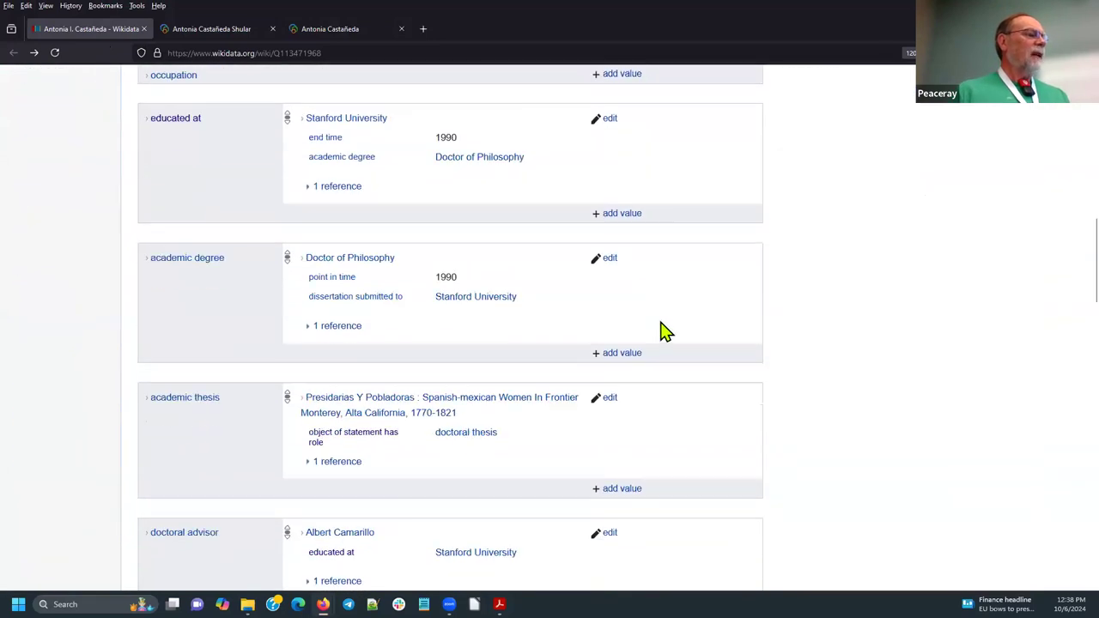
{"action": "scroll", "scroll_direction": "down", "scroll_amount": 3}
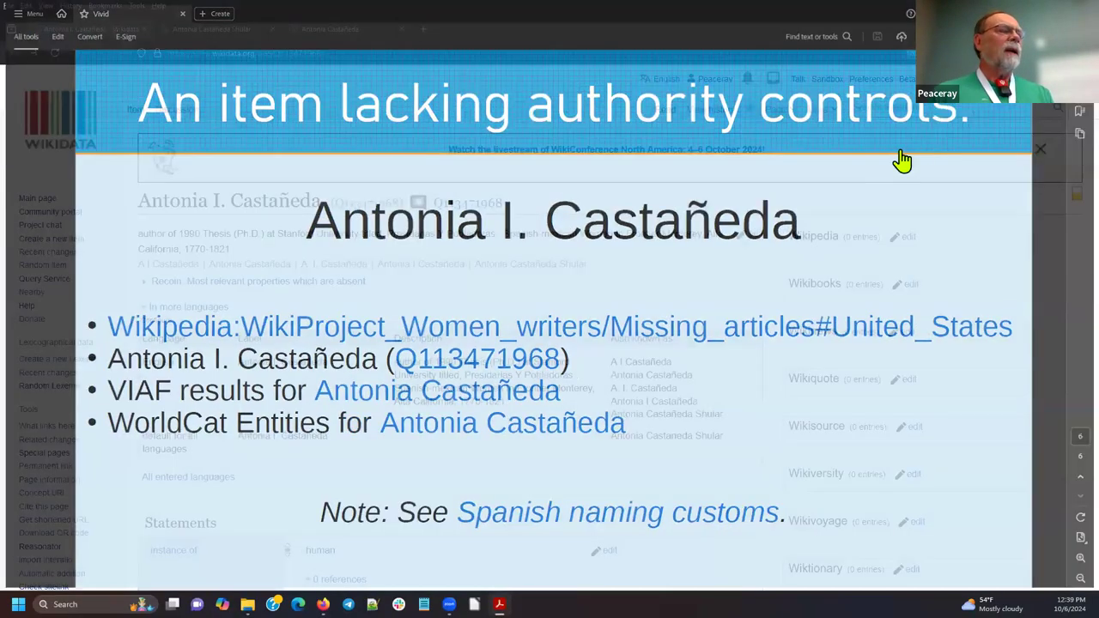
- Show the 'An item lacking authority controls' slide in Adobe Acrobat
{"action": "left_click", "coordinate": [211, 28]}
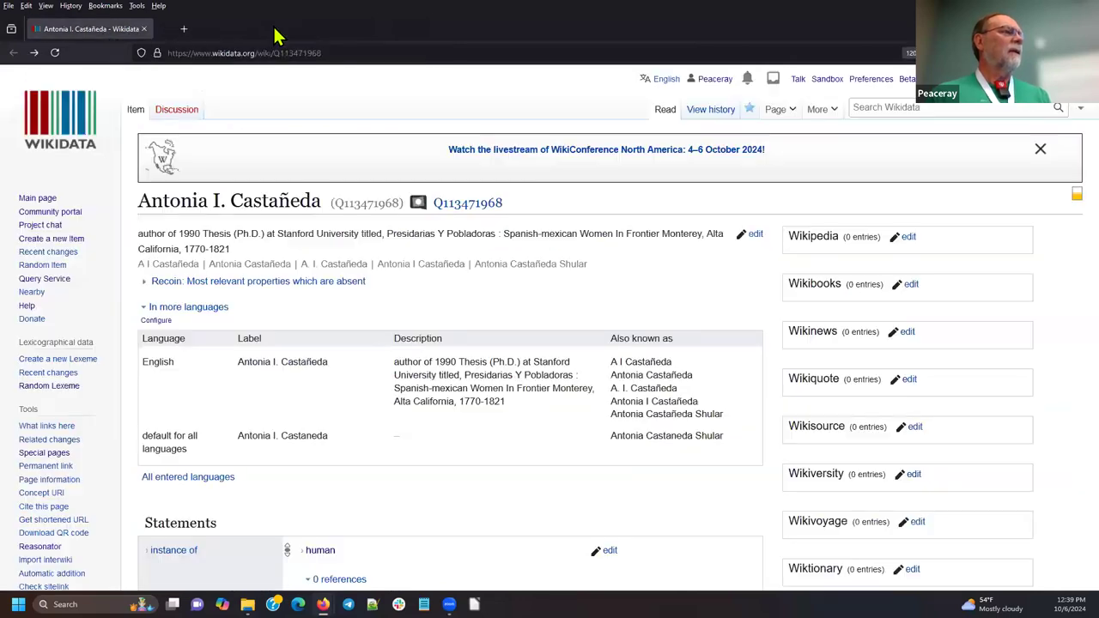
- Type Antonia Wright into the Wikidata search box to get matching suggestions
{"action": "left_click", "coordinate": [953, 106]}
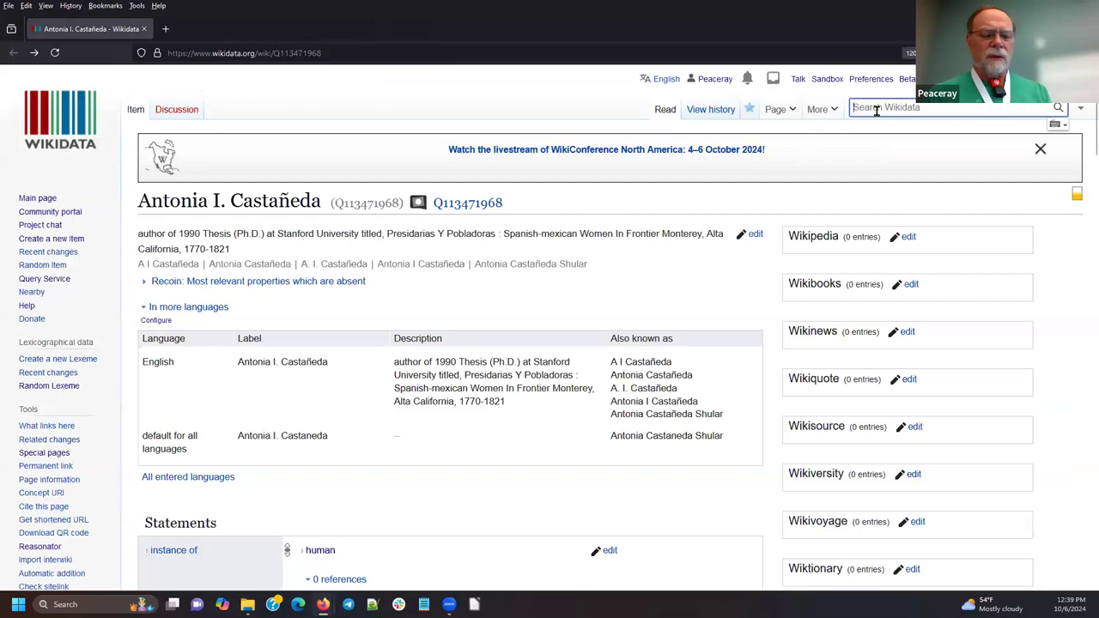
{"action": "type", "text": "A"}
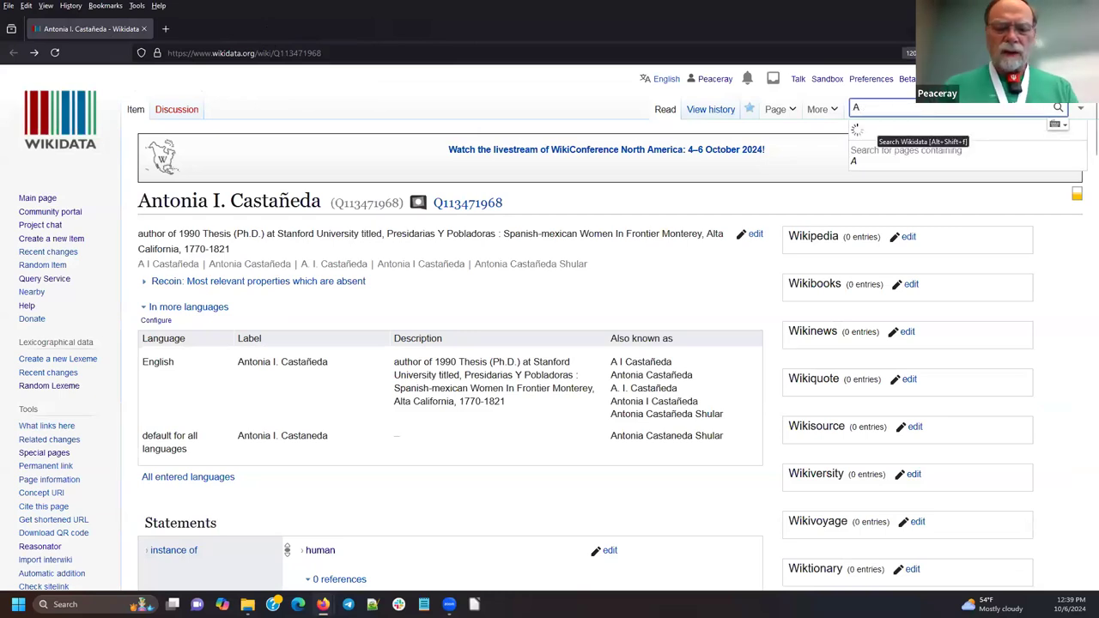
{"action": "type", "text": "t"}
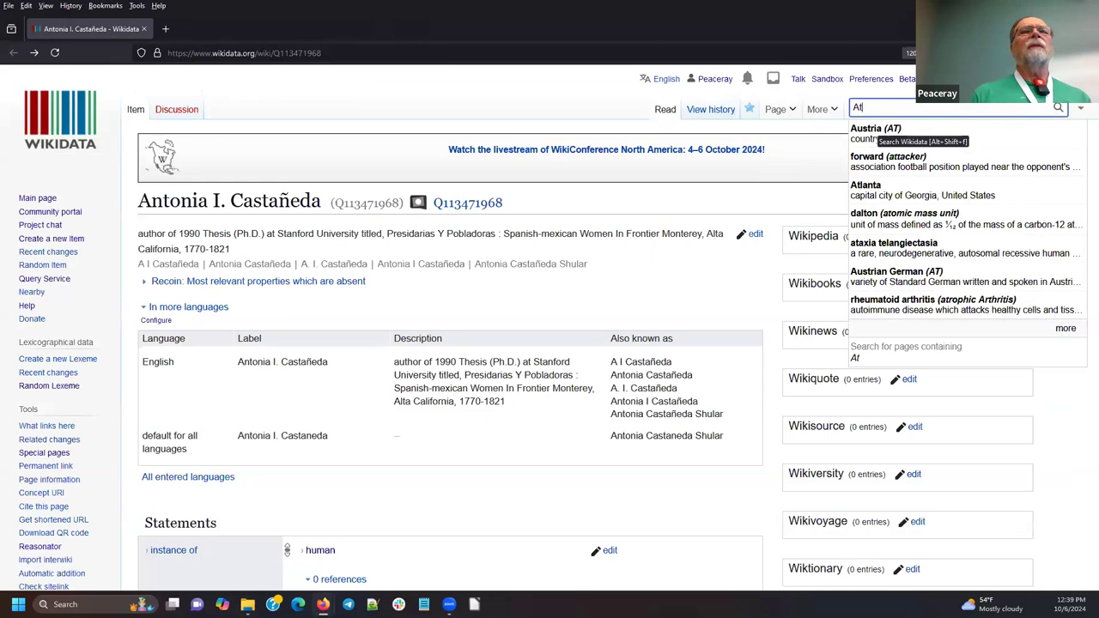
{"action": "mouse_move", "coordinate": [893, 86]}
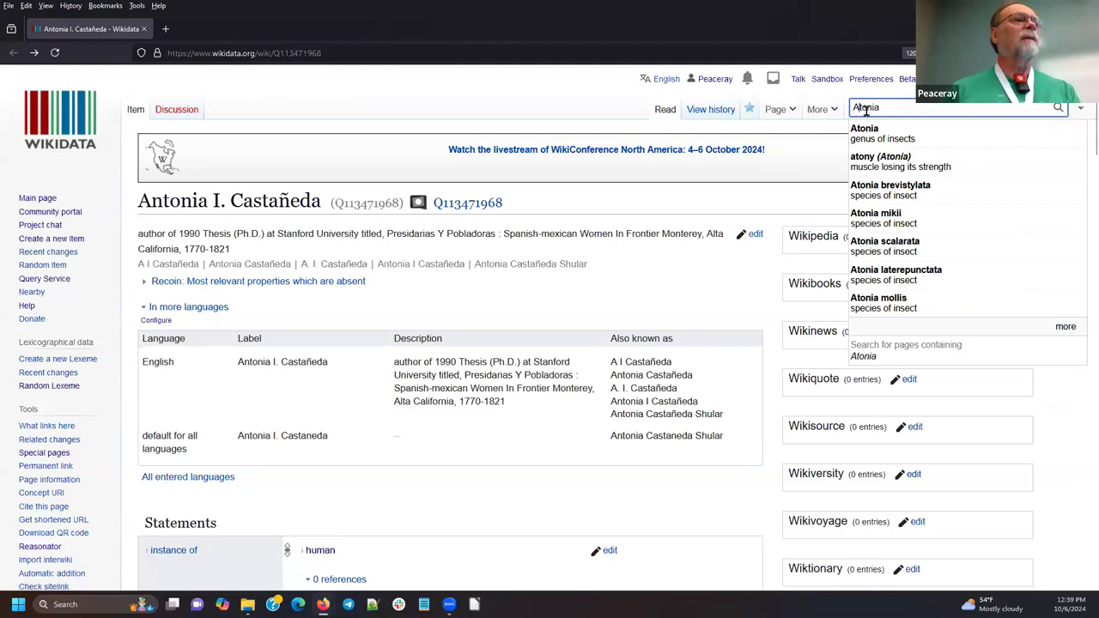
{"action": "type", "text": "Antonia"}
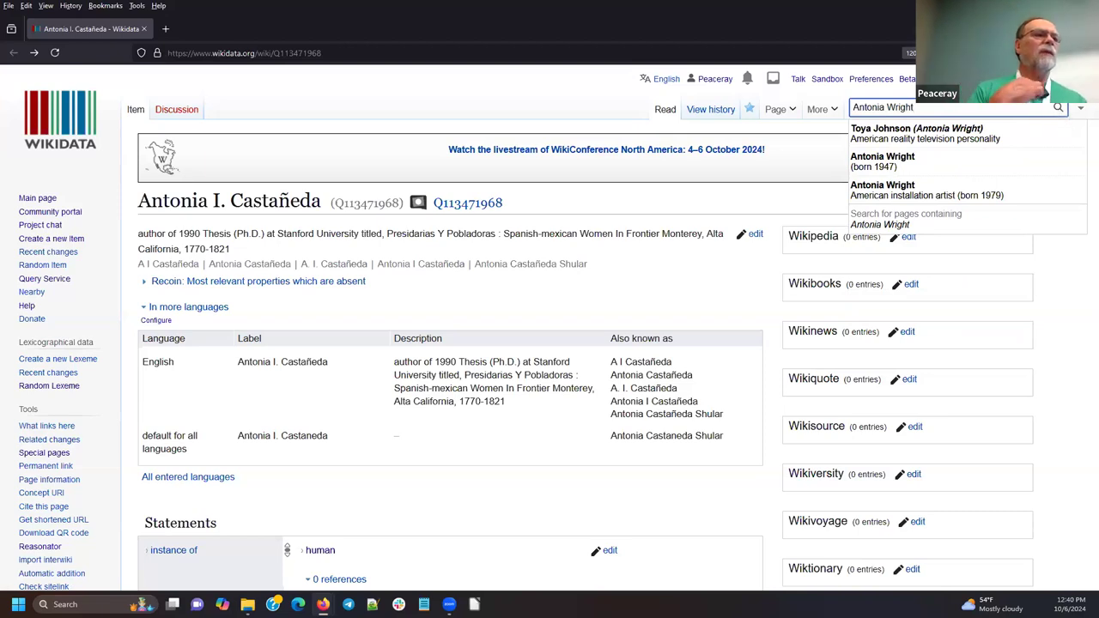
{"action": "mouse_move", "coordinate": [882, 160]}
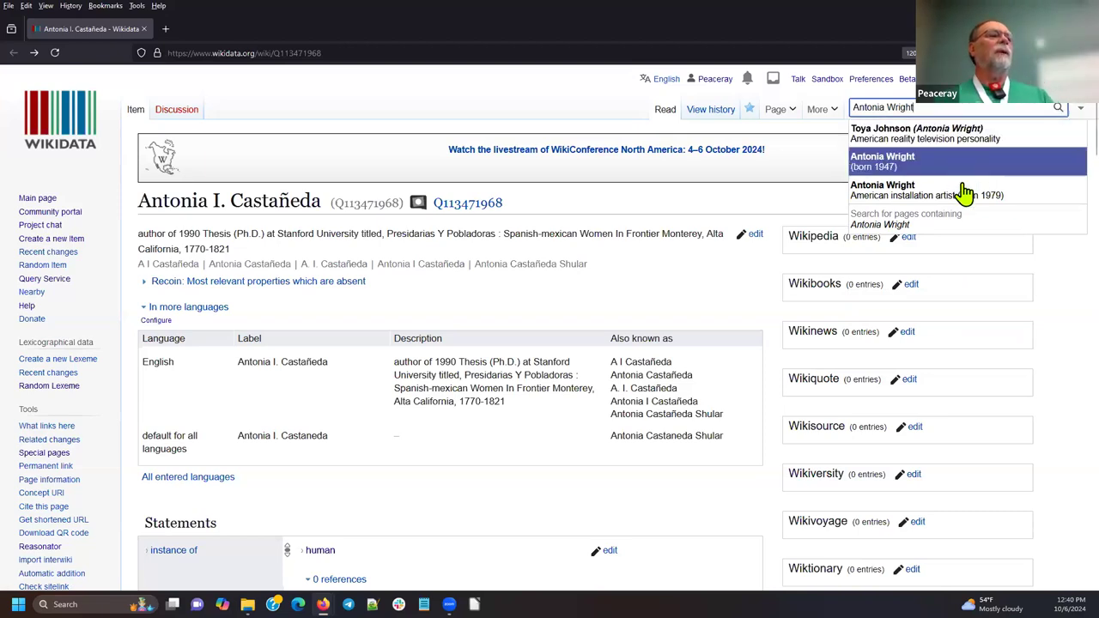
- Open the item for Antonia Wright, installation artist born 1979, and scroll to Identifiers
{"action": "left_click", "coordinate": [927, 189]}
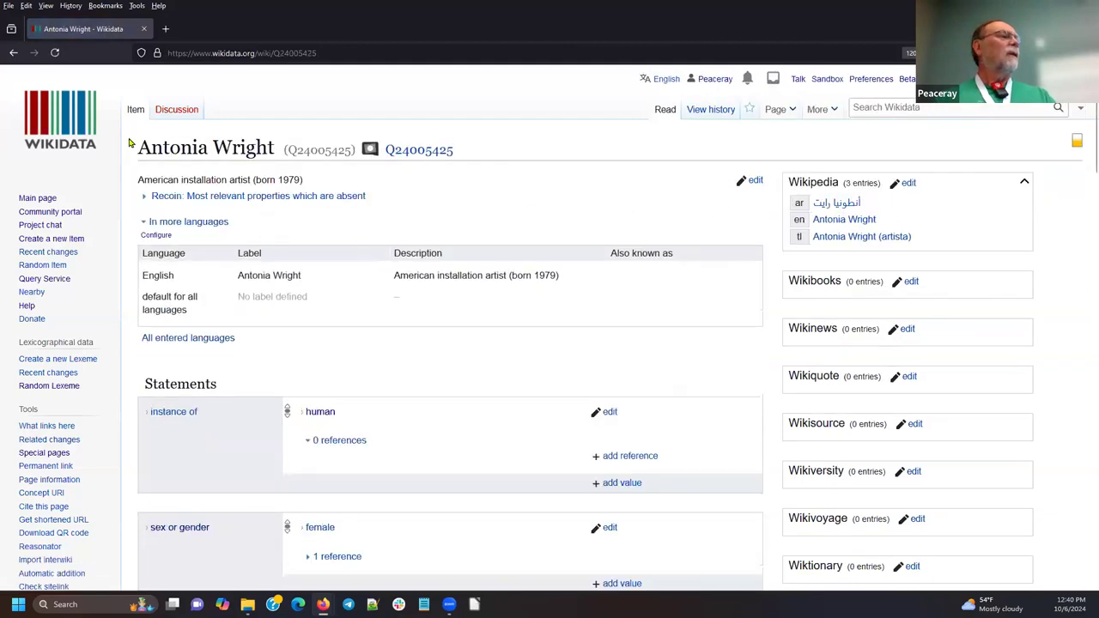
{"action": "left_click_drag", "start_coordinate": [138, 148], "coordinate": [262, 148]}
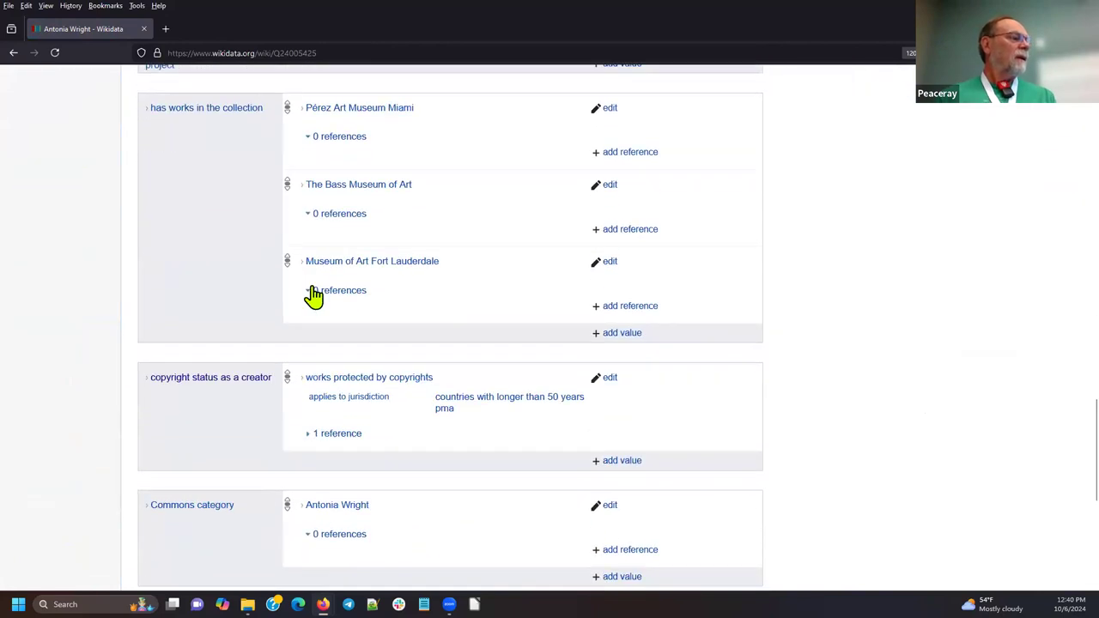
{"action": "scroll", "scroll_direction": "down", "scroll_amount": 3}
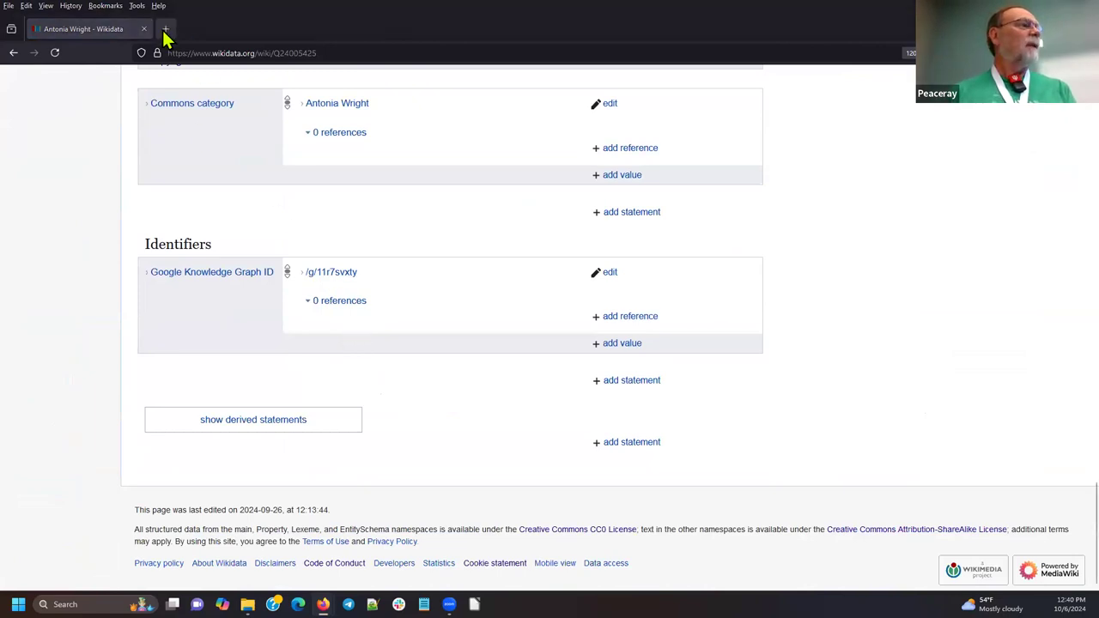
- Search viaf.org for Antonia Wright in a new tab
{"action": "left_click", "coordinate": [165, 29]}
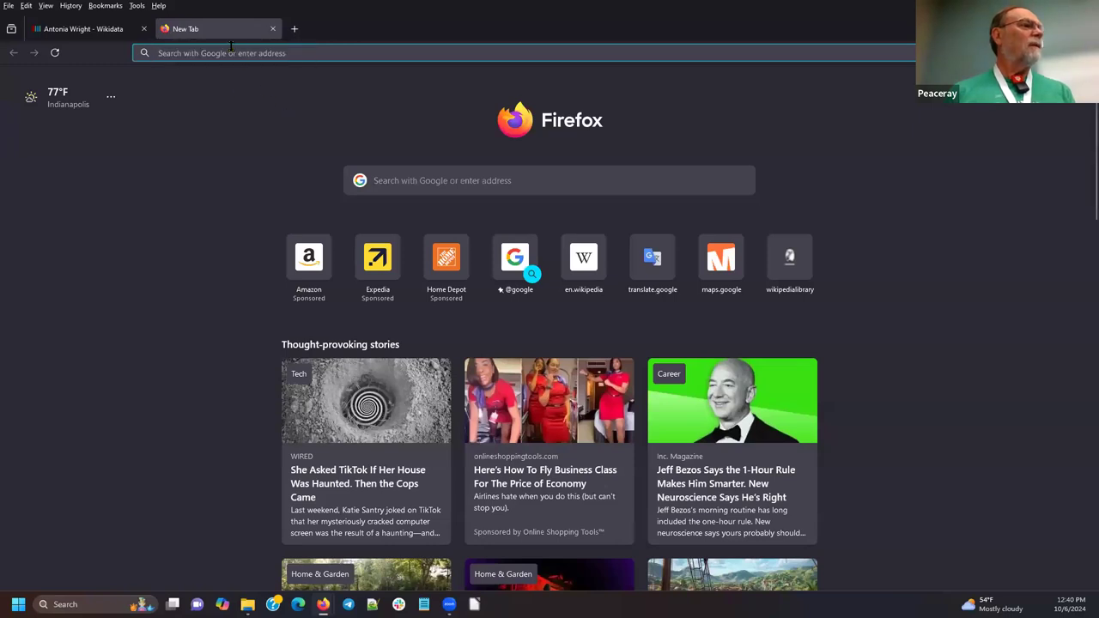
{"action": "type", "text": "viaf.org/"}
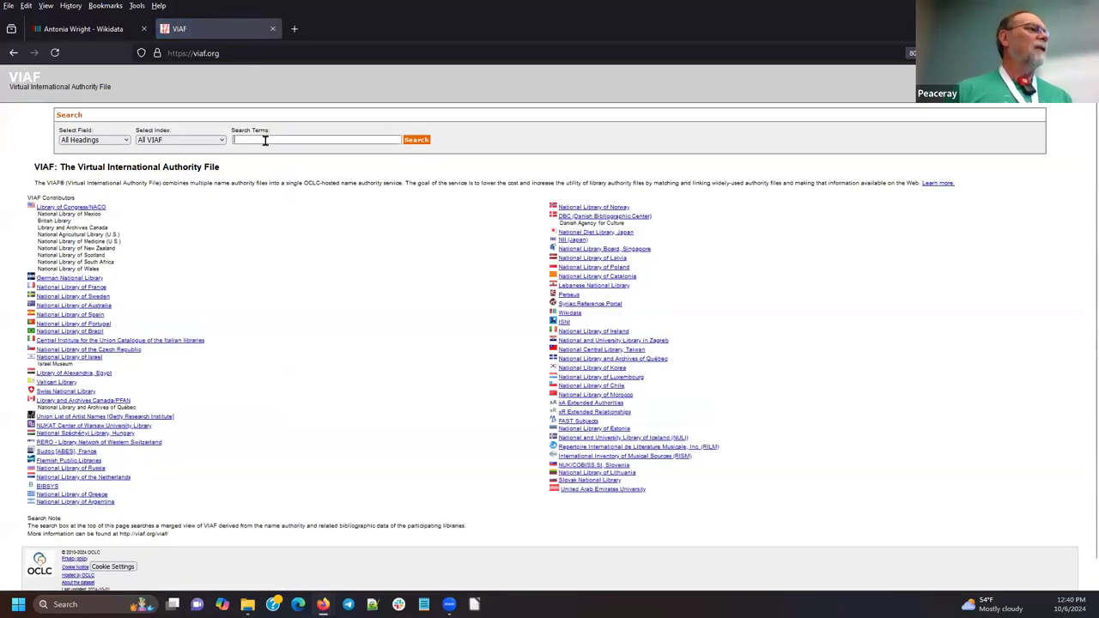
{"action": "type", "text": "Antonia Wright"}
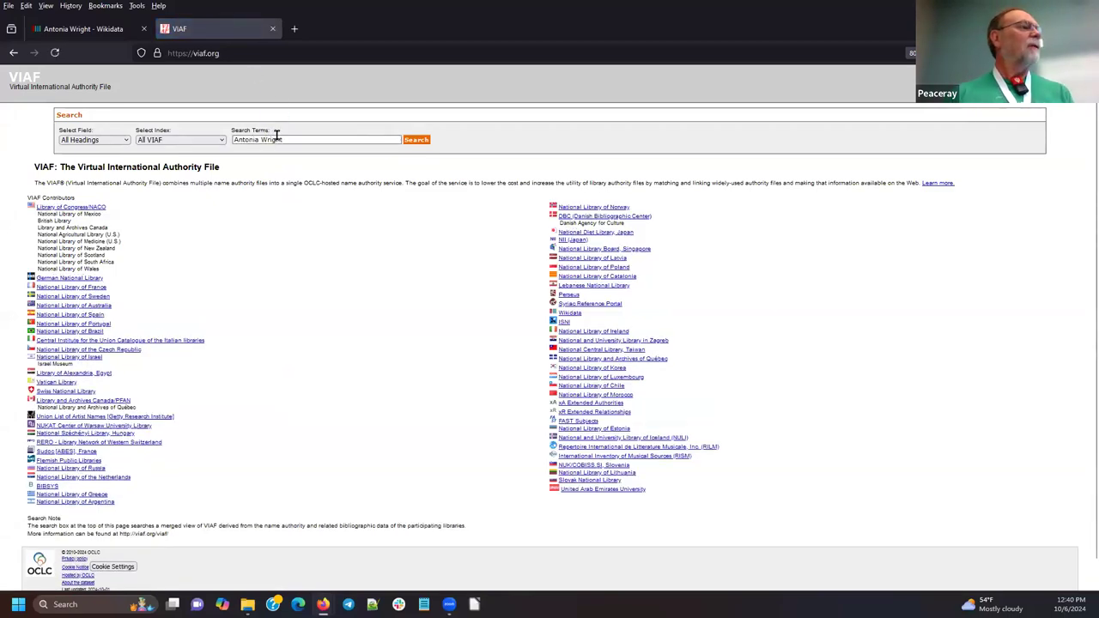
{"action": "left_click", "coordinate": [416, 139]}
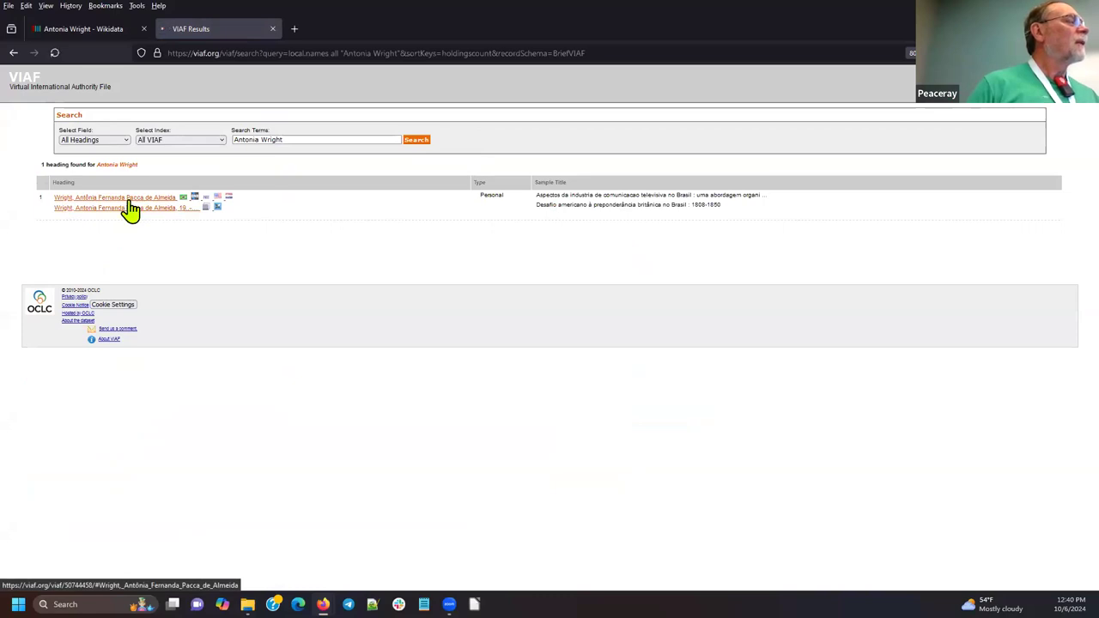
{"action": "left_click", "coordinate": [114, 198]}
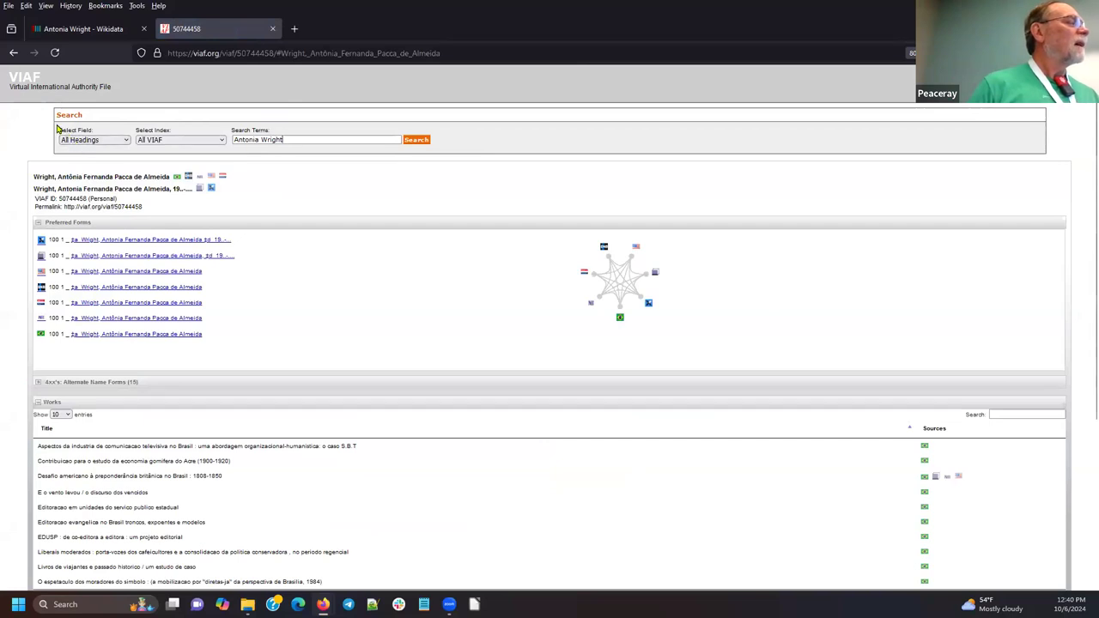
{"action": "left_click", "coordinate": [416, 139]}
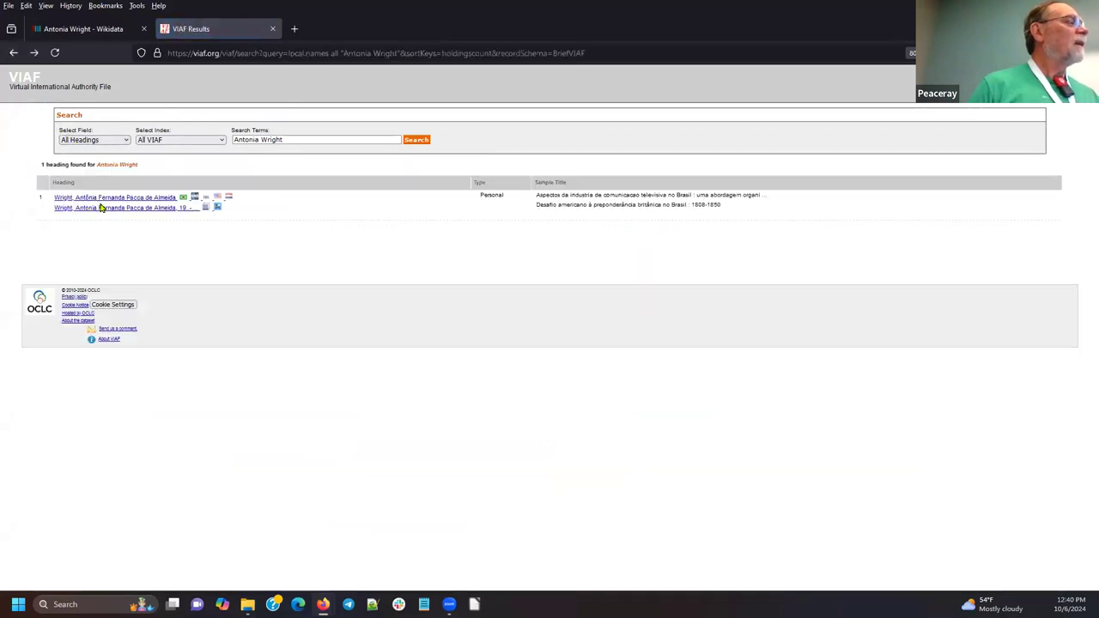
{"action": "left_click", "coordinate": [115, 197]}
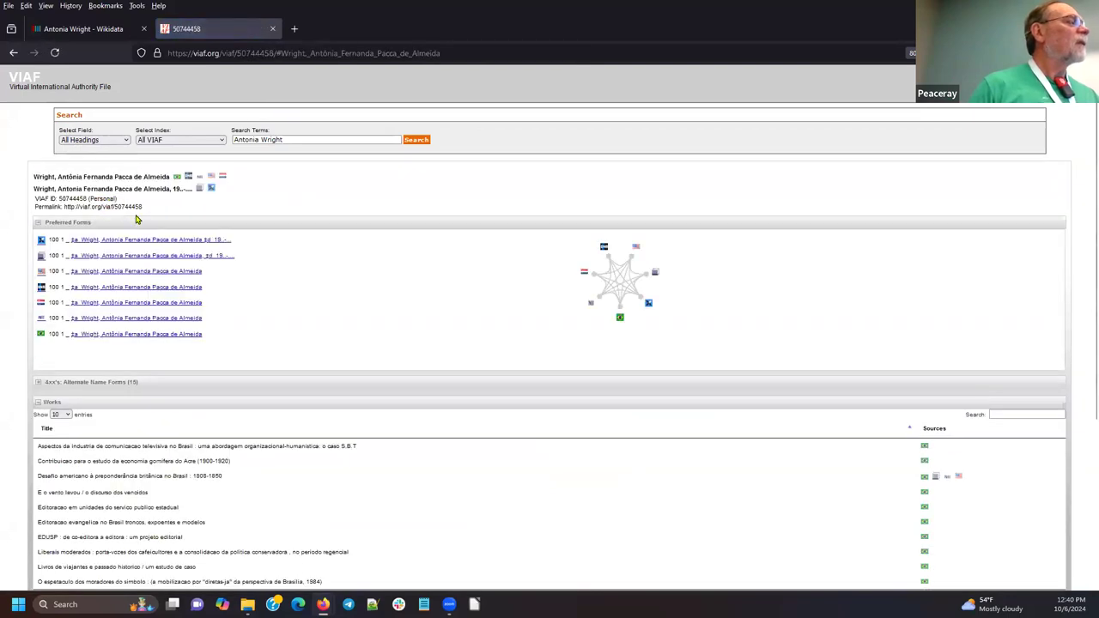
{"action": "mouse_move", "coordinate": [212, 193]}
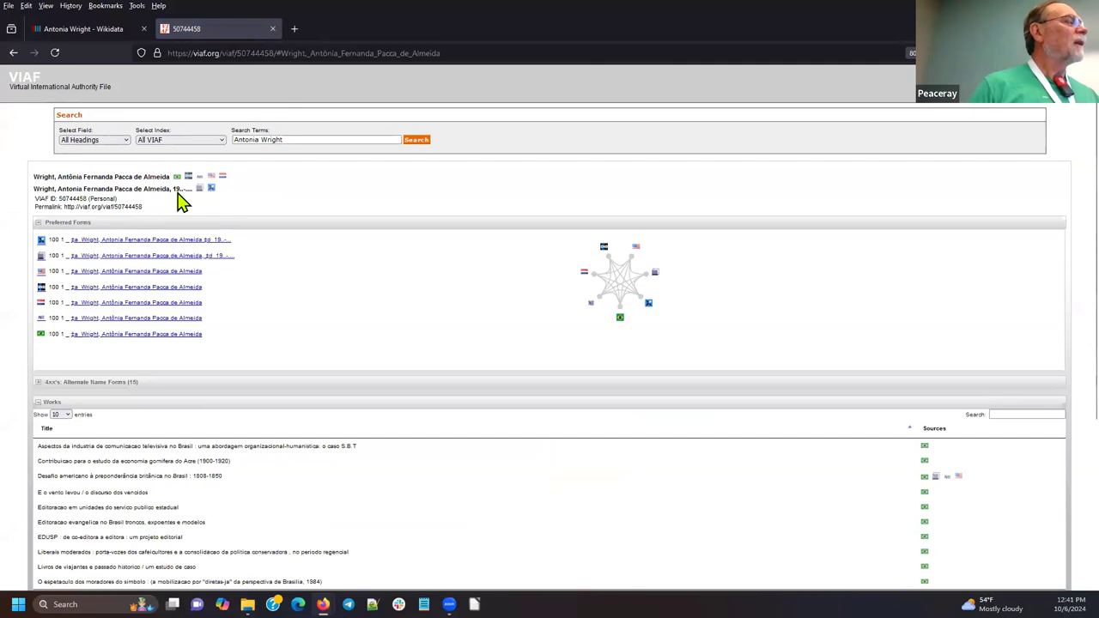
{"action": "mouse_move", "coordinate": [211, 188]}
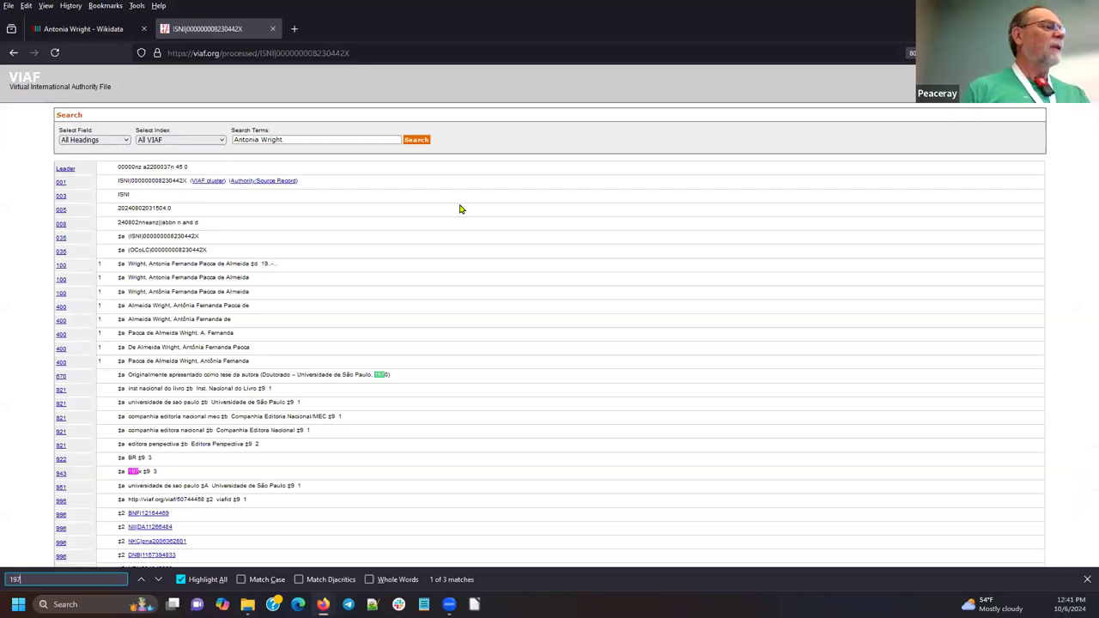
{"action": "mouse_move", "coordinate": [404, 393]}
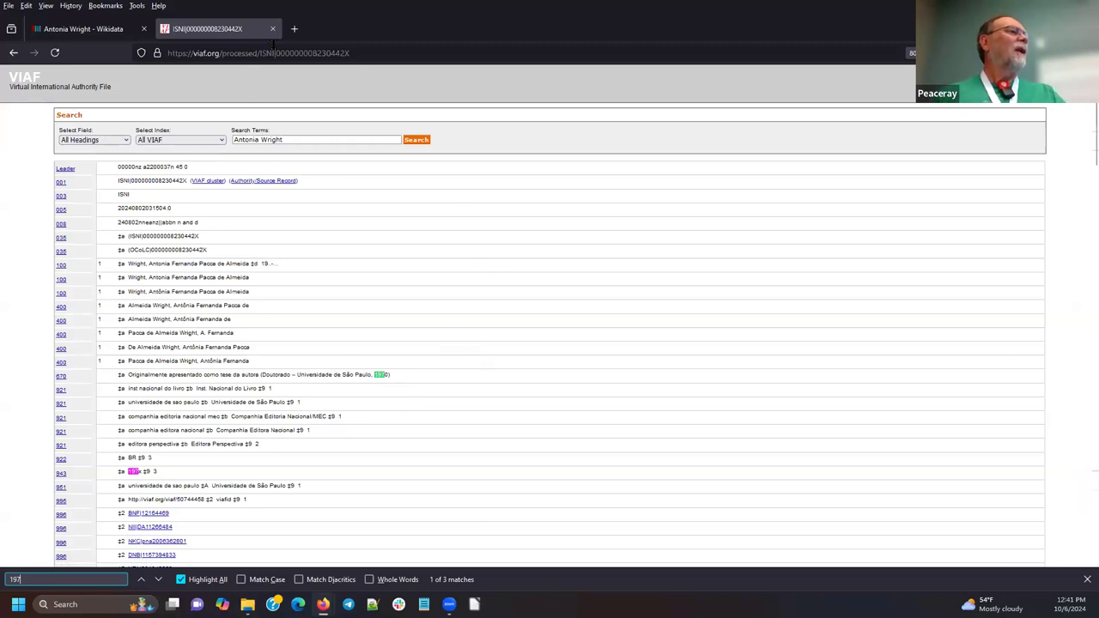
{"action": "mouse_move", "coordinate": [206, 28]}
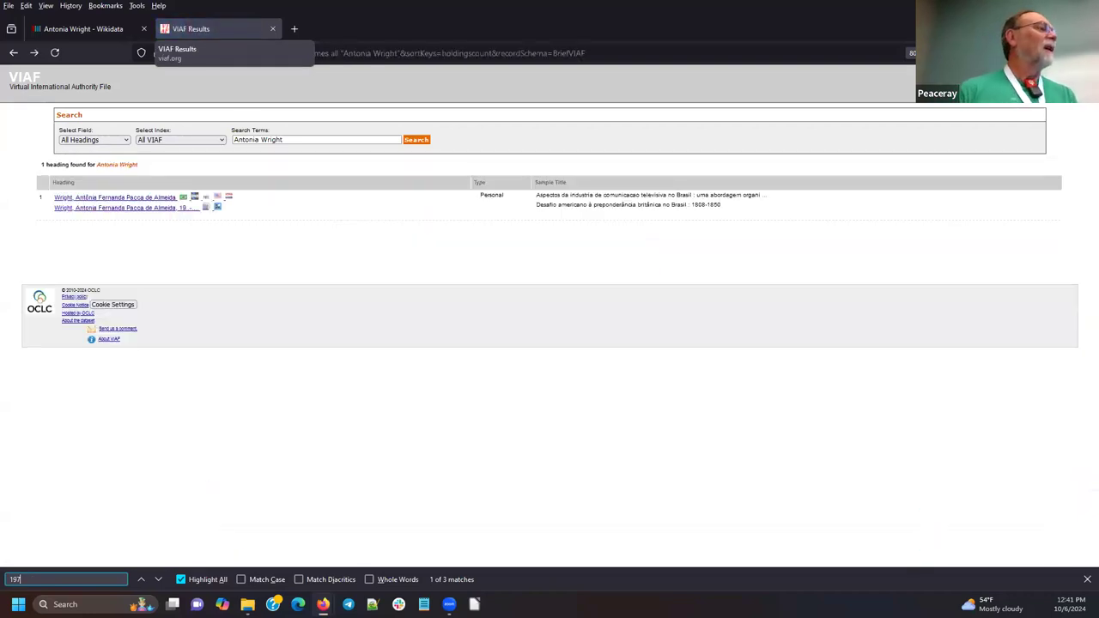
{"action": "mouse_move", "coordinate": [154, 94]}
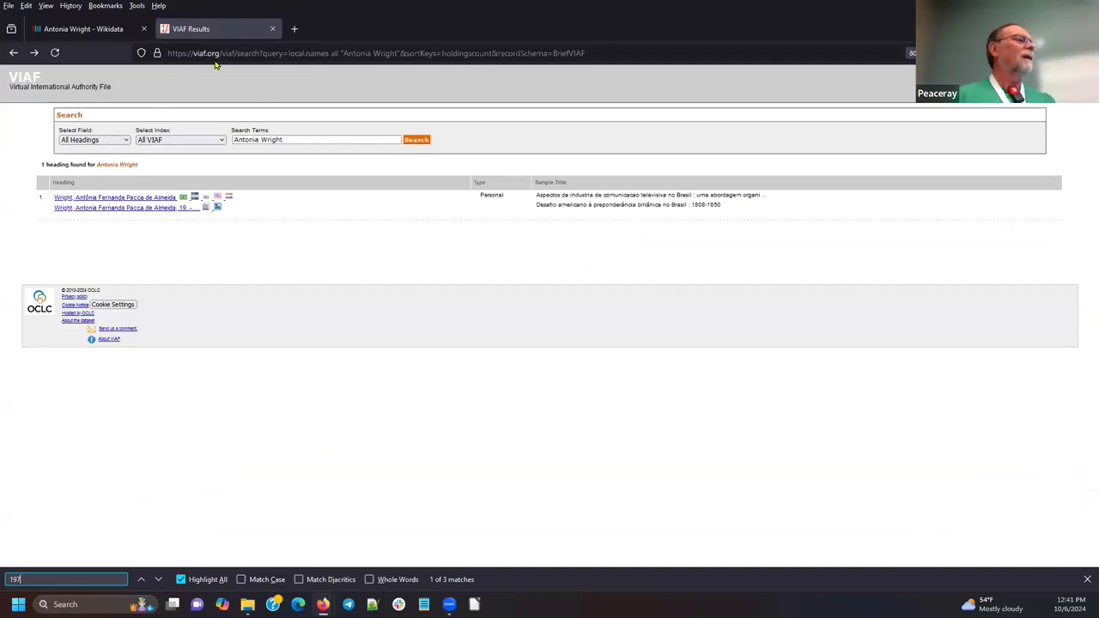
{"action": "left_click", "coordinate": [376, 52]}
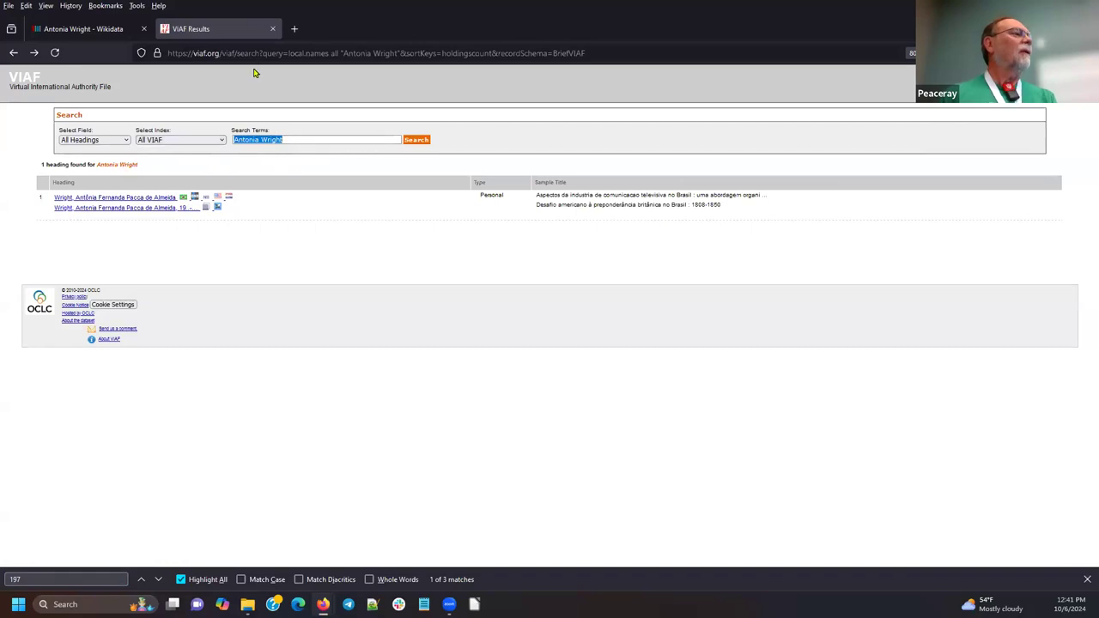
- Search Google for "Antonia Wright" and scroll down to the MutualArt Artist Overview result
{"action": "left_click", "coordinate": [376, 53]}
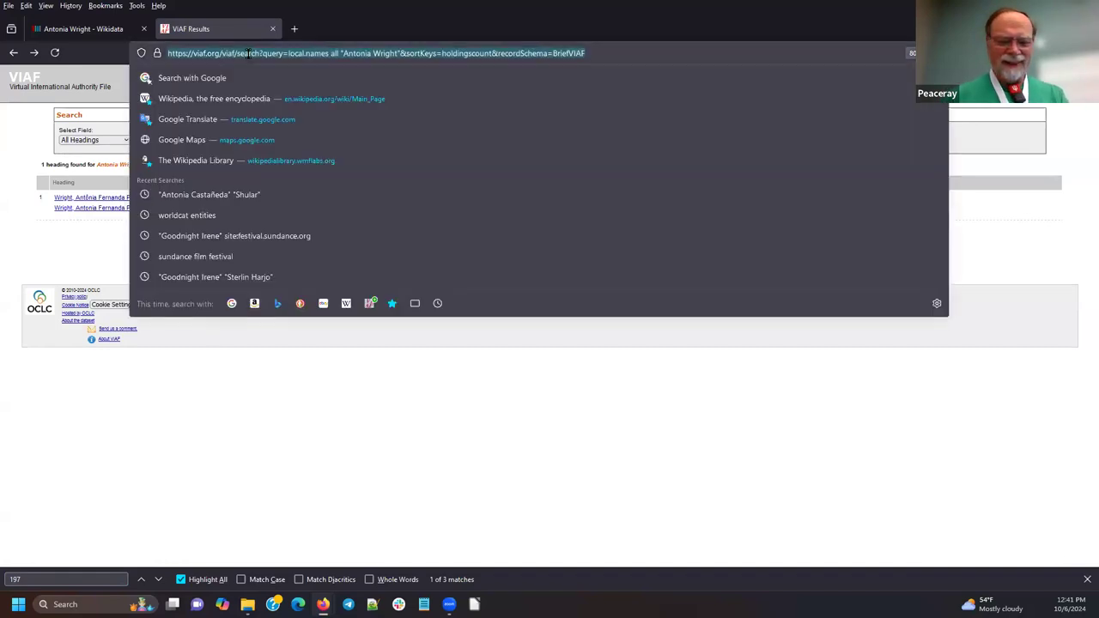
{"action": "type", "text": "\"Antonia Wright"}
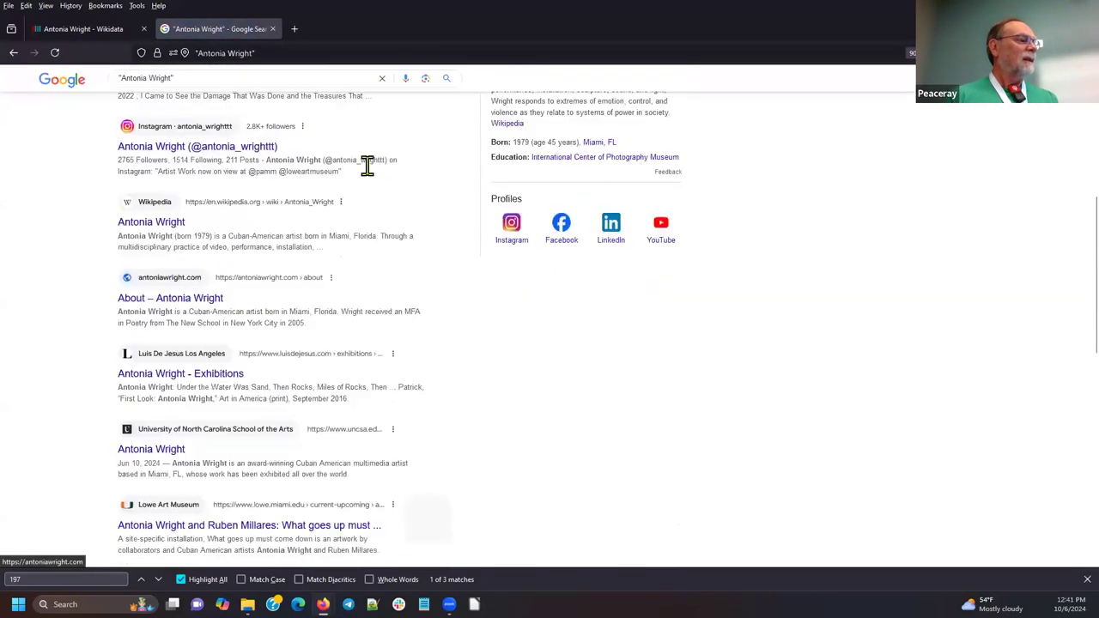
{"action": "scroll", "scroll_direction": "down", "scroll_amount": 3}
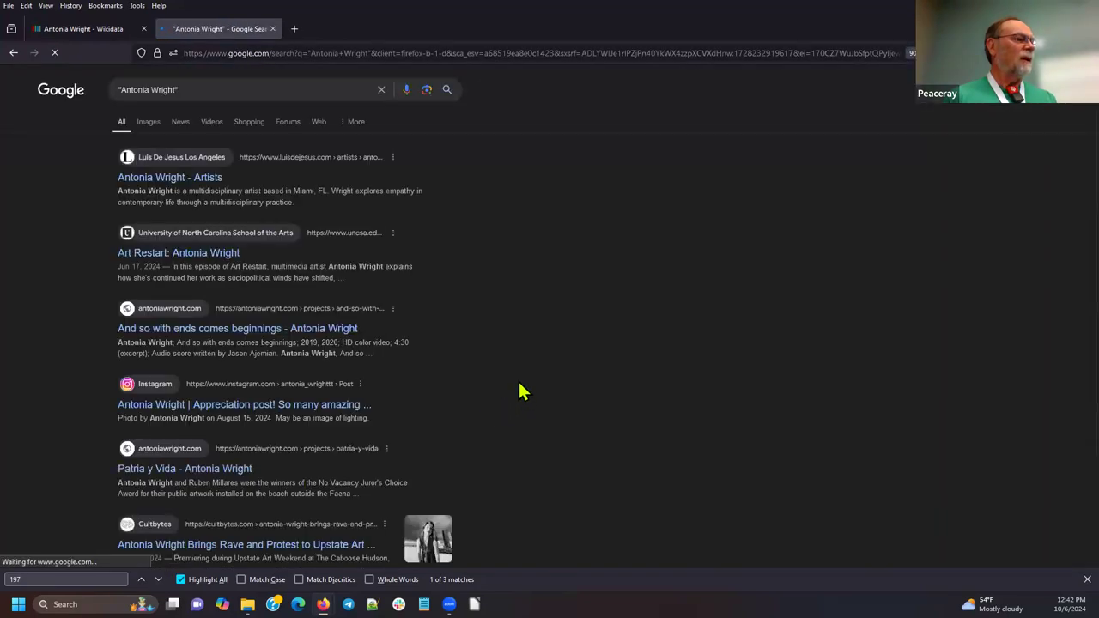
{"action": "scroll", "scroll_direction": "down", "scroll_amount": 3}
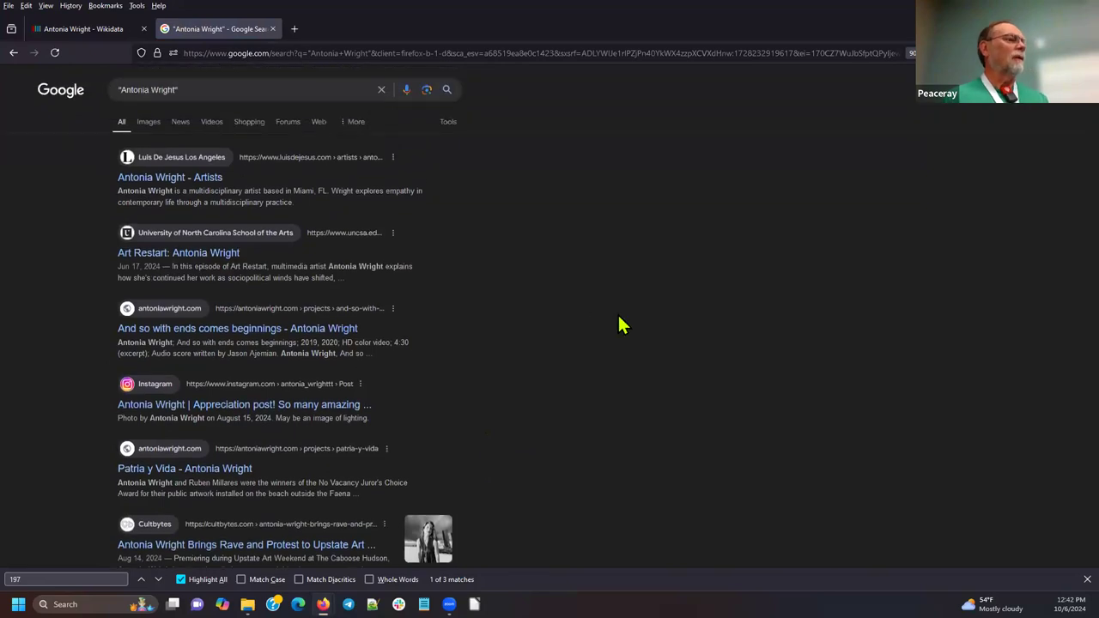
{"action": "mouse_move", "coordinate": [603, 328]}
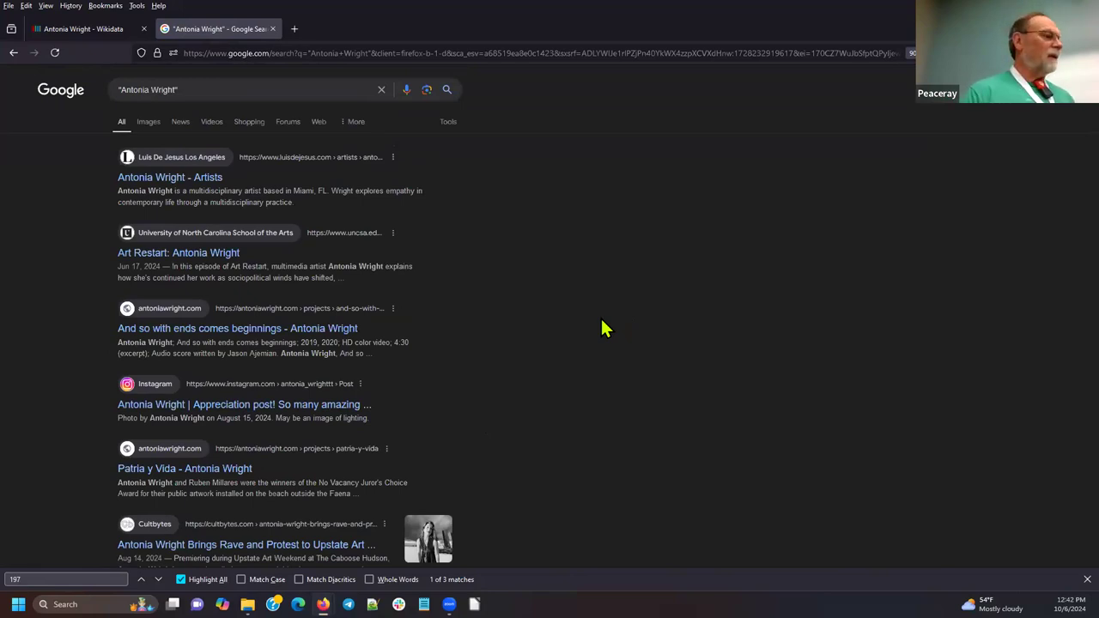
{"action": "scroll", "scroll_direction": "down", "scroll_amount": 3}
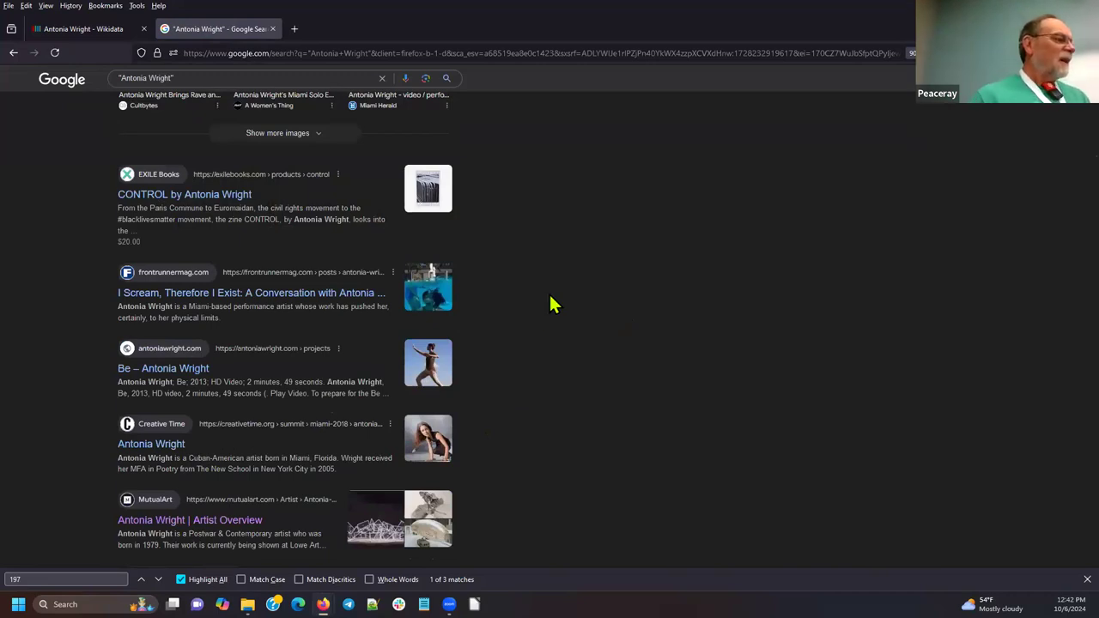
{"action": "scroll", "scroll_direction": "down", "scroll_amount": 3}
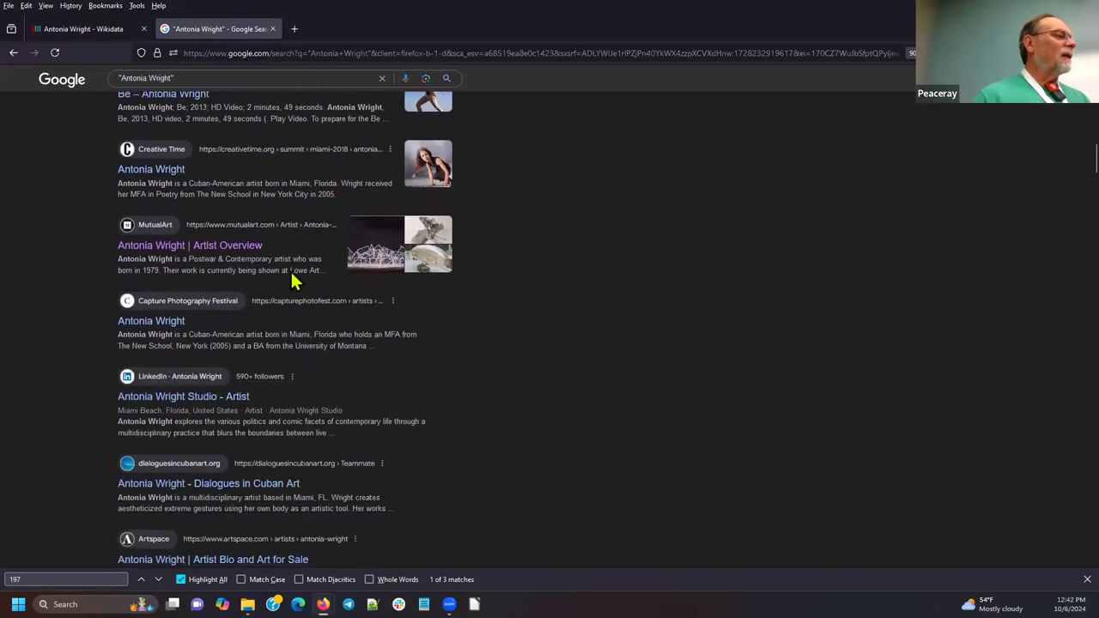
{"action": "mouse_move", "coordinate": [126, 417]}
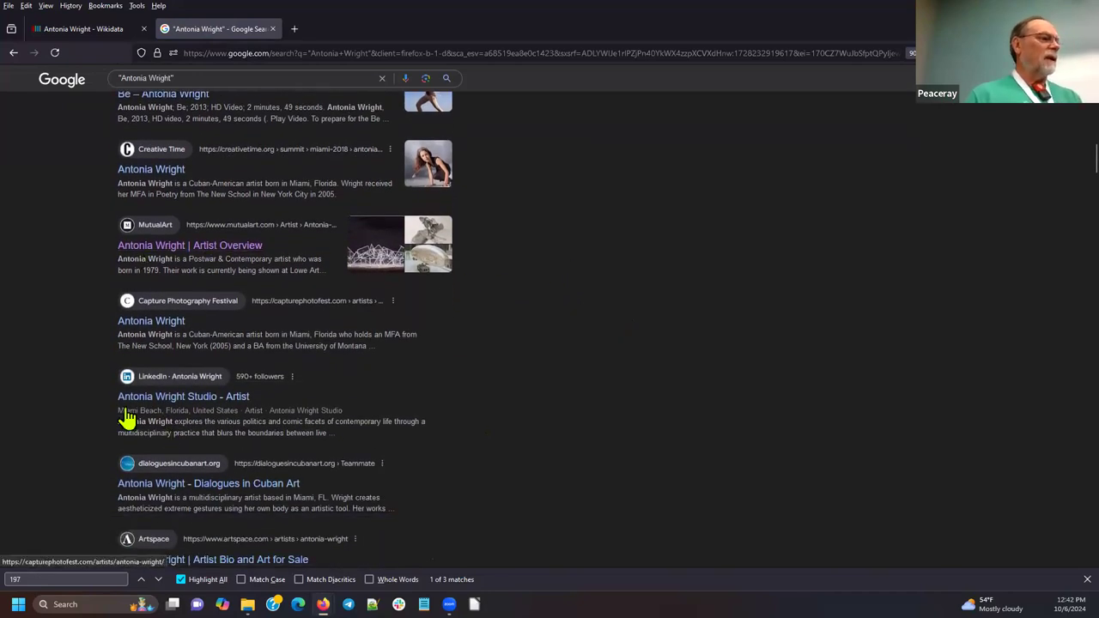
{"action": "mouse_move", "coordinate": [176, 253]}
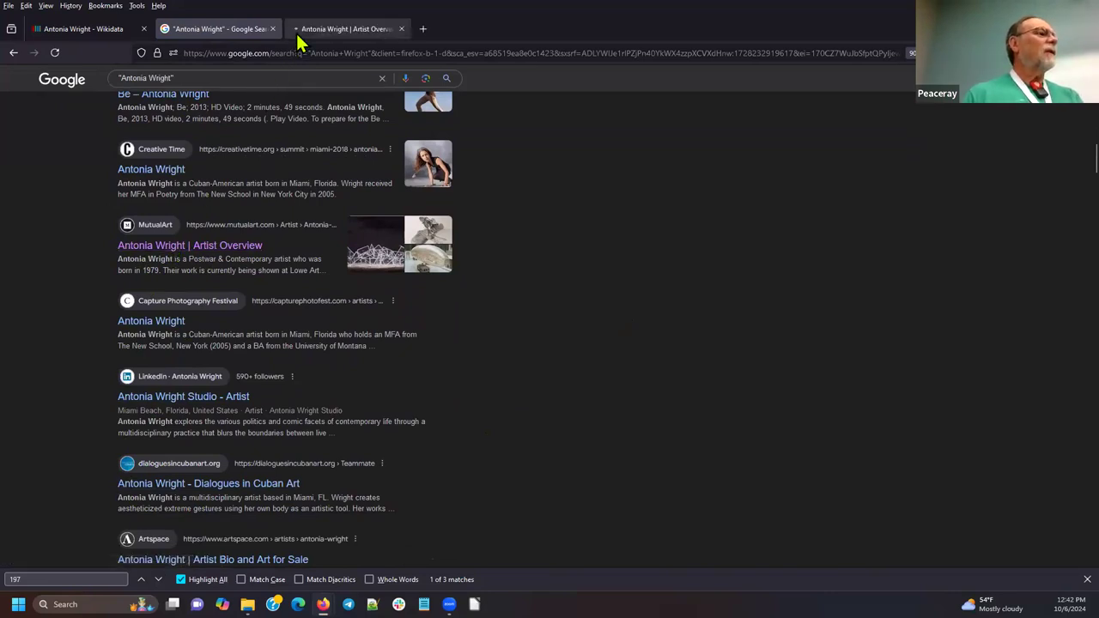
- Select MutualArt ID 80B423DB0E761CD6 in the address bar, then return to the slides page
{"action": "left_click", "coordinate": [347, 28]}
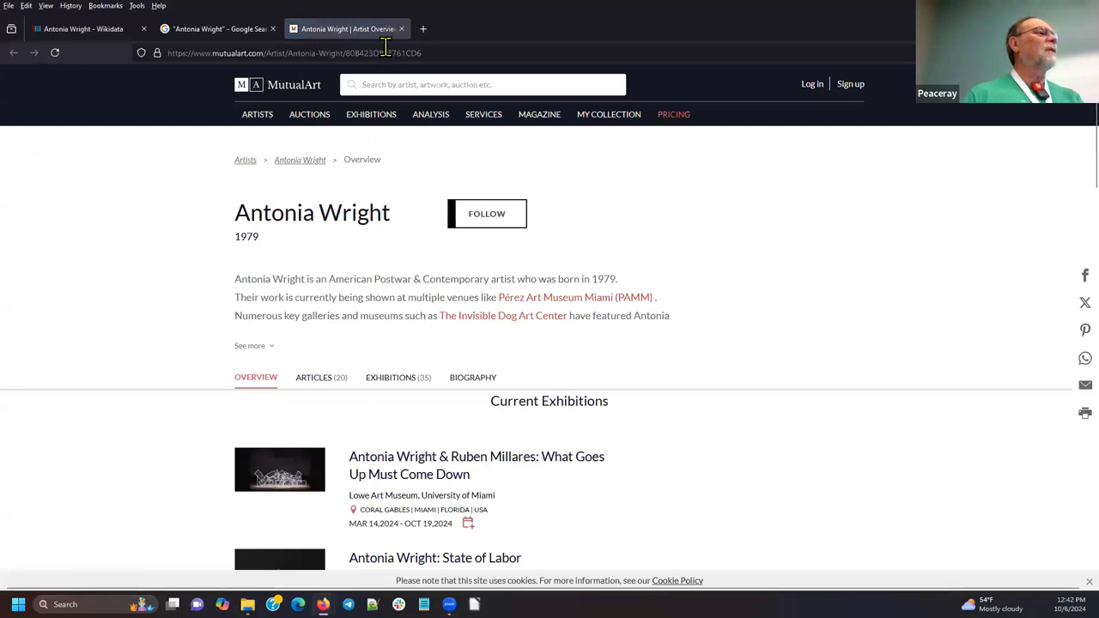
{"action": "left_click", "coordinate": [296, 52]}
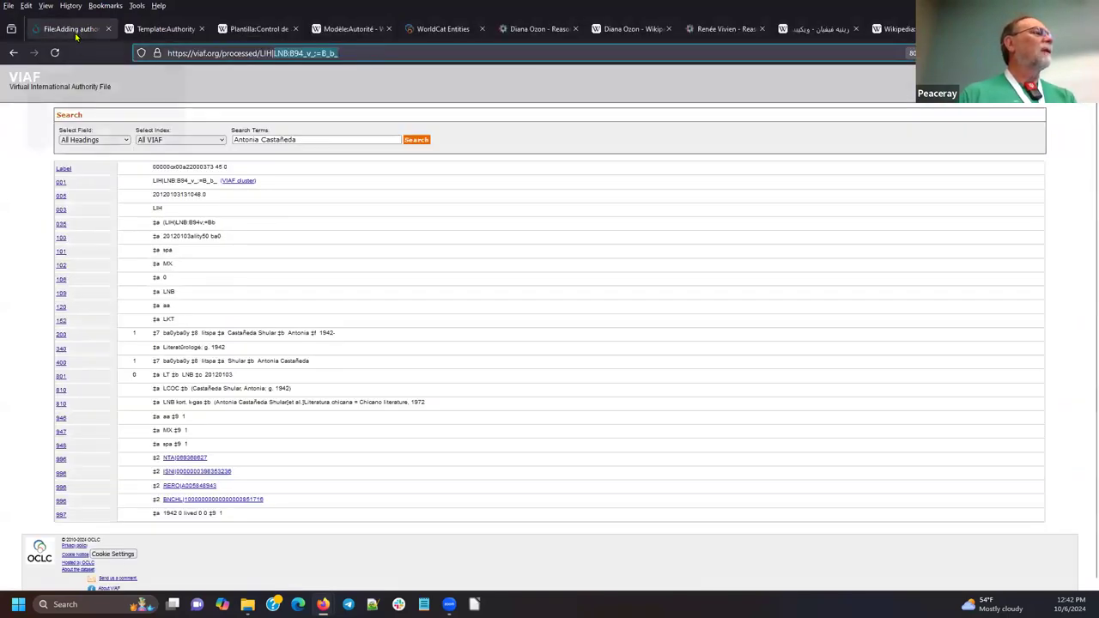
{"action": "left_click", "coordinate": [69, 28]}
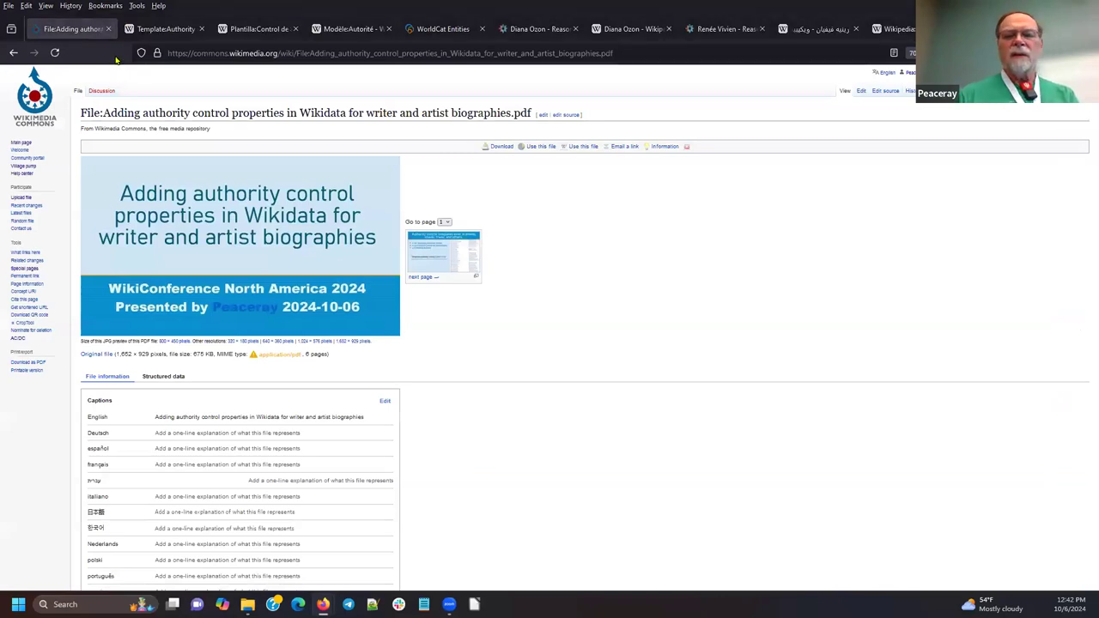
{"action": "mouse_move", "coordinate": [122, 58]}
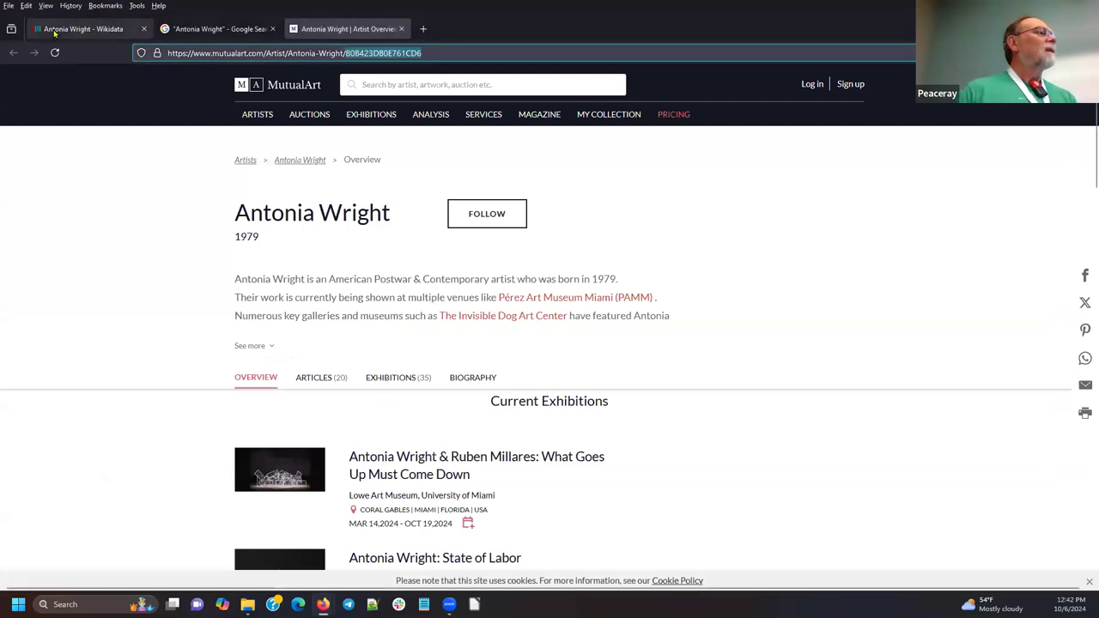
- Publish MutualArt artist ID 80B423DB0E761CD6 as a new identifier statement on Antonia Wright's item
{"action": "left_click", "coordinate": [82, 28]}
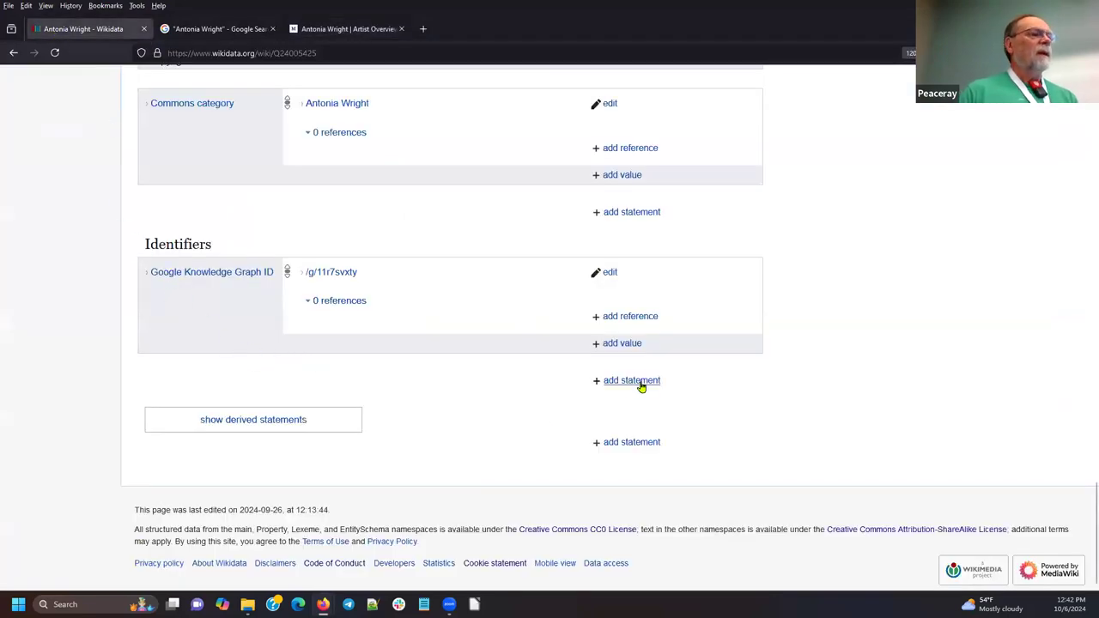
{"action": "left_click", "coordinate": [631, 381]}
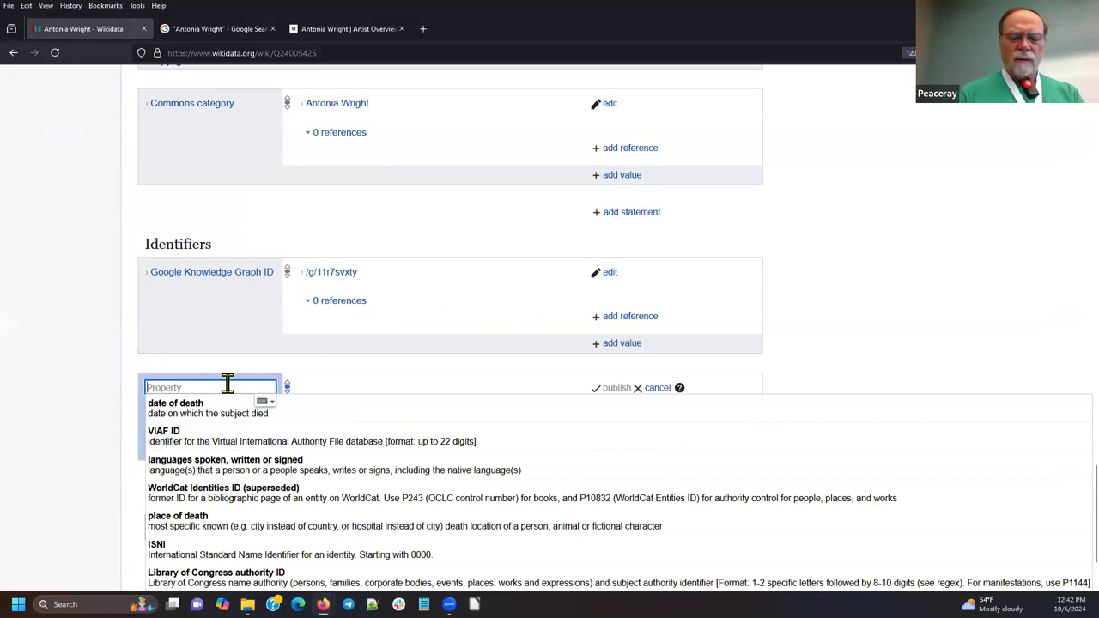
{"action": "type", "text": "MutualArt artist ID"}
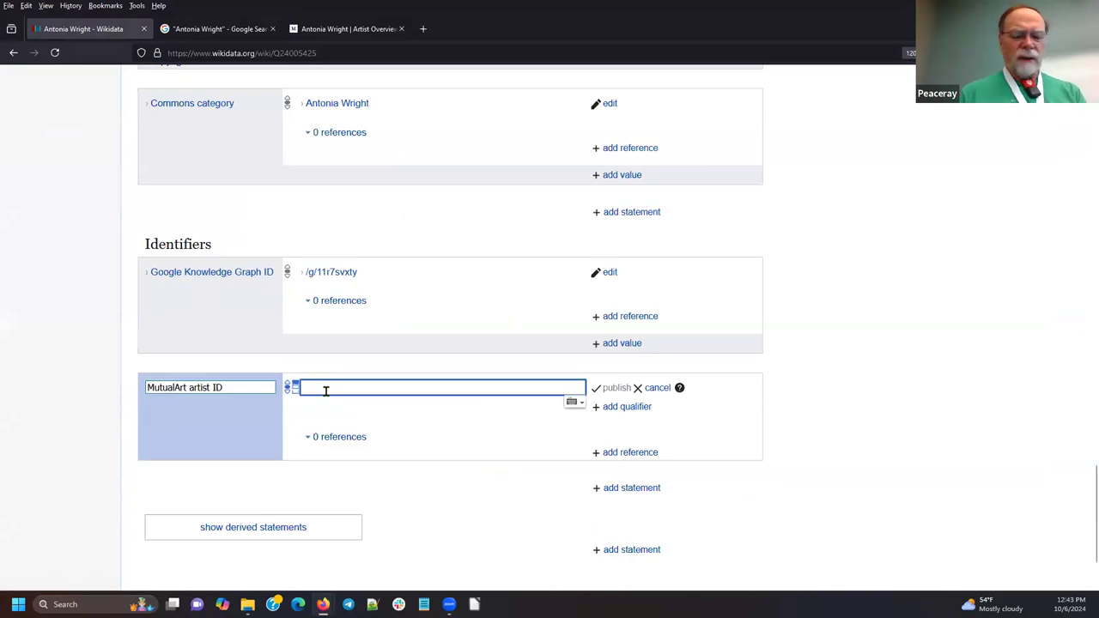
{"action": "type", "text": "80B423DB0E761CD6"}
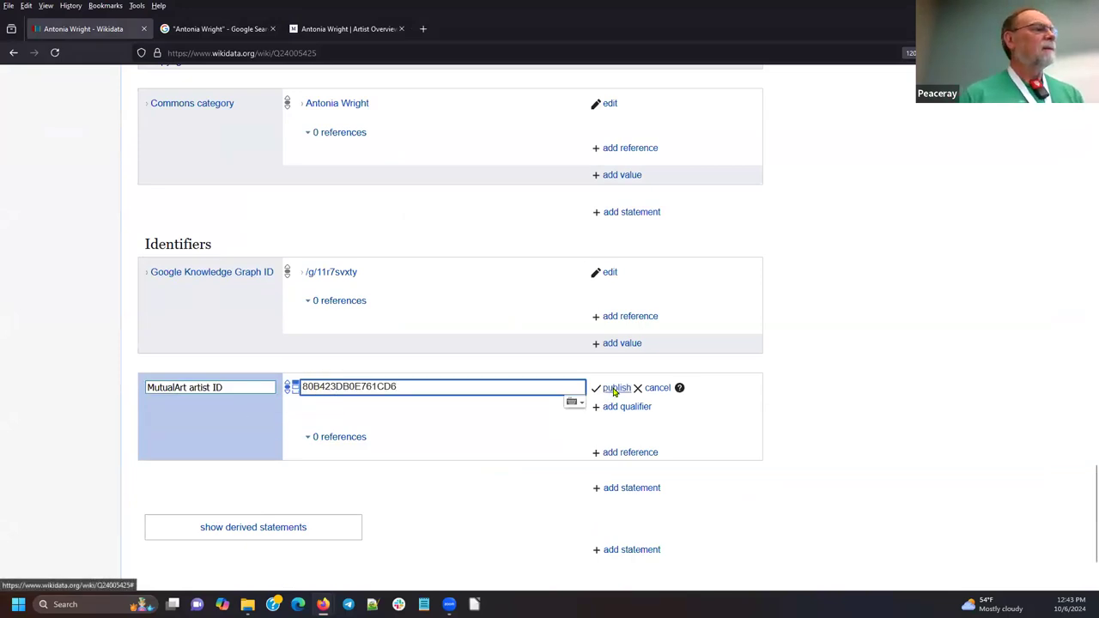
{"action": "left_click", "coordinate": [615, 387]}
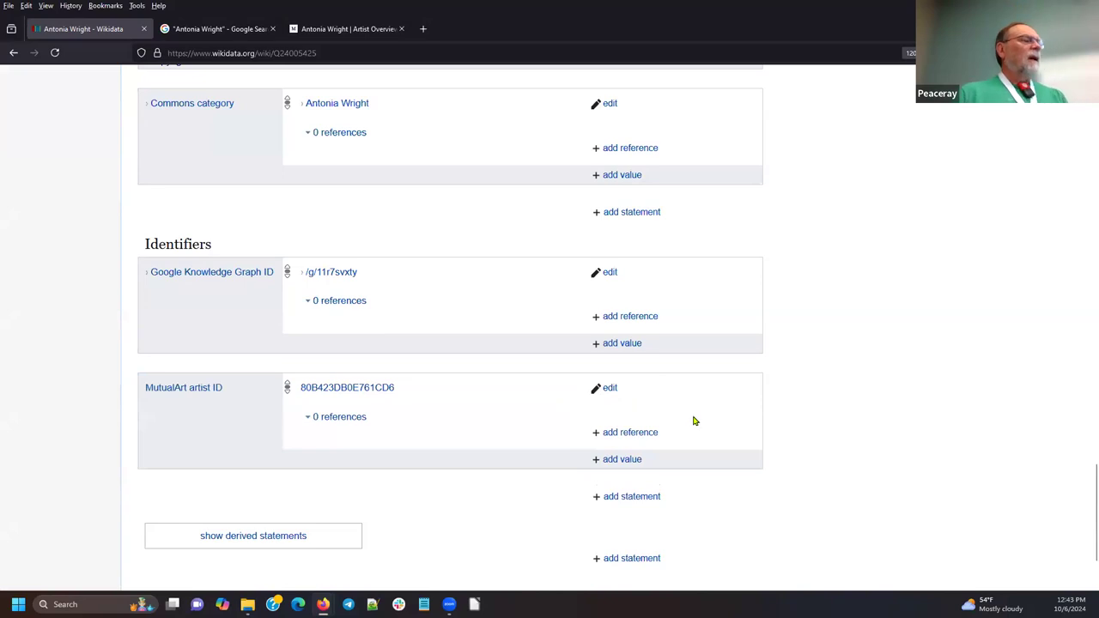
{"action": "mouse_move", "coordinate": [632, 415]}
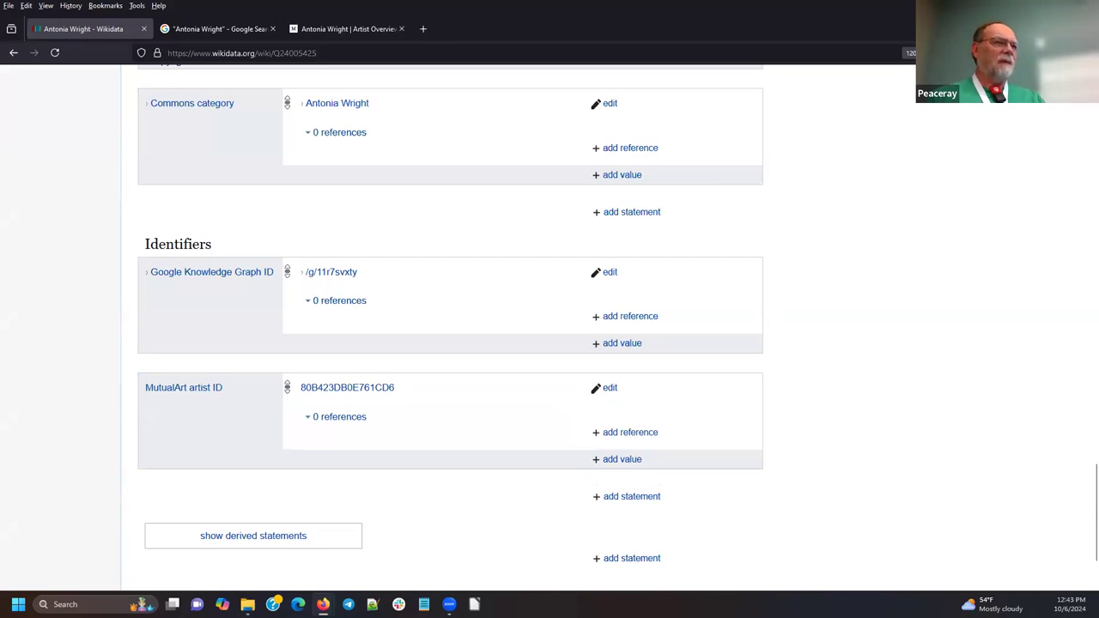
{"action": "mouse_move", "coordinate": [867, 43]}
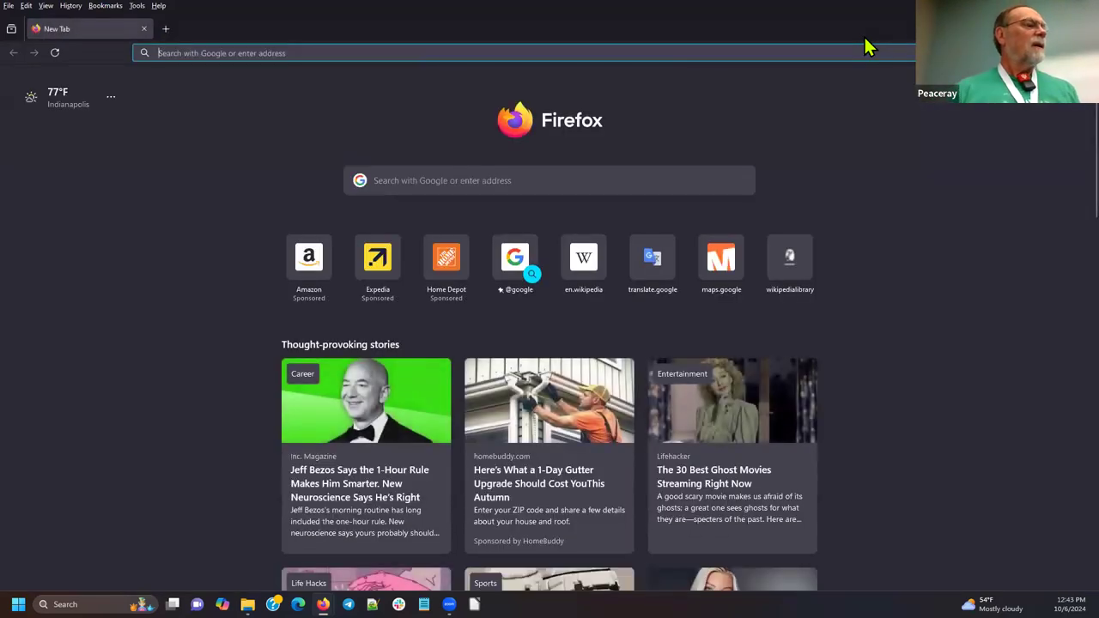
- Open The Wikipedia Library from the address bar and log in via Wikipedia to My Collections
{"action": "left_click", "coordinate": [343, 53]}
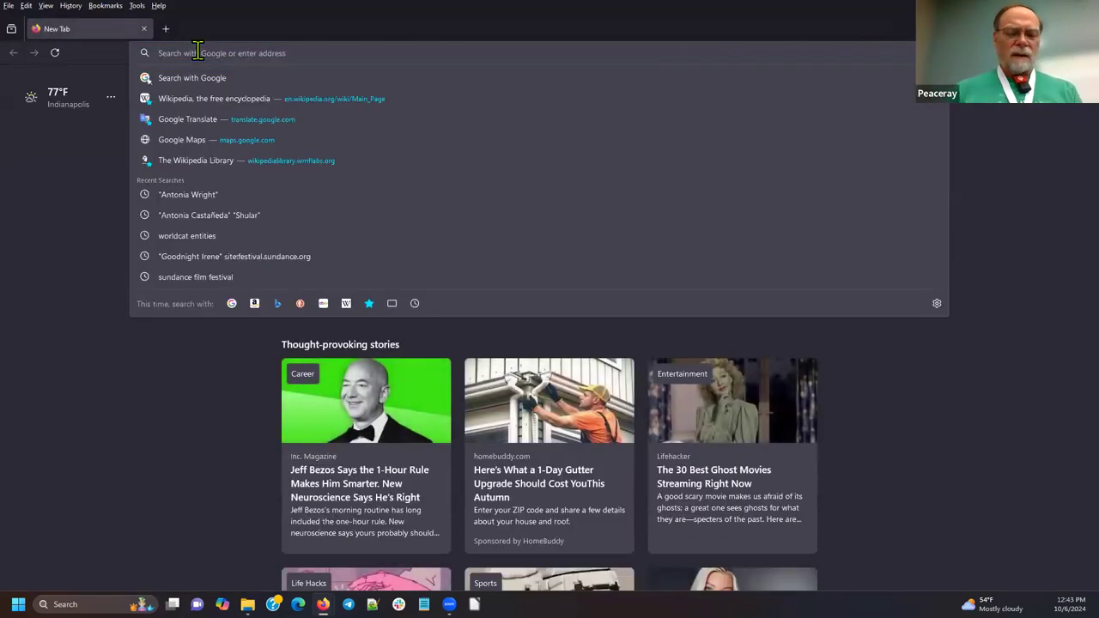
{"action": "type", "text": "wikidata.org"}
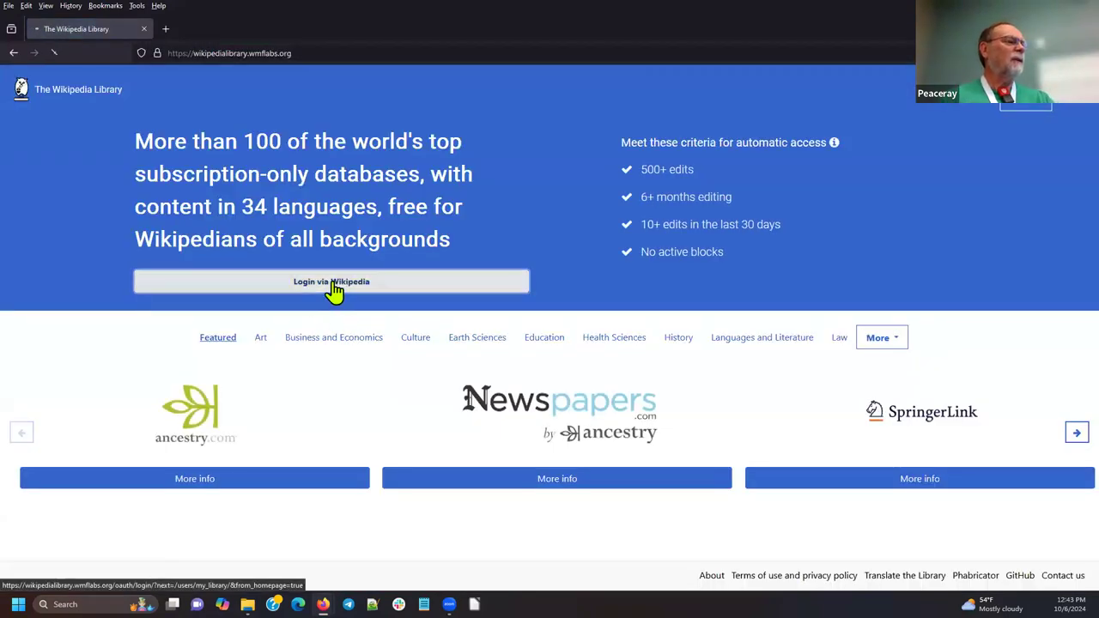
{"action": "left_click", "coordinate": [331, 282]}
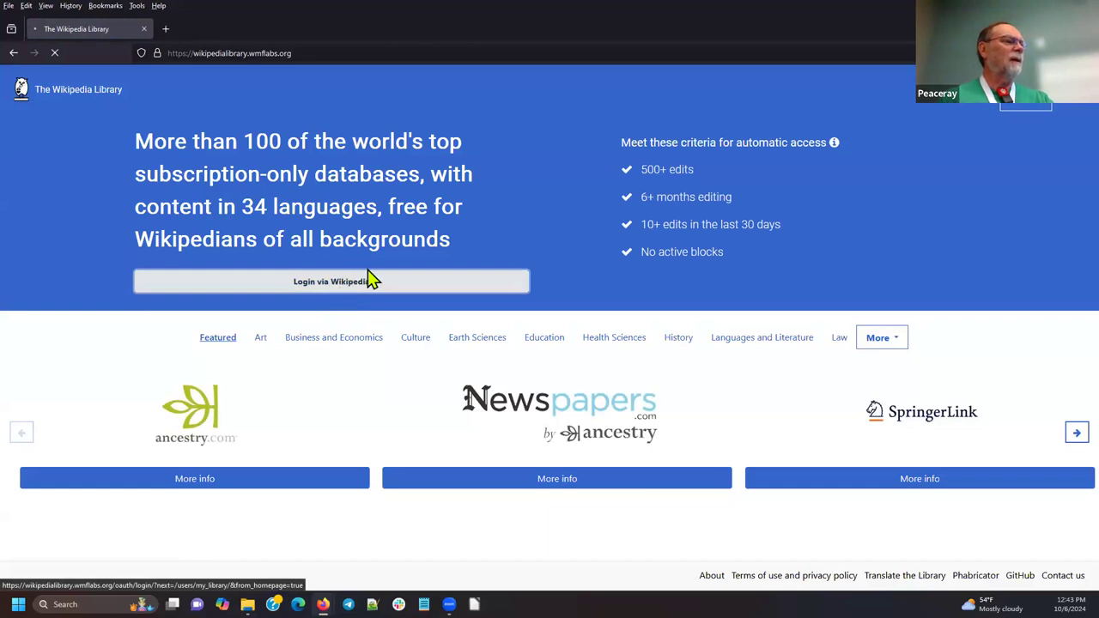
{"action": "left_click", "coordinate": [331, 281]}
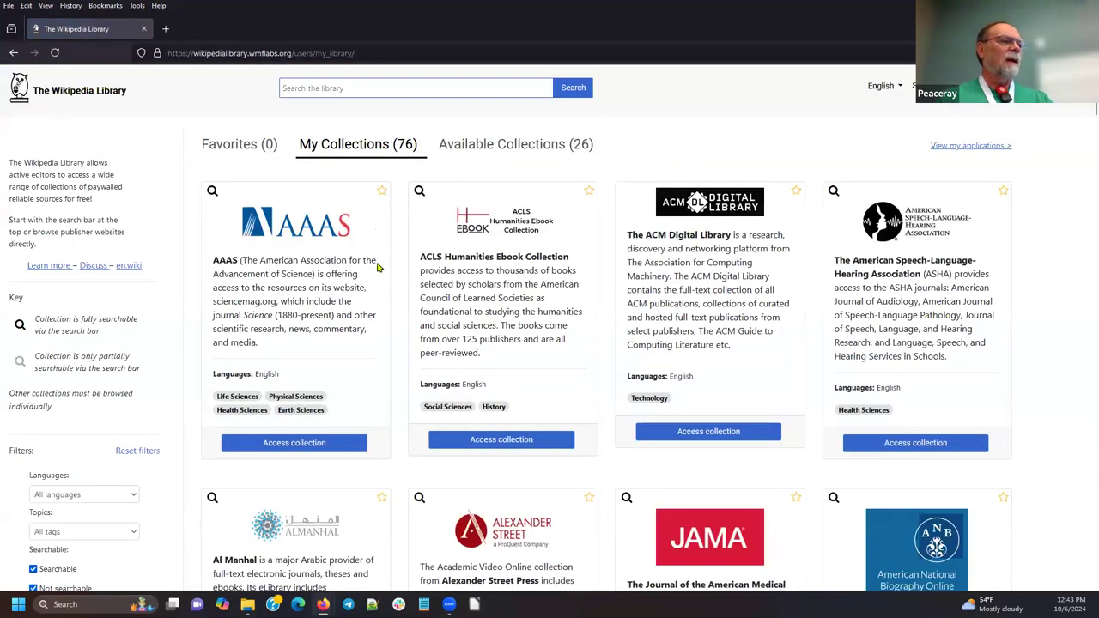
- Scroll through My Collections past the Oxford, OECD and Nature entries and back to AAAS
{"action": "scroll", "scroll_direction": "down", "scroll_amount": 3}
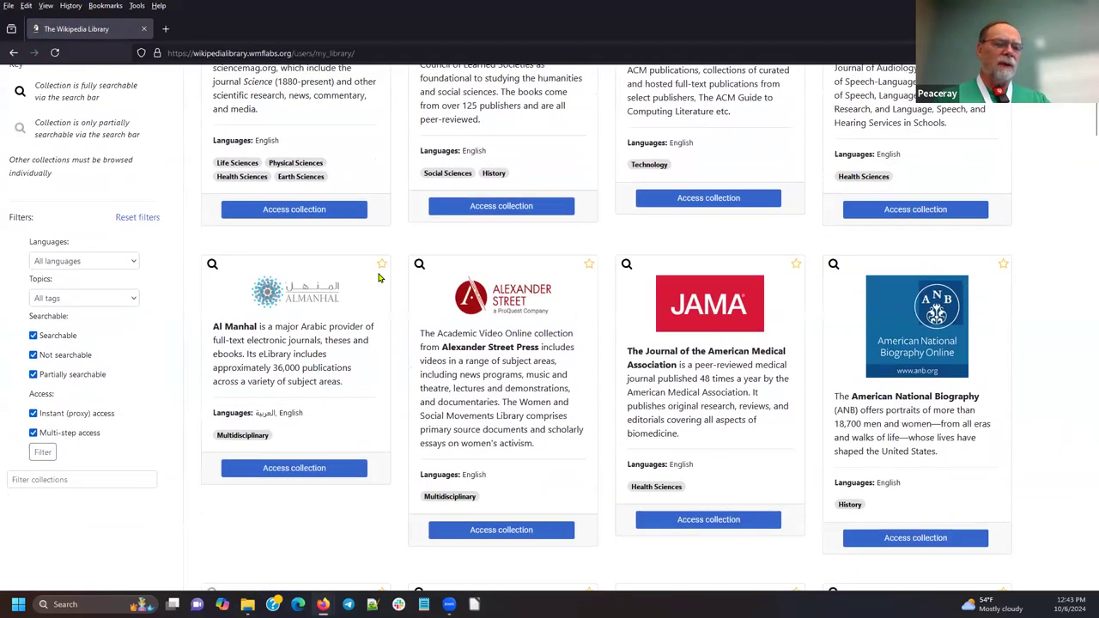
{"action": "scroll", "scroll_direction": "down", "scroll_amount": 3}
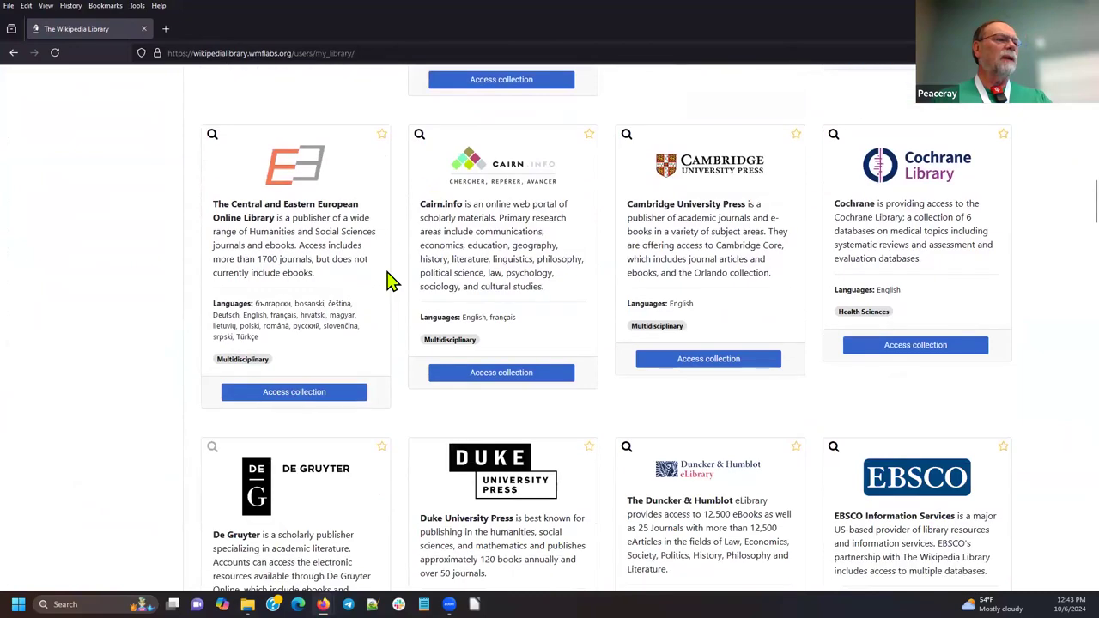
{"action": "scroll", "scroll_direction": "down", "scroll_amount": 3}
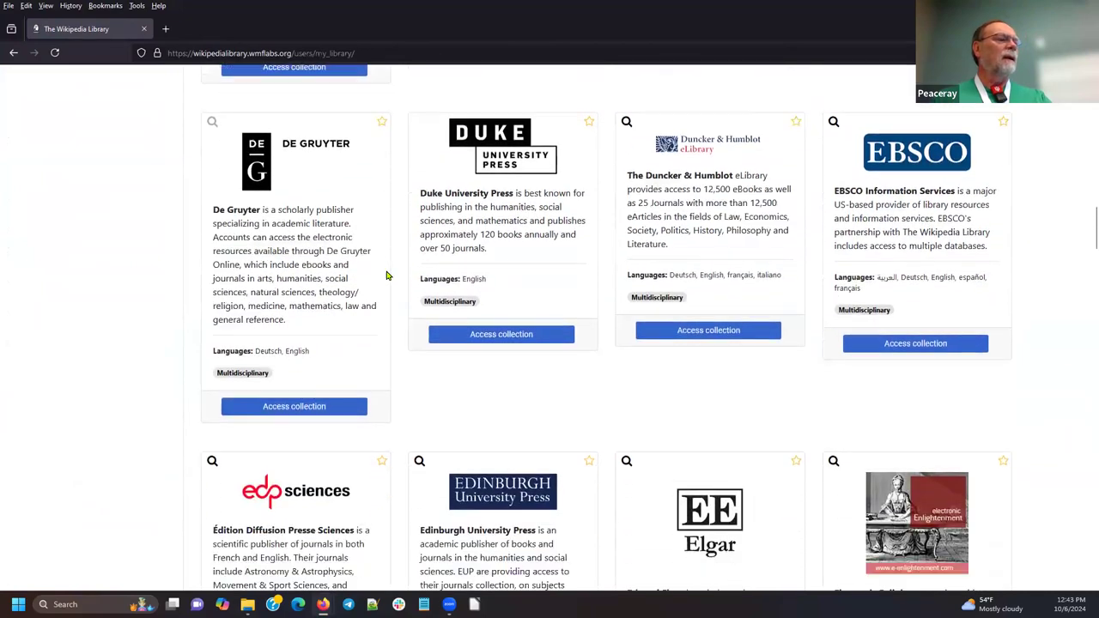
{"action": "scroll", "scroll_direction": "down", "scroll_amount": 3}
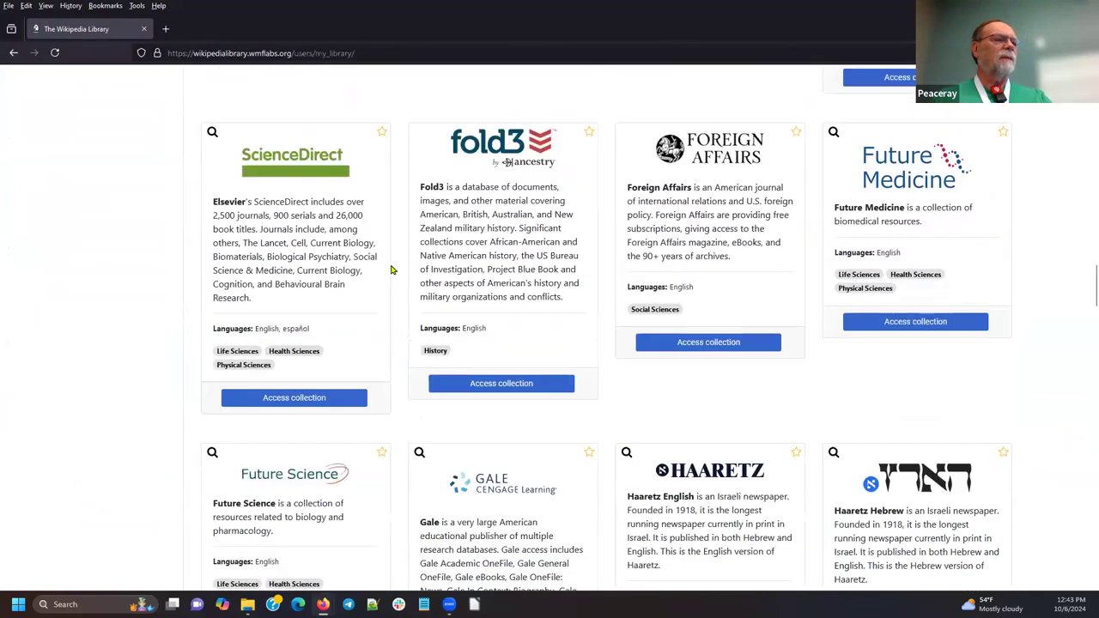
{"action": "scroll", "scroll_direction": "down", "scroll_amount": 3}
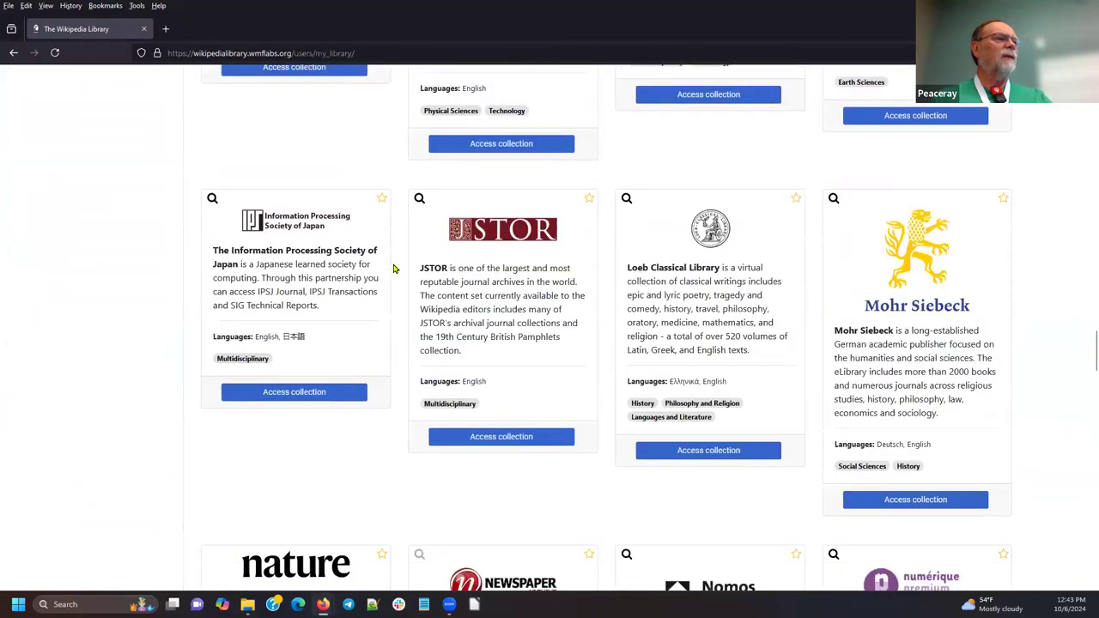
{"action": "scroll", "scroll_direction": "down", "scroll_amount": 3}
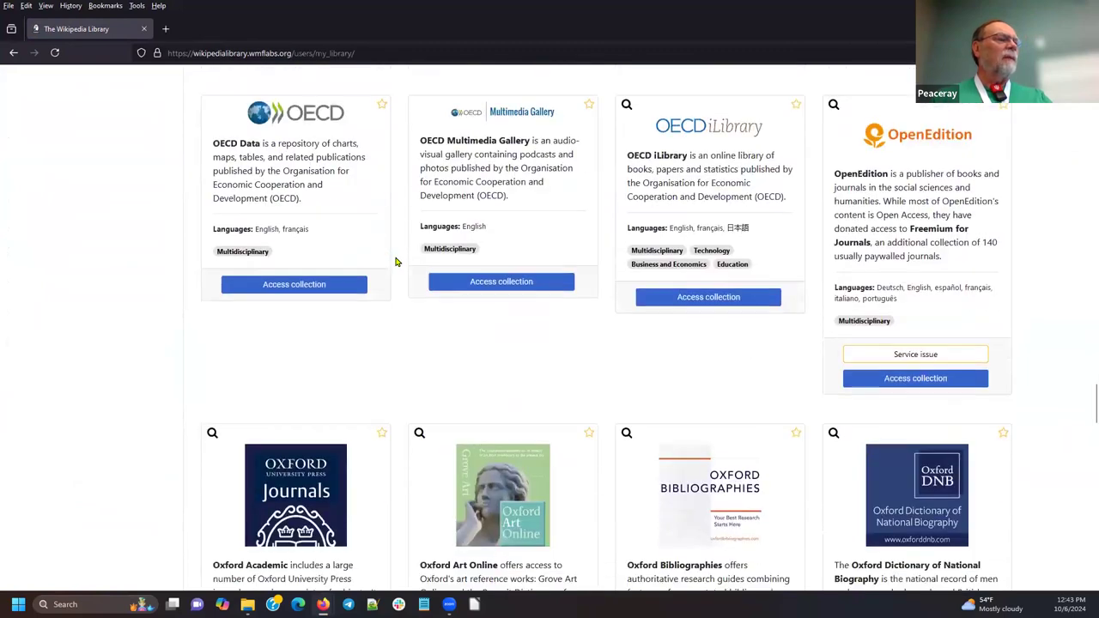
{"action": "scroll", "scroll_direction": "down", "scroll_amount": 3}
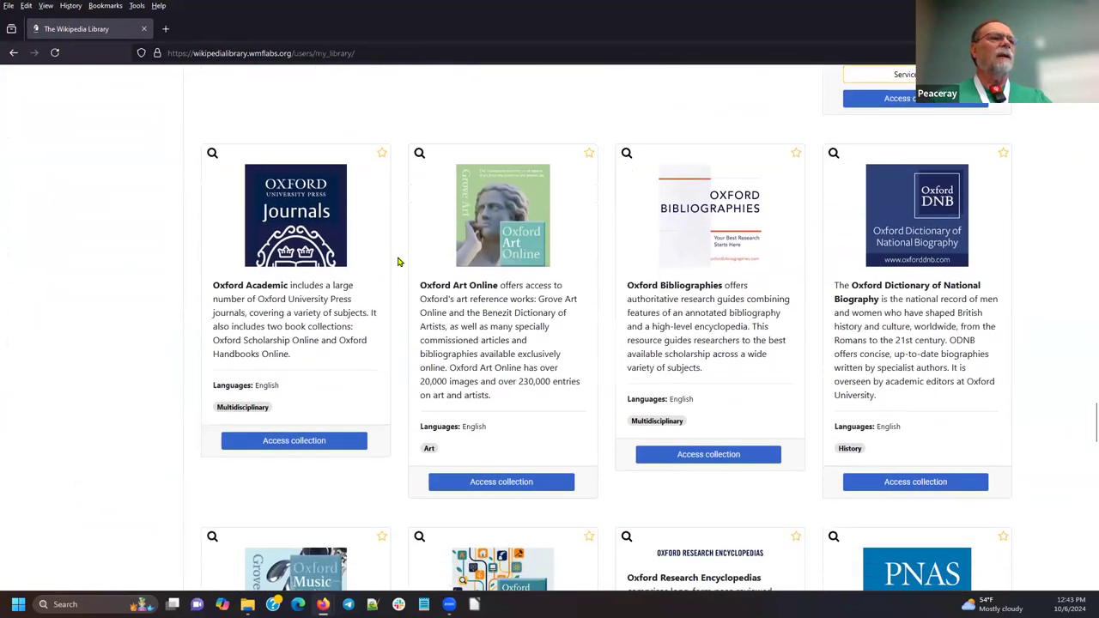
{"action": "scroll", "scroll_direction": "down", "scroll_amount": 3}
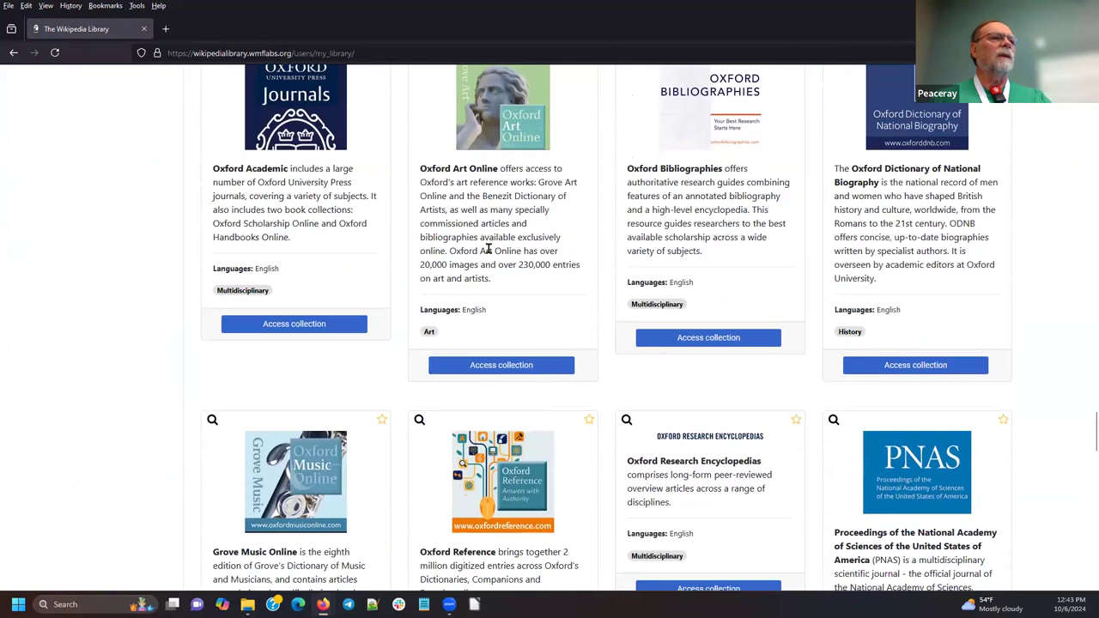
{"action": "mouse_move", "coordinate": [489, 250]}
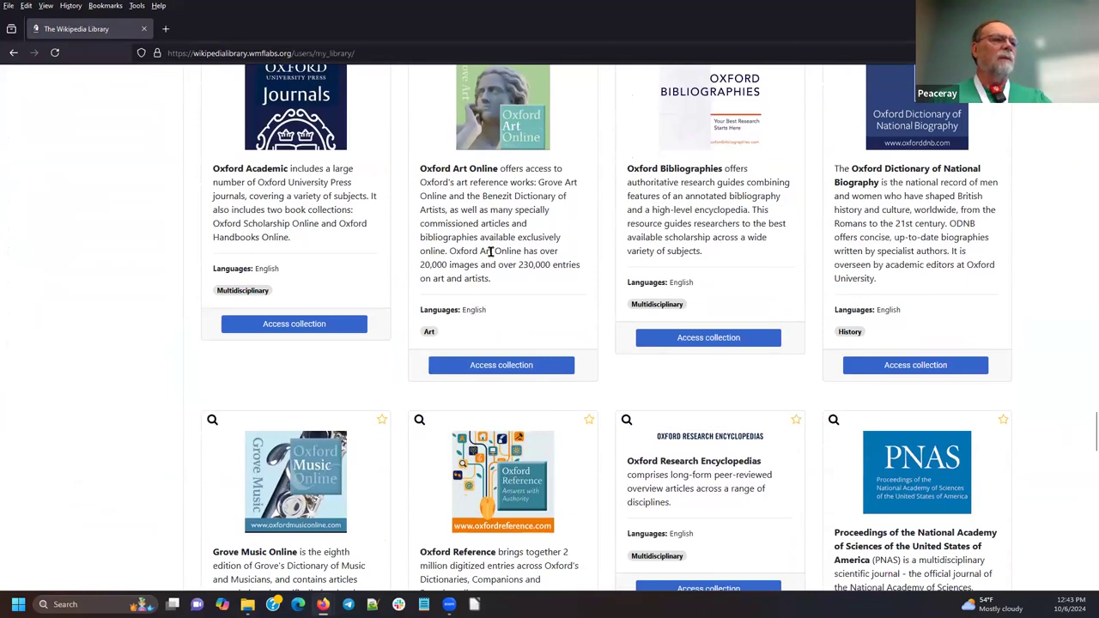
{"action": "mouse_move", "coordinate": [410, 419]}
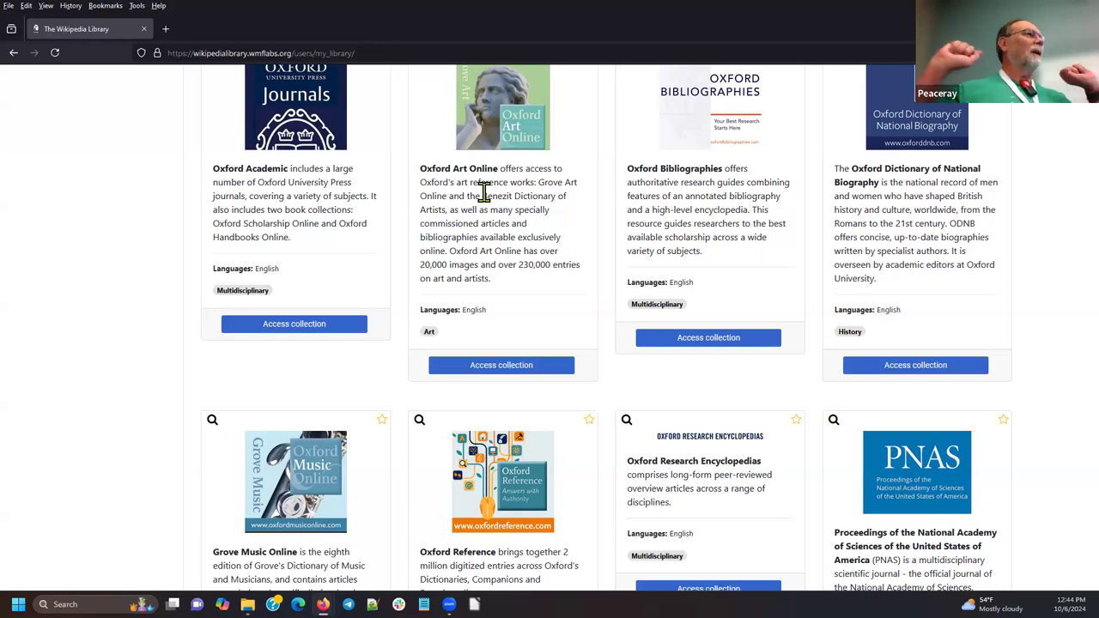
{"action": "mouse_move", "coordinate": [657, 107]}
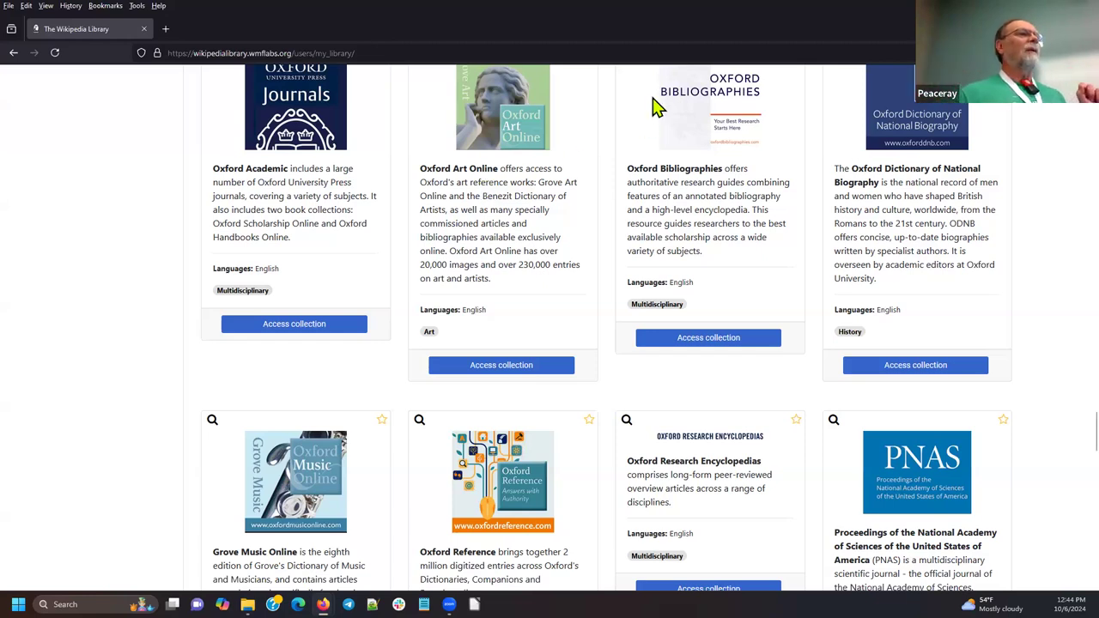
{"action": "scroll", "scroll_direction": "down", "scroll_amount": 3}
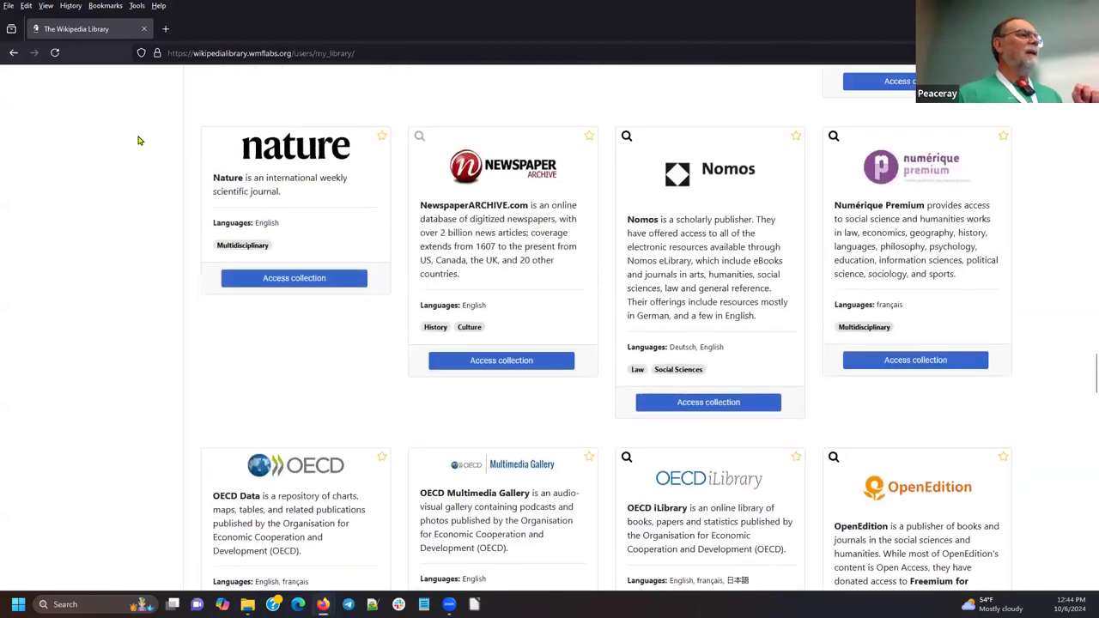
{"action": "scroll", "scroll_direction": "down", "scroll_amount": 3}
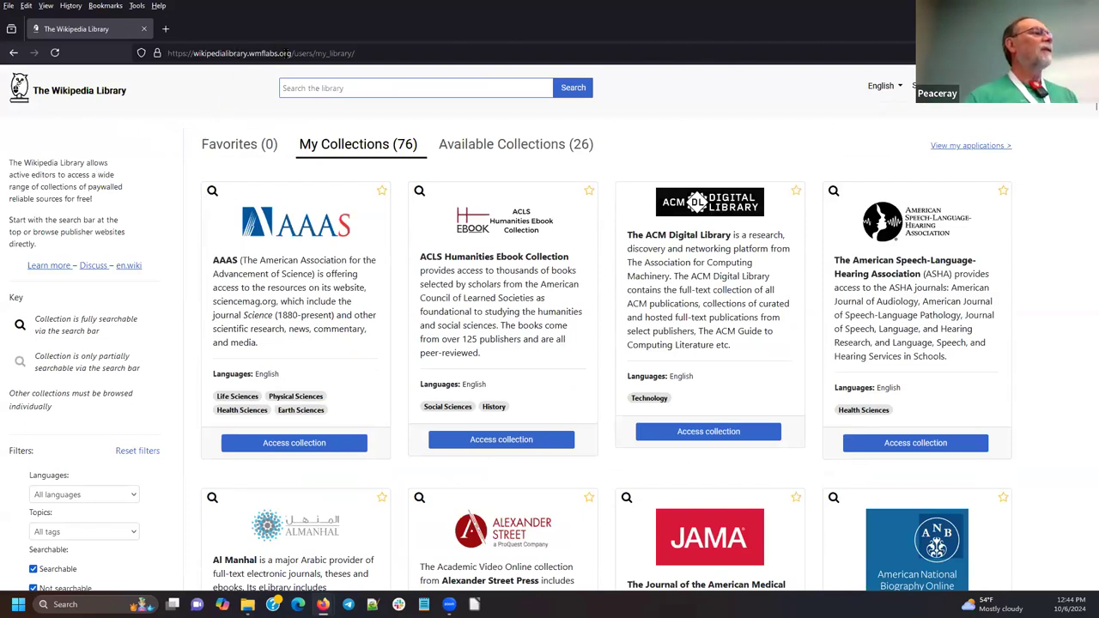
- Open a new browser tab and begin entering the English Wikipedia address
{"action": "left_click", "coordinate": [261, 54]}
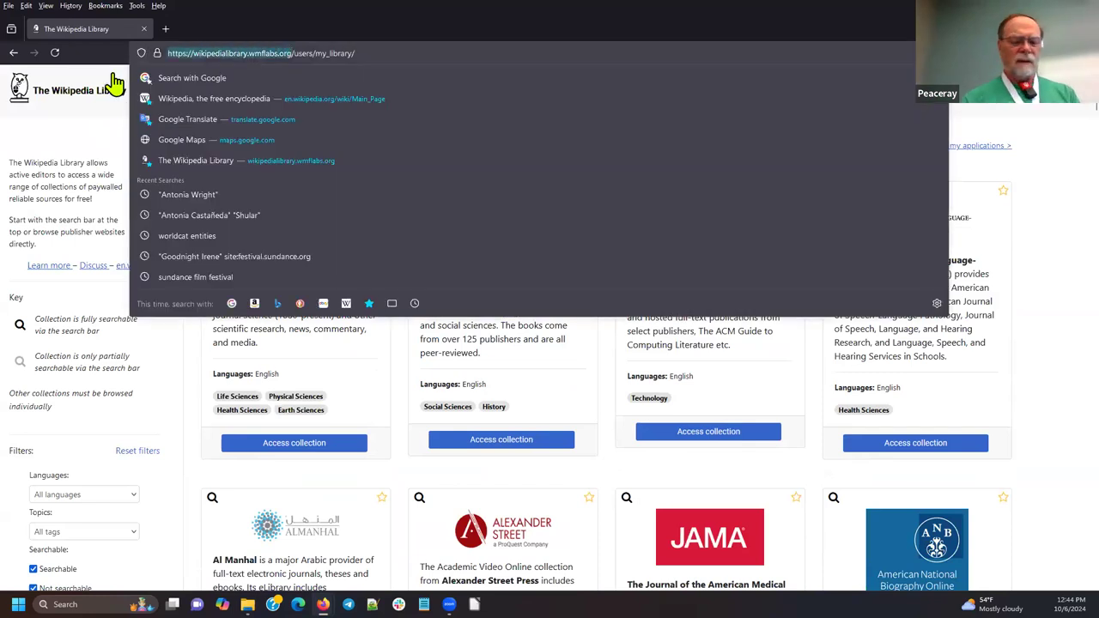
{"action": "mouse_move", "coordinate": [125, 77]}
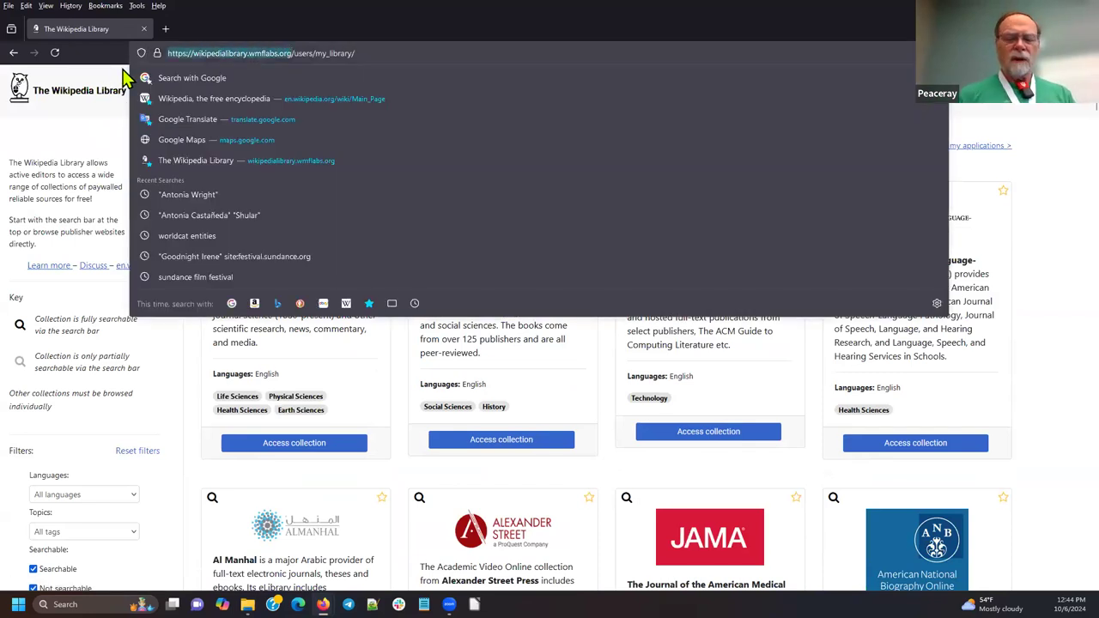
{"action": "mouse_move", "coordinate": [106, 219]}
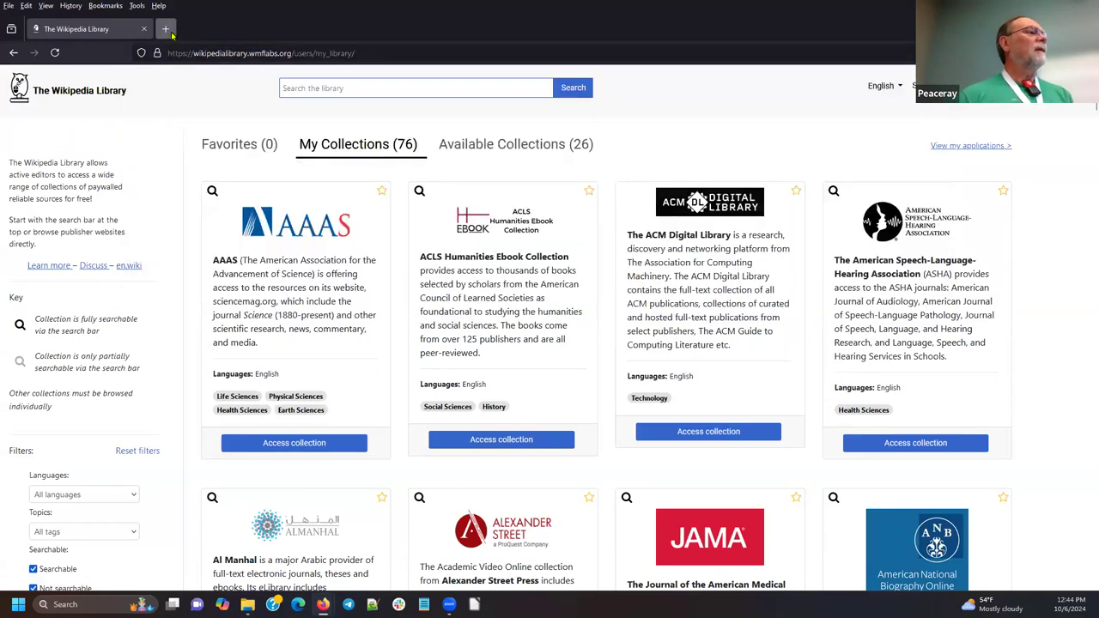
{"action": "left_click", "coordinate": [166, 29]}
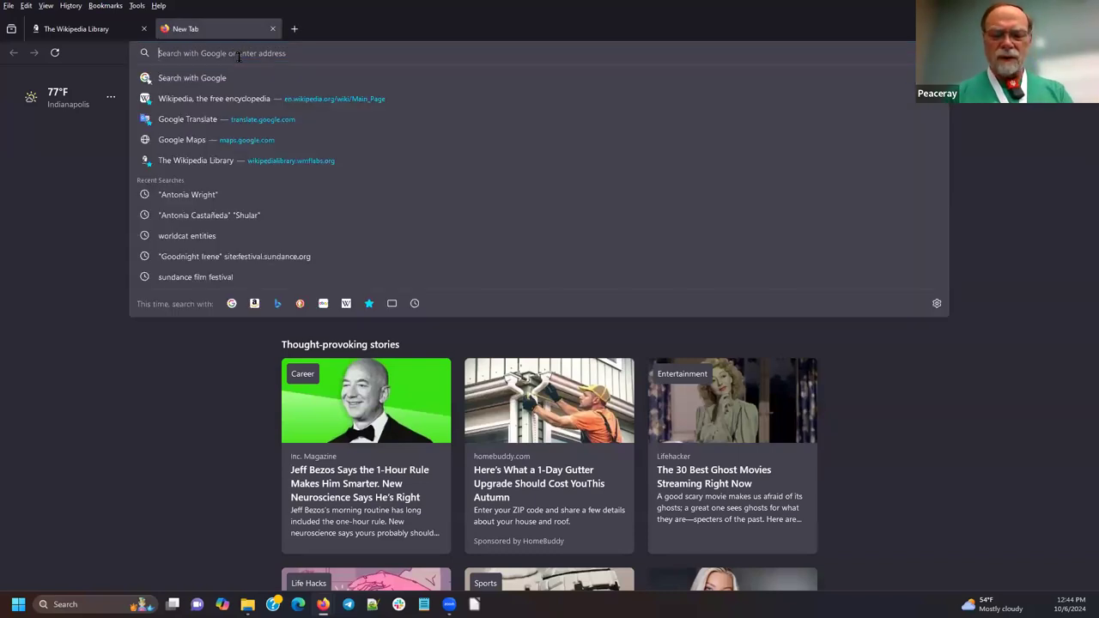
{"action": "type", "text": "WP:W"}
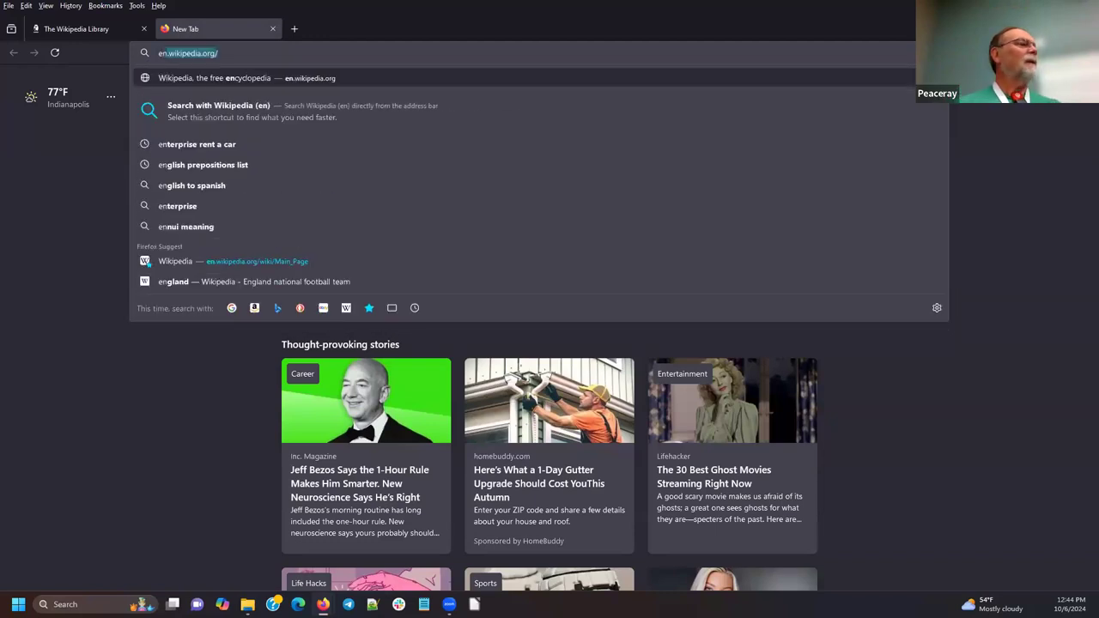
{"action": "mouse_move", "coordinate": [258, 83]}
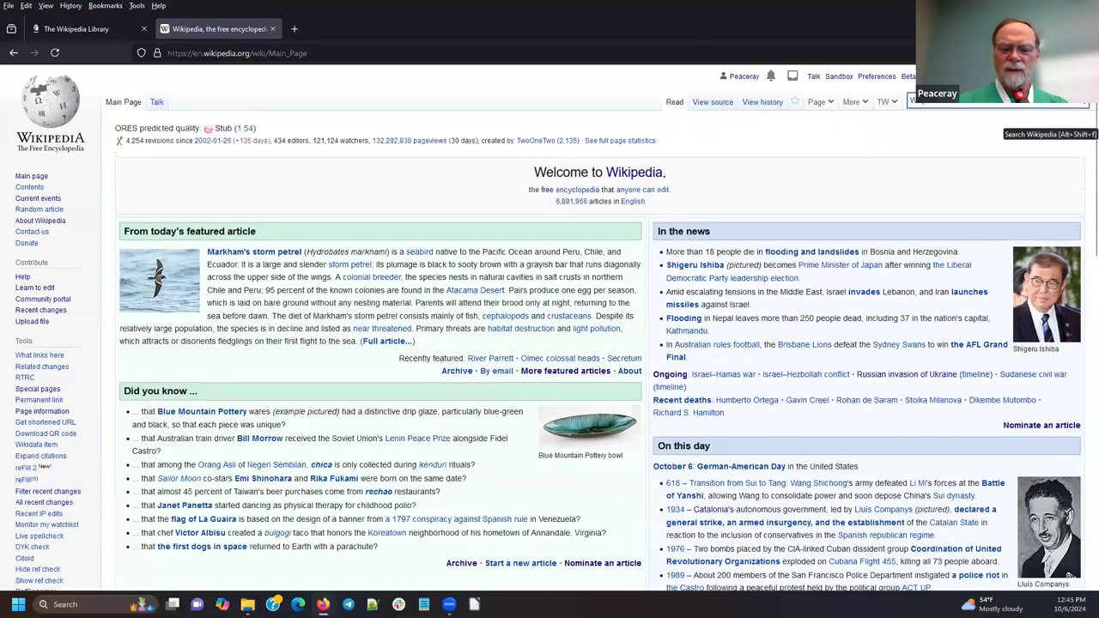
- Search Wikipedia for 'WP:Wikipedia Library' and scroll through the project page
{"action": "type", "text": "WP:Wik"}
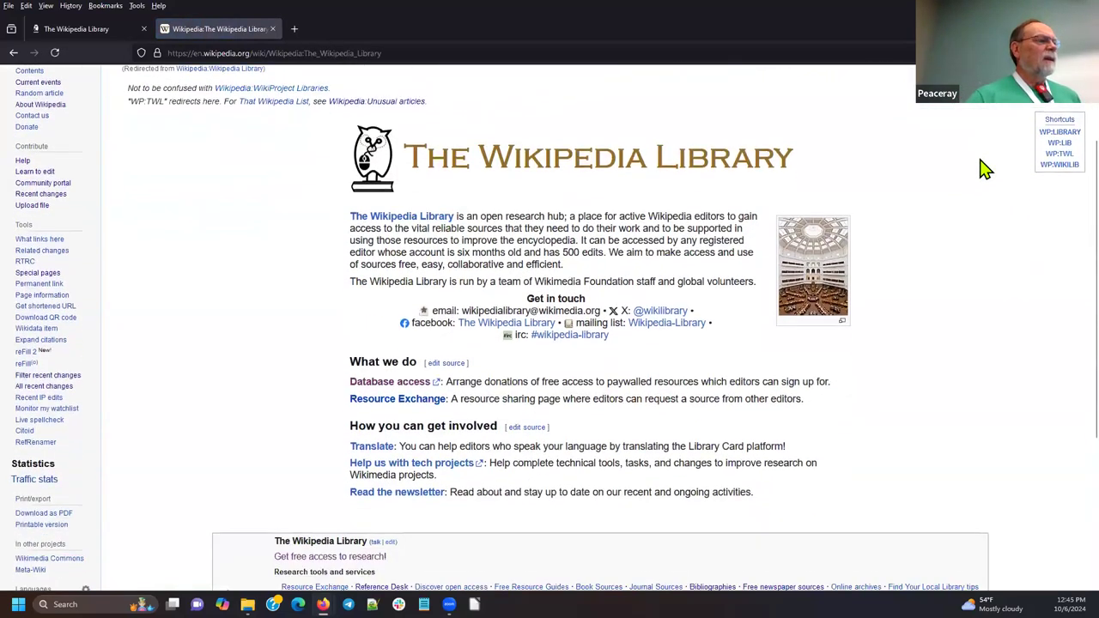
{"action": "scroll", "scroll_direction": "down", "scroll_amount": 3}
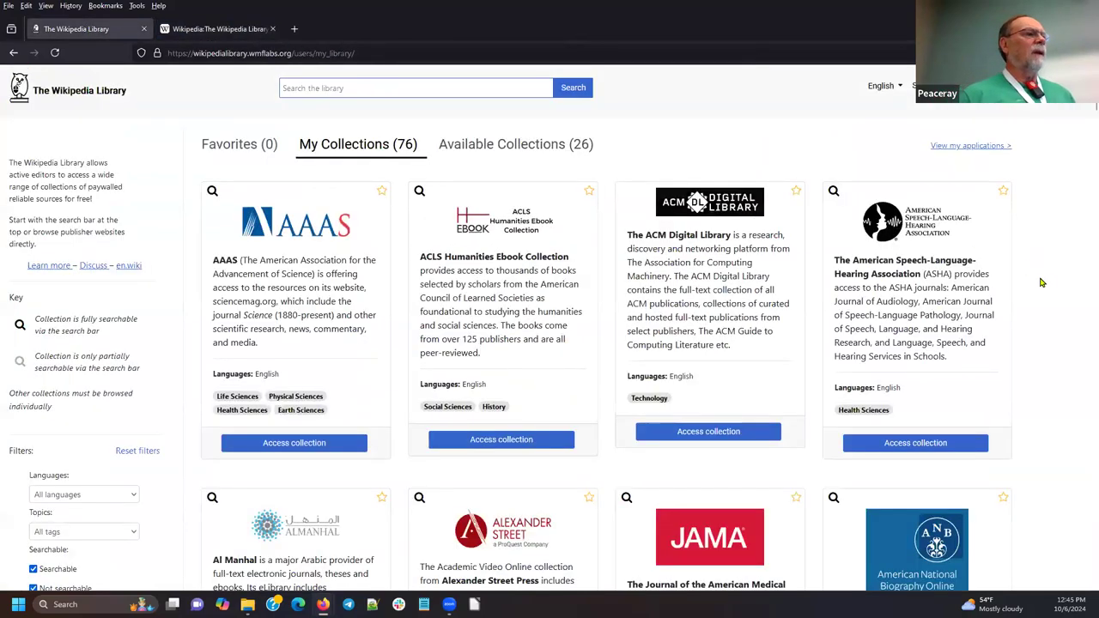
- Scroll My Collections past De Gruyter, EBSCO, Gale and Nature down to Oxford Art Online
{"action": "scroll", "scroll_direction": "down", "scroll_amount": 3}
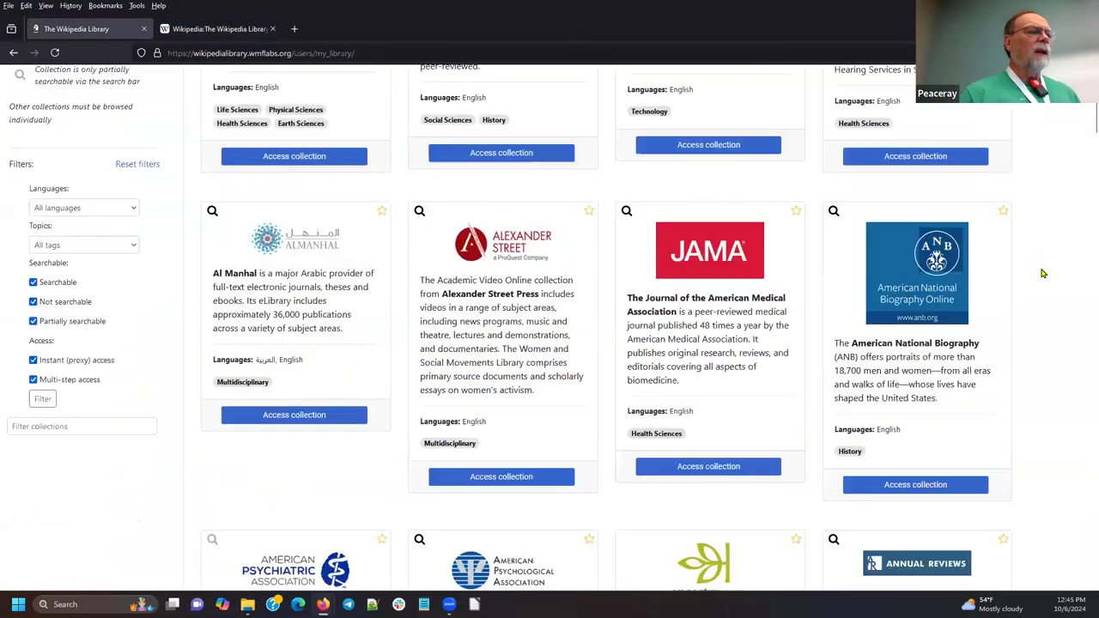
{"action": "scroll", "scroll_direction": "down", "scroll_amount": 3}
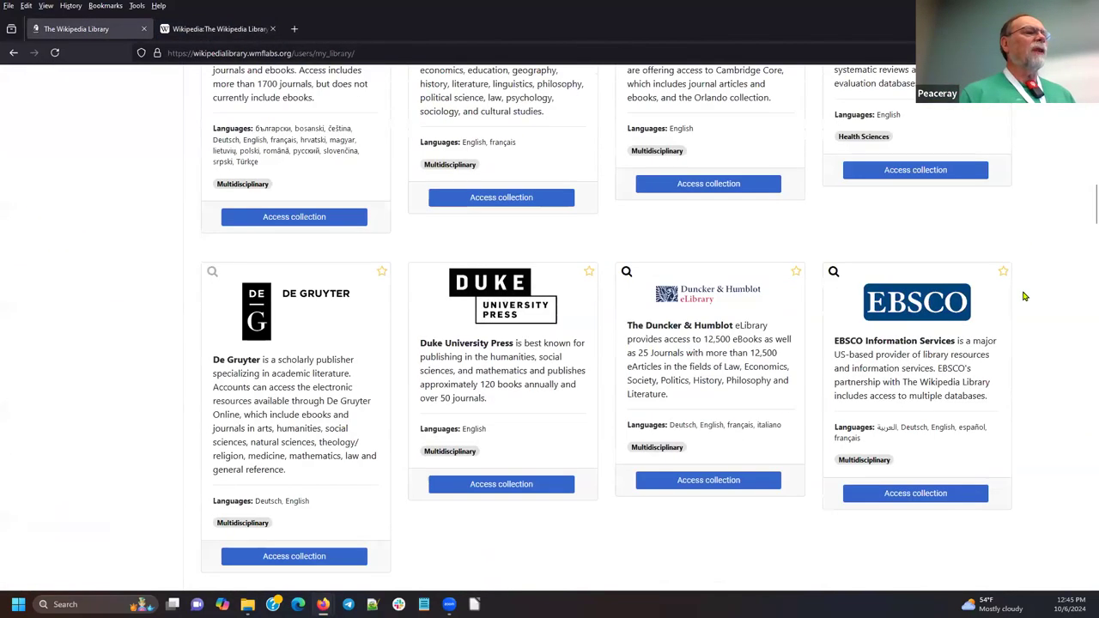
{"action": "scroll", "scroll_direction": "down", "scroll_amount": 3}
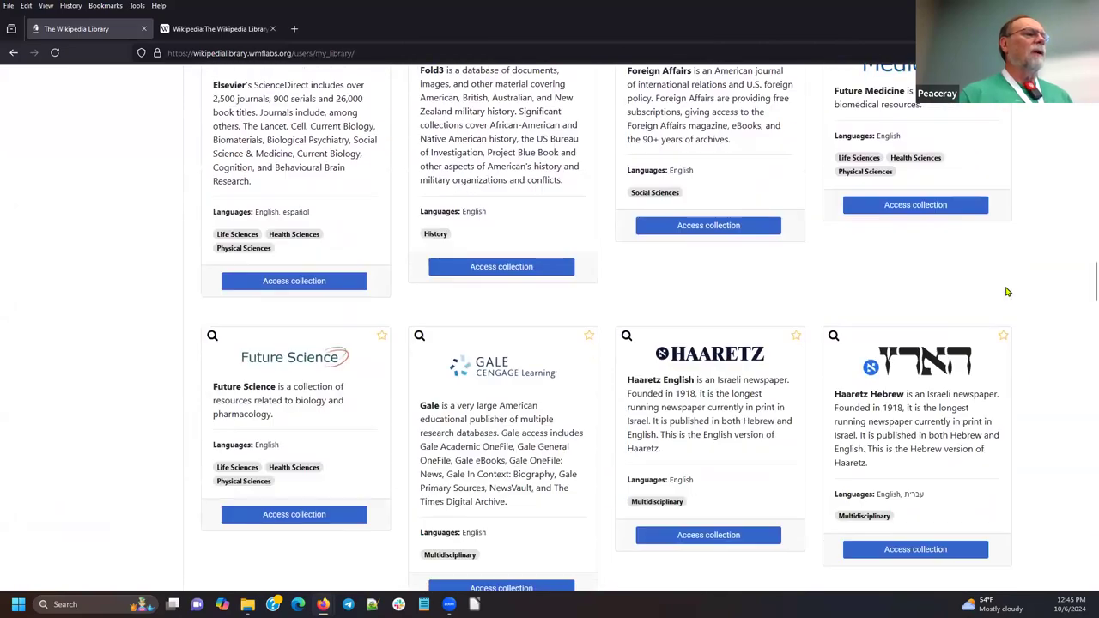
{"action": "scroll", "scroll_direction": "down", "scroll_amount": 3}
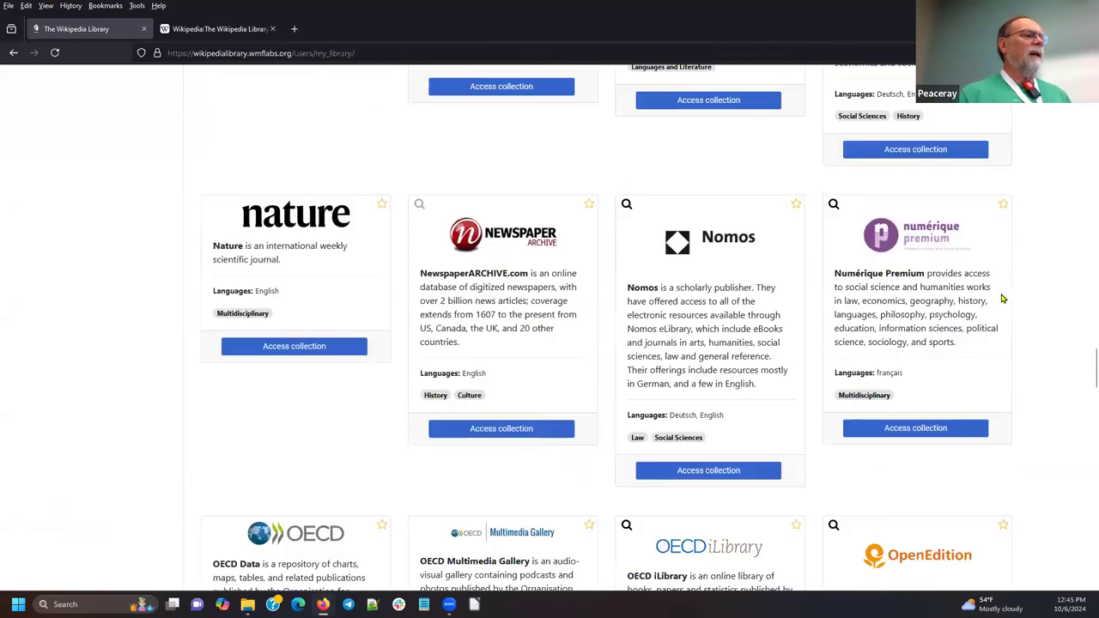
{"action": "scroll", "scroll_direction": "down", "scroll_amount": 3}
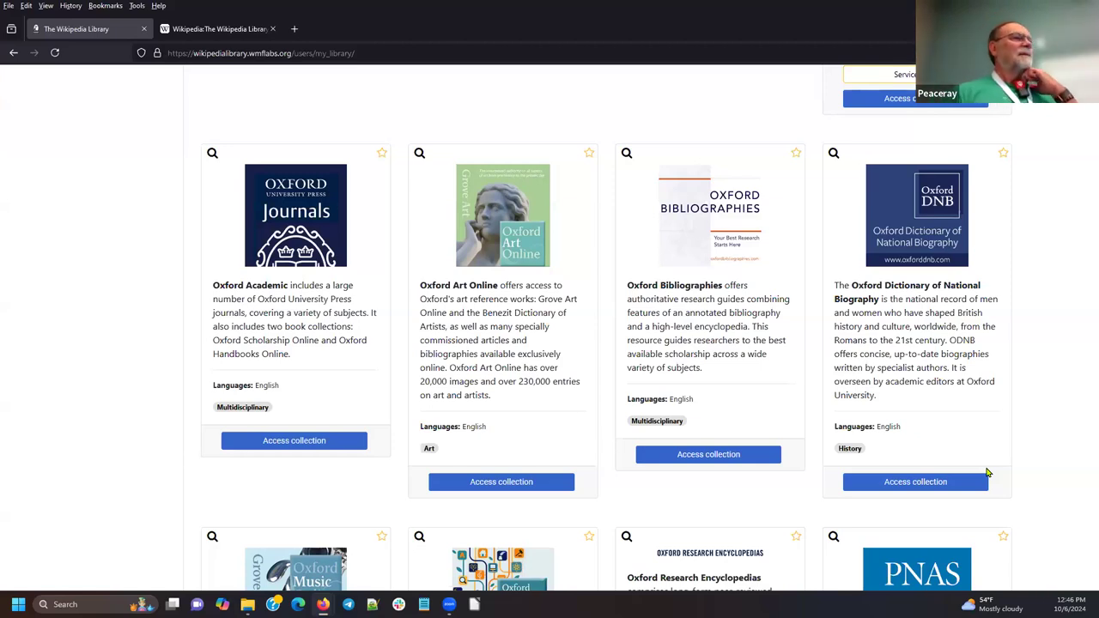
{"action": "mouse_move", "coordinate": [879, 142]}
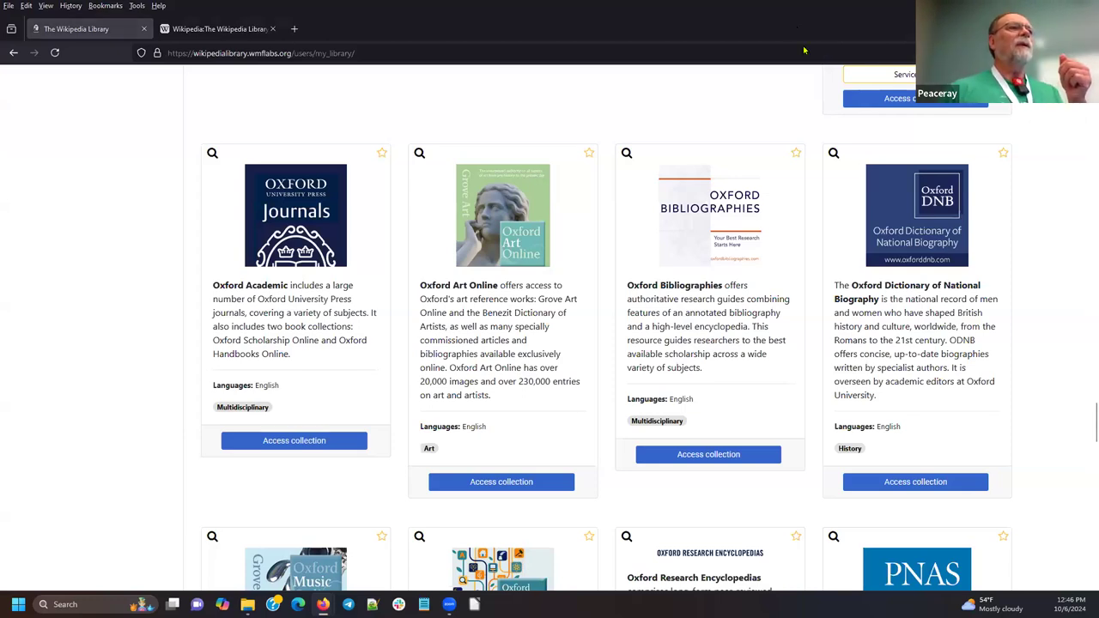
{"action": "mouse_move", "coordinate": [555, 128]}
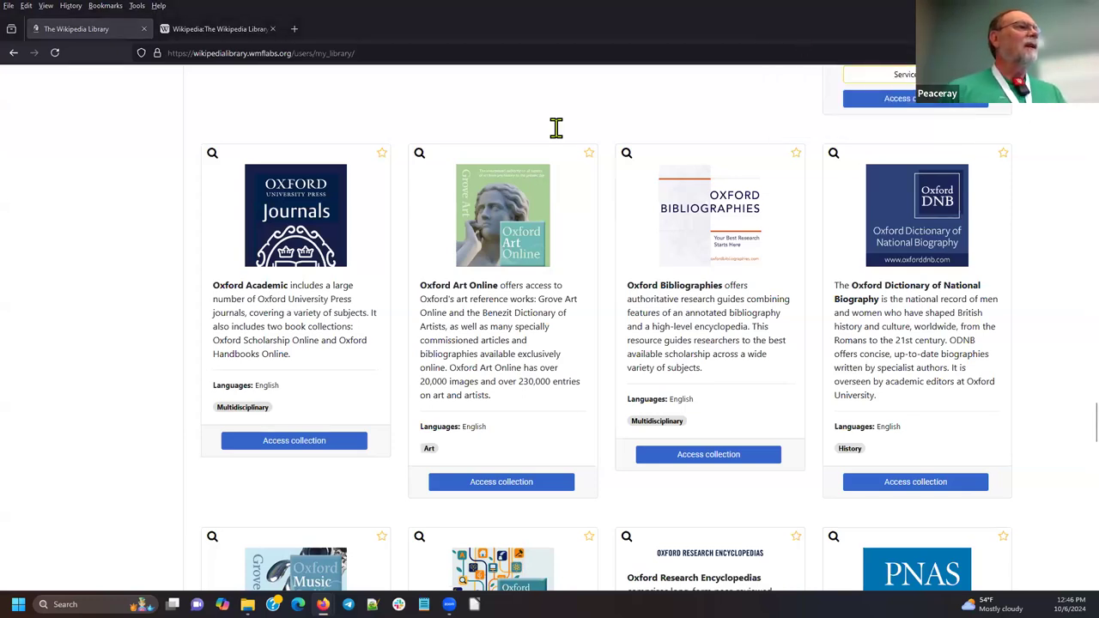
{"action": "mouse_move", "coordinate": [553, 126]}
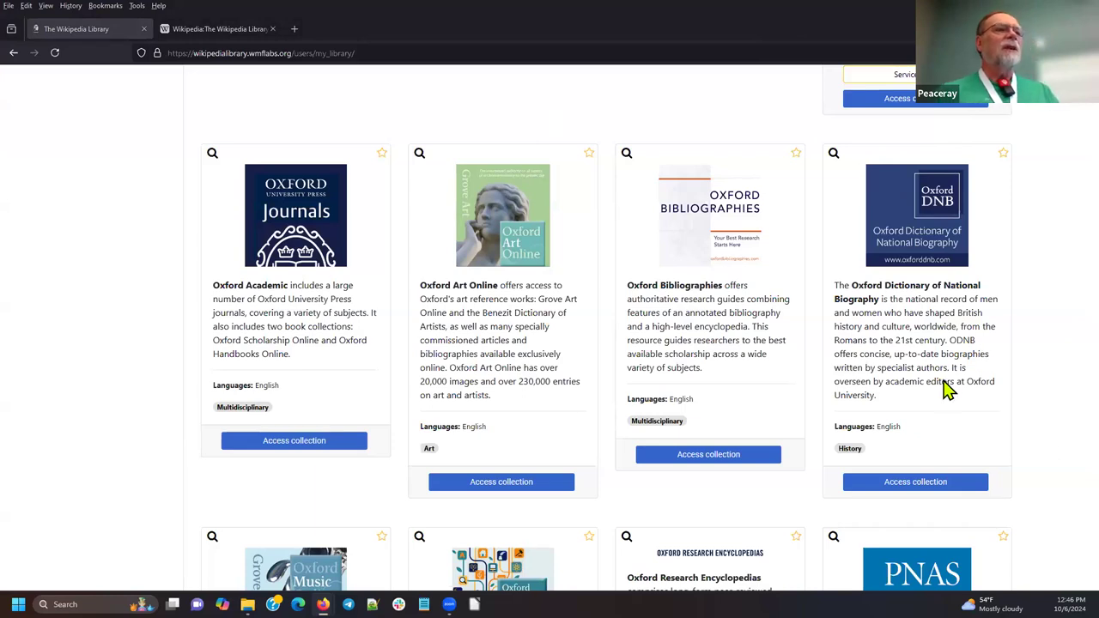
{"action": "mouse_move", "coordinate": [931, 423]}
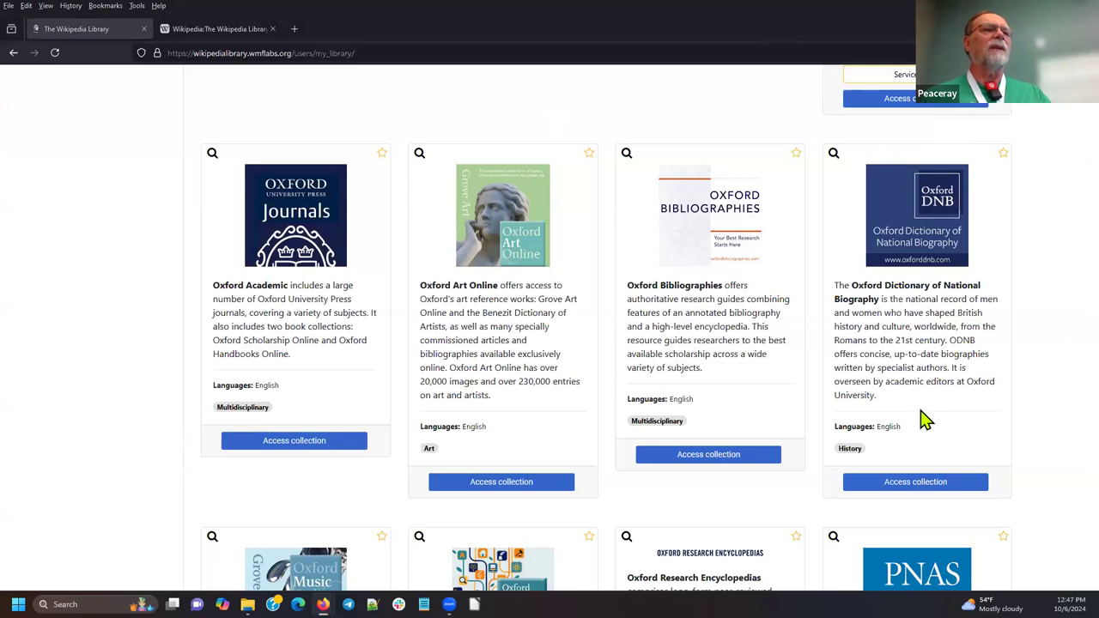
{"action": "mouse_move", "coordinate": [921, 423]}
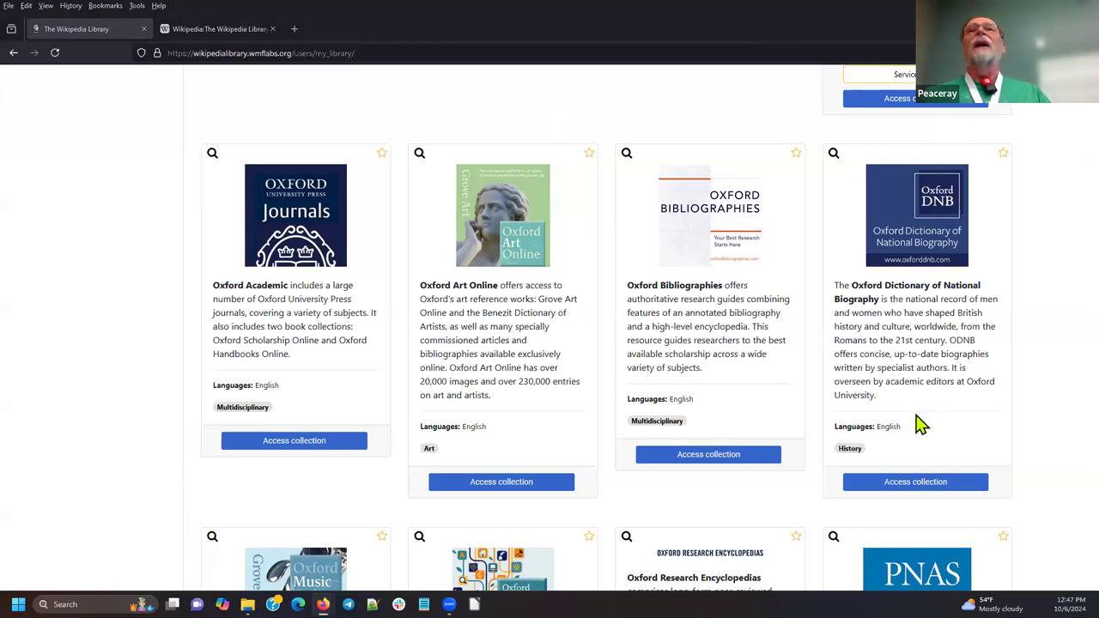
{"action": "mouse_move", "coordinate": [928, 412]}
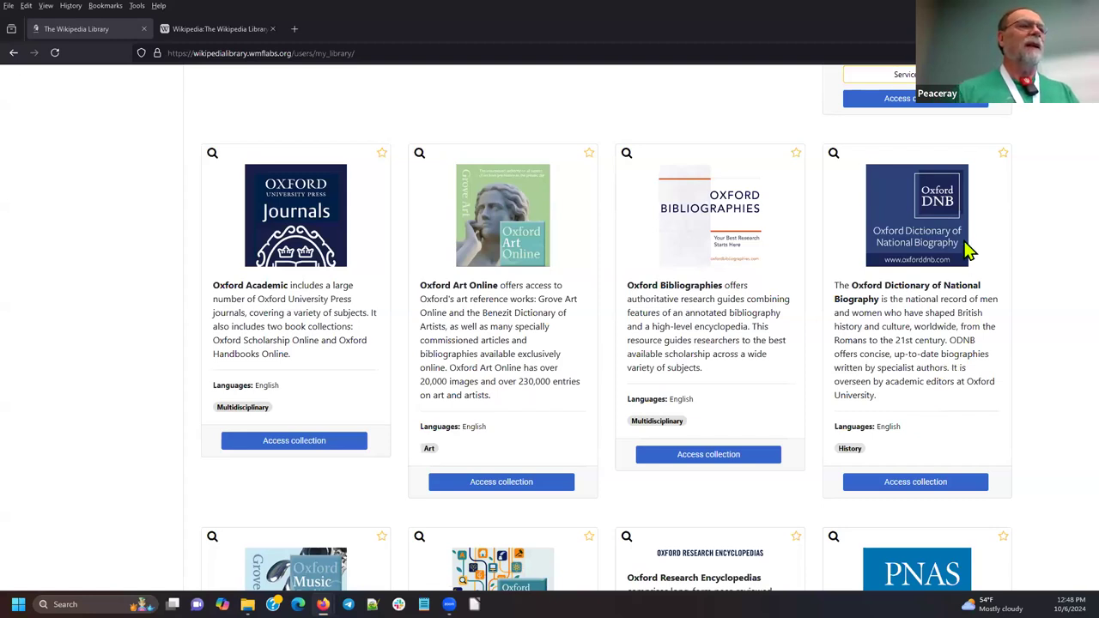
{"action": "mouse_move", "coordinate": [992, 395]}
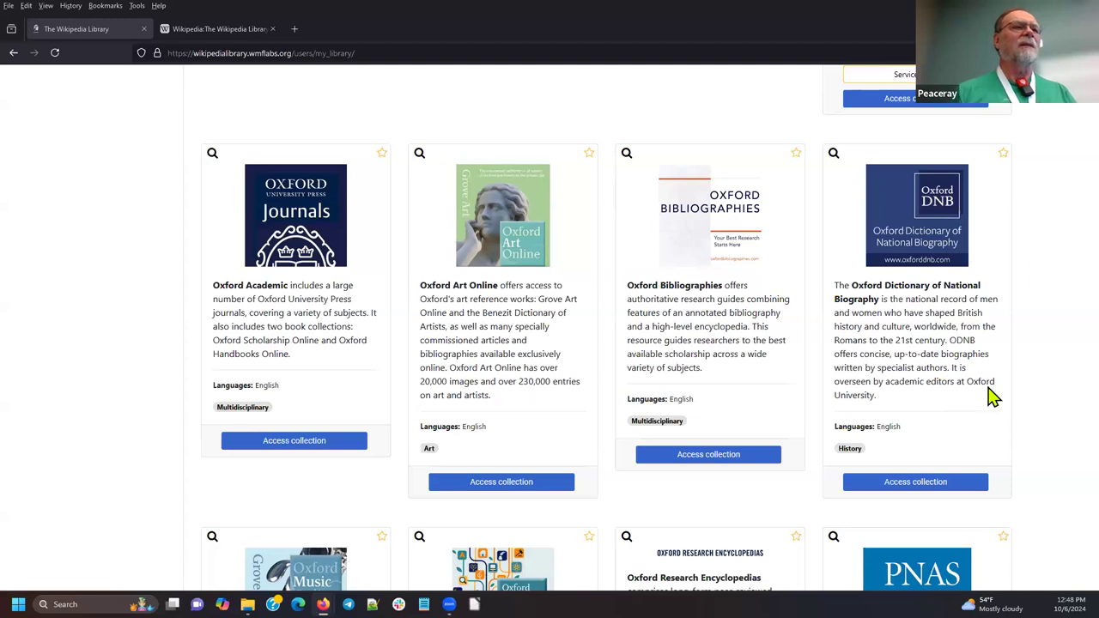